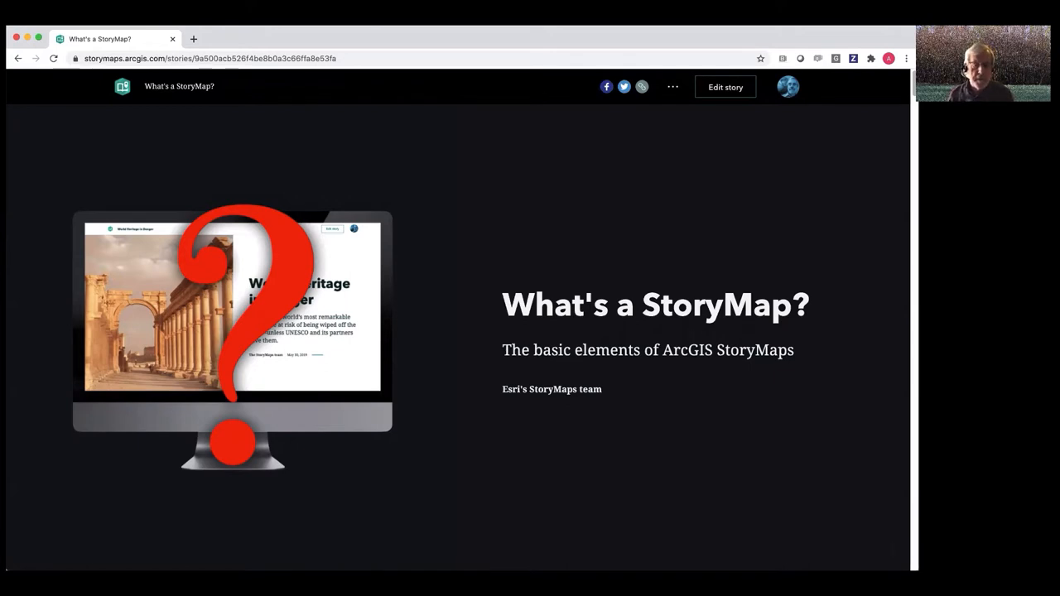
{"action": "mouse_move", "coordinate": [904, 364]}
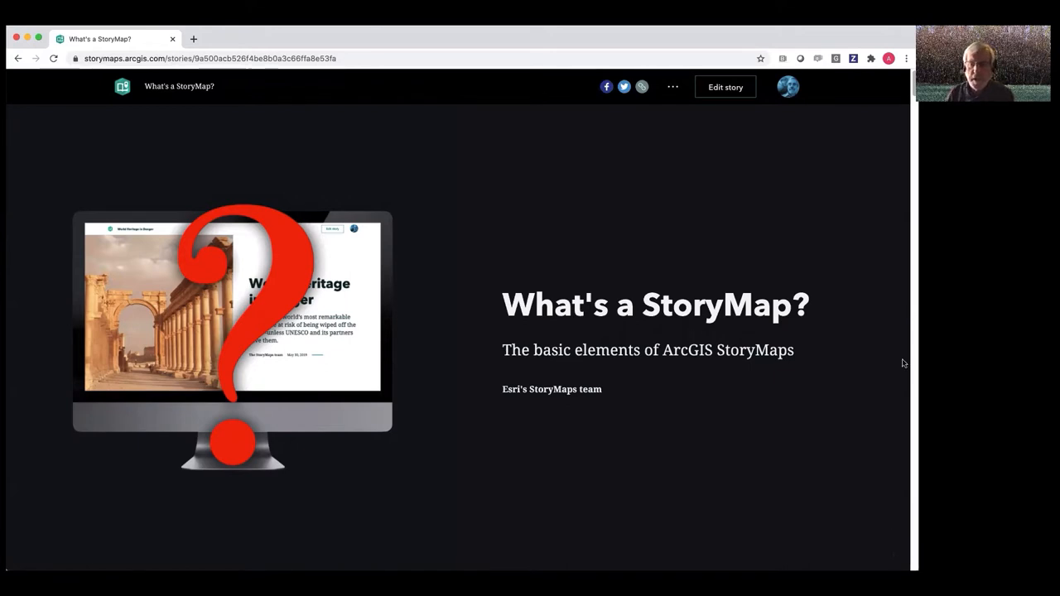
Scroll the What's a StoryMap? story from its cover to 'PCs, tablets, and mobile devices'
{"action": "scroll", "scroll_direction": "down", "scroll_amount": 3}
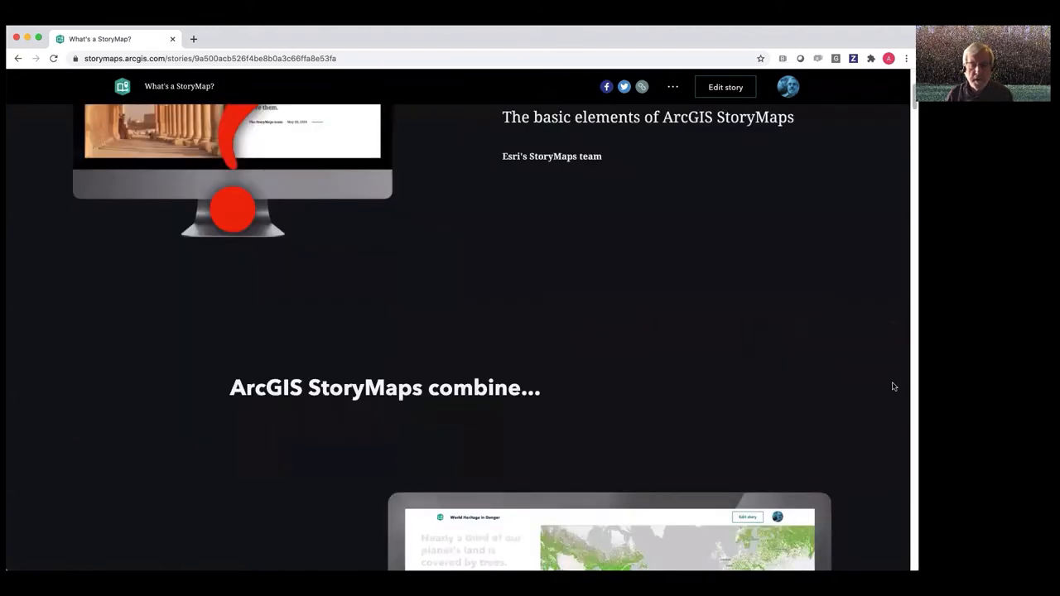
{"action": "scroll", "scroll_direction": "down", "scroll_amount": 3}
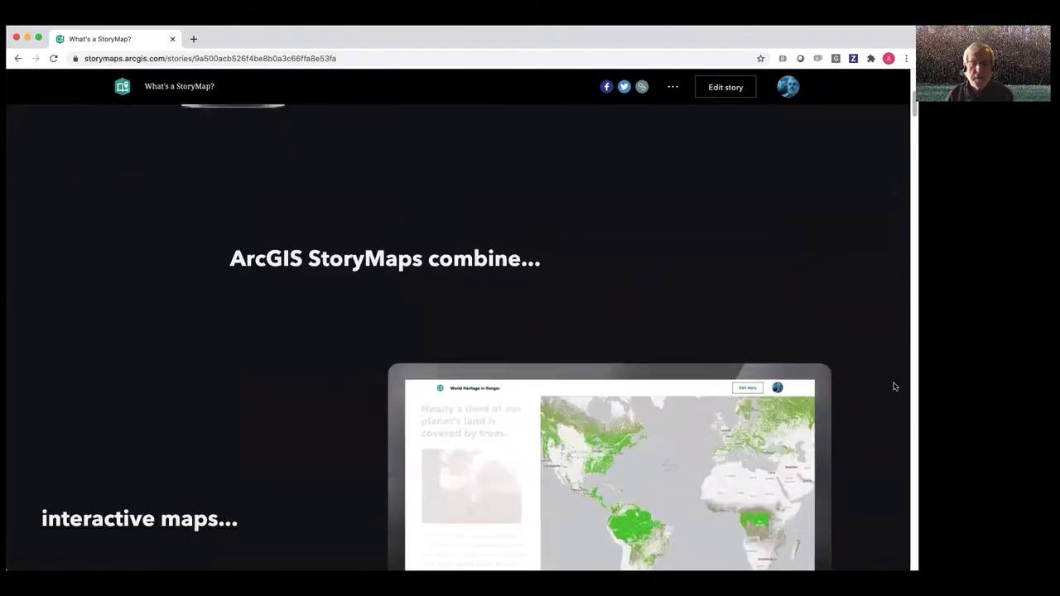
{"action": "scroll", "scroll_direction": "down", "scroll_amount": 3}
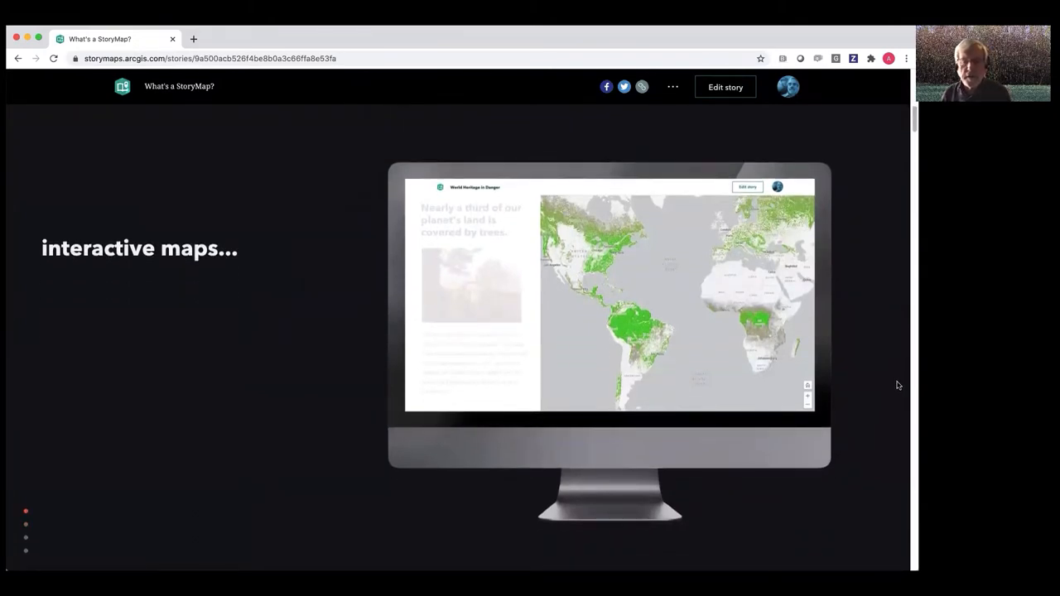
{"action": "scroll", "scroll_direction": "down", "scroll_amount": 3}
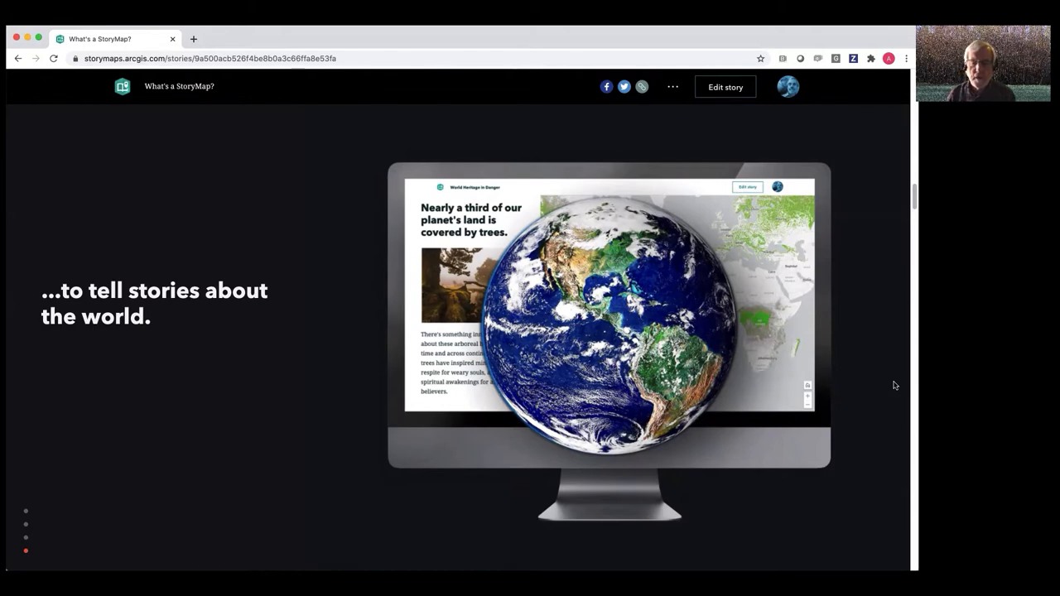
{"action": "scroll", "scroll_direction": "down", "scroll_amount": 3}
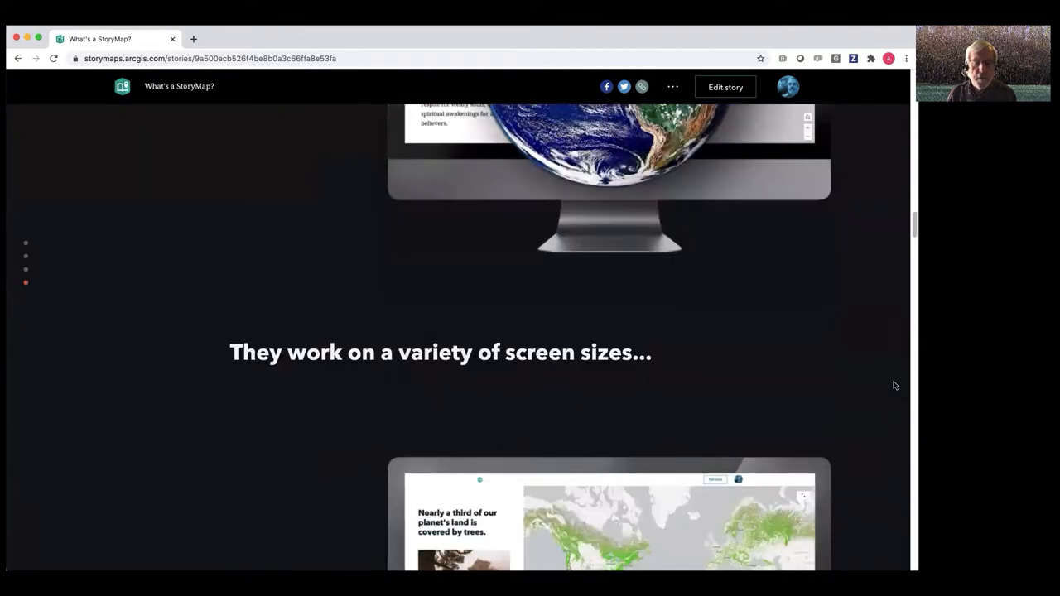
{"action": "scroll", "scroll_direction": "down", "scroll_amount": 3}
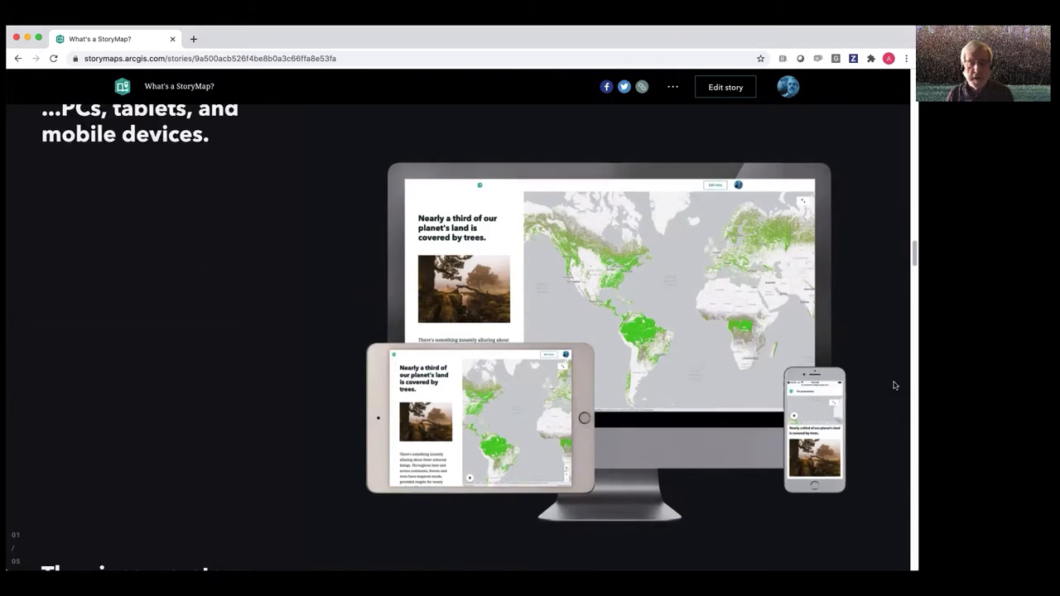
Scroll through the interactive builders block list past Map tour to the cloud-hosting slide
{"action": "scroll", "scroll_direction": "down", "scroll_amount": 3}
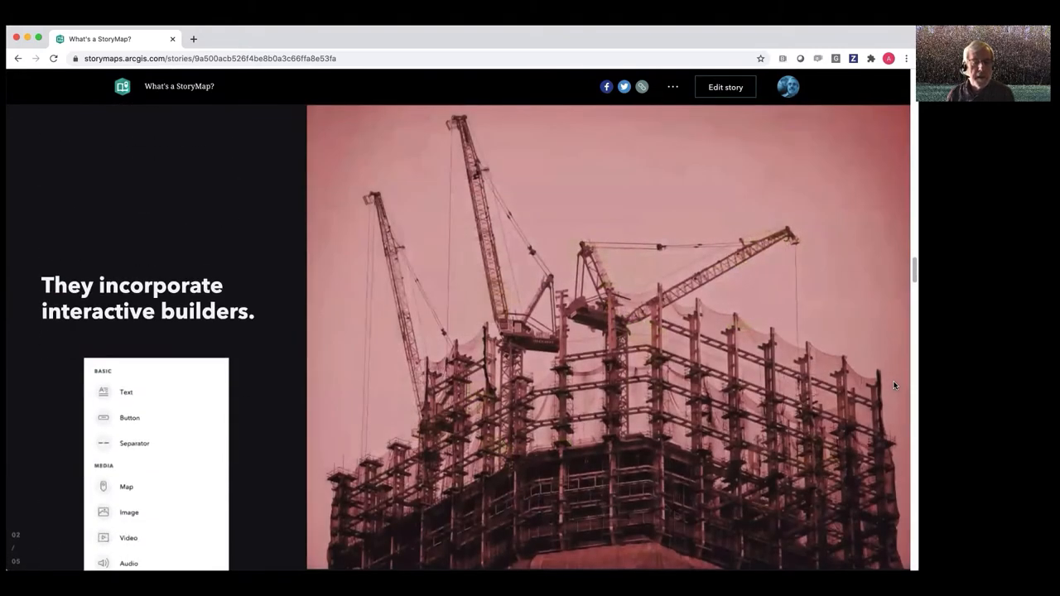
{"action": "scroll", "scroll_direction": "down", "scroll_amount": 3}
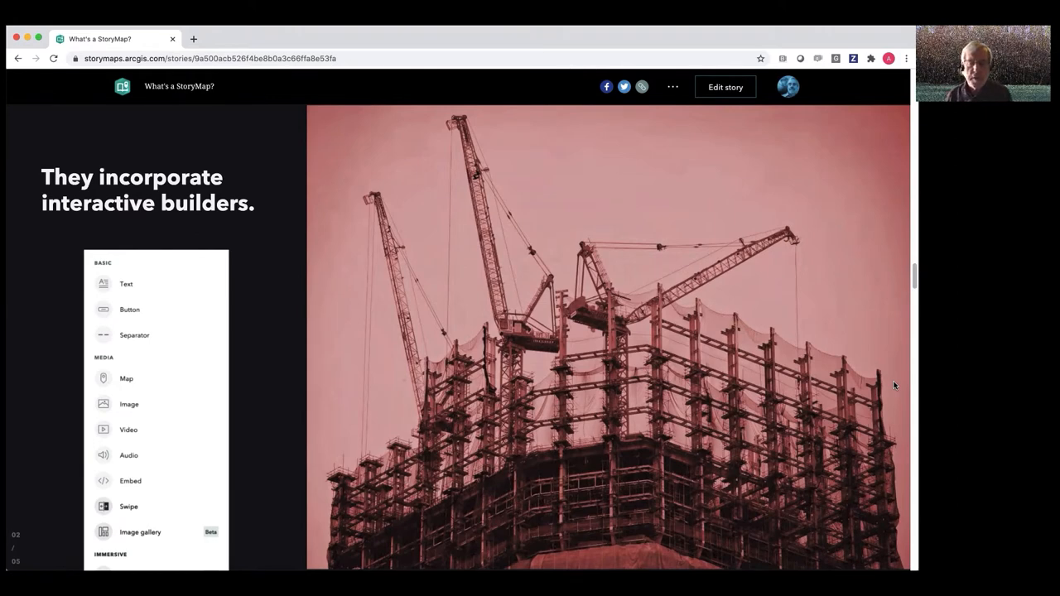
{"action": "scroll", "scroll_direction": "down", "scroll_amount": 3}
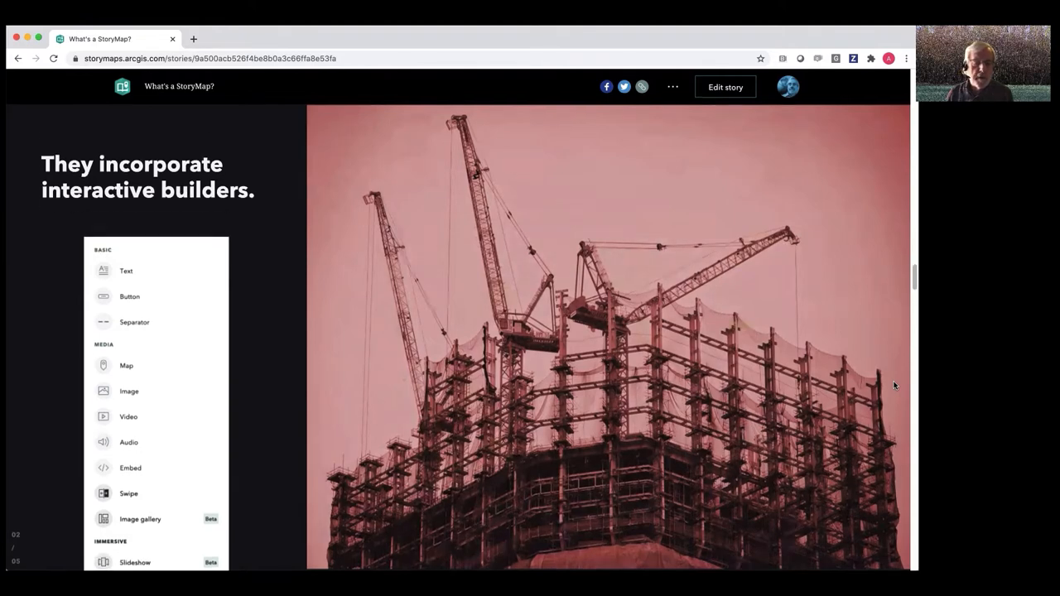
{"action": "scroll", "scroll_direction": "down", "scroll_amount": 3}
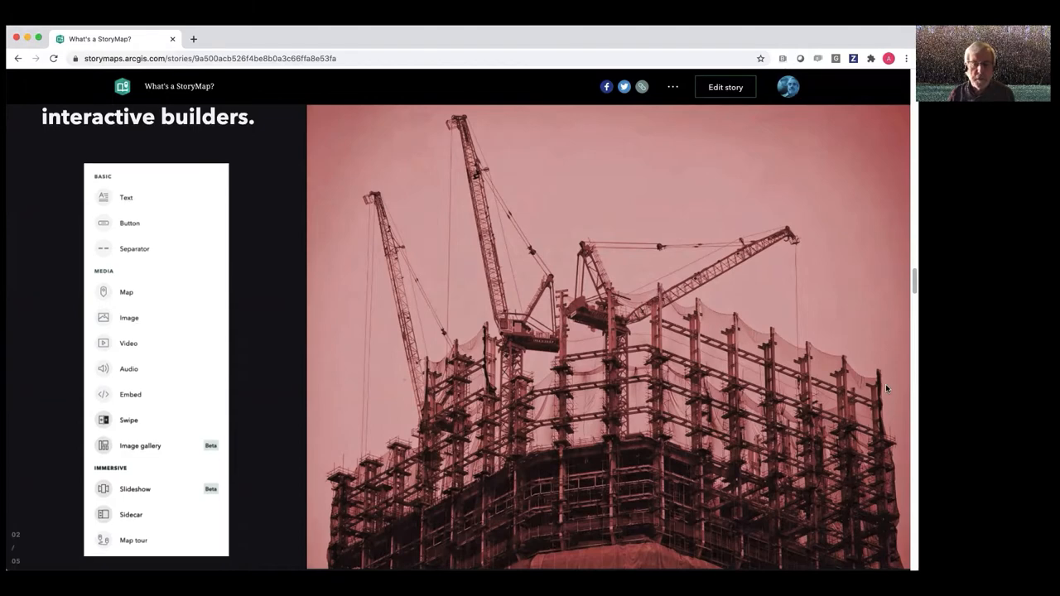
{"action": "scroll", "scroll_direction": "down", "scroll_amount": 3}
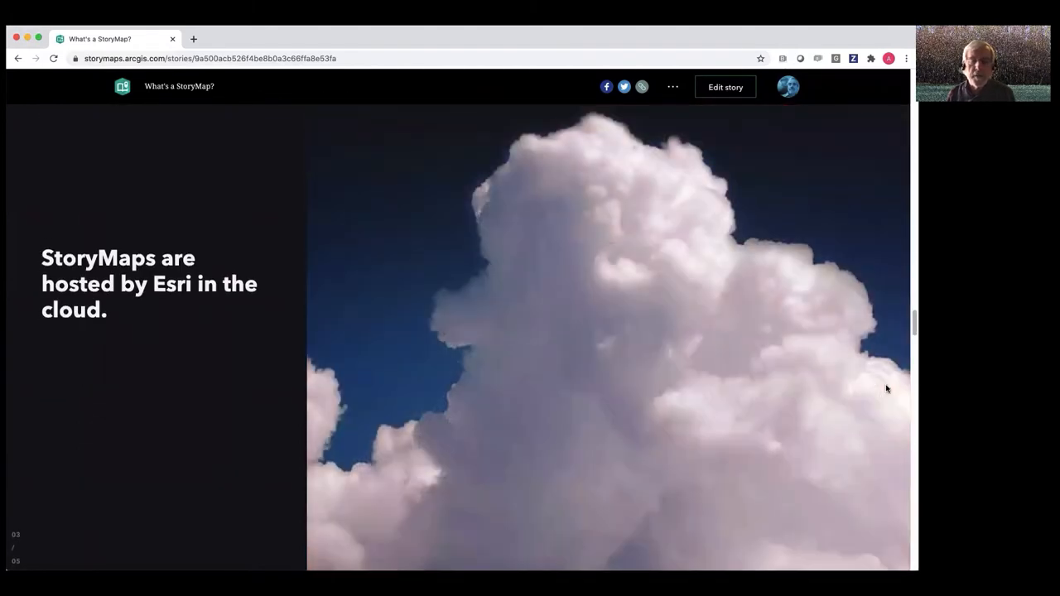
Scroll past the cloud-hosting section to the 2012 classic story layouts illustration
{"action": "scroll", "scroll_direction": "down", "scroll_amount": 3}
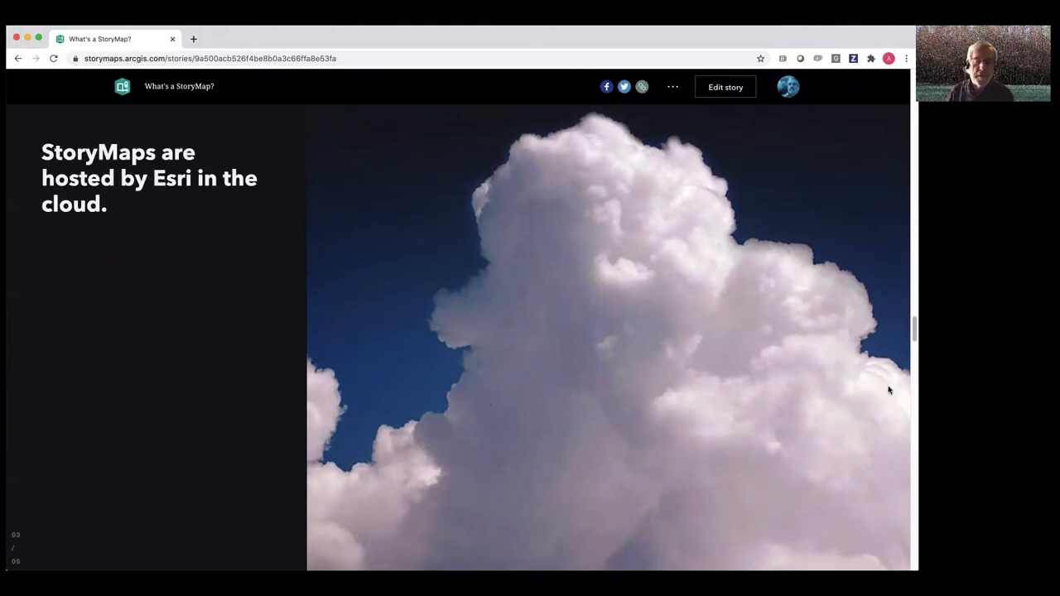
{"action": "scroll", "scroll_direction": "down", "scroll_amount": 3}
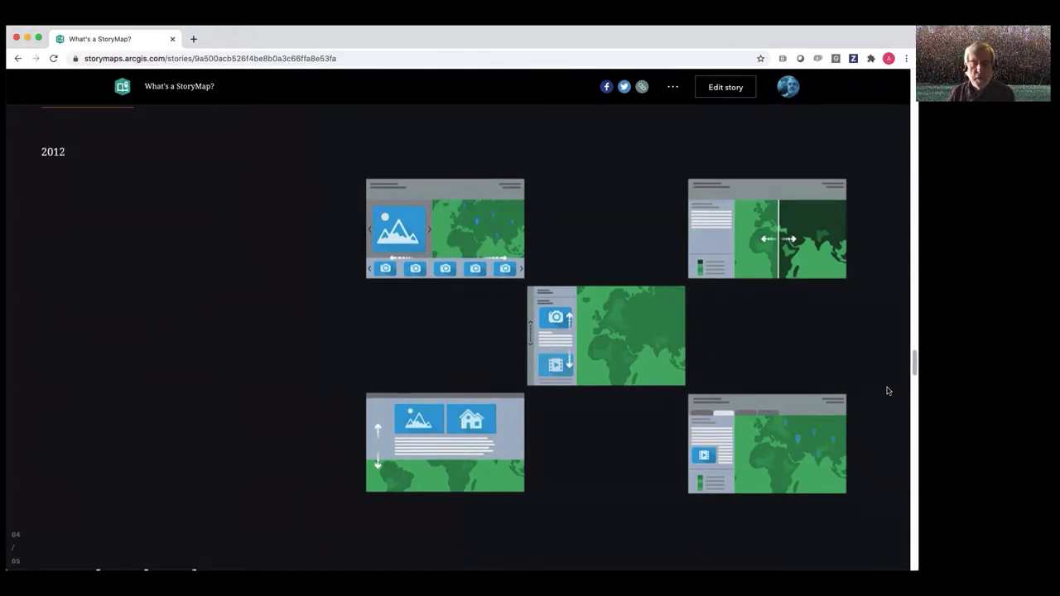
Scroll through the embedded 'Sounds of the Wild West' example story
{"action": "scroll", "scroll_direction": "down", "scroll_amount": 3}
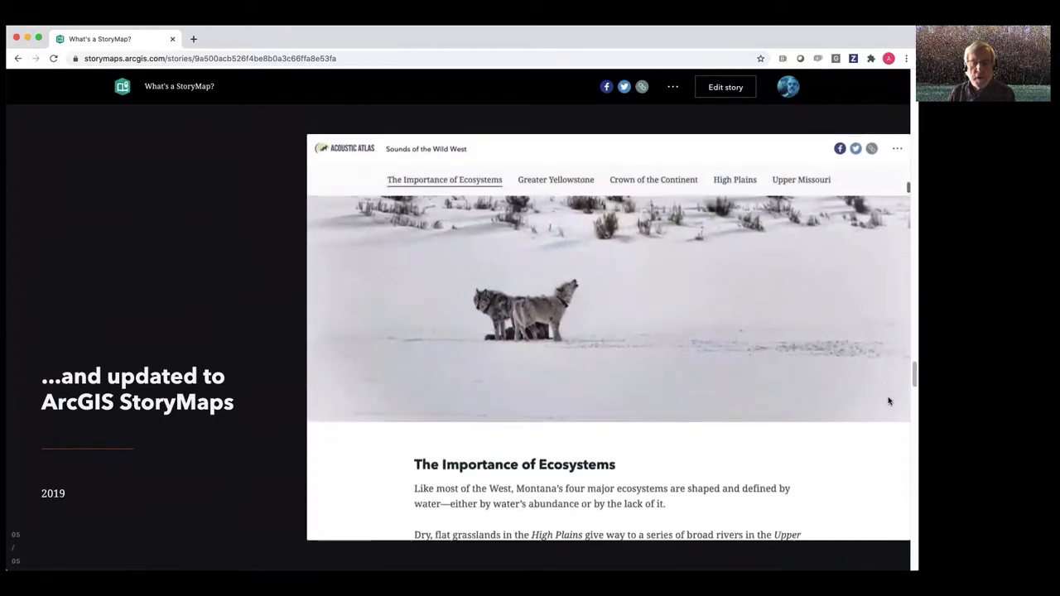
{"action": "scroll", "scroll_direction": "down", "scroll_amount": 3}
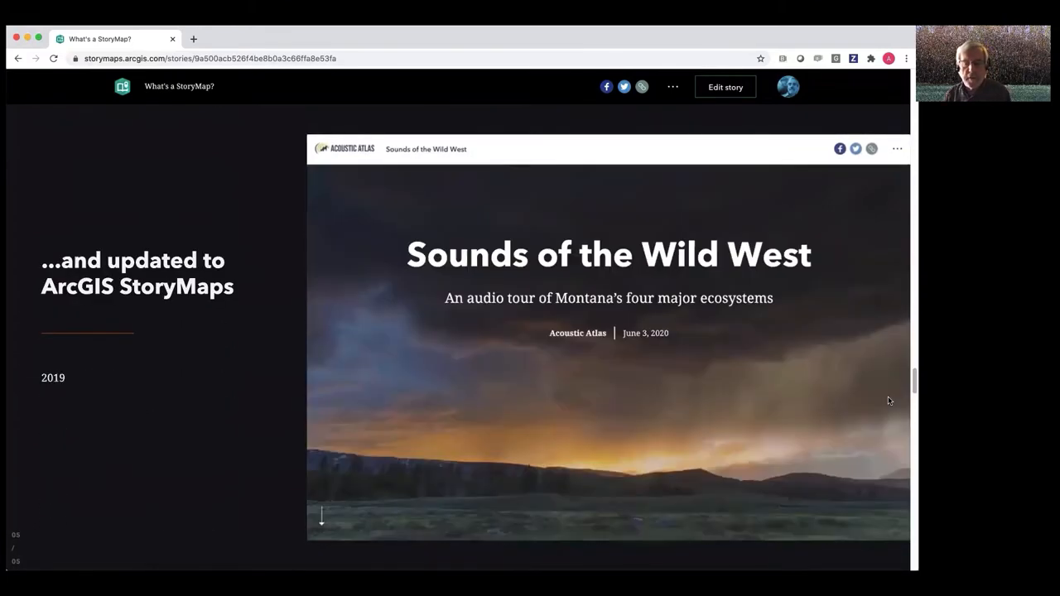
{"action": "scroll", "scroll_direction": "down", "scroll_amount": 3}
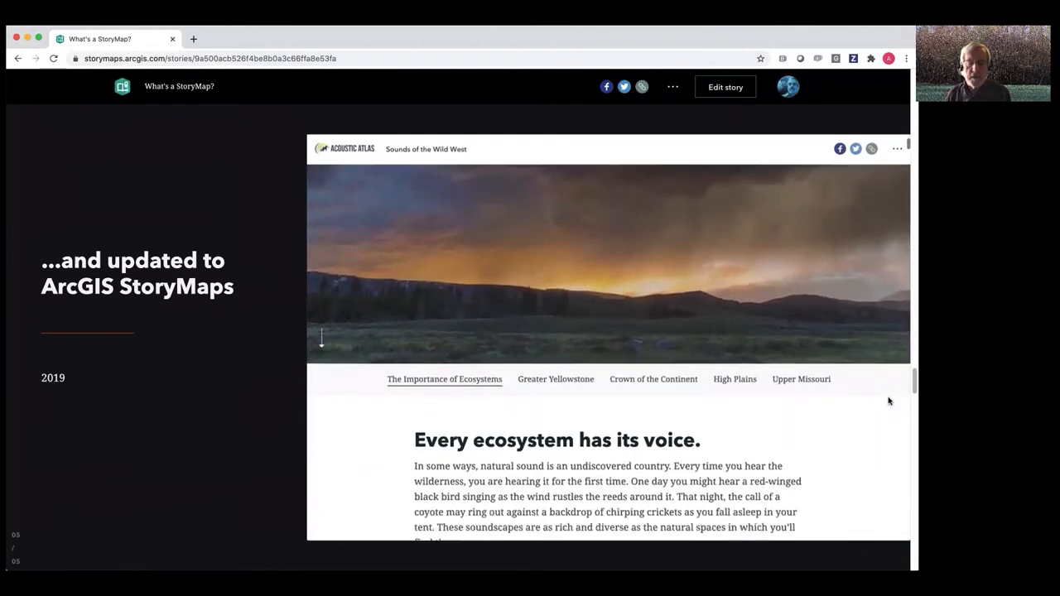
{"action": "scroll", "scroll_direction": "down", "scroll_amount": 3}
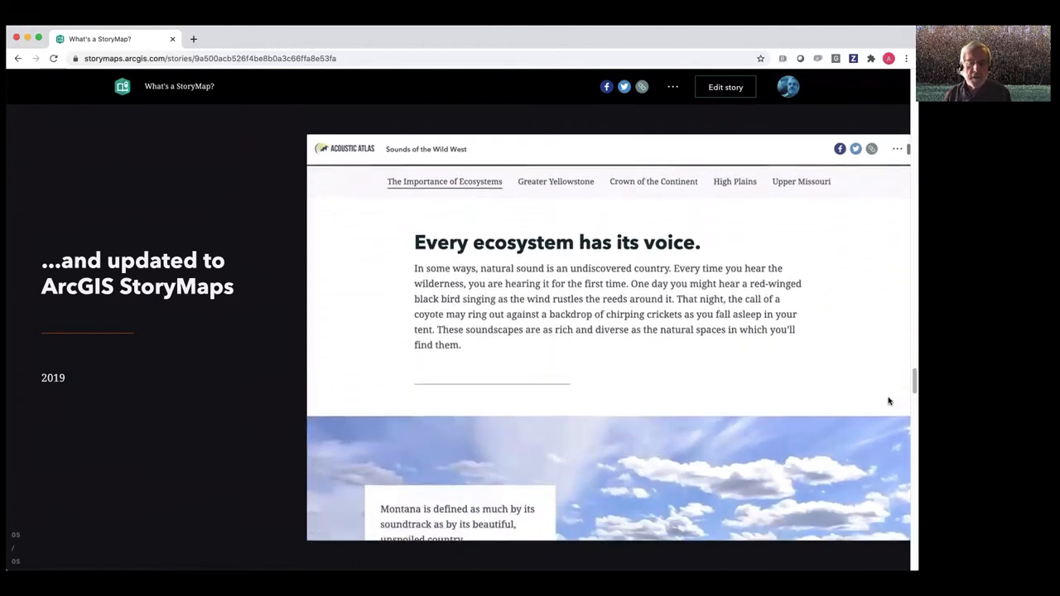
{"action": "scroll", "scroll_direction": "down", "scroll_amount": 3}
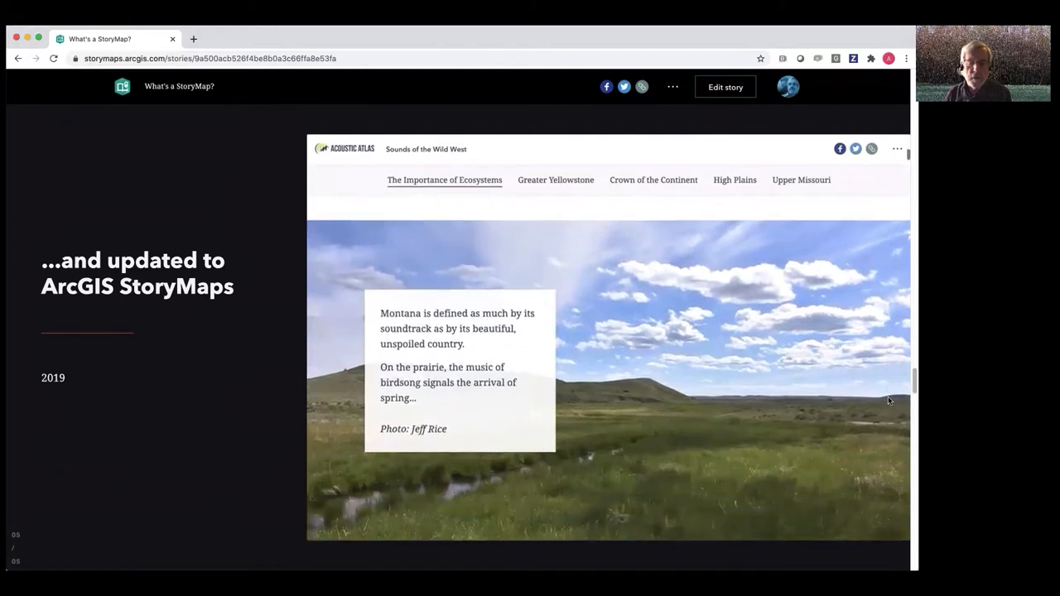
{"action": "scroll", "scroll_direction": "down", "scroll_amount": 3}
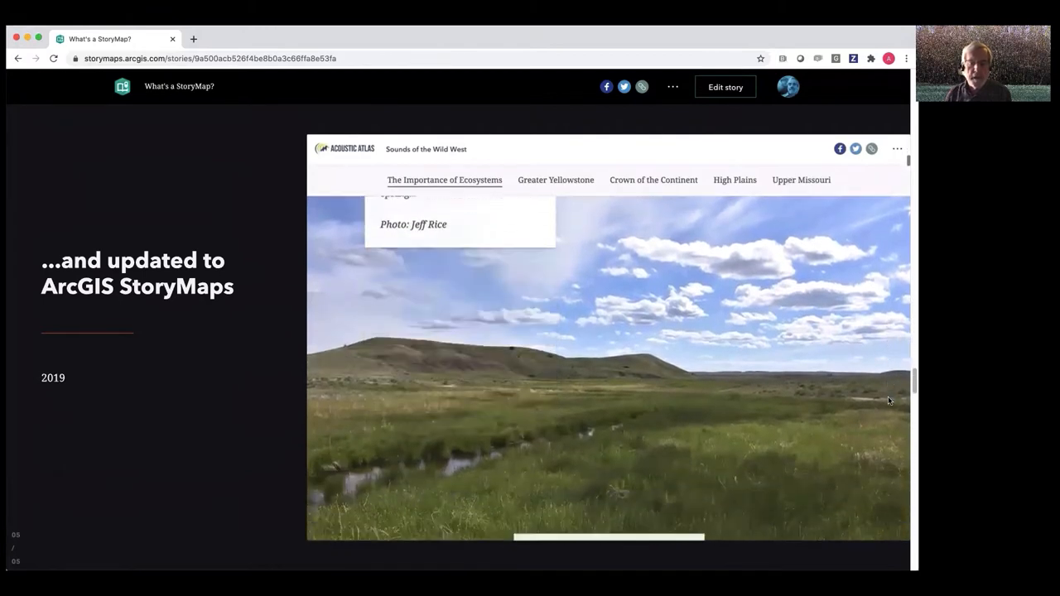
{"action": "scroll", "scroll_direction": "down", "scroll_amount": 3}
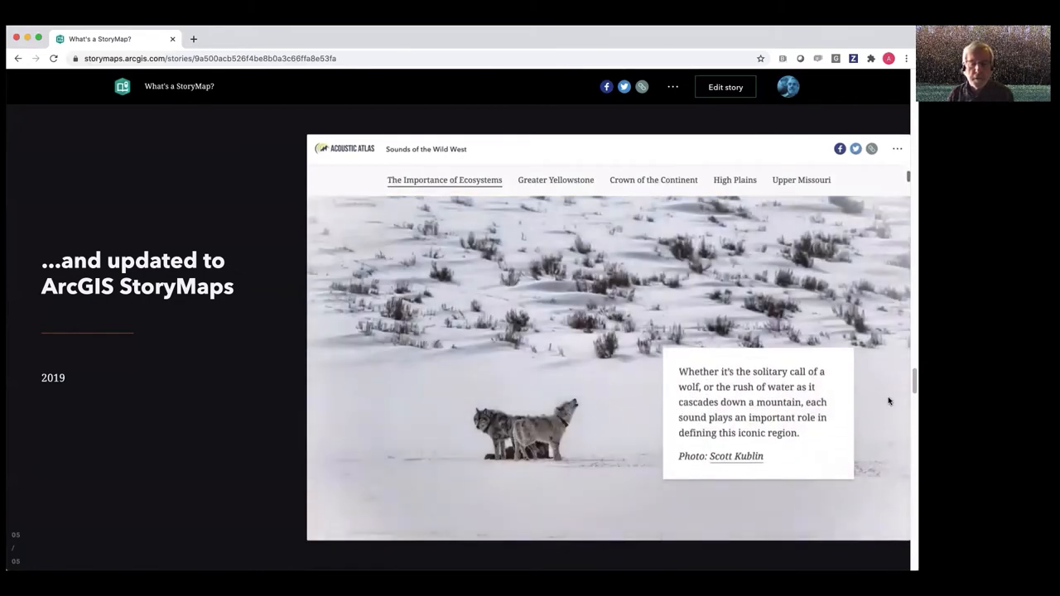
Scroll the main page down to 'StoryMaps have grown rapidly in popularity'
{"action": "scroll", "scroll_direction": "down", "scroll_amount": 3}
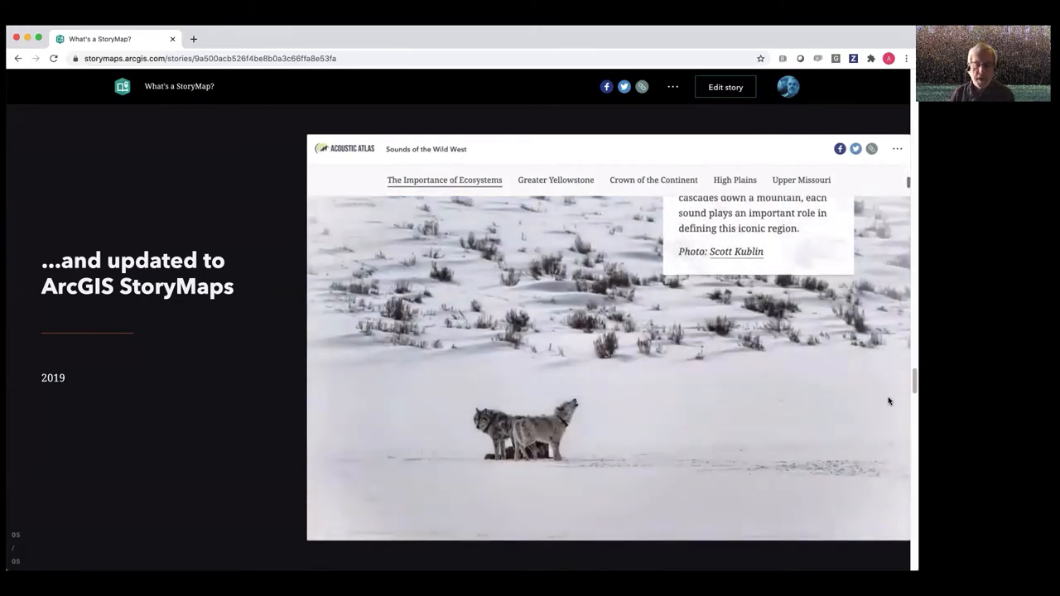
{"action": "scroll", "scroll_direction": "down", "scroll_amount": 3}
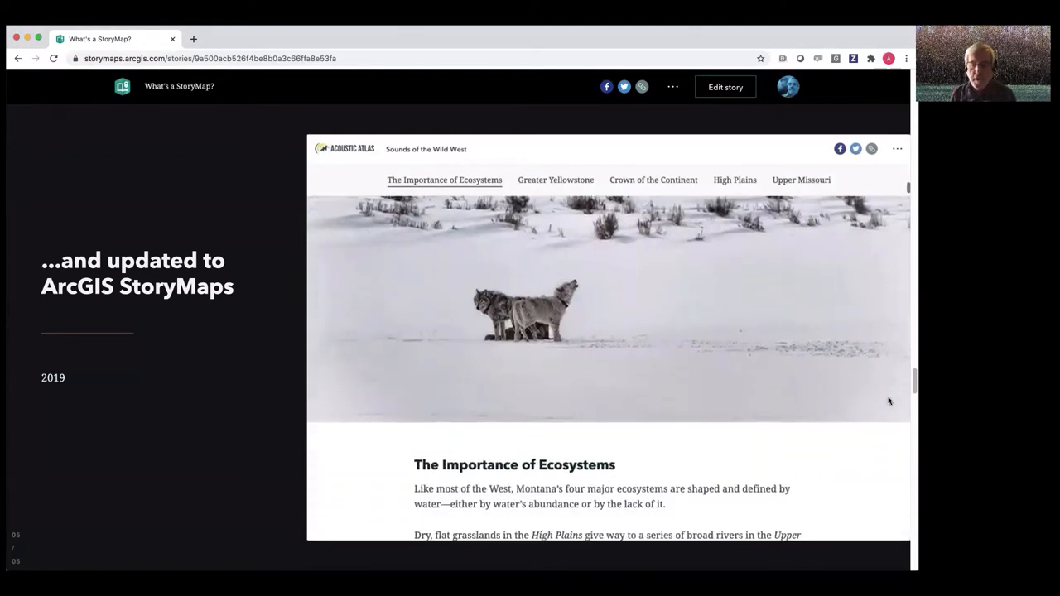
{"action": "scroll", "scroll_direction": "down", "scroll_amount": 3}
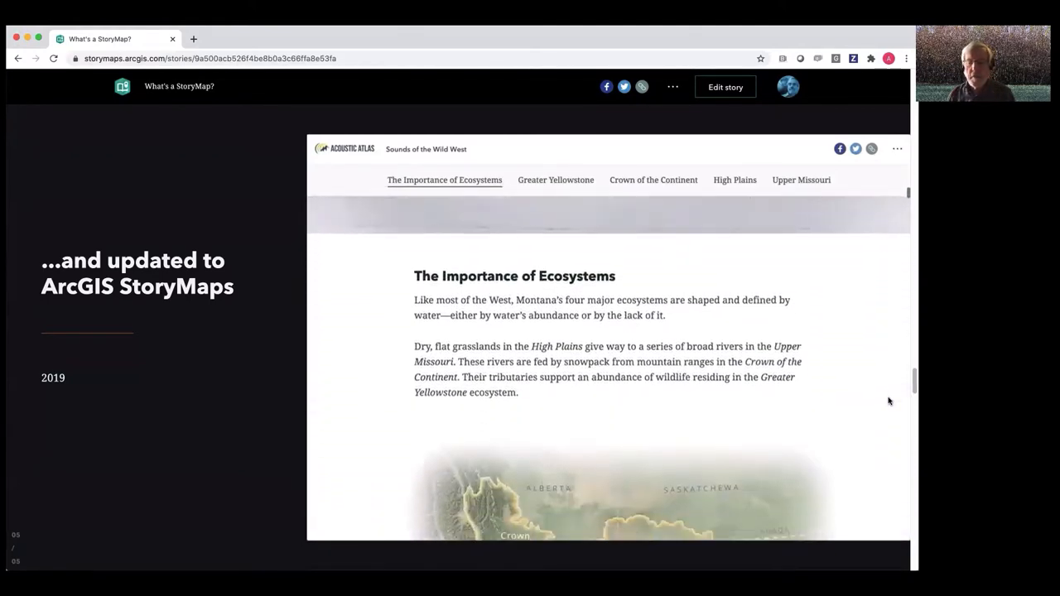
{"action": "scroll", "scroll_direction": "up", "scroll_amount": 3}
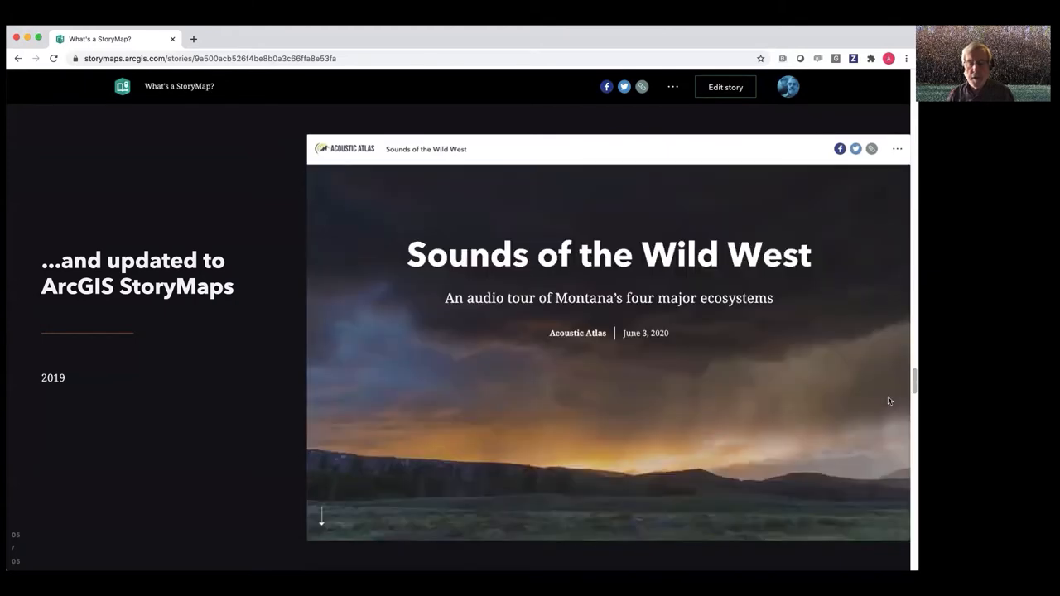
{"action": "scroll", "scroll_direction": "down", "scroll_amount": 3}
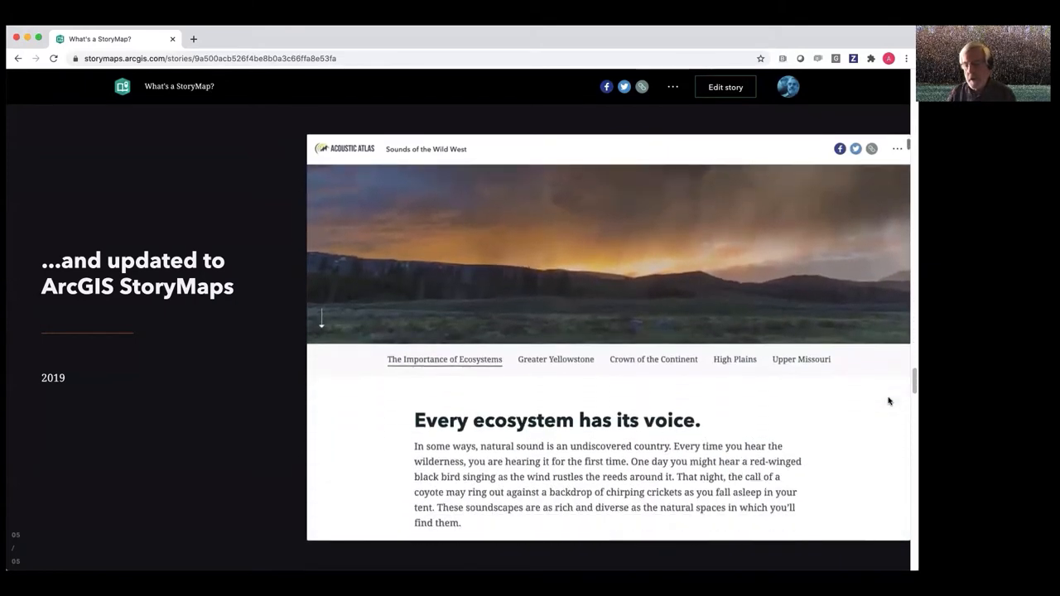
{"action": "scroll", "scroll_direction": "down", "scroll_amount": 3}
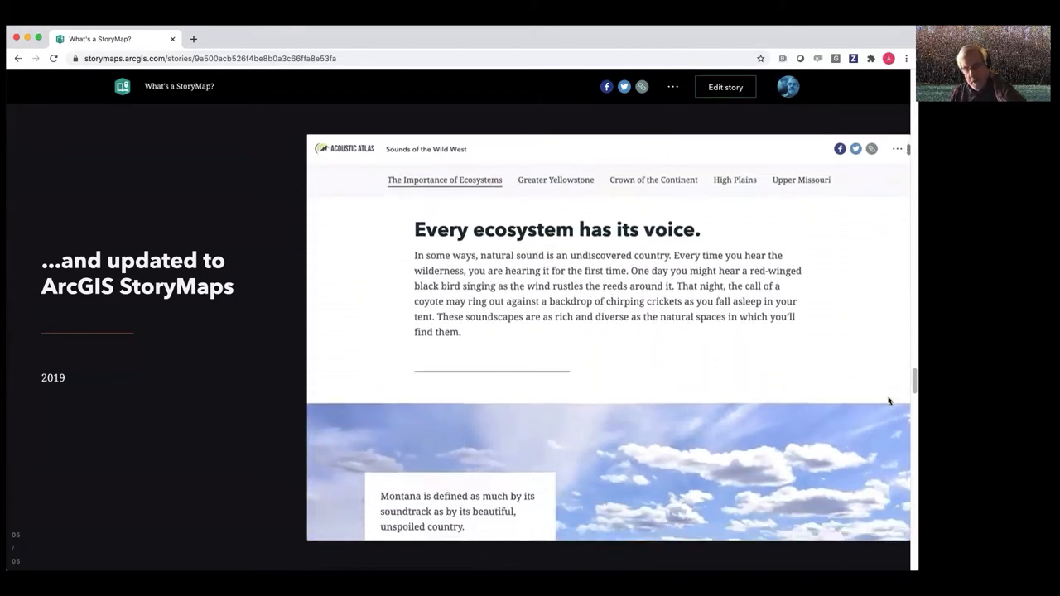
{"action": "scroll", "scroll_direction": "down", "scroll_amount": 3}
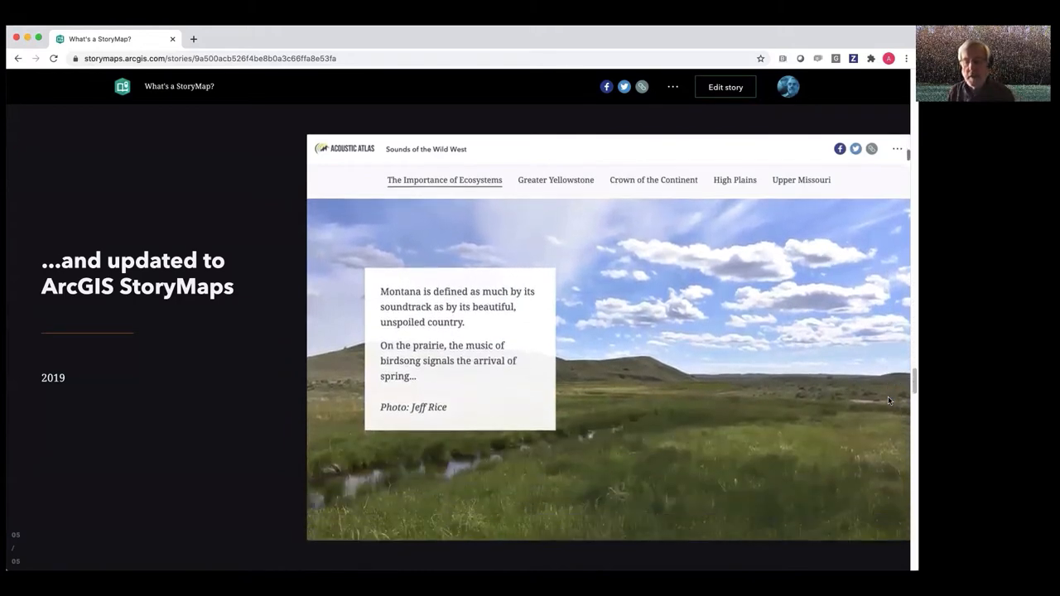
{"action": "scroll", "scroll_direction": "down", "scroll_amount": 3}
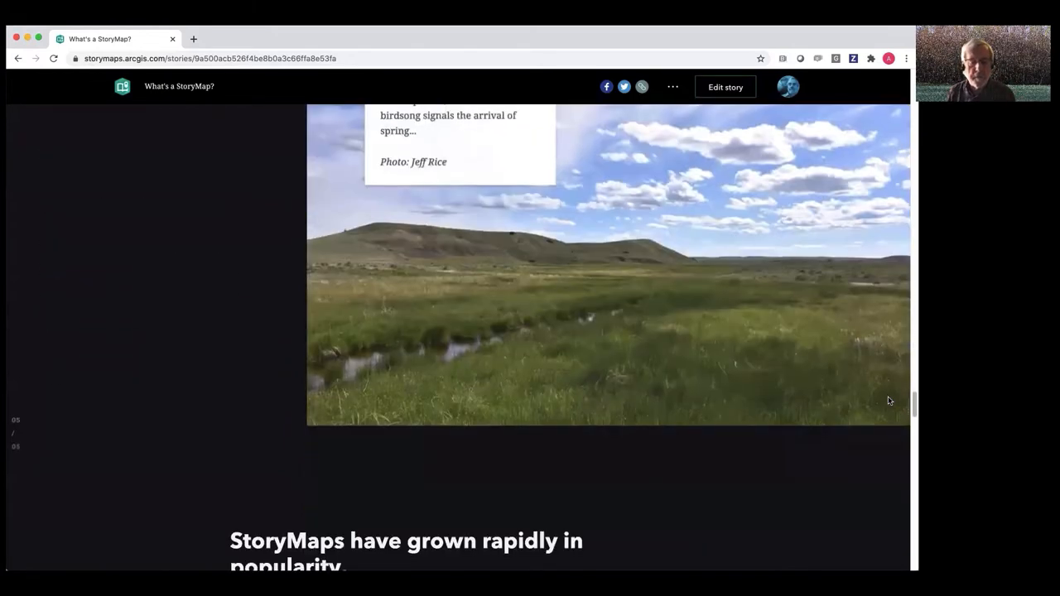
Scroll past the growth chart of 1.5 million hosted stories
{"action": "scroll", "scroll_direction": "down", "scroll_amount": 3}
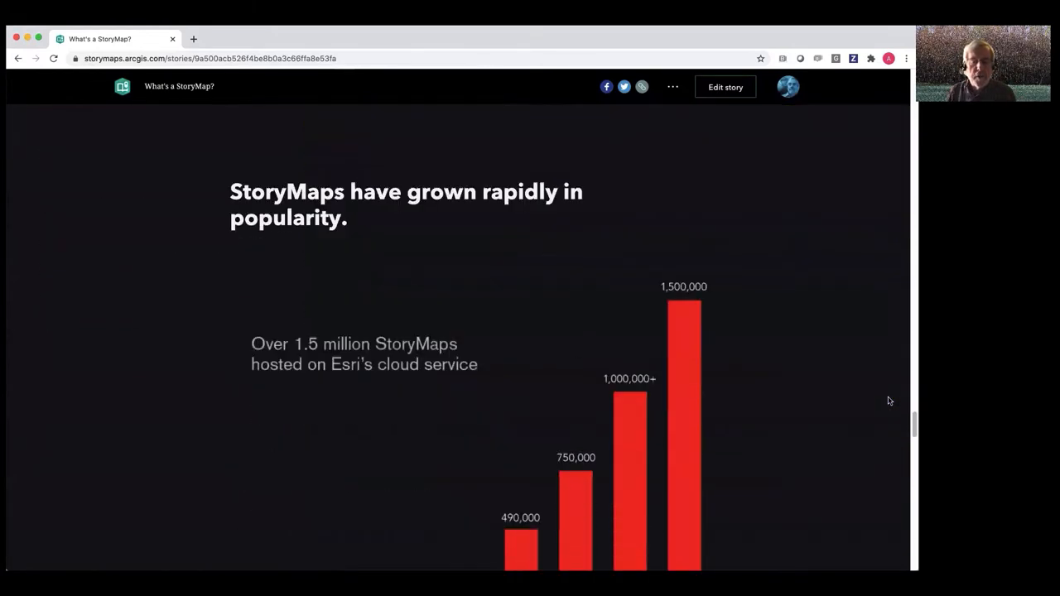
{"action": "scroll", "scroll_direction": "down", "scroll_amount": 3}
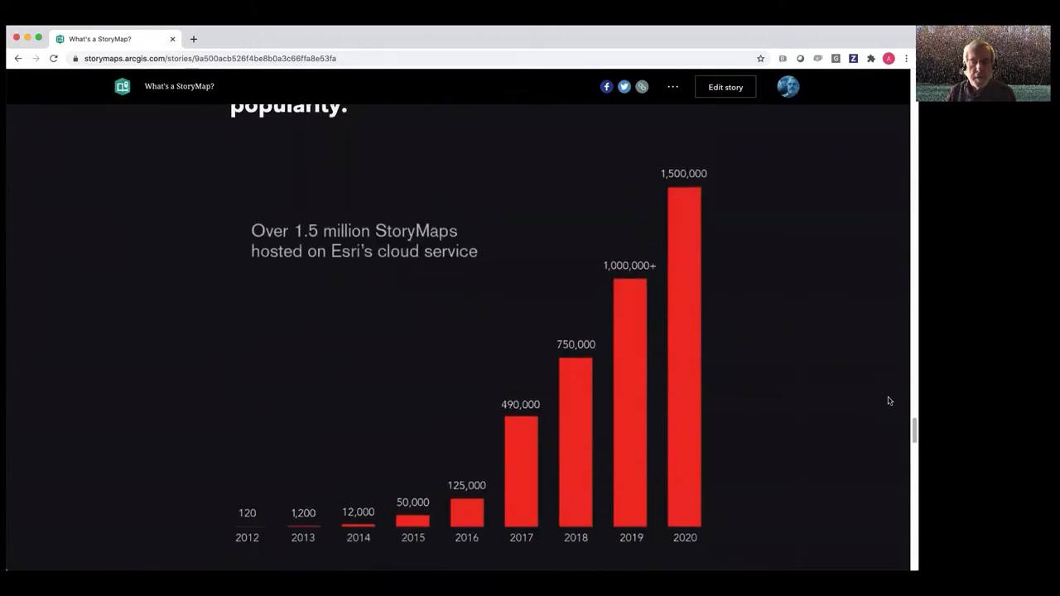
{"action": "scroll", "scroll_direction": "down", "scroll_amount": 3}
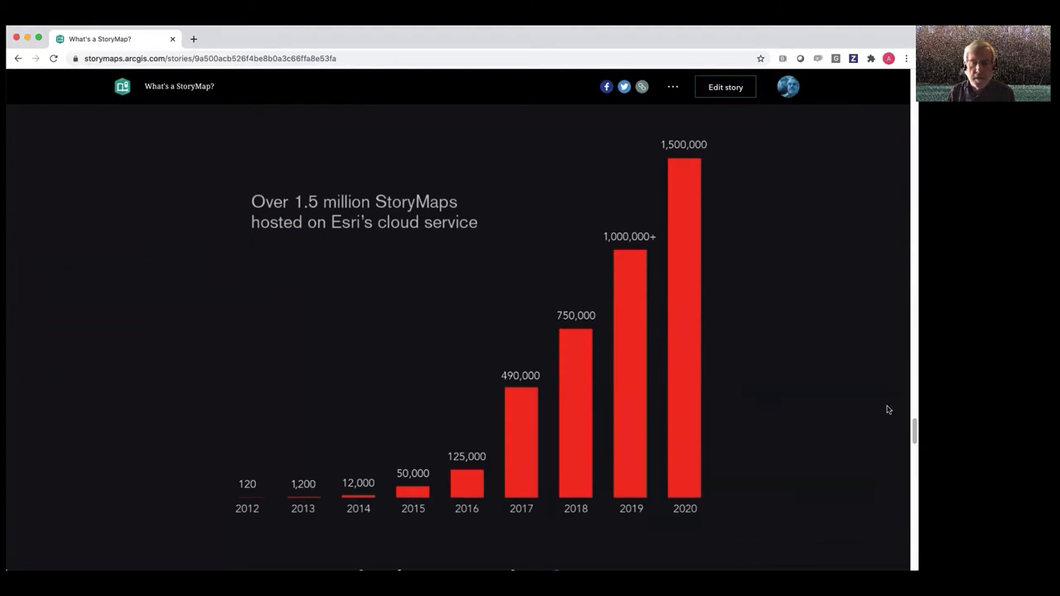
{"action": "scroll", "scroll_direction": "down", "scroll_amount": 3}
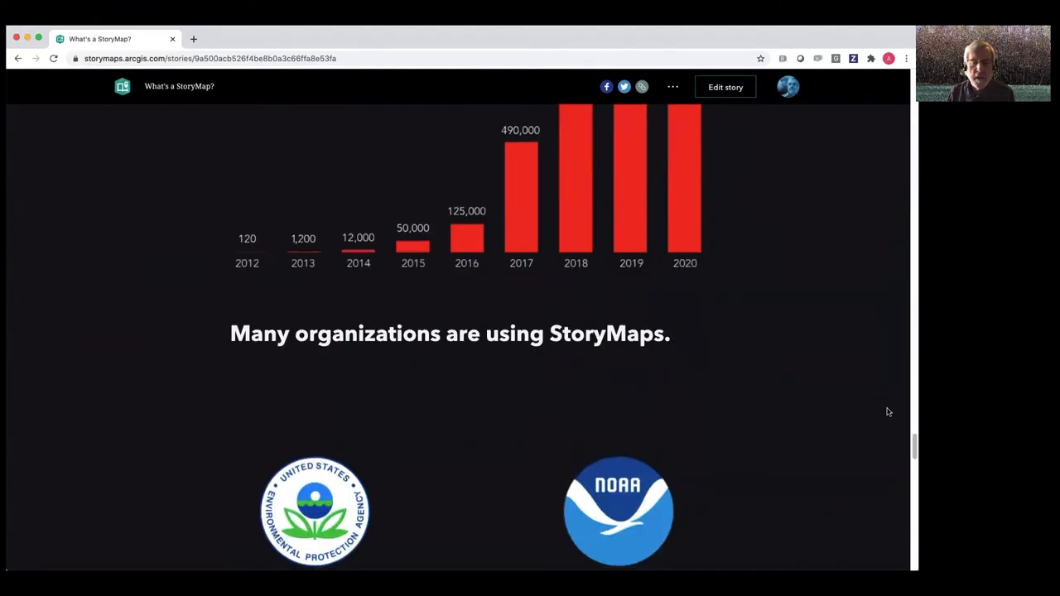
{"action": "scroll", "scroll_direction": "down", "scroll_amount": 3}
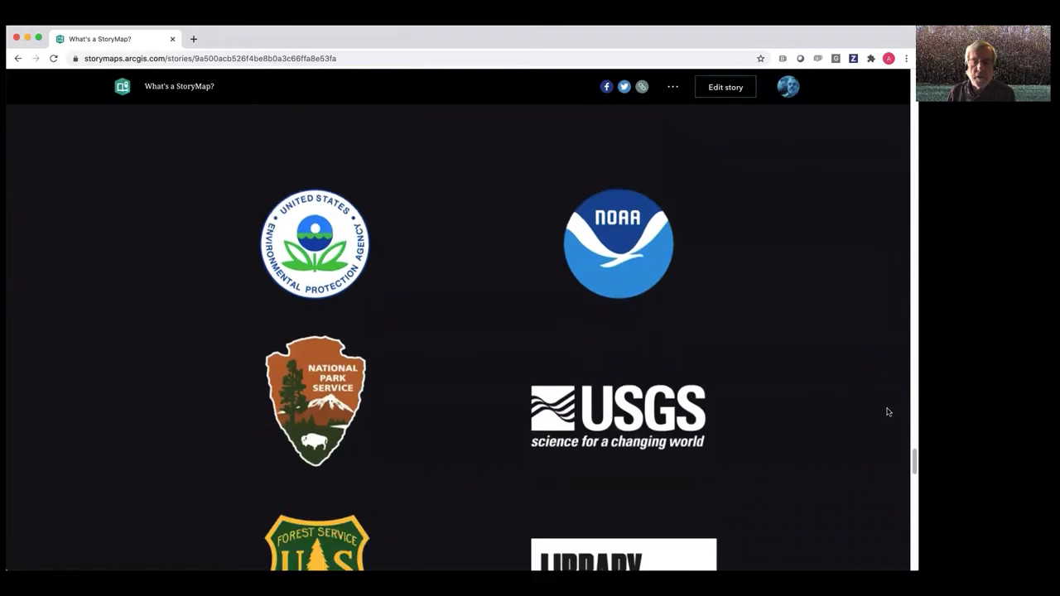
{"action": "scroll", "scroll_direction": "down", "scroll_amount": 3}
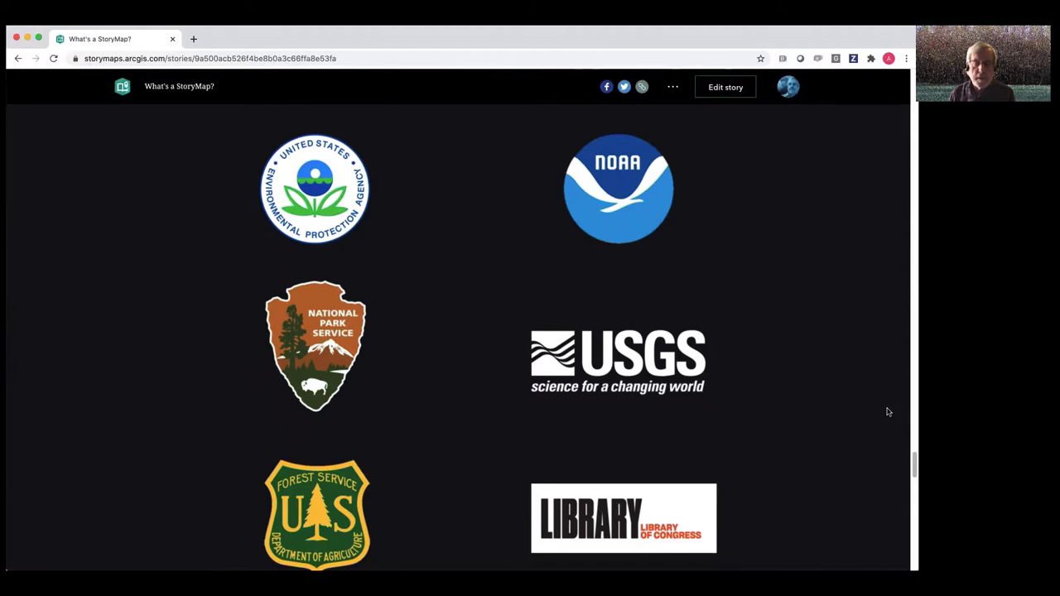
Scroll through the organization logos, ending at Smithsonian and National Geographic
{"action": "scroll", "scroll_direction": "down", "scroll_amount": 3}
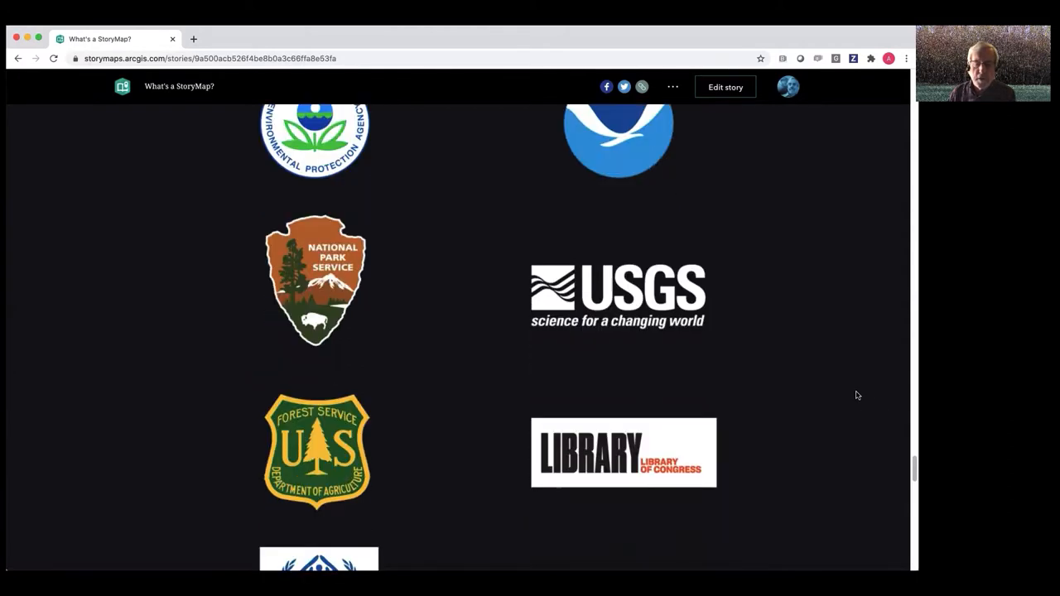
{"action": "scroll", "scroll_direction": "down", "scroll_amount": 3}
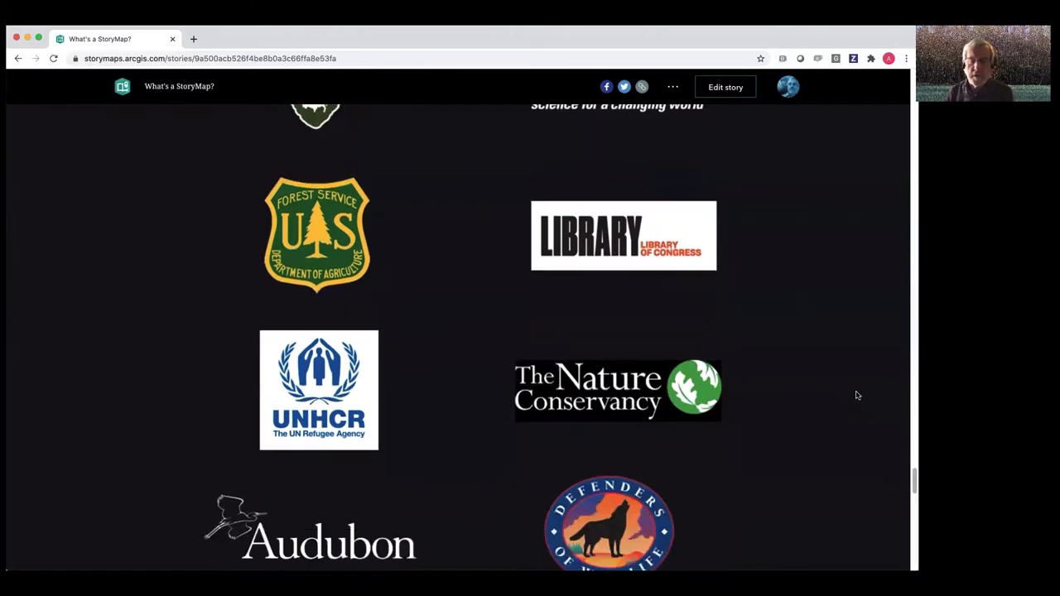
{"action": "scroll", "scroll_direction": "down", "scroll_amount": 3}
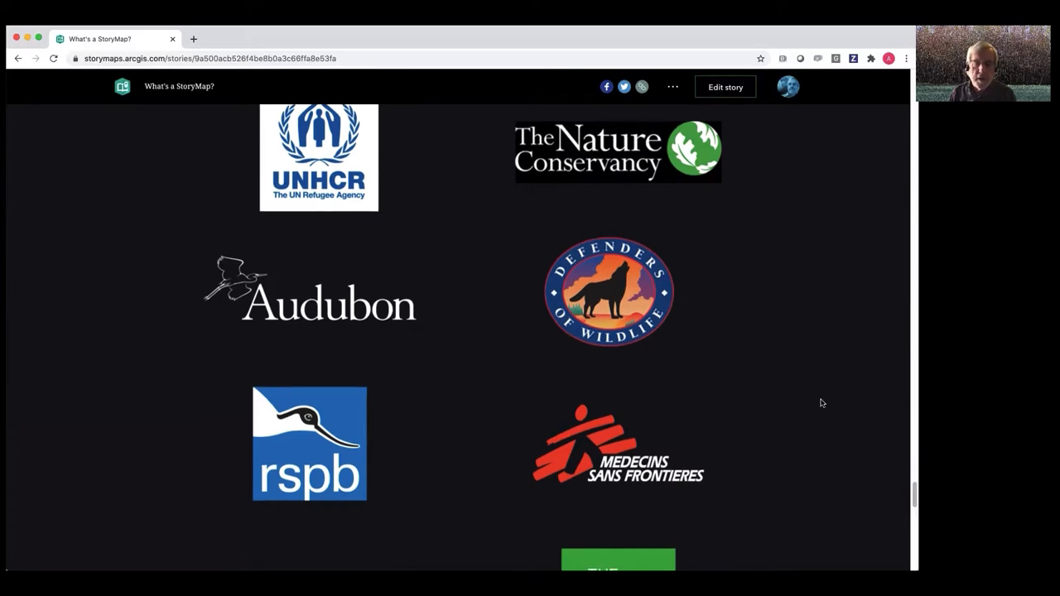
{"action": "scroll", "scroll_direction": "down", "scroll_amount": 3}
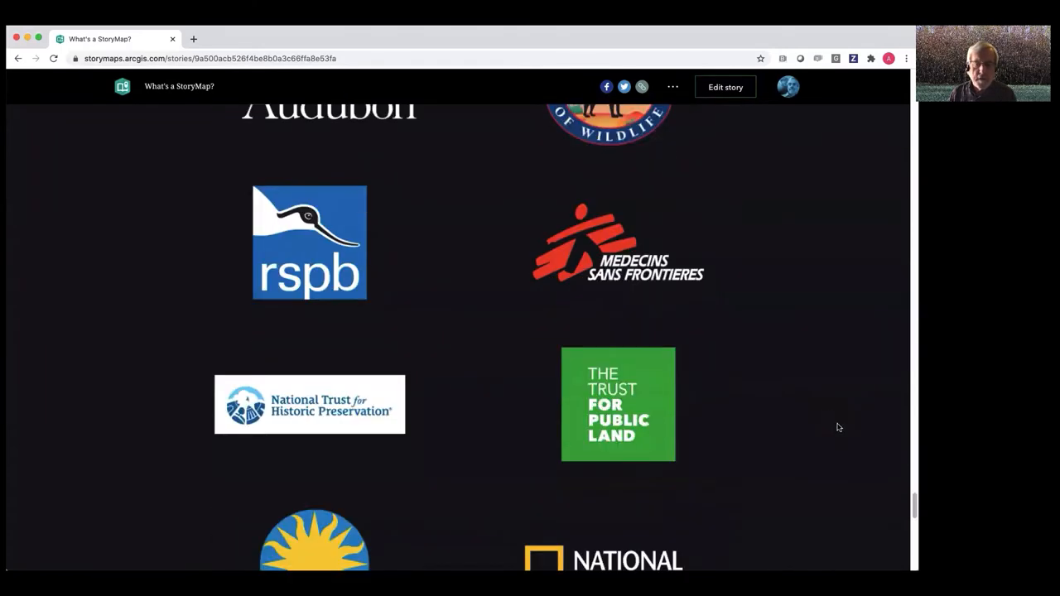
{"action": "scroll", "scroll_direction": "down", "scroll_amount": 3}
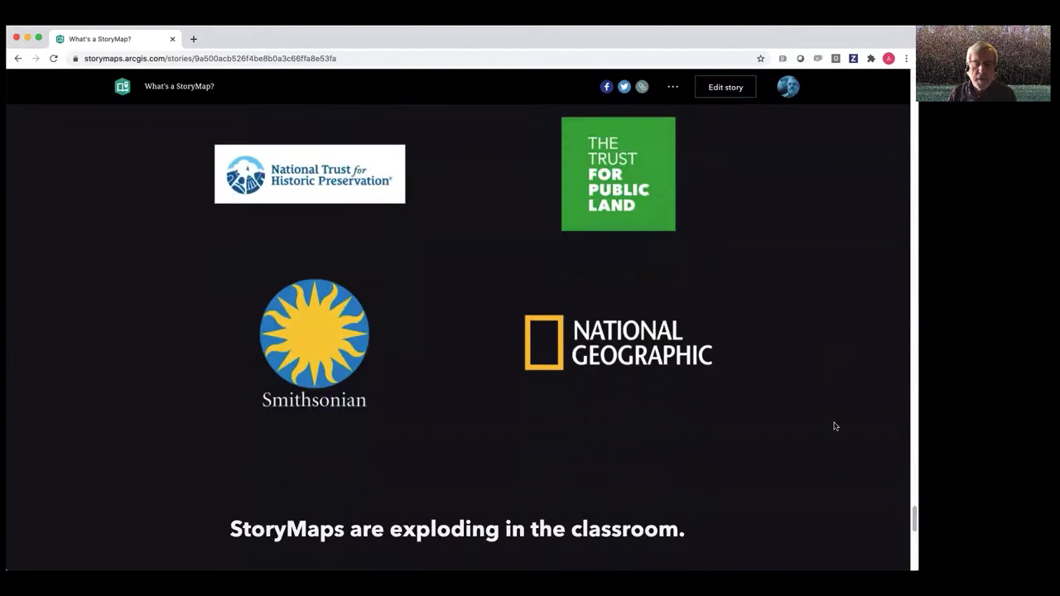
{"action": "scroll", "scroll_direction": "down", "scroll_amount": 3}
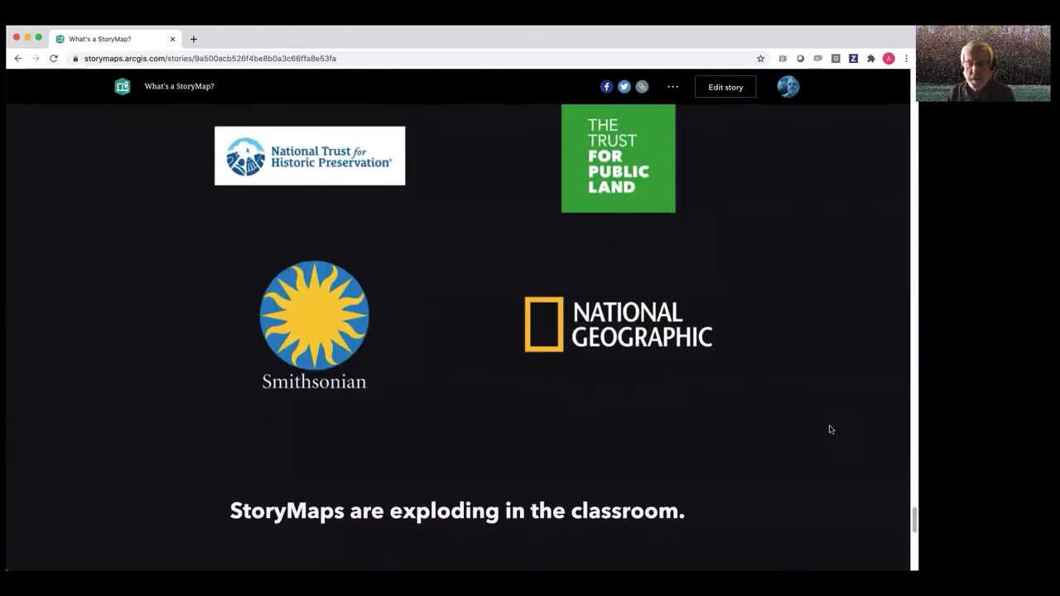
Scroll to the Education-led sector bar chart and the 'Find us at esri.com/storymaps' section
{"action": "scroll", "scroll_direction": "down", "scroll_amount": 3}
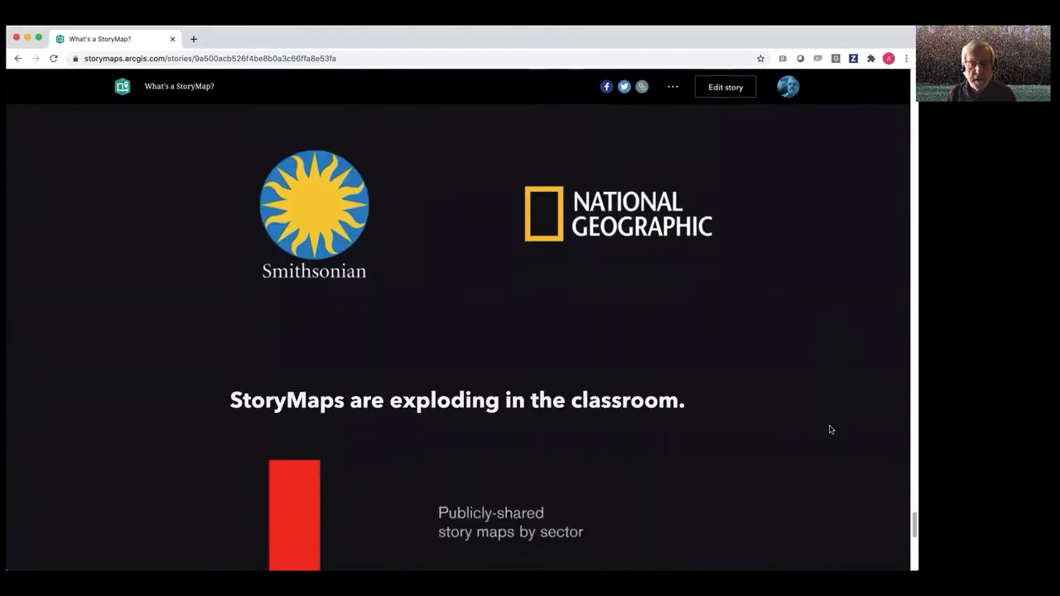
{"action": "scroll", "scroll_direction": "down", "scroll_amount": 3}
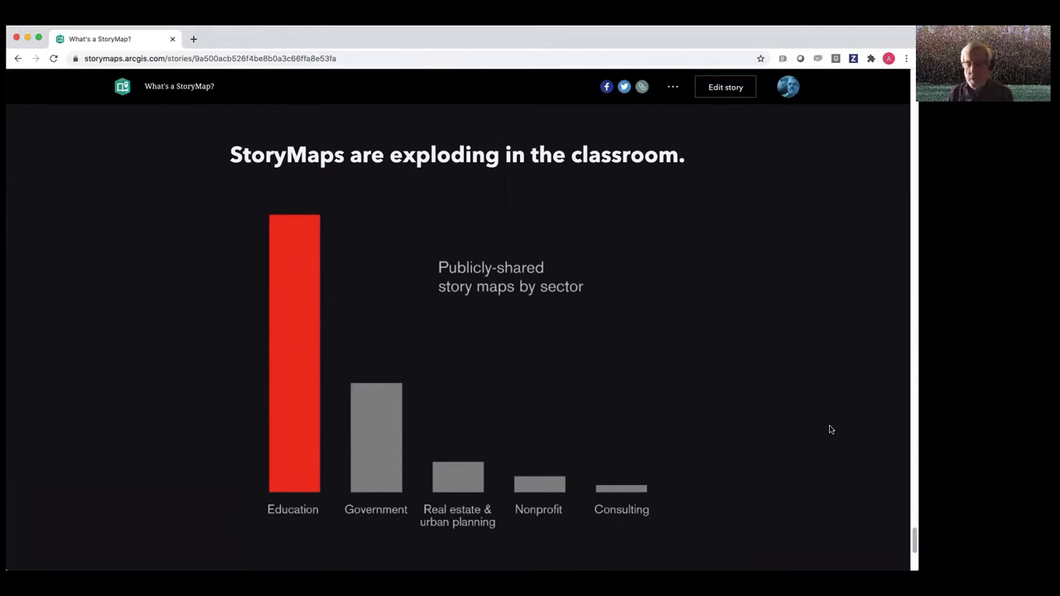
{"action": "mouse_move", "coordinate": [833, 440]}
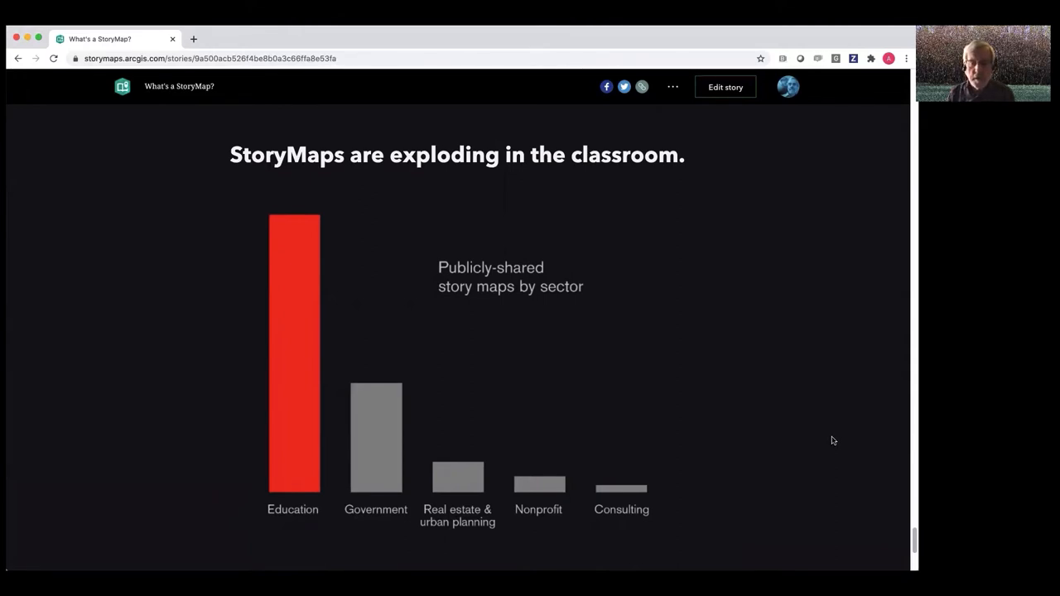
{"action": "scroll", "scroll_direction": "down", "scroll_amount": 3}
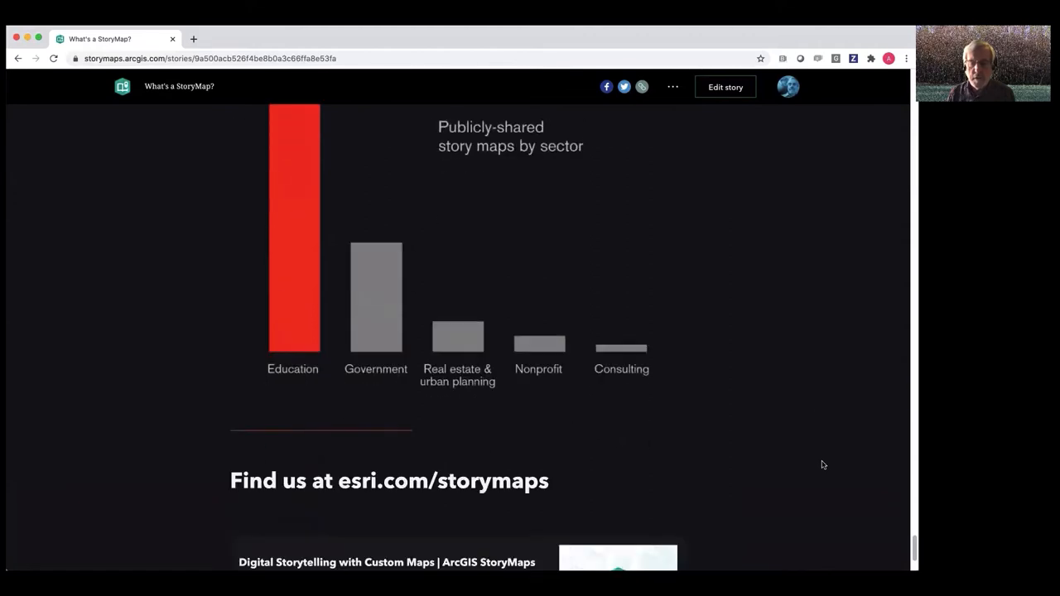
{"action": "scroll", "scroll_direction": "down", "scroll_amount": 3}
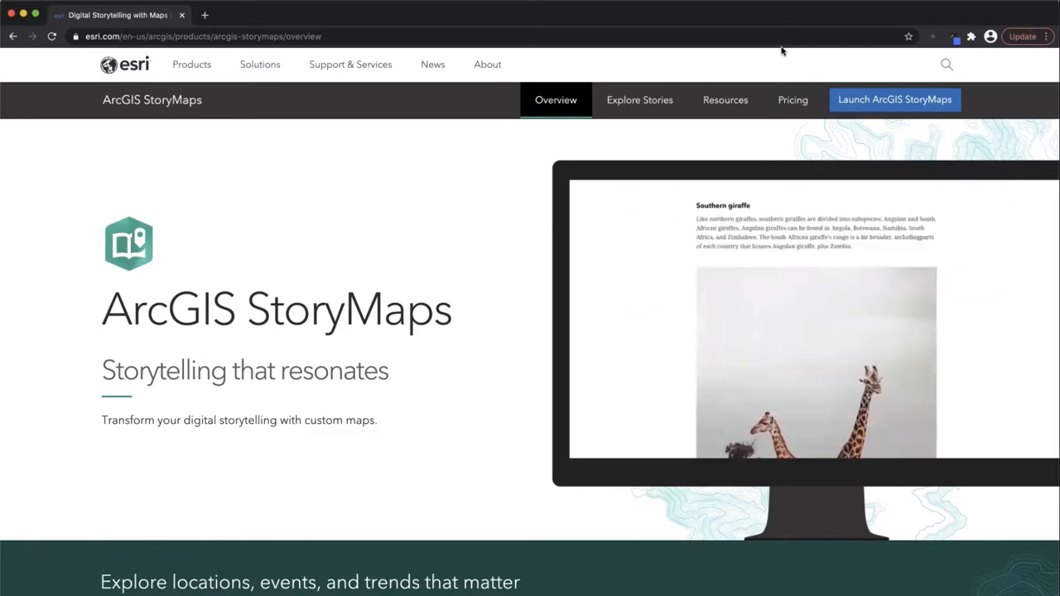
{"action": "scroll", "scroll_direction": "down", "scroll_amount": 3}
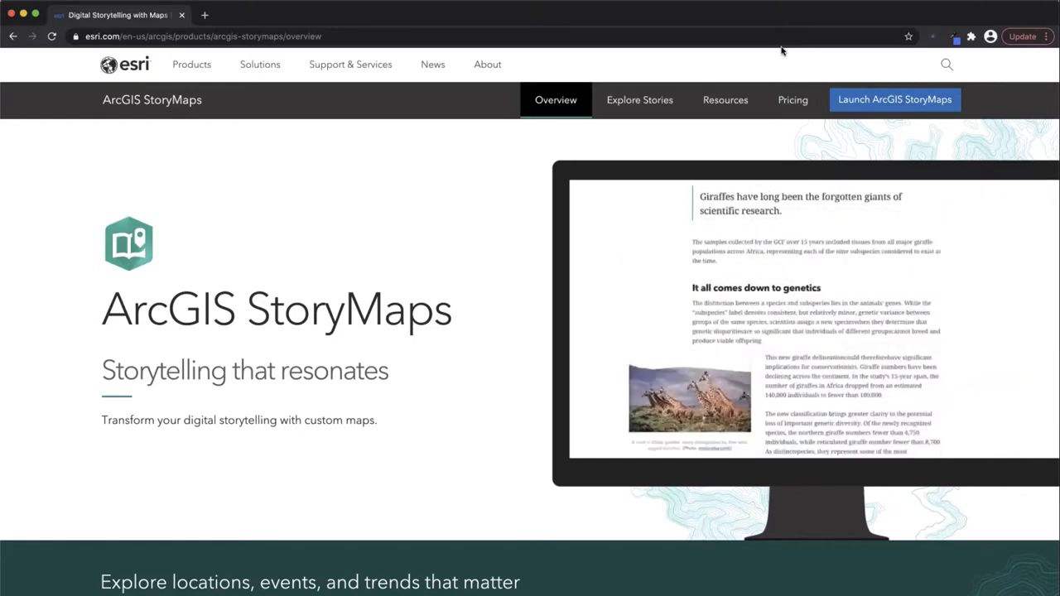
{"action": "scroll", "scroll_direction": "down", "scroll_amount": 3}
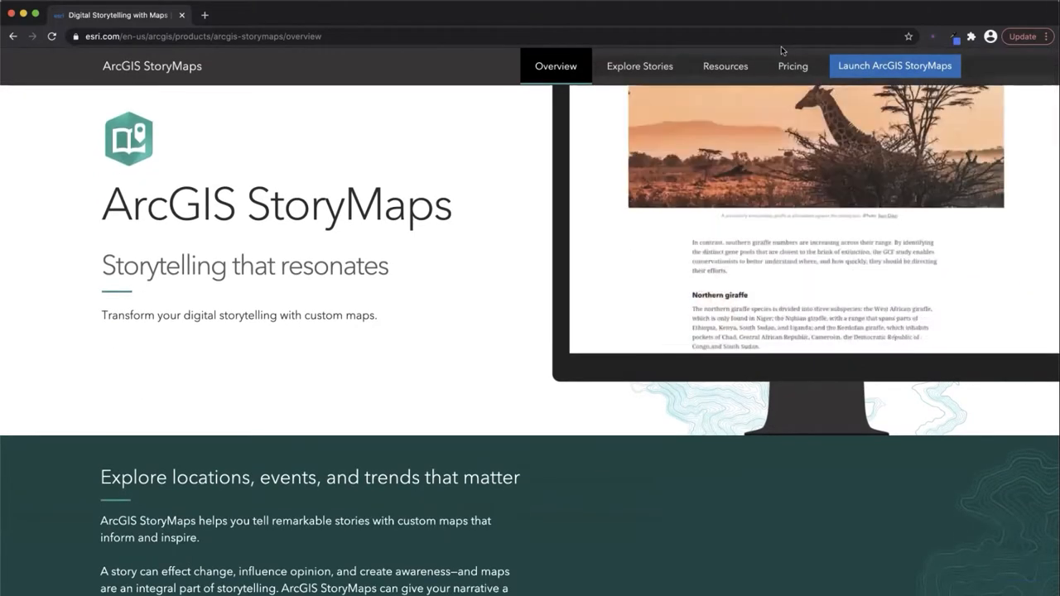
{"action": "scroll", "scroll_direction": "down", "scroll_amount": 3}
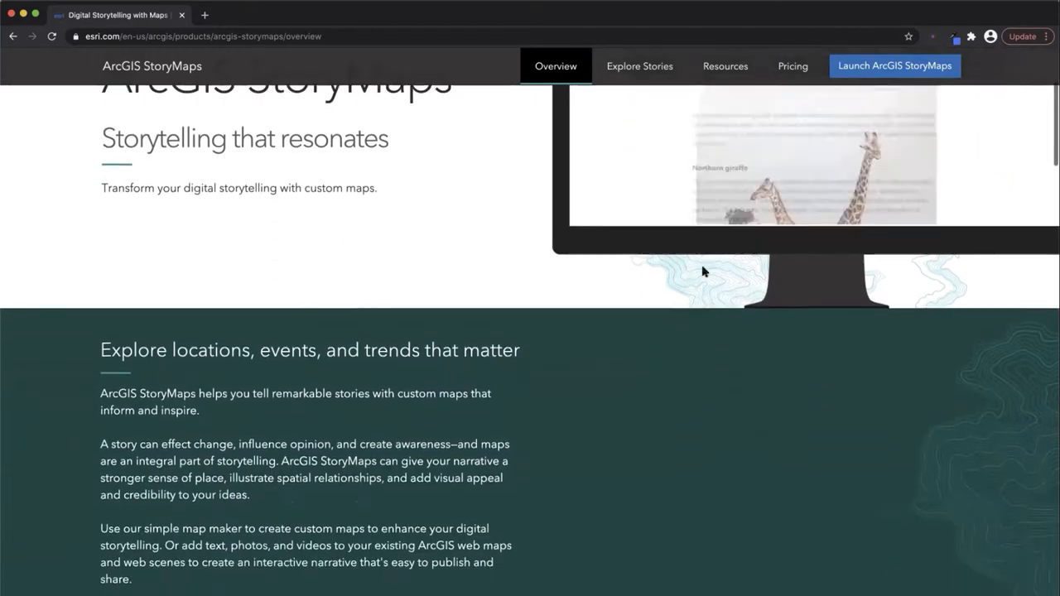
{"action": "scroll", "scroll_direction": "up", "scroll_amount": 3}
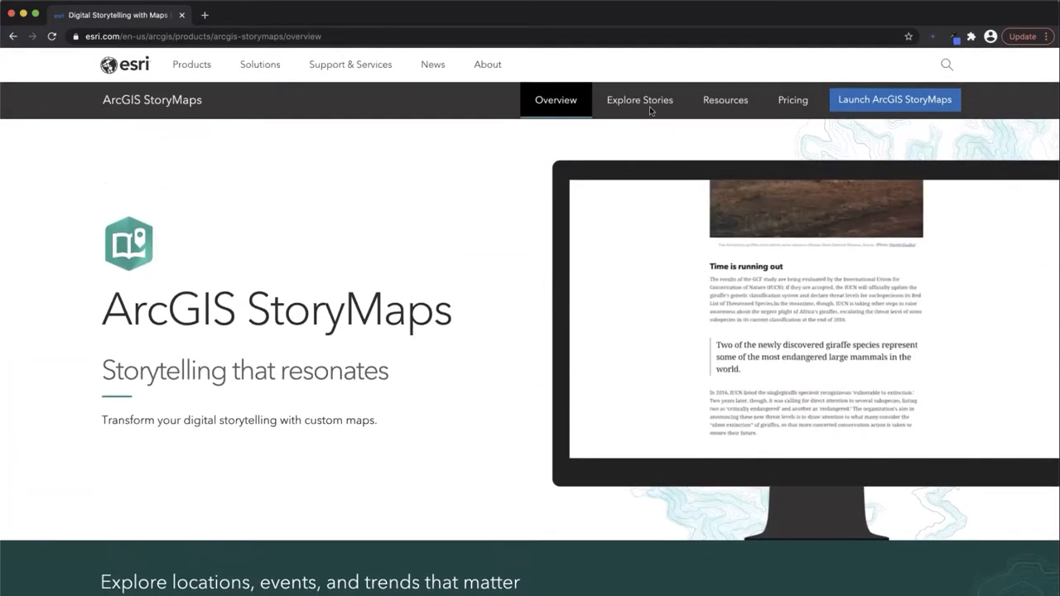
Browse the featured example stories on the Explore Stories page
{"action": "left_click", "coordinate": [639, 100]}
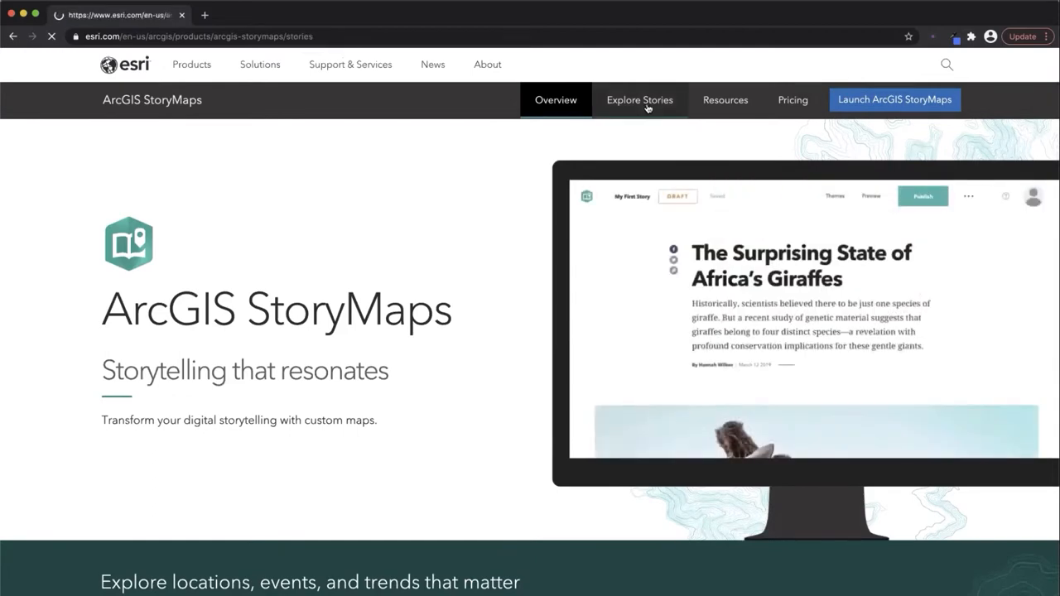
{"action": "left_click", "coordinate": [639, 100]}
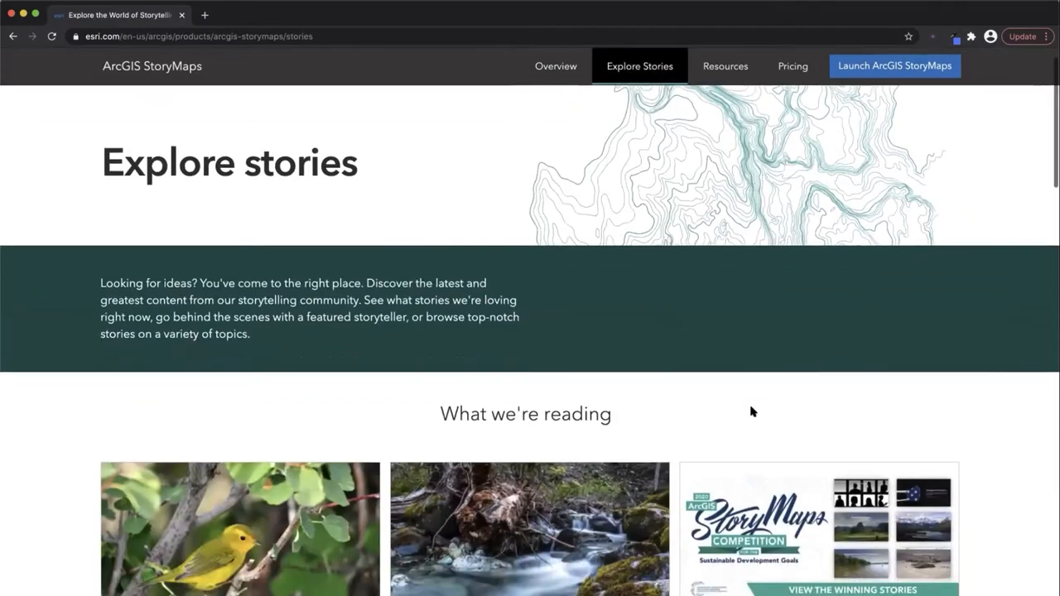
{"action": "scroll", "scroll_direction": "down", "scroll_amount": 3}
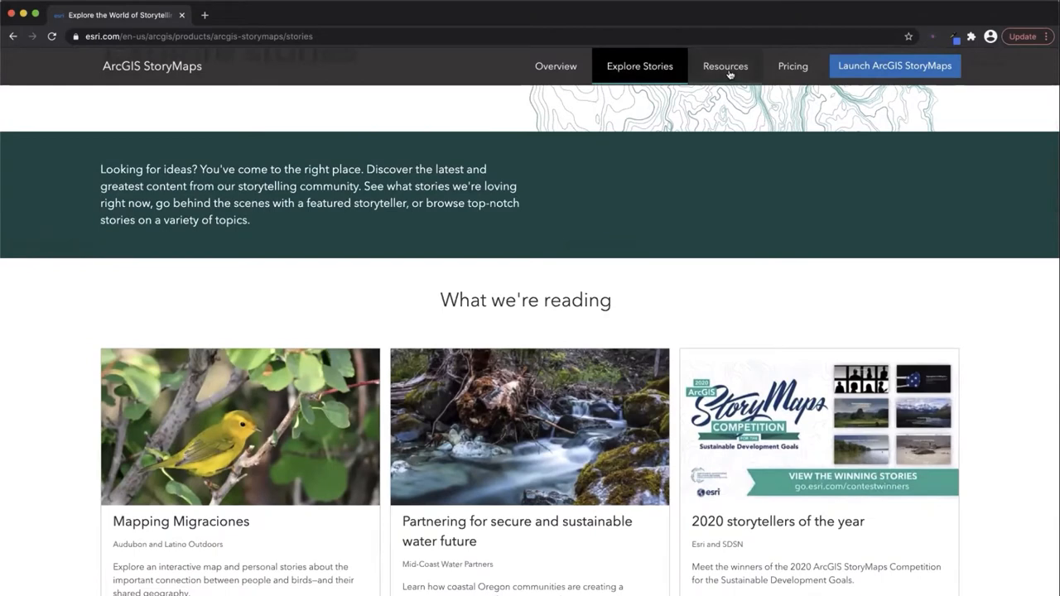
Browse the storytelling Resources page, then launch ArcGIS StoryMaps
{"action": "left_click", "coordinate": [724, 66]}
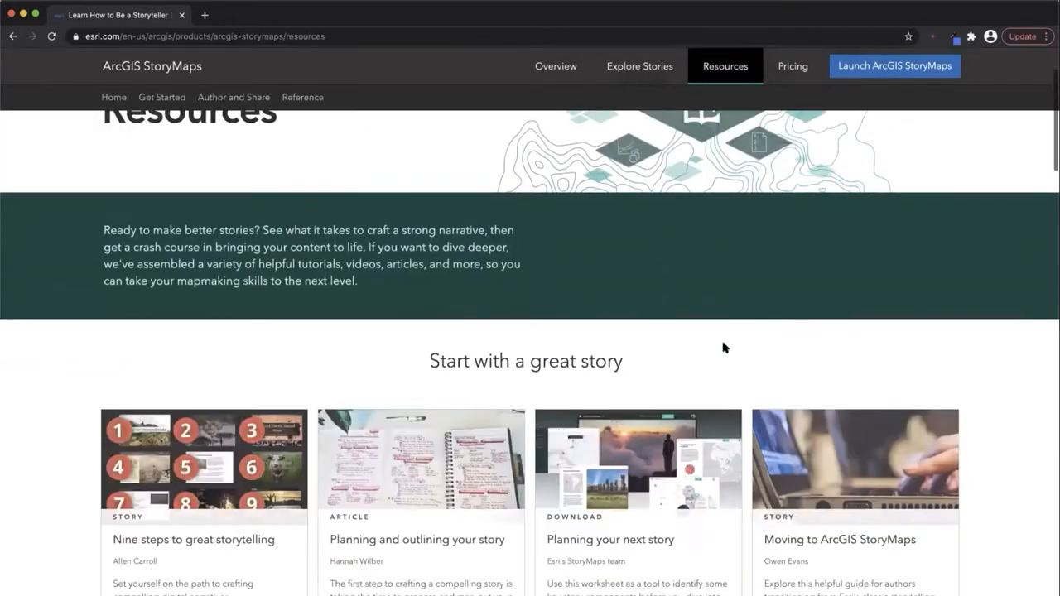
{"action": "scroll", "scroll_direction": "down", "scroll_amount": 3}
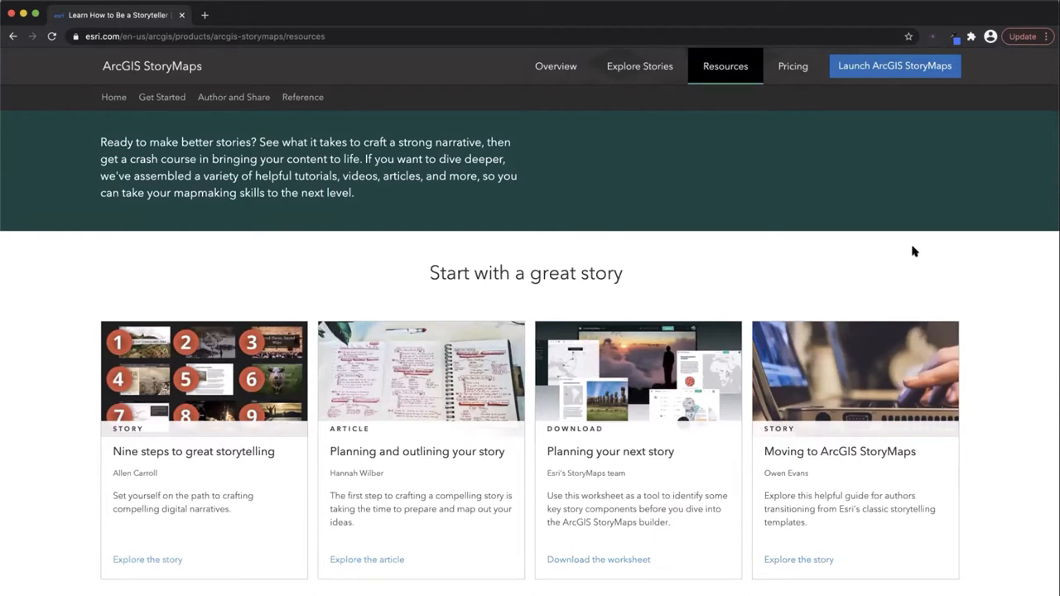
{"action": "left_click", "coordinate": [895, 66]}
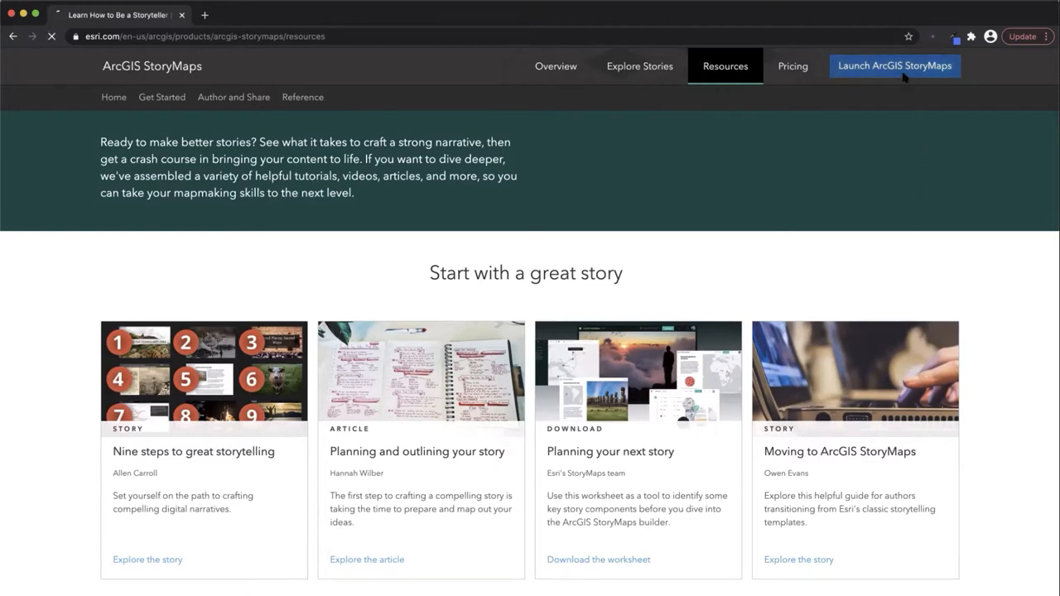
Open 'Introduction to Storytelling' in the builder and scroll to 'Ice, snow, and penguins'
{"action": "left_click", "coordinate": [894, 65]}
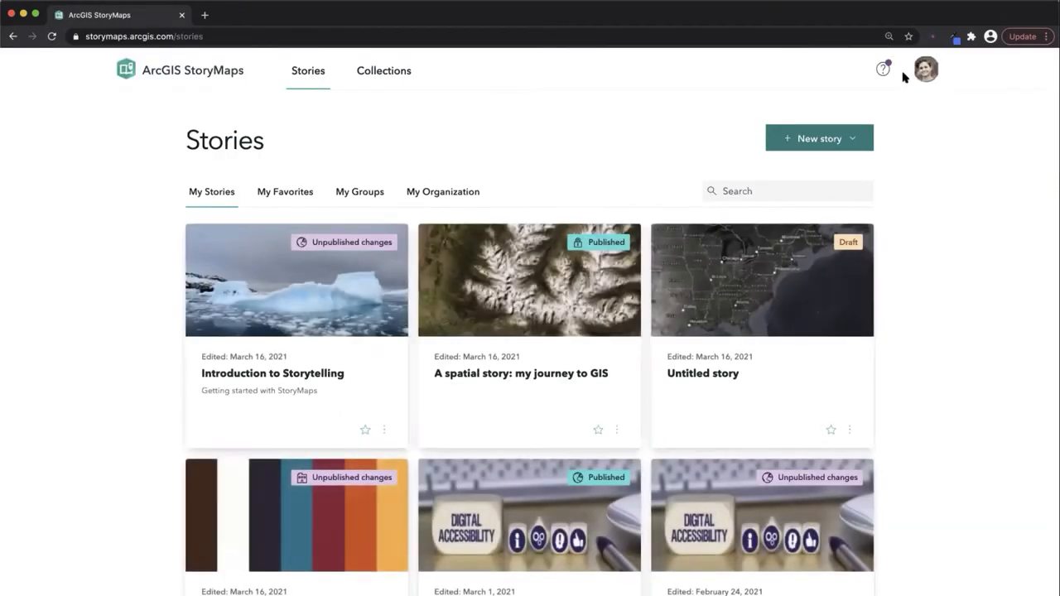
{"action": "mouse_move", "coordinate": [105, 273]}
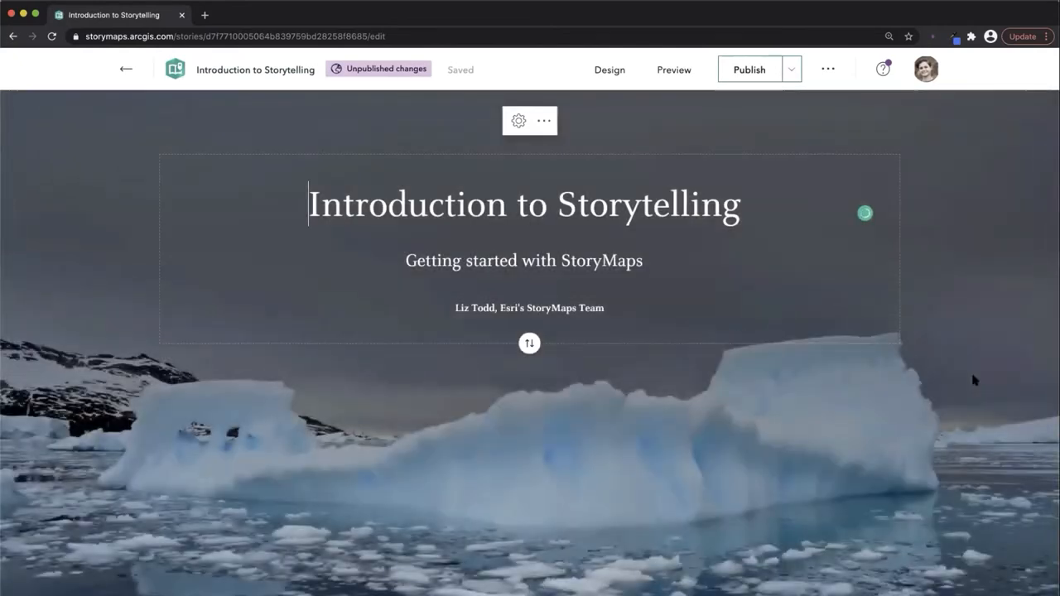
{"action": "scroll", "scroll_direction": "down", "scroll_amount": 3}
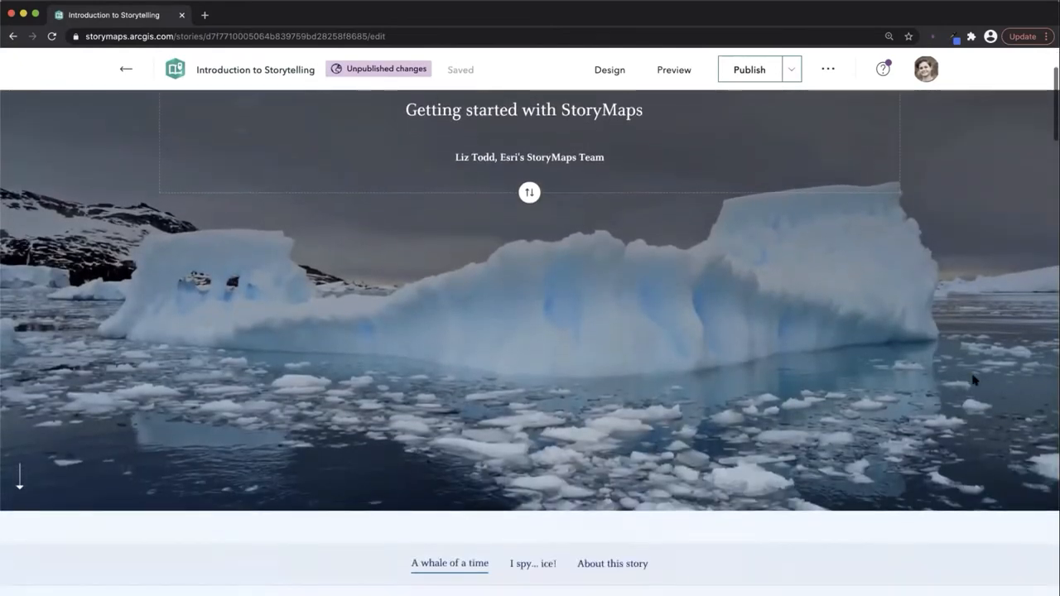
{"action": "scroll", "scroll_direction": "down", "scroll_amount": 3}
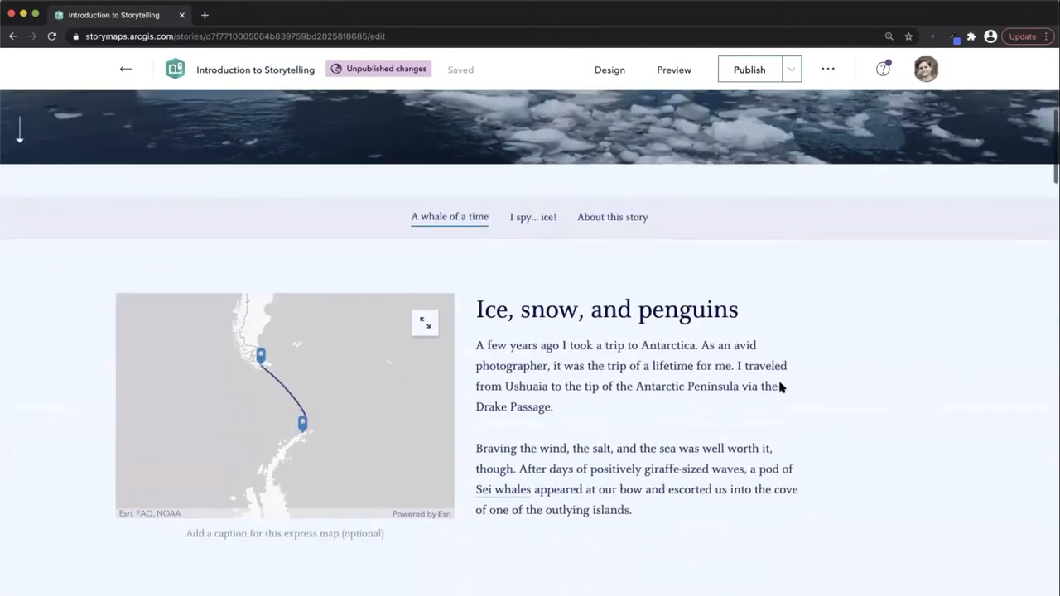
{"action": "left_click", "coordinate": [454, 429]}
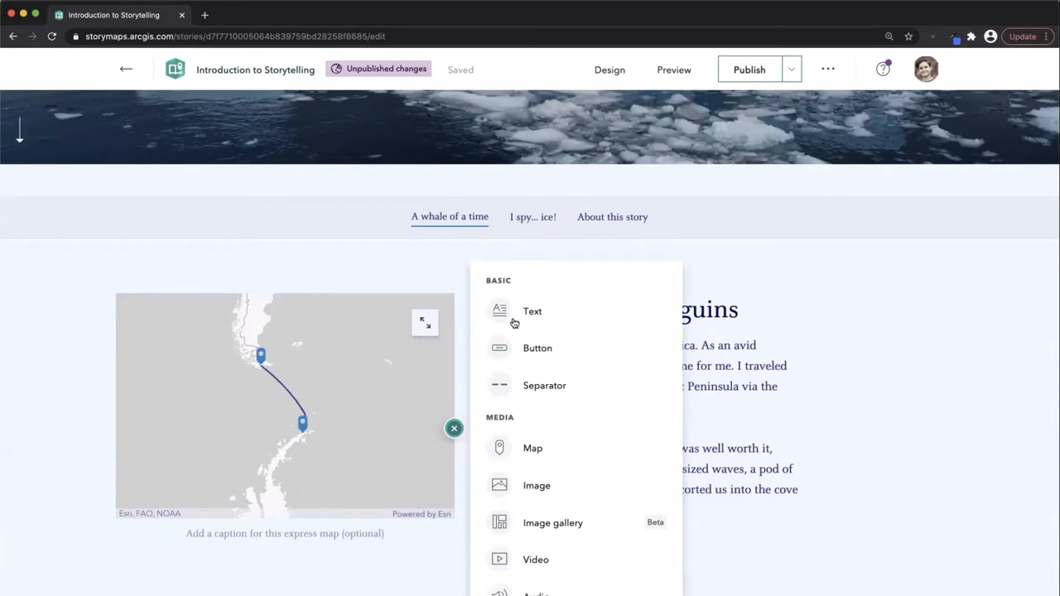
{"action": "scroll", "scroll_direction": "down", "scroll_amount": 3}
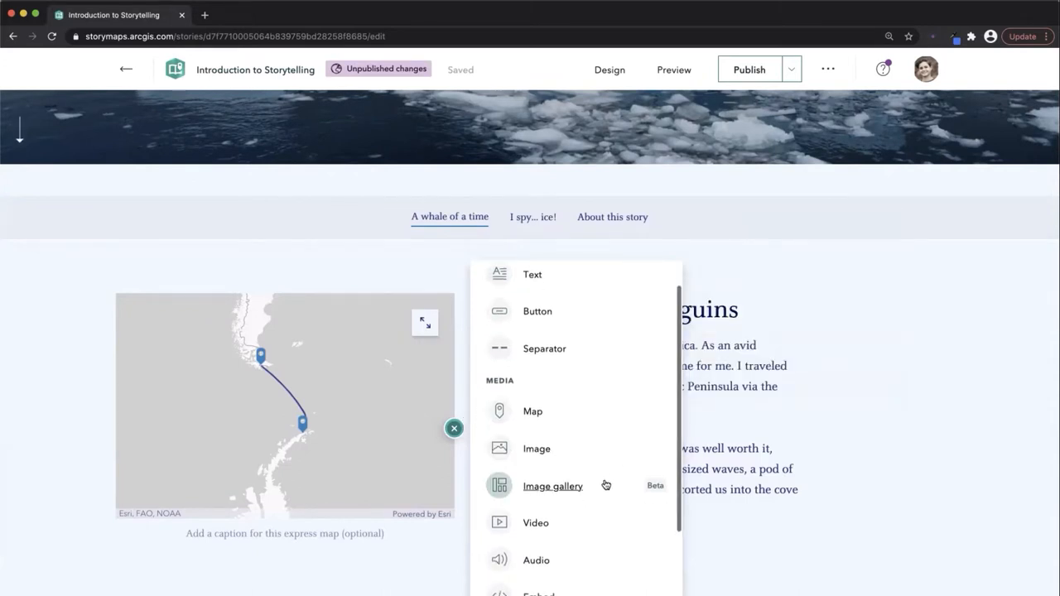
{"action": "scroll", "scroll_direction": "down", "scroll_amount": 3}
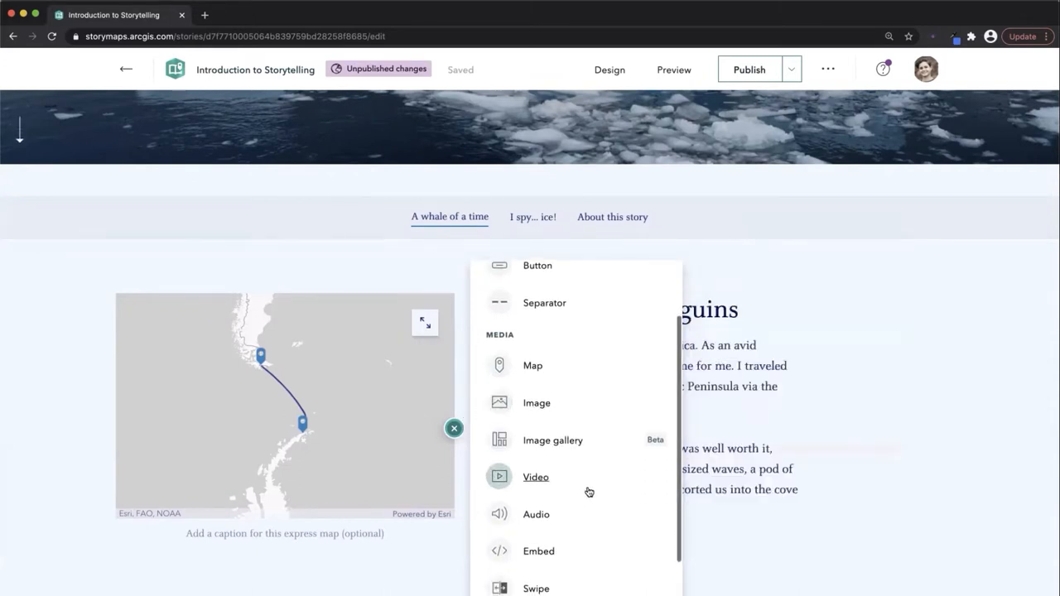
{"action": "scroll", "scroll_direction": "down", "scroll_amount": 3}
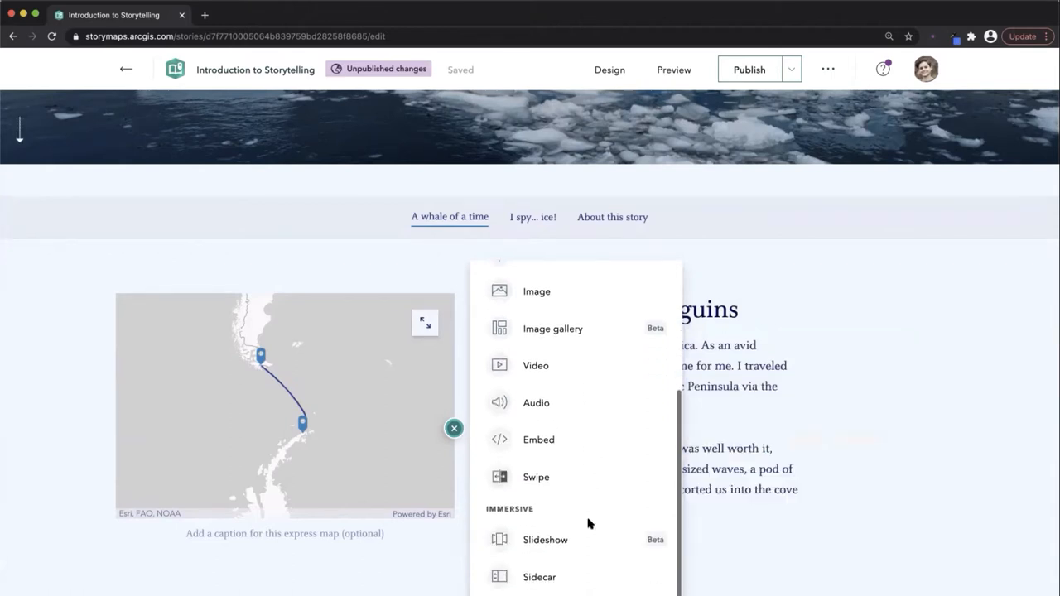
{"action": "scroll", "scroll_direction": "down", "scroll_amount": 3}
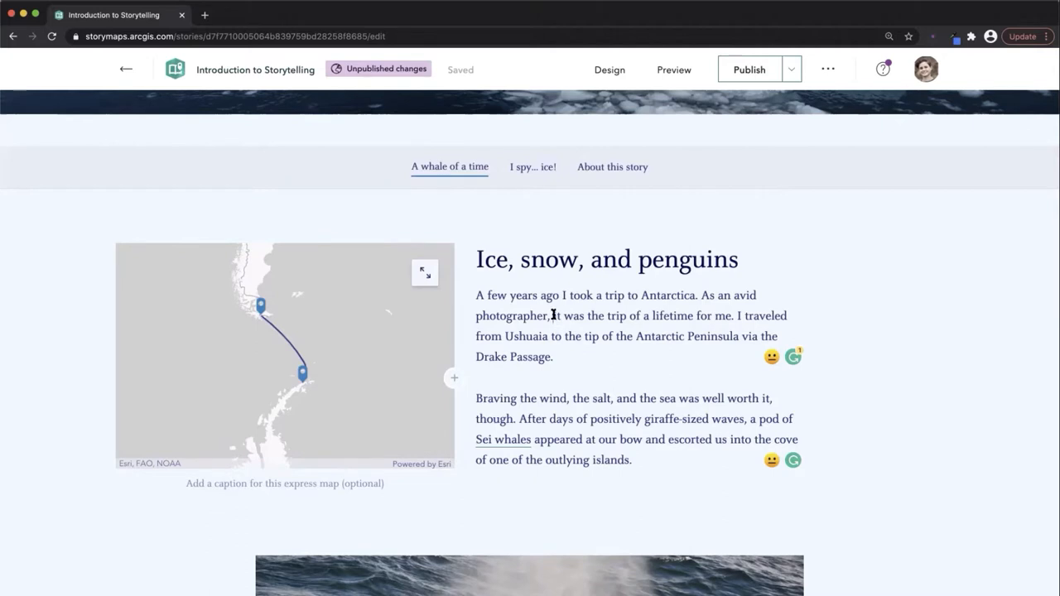
{"action": "left_click_drag", "start_coordinate": [554, 315], "coordinate": [727, 316]}
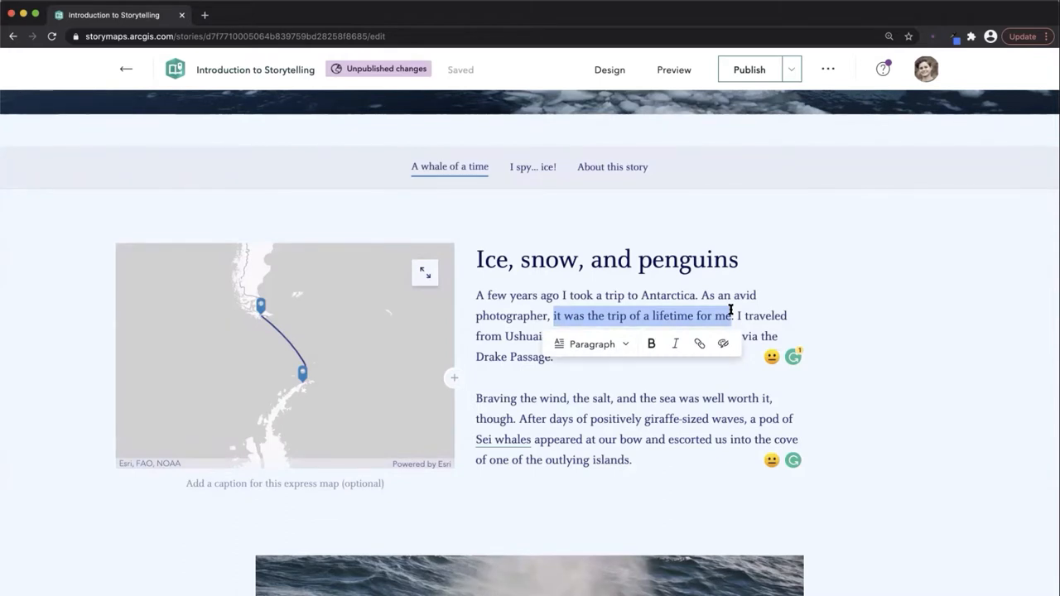
{"action": "scroll", "scroll_direction": "down", "scroll_amount": 3}
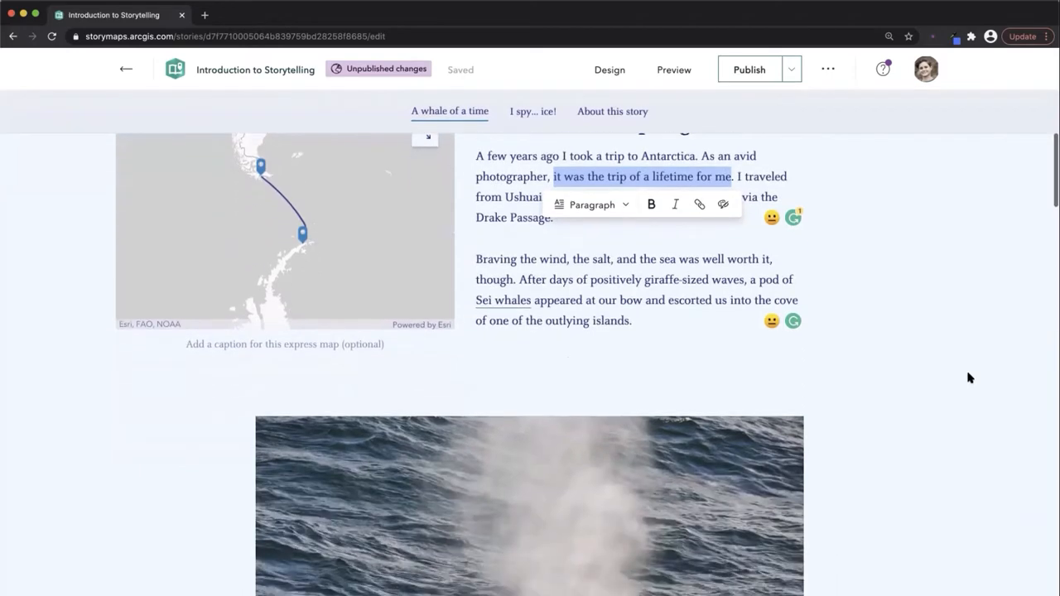
{"action": "scroll", "scroll_direction": "down", "scroll_amount": 3}
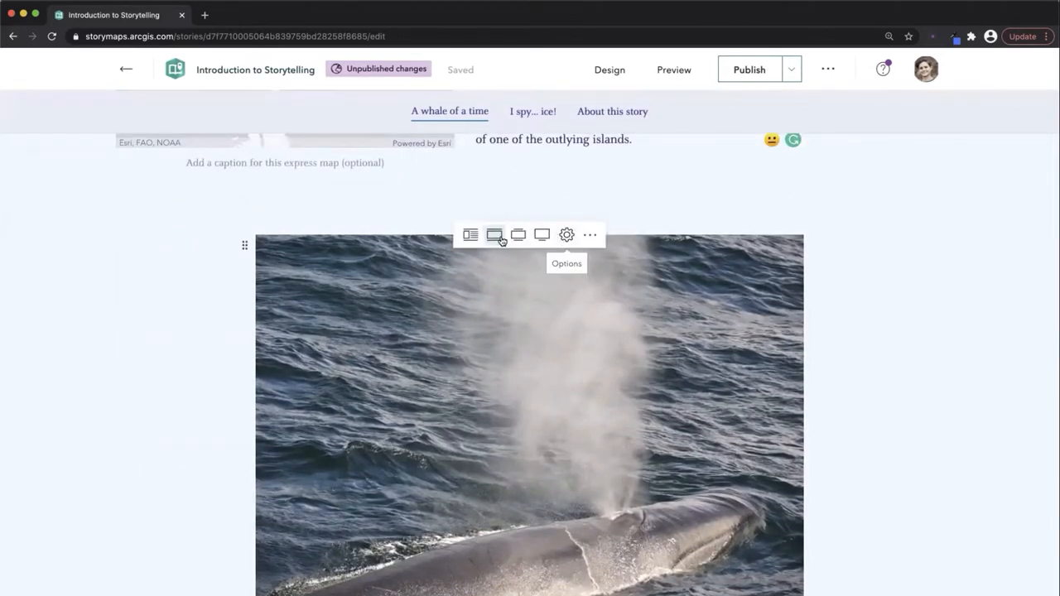
{"action": "left_click", "coordinate": [542, 234]}
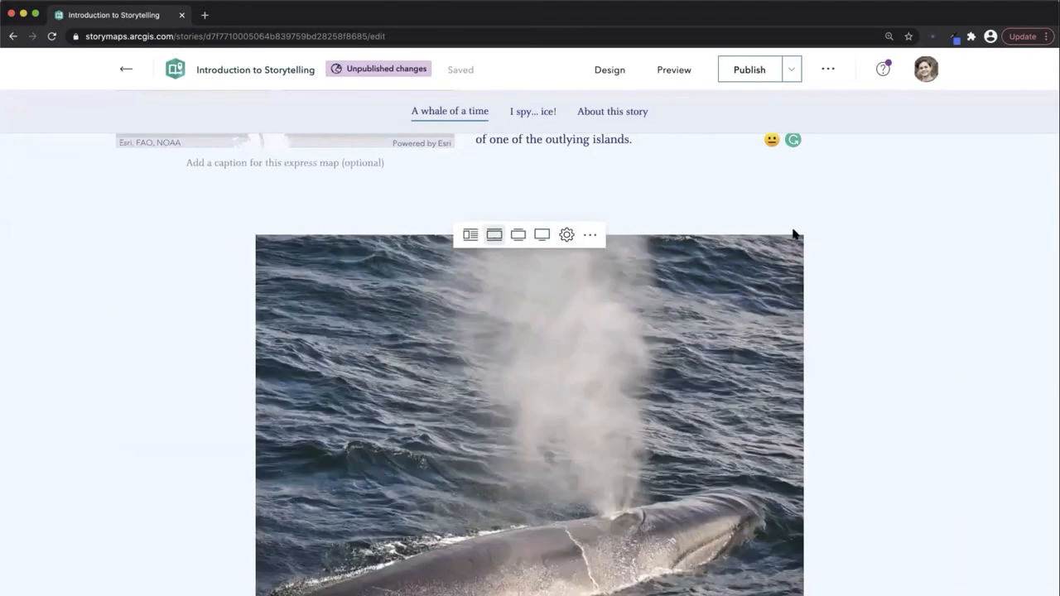
{"action": "scroll", "scroll_direction": "down", "scroll_amount": 3}
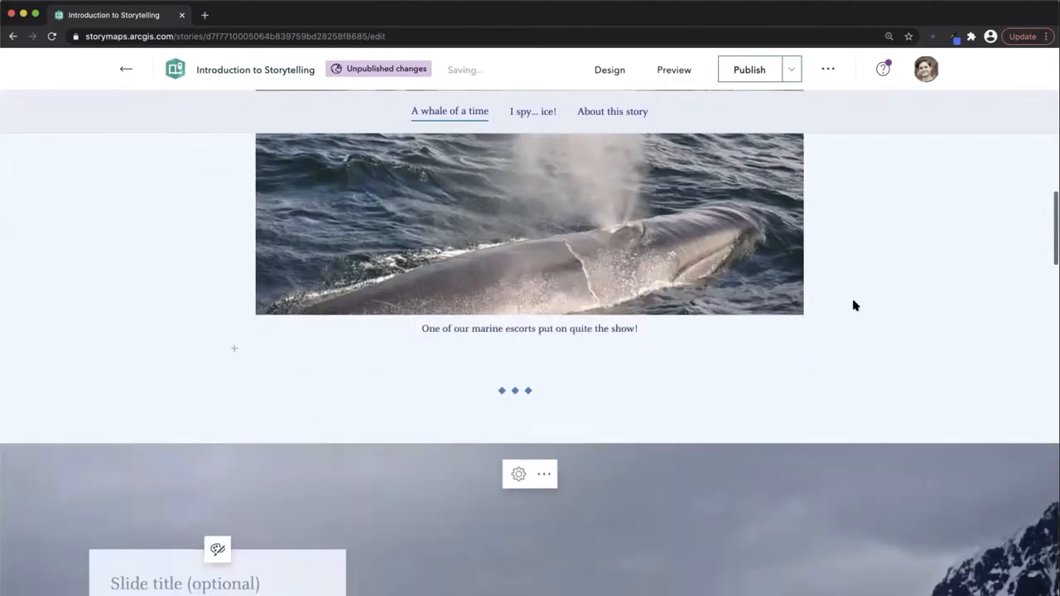
{"action": "scroll", "scroll_direction": "down", "scroll_amount": 3}
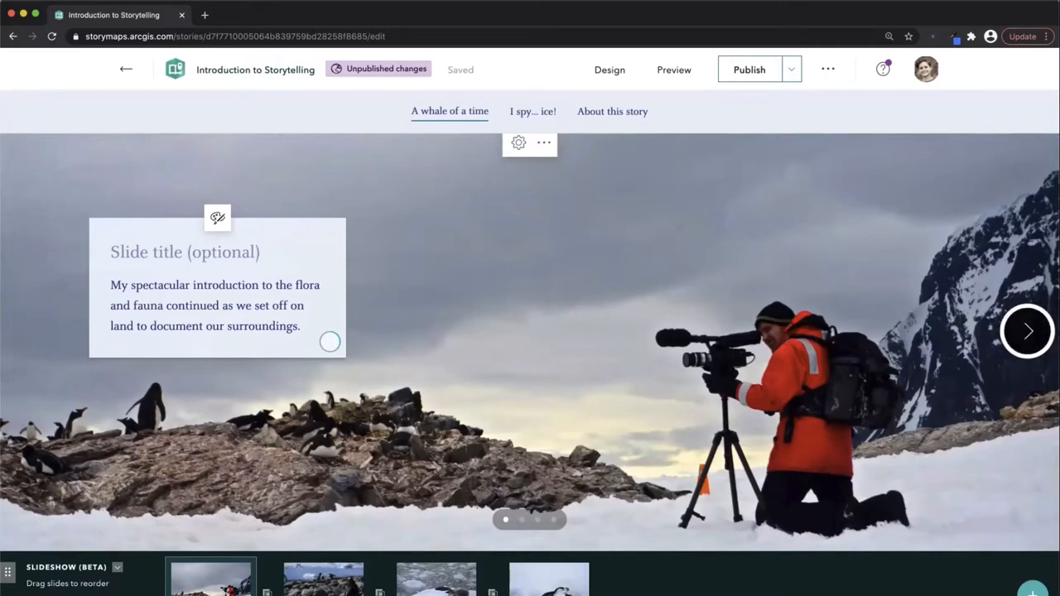
{"action": "left_click", "coordinate": [1027, 330]}
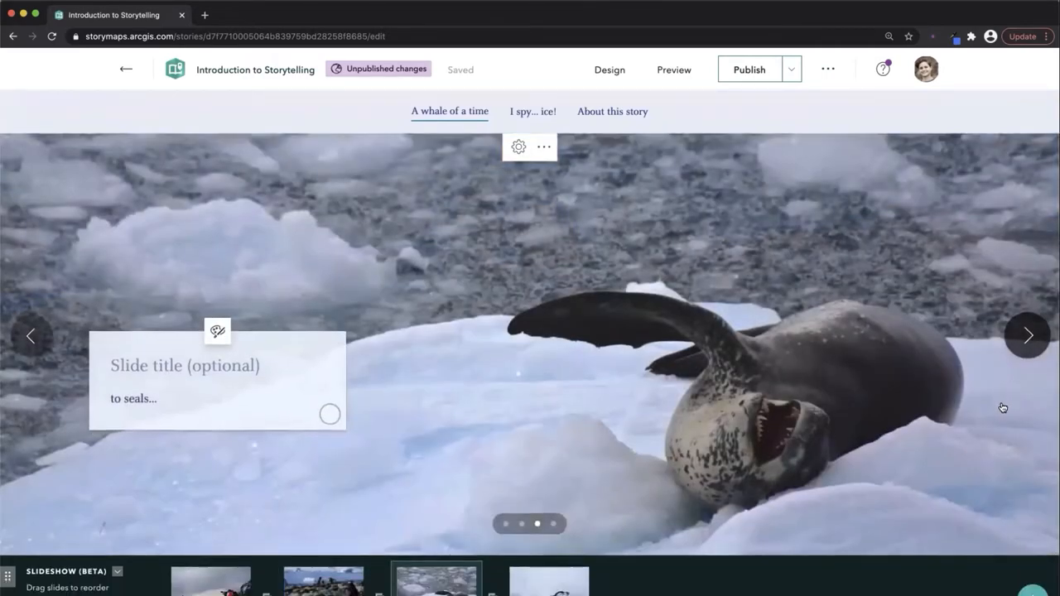
{"action": "left_click", "coordinate": [533, 111]}
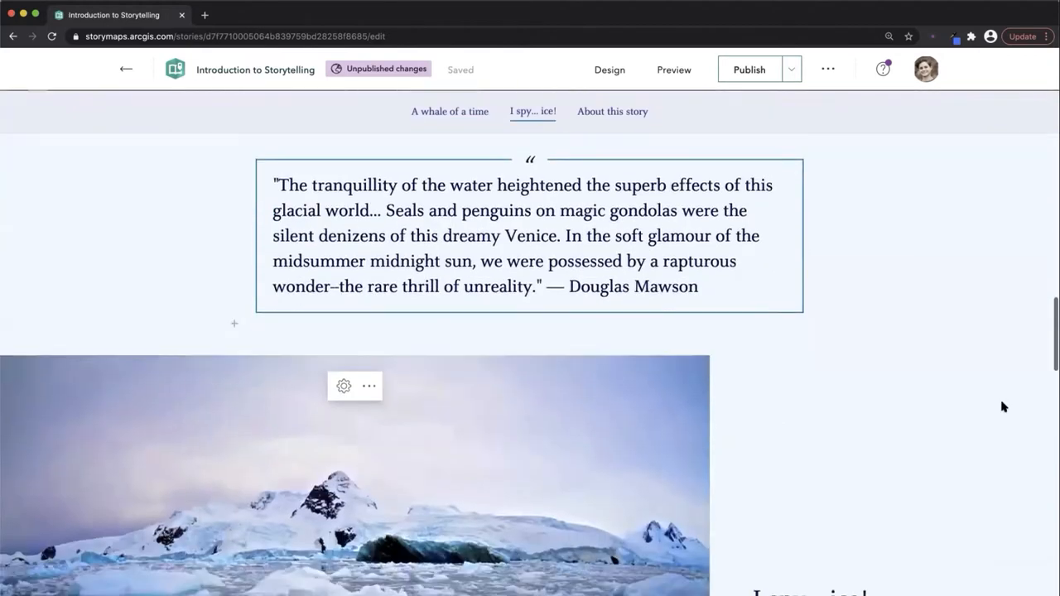
{"action": "scroll", "scroll_direction": "down", "scroll_amount": 3}
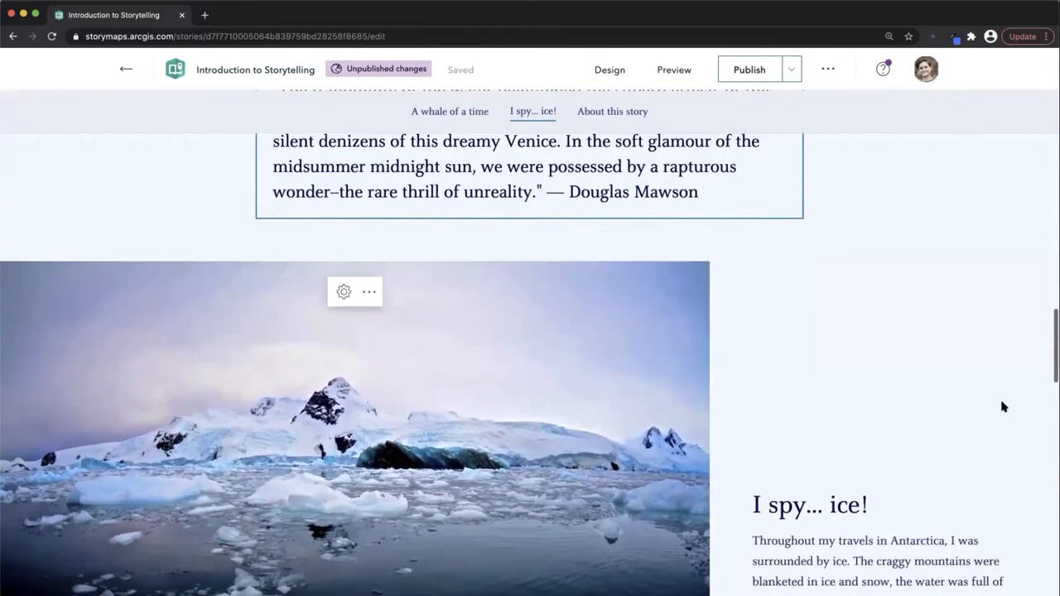
{"action": "scroll", "scroll_direction": "down", "scroll_amount": 3}
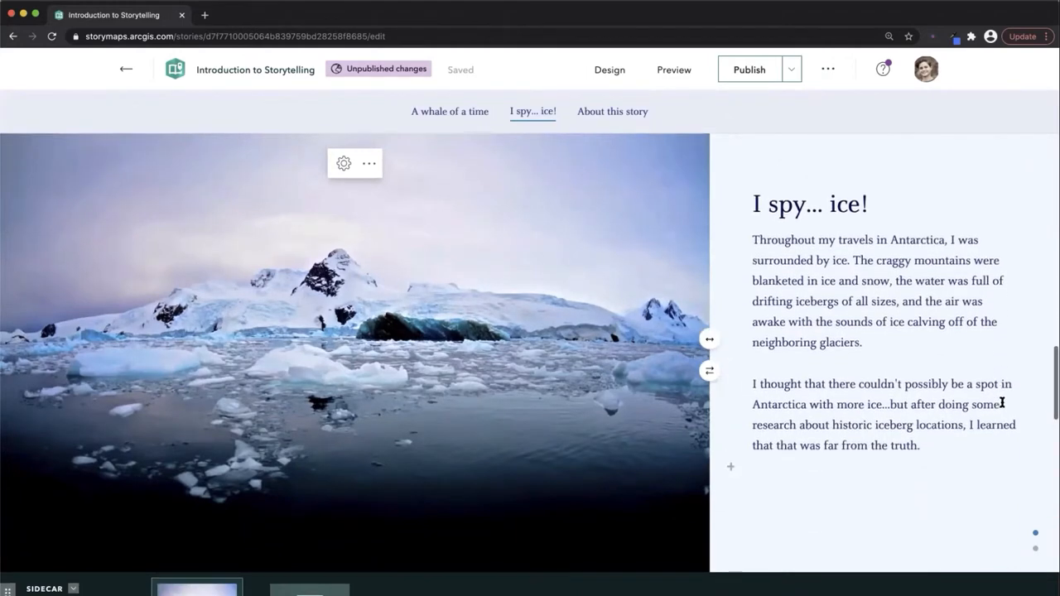
{"action": "scroll", "scroll_direction": "down", "scroll_amount": 3}
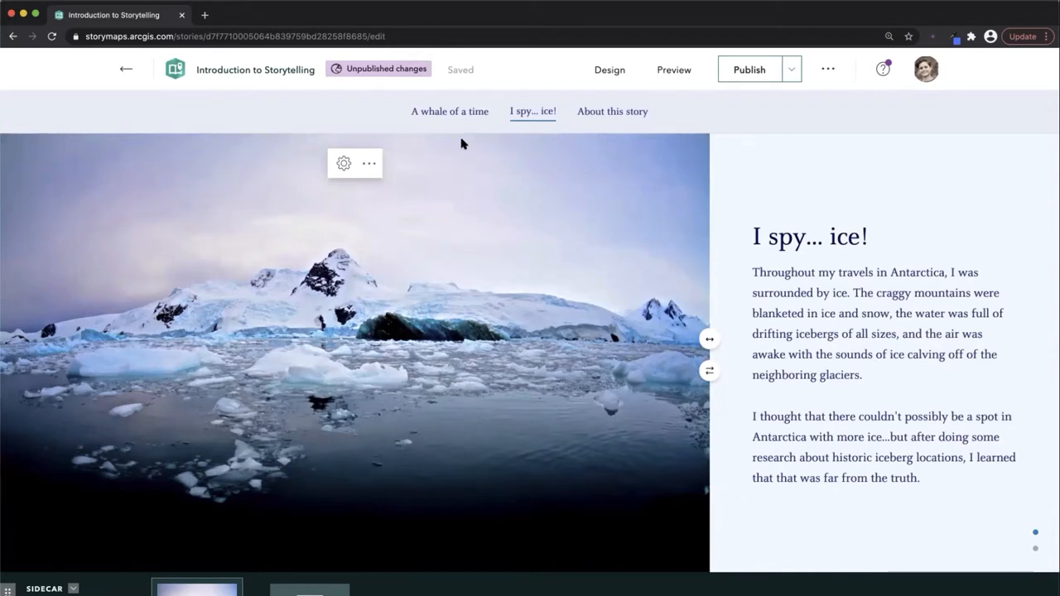
{"action": "left_click", "coordinate": [343, 163]}
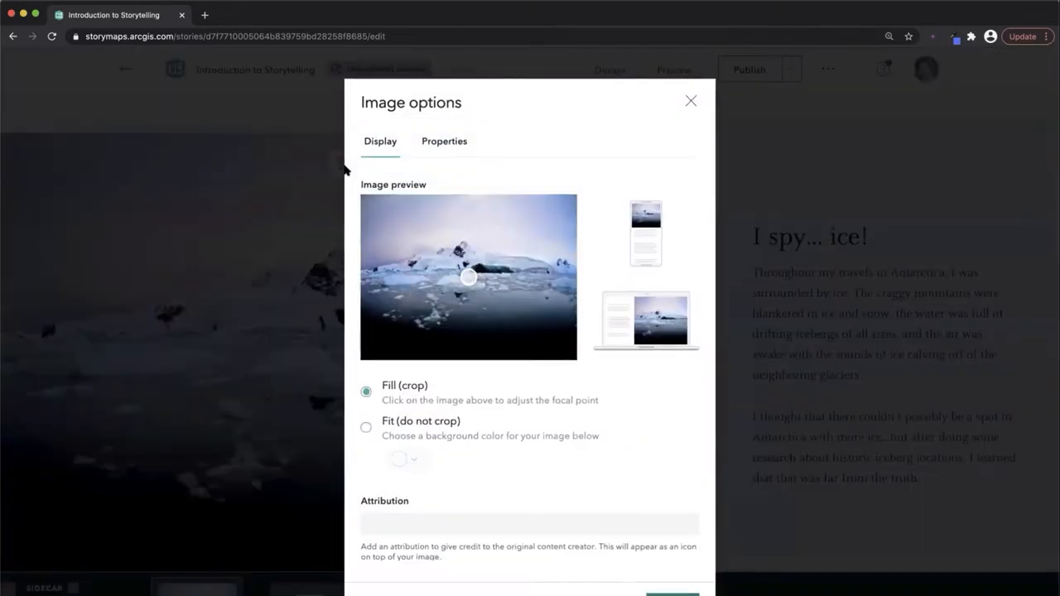
{"action": "mouse_move", "coordinate": [554, 254]}
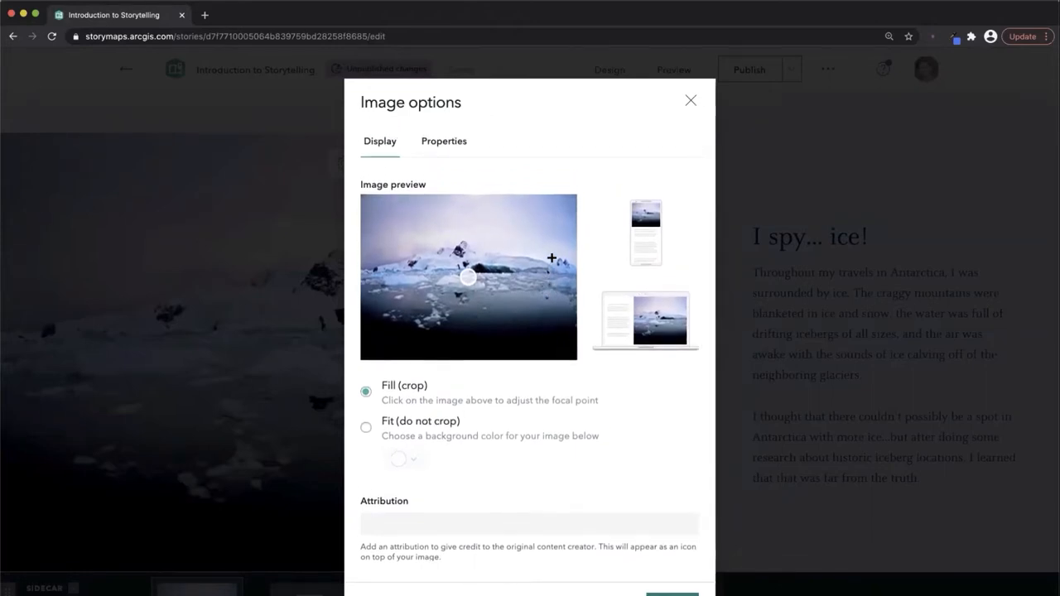
{"action": "mouse_move", "coordinate": [550, 231]}
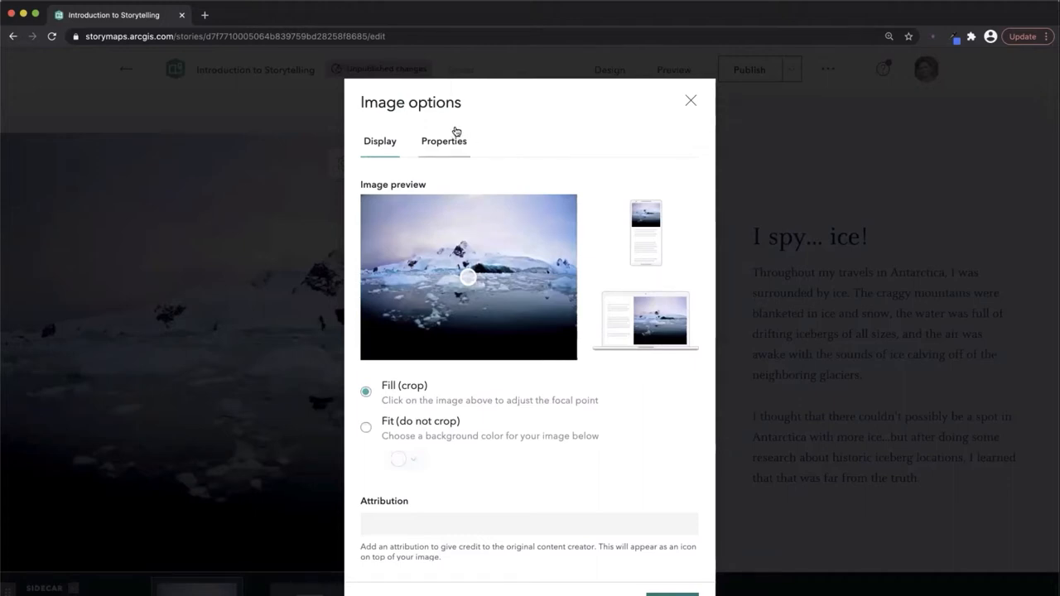
{"action": "left_click", "coordinate": [443, 141]}
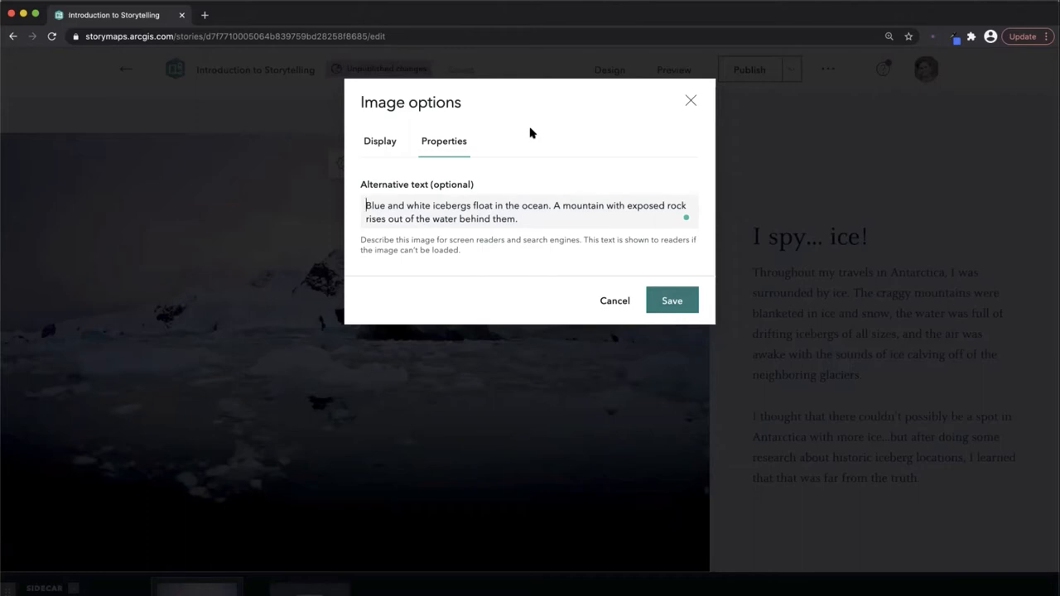
{"action": "mouse_move", "coordinate": [686, 99]}
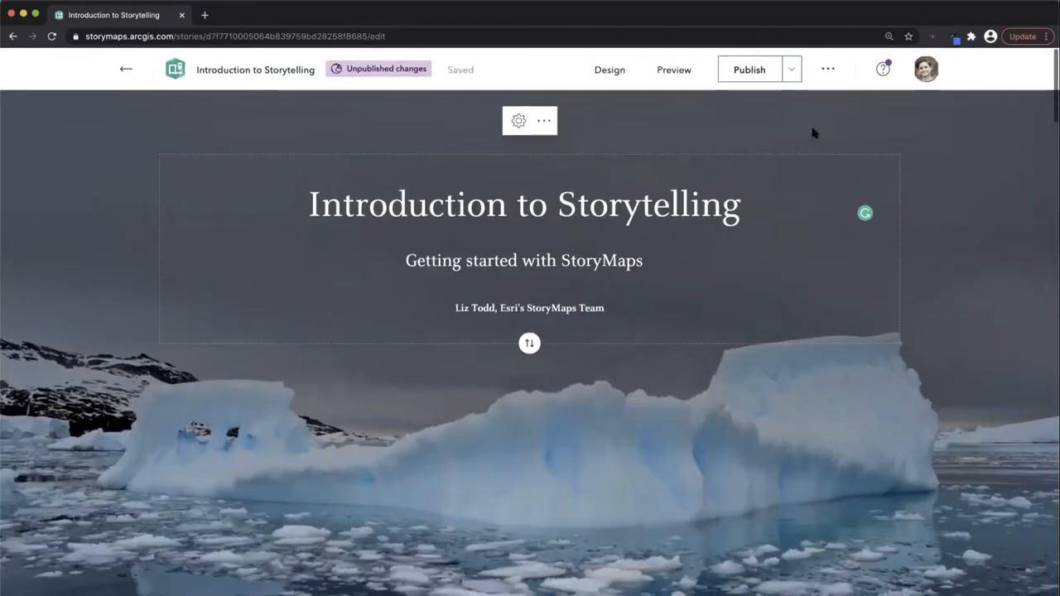
In Design settings, switch the cover to the split layout and scroll down to Theme
{"action": "left_click", "coordinate": [609, 69]}
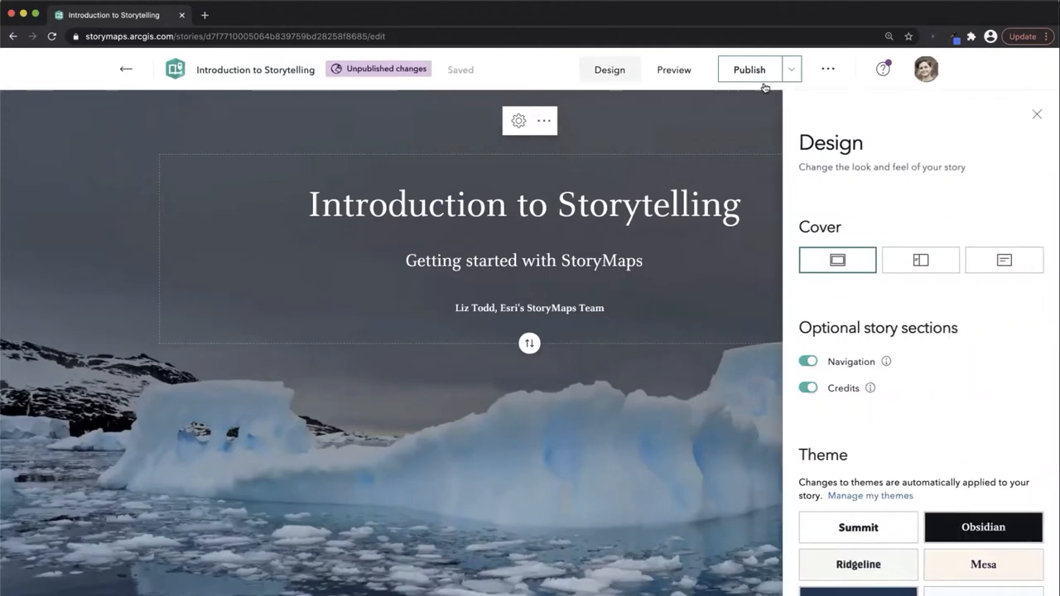
{"action": "left_click", "coordinate": [920, 259]}
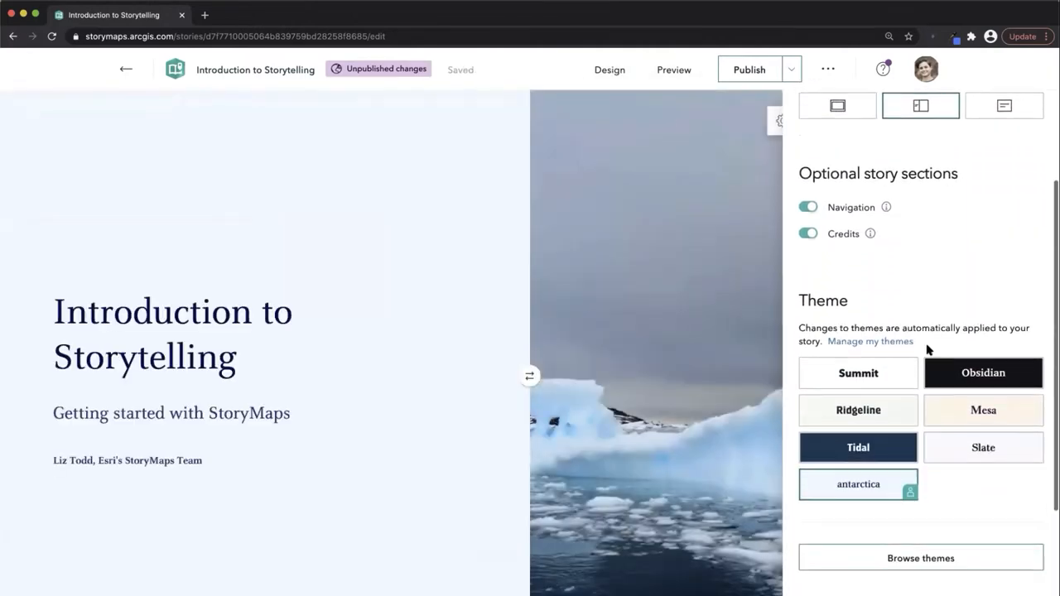
{"action": "scroll", "scroll_direction": "down", "scroll_amount": 3}
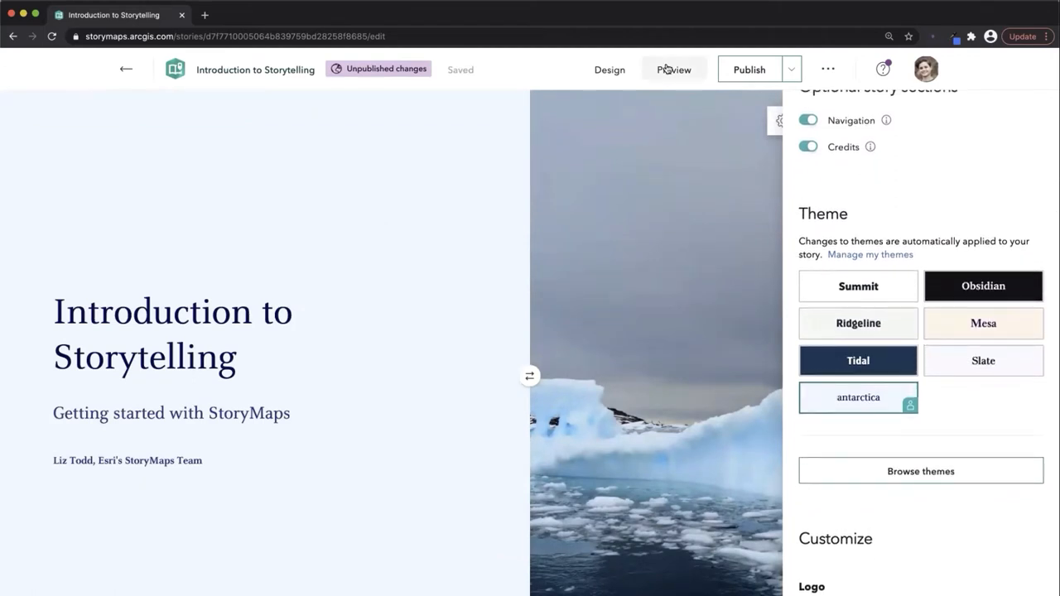
Preview the split-cover story at tablet and desktop sizes, then return to editing
{"action": "left_click", "coordinate": [673, 69]}
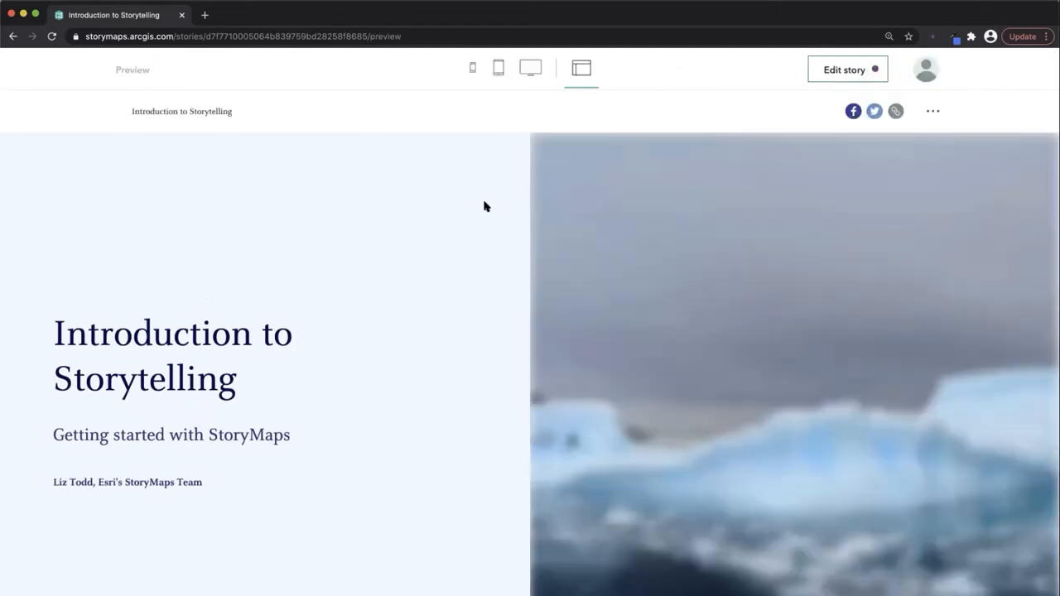
{"action": "mouse_move", "coordinate": [498, 68]}
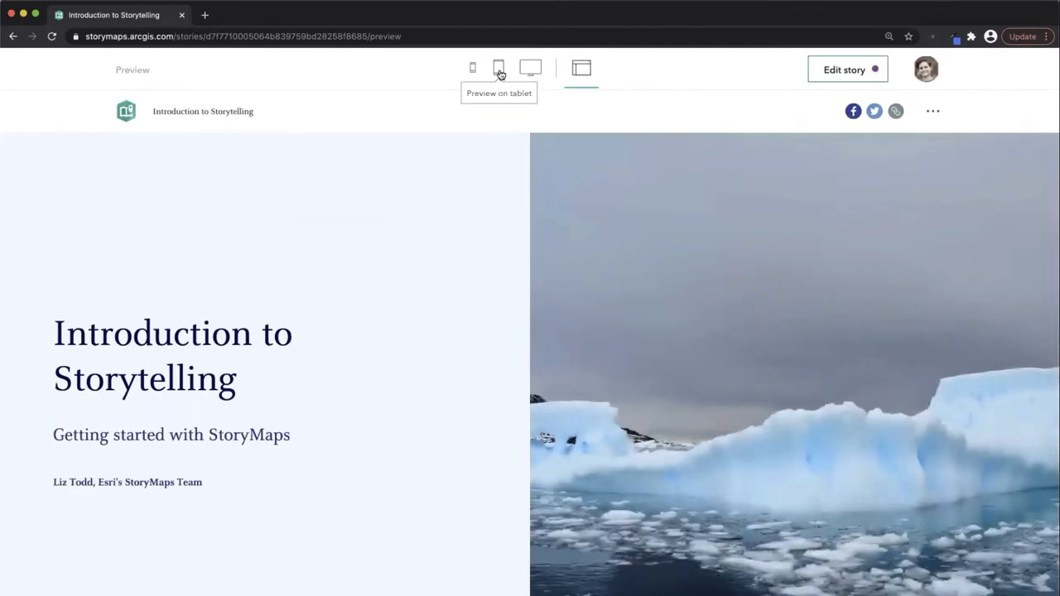
{"action": "left_click", "coordinate": [497, 68]}
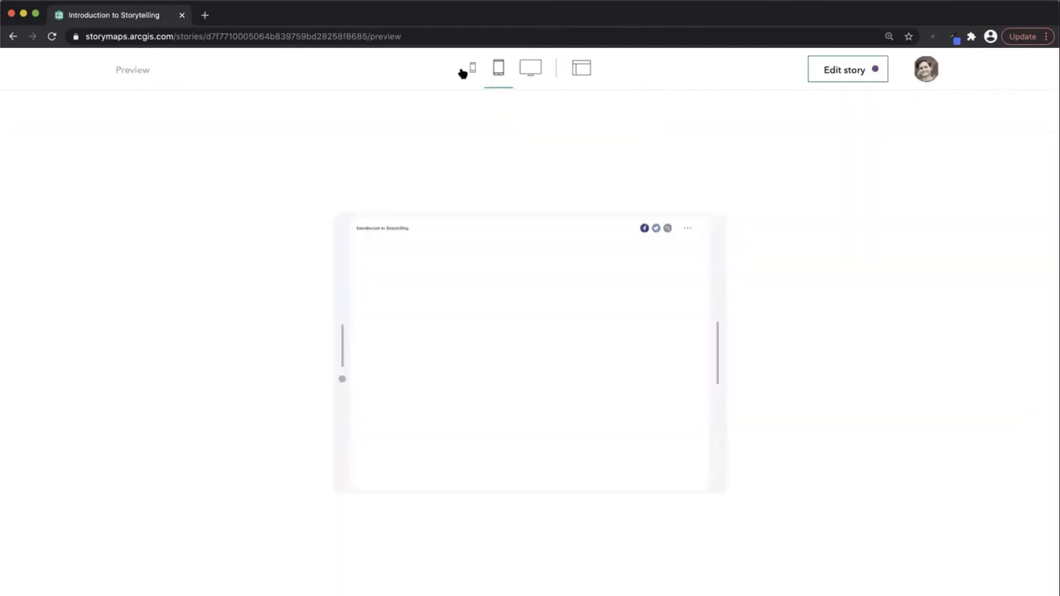
{"action": "left_click", "coordinate": [530, 68]}
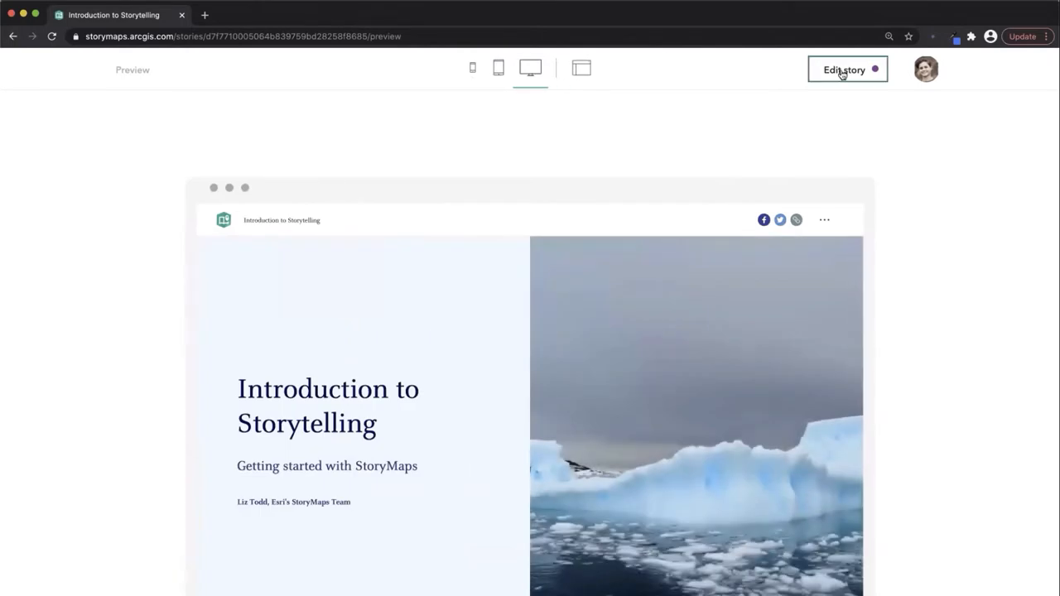
{"action": "left_click", "coordinate": [844, 69]}
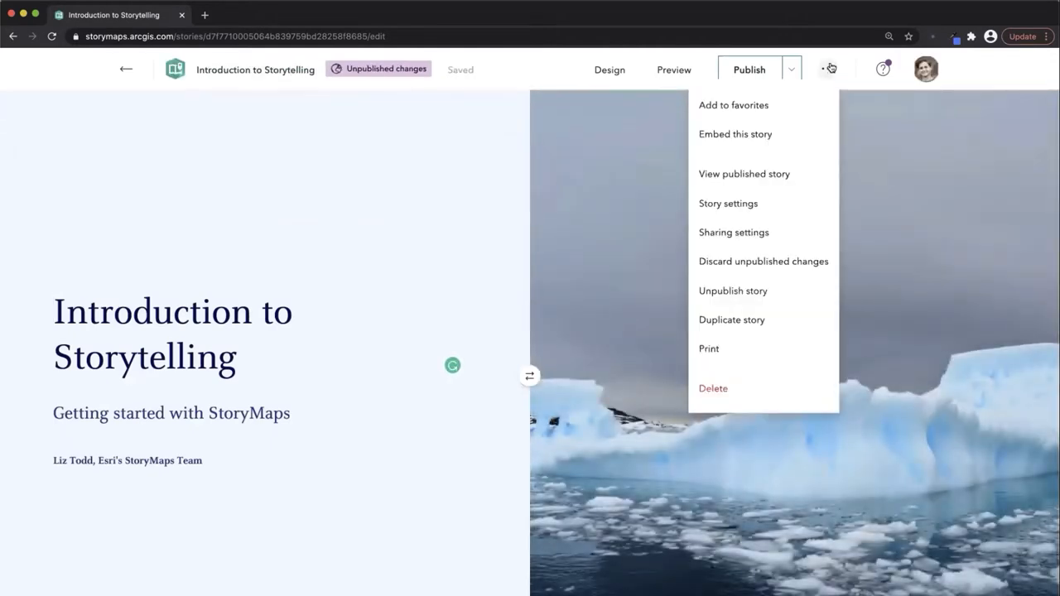
{"action": "mouse_move", "coordinate": [784, 349]}
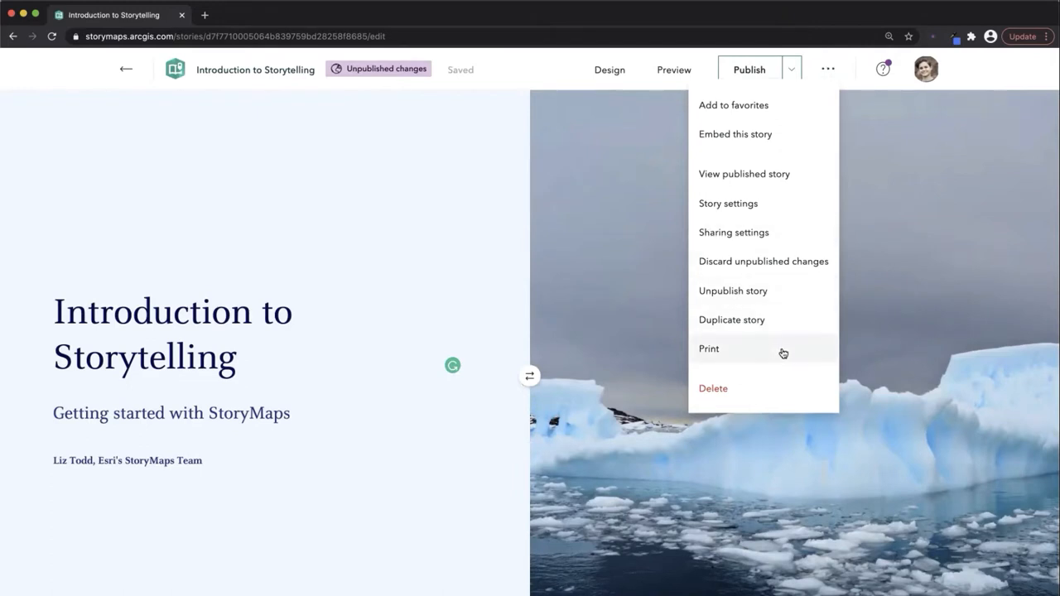
{"action": "mouse_move", "coordinate": [786, 265]}
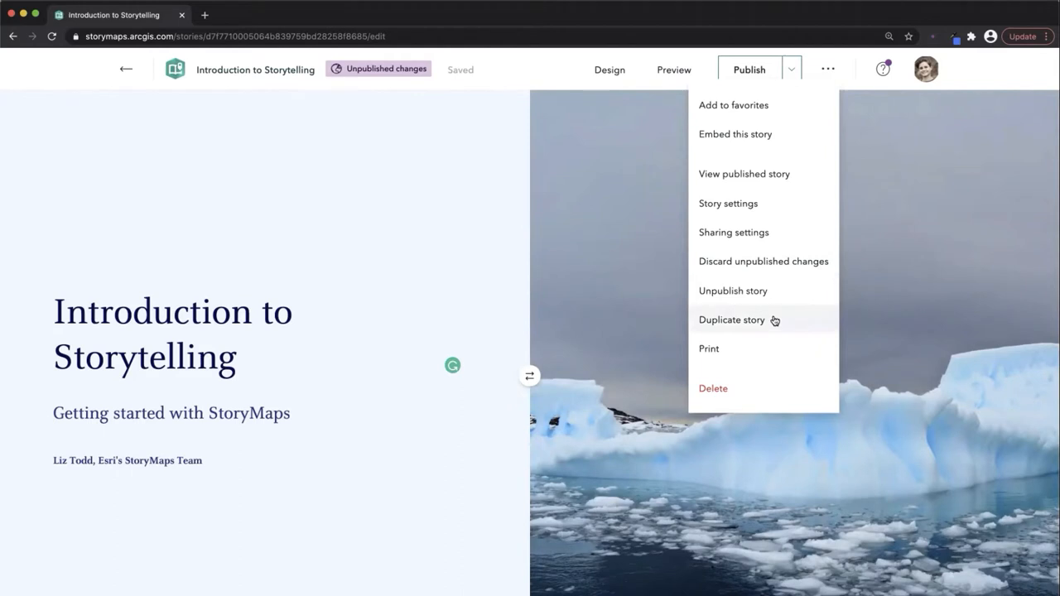
{"action": "mouse_move", "coordinate": [790, 69]}
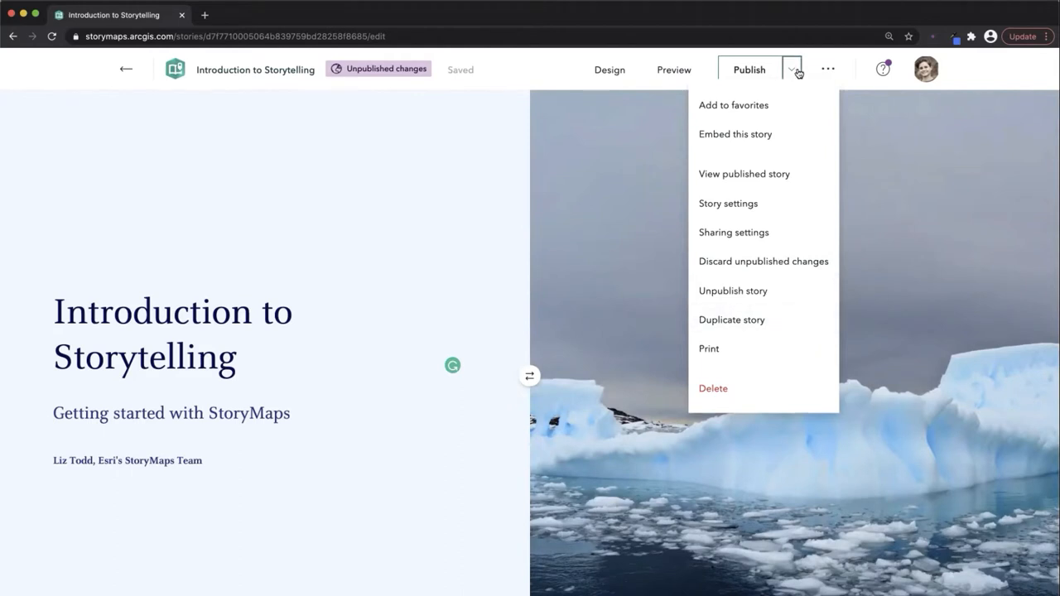
{"action": "left_click", "coordinate": [733, 232]}
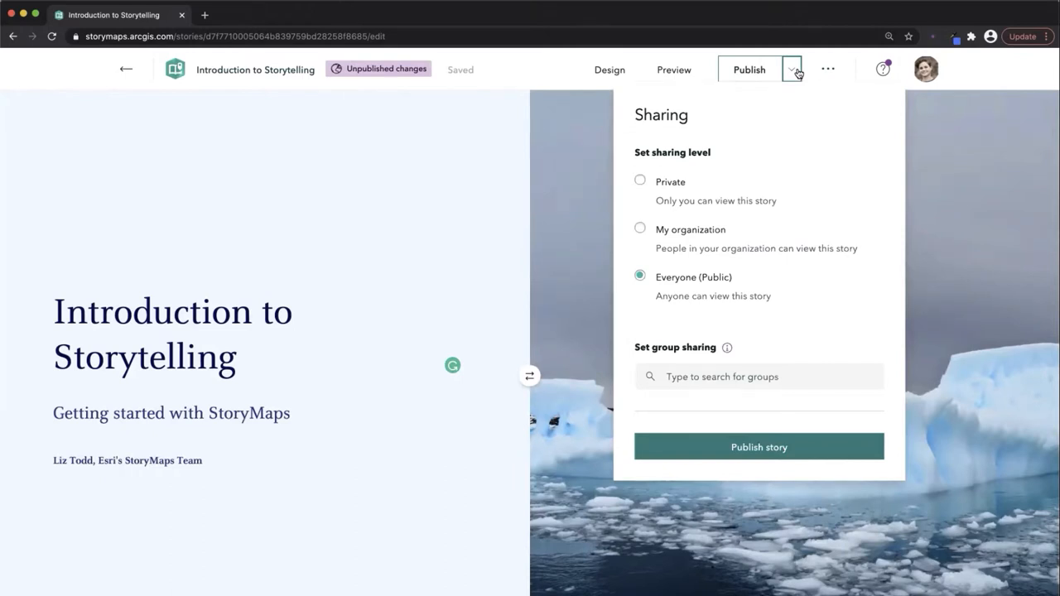
{"action": "mouse_move", "coordinate": [749, 150]}
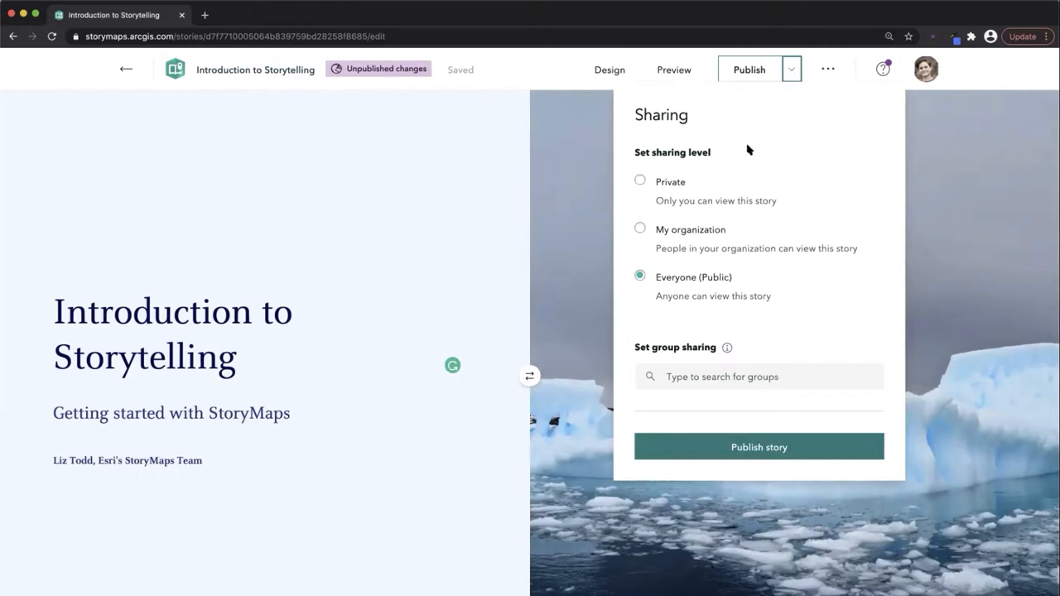
{"action": "left_click", "coordinate": [639, 181]}
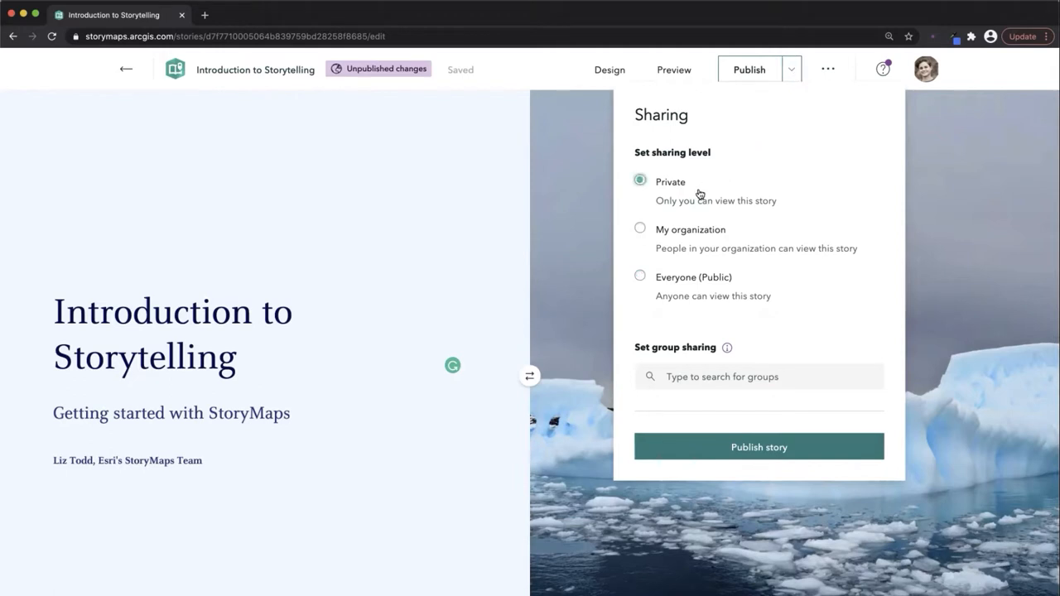
{"action": "left_click", "coordinate": [639, 228]}
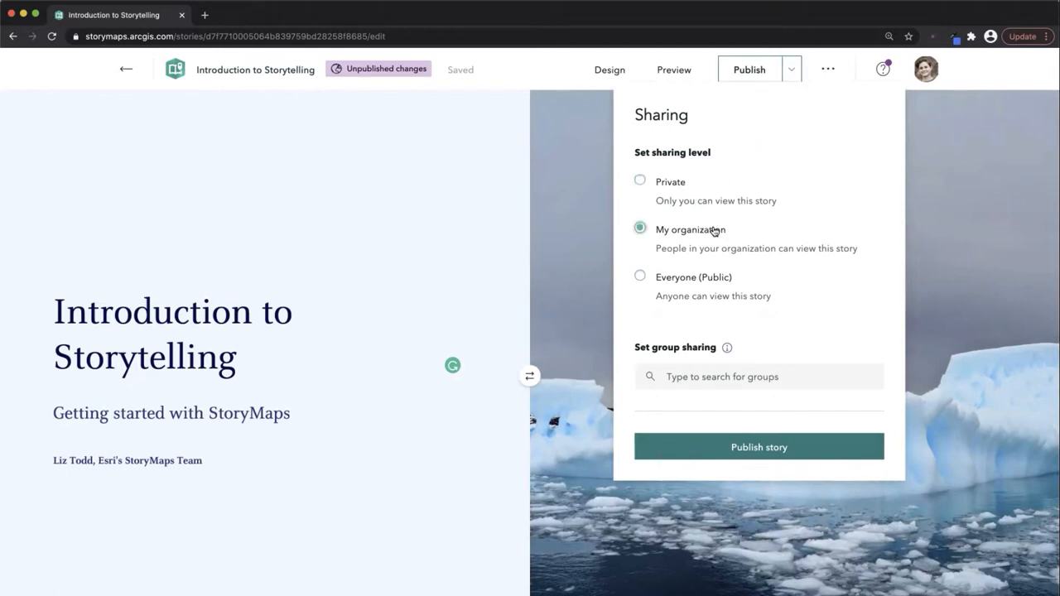
{"action": "mouse_move", "coordinate": [703, 289]}
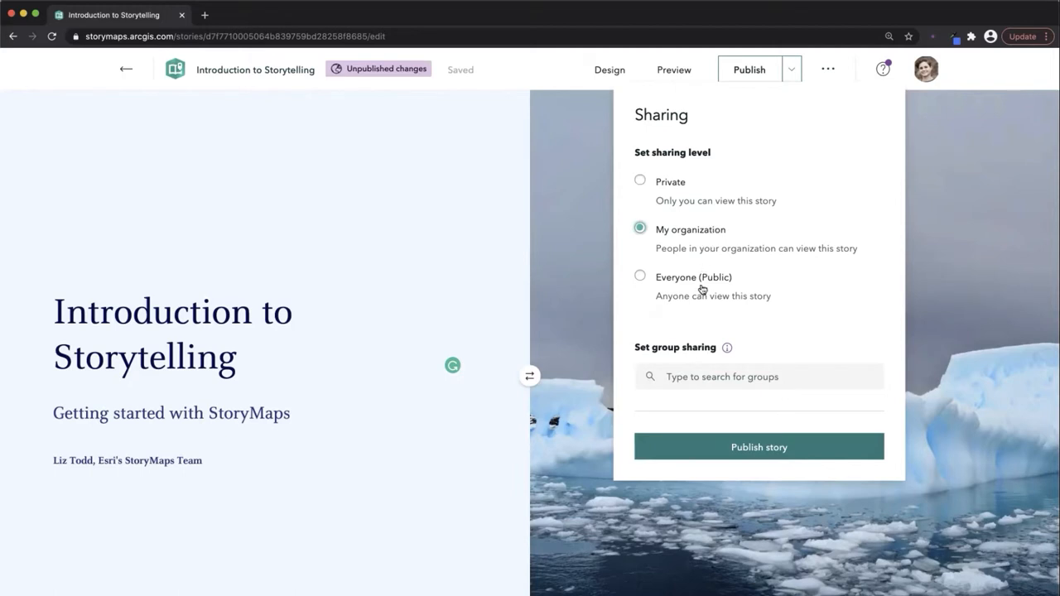
{"action": "left_click", "coordinate": [639, 275]}
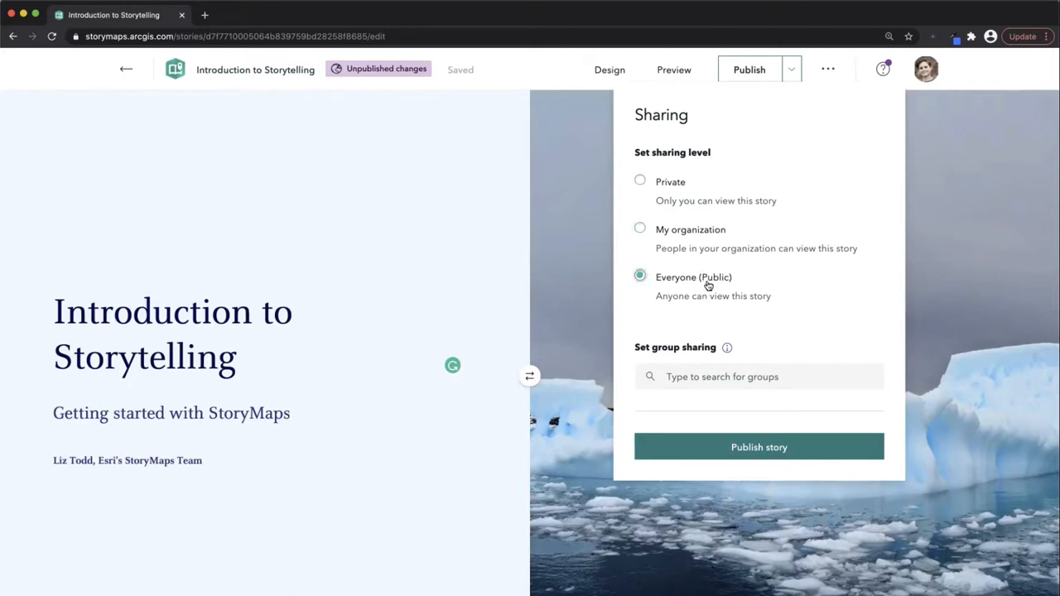
{"action": "mouse_move", "coordinate": [776, 350]}
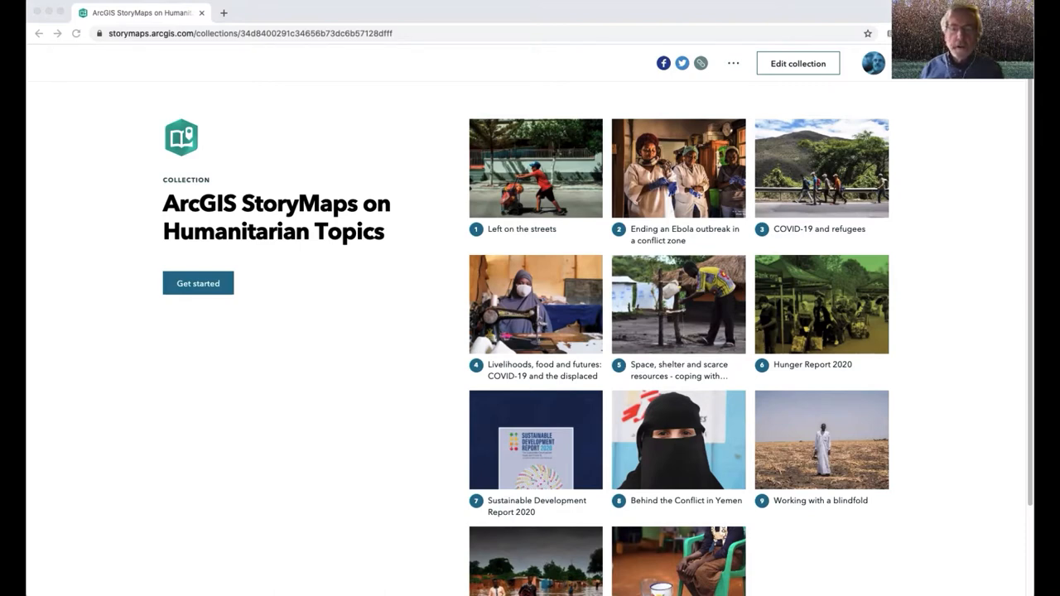
{"action": "mouse_move", "coordinate": [29, 140]}
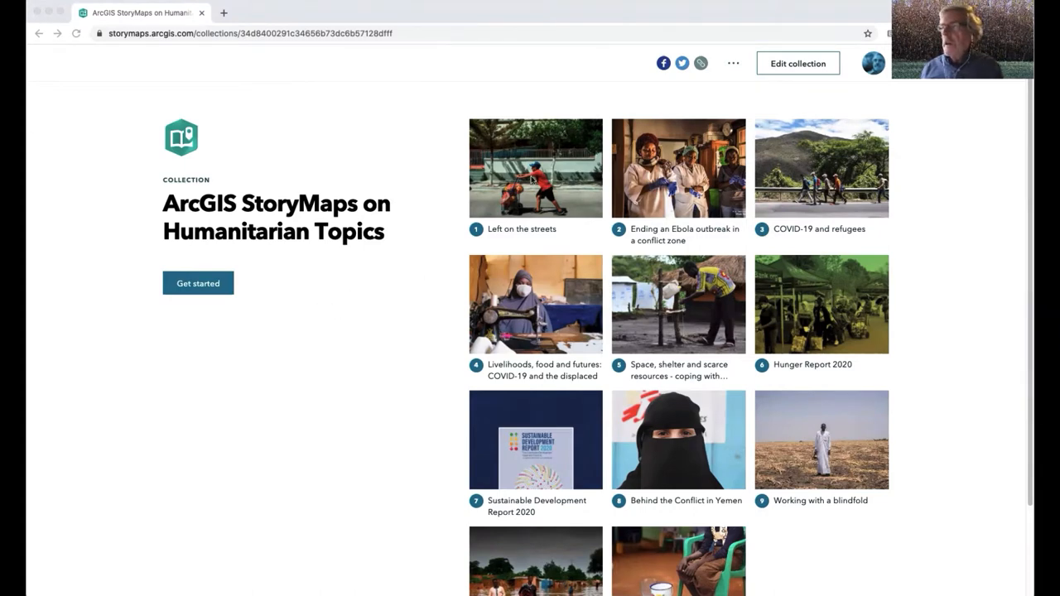
Open 'Left on the streets' and scroll its opening photos and text to 'Chapter 1: Ismail'
{"action": "left_click", "coordinate": [535, 169]}
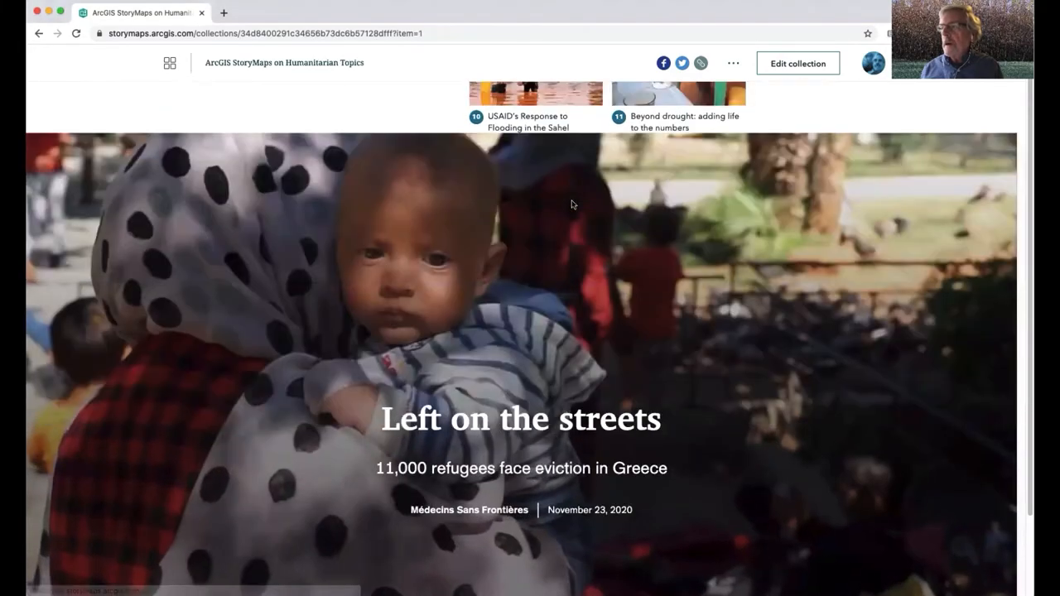
{"action": "scroll", "scroll_direction": "up", "scroll_amount": 3}
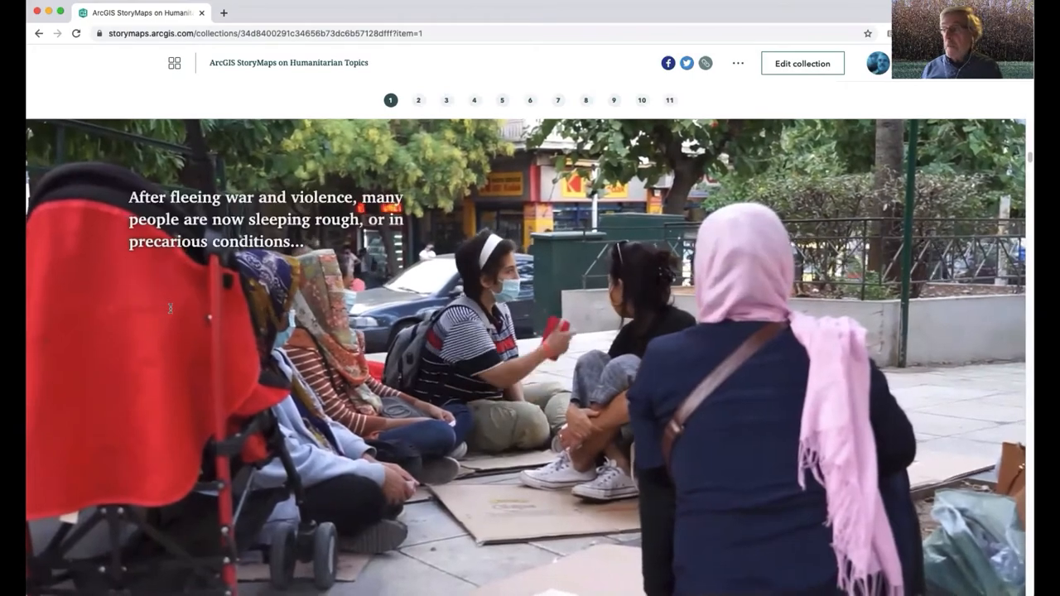
{"action": "scroll", "scroll_direction": "down", "scroll_amount": 3}
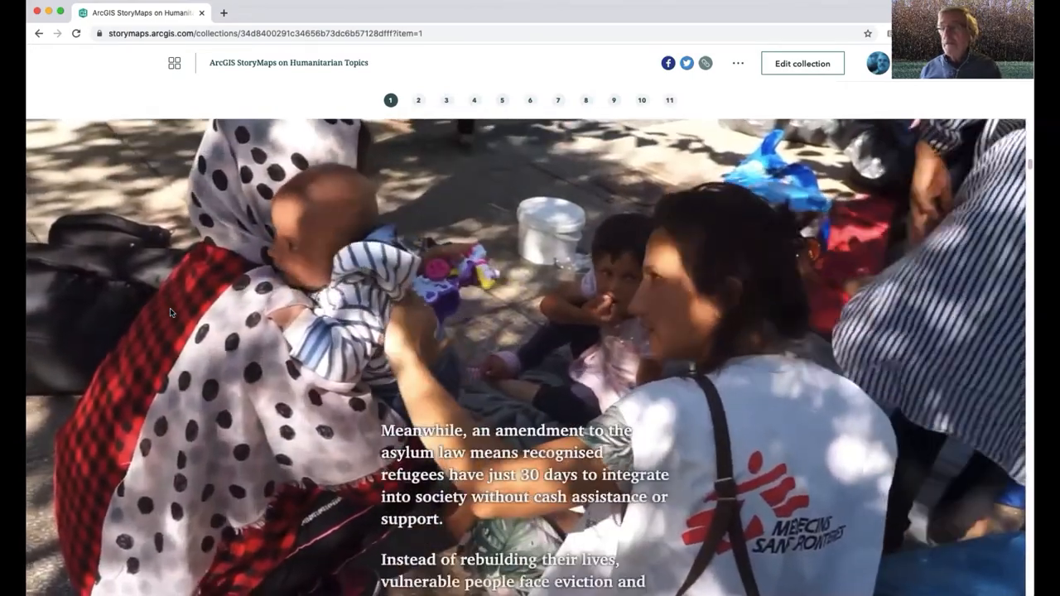
{"action": "scroll", "scroll_direction": "down", "scroll_amount": 3}
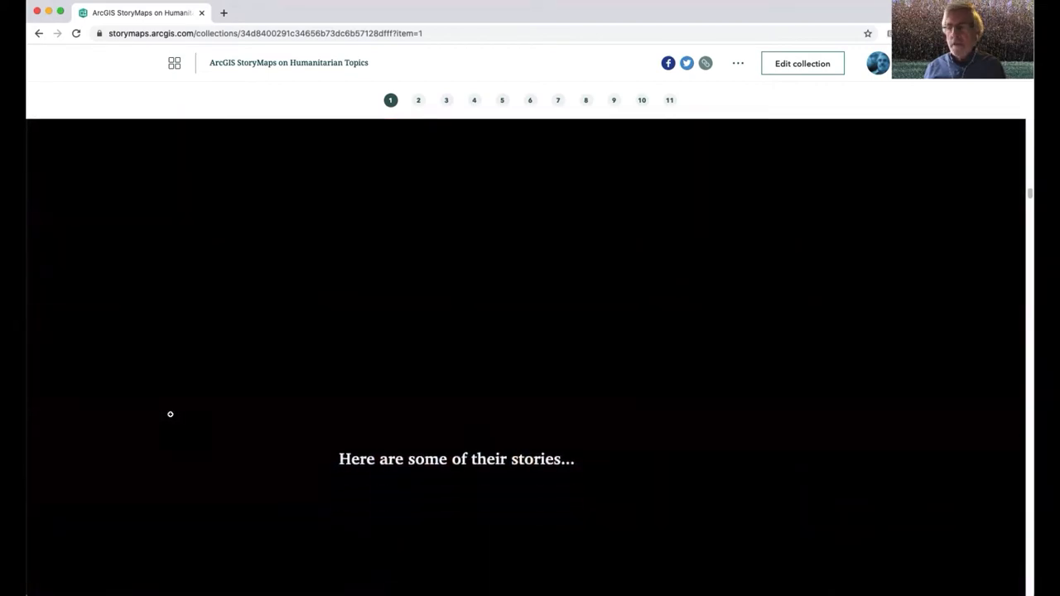
{"action": "scroll", "scroll_direction": "up", "scroll_amount": 3}
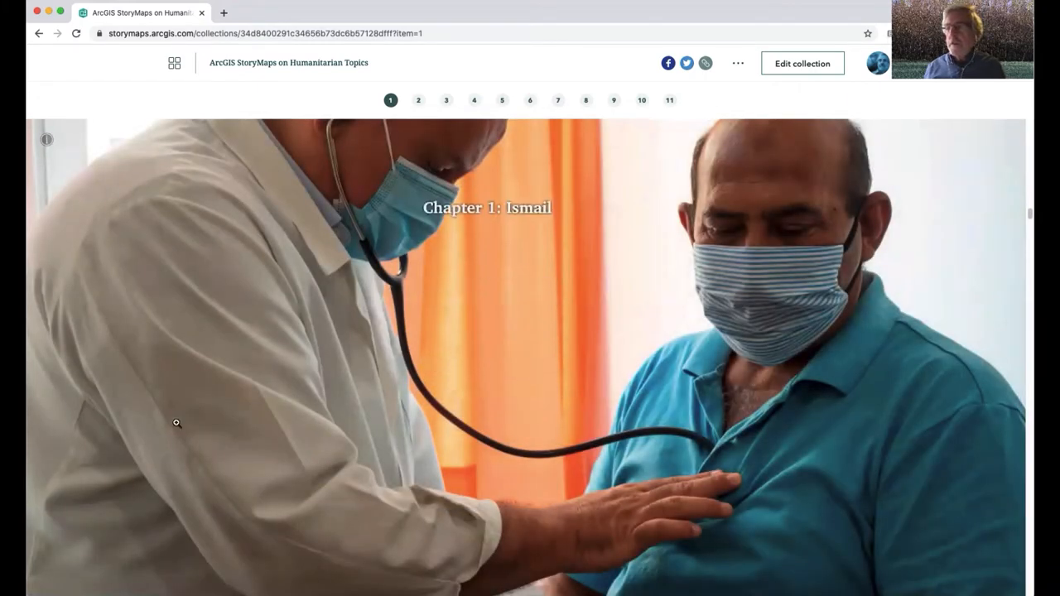
Read down through Chapter 1: Ismail of the story
{"action": "scroll", "scroll_direction": "down", "scroll_amount": 3}
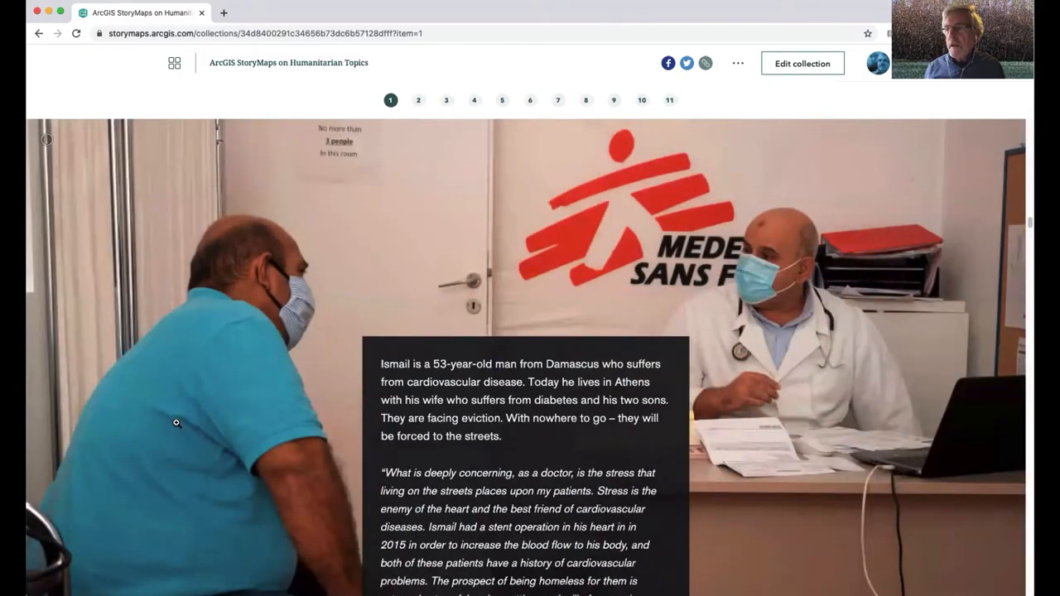
{"action": "scroll", "scroll_direction": "down", "scroll_amount": 3}
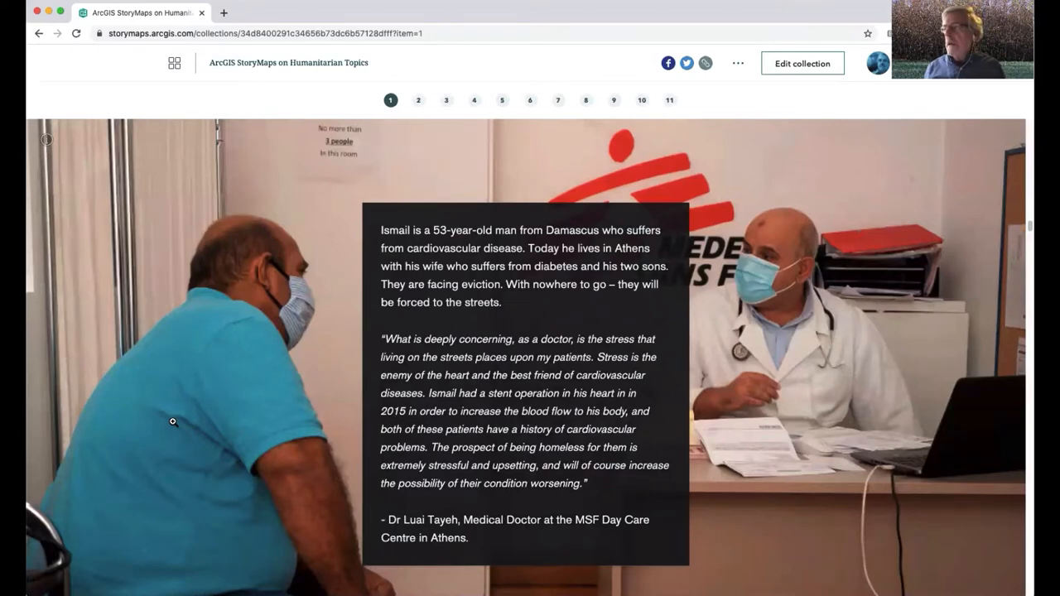
{"action": "scroll", "scroll_direction": "down", "scroll_amount": 3}
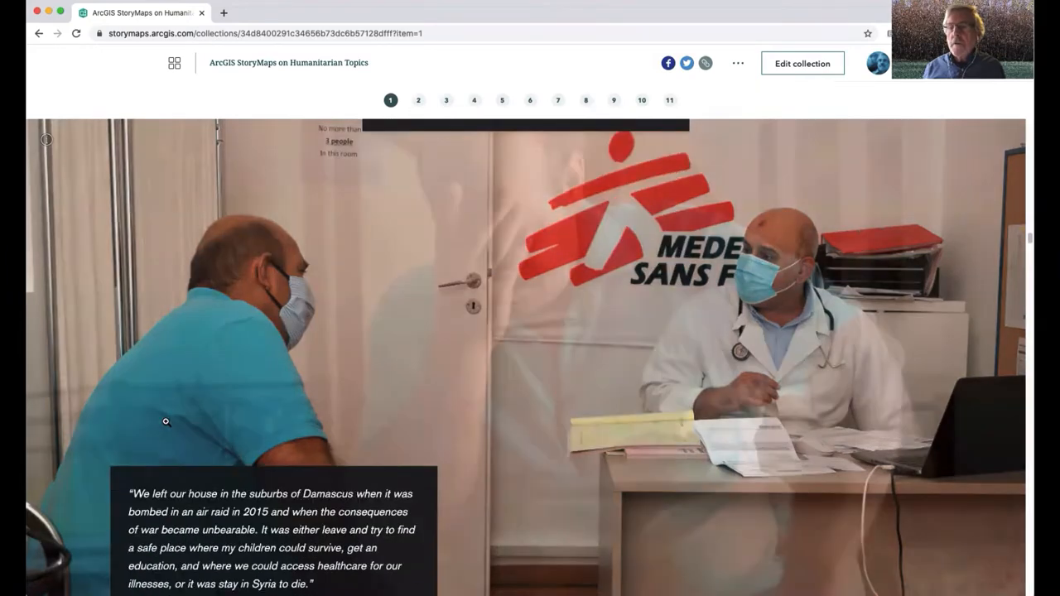
{"action": "scroll", "scroll_direction": "down", "scroll_amount": 3}
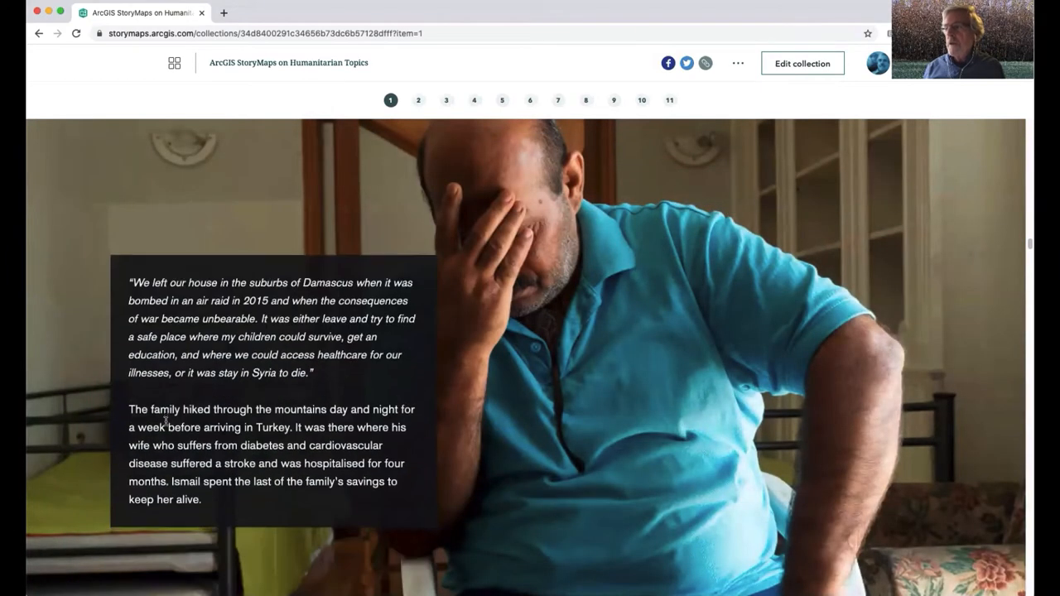
{"action": "scroll", "scroll_direction": "down", "scroll_amount": 3}
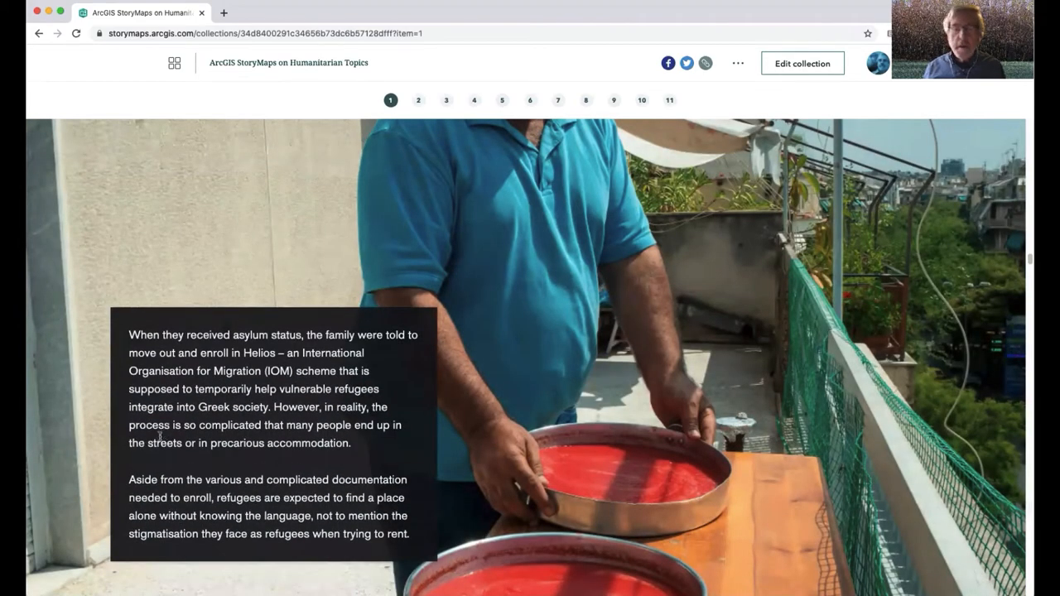
{"action": "scroll", "scroll_direction": "up", "scroll_amount": 3}
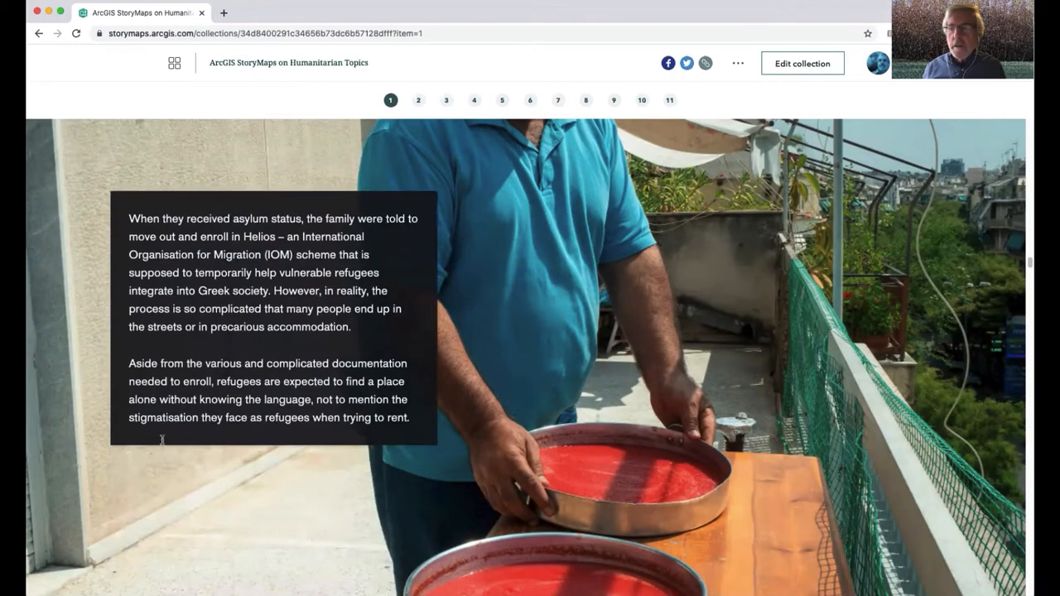
Continue through Chapter 2: Somma Sediqi until Hazem's section appears
{"action": "scroll", "scroll_direction": "down", "scroll_amount": 3}
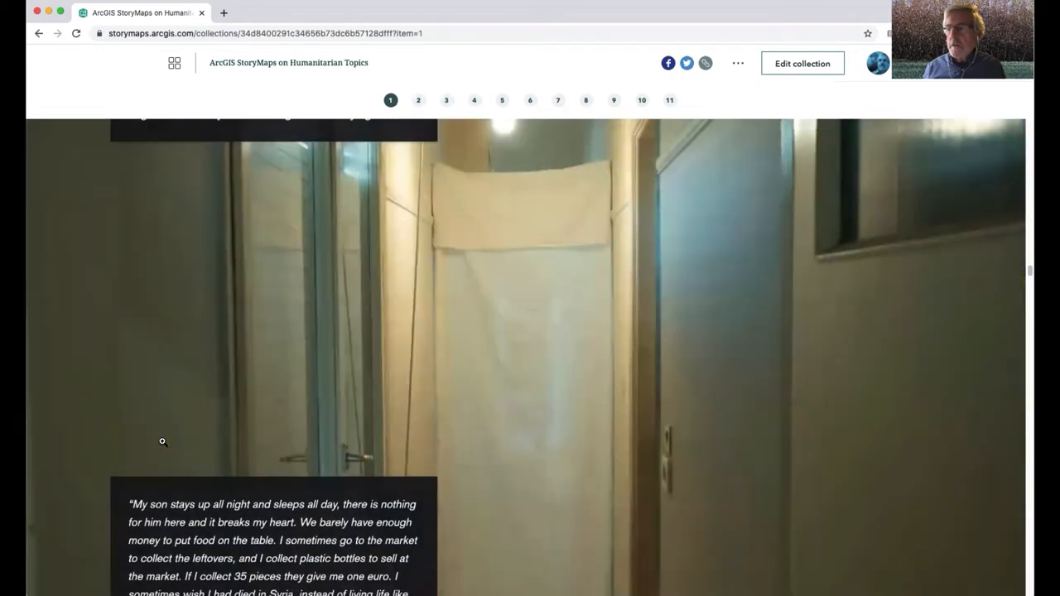
{"action": "scroll", "scroll_direction": "down", "scroll_amount": 3}
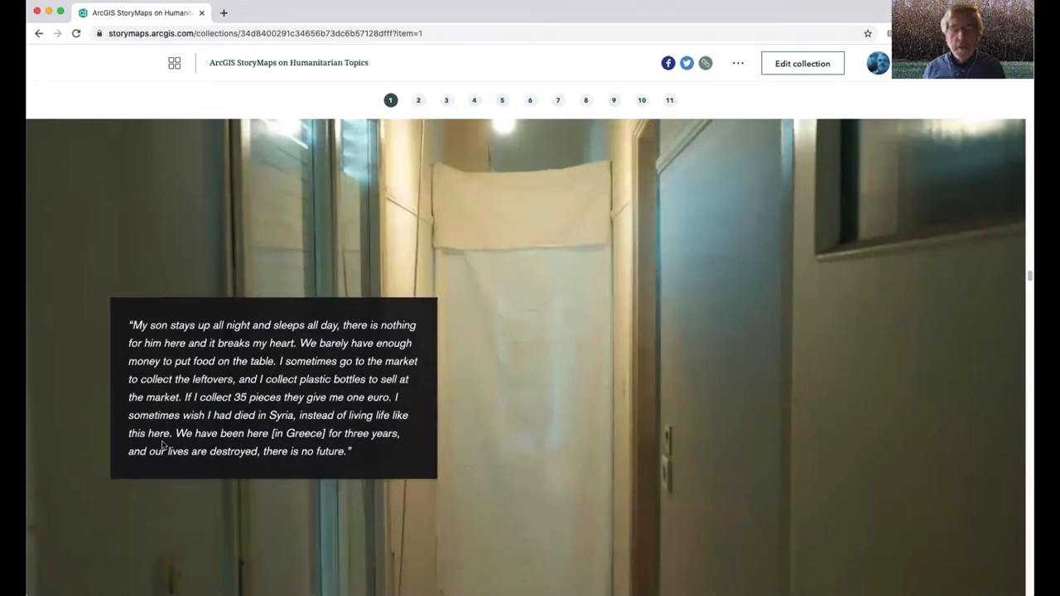
{"action": "scroll", "scroll_direction": "up", "scroll_amount": 3}
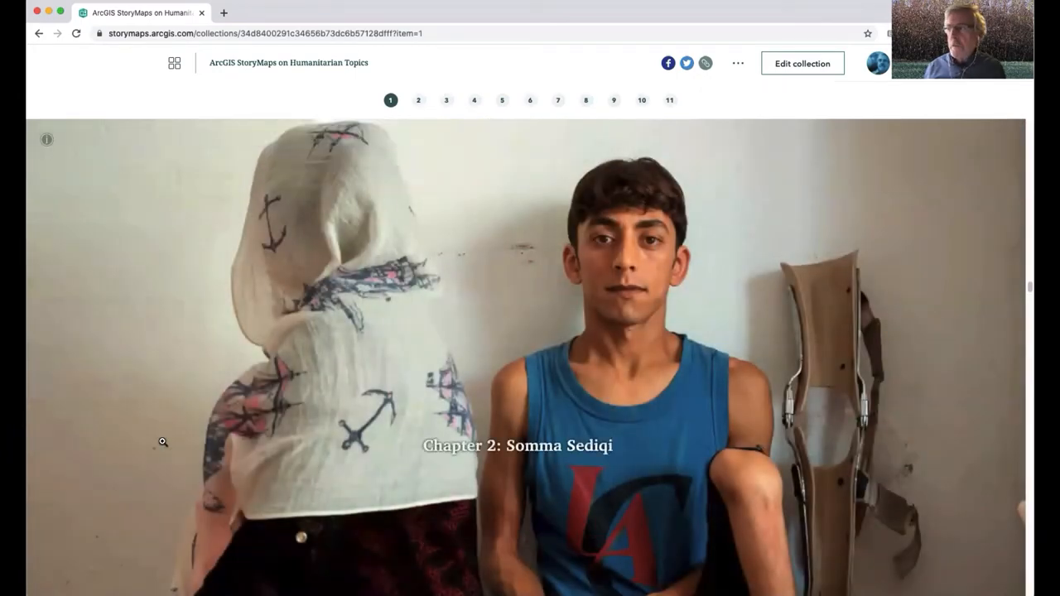
{"action": "scroll", "scroll_direction": "down", "scroll_amount": 3}
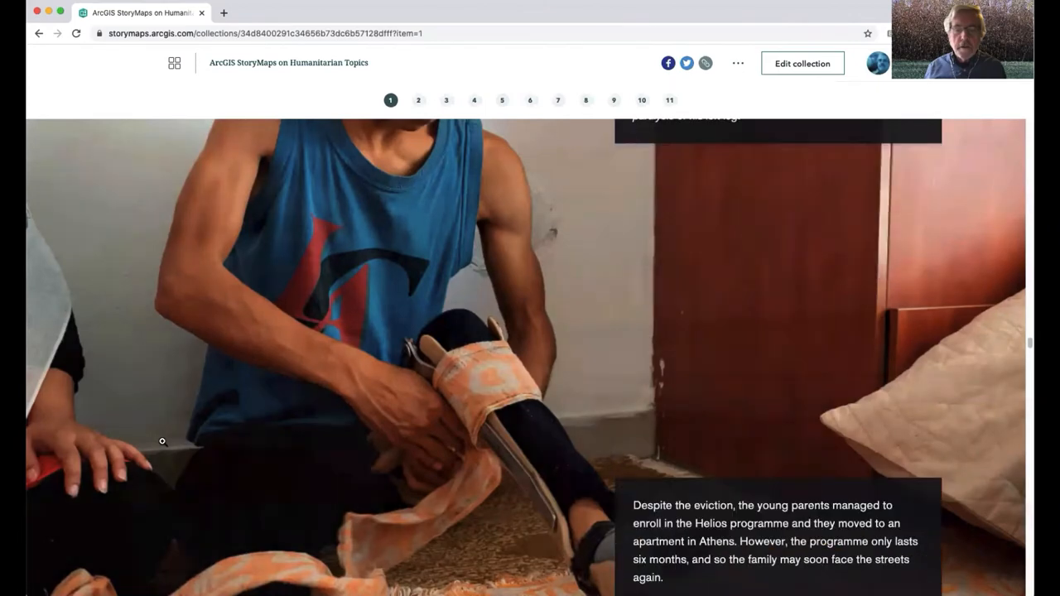
{"action": "scroll", "scroll_direction": "down", "scroll_amount": 3}
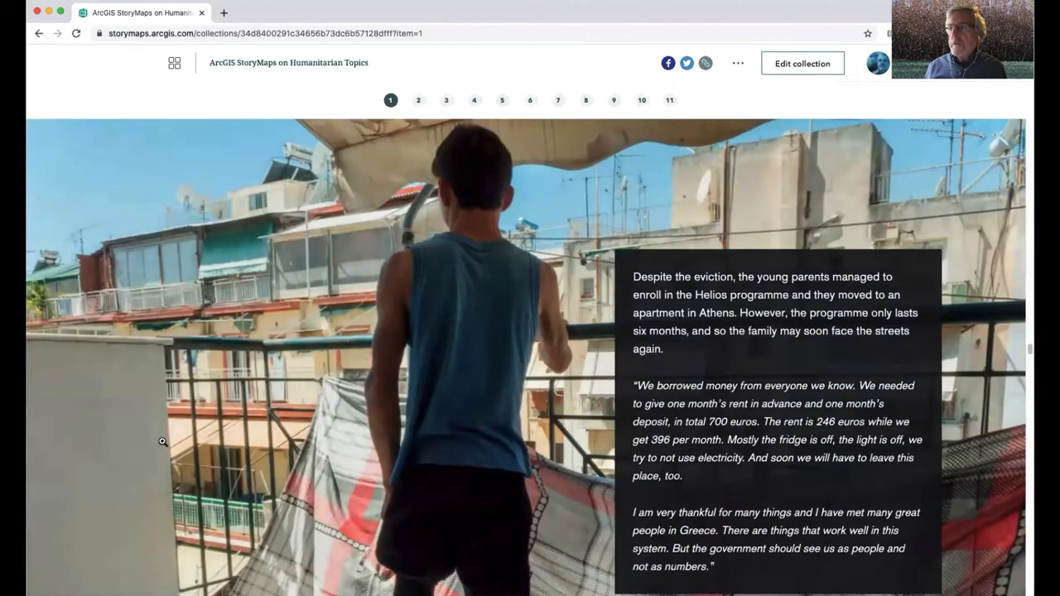
{"action": "scroll", "scroll_direction": "down", "scroll_amount": 3}
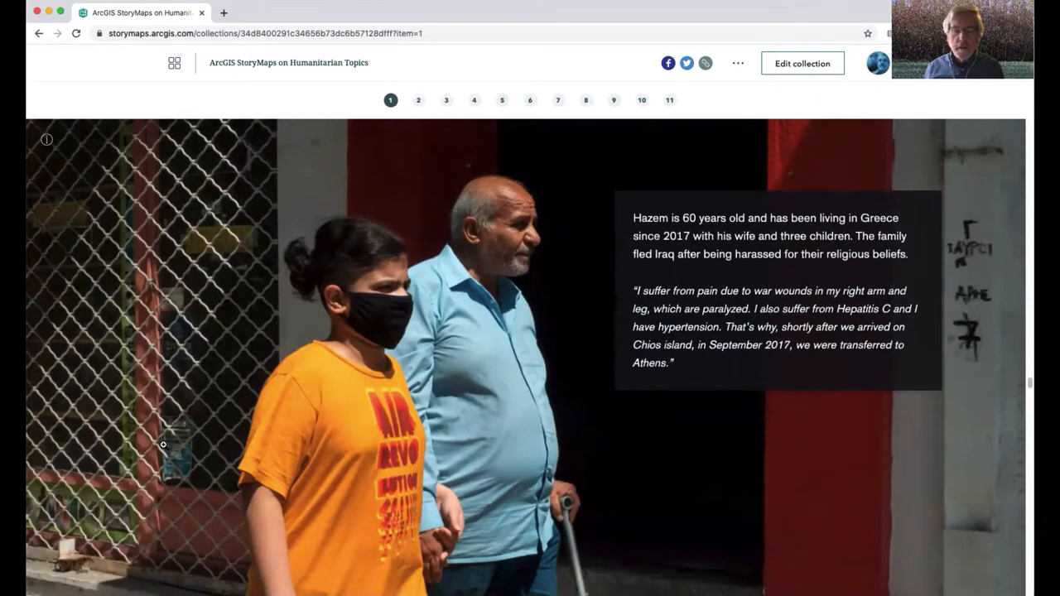
{"action": "scroll", "scroll_direction": "down", "scroll_amount": 3}
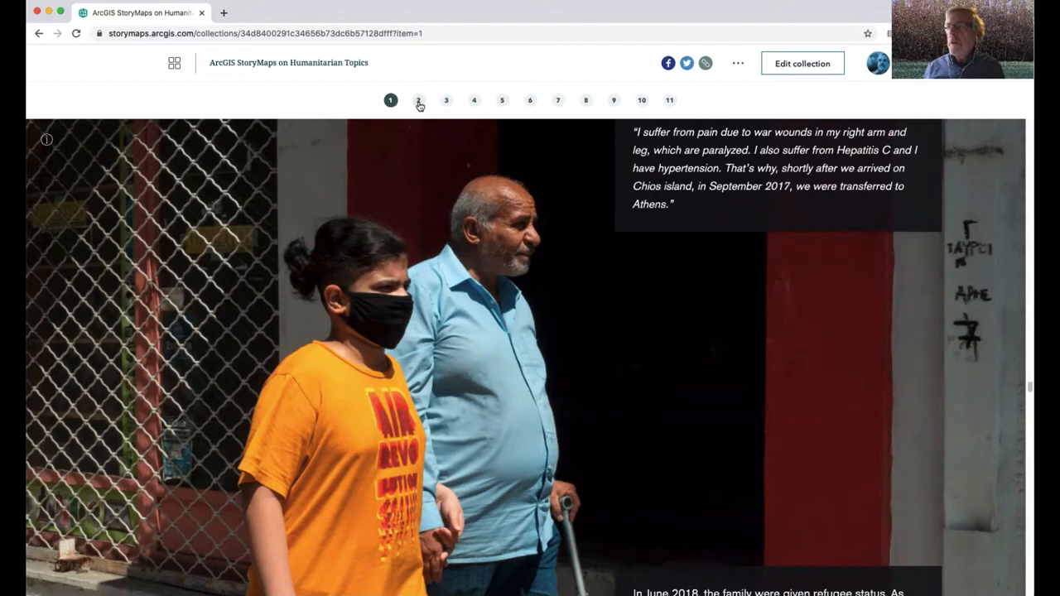
Open 'Ending an Ebola outbreak in a conflict zone' and scroll to its DRC outbreaks map
{"action": "left_click", "coordinate": [418, 100]}
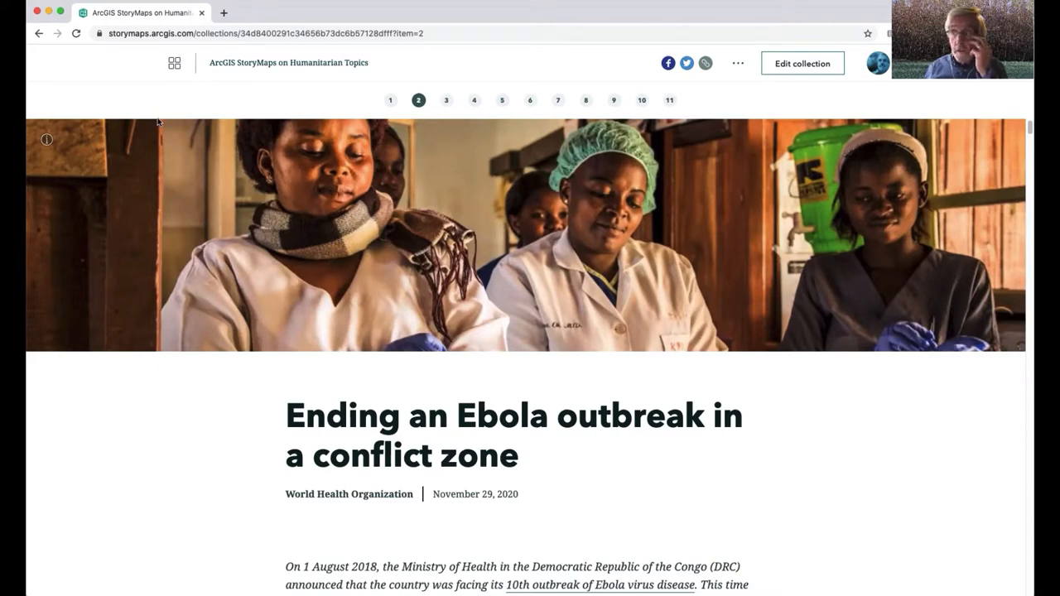
{"action": "mouse_move", "coordinate": [129, 167]}
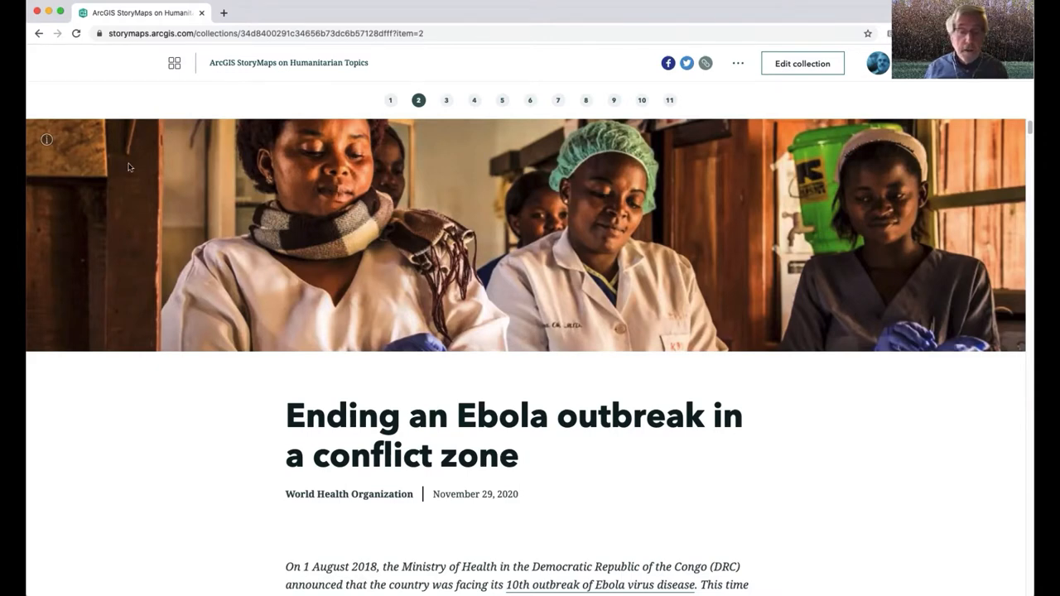
{"action": "mouse_move", "coordinate": [139, 263]}
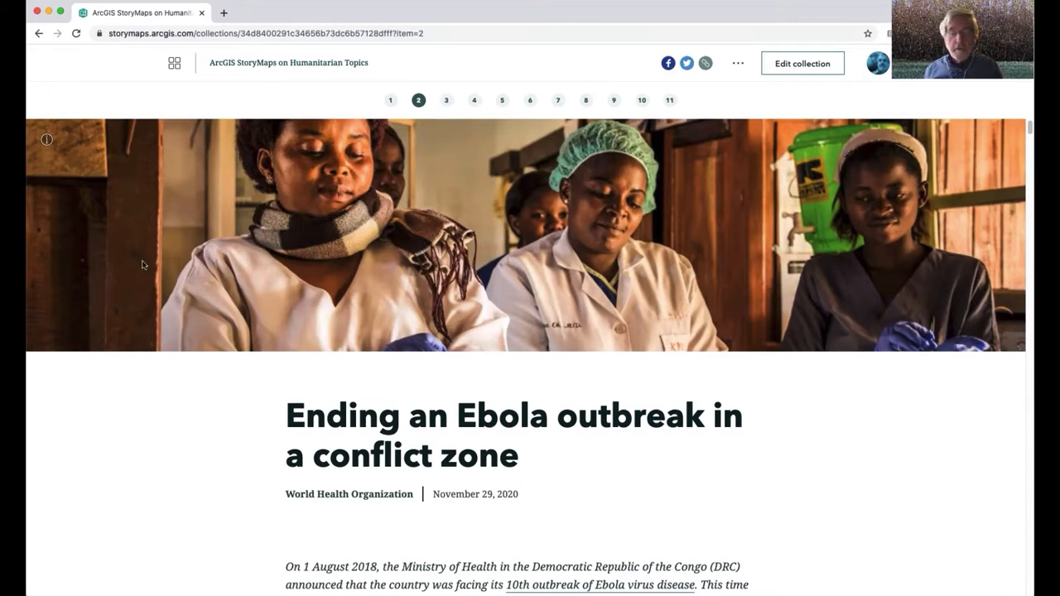
{"action": "mouse_move", "coordinate": [132, 277]}
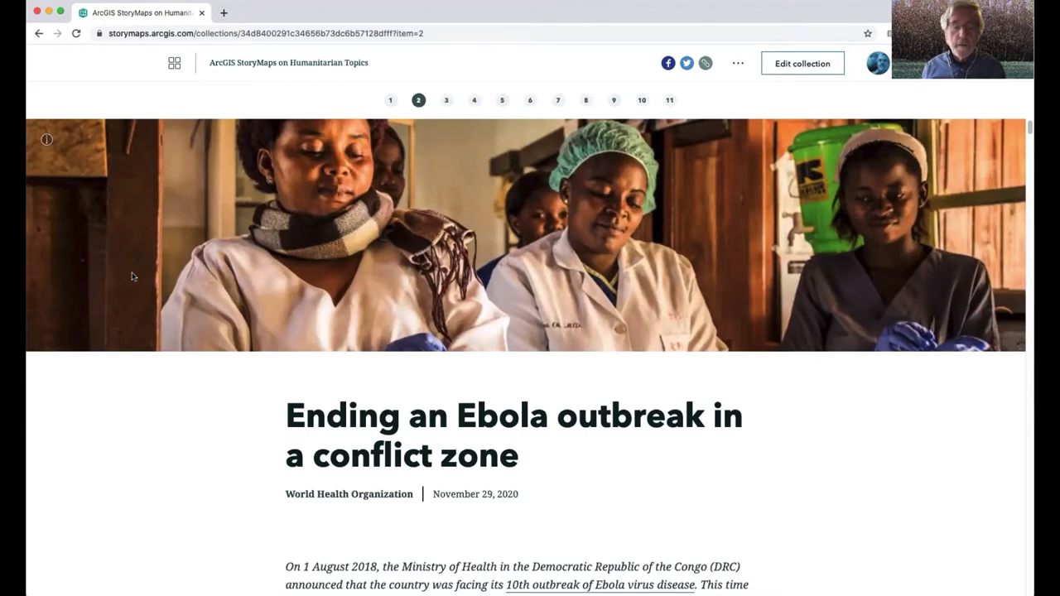
{"action": "scroll", "scroll_direction": "down", "scroll_amount": 3}
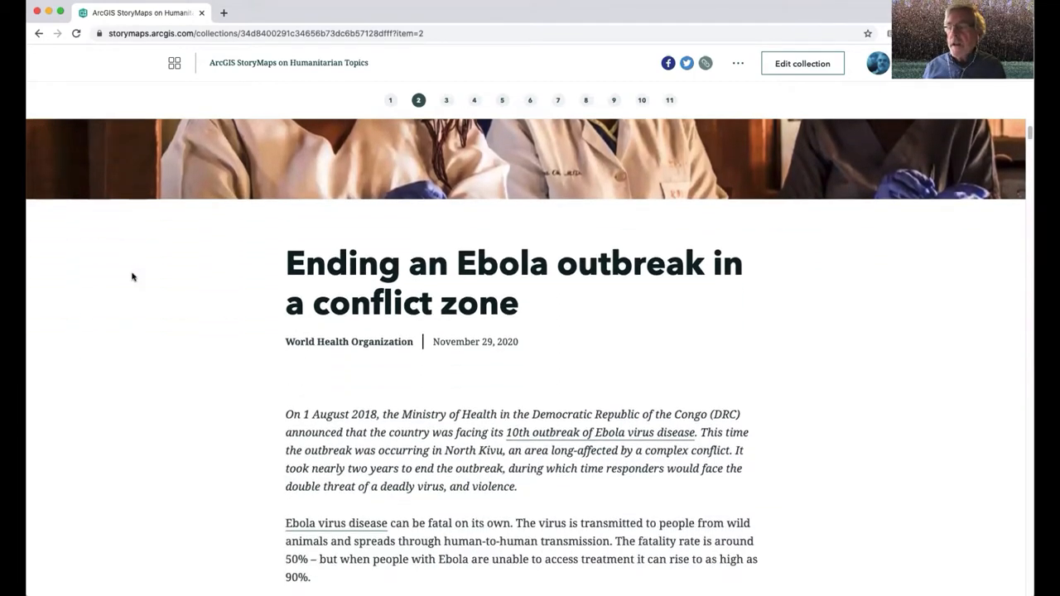
{"action": "scroll", "scroll_direction": "down", "scroll_amount": 3}
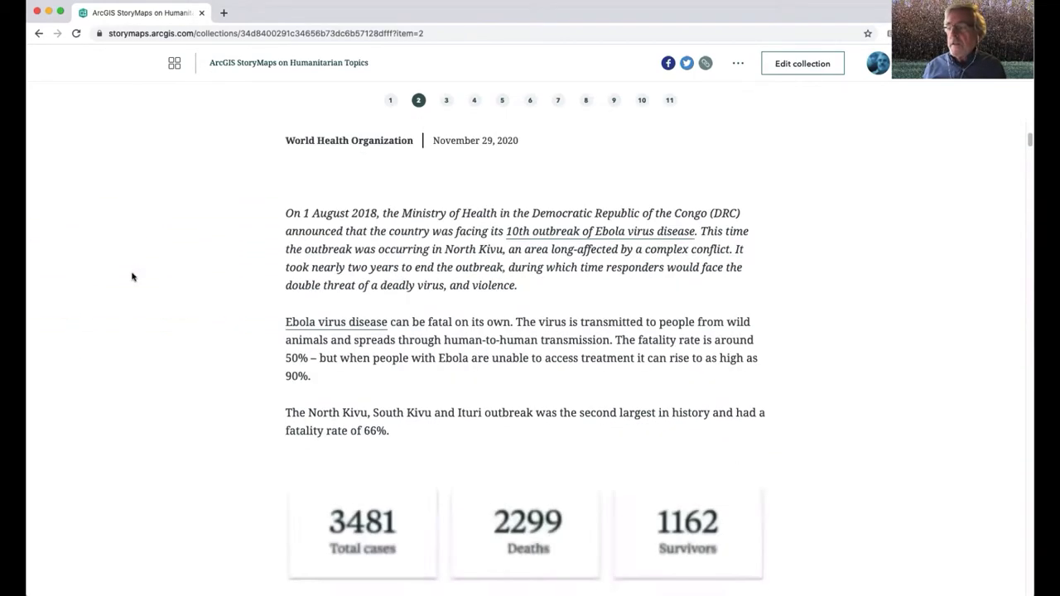
{"action": "scroll", "scroll_direction": "down", "scroll_amount": 3}
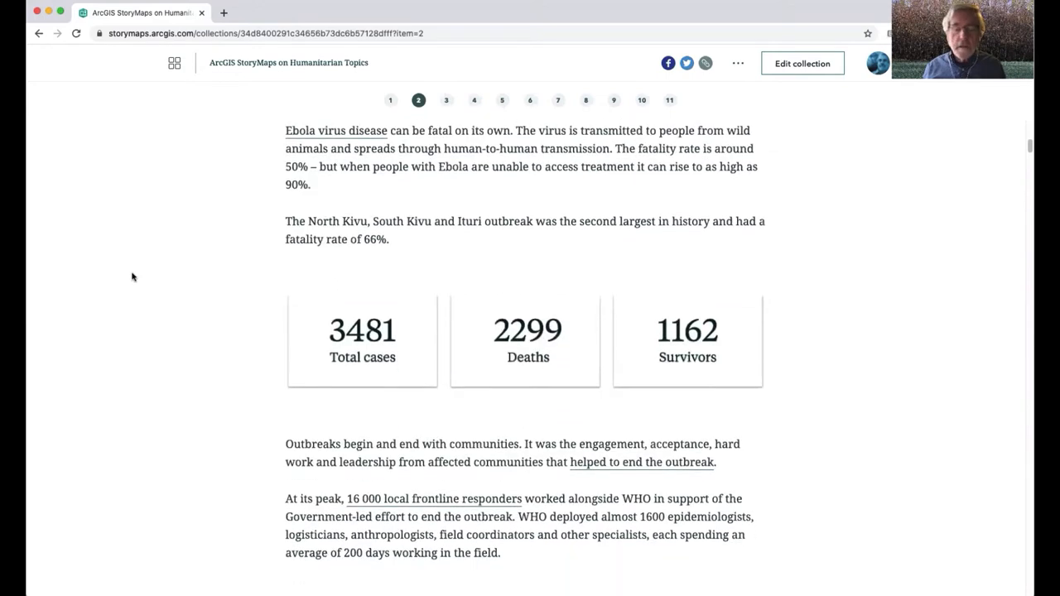
{"action": "scroll", "scroll_direction": "down", "scroll_amount": 3}
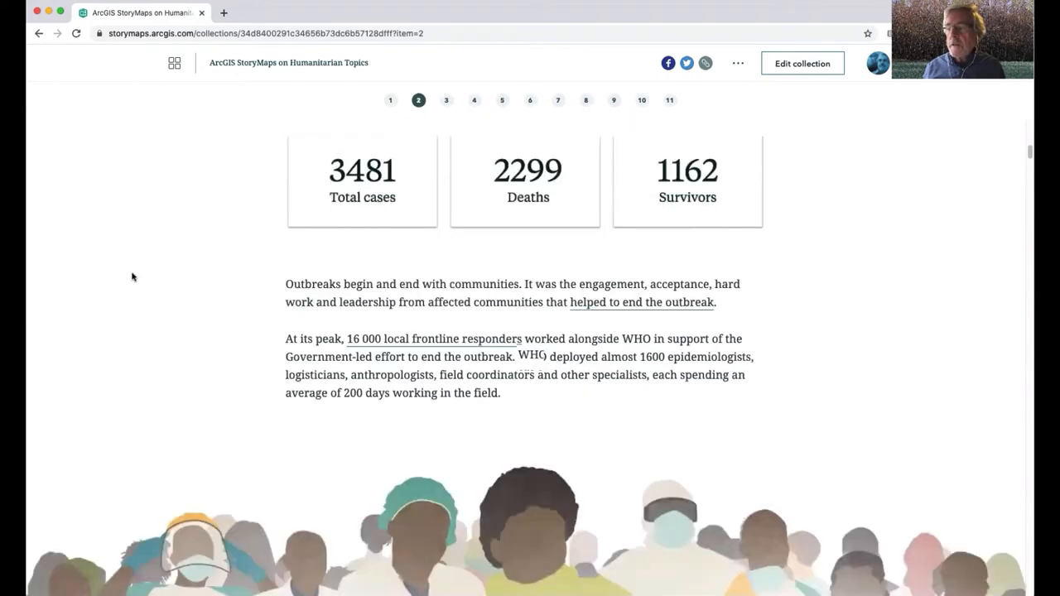
{"action": "scroll", "scroll_direction": "down", "scroll_amount": 3}
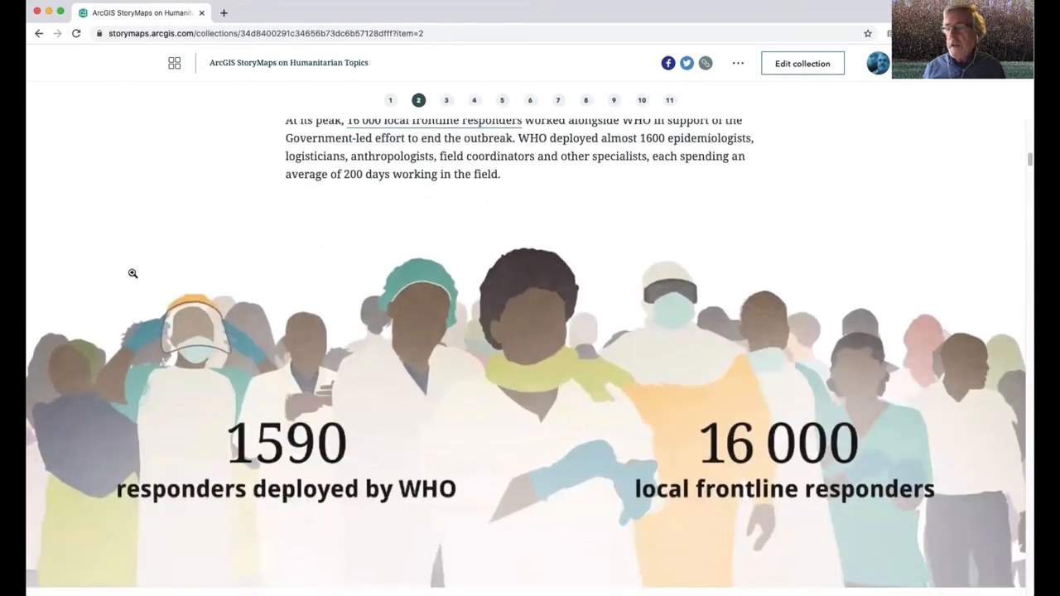
{"action": "scroll", "scroll_direction": "down", "scroll_amount": 3}
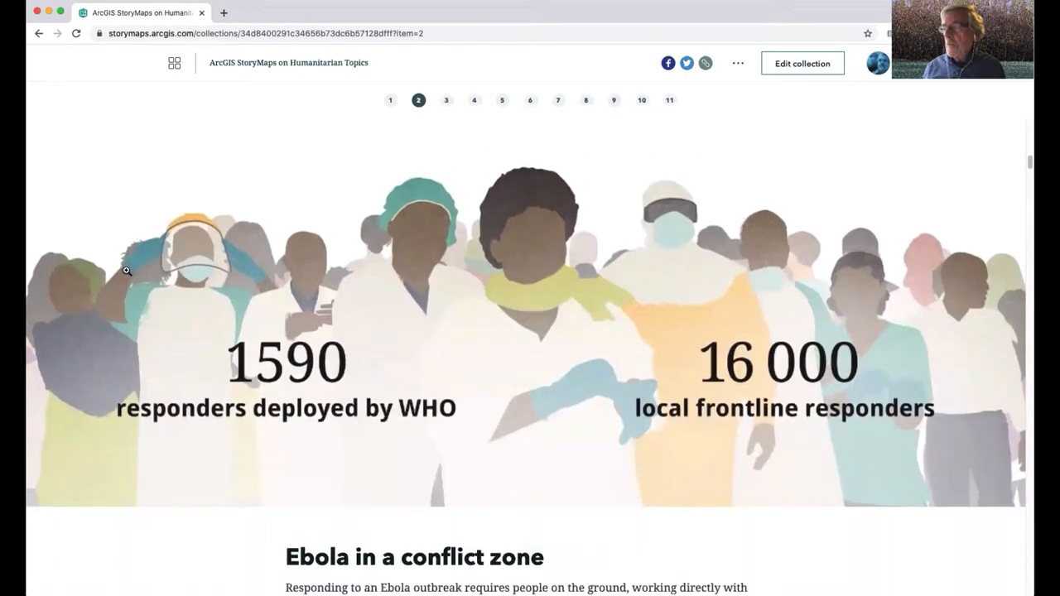
{"action": "scroll", "scroll_direction": "down", "scroll_amount": 3}
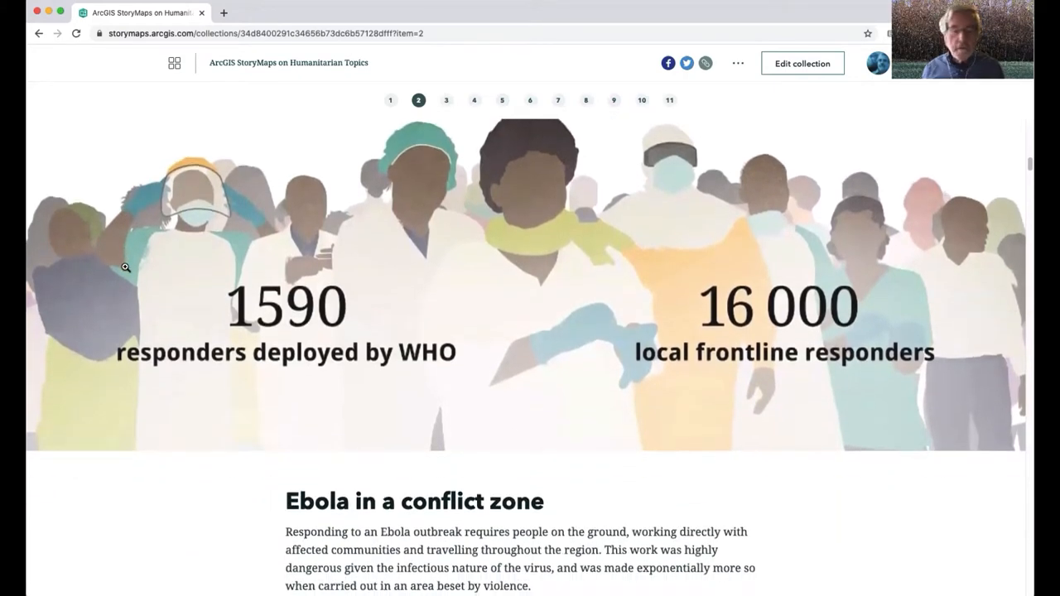
{"action": "scroll", "scroll_direction": "down", "scroll_amount": 3}
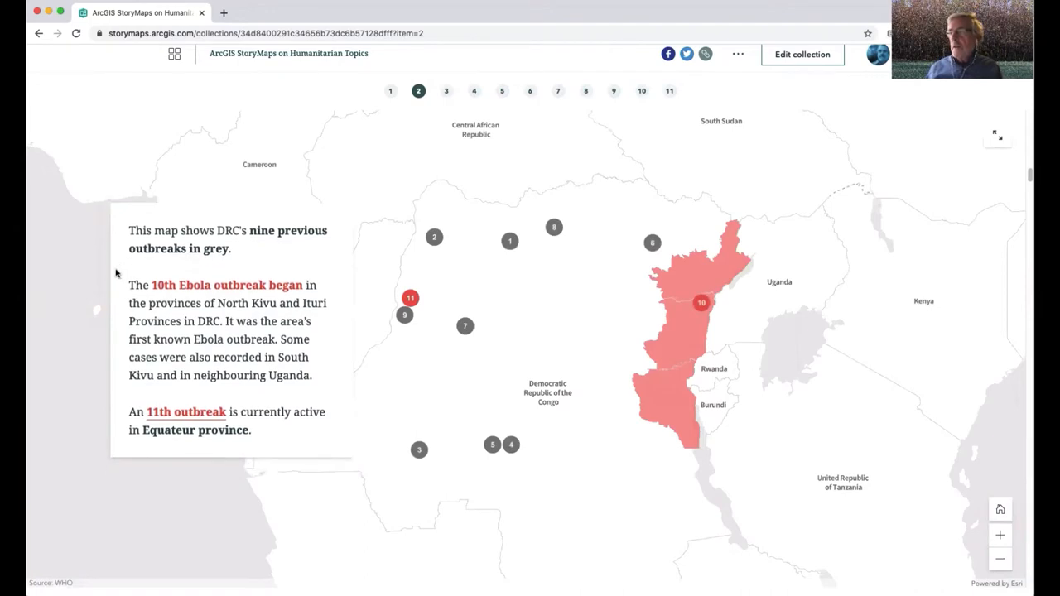
{"action": "mouse_move", "coordinate": [194, 321]}
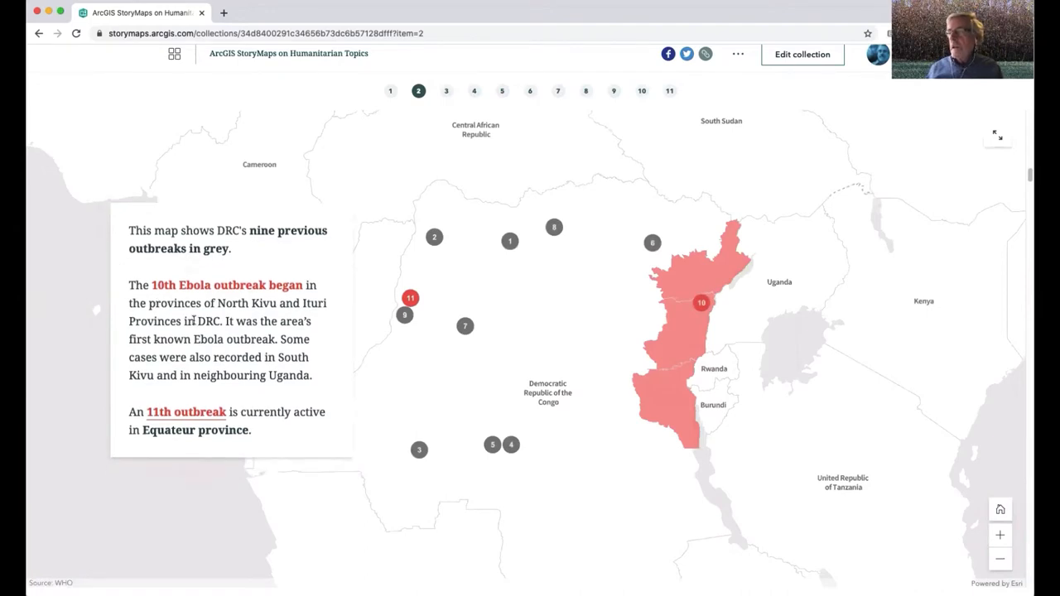
{"action": "mouse_move", "coordinate": [100, 322]}
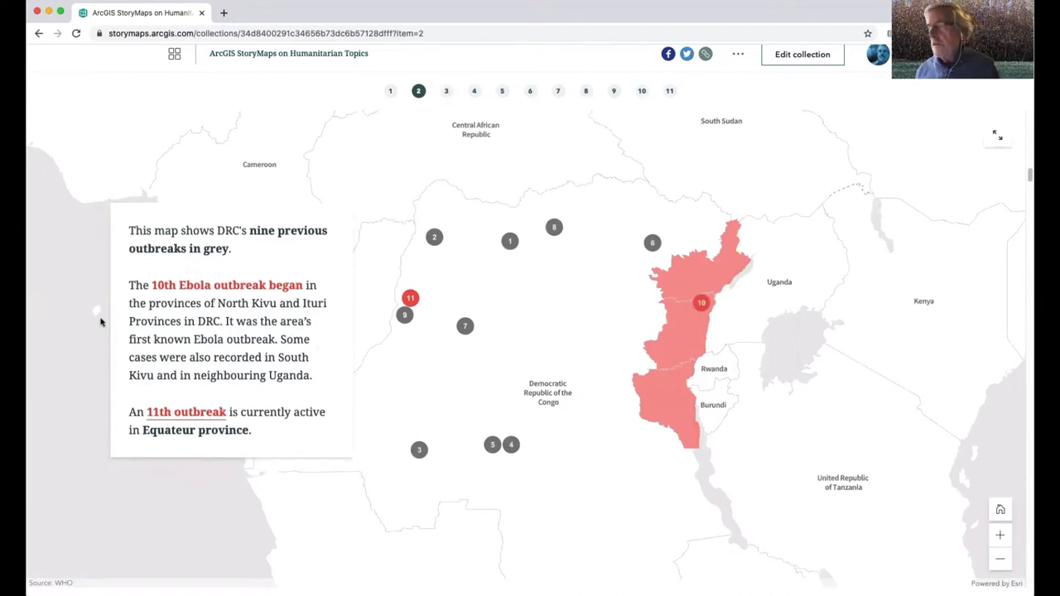
{"action": "mouse_move", "coordinate": [112, 324]}
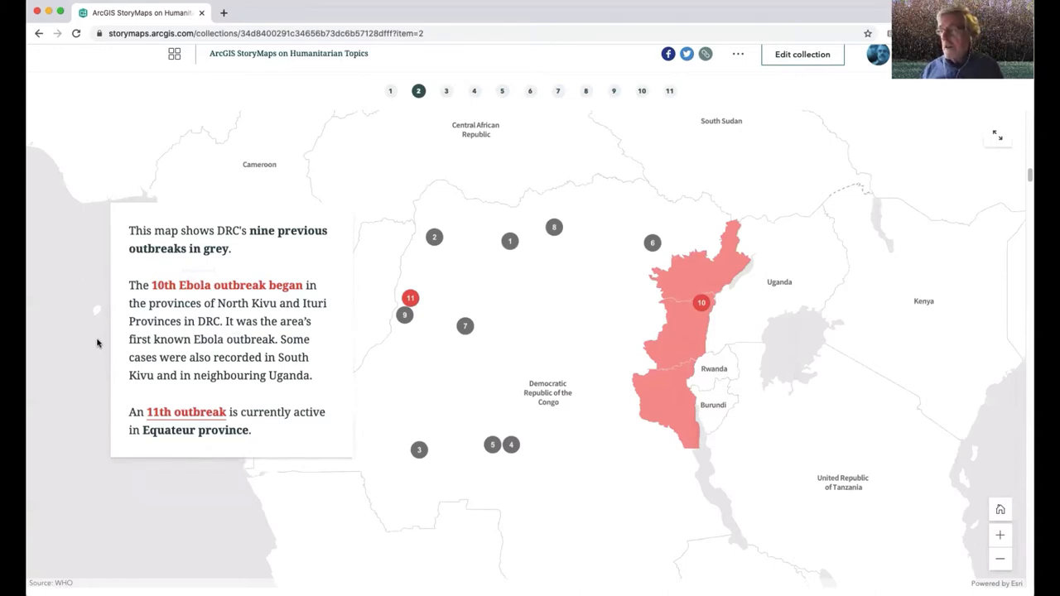
Scroll through the outbreak map sidecar sections to the 'Alerts and testing' text
{"action": "scroll", "scroll_direction": "down", "scroll_amount": 3}
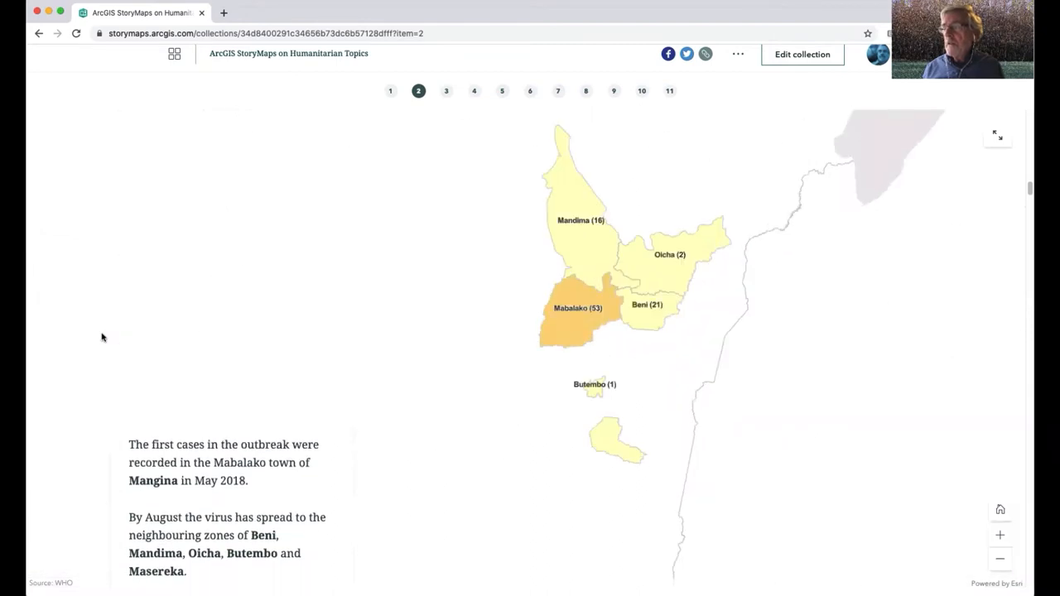
{"action": "scroll", "scroll_direction": "down", "scroll_amount": 3}
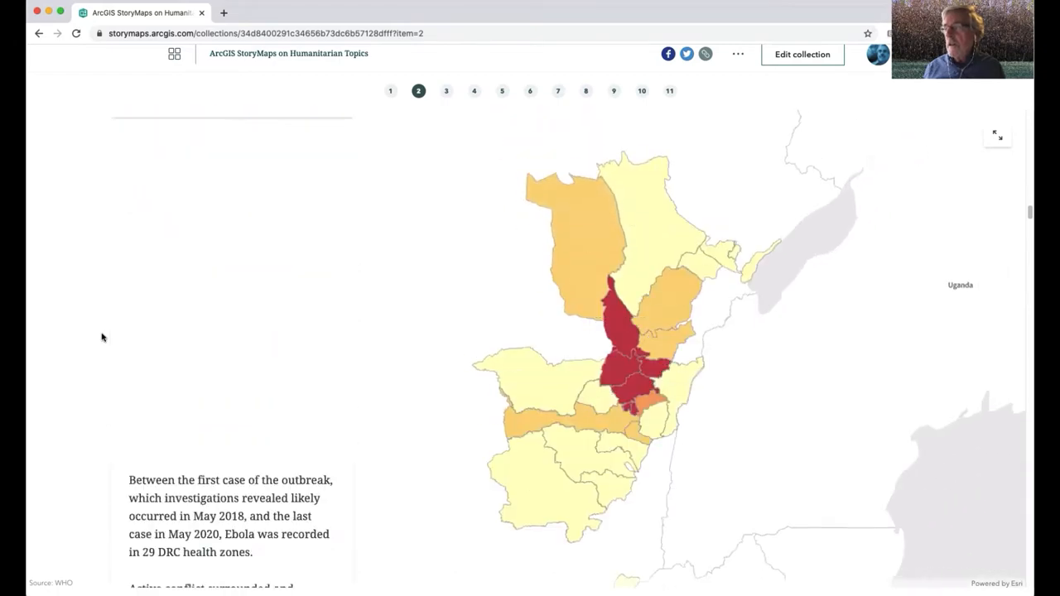
{"action": "scroll", "scroll_direction": "down", "scroll_amount": 3}
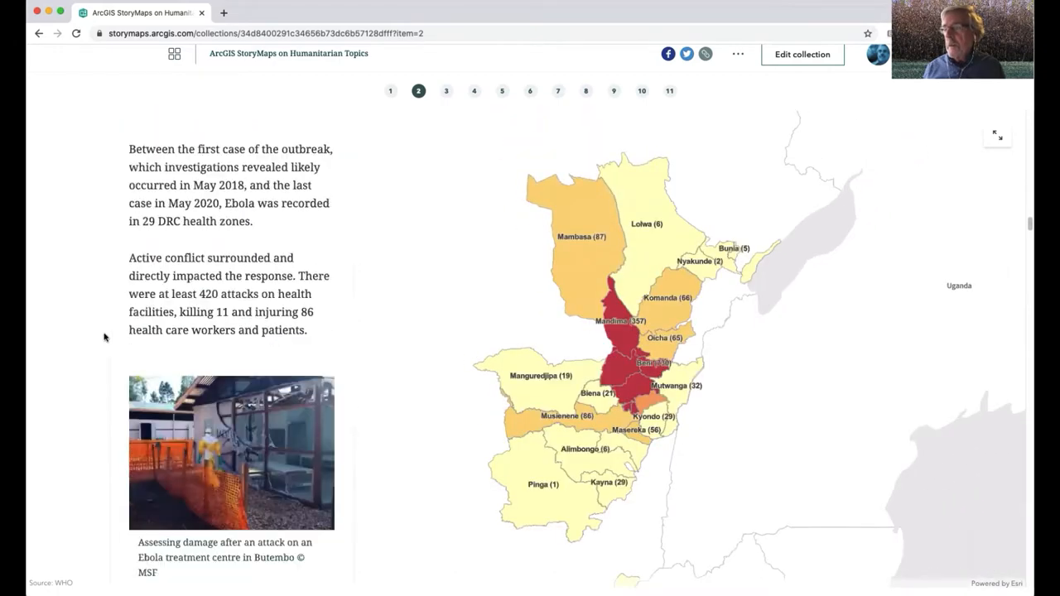
{"action": "scroll", "scroll_direction": "down", "scroll_amount": 3}
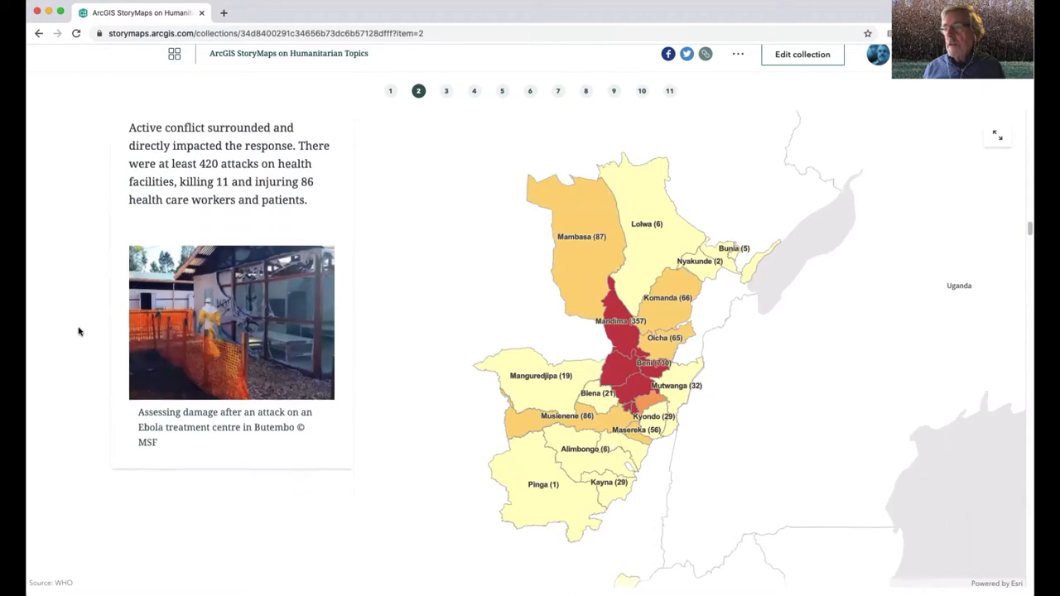
{"action": "scroll", "scroll_direction": "down", "scroll_amount": 3}
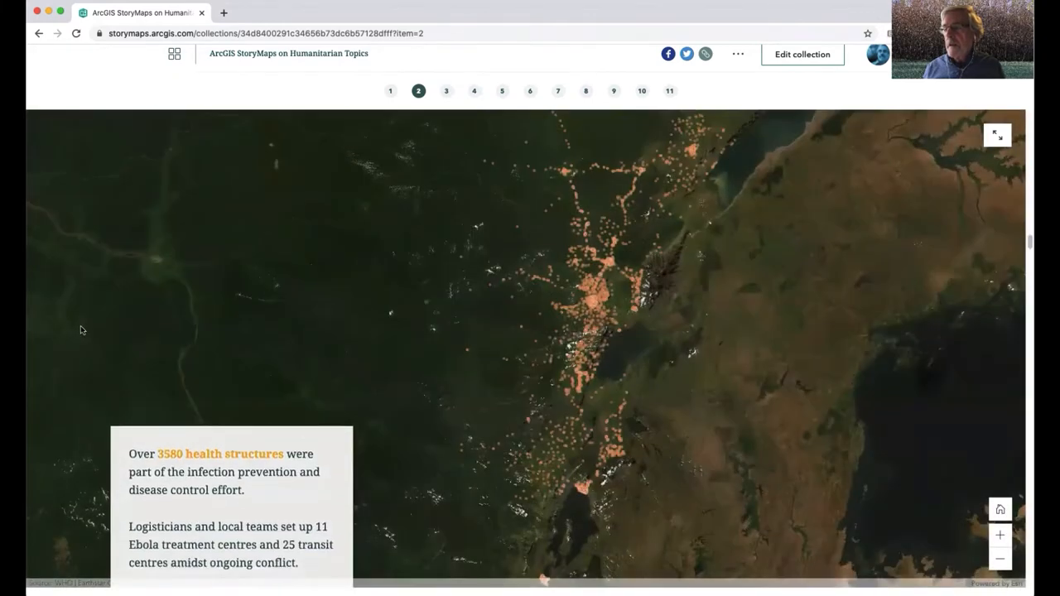
{"action": "scroll", "scroll_direction": "down", "scroll_amount": 3}
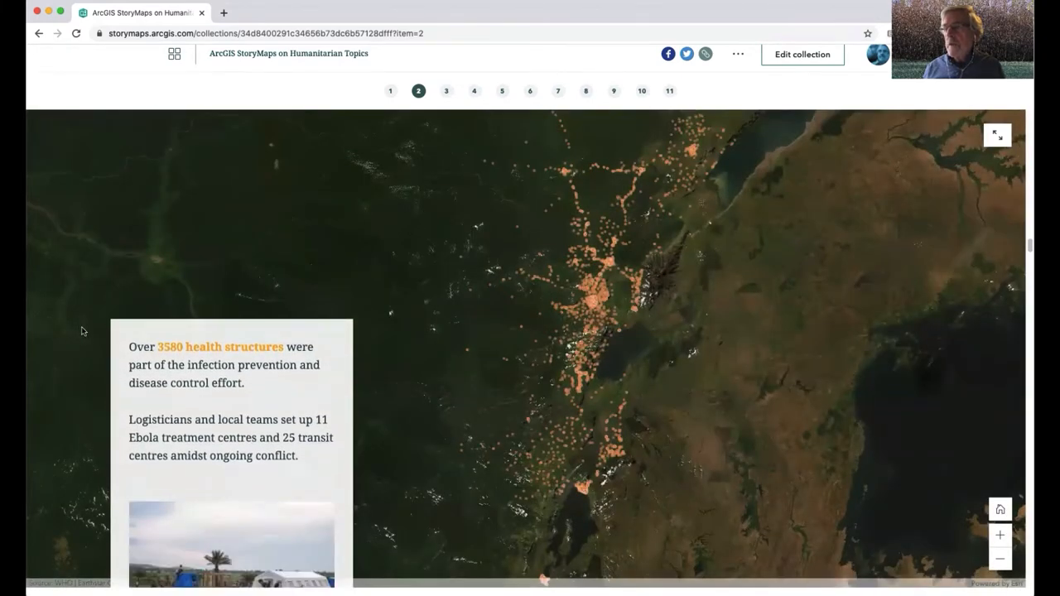
{"action": "scroll", "scroll_direction": "down", "scroll_amount": 3}
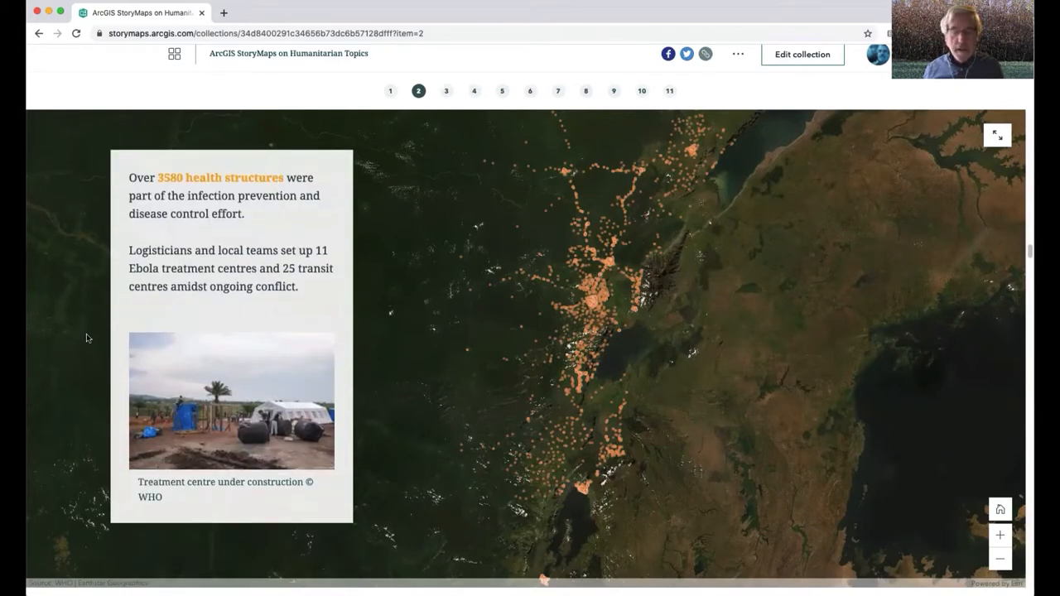
Continue past the WHO streamlines chart to the contact tracing and vaccination section
{"action": "scroll", "scroll_direction": "down", "scroll_amount": 3}
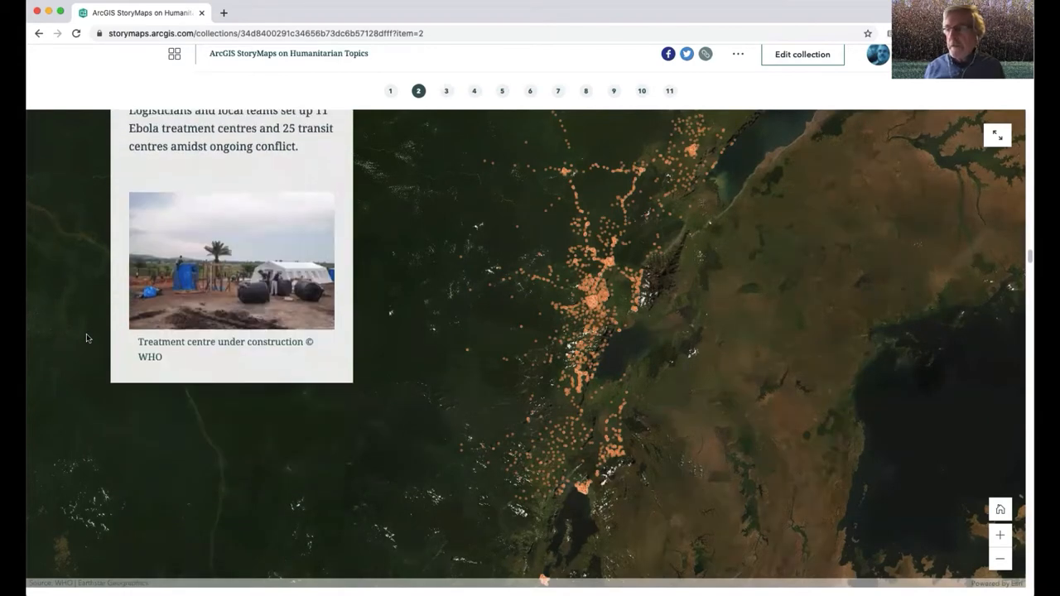
{"action": "scroll", "scroll_direction": "down", "scroll_amount": 3}
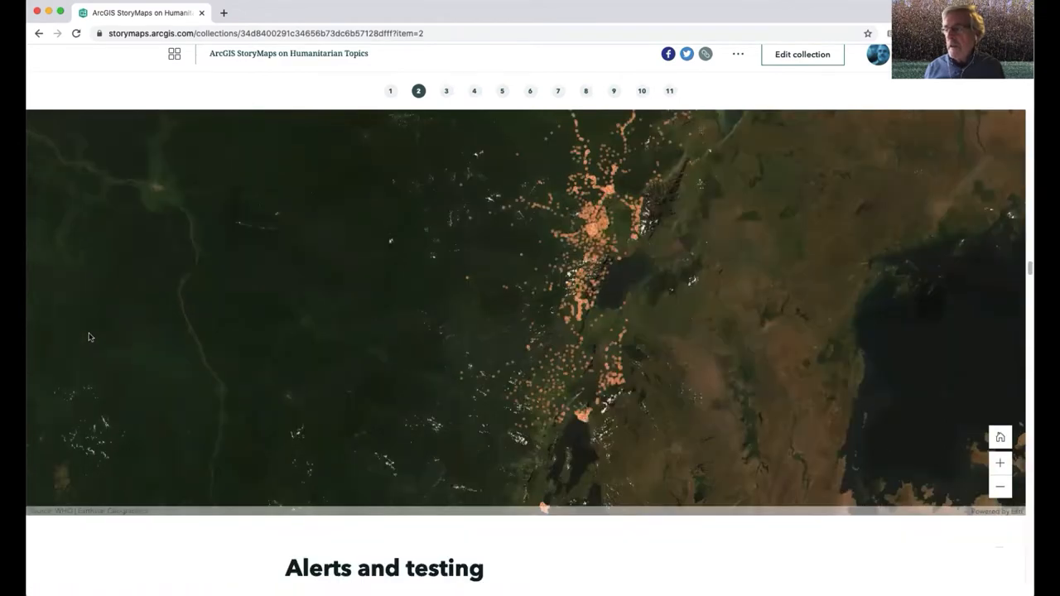
{"action": "scroll", "scroll_direction": "down", "scroll_amount": 3}
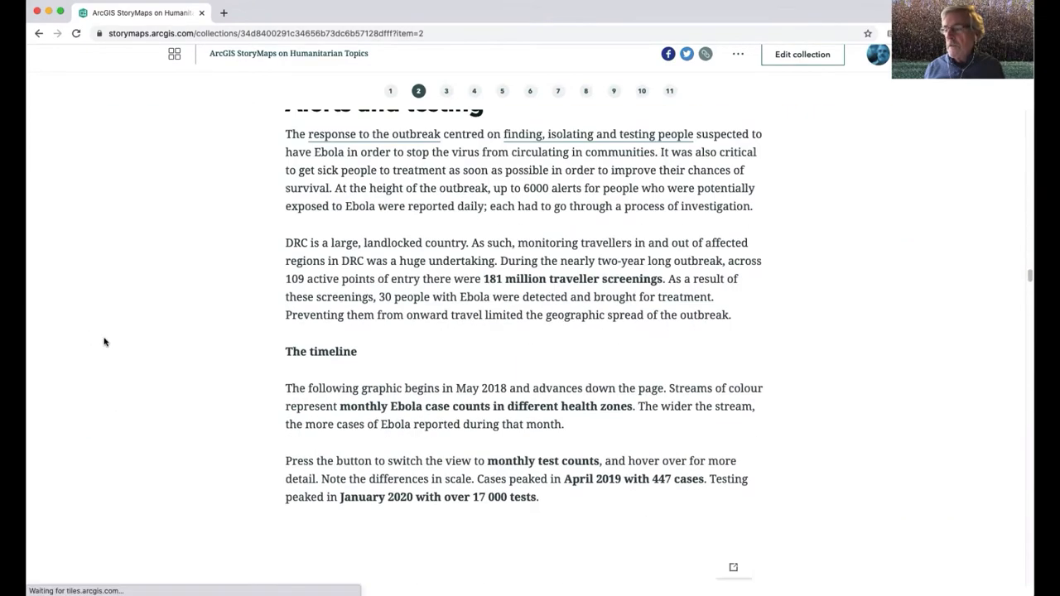
{"action": "scroll", "scroll_direction": "down", "scroll_amount": 3}
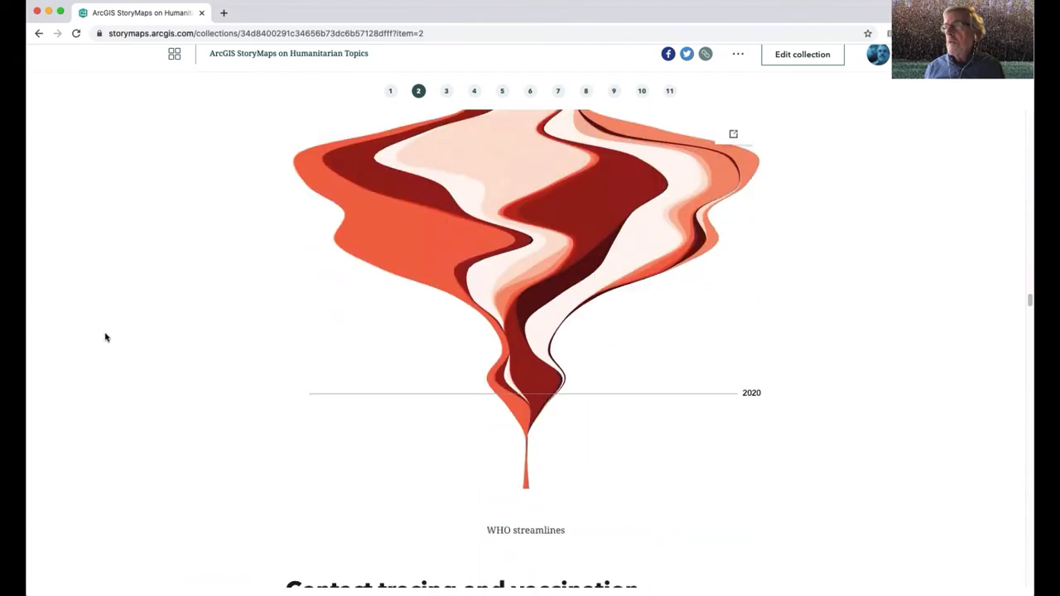
{"action": "scroll", "scroll_direction": "down", "scroll_amount": 3}
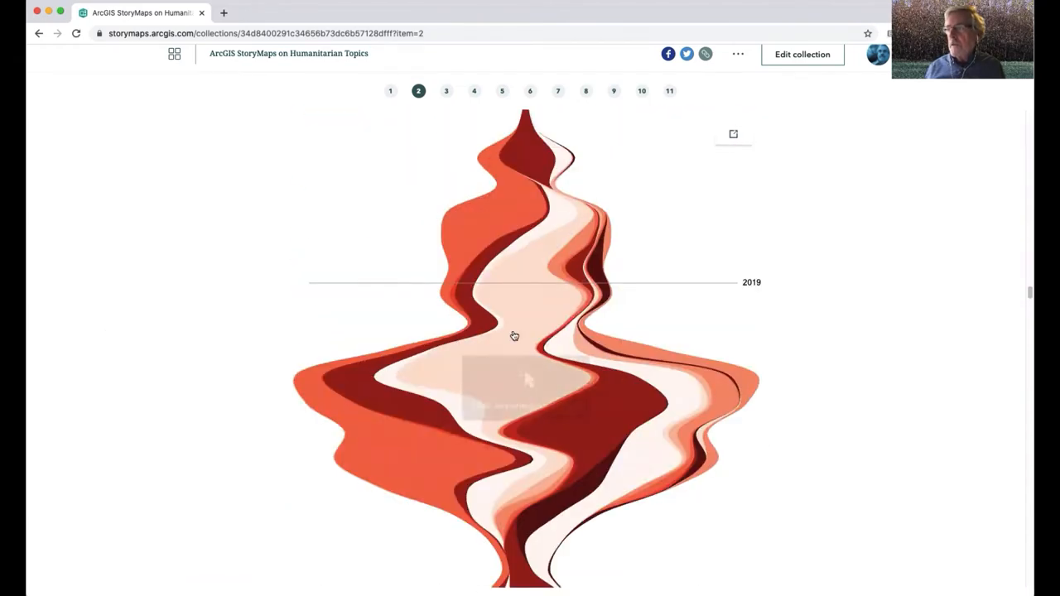
{"action": "mouse_move", "coordinate": [418, 386]}
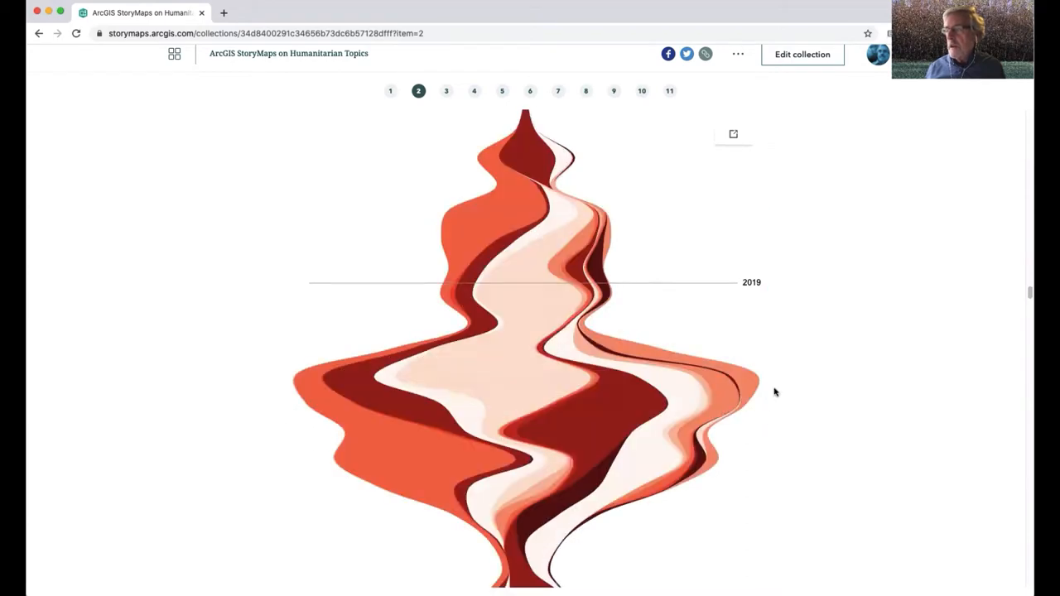
{"action": "scroll", "scroll_direction": "down", "scroll_amount": 3}
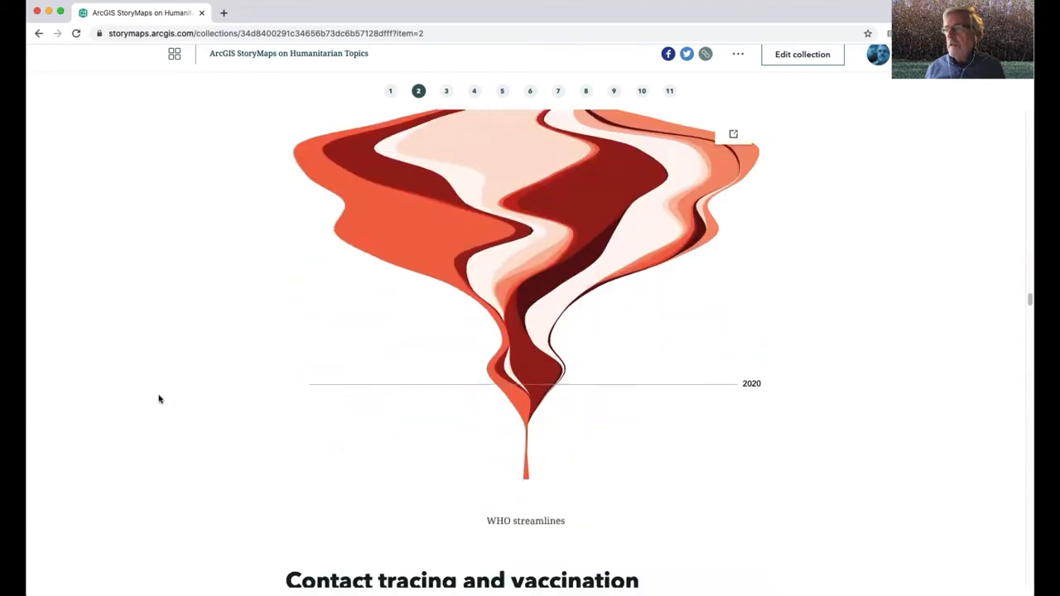
{"action": "scroll", "scroll_direction": "down", "scroll_amount": 3}
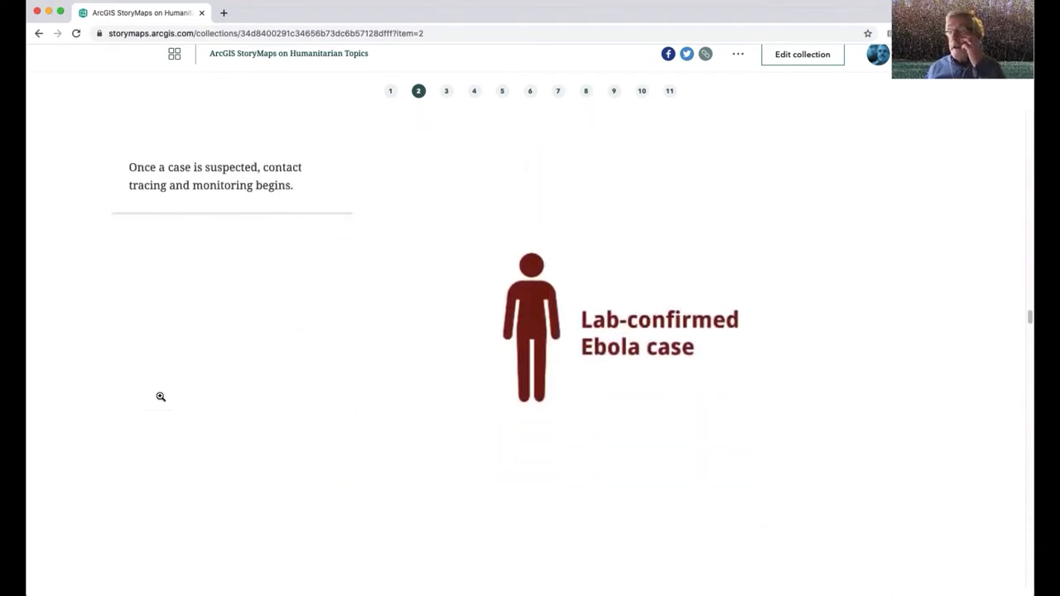
Scroll through the contact tracing rings infographic to the 'Patient care' heading
{"action": "scroll", "scroll_direction": "down", "scroll_amount": 3}
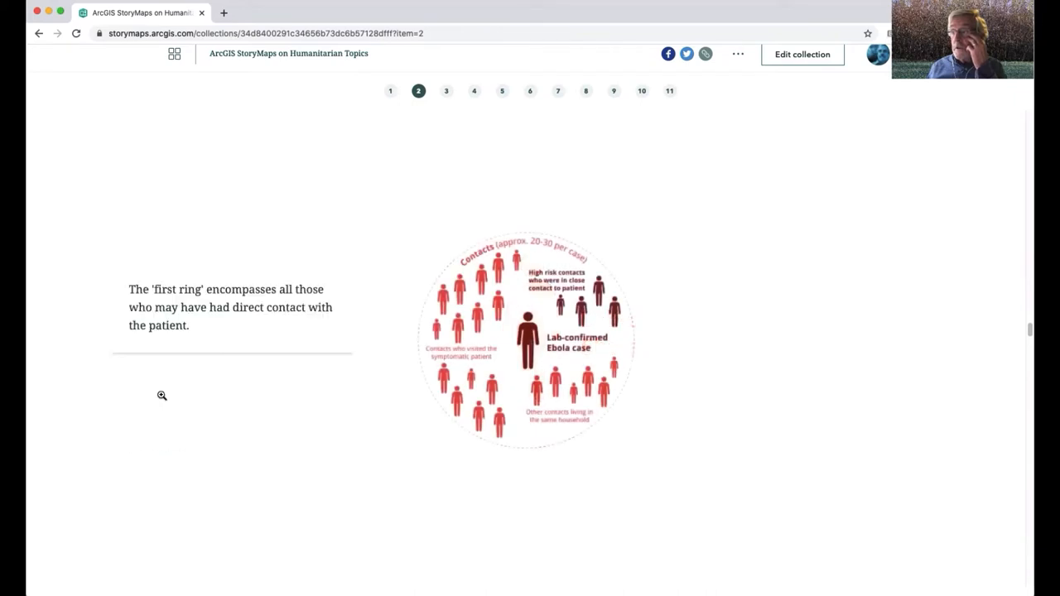
{"action": "scroll", "scroll_direction": "down", "scroll_amount": 3}
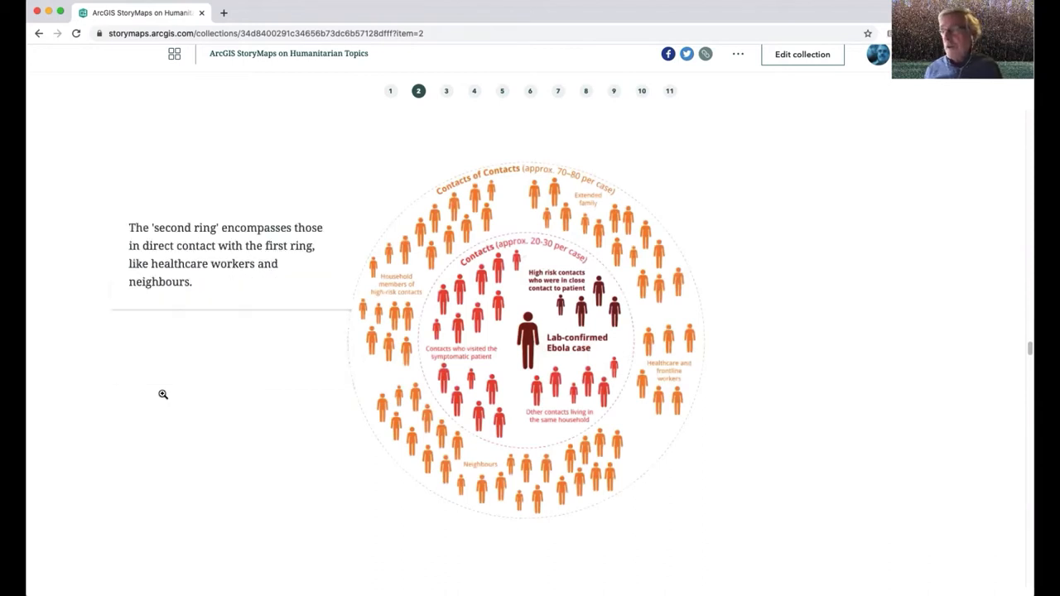
{"action": "scroll", "scroll_direction": "down", "scroll_amount": 3}
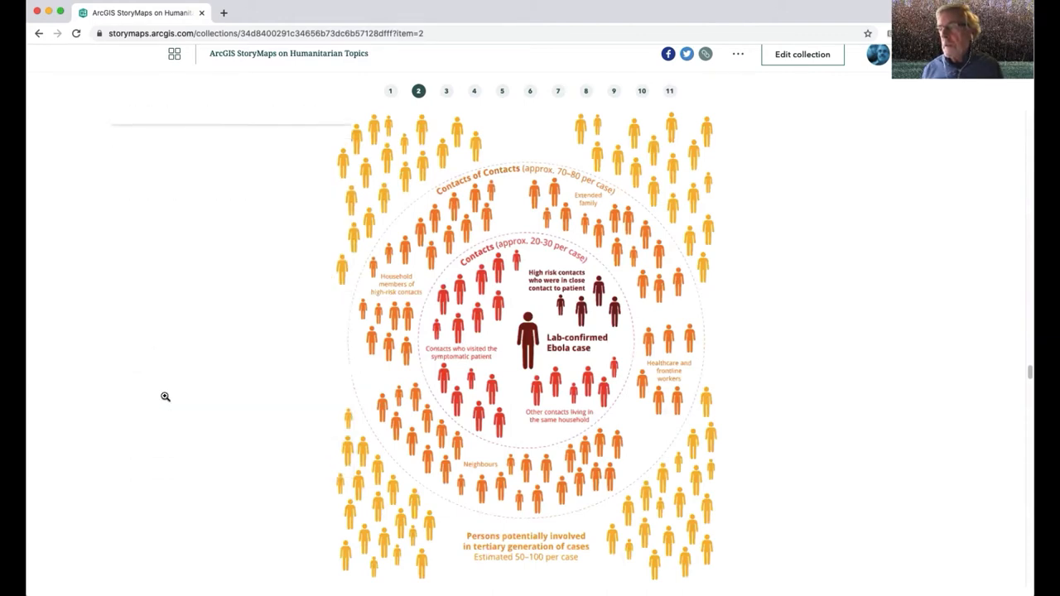
{"action": "scroll", "scroll_direction": "down", "scroll_amount": 3}
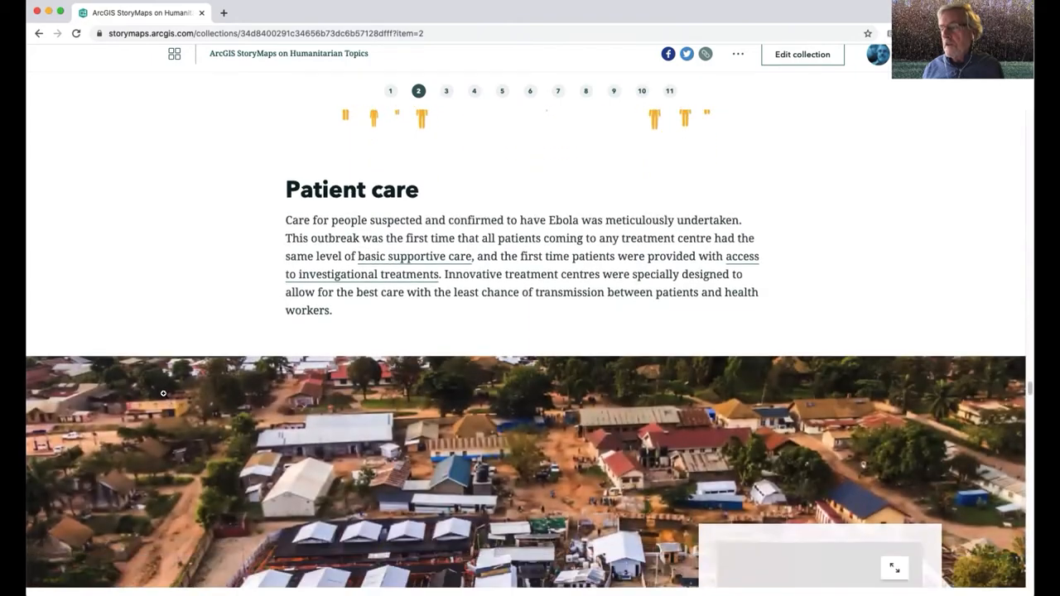
Step through the Beni centre's red, yellow and green zones to The CUBE and PPE graphic
{"action": "scroll", "scroll_direction": "down", "scroll_amount": 3}
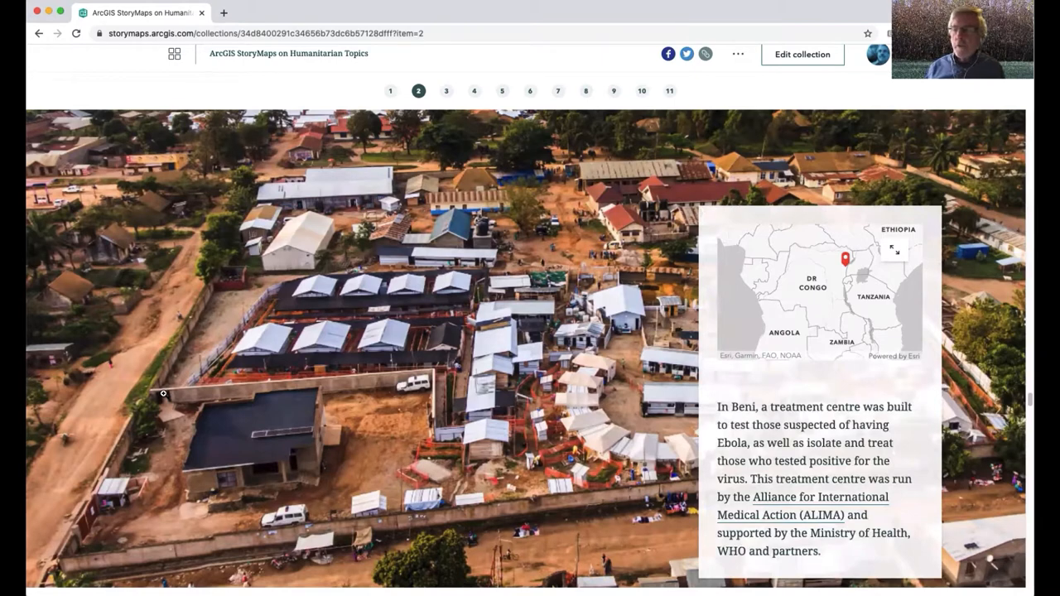
{"action": "mouse_move", "coordinate": [250, 463]}
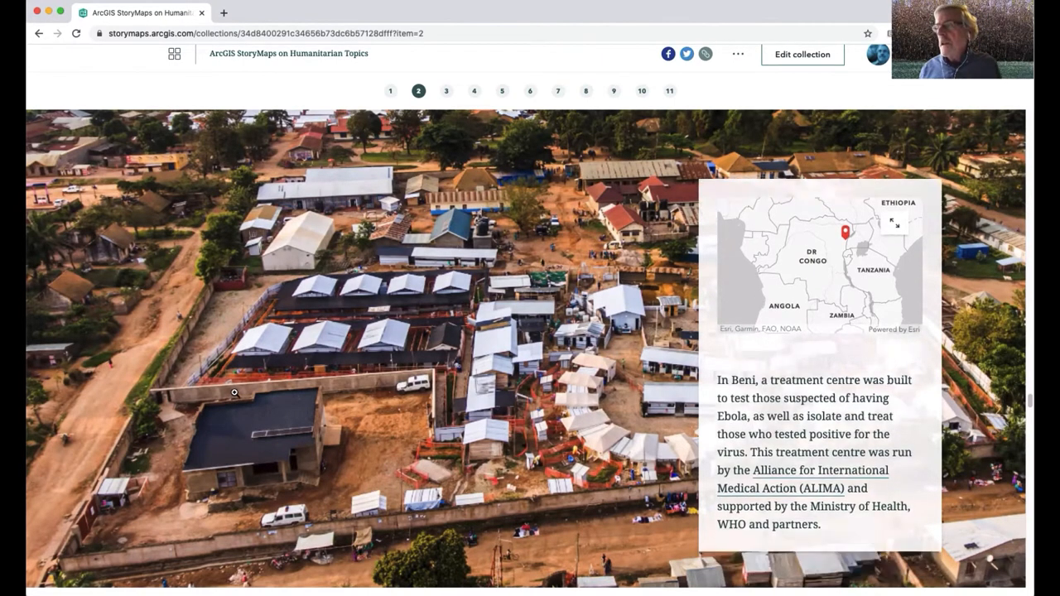
{"action": "scroll", "scroll_direction": "down", "scroll_amount": 3}
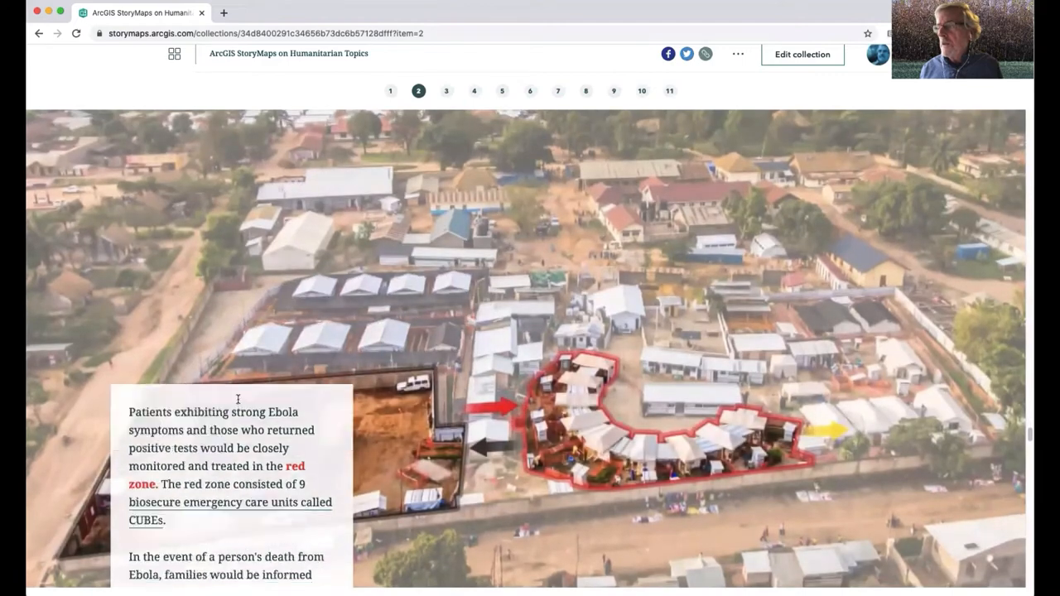
{"action": "scroll", "scroll_direction": "down", "scroll_amount": 3}
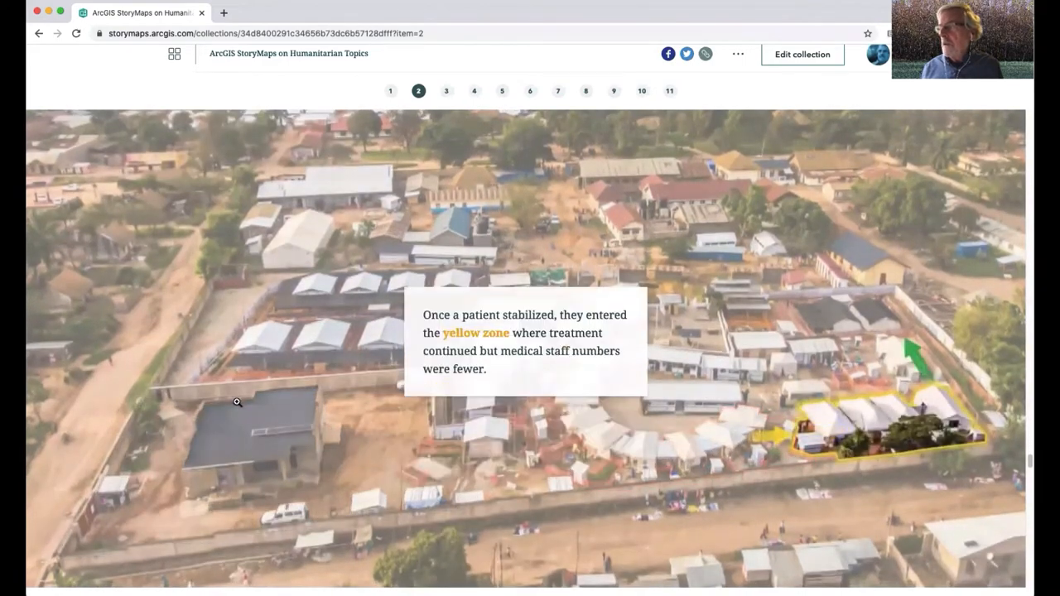
{"action": "scroll", "scroll_direction": "down", "scroll_amount": 3}
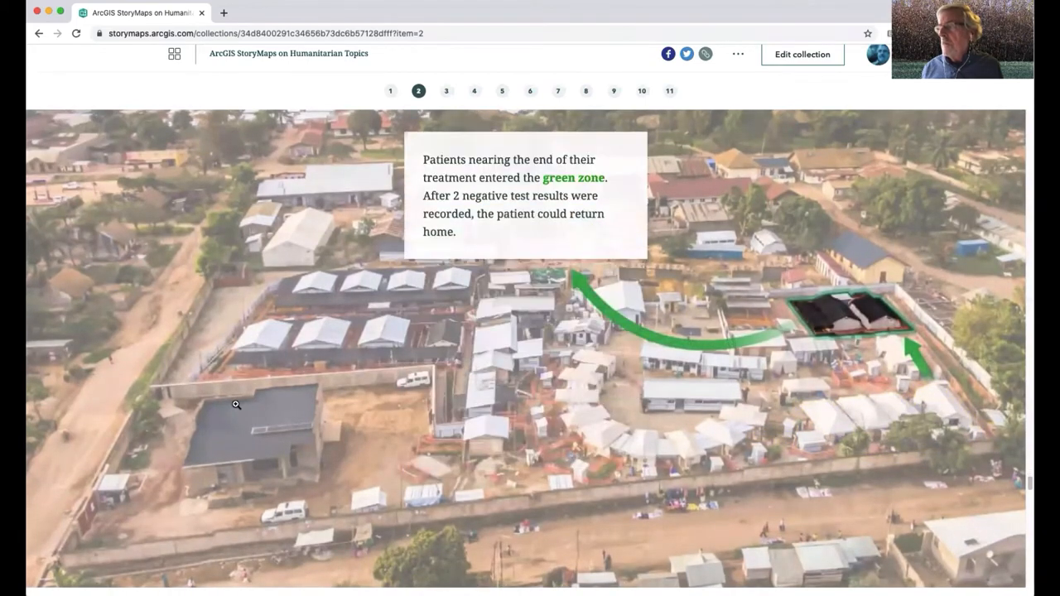
{"action": "scroll", "scroll_direction": "down", "scroll_amount": 3}
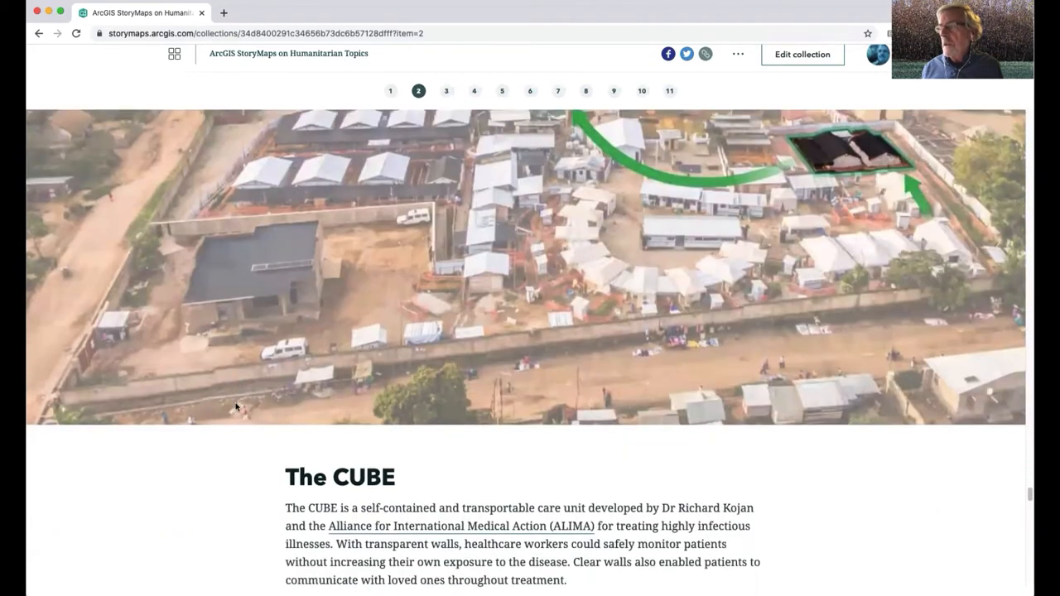
{"action": "scroll", "scroll_direction": "down", "scroll_amount": 3}
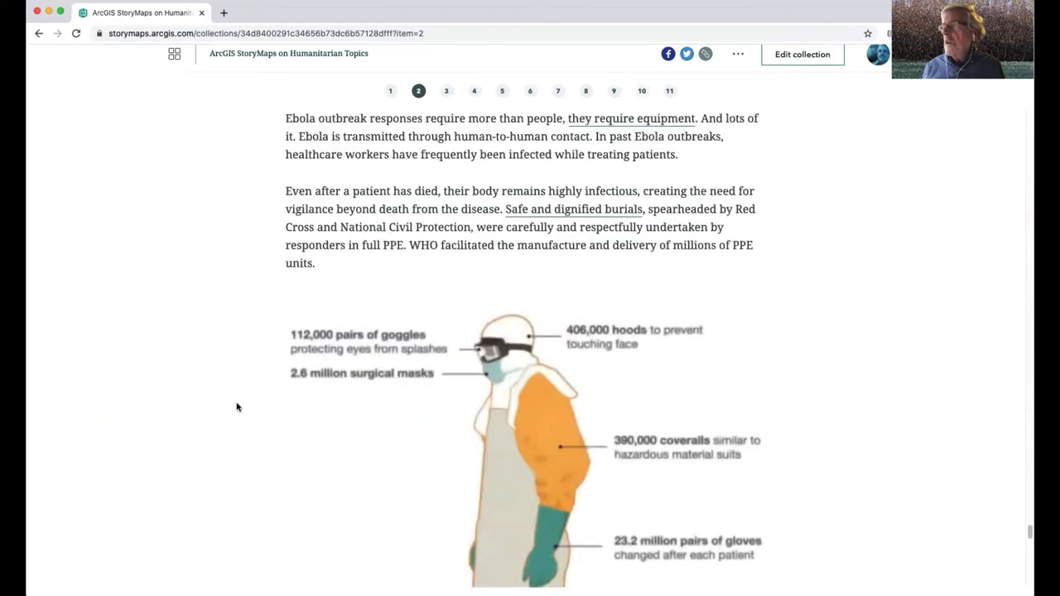
Scroll past the PPE graphic and Community section to the hand-drawn Butembo health zones map
{"action": "scroll", "scroll_direction": "down", "scroll_amount": 3}
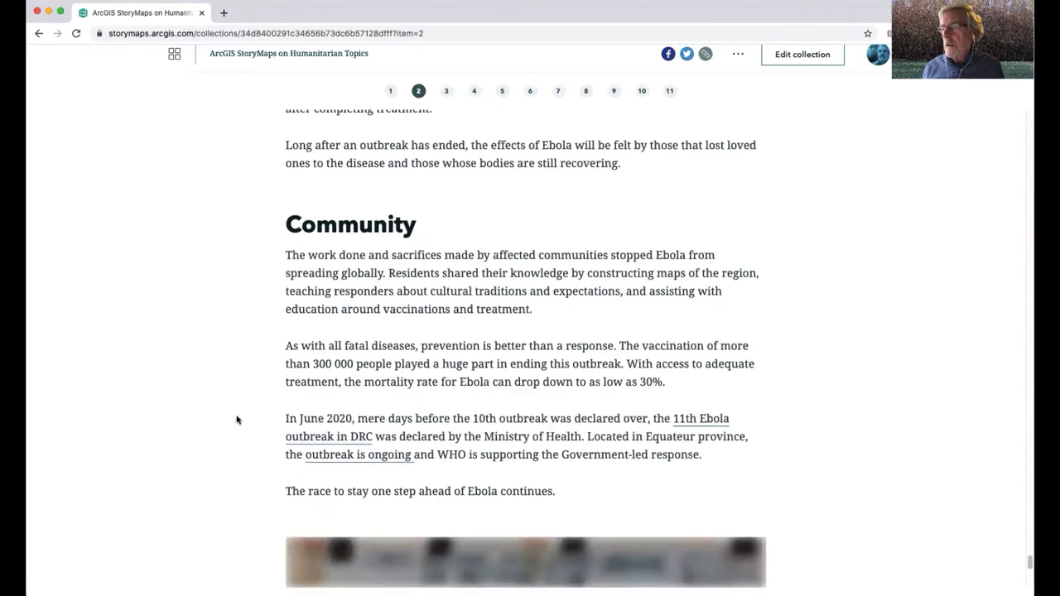
{"action": "scroll", "scroll_direction": "down", "scroll_amount": 3}
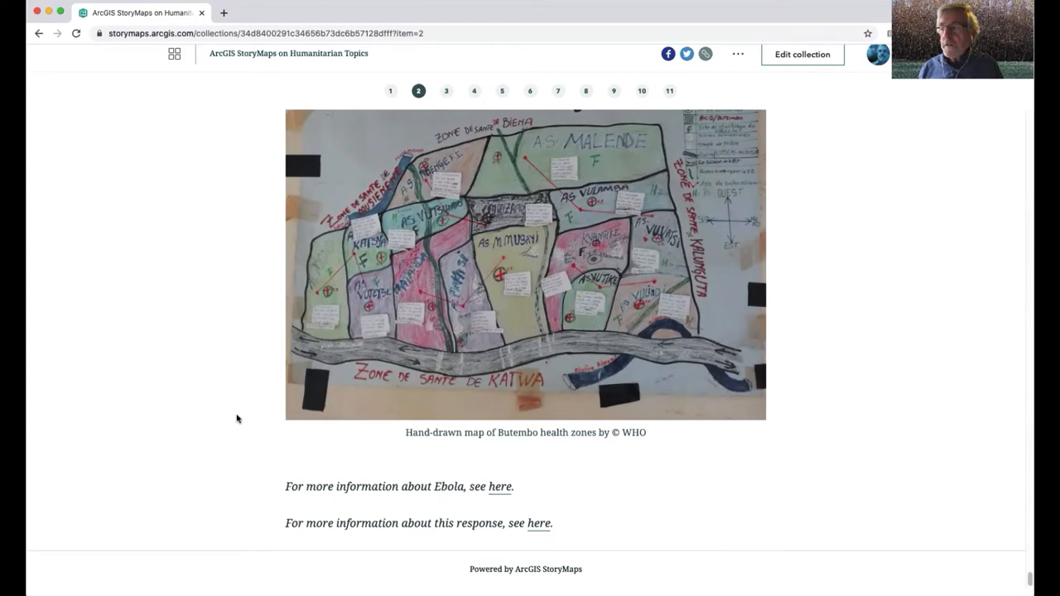
{"action": "mouse_move", "coordinate": [470, 489]}
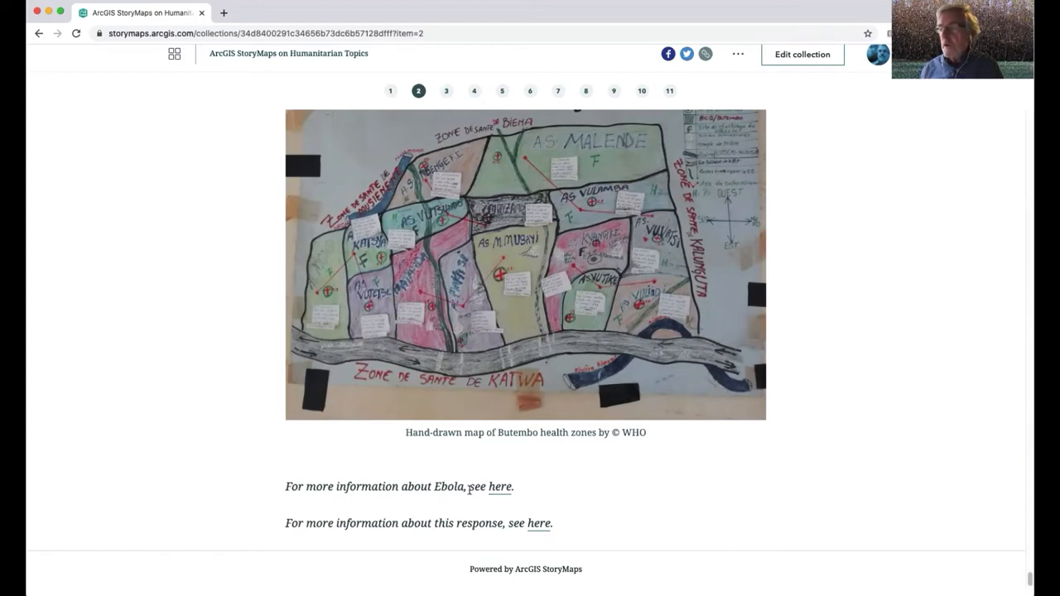
{"action": "mouse_move", "coordinate": [501, 503]}
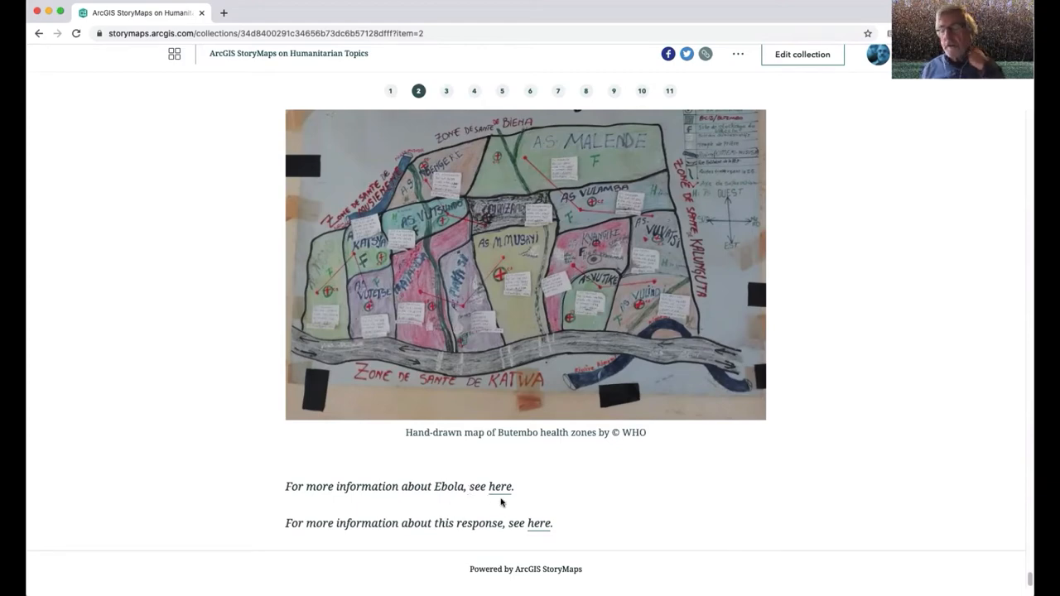
{"action": "mouse_move", "coordinate": [499, 488]}
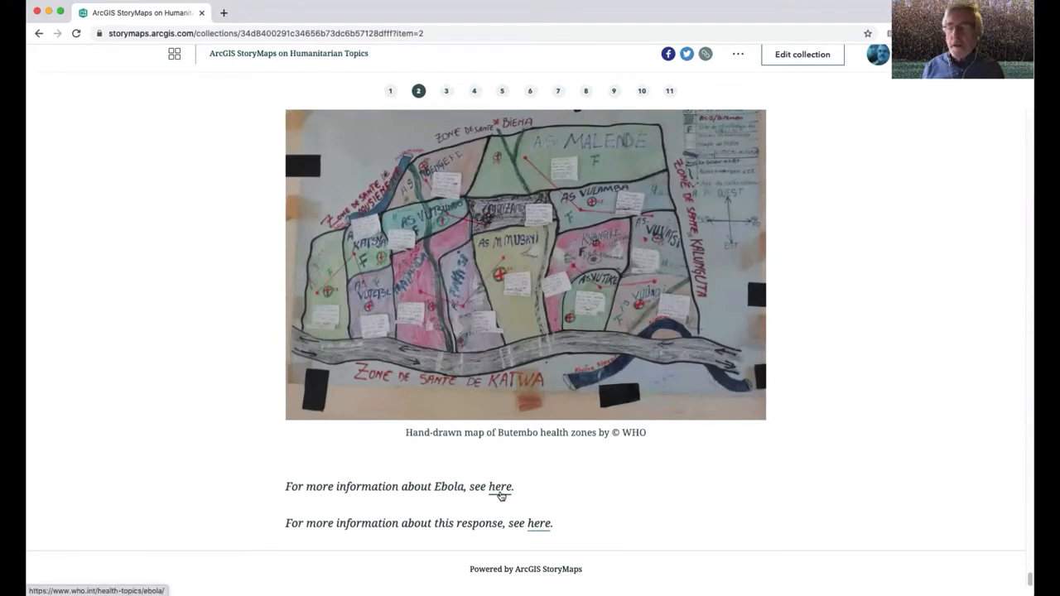
{"action": "mouse_move", "coordinate": [176, 414]}
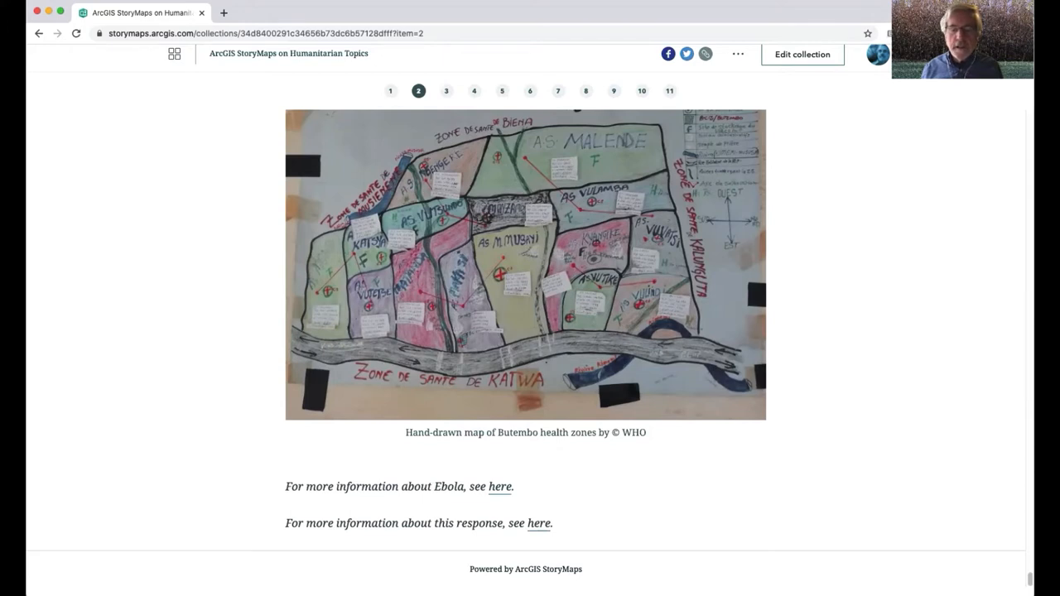
{"action": "mouse_move", "coordinate": [103, 466]}
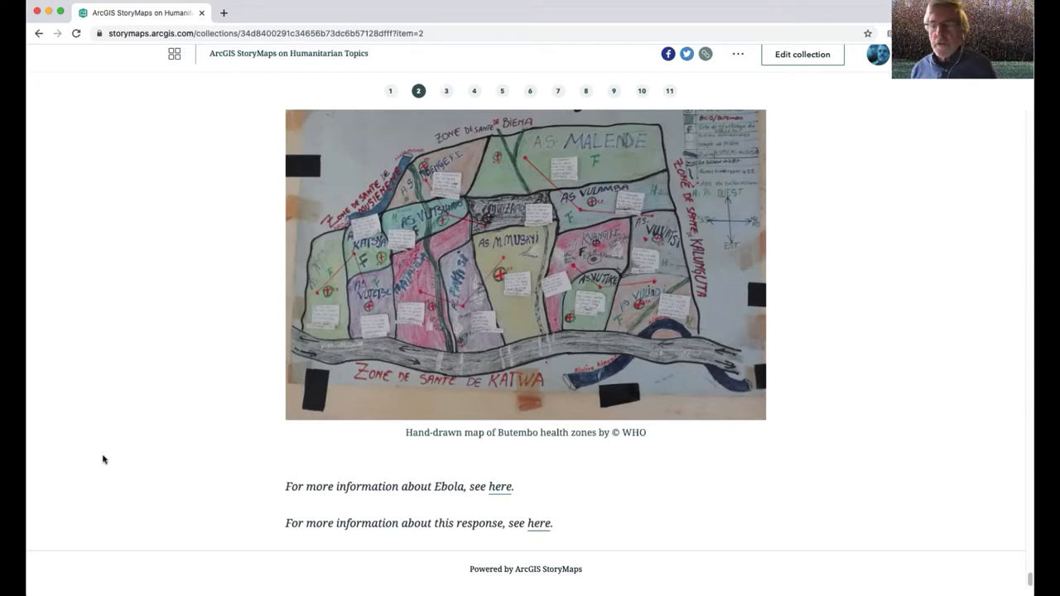
{"action": "mouse_move", "coordinate": [45, 451]}
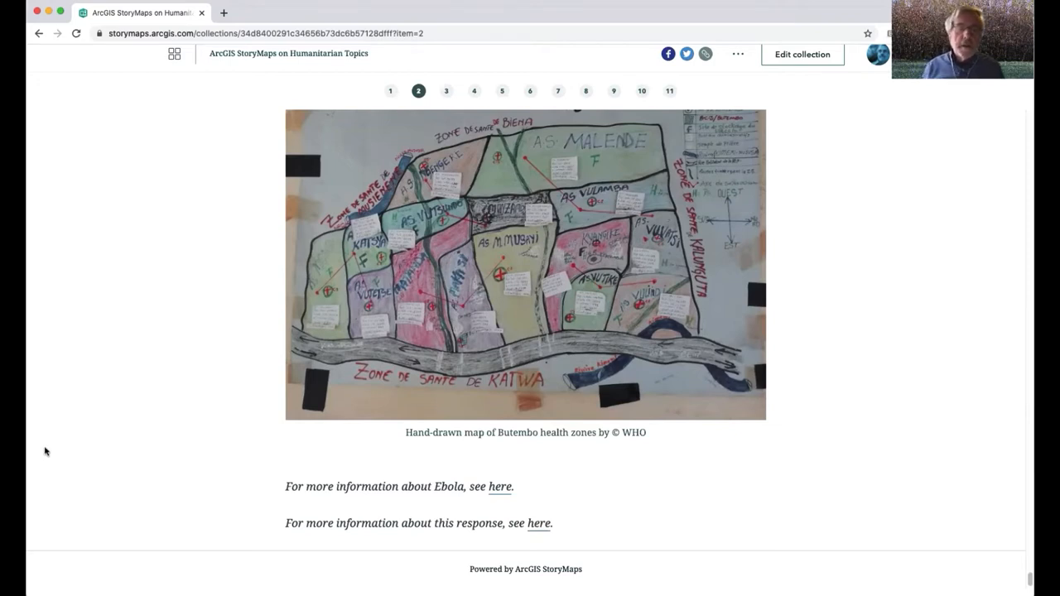
{"action": "mouse_move", "coordinate": [83, 453]}
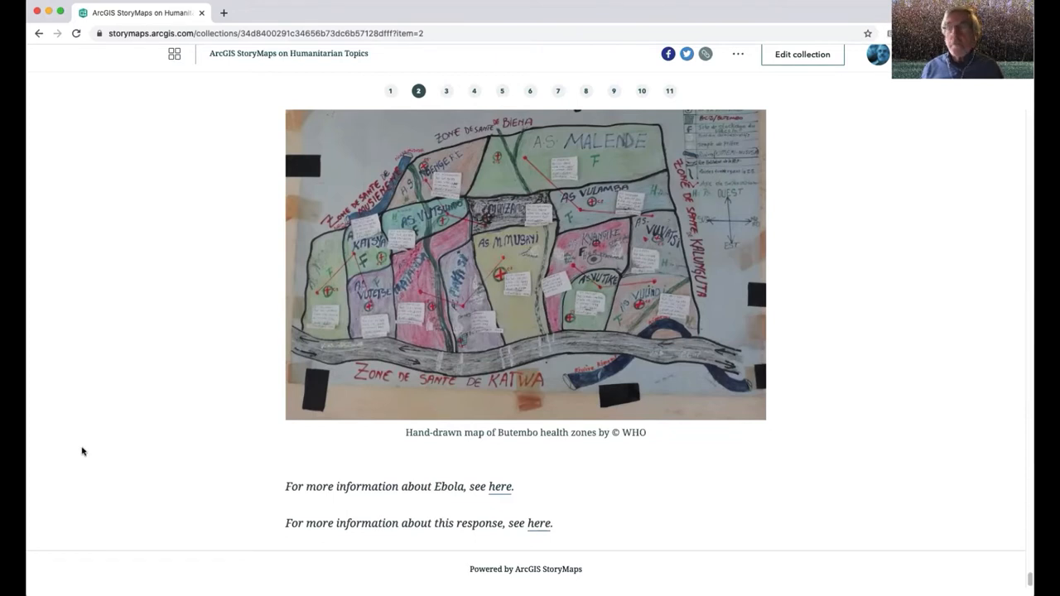
{"action": "mouse_move", "coordinate": [212, 209]}
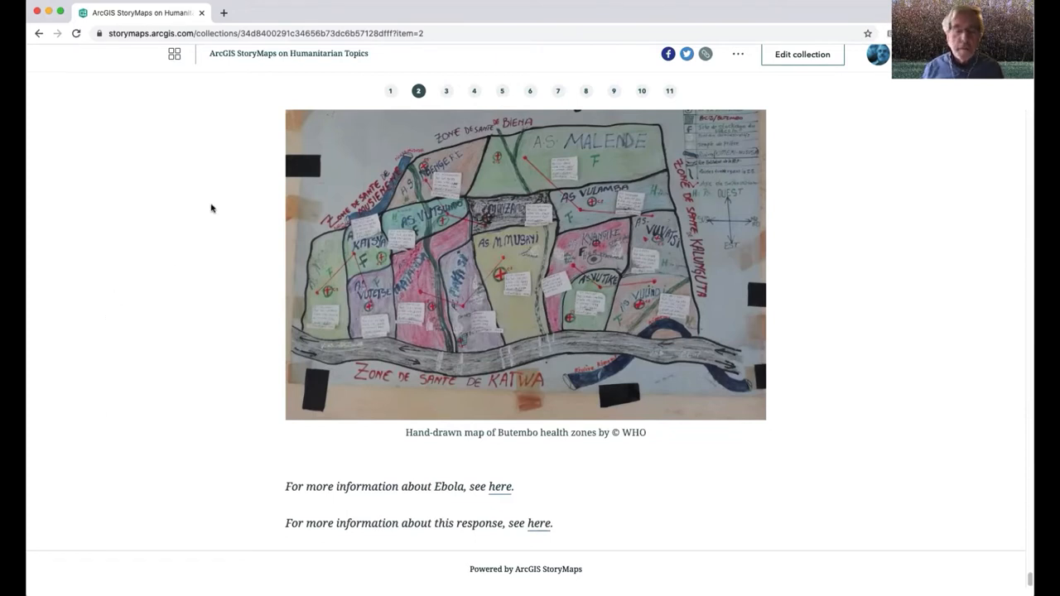
{"action": "mouse_move", "coordinate": [472, 110]}
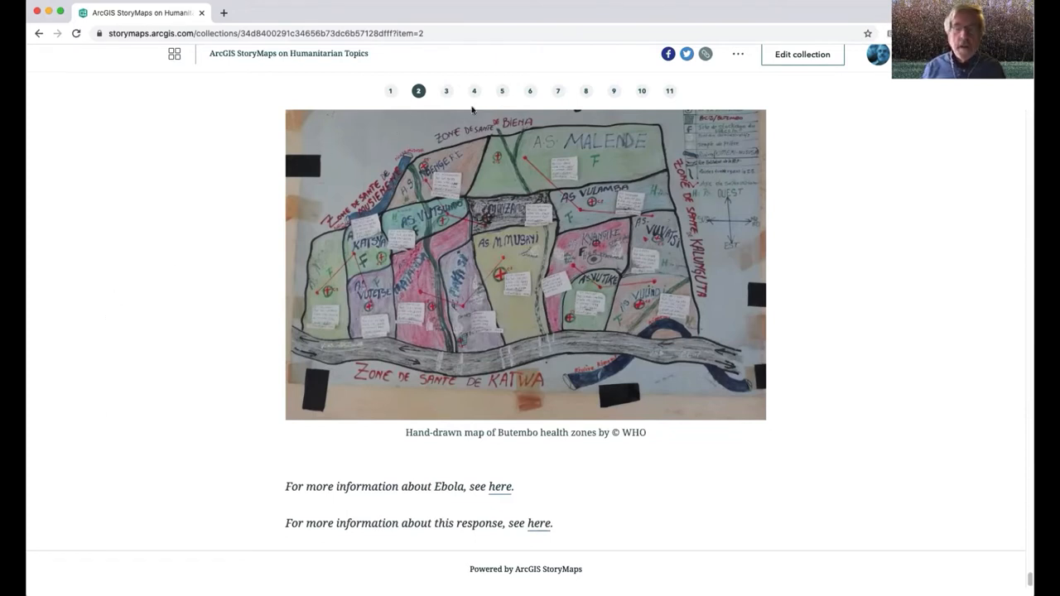
Open UNHCR's 'COVID-19 and refugees' story and scroll to its border access chart
{"action": "left_click", "coordinate": [447, 92]}
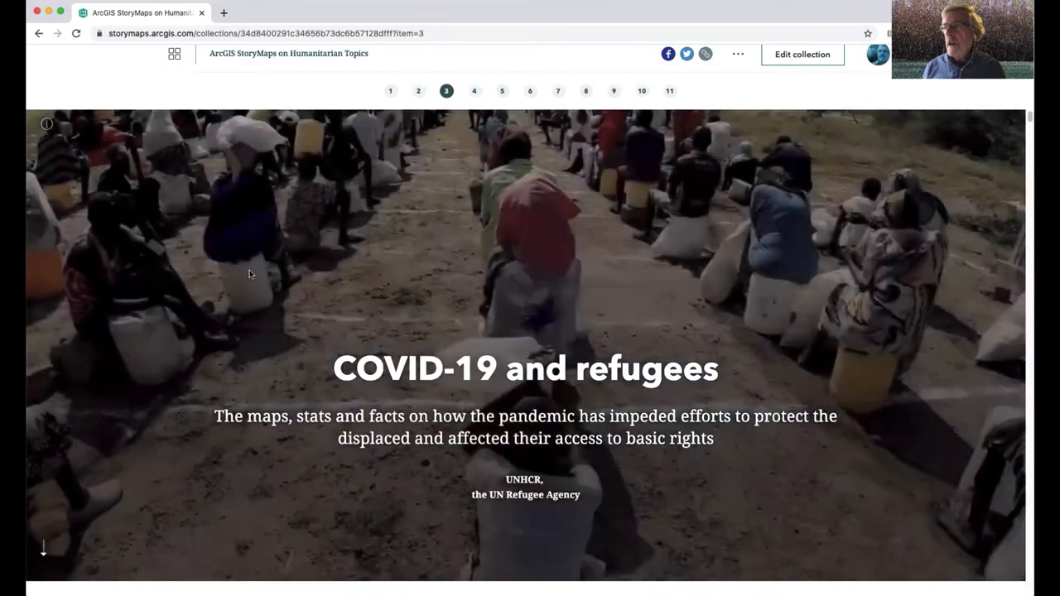
{"action": "scroll", "scroll_direction": "down", "scroll_amount": 3}
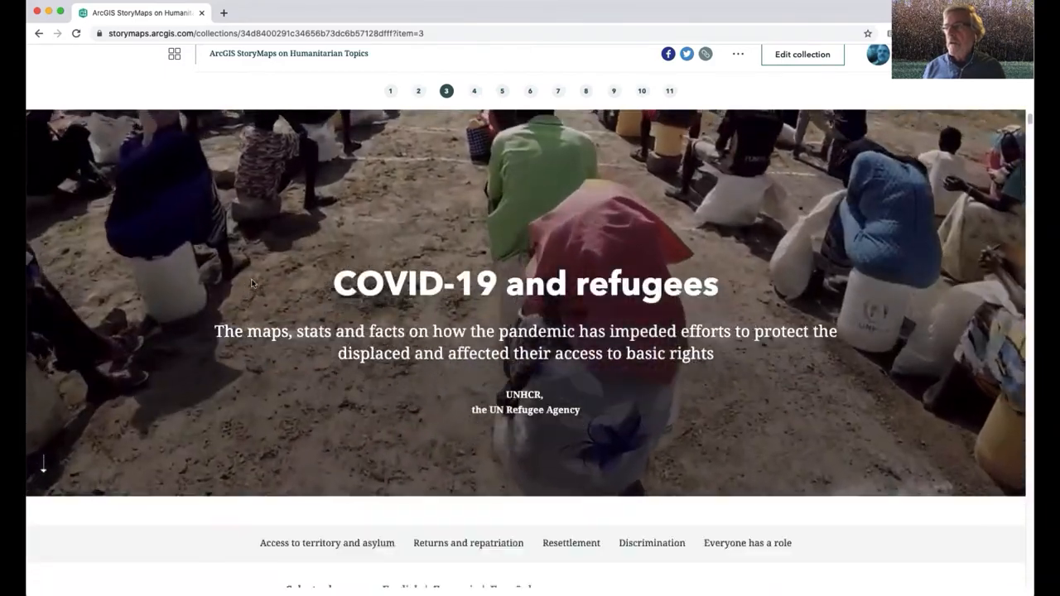
{"action": "scroll", "scroll_direction": "down", "scroll_amount": 3}
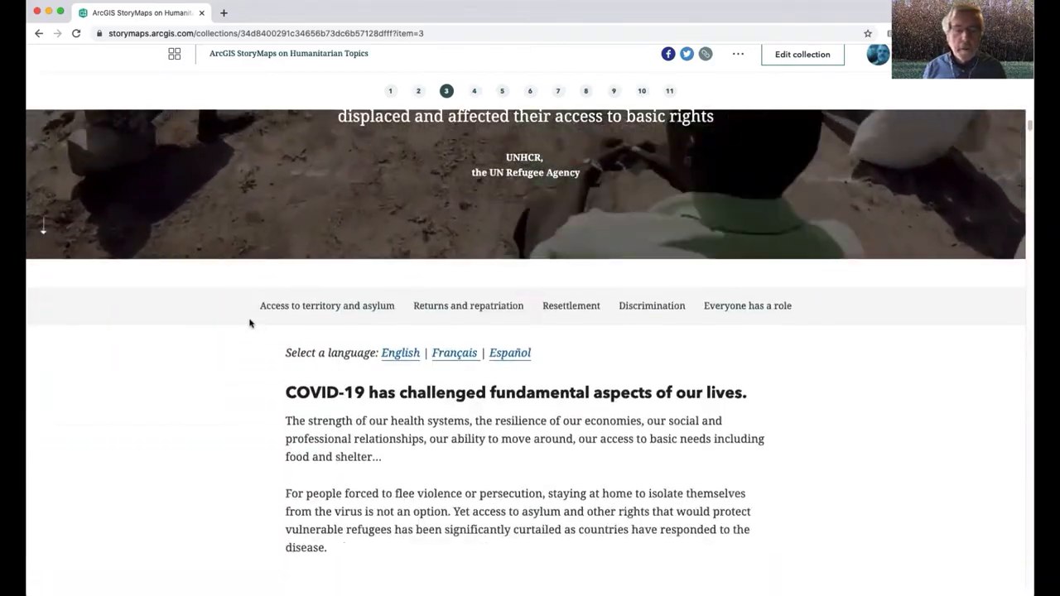
{"action": "scroll", "scroll_direction": "down", "scroll_amount": 3}
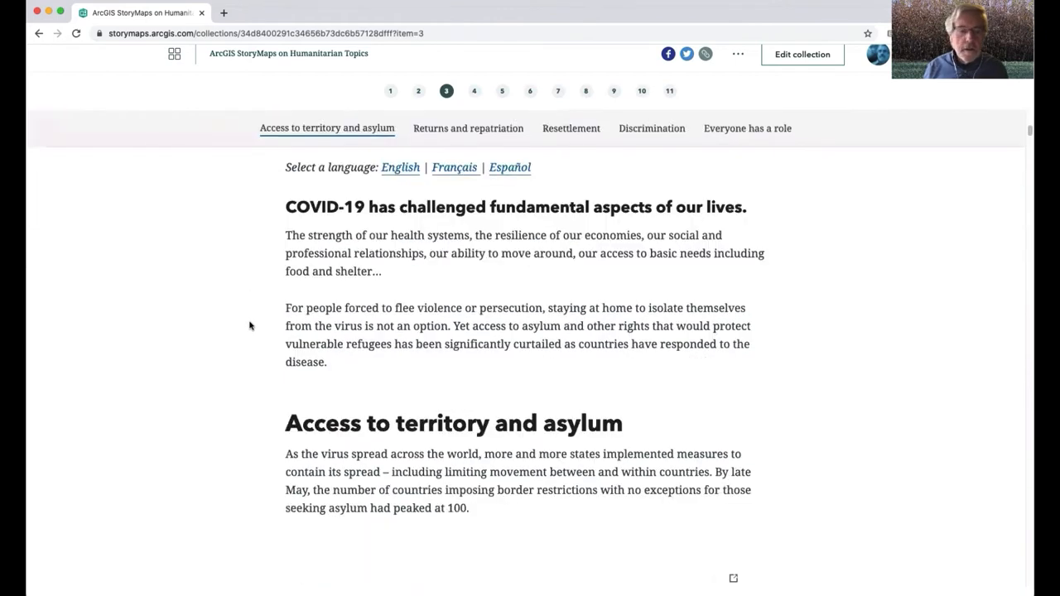
{"action": "scroll", "scroll_direction": "down", "scroll_amount": 3}
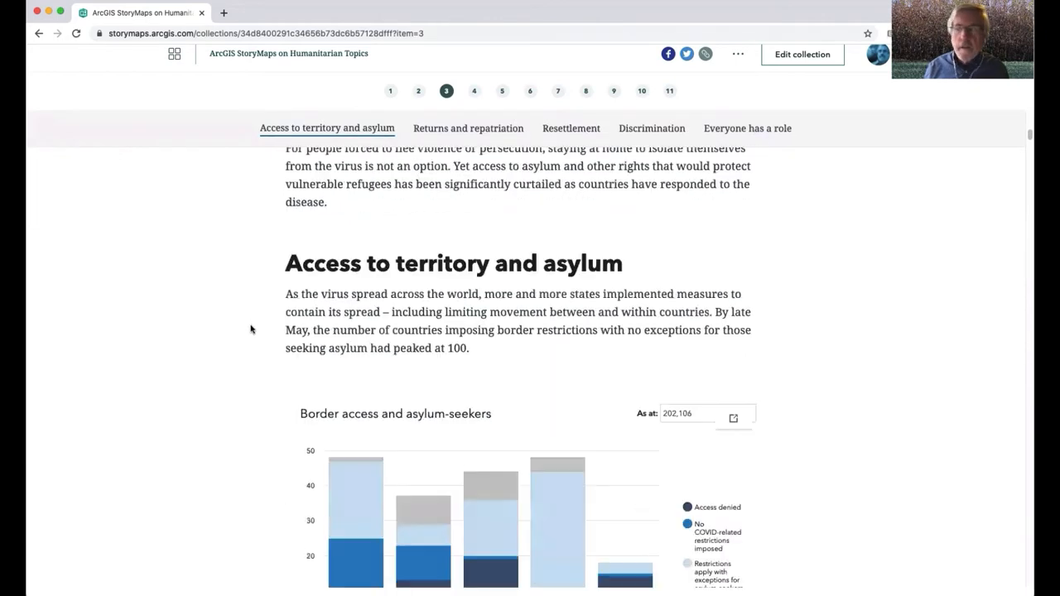
Scroll past the asylum-seekers chart and UDHR quote to 'The impact of closing borders around the world'
{"action": "scroll", "scroll_direction": "down", "scroll_amount": 3}
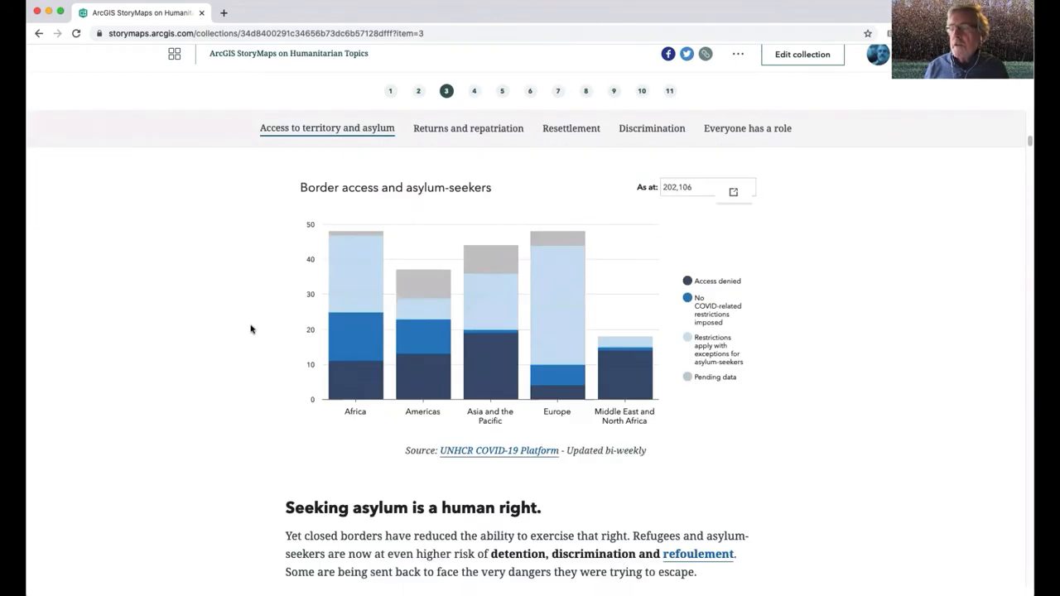
{"action": "mouse_move", "coordinate": [271, 410]}
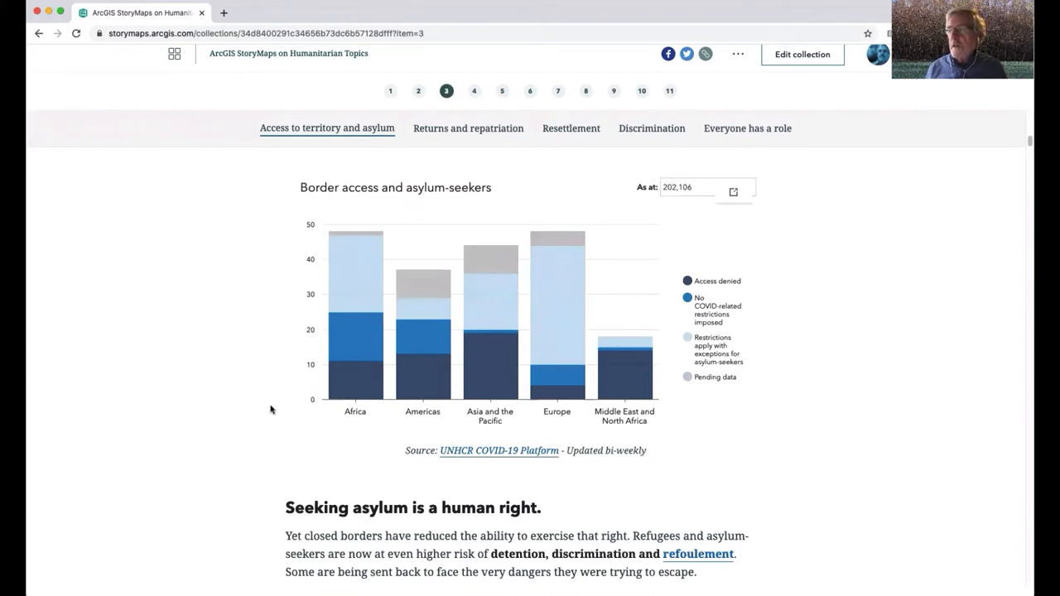
{"action": "mouse_move", "coordinate": [247, 408]}
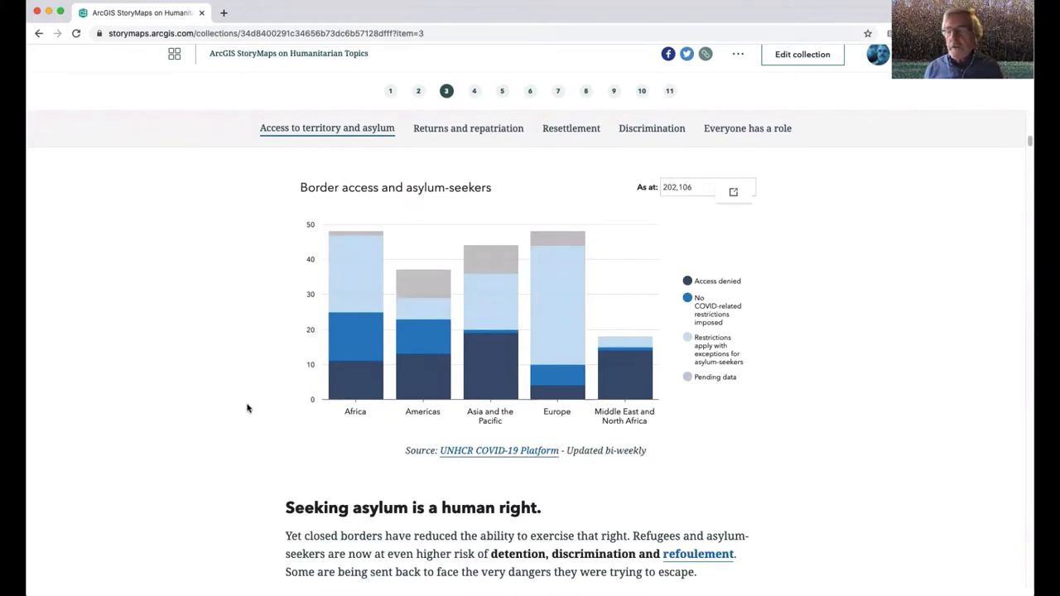
{"action": "mouse_move", "coordinate": [264, 407]}
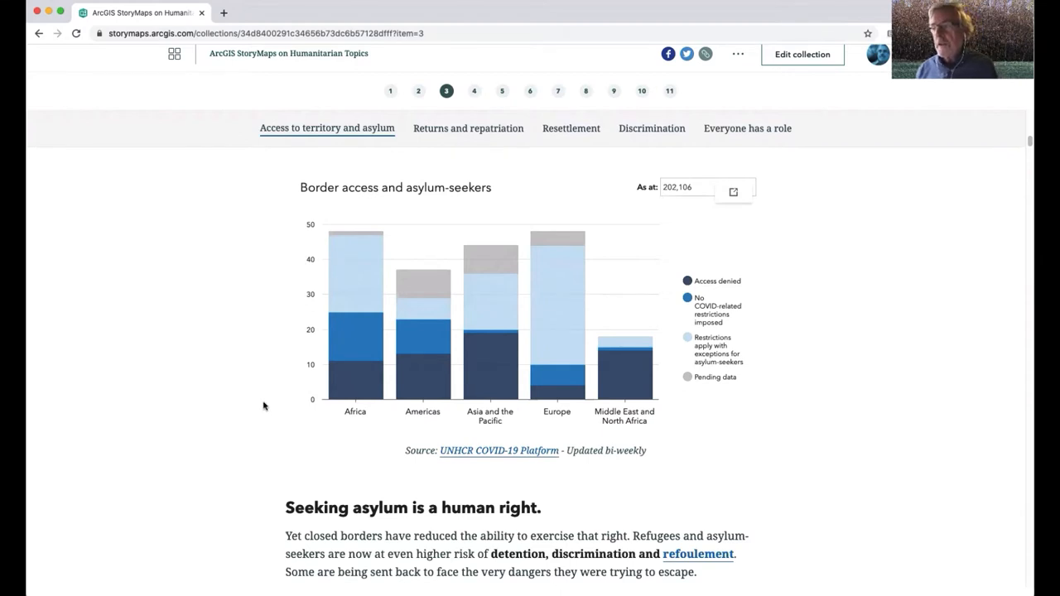
{"action": "mouse_move", "coordinate": [260, 412]}
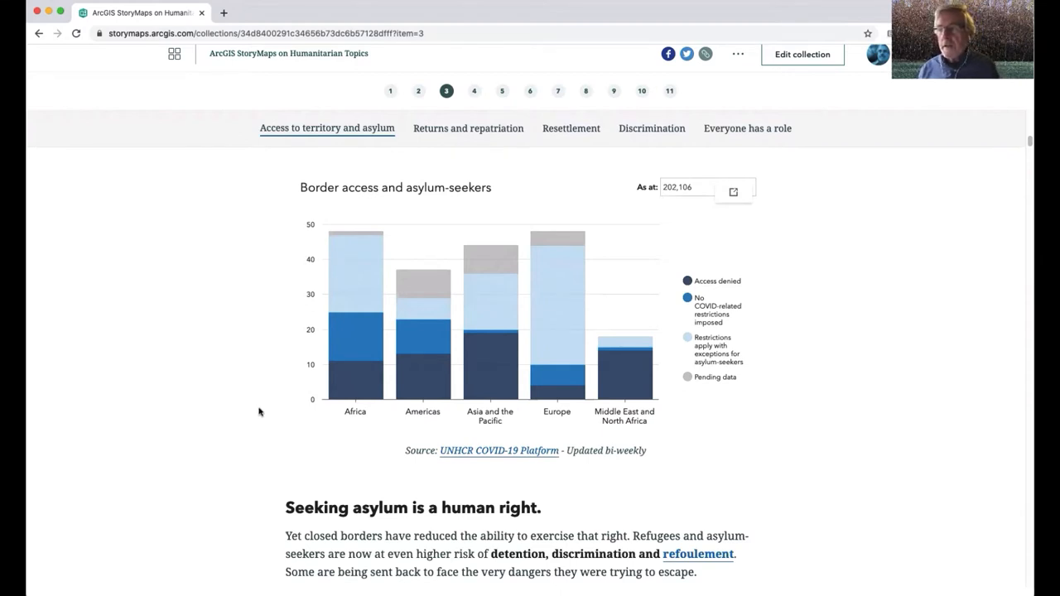
{"action": "mouse_move", "coordinate": [255, 413]}
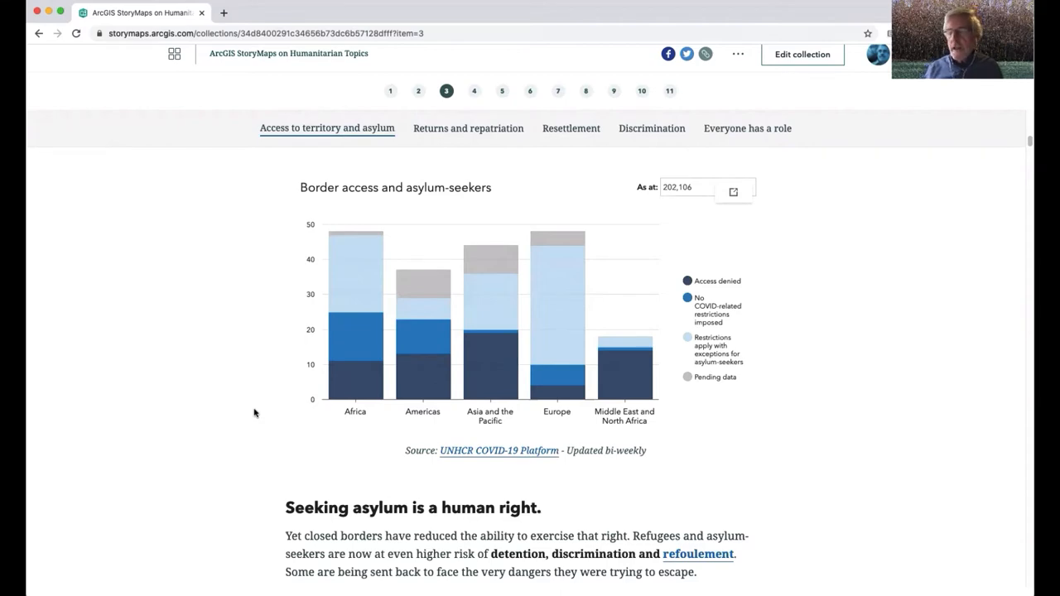
{"action": "scroll", "scroll_direction": "down", "scroll_amount": 3}
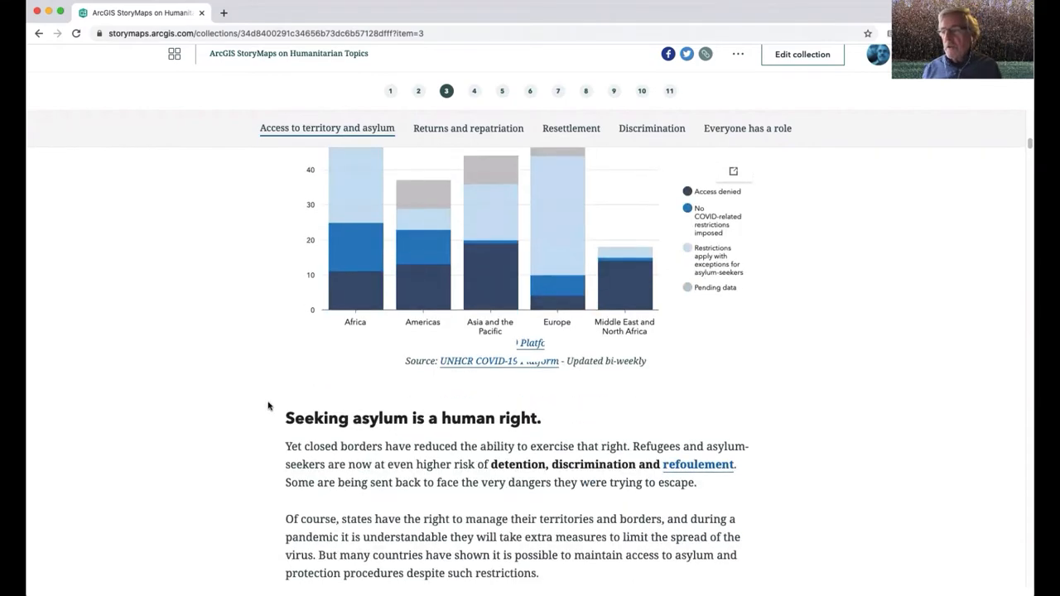
{"action": "scroll", "scroll_direction": "down", "scroll_amount": 3}
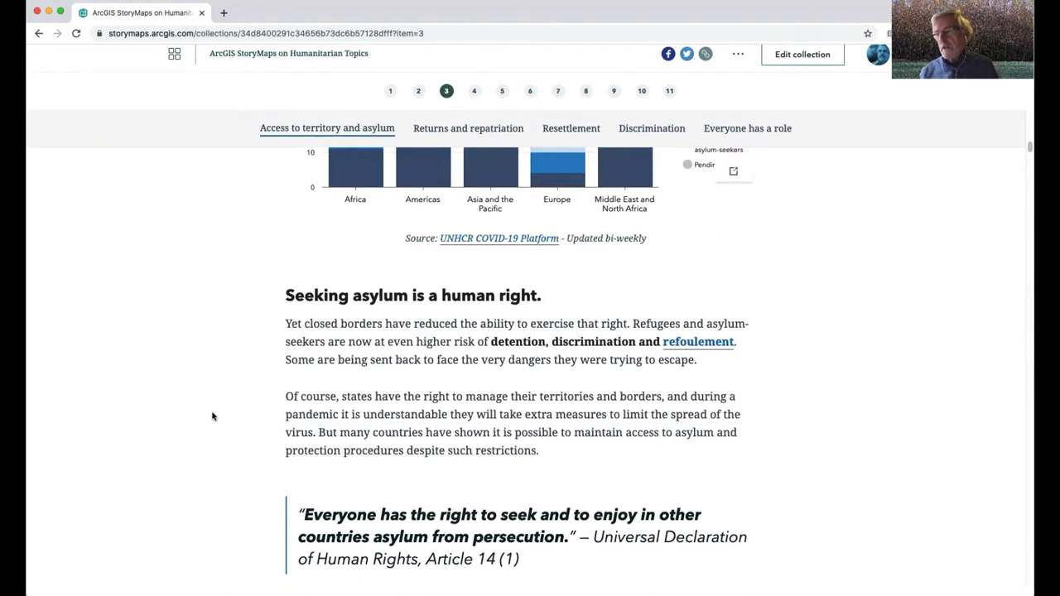
{"action": "mouse_move", "coordinate": [232, 415]}
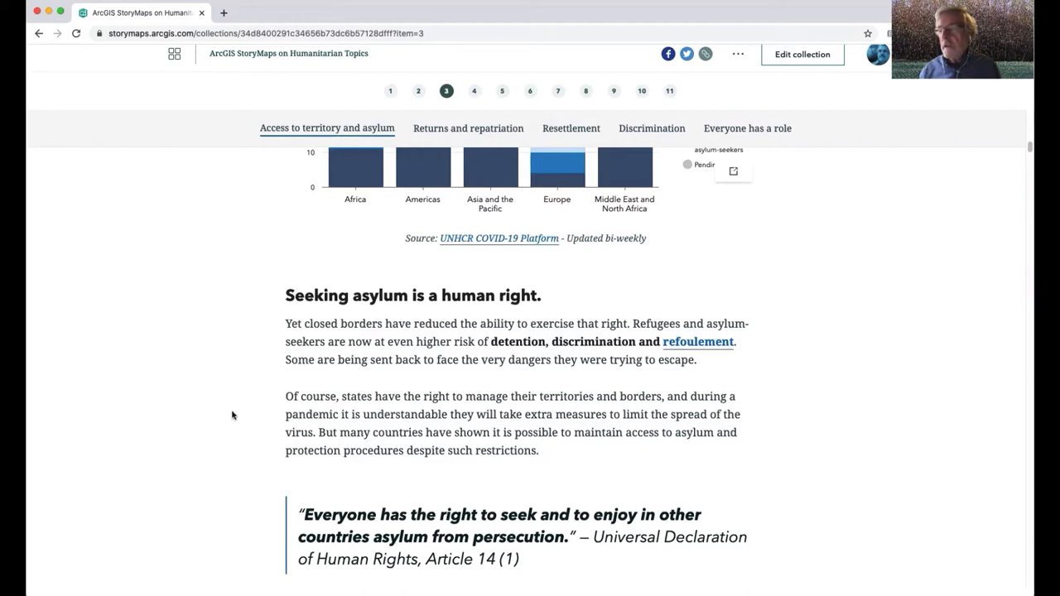
{"action": "scroll", "scroll_direction": "down", "scroll_amount": 3}
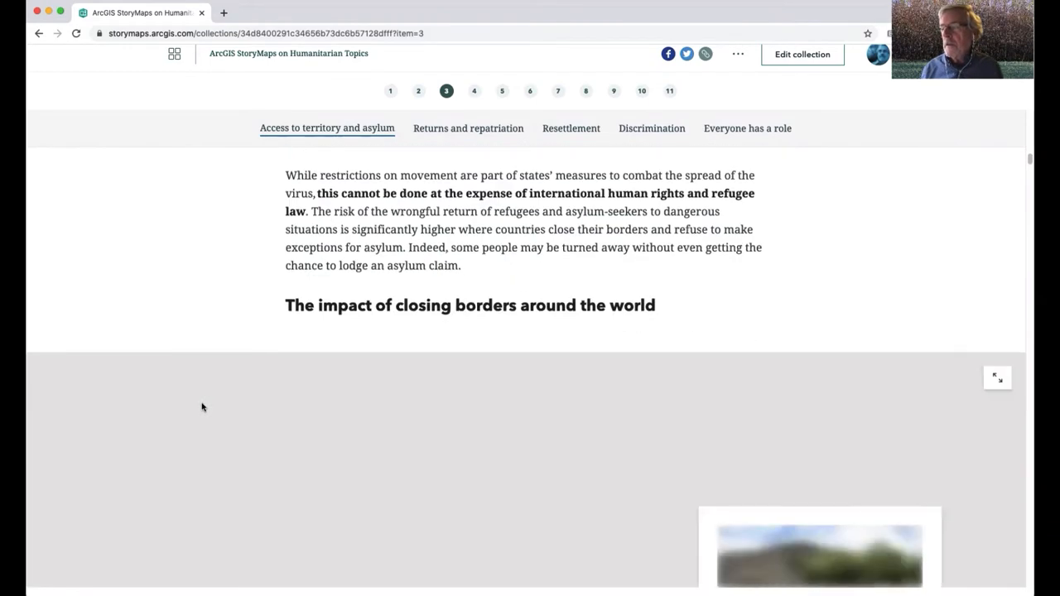
Move into the regional asylum-access map tour, beginning with the Americas
{"action": "scroll", "scroll_direction": "down", "scroll_amount": 3}
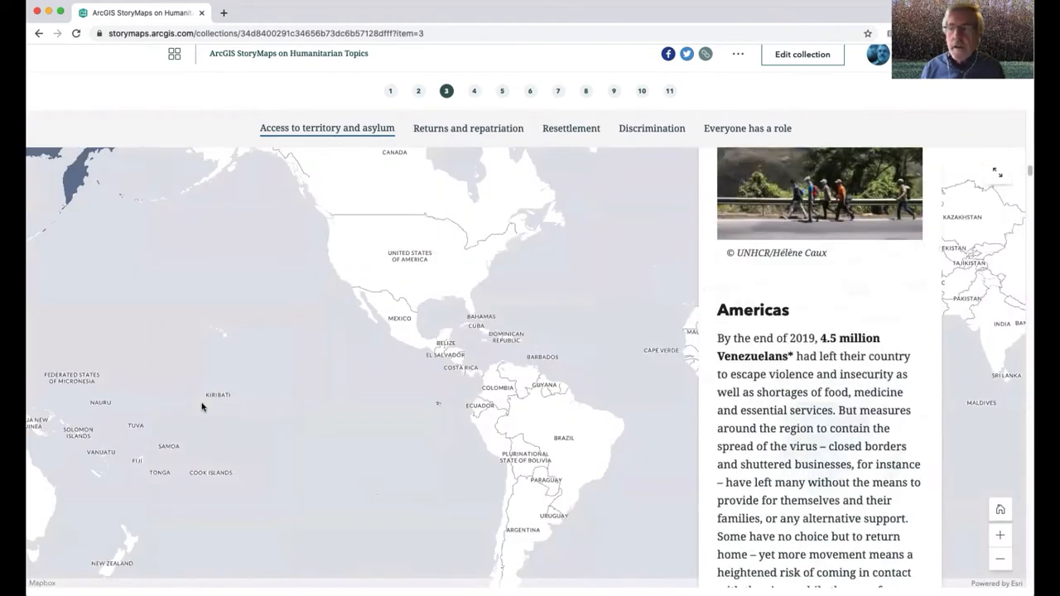
{"action": "scroll", "scroll_direction": "down", "scroll_amount": 3}
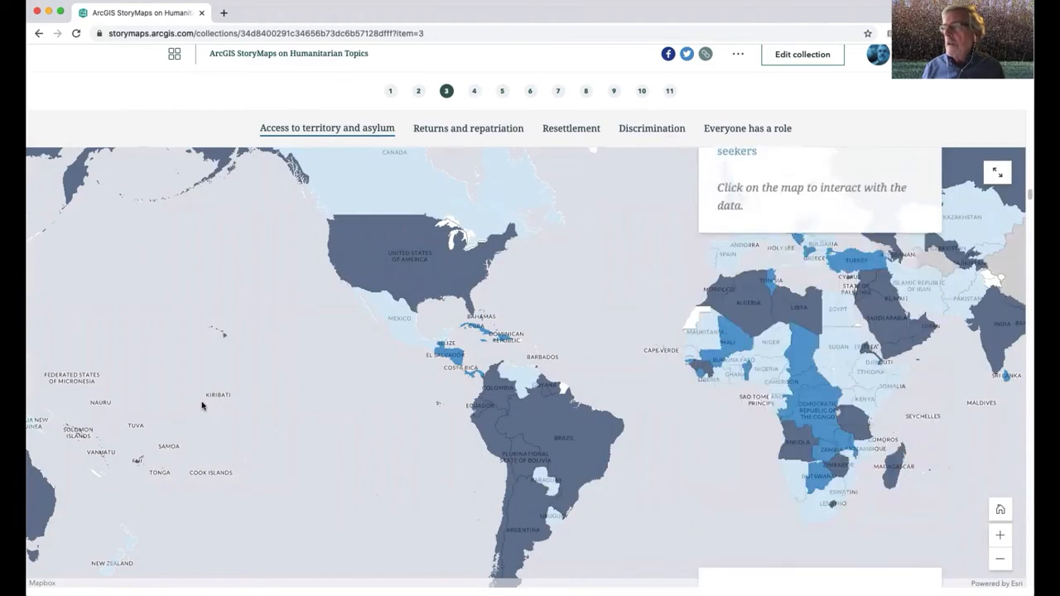
{"action": "left_click", "coordinate": [787, 414]}
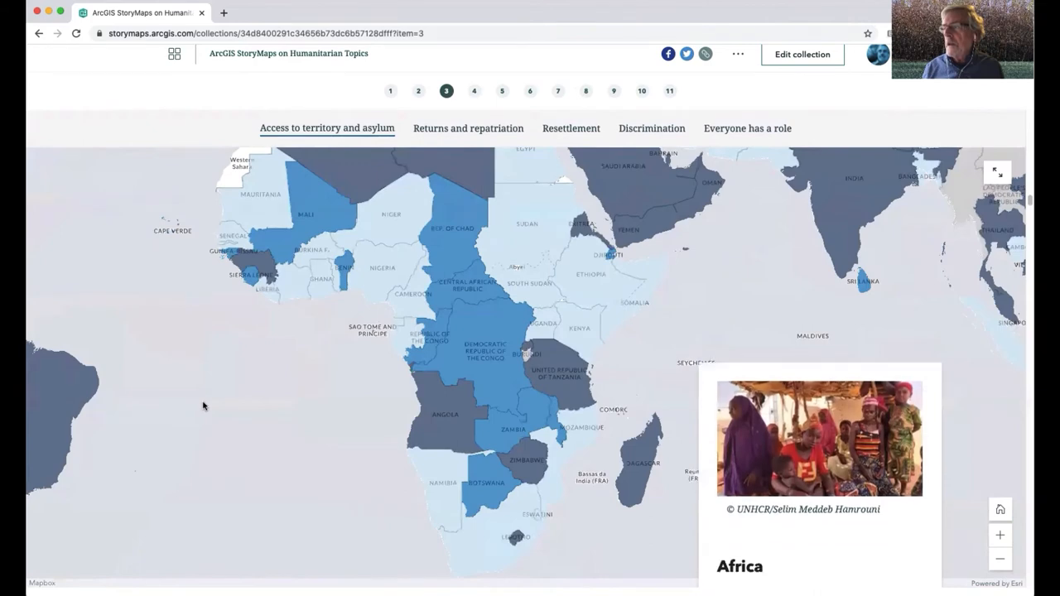
{"action": "scroll", "scroll_direction": "down", "scroll_amount": 3}
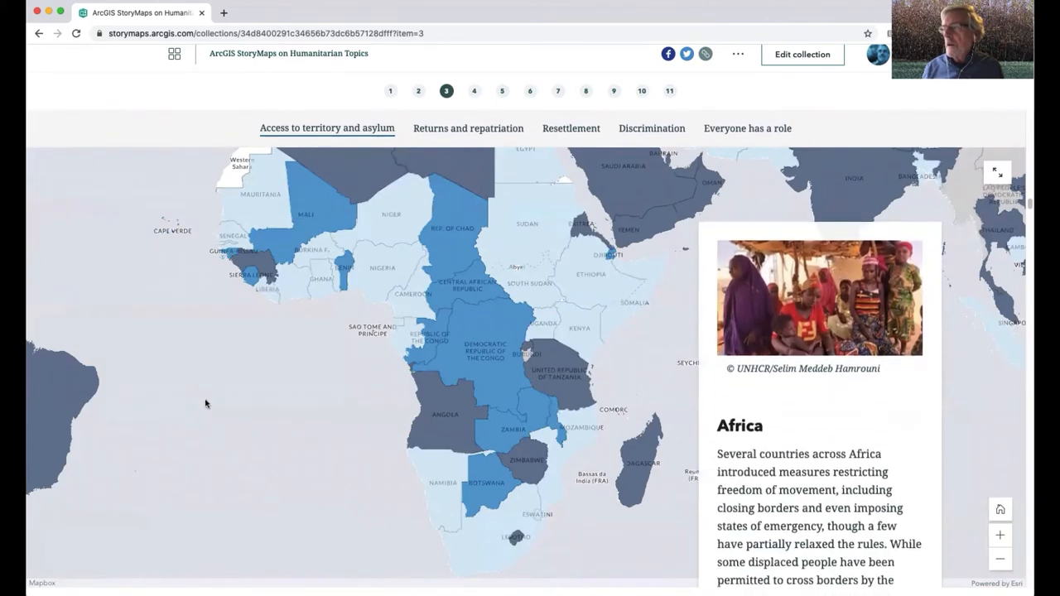
{"action": "scroll", "scroll_direction": "down", "scroll_amount": 3}
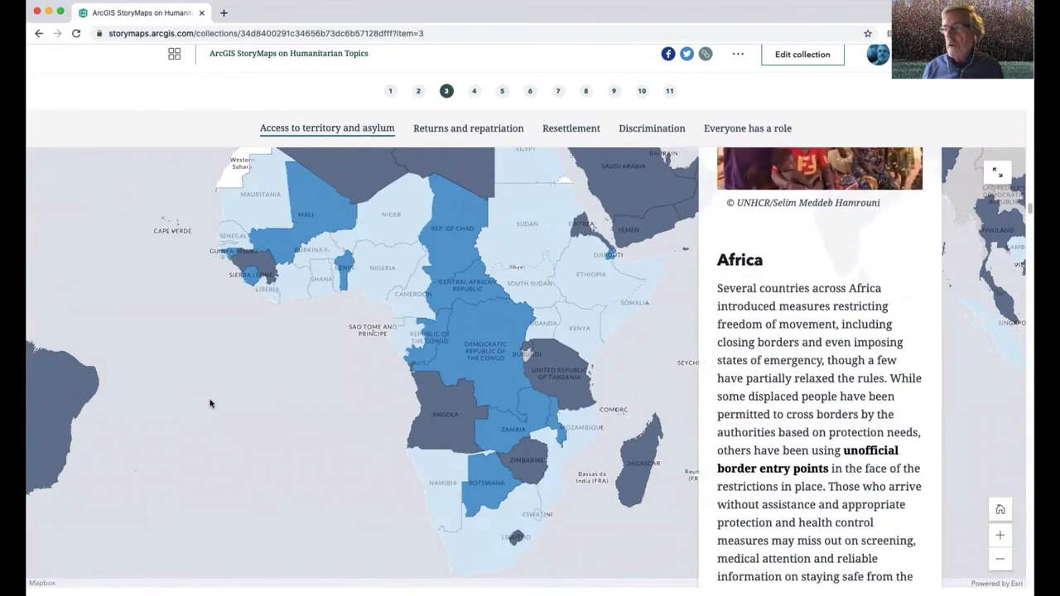
{"action": "scroll", "scroll_direction": "down", "scroll_amount": 3}
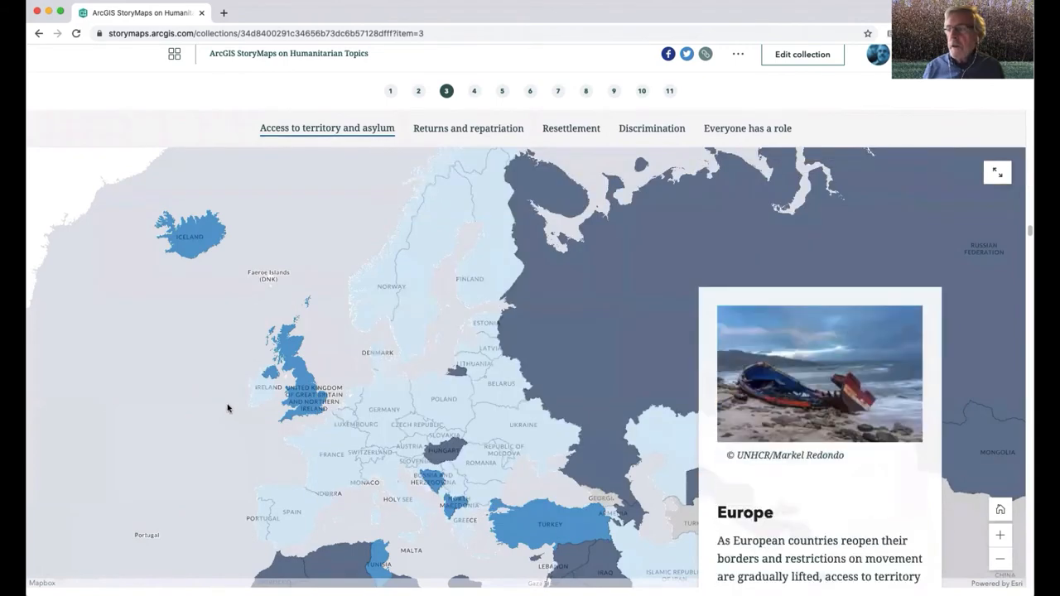
Continue through the regional map sections to Asia and the Pacific and 'Returns and repatriation'
{"action": "scroll", "scroll_direction": "down", "scroll_amount": 3}
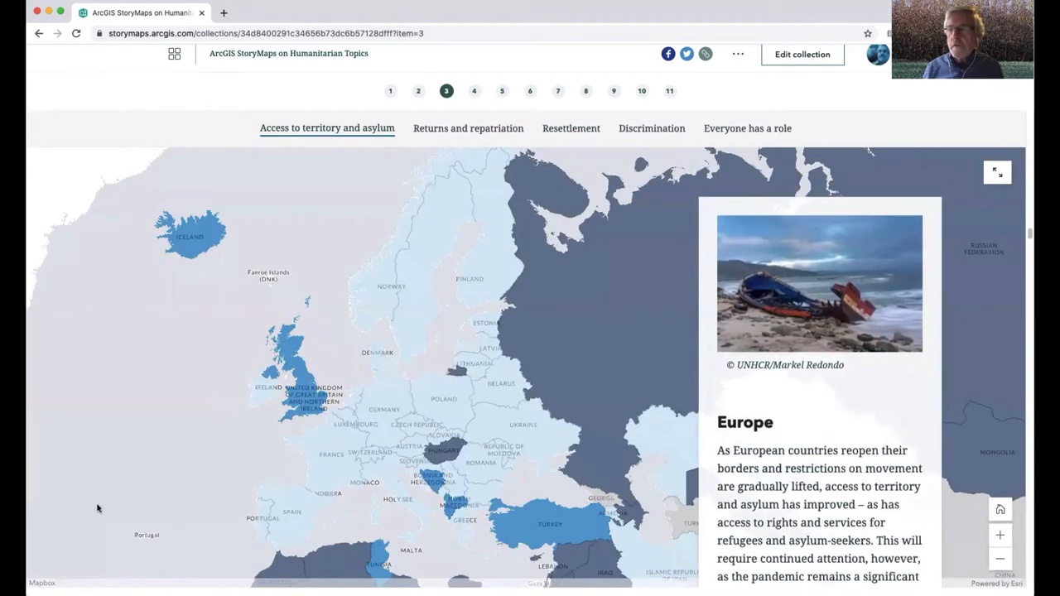
{"action": "scroll", "scroll_direction": "down", "scroll_amount": 3}
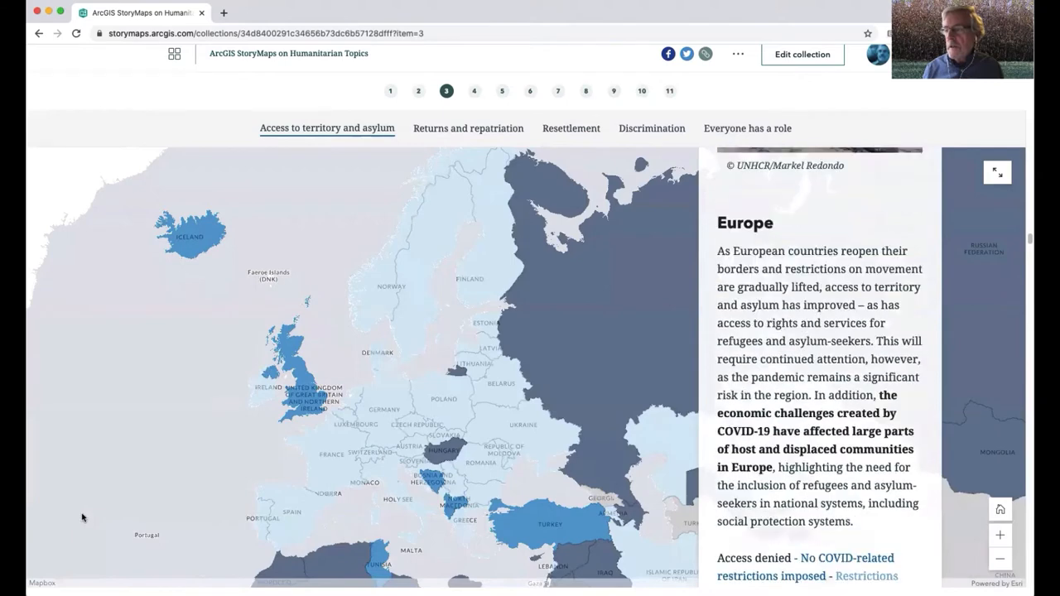
{"action": "scroll", "scroll_direction": "down", "scroll_amount": 3}
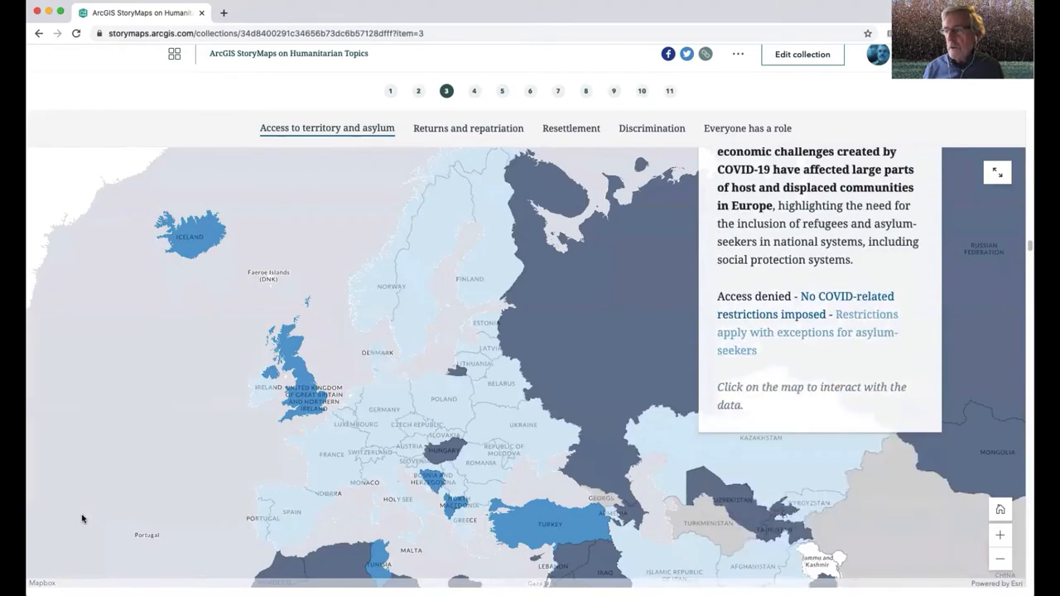
{"action": "scroll", "scroll_direction": "down", "scroll_amount": 3}
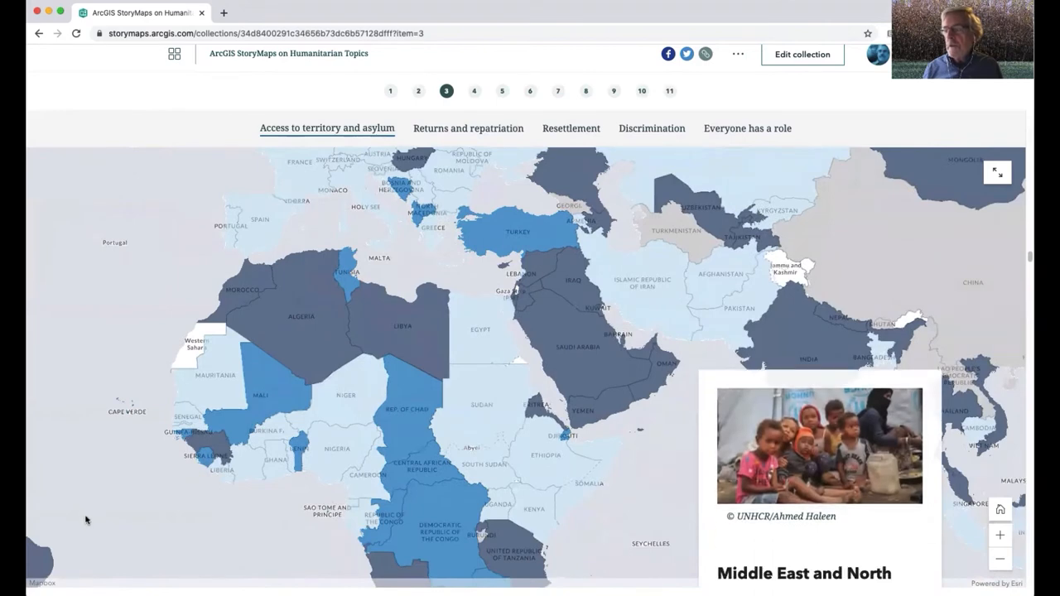
{"action": "scroll", "scroll_direction": "down", "scroll_amount": 3}
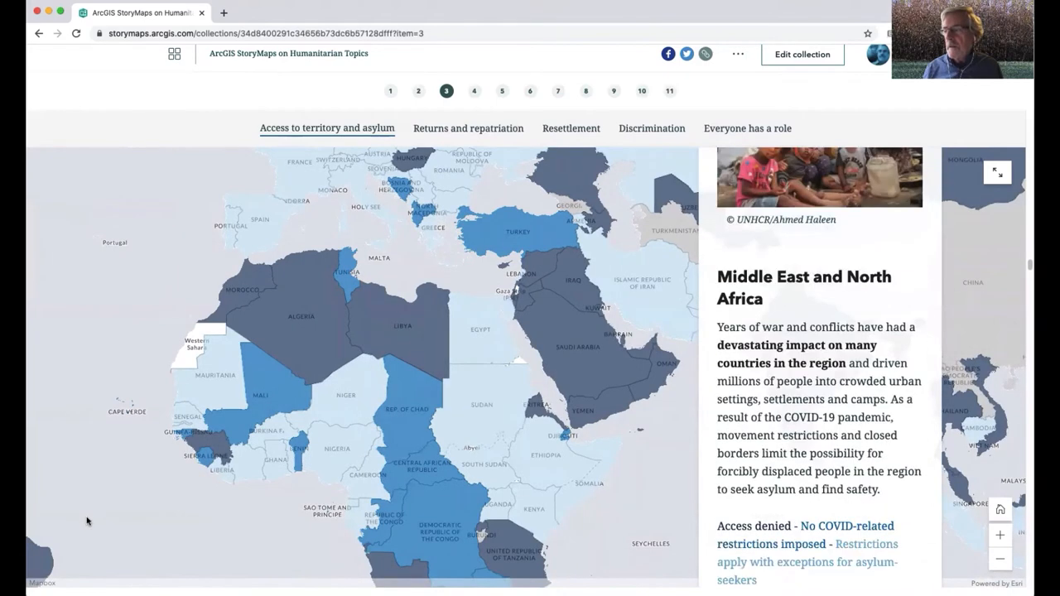
{"action": "scroll", "scroll_direction": "down", "scroll_amount": 3}
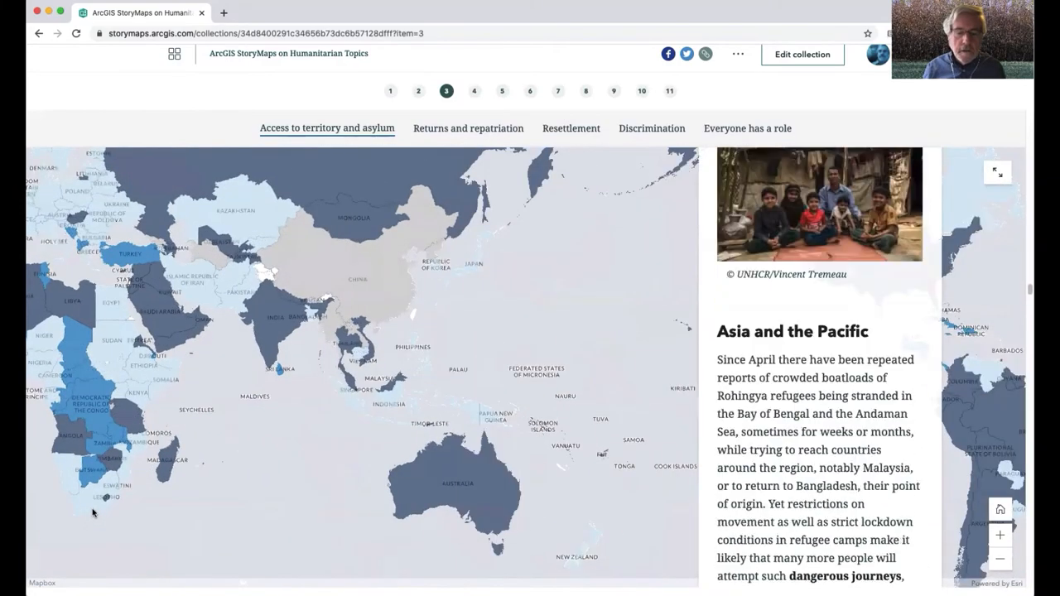
{"action": "scroll", "scroll_direction": "down", "scroll_amount": 3}
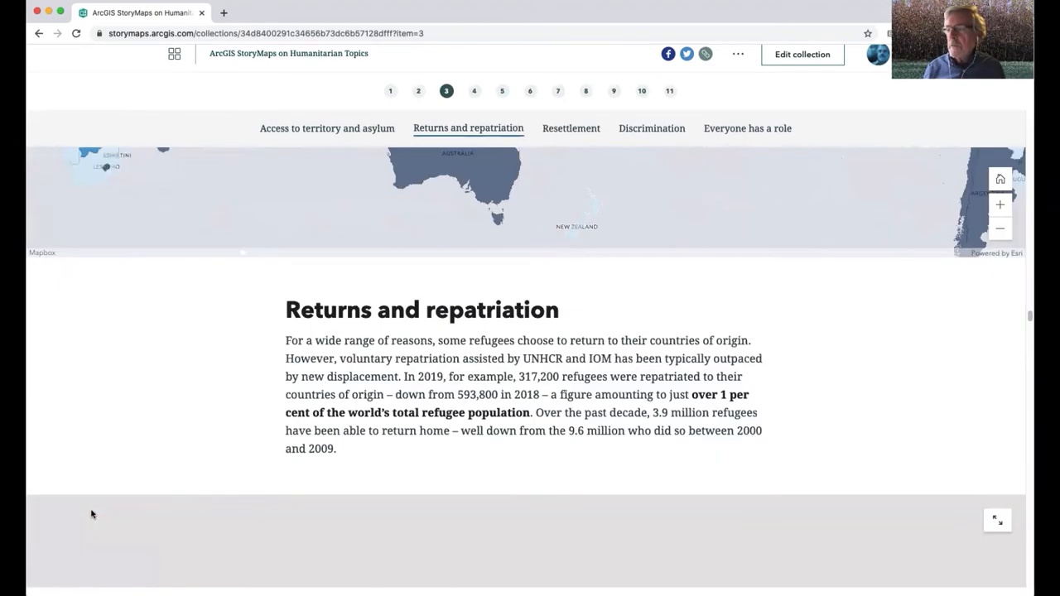
Scroll past the 'Scale of recent displacement' map to the COVID-era return examples ending with Nicaraguans
{"action": "scroll", "scroll_direction": "up", "scroll_amount": 3}
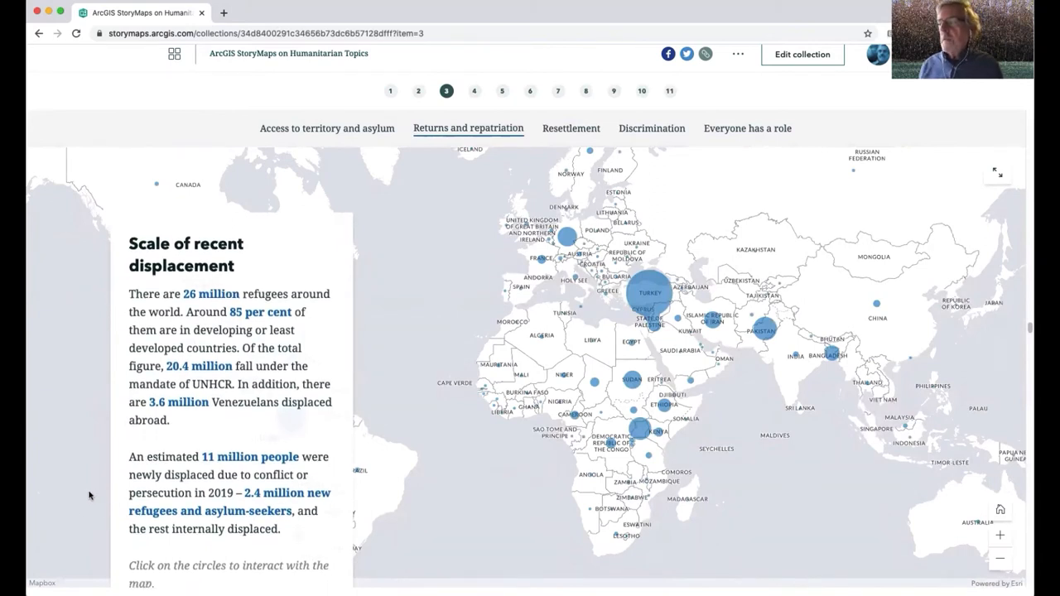
{"action": "scroll", "scroll_direction": "down", "scroll_amount": 3}
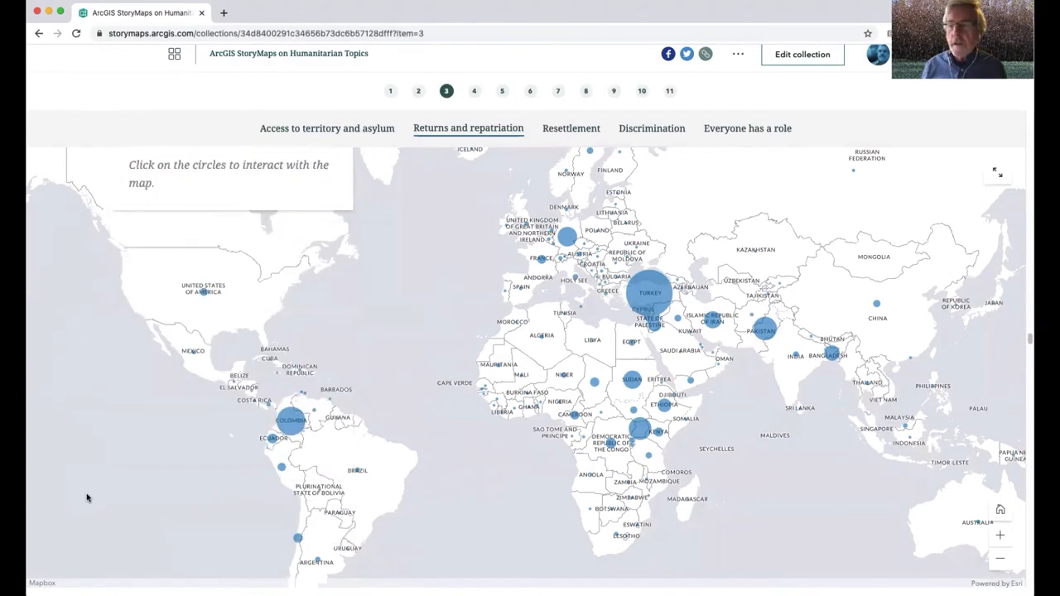
{"action": "scroll", "scroll_direction": "down", "scroll_amount": 3}
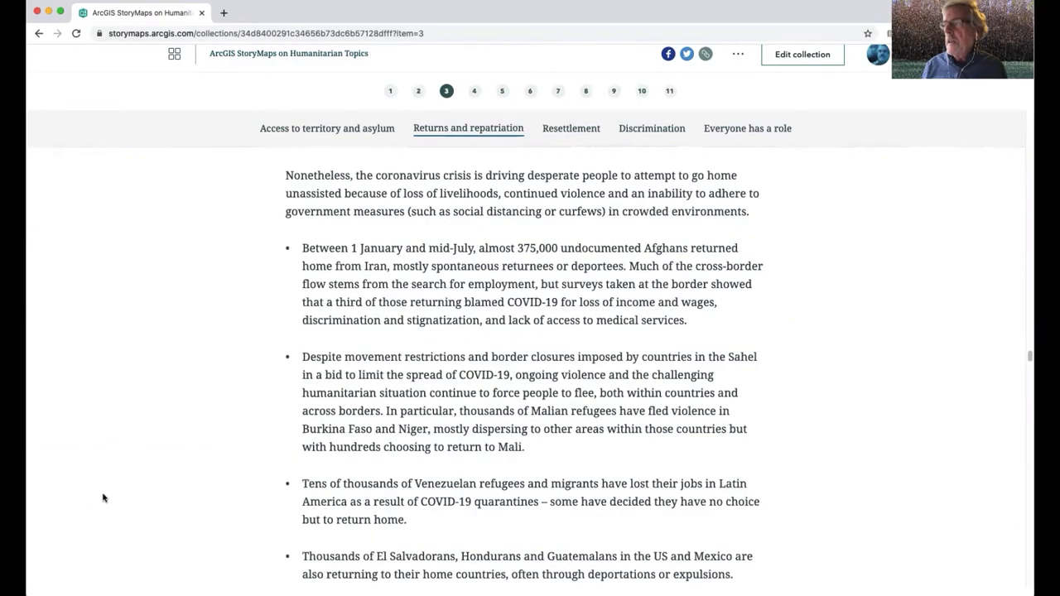
{"action": "scroll", "scroll_direction": "down", "scroll_amount": 3}
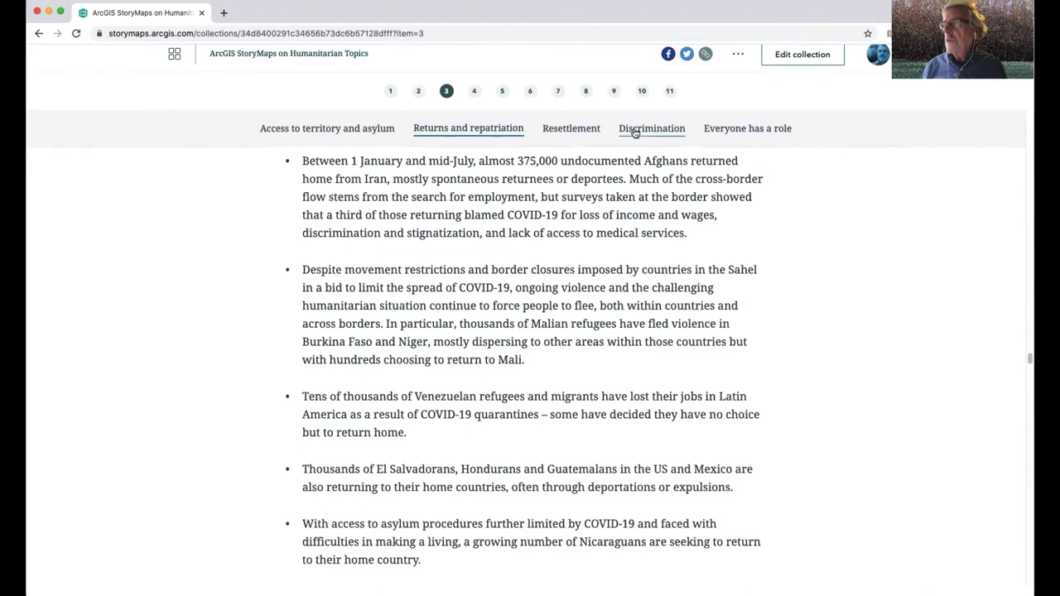
Jump to Discrimination and xenophobia, then read past the disabilities and children parts to 'Everyone has a role'
{"action": "left_click", "coordinate": [652, 128]}
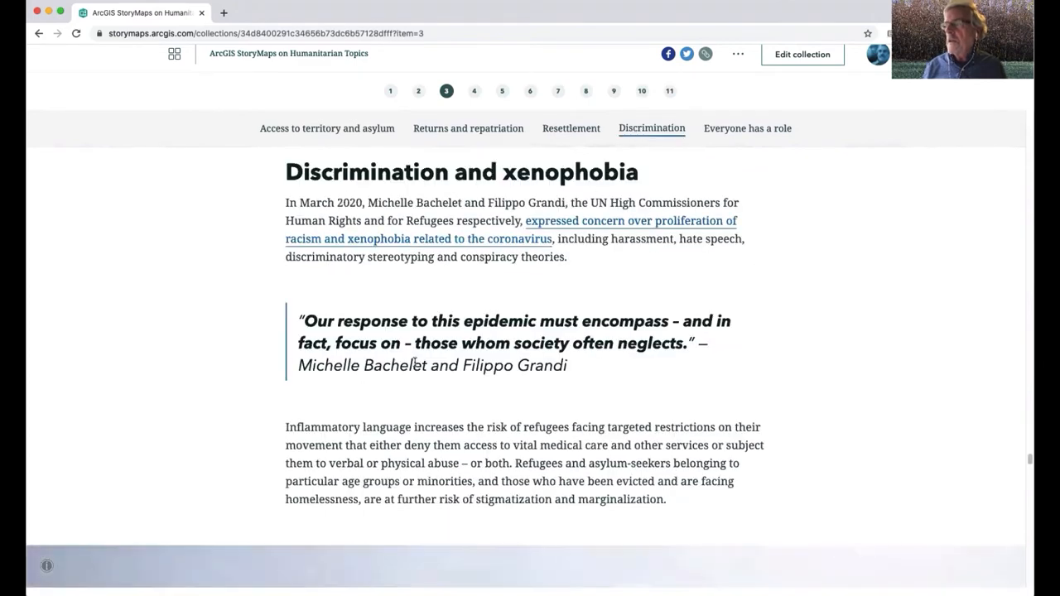
{"action": "scroll", "scroll_direction": "down", "scroll_amount": 3}
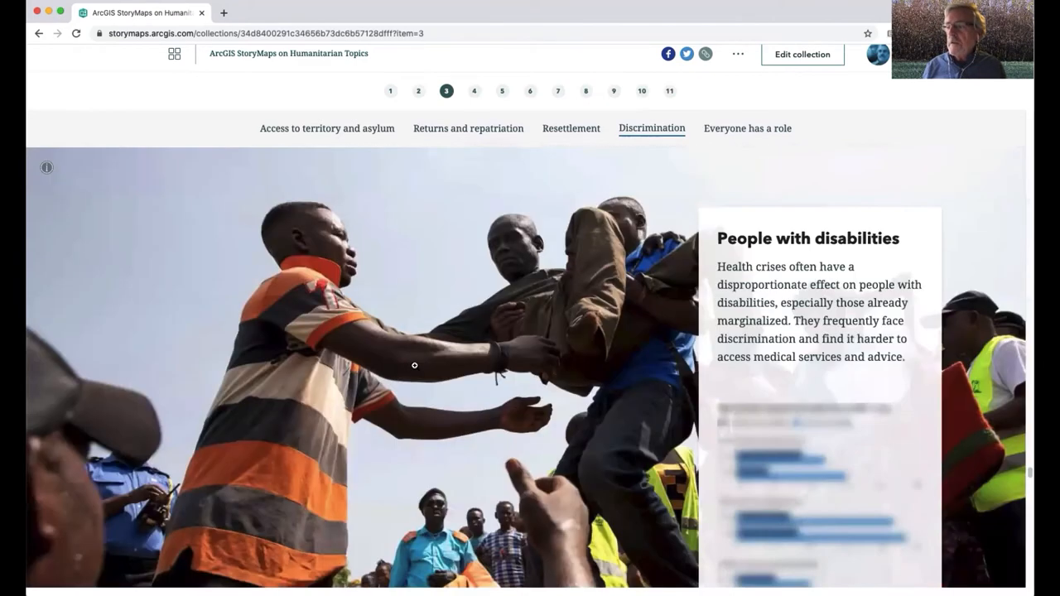
{"action": "scroll", "scroll_direction": "down", "scroll_amount": 3}
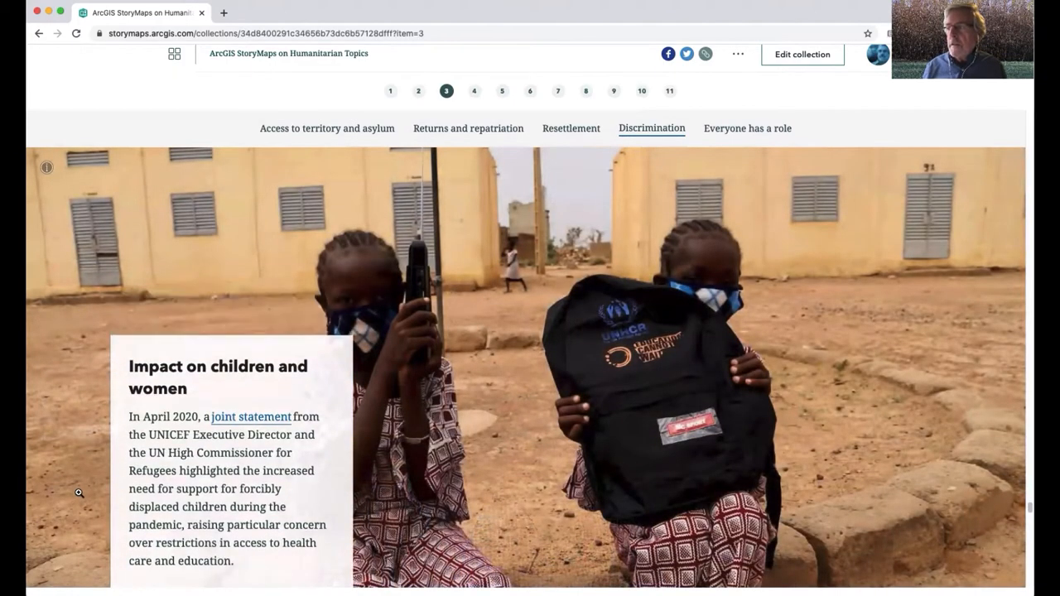
{"action": "scroll", "scroll_direction": "down", "scroll_amount": 3}
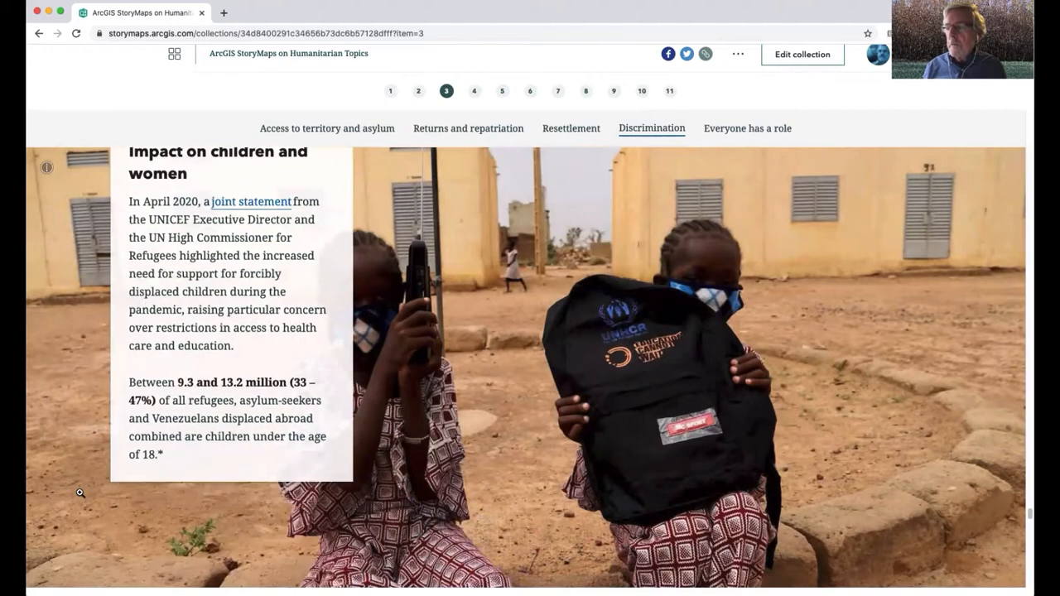
{"action": "scroll", "scroll_direction": "down", "scroll_amount": 3}
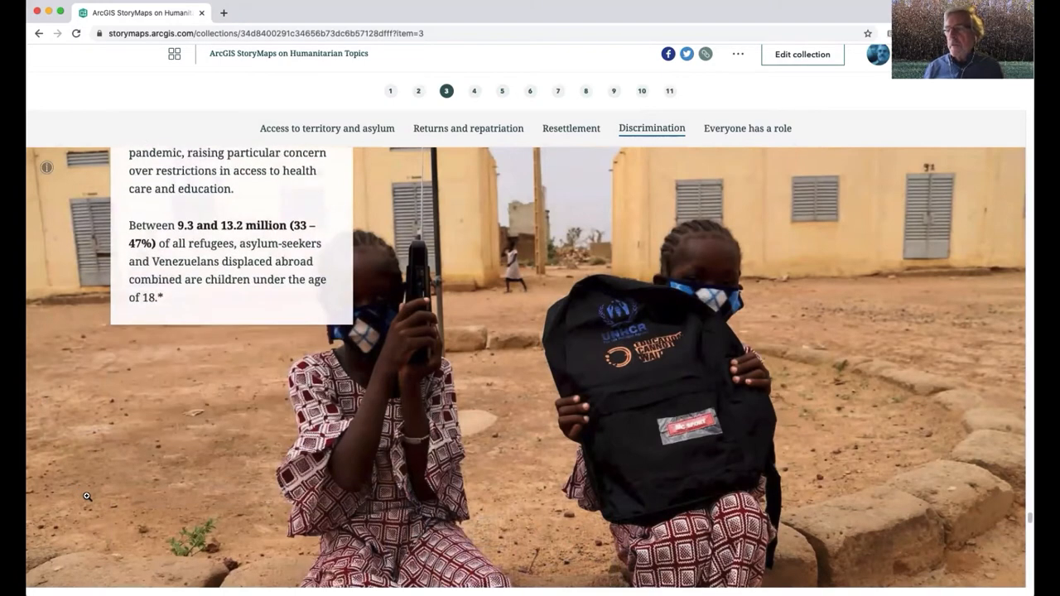
{"action": "scroll", "scroll_direction": "down", "scroll_amount": 3}
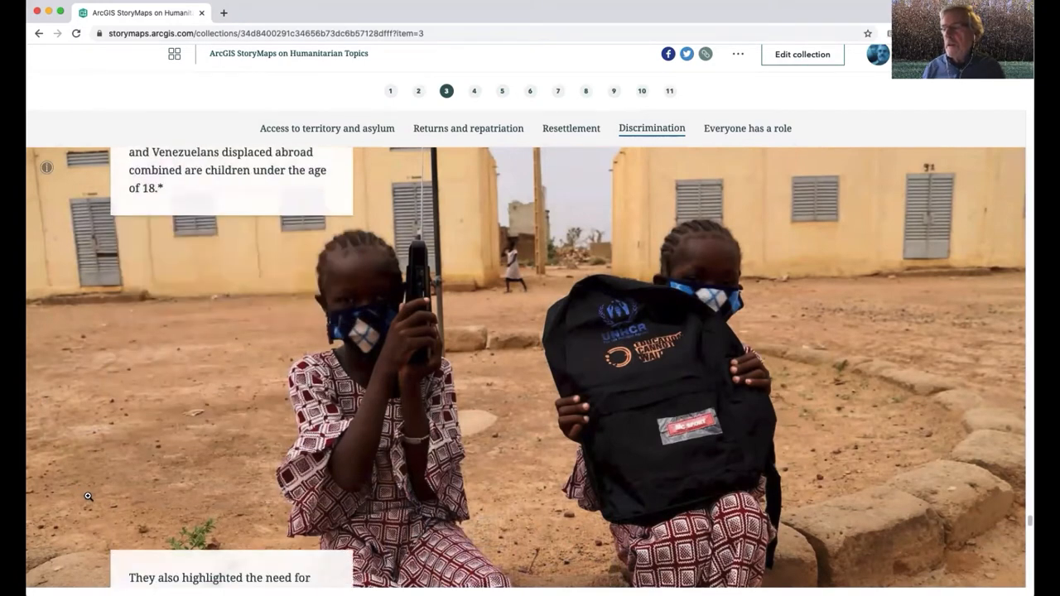
{"action": "scroll", "scroll_direction": "down", "scroll_amount": 3}
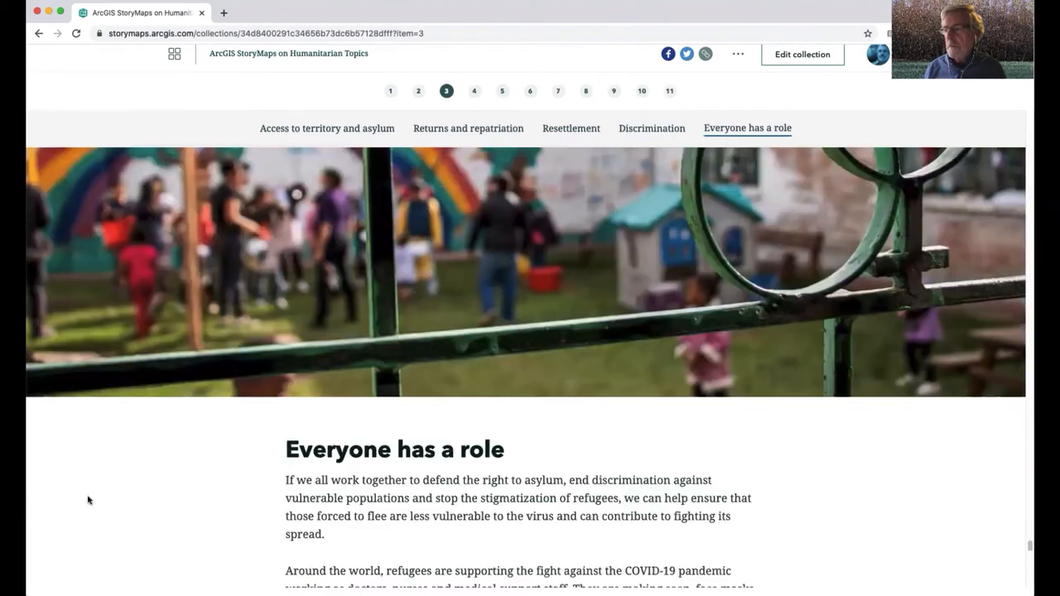
{"action": "scroll", "scroll_direction": "down", "scroll_amount": 3}
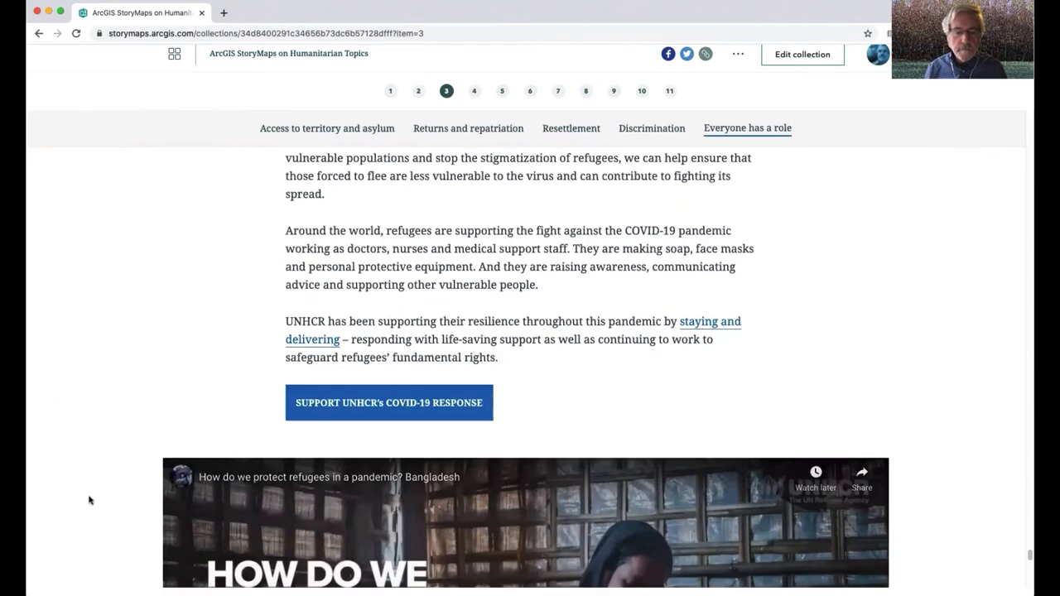
{"action": "scroll", "scroll_direction": "down", "scroll_amount": 3}
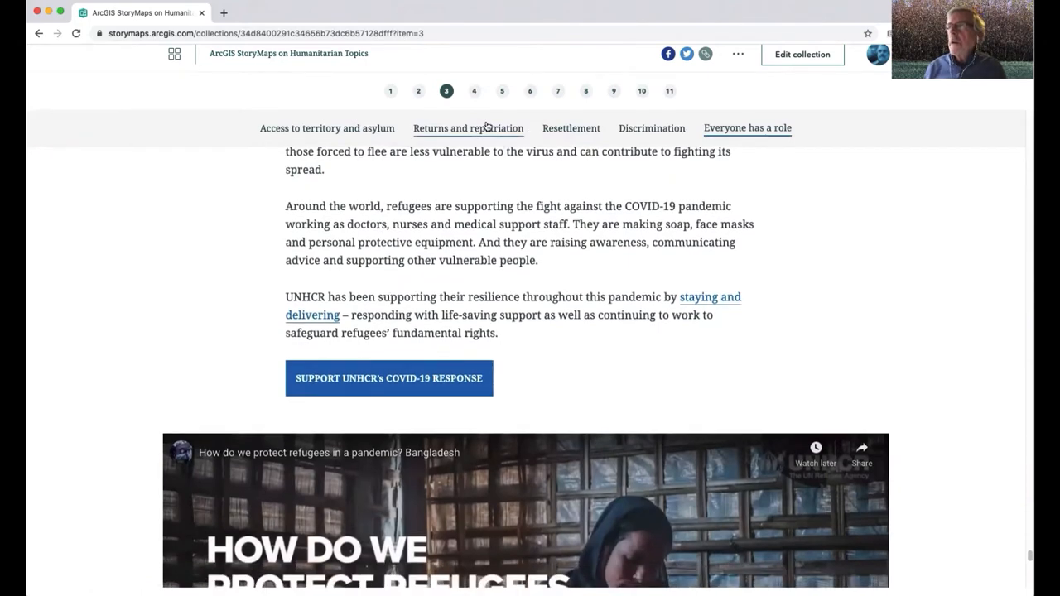
{"action": "mouse_move", "coordinate": [531, 119]}
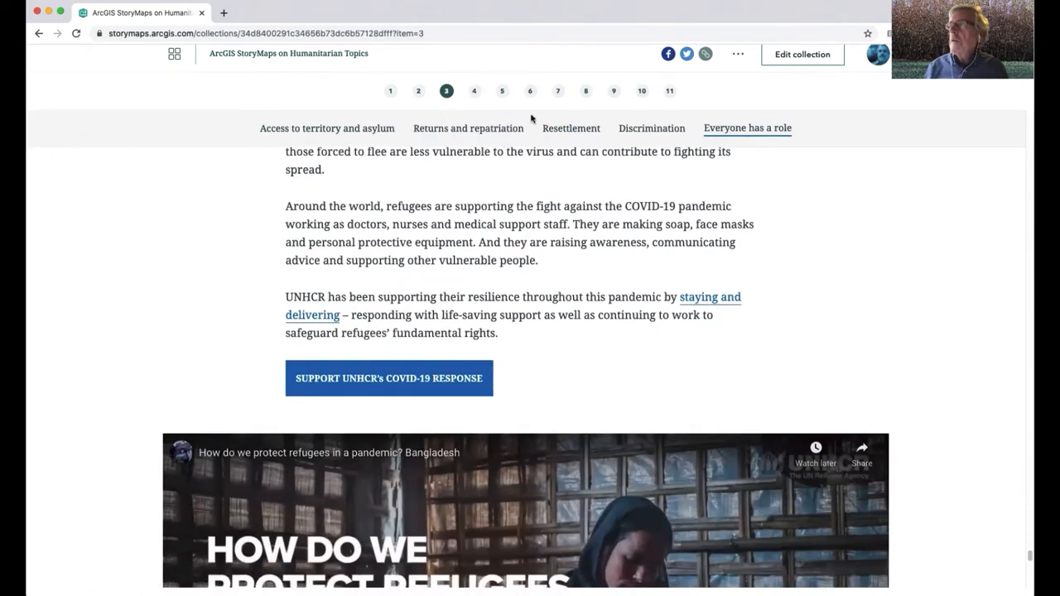
{"action": "mouse_move", "coordinate": [535, 101]}
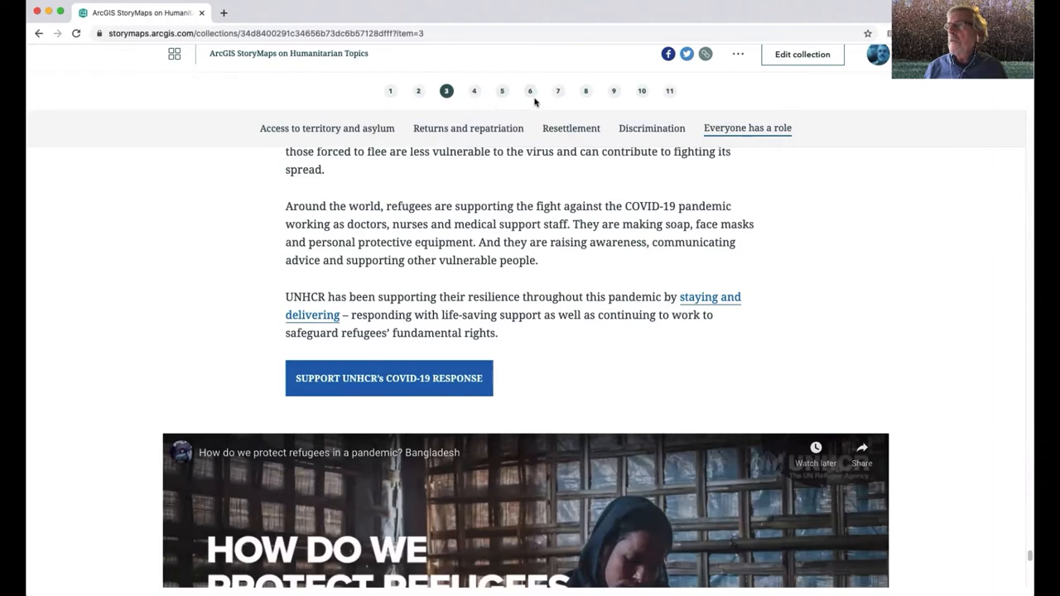
Open the collection's sixth story, 'Hunger Report 2020' by Capital Area Food Bank
{"action": "left_click", "coordinate": [530, 91]}
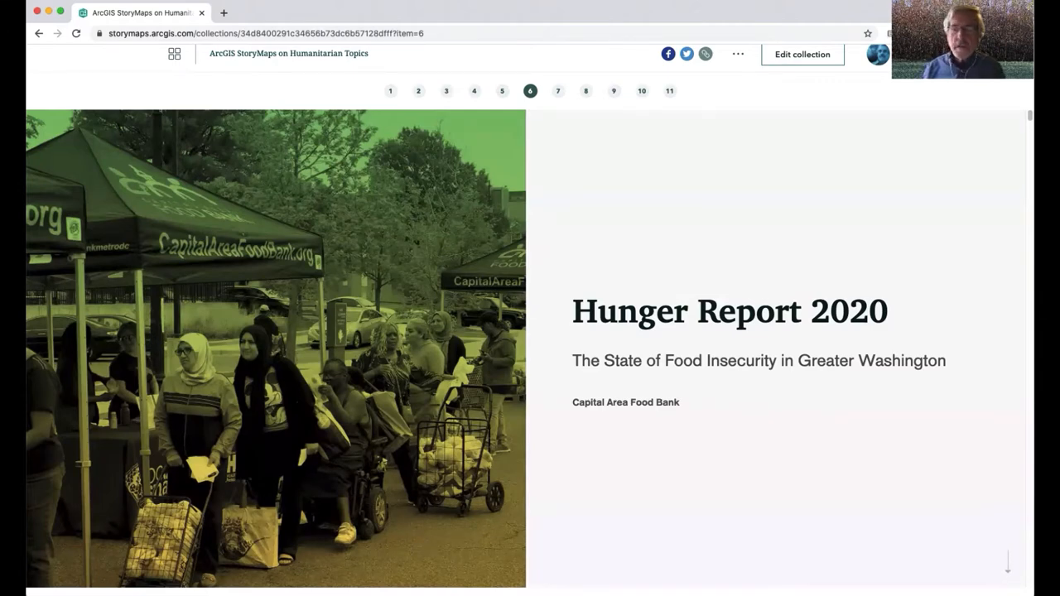
{"action": "scroll", "scroll_direction": "down", "scroll_amount": 3}
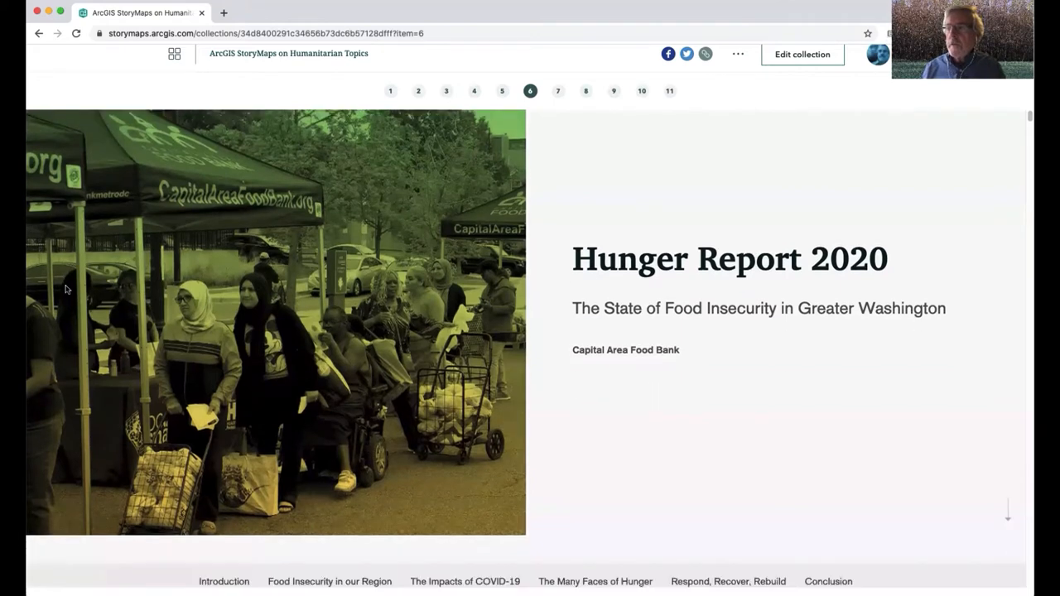
{"action": "scroll", "scroll_direction": "down", "scroll_amount": 3}
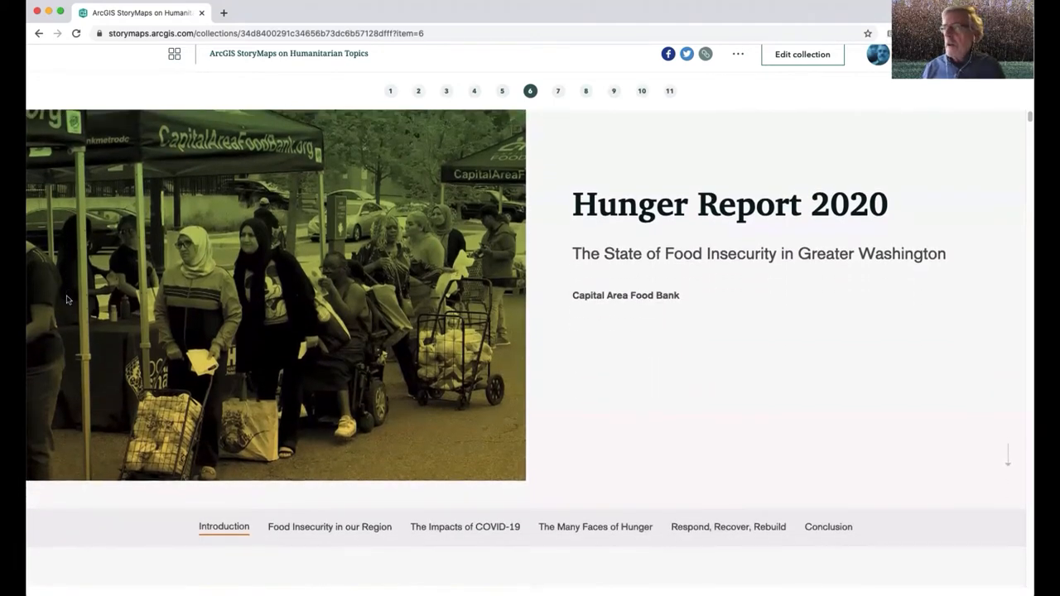
{"action": "scroll", "scroll_direction": "down", "scroll_amount": 3}
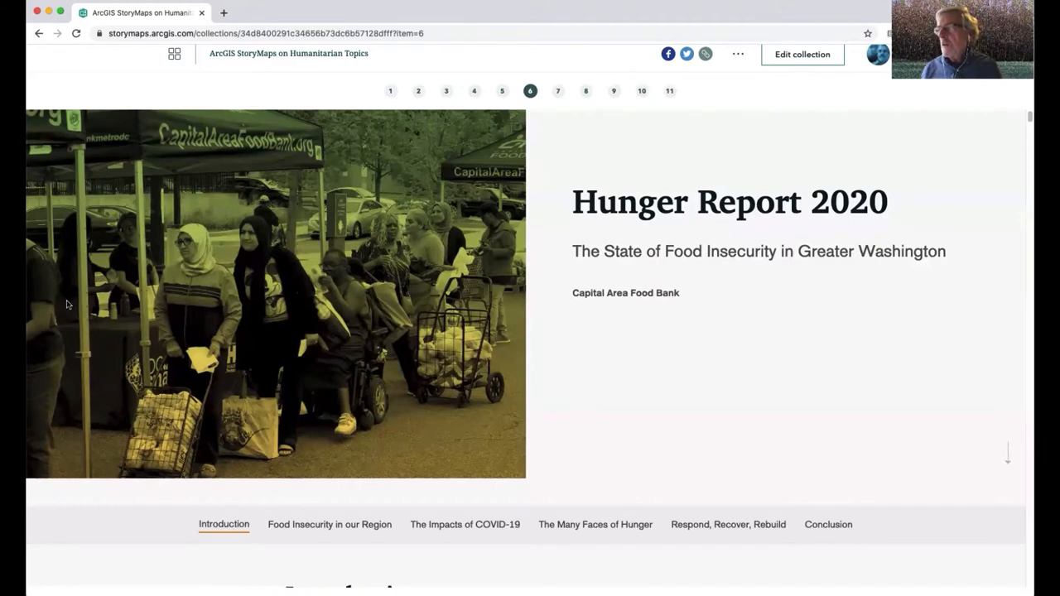
Scroll through the Introduction to the Key Definitions of the Terms heading
{"action": "scroll", "scroll_direction": "down", "scroll_amount": 3}
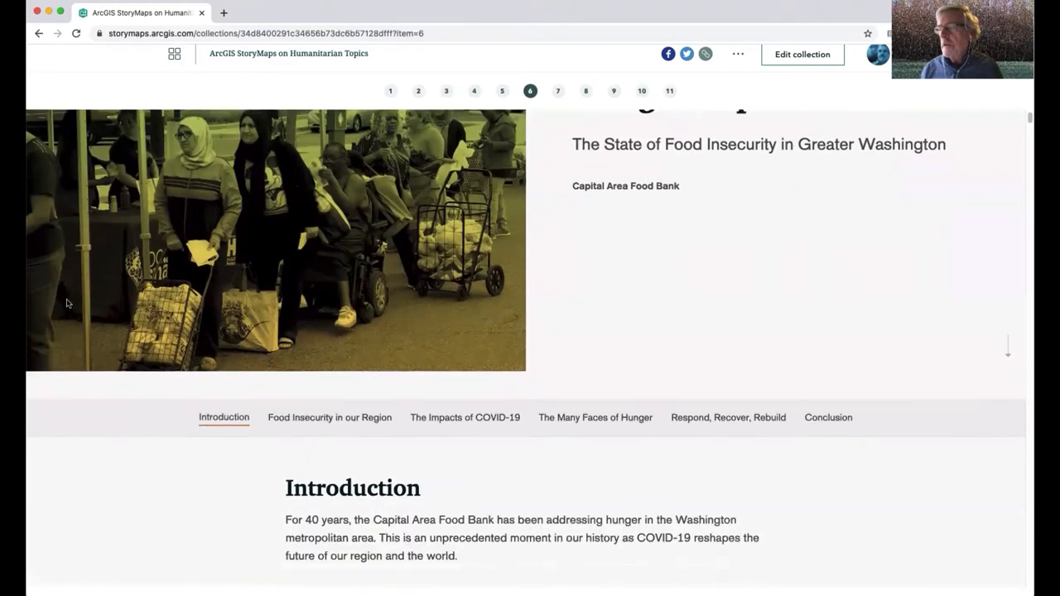
{"action": "scroll", "scroll_direction": "down", "scroll_amount": 3}
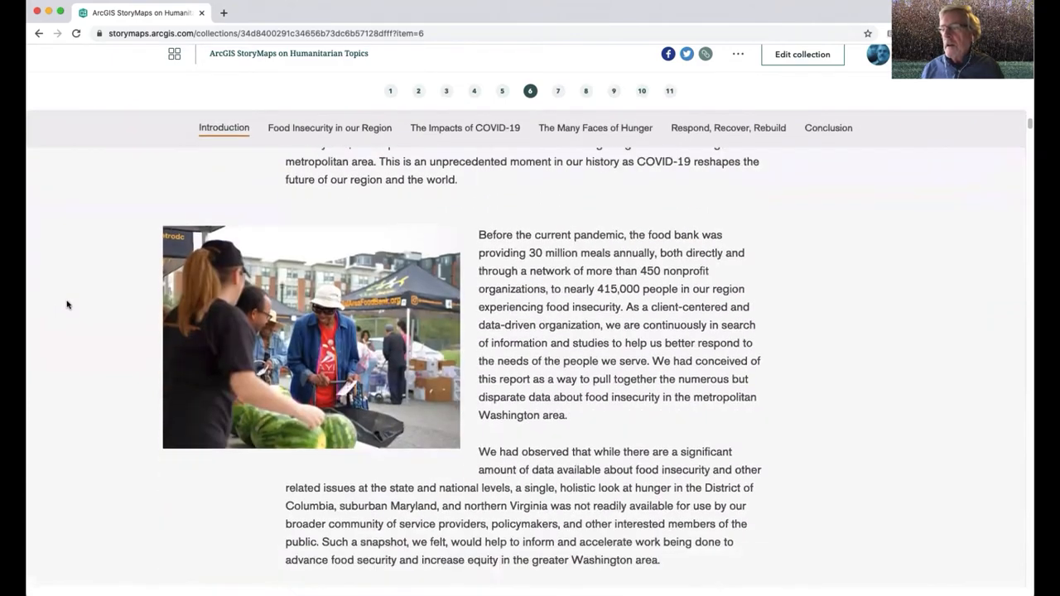
{"action": "scroll", "scroll_direction": "down", "scroll_amount": 3}
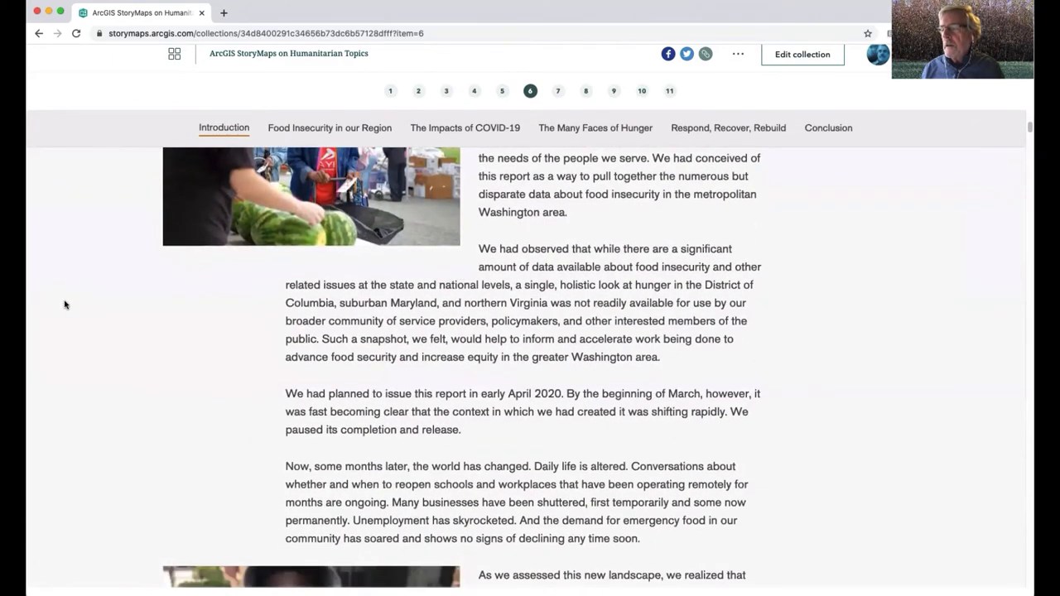
{"action": "scroll", "scroll_direction": "down", "scroll_amount": 3}
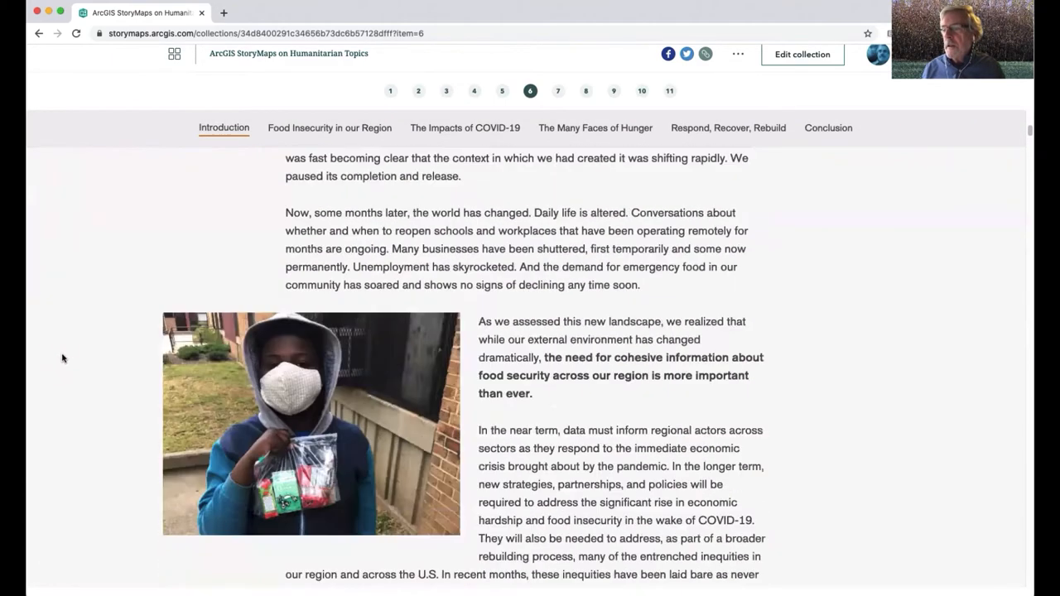
{"action": "scroll", "scroll_direction": "down", "scroll_amount": 3}
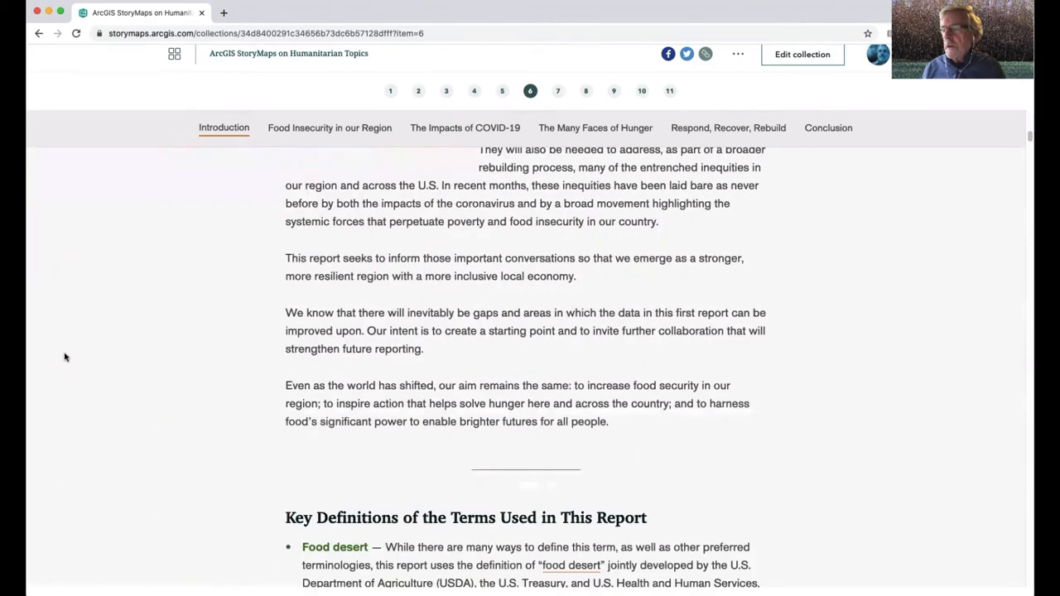
{"action": "scroll", "scroll_direction": "down", "scroll_amount": 3}
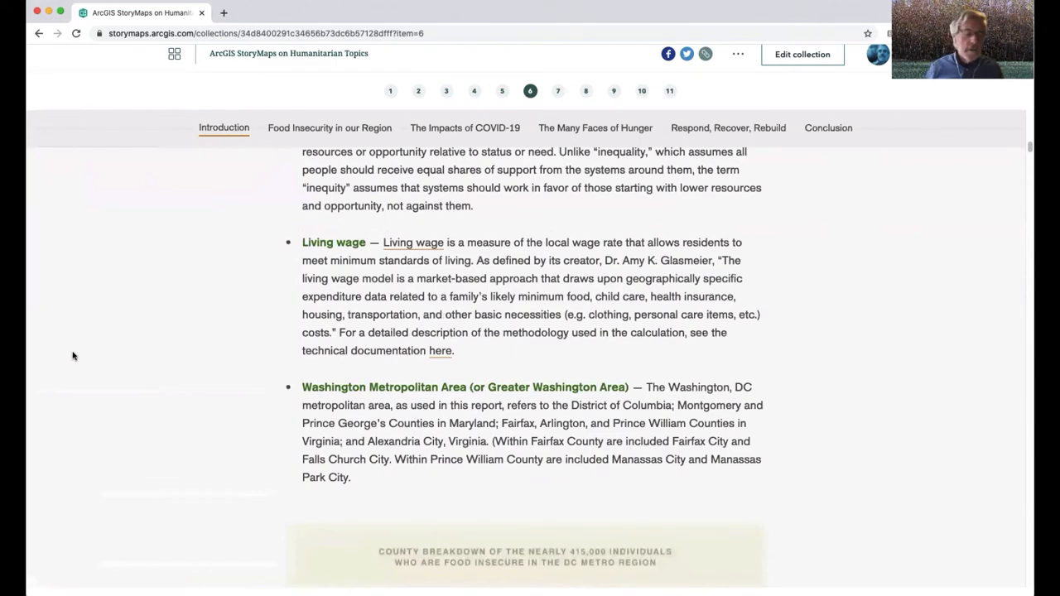
{"action": "scroll", "scroll_direction": "up", "scroll_amount": 3}
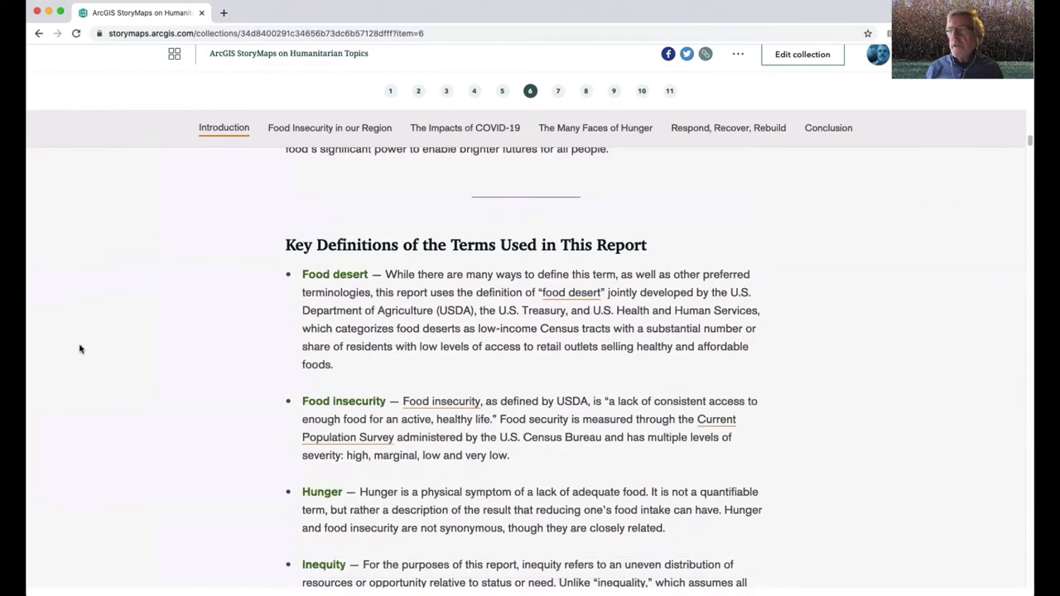
{"action": "mouse_move", "coordinate": [129, 323]}
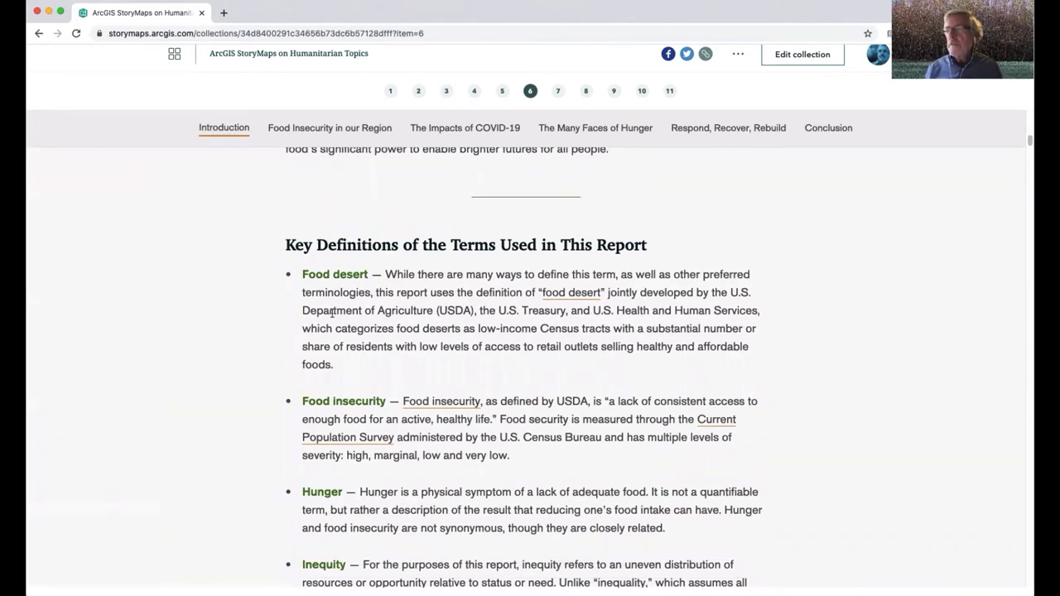
{"action": "mouse_move", "coordinate": [321, 376]}
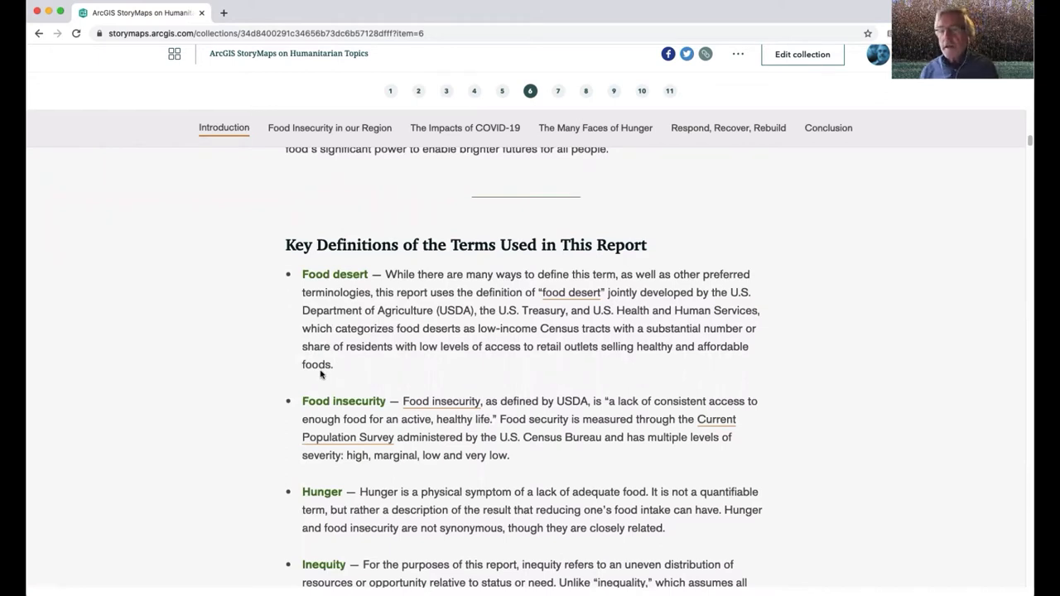
{"action": "mouse_move", "coordinate": [244, 375]}
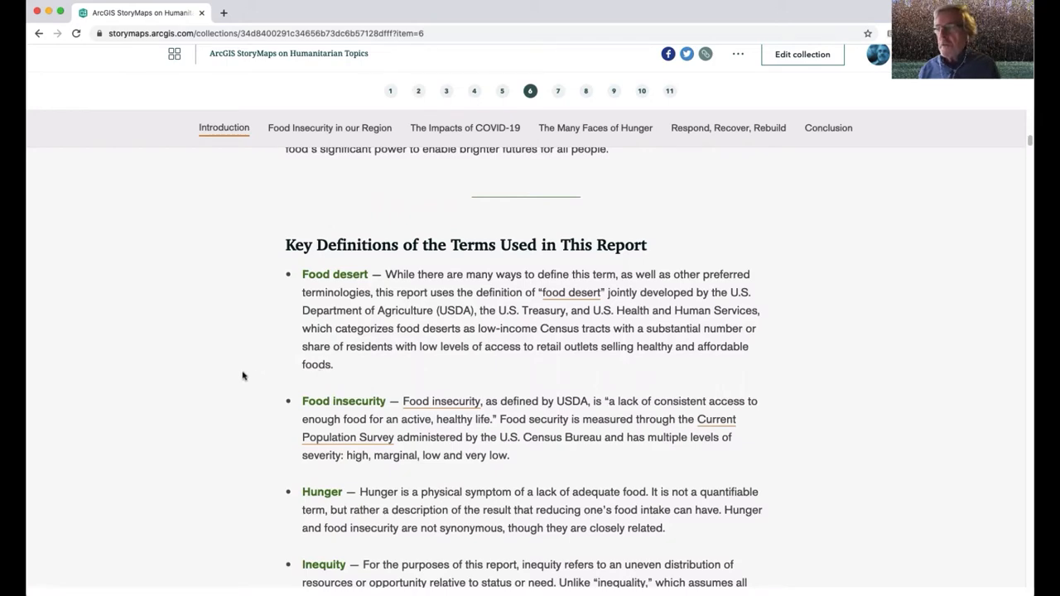
Scroll past the definitions list and county breakdown infographic to 'Food Insecurity and Inequity in our Region'
{"action": "scroll", "scroll_direction": "down", "scroll_amount": 3}
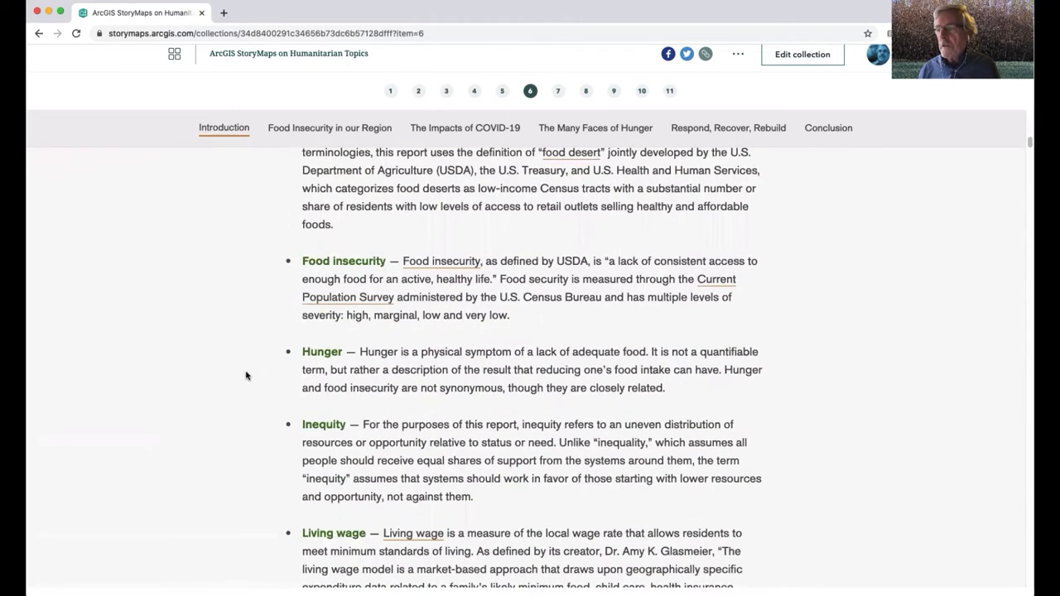
{"action": "scroll", "scroll_direction": "down", "scroll_amount": 3}
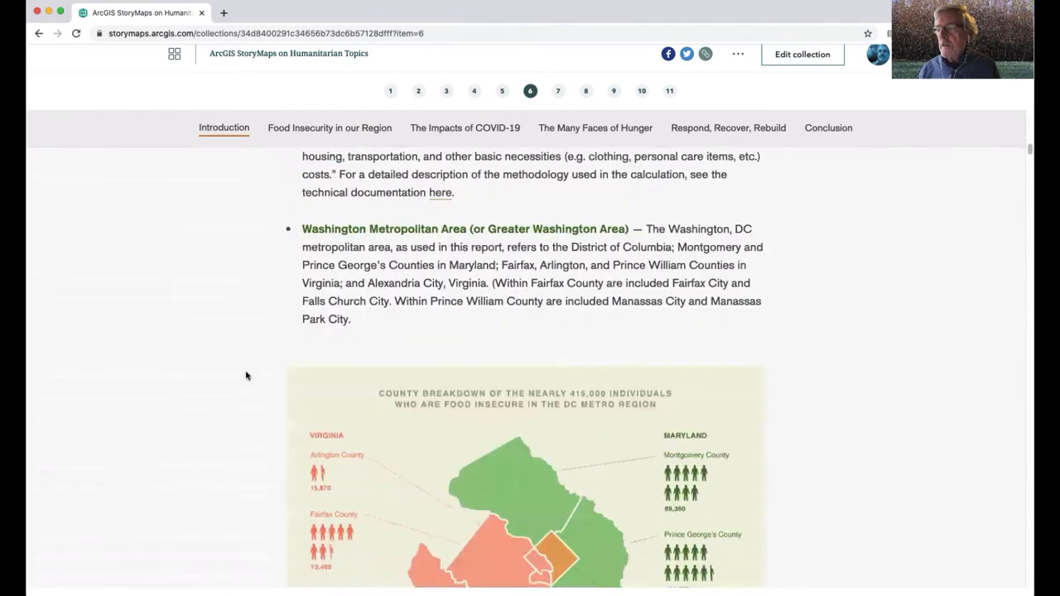
{"action": "scroll", "scroll_direction": "down", "scroll_amount": 3}
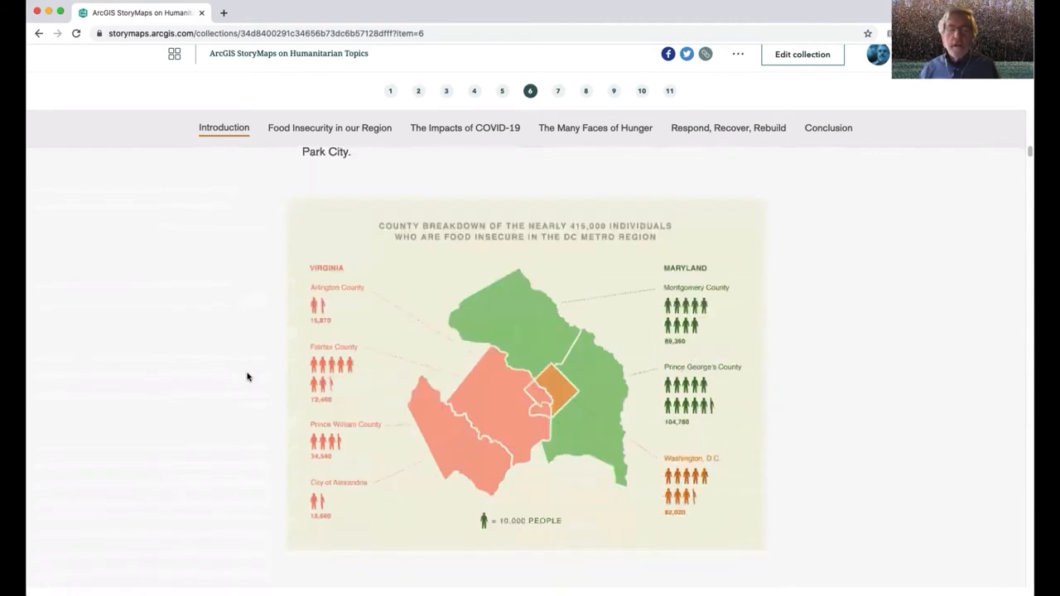
{"action": "scroll", "scroll_direction": "down", "scroll_amount": 3}
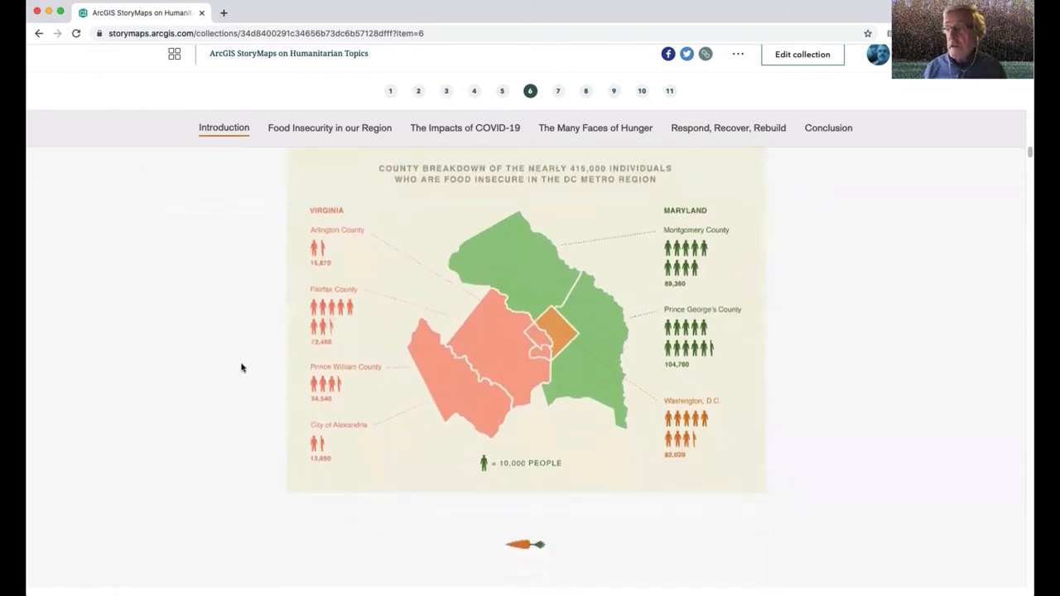
{"action": "scroll", "scroll_direction": "down", "scroll_amount": 3}
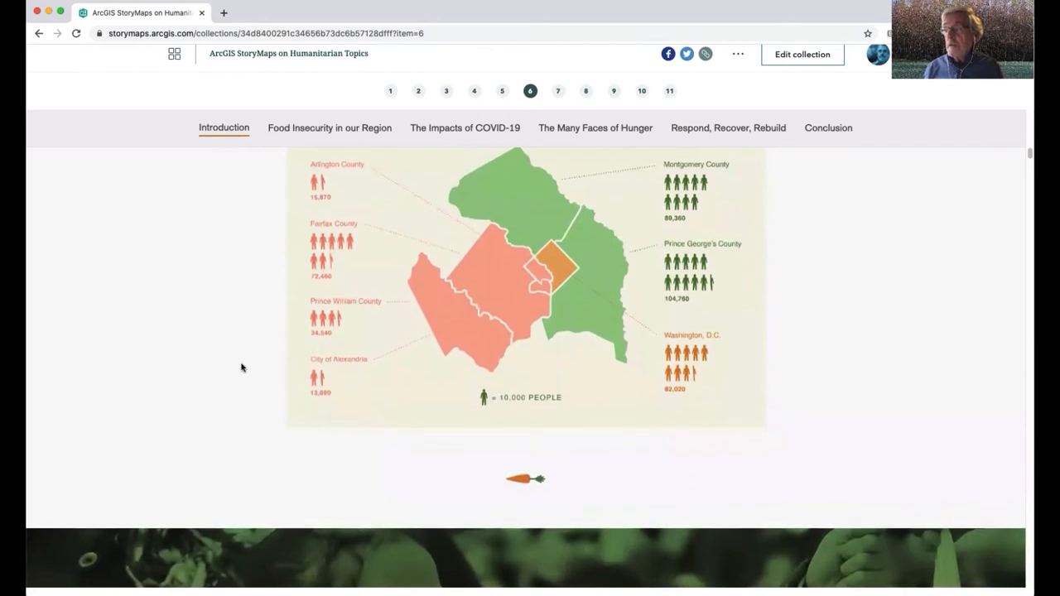
{"action": "scroll", "scroll_direction": "down", "scroll_amount": 3}
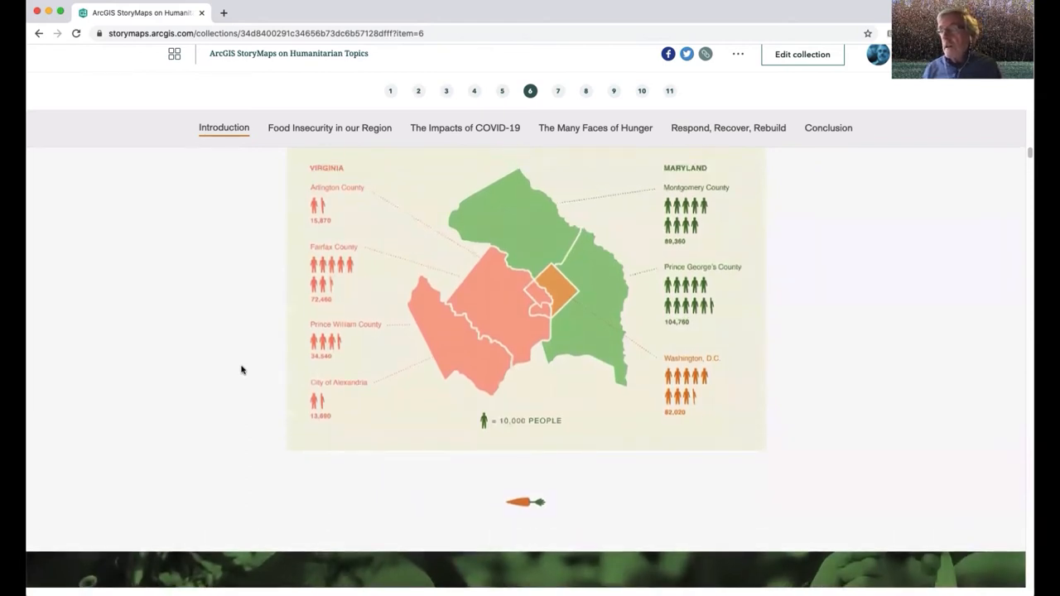
{"action": "scroll", "scroll_direction": "down", "scroll_amount": 3}
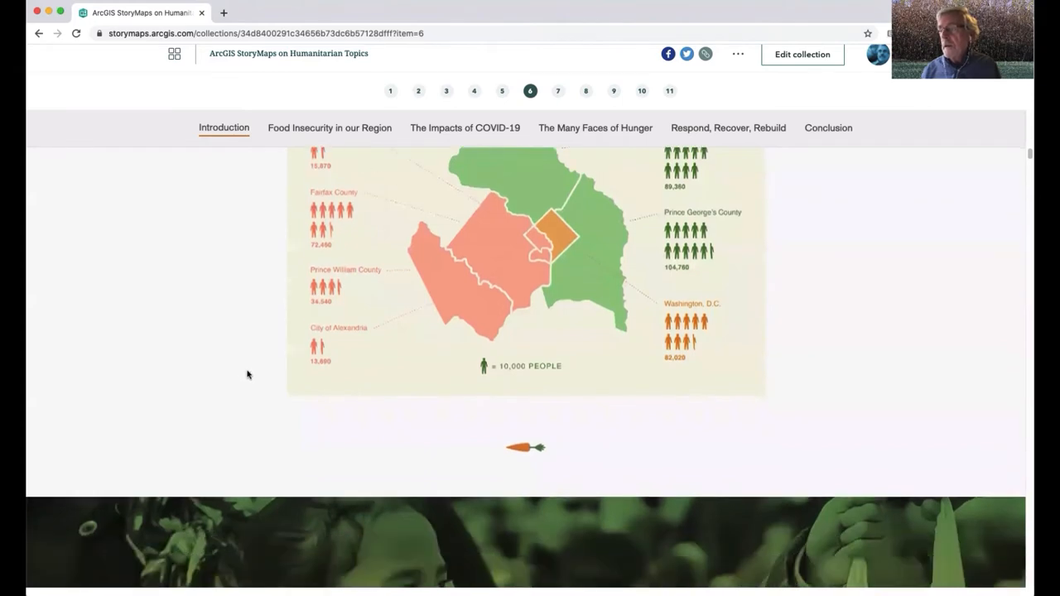
{"action": "scroll", "scroll_direction": "down", "scroll_amount": 3}
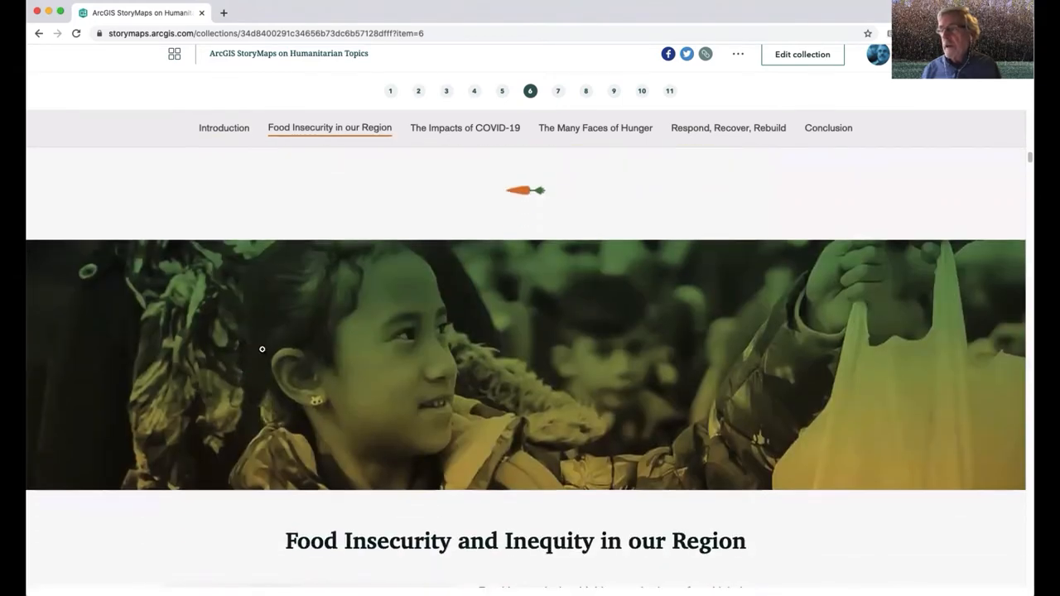
{"action": "mouse_move", "coordinate": [126, 418]}
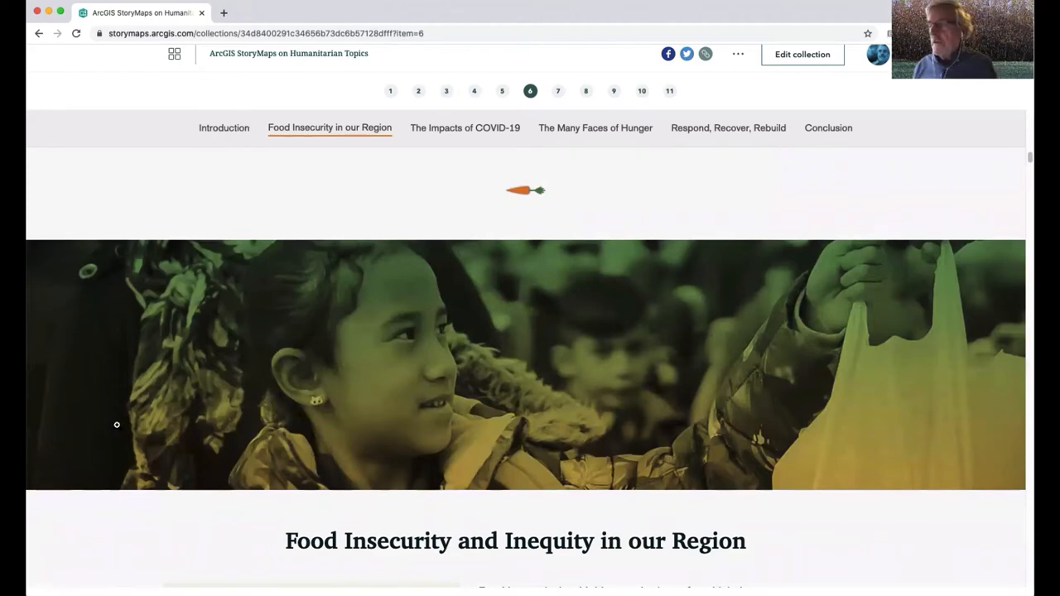
Scroll to the $128k regional thriving statistics and the Household Income inequality map
{"action": "scroll", "scroll_direction": "down", "scroll_amount": 3}
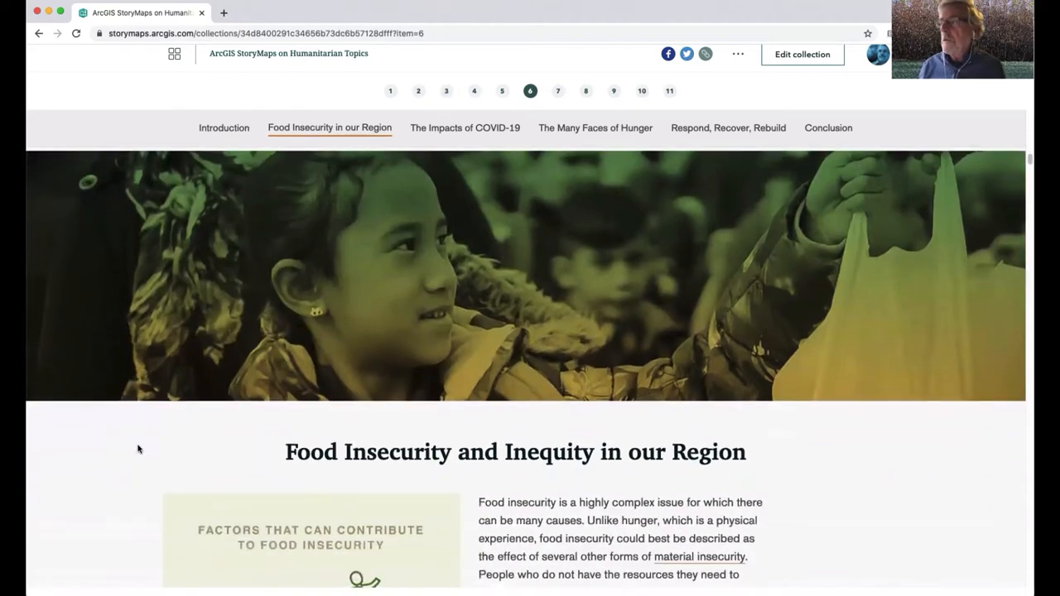
{"action": "scroll", "scroll_direction": "down", "scroll_amount": 3}
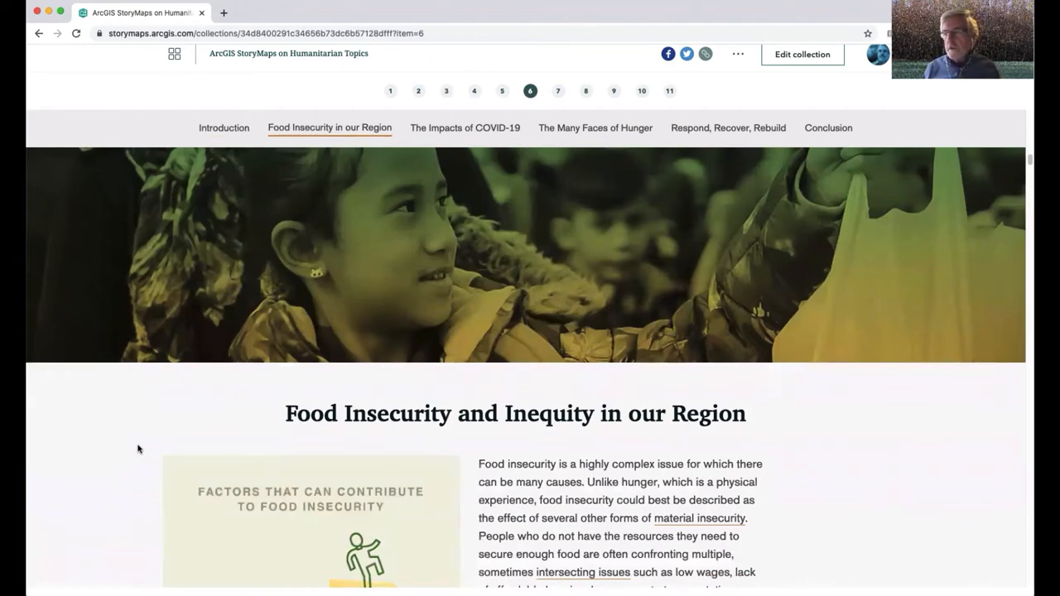
{"action": "scroll", "scroll_direction": "down", "scroll_amount": 3}
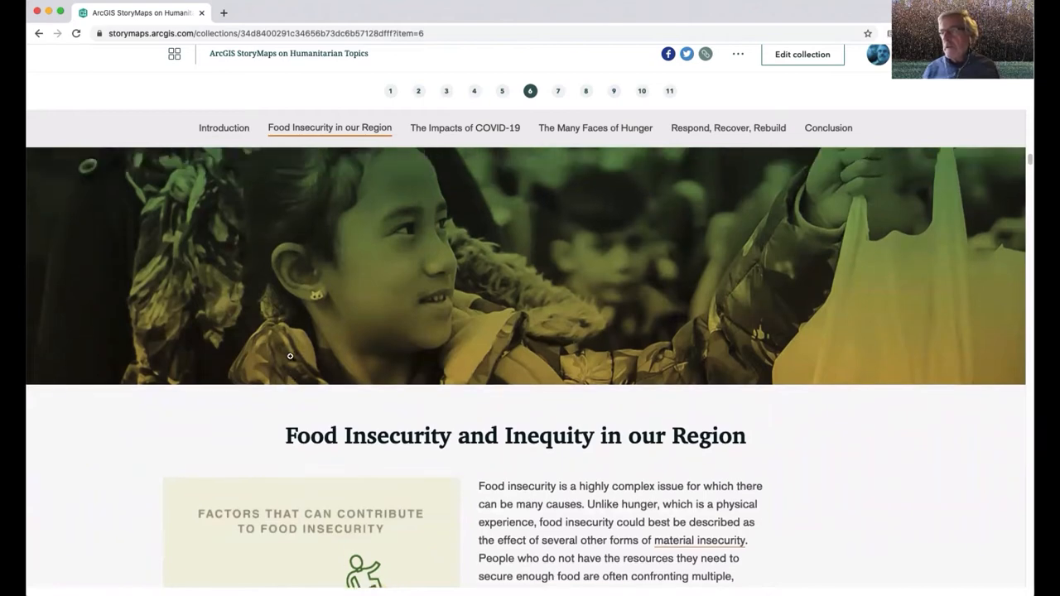
{"action": "mouse_move", "coordinate": [445, 178]}
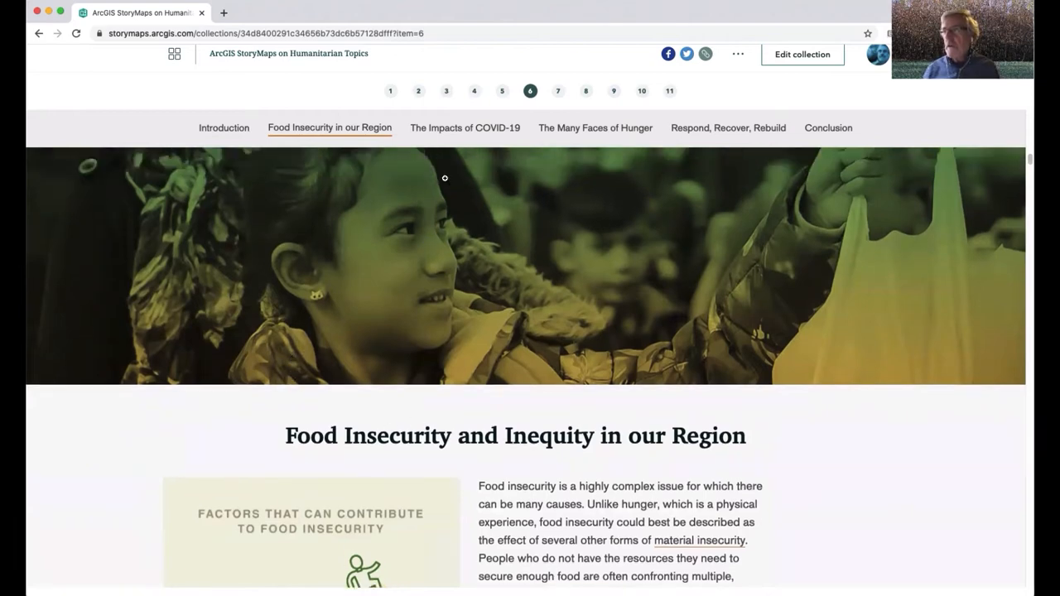
{"action": "mouse_move", "coordinate": [266, 183]}
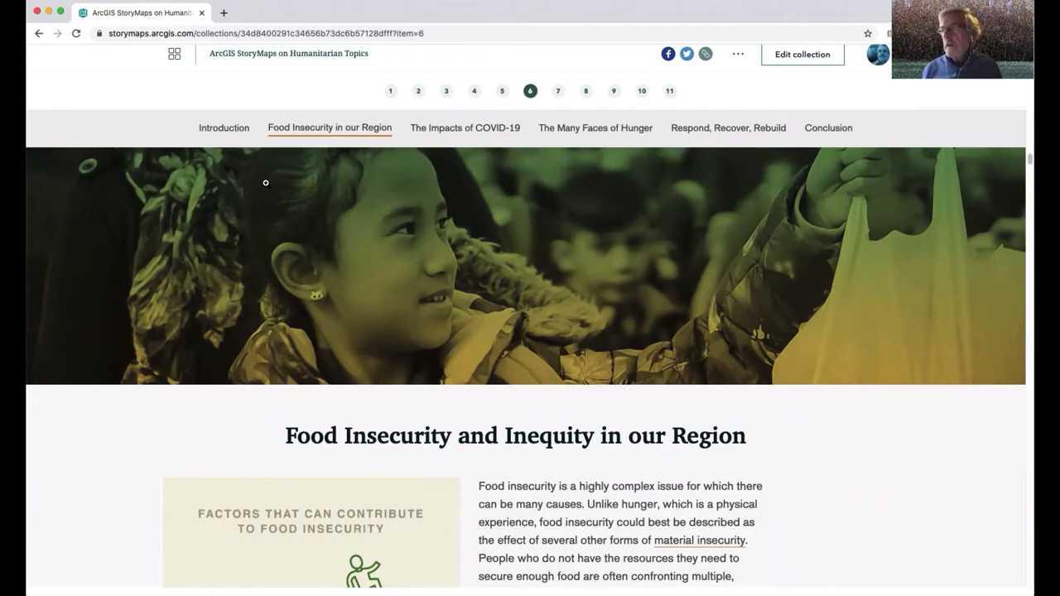
{"action": "scroll", "scroll_direction": "down", "scroll_amount": 3}
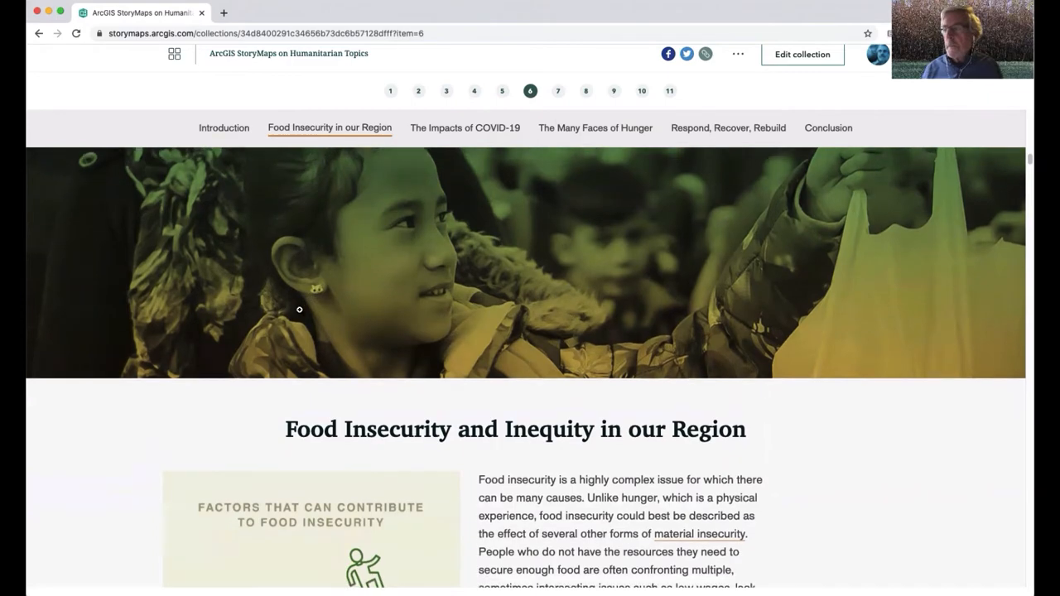
{"action": "scroll", "scroll_direction": "down", "scroll_amount": 3}
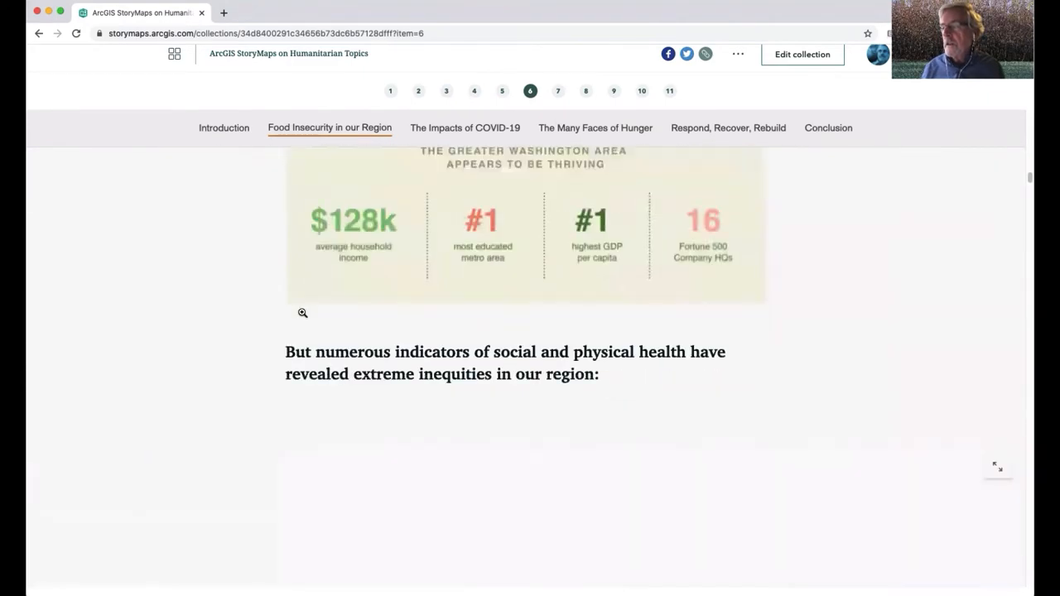
{"action": "scroll", "scroll_direction": "down", "scroll_amount": 3}
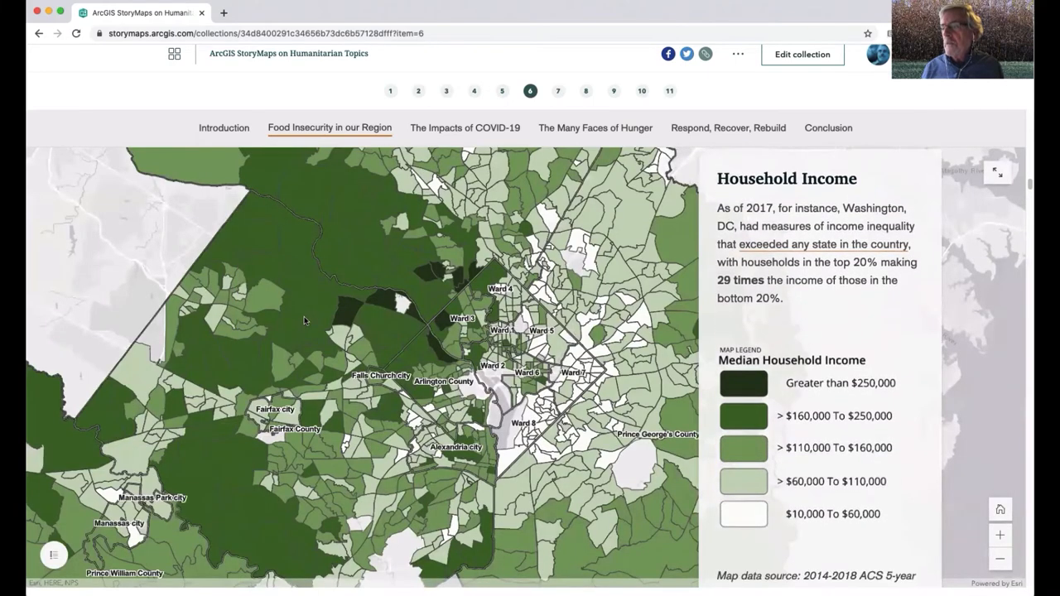
Scroll past the Unemployment Rate, Educational Attainment and Life Expectancy maps to the food insecure population map
{"action": "scroll", "scroll_direction": "down", "scroll_amount": 3}
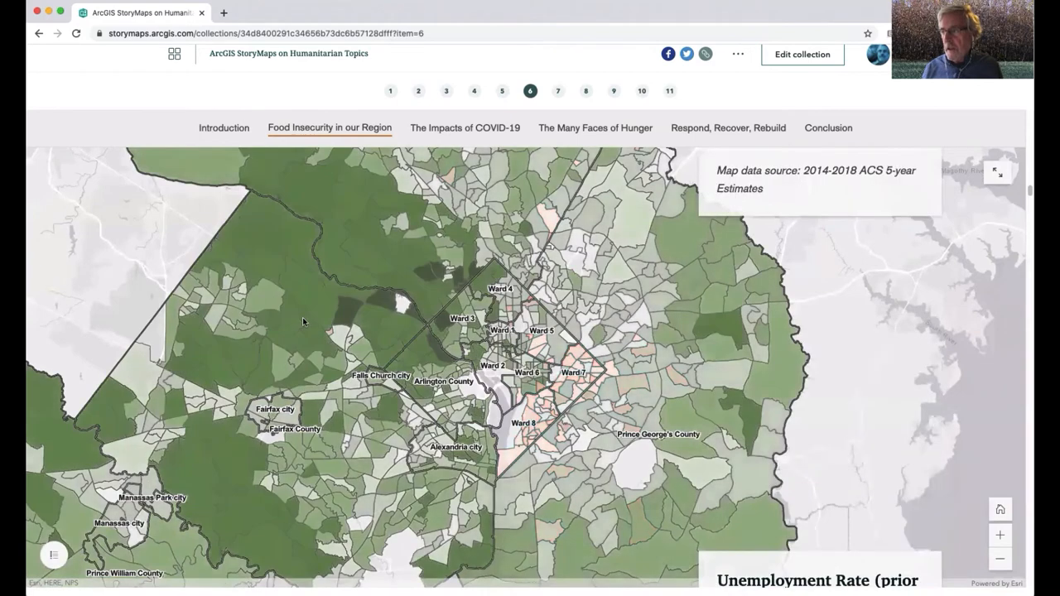
{"action": "scroll", "scroll_direction": "down", "scroll_amount": 3}
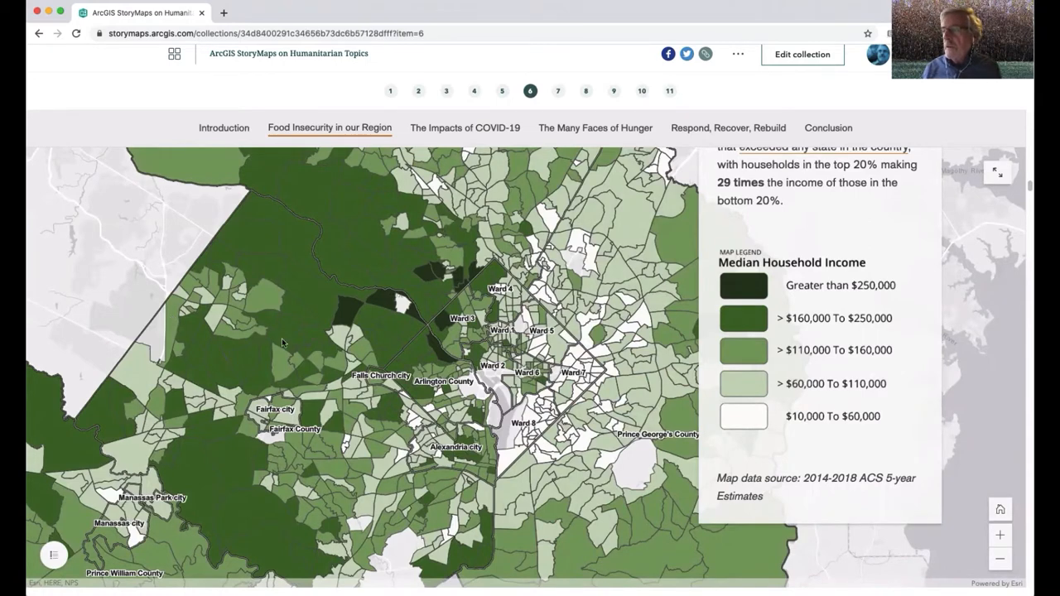
{"action": "scroll", "scroll_direction": "down", "scroll_amount": 3}
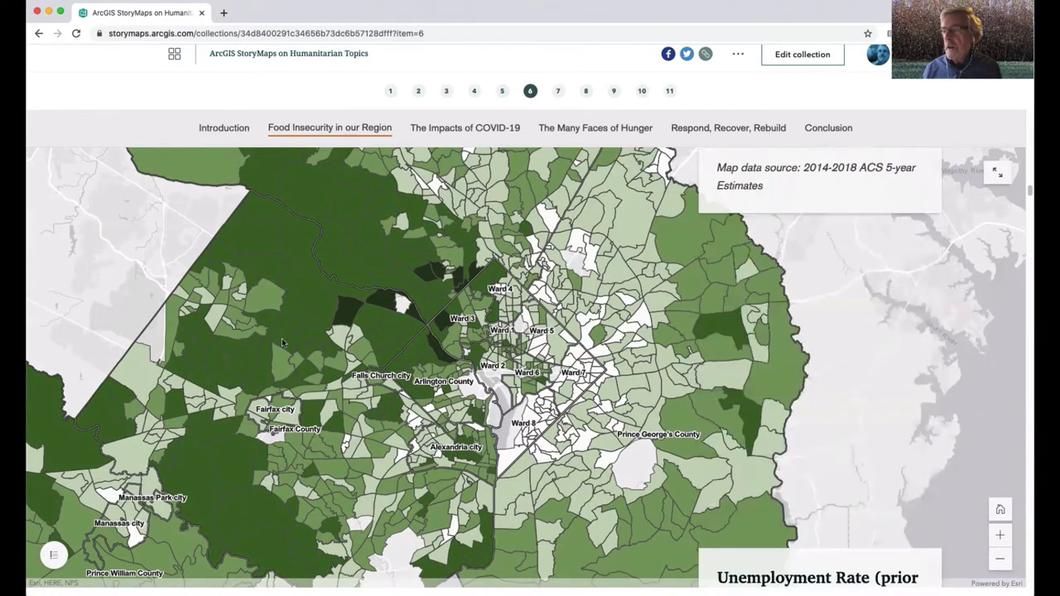
{"action": "scroll", "scroll_direction": "down", "scroll_amount": 3}
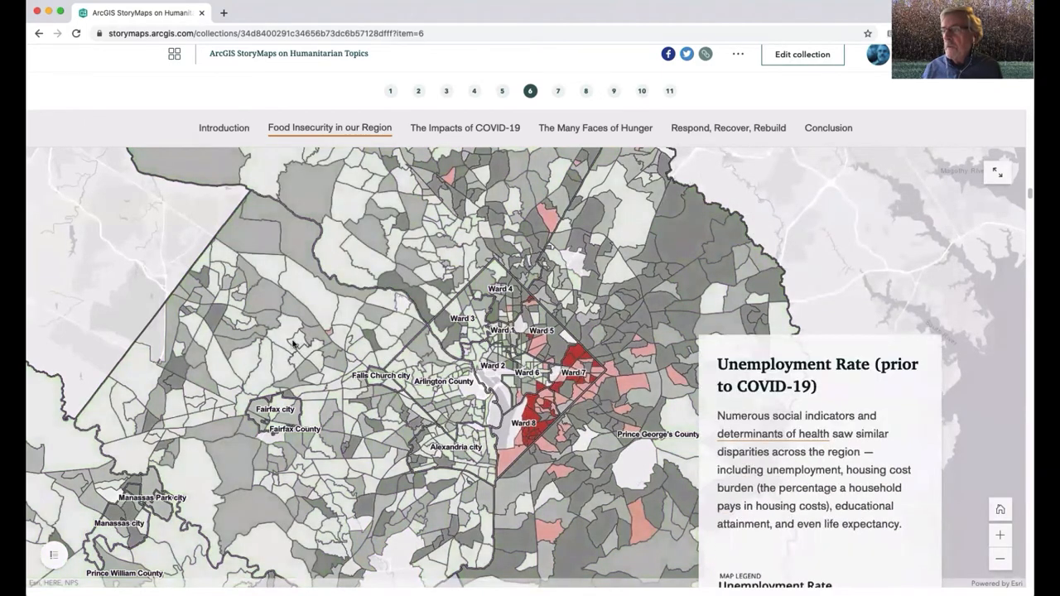
{"action": "scroll", "scroll_direction": "down", "scroll_amount": 3}
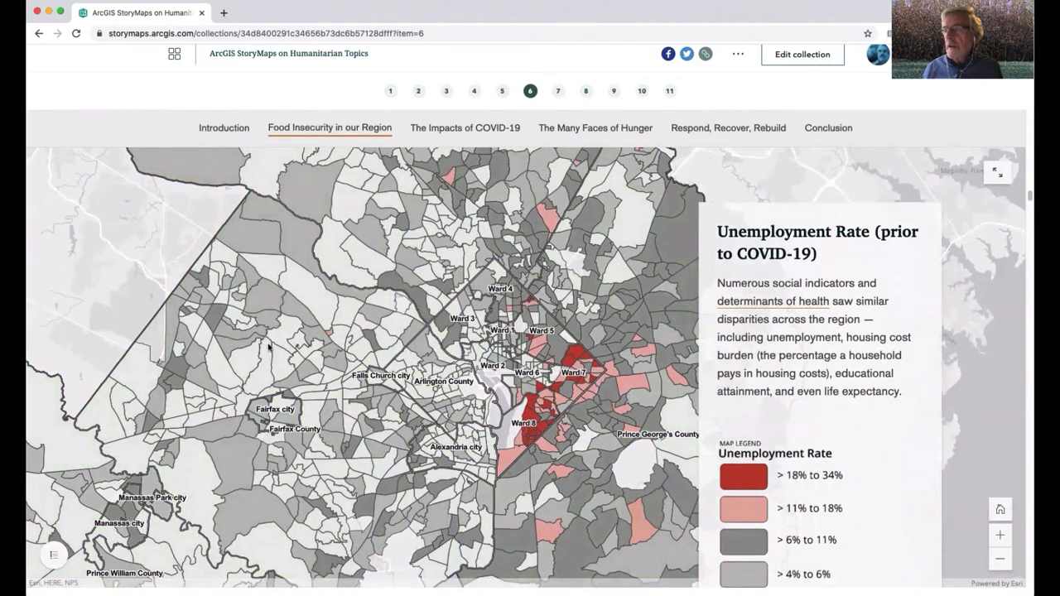
{"action": "scroll", "scroll_direction": "down", "scroll_amount": 3}
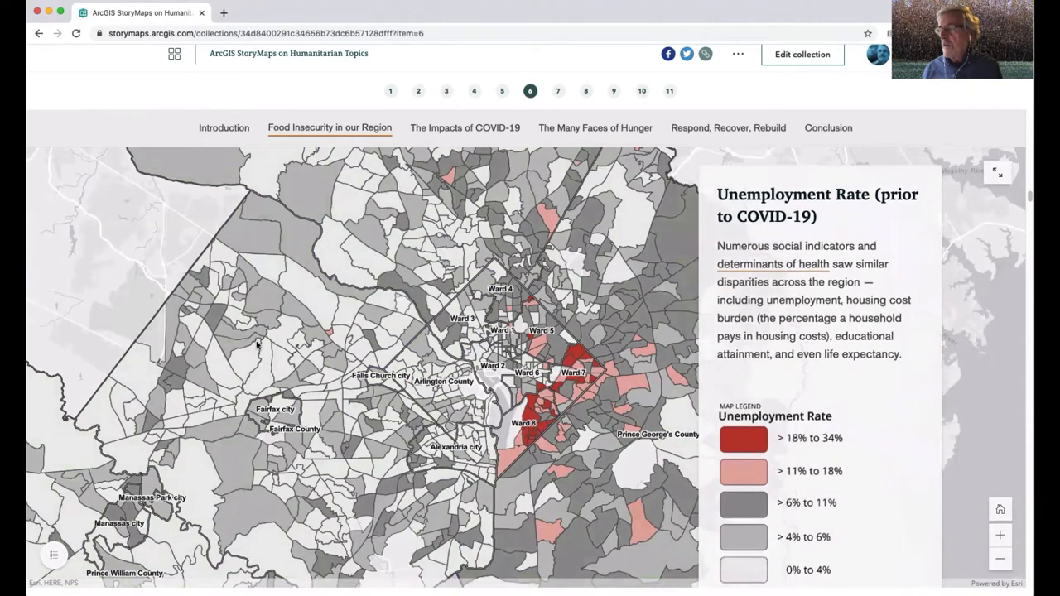
{"action": "scroll", "scroll_direction": "down", "scroll_amount": 3}
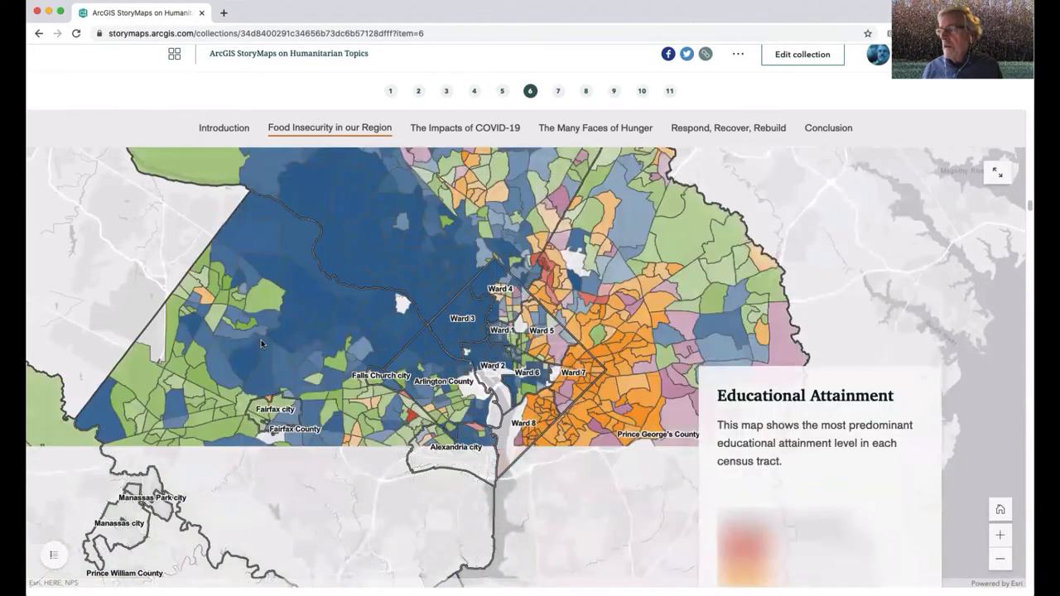
{"action": "scroll", "scroll_direction": "down", "scroll_amount": 3}
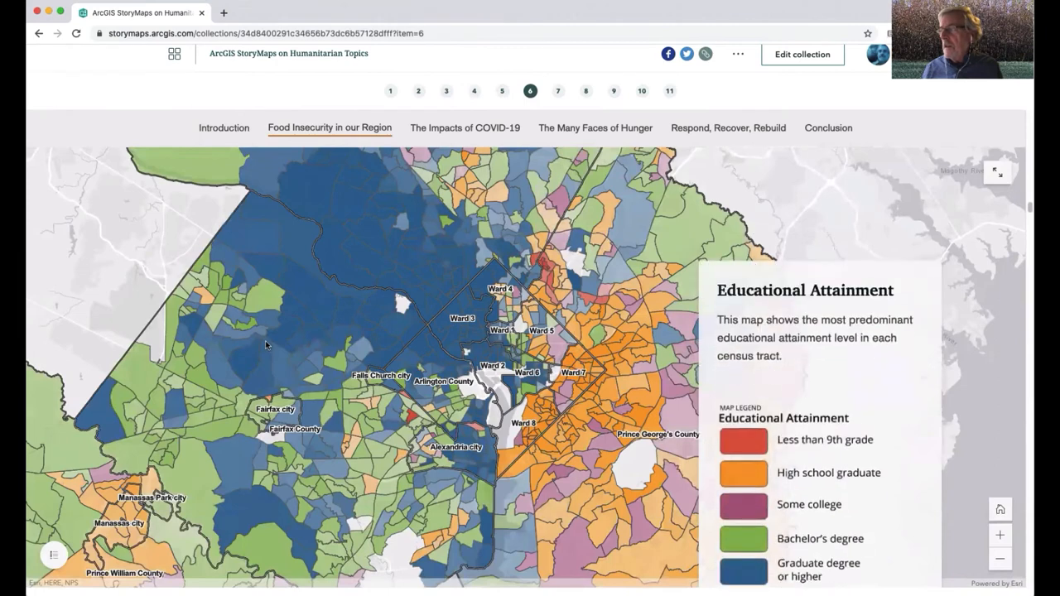
{"action": "scroll", "scroll_direction": "down", "scroll_amount": 3}
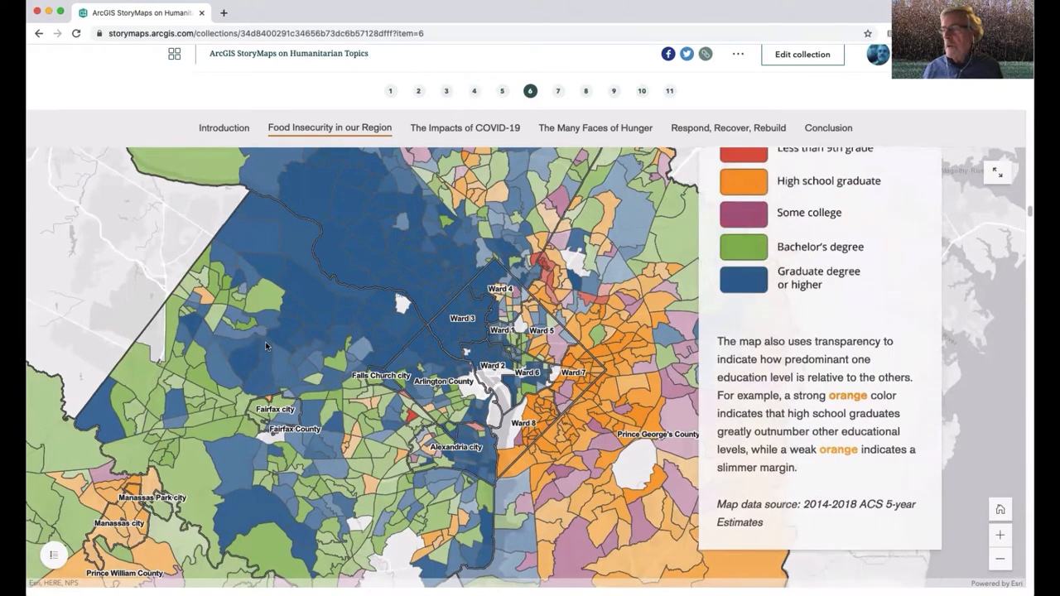
{"action": "scroll", "scroll_direction": "down", "scroll_amount": 3}
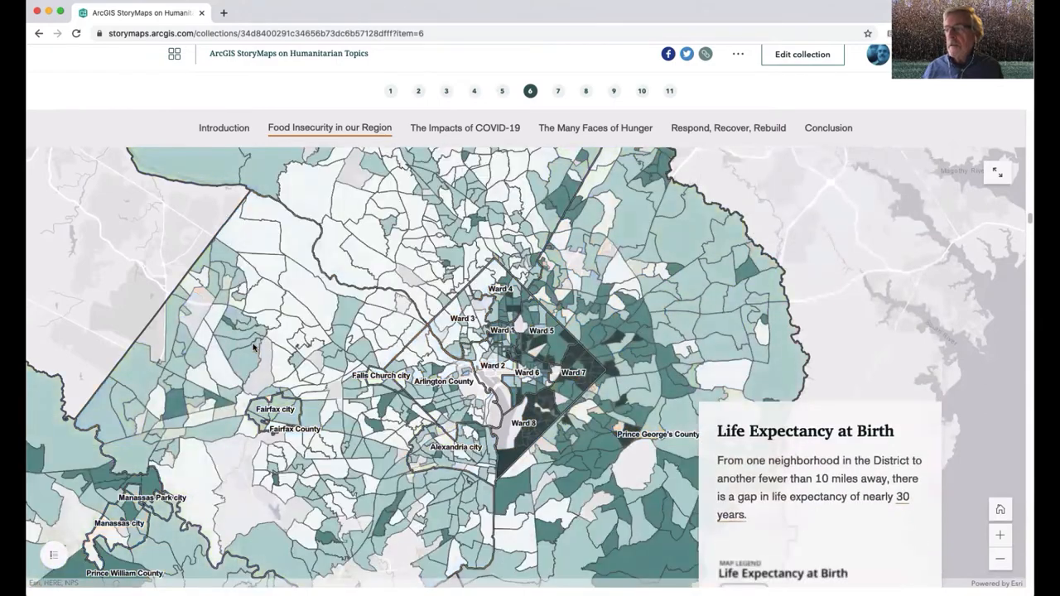
{"action": "scroll", "scroll_direction": "down", "scroll_amount": 3}
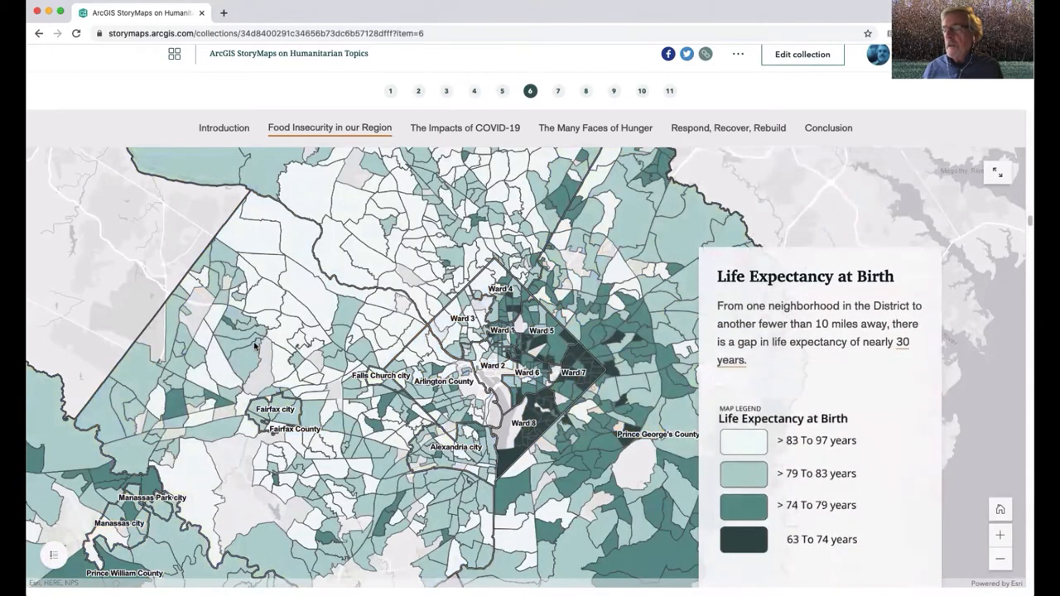
{"action": "scroll", "scroll_direction": "down", "scroll_amount": 3}
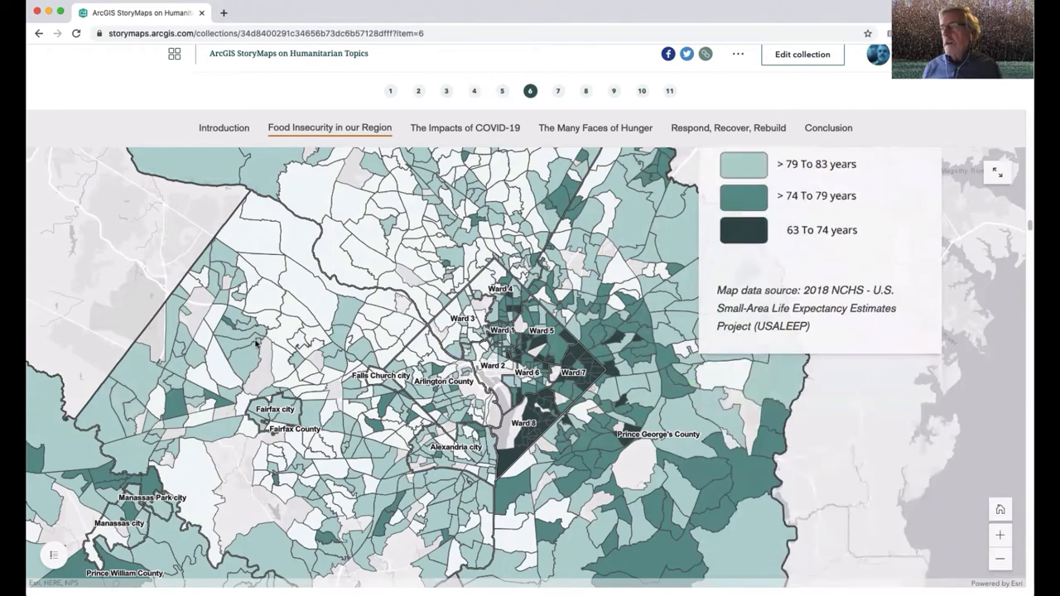
{"action": "scroll", "scroll_direction": "down", "scroll_amount": 3}
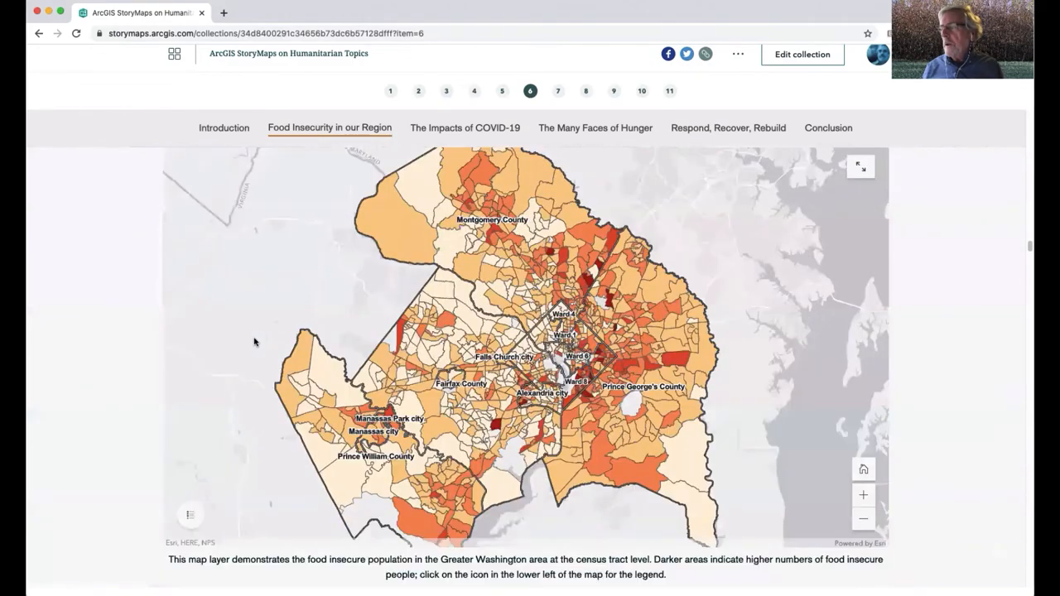
Scroll past the unemployment and food insecurity charts into The Impacts of COVID-19 swipe map
{"action": "scroll", "scroll_direction": "down", "scroll_amount": 3}
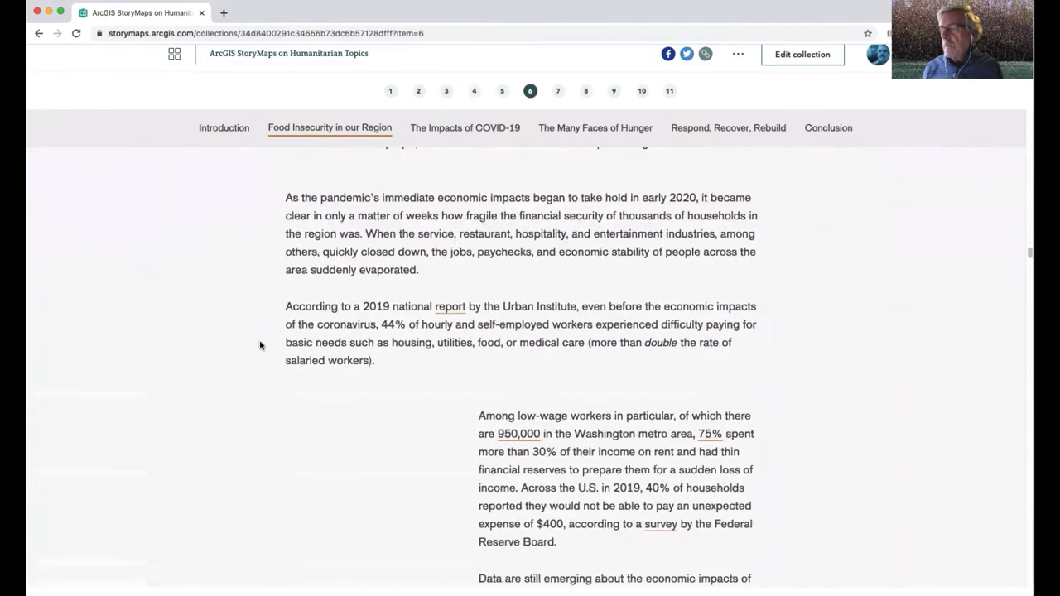
{"action": "scroll", "scroll_direction": "down", "scroll_amount": 3}
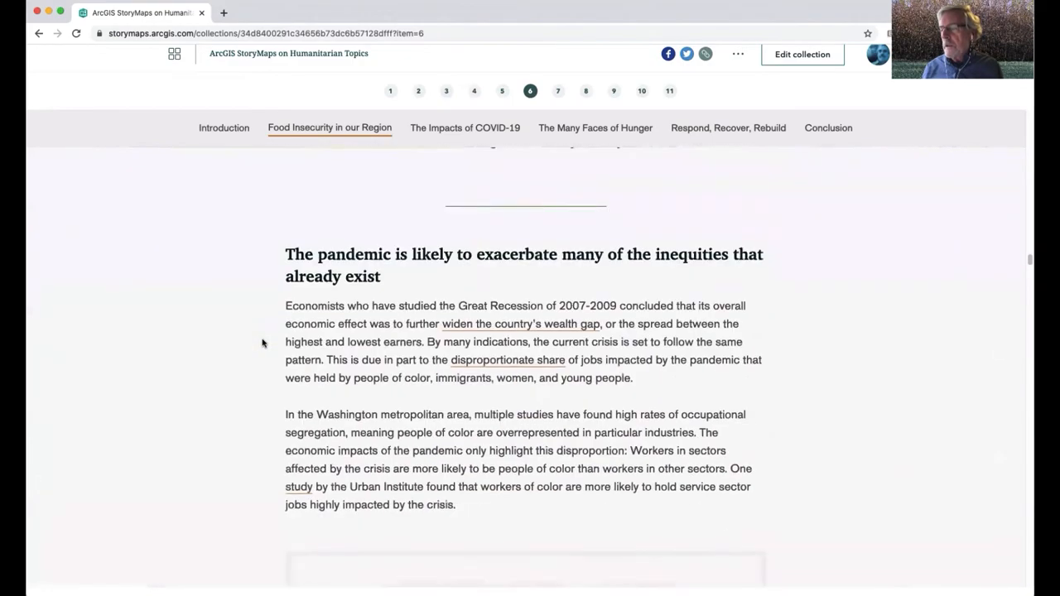
{"action": "scroll", "scroll_direction": "down", "scroll_amount": 3}
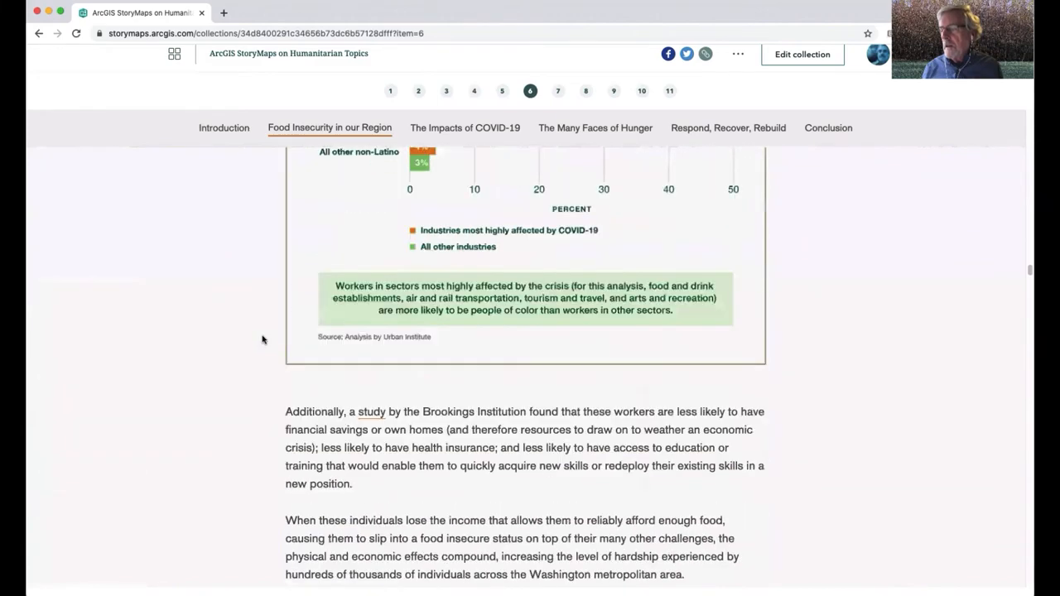
{"action": "left_click", "coordinate": [464, 127]}
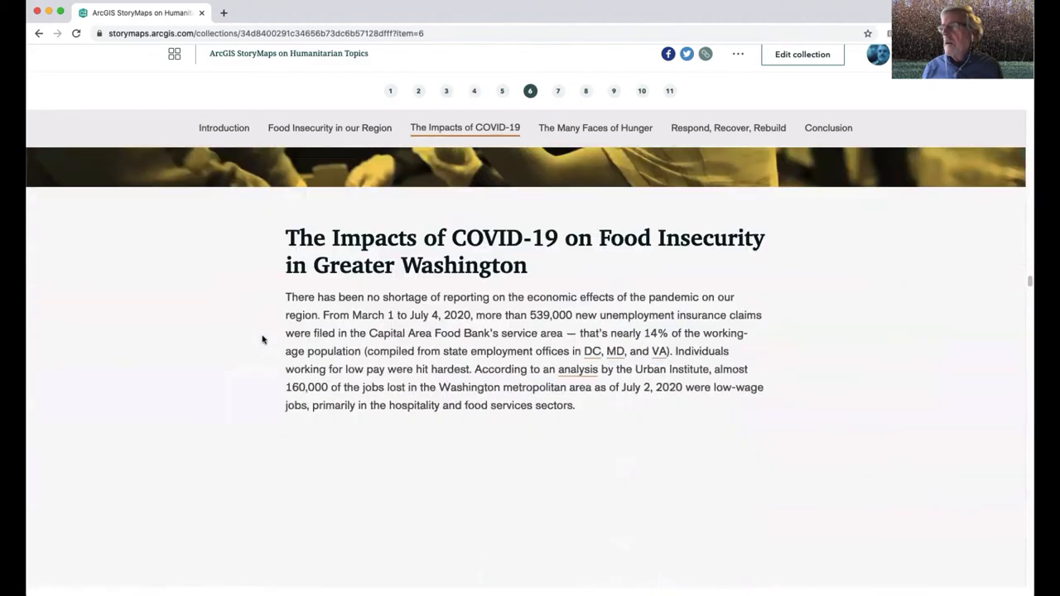
{"action": "scroll", "scroll_direction": "down", "scroll_amount": 3}
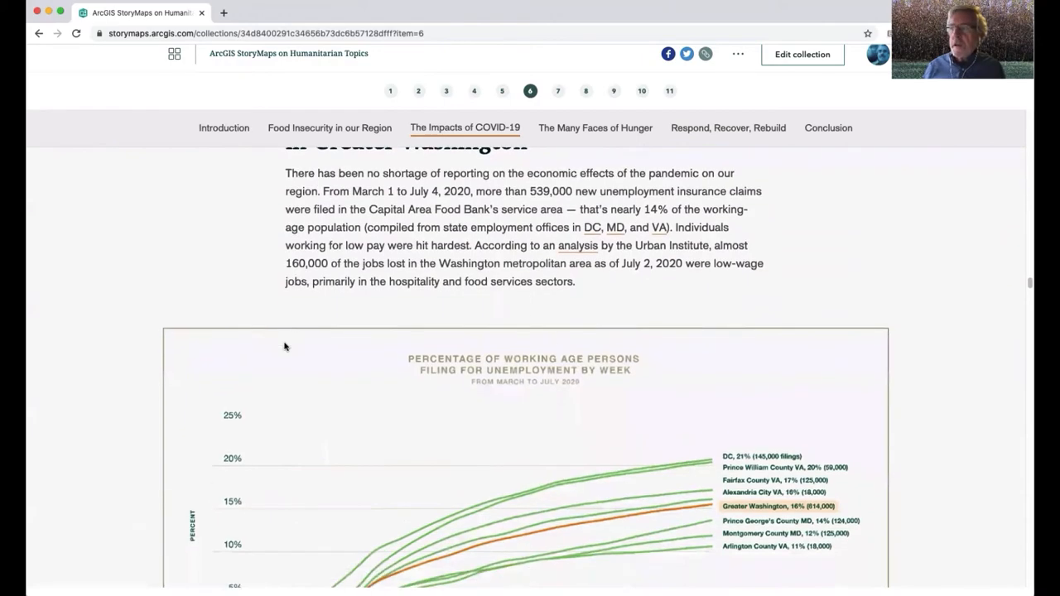
{"action": "scroll", "scroll_direction": "down", "scroll_amount": 3}
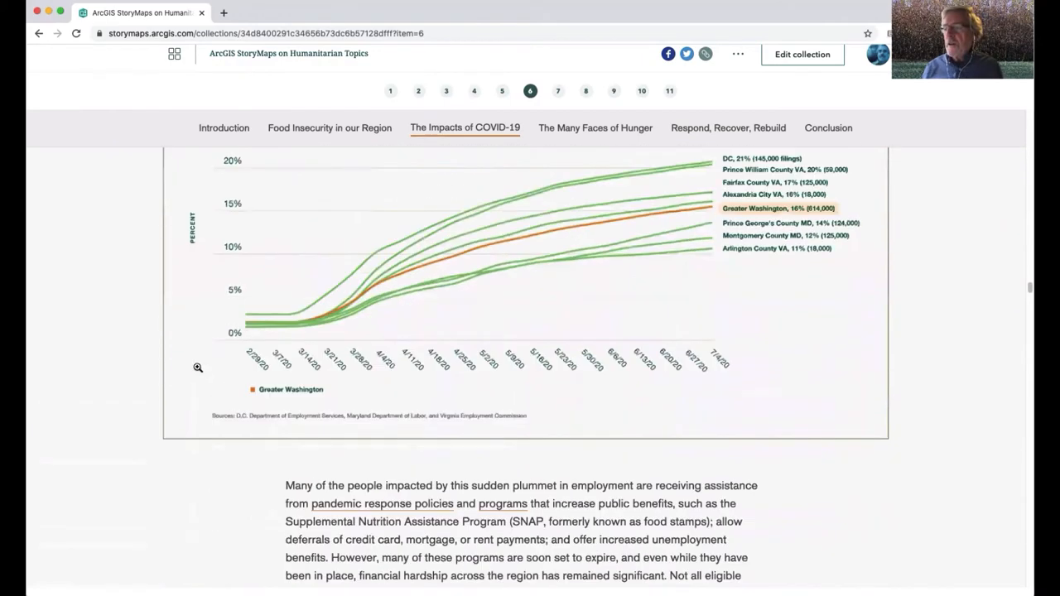
{"action": "scroll", "scroll_direction": "down", "scroll_amount": 3}
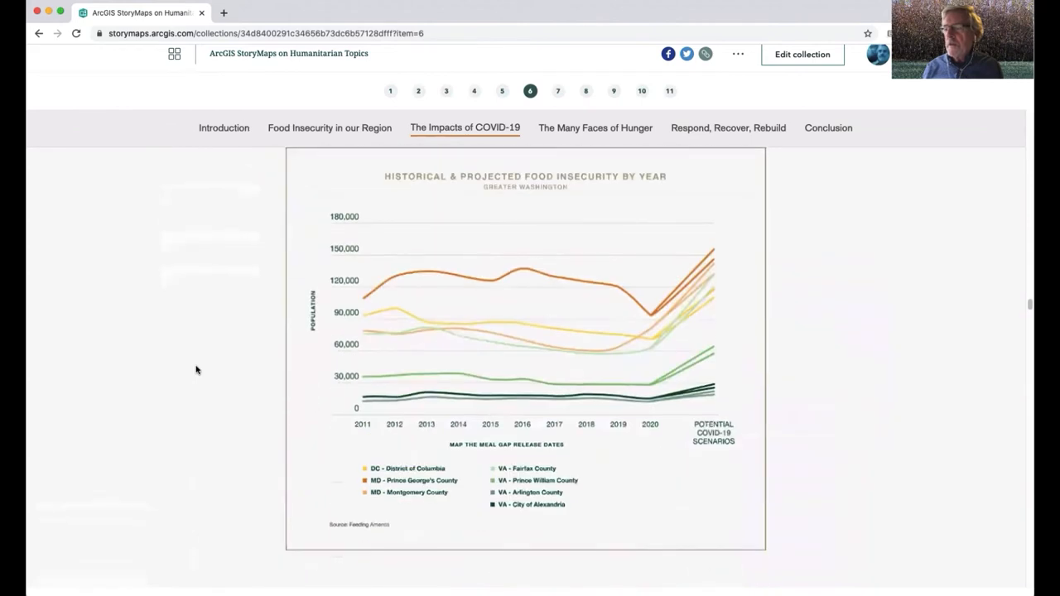
{"action": "scroll", "scroll_direction": "down", "scroll_amount": 3}
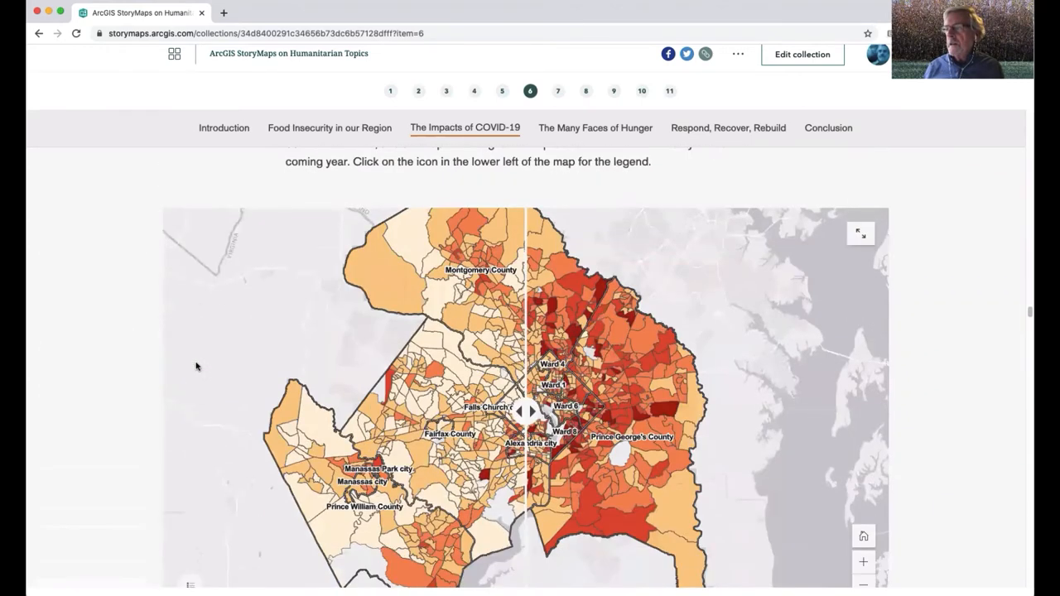
{"action": "scroll", "scroll_direction": "down", "scroll_amount": 3}
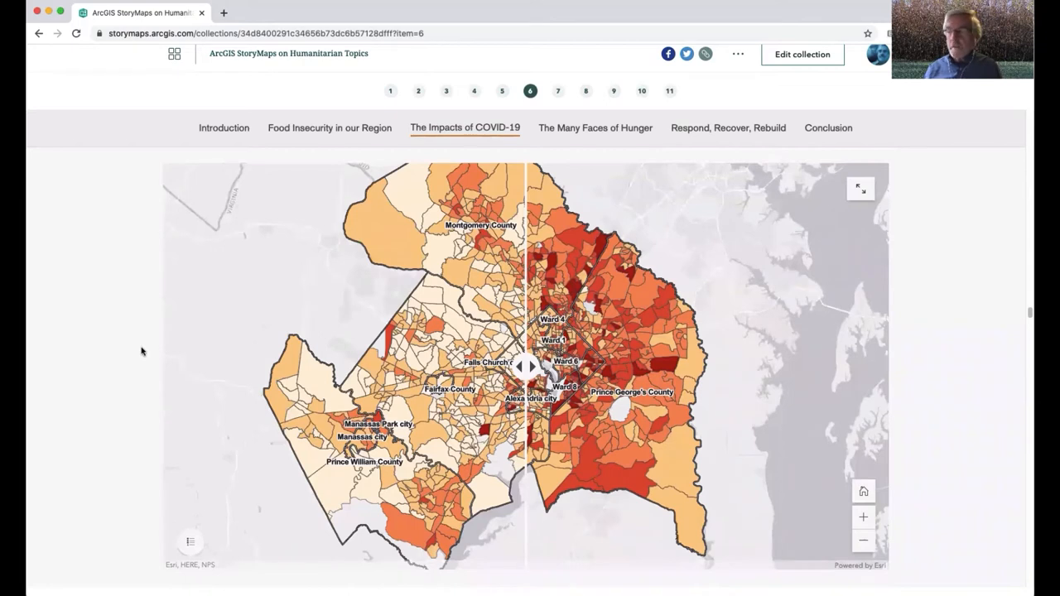
{"action": "mouse_move", "coordinate": [491, 379]}
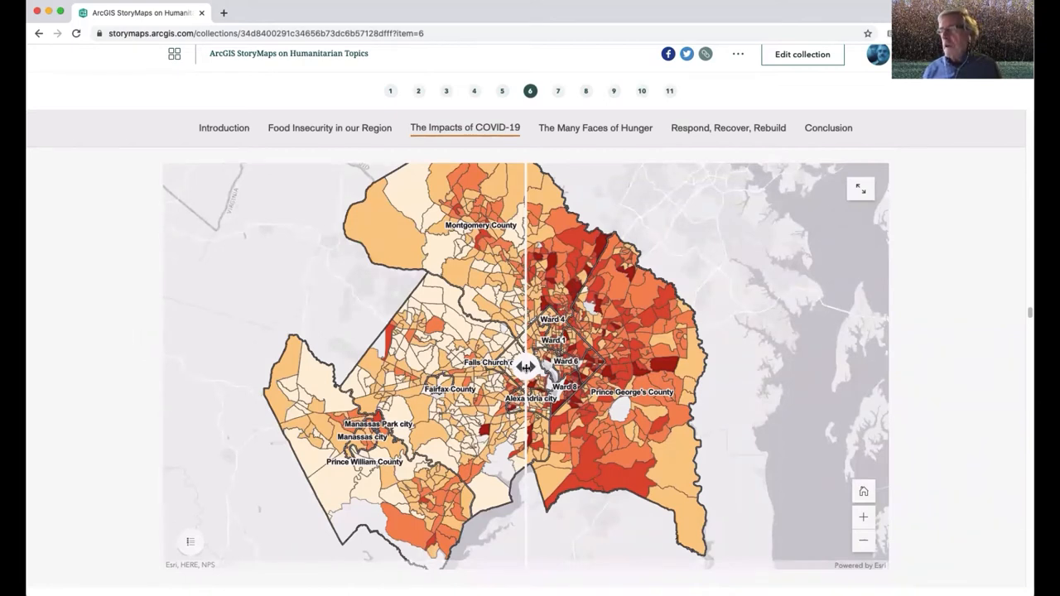
Swipe the divider right to reveal pre-COVID food insecurity, then back to centre
{"action": "left_click_drag", "start_coordinate": [526, 366], "coordinate": [812, 366]}
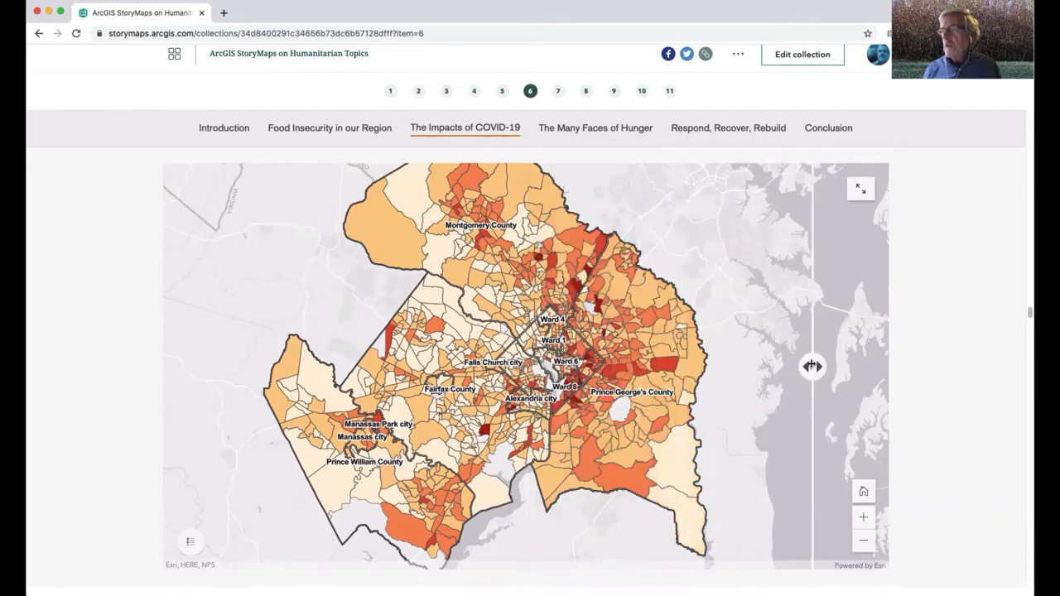
{"action": "left_click_drag", "start_coordinate": [811, 365], "coordinate": [514, 366]}
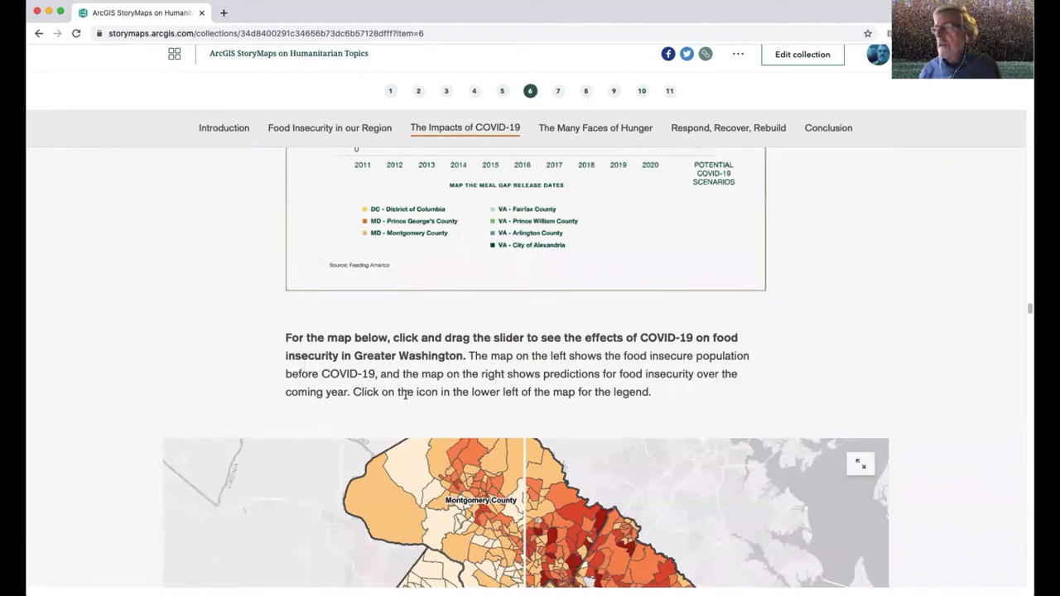
{"action": "scroll", "scroll_direction": "down", "scroll_amount": 3}
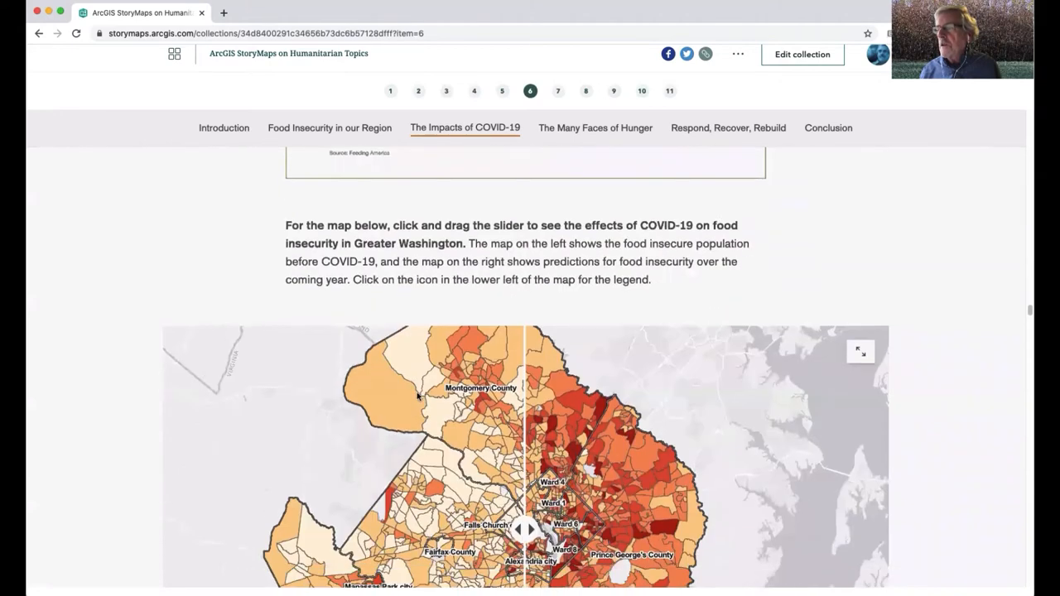
{"action": "scroll", "scroll_direction": "down", "scroll_amount": 3}
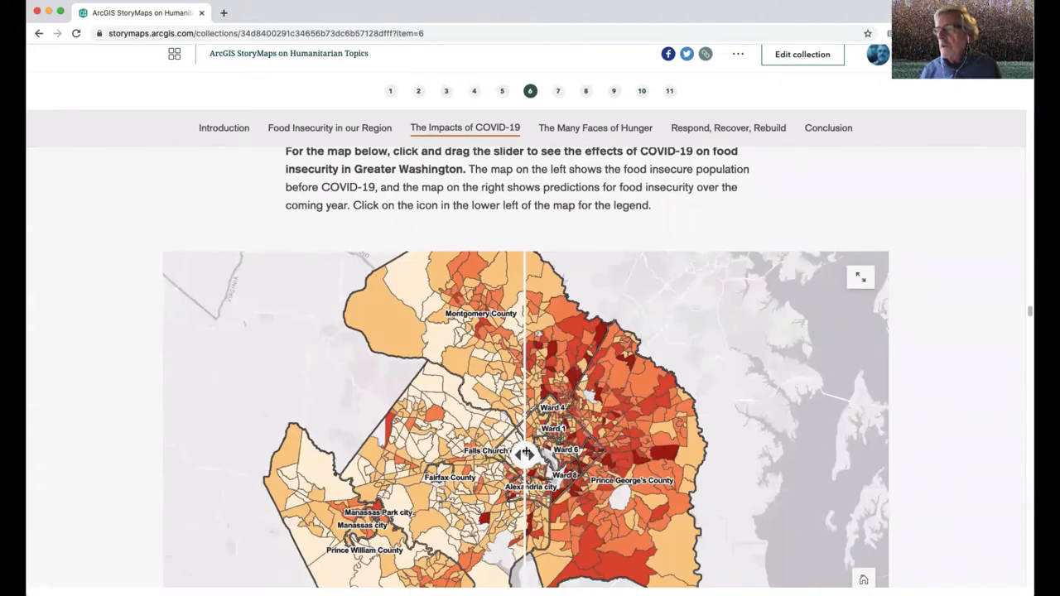
Swipe left and right between projected and pre-COVID layers, continuing toward The Many Faces of Hunger
{"action": "left_click_drag", "start_coordinate": [526, 453], "coordinate": [286, 454]}
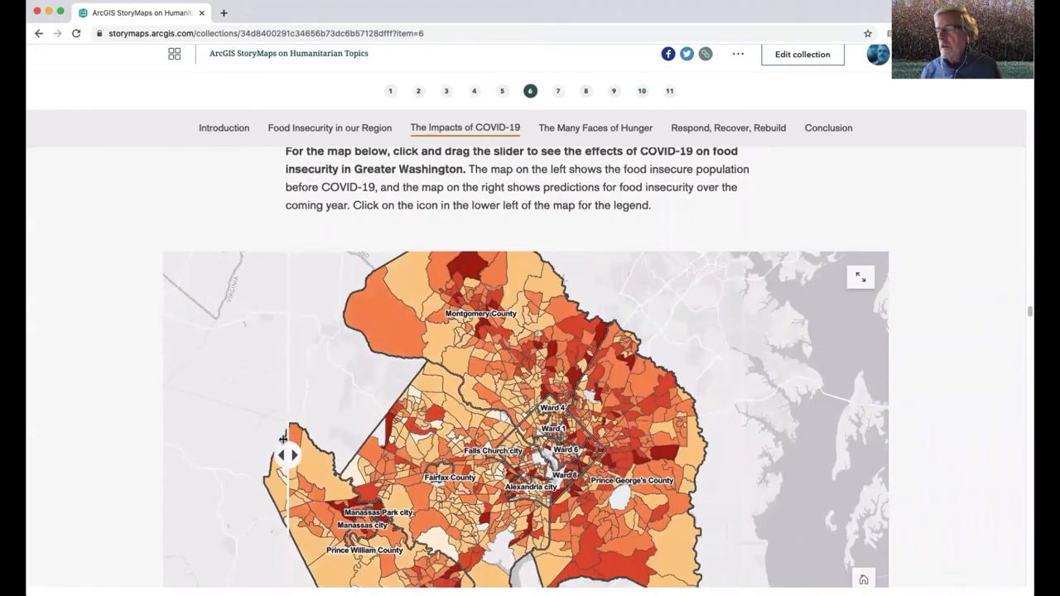
{"action": "left_click_drag", "start_coordinate": [286, 454], "coordinate": [481, 454]}
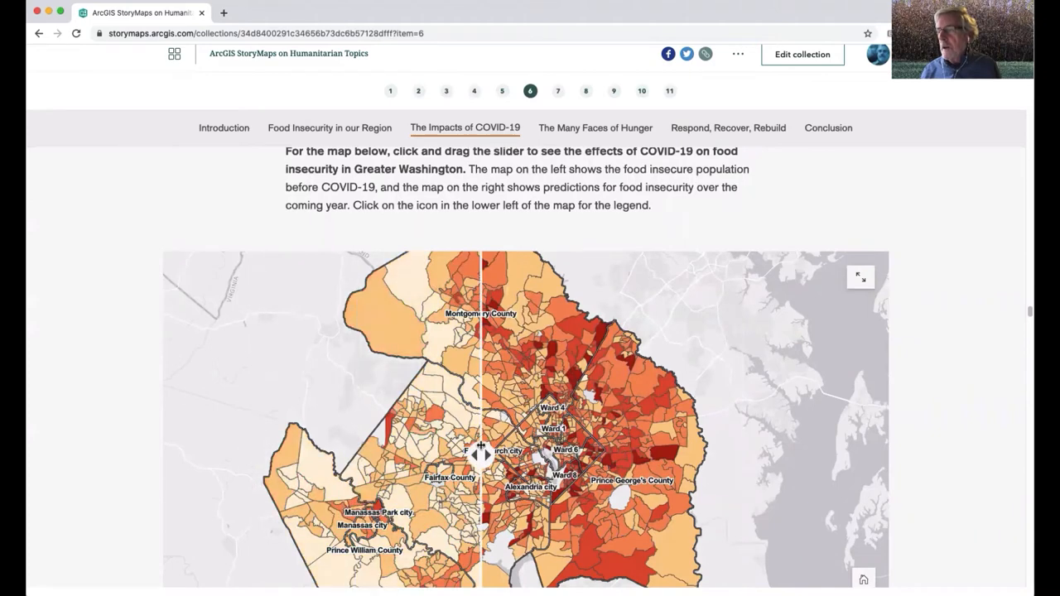
{"action": "left_click_drag", "start_coordinate": [480, 454], "coordinate": [513, 455]}
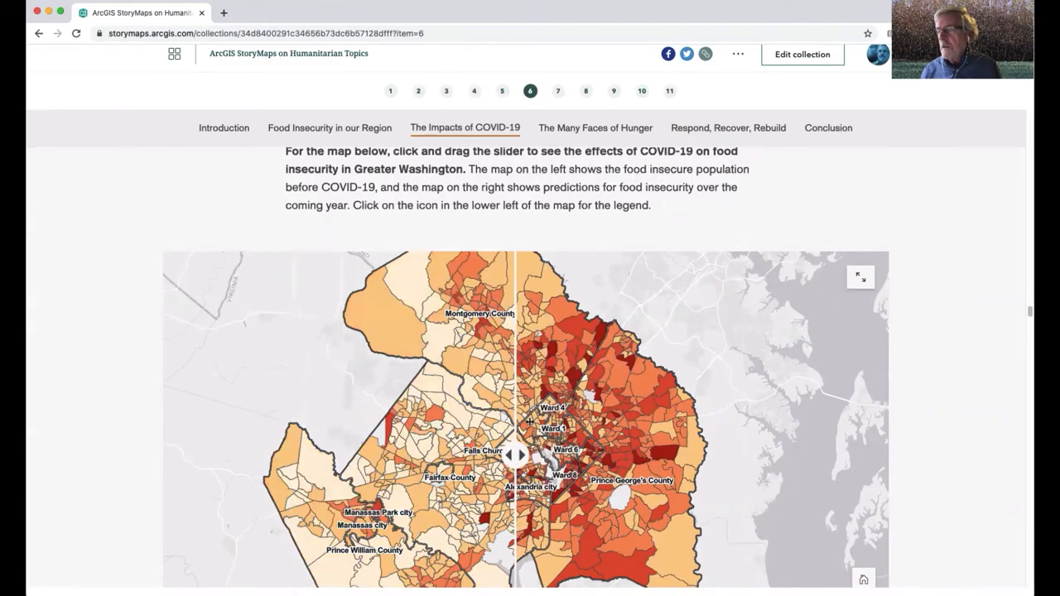
{"action": "scroll", "scroll_direction": "down", "scroll_amount": 3}
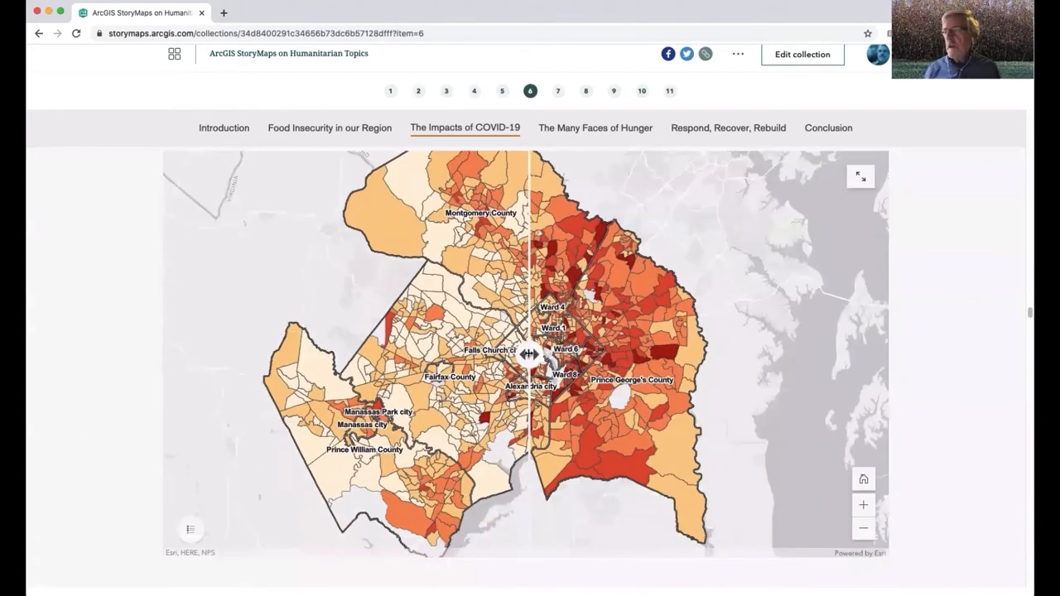
{"action": "left_click_drag", "start_coordinate": [530, 354], "coordinate": [742, 354]}
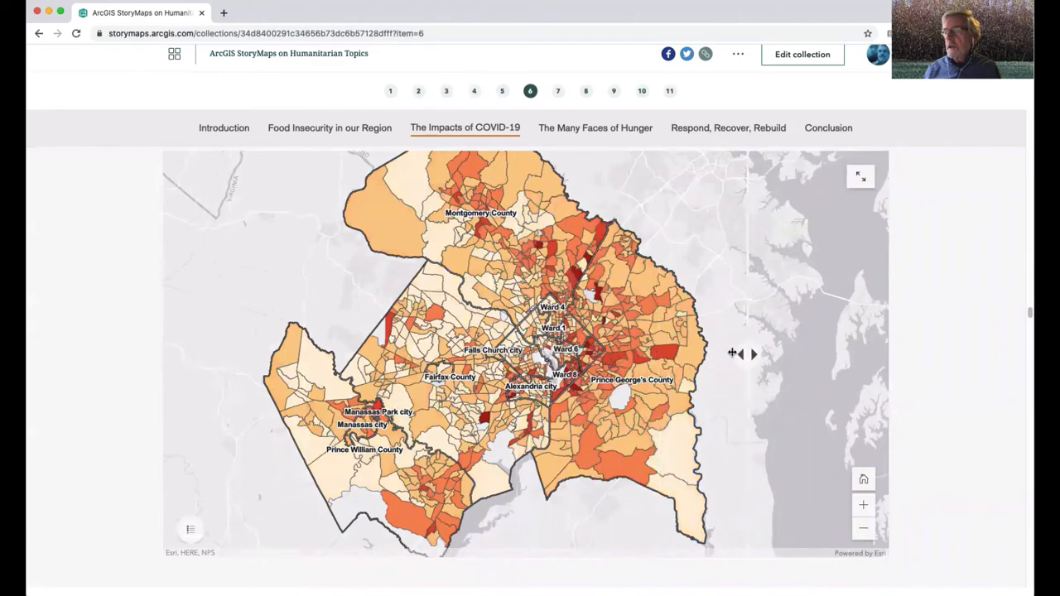
{"action": "left_click_drag", "start_coordinate": [741, 354], "coordinate": [466, 354]}
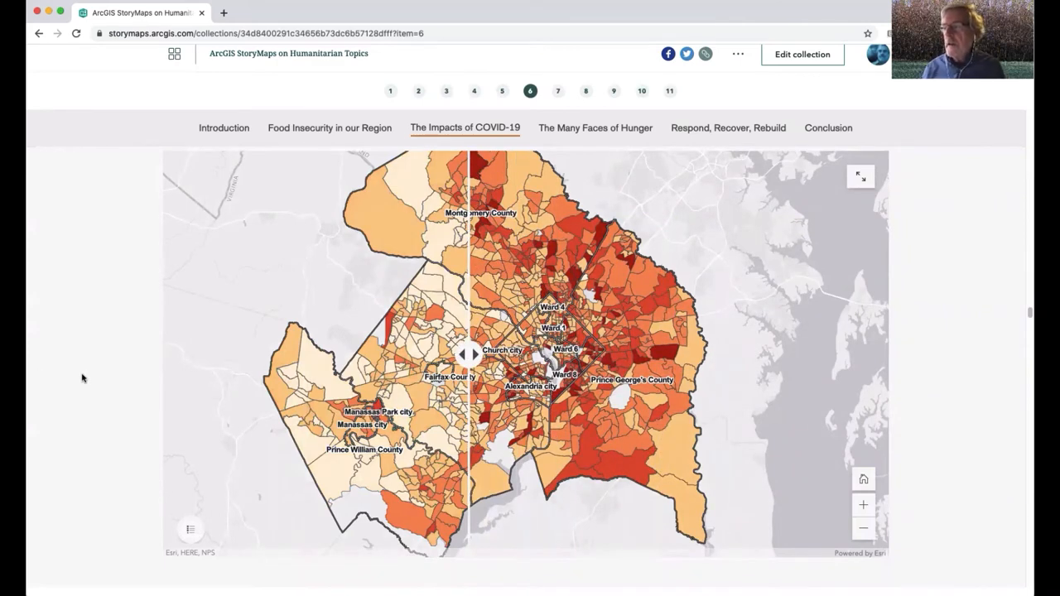
{"action": "scroll", "scroll_direction": "down", "scroll_amount": 3}
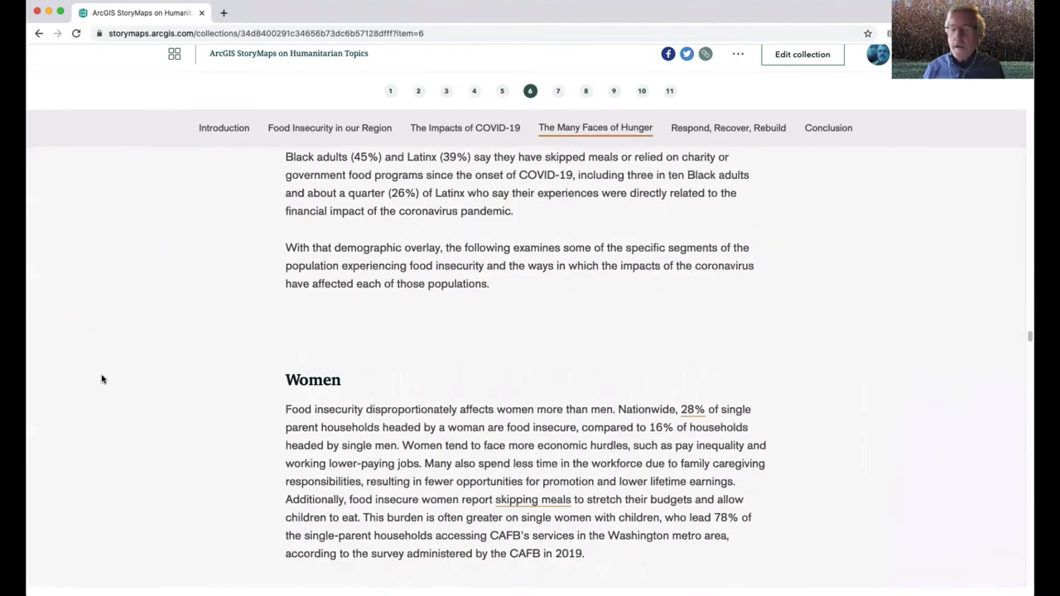
Jump to the Hunger Report's Conclusion section
{"action": "scroll", "scroll_direction": "down", "scroll_amount": 3}
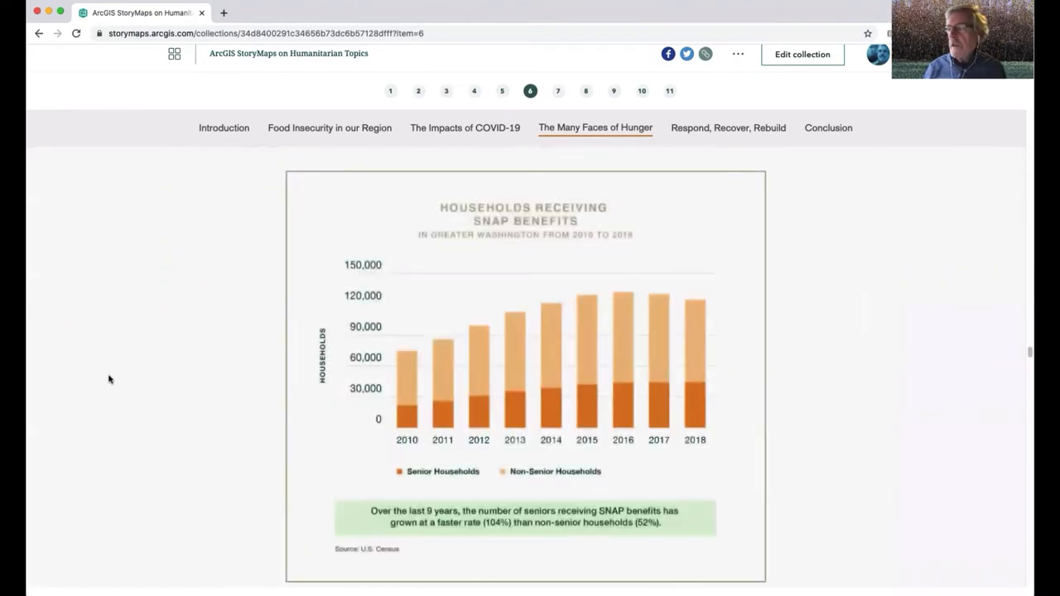
{"action": "scroll", "scroll_direction": "down", "scroll_amount": 3}
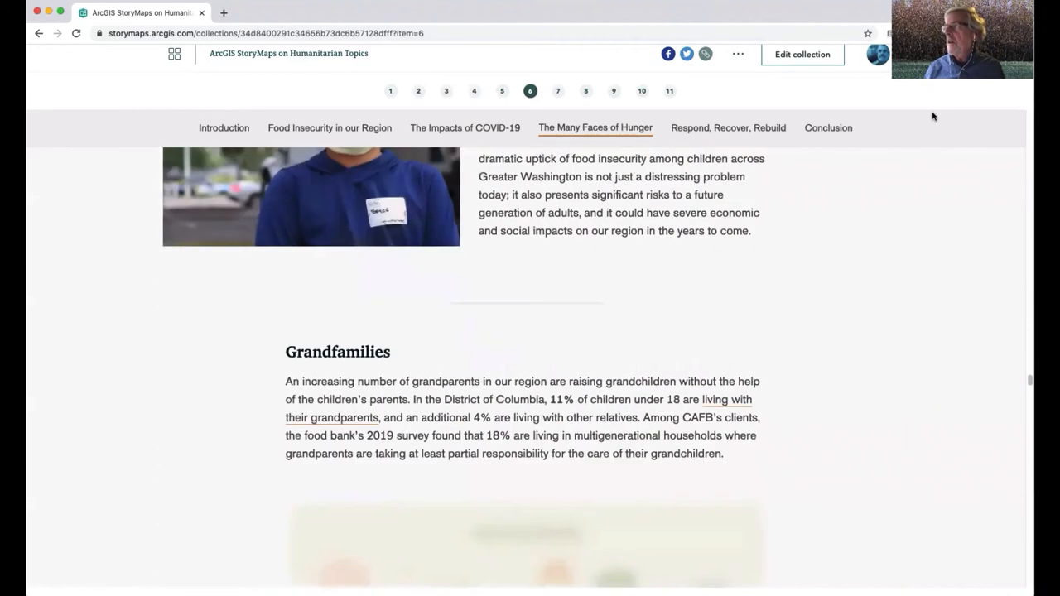
{"action": "left_click", "coordinate": [828, 128]}
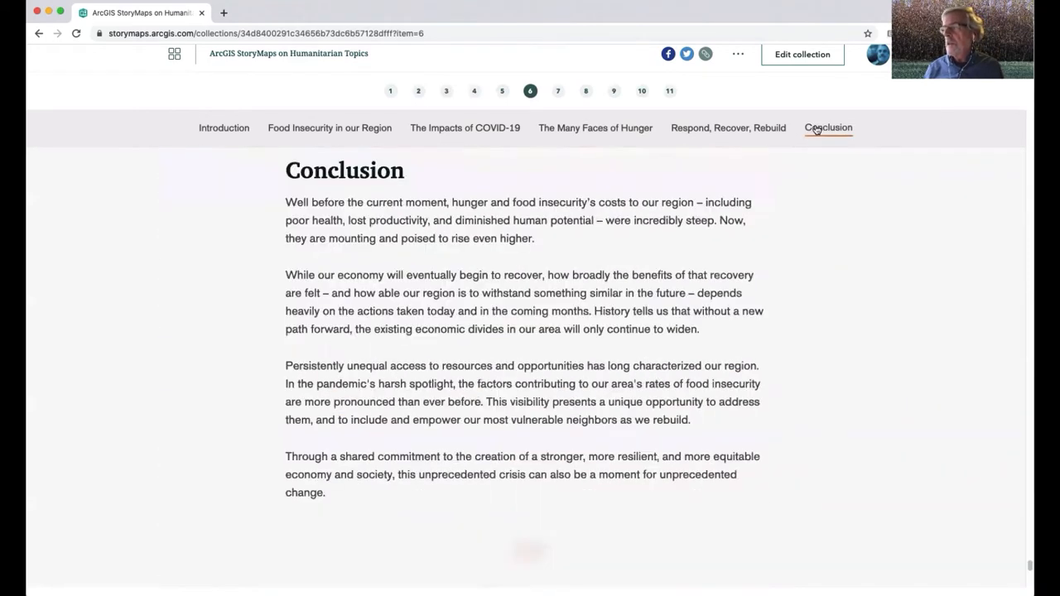
Scroll to Other Resources and open the seventh story, 'Sustainable Development Report 2020'
{"action": "scroll", "scroll_direction": "down", "scroll_amount": 3}
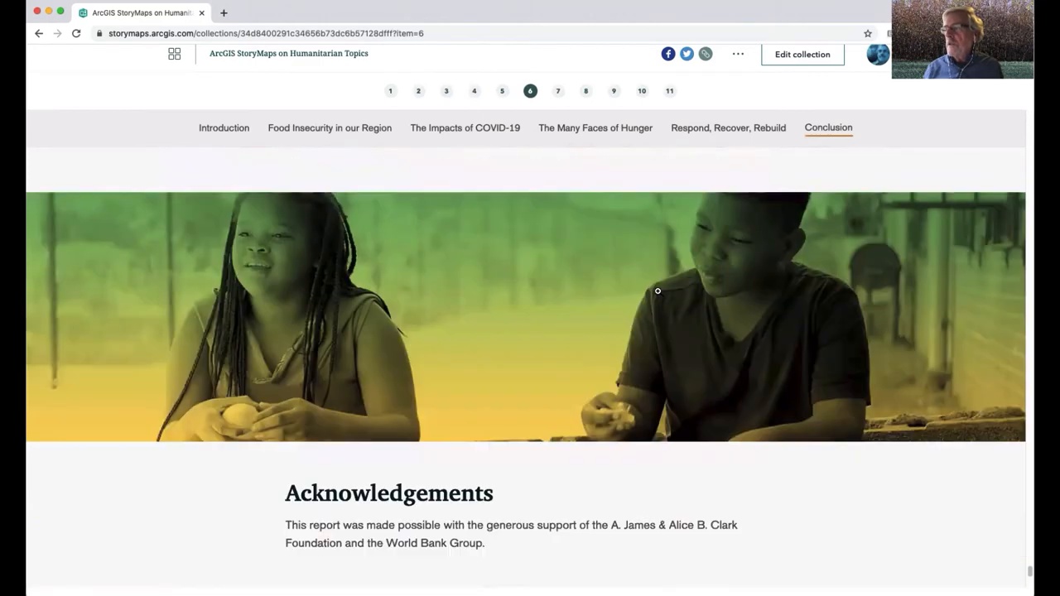
{"action": "scroll", "scroll_direction": "down", "scroll_amount": 3}
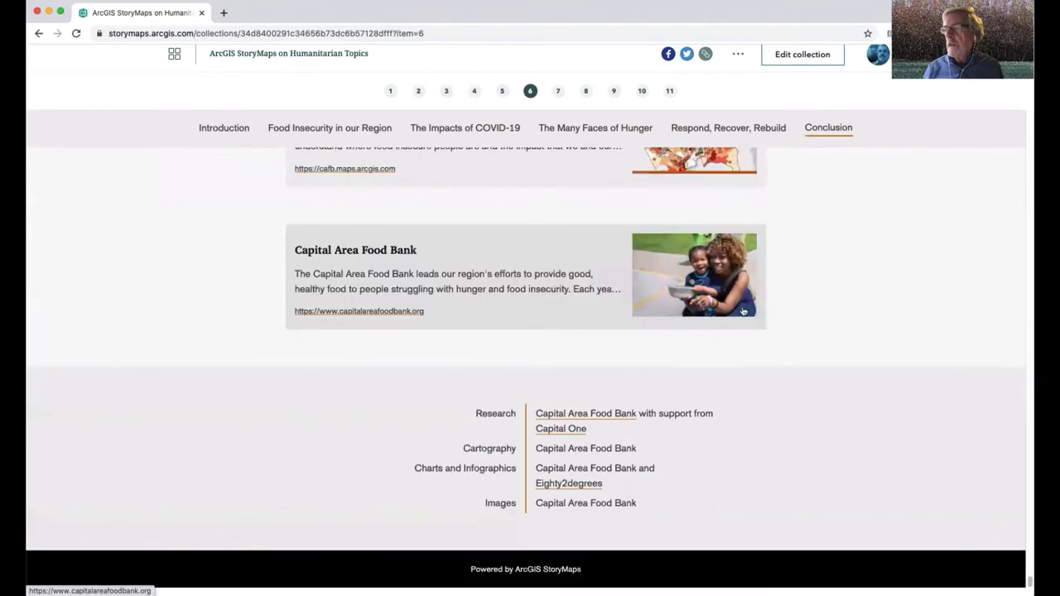
{"action": "scroll", "scroll_direction": "up", "scroll_amount": 3}
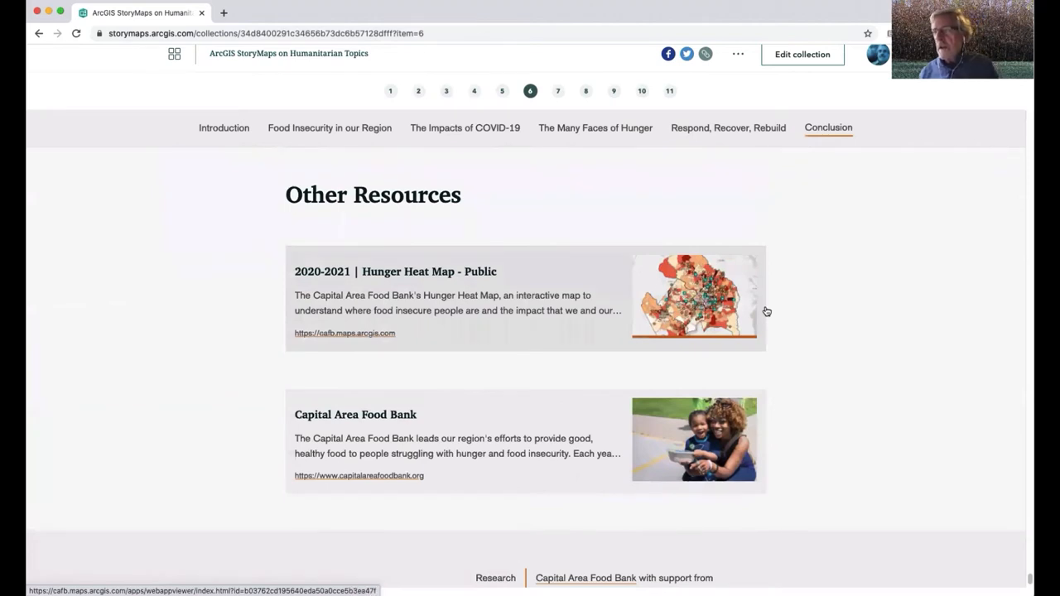
{"action": "mouse_move", "coordinate": [787, 307]}
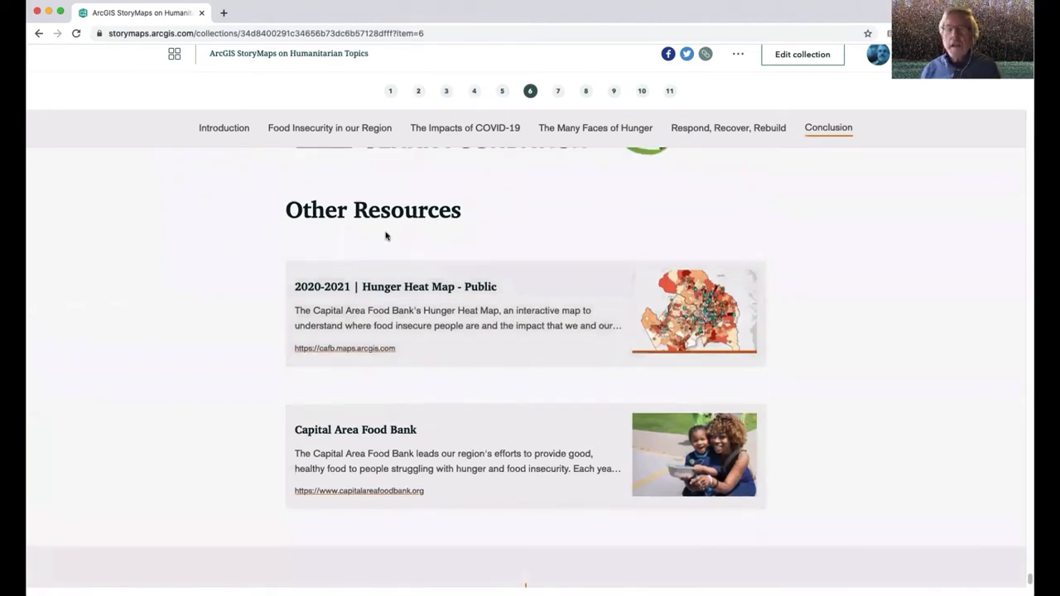
{"action": "mouse_move", "coordinate": [393, 240]}
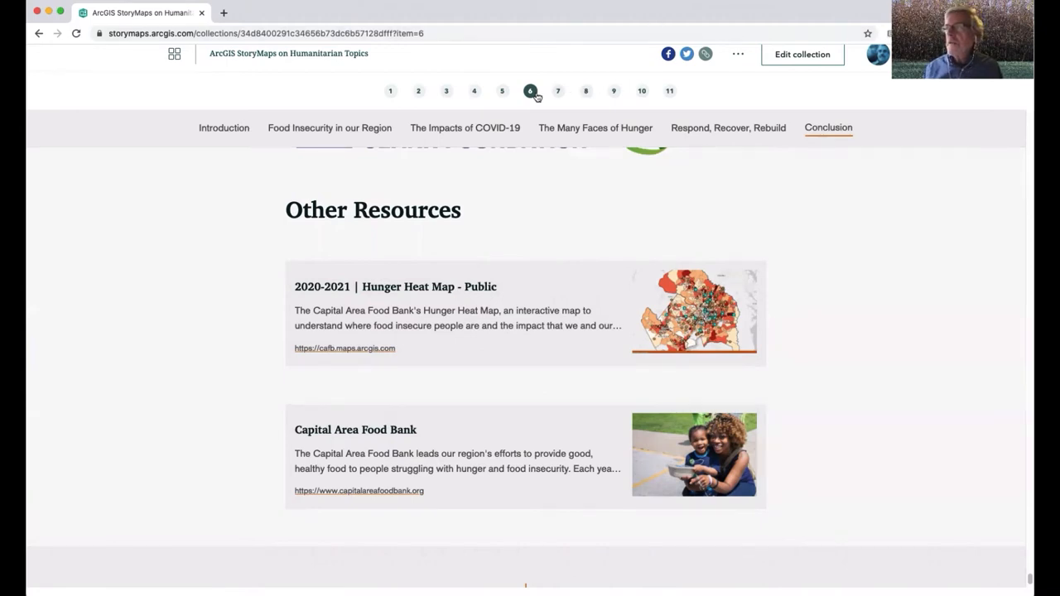
{"action": "left_click", "coordinate": [558, 91]}
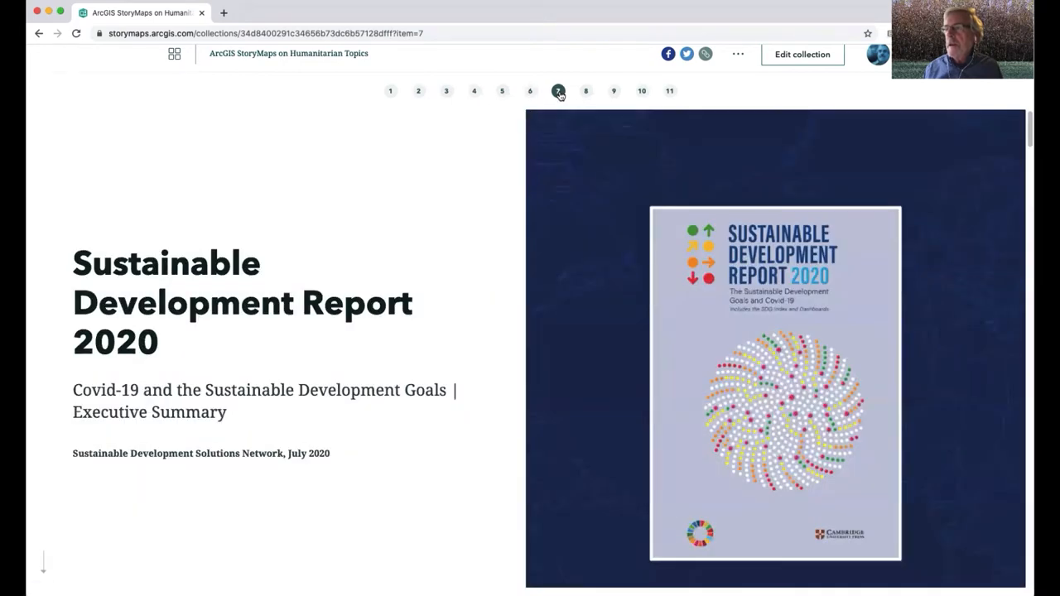
{"action": "mouse_move", "coordinate": [426, 172]}
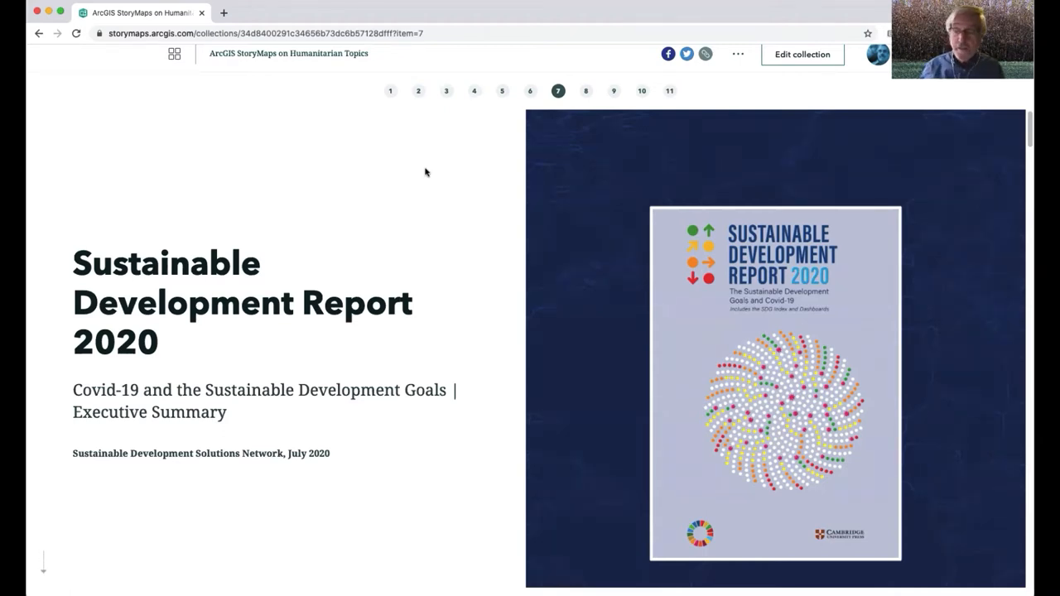
Scroll through Covid-19 & the SDGs and Progress on the SDGs sections
{"action": "scroll", "scroll_direction": "down", "scroll_amount": 3}
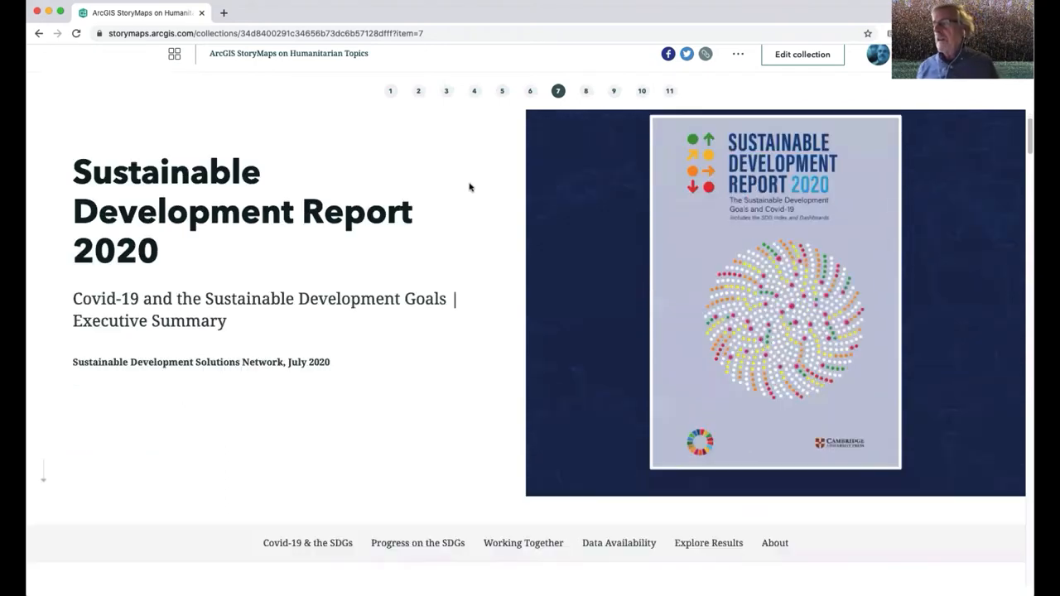
{"action": "scroll", "scroll_direction": "down", "scroll_amount": 3}
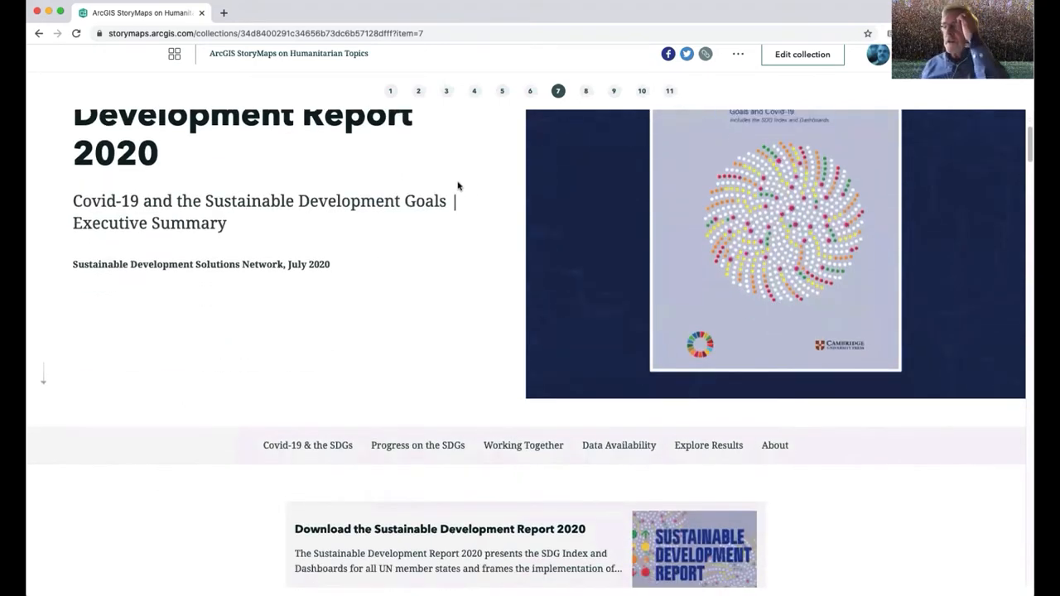
{"action": "scroll", "scroll_direction": "down", "scroll_amount": 3}
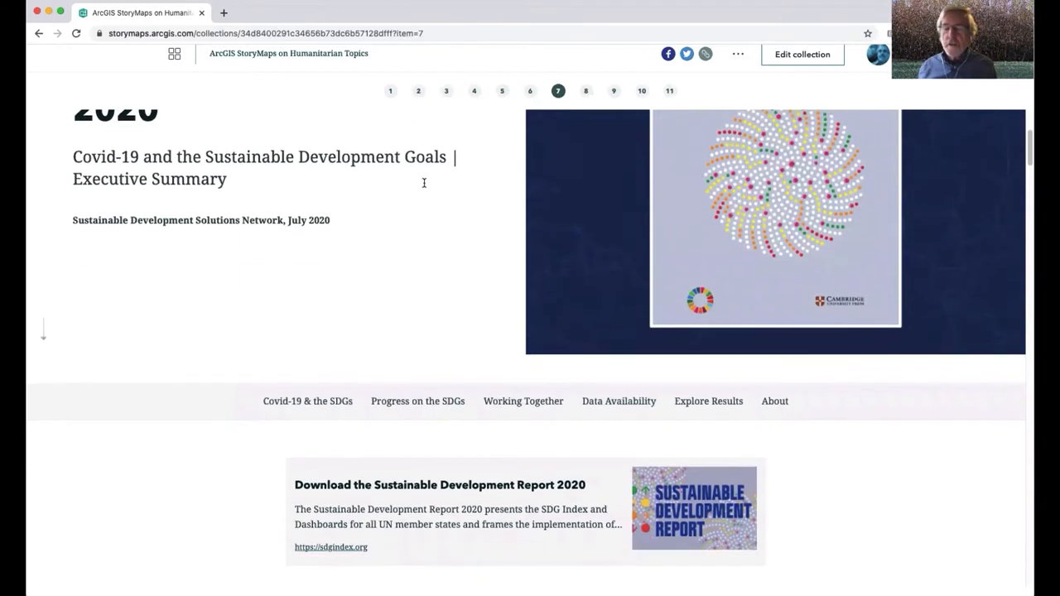
{"action": "scroll", "scroll_direction": "down", "scroll_amount": 3}
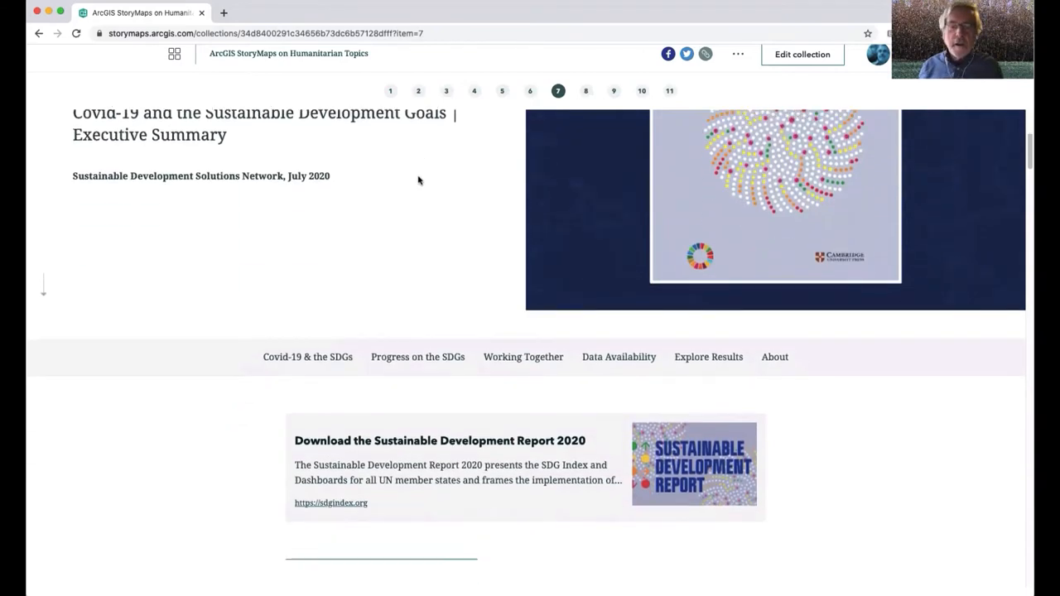
{"action": "scroll", "scroll_direction": "down", "scroll_amount": 3}
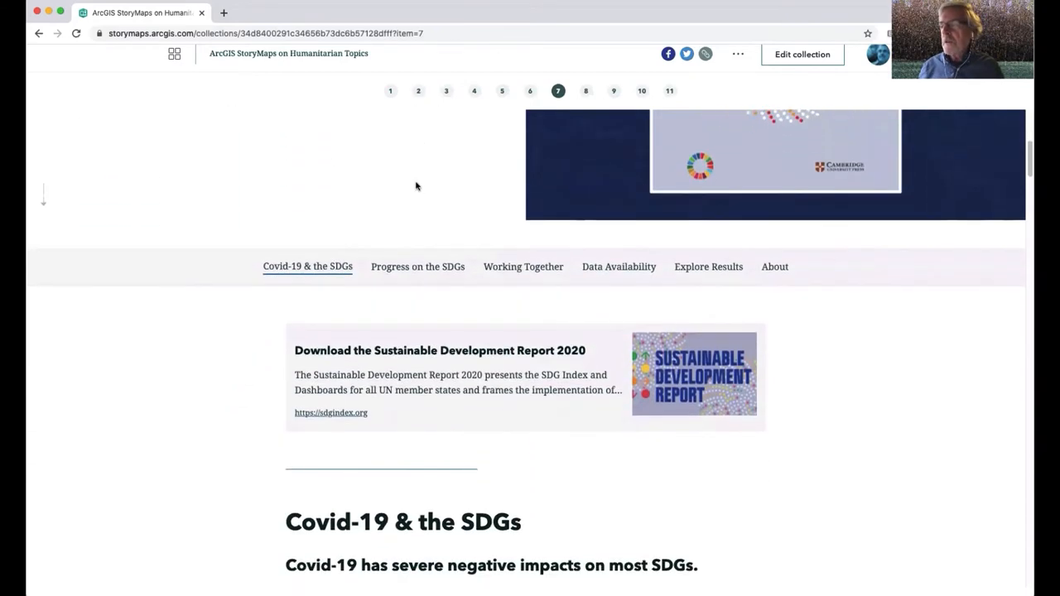
{"action": "scroll", "scroll_direction": "down", "scroll_amount": 3}
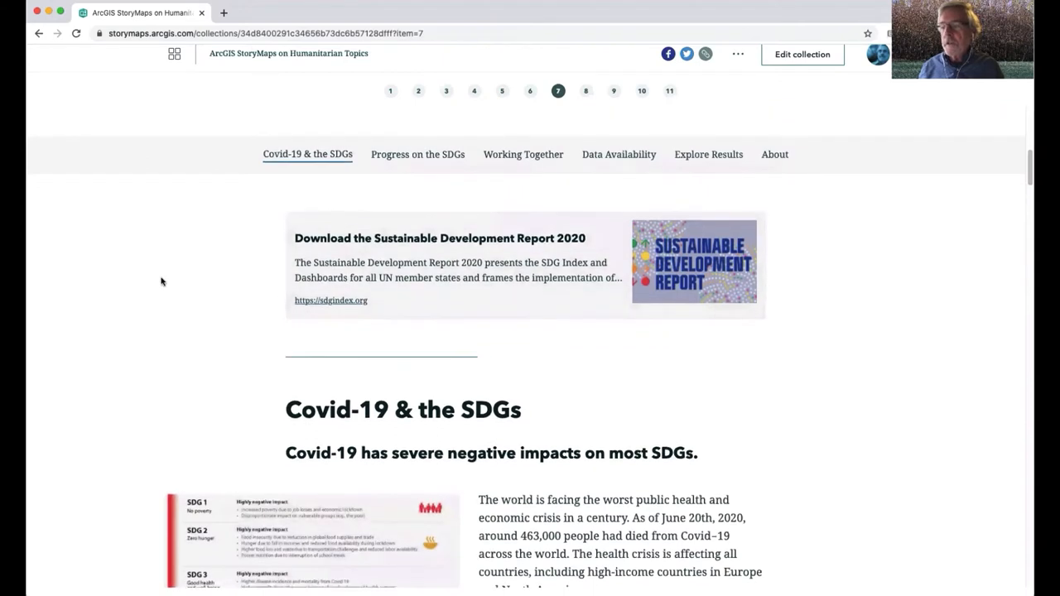
{"action": "scroll", "scroll_direction": "down", "scroll_amount": 3}
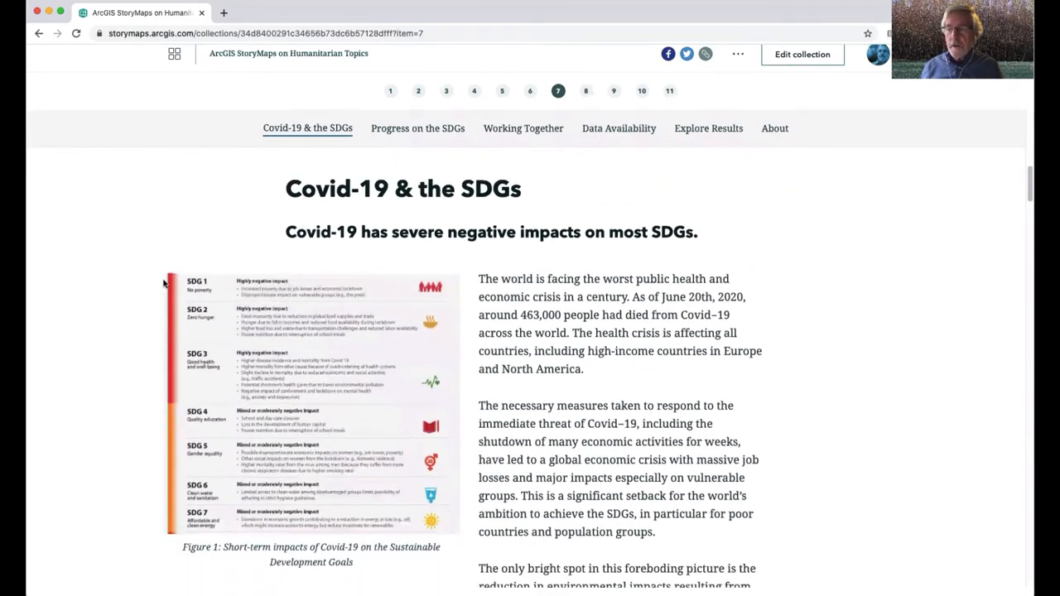
{"action": "scroll", "scroll_direction": "down", "scroll_amount": 3}
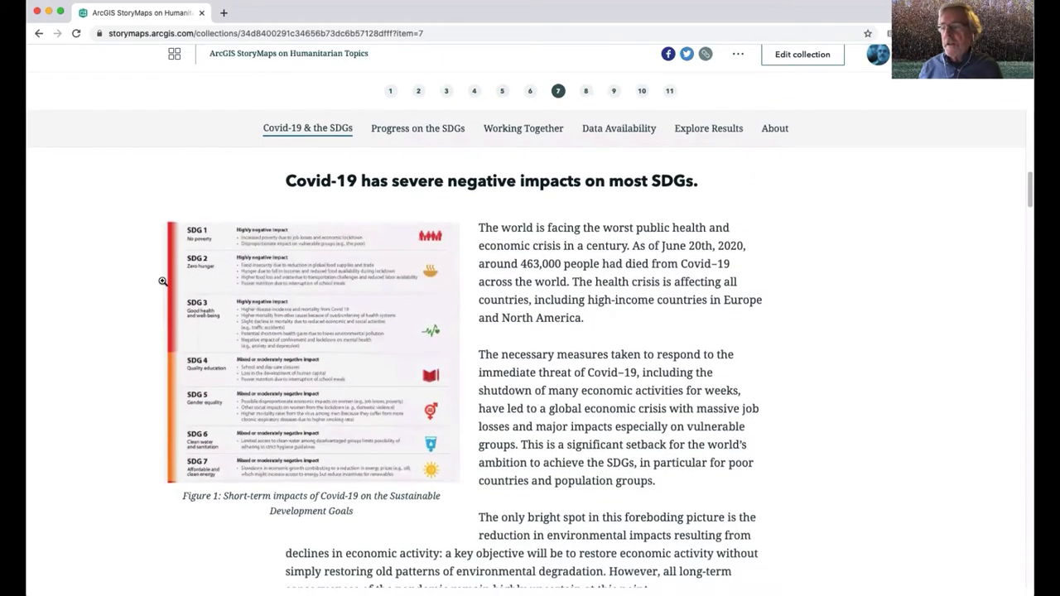
{"action": "scroll", "scroll_direction": "down", "scroll_amount": 3}
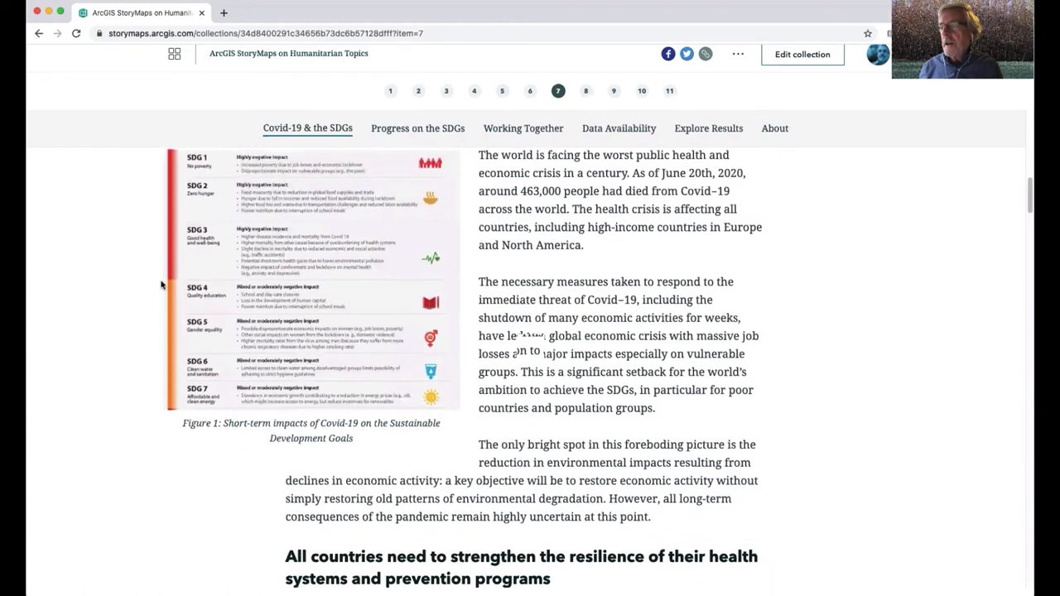
{"action": "scroll", "scroll_direction": "down", "scroll_amount": 3}
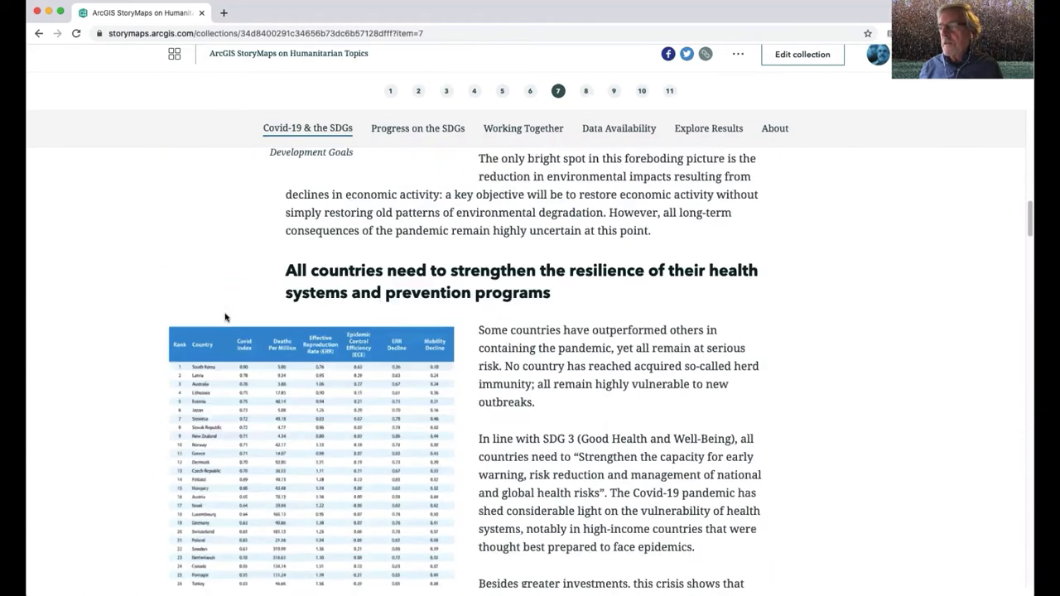
{"action": "scroll", "scroll_direction": "down", "scroll_amount": 3}
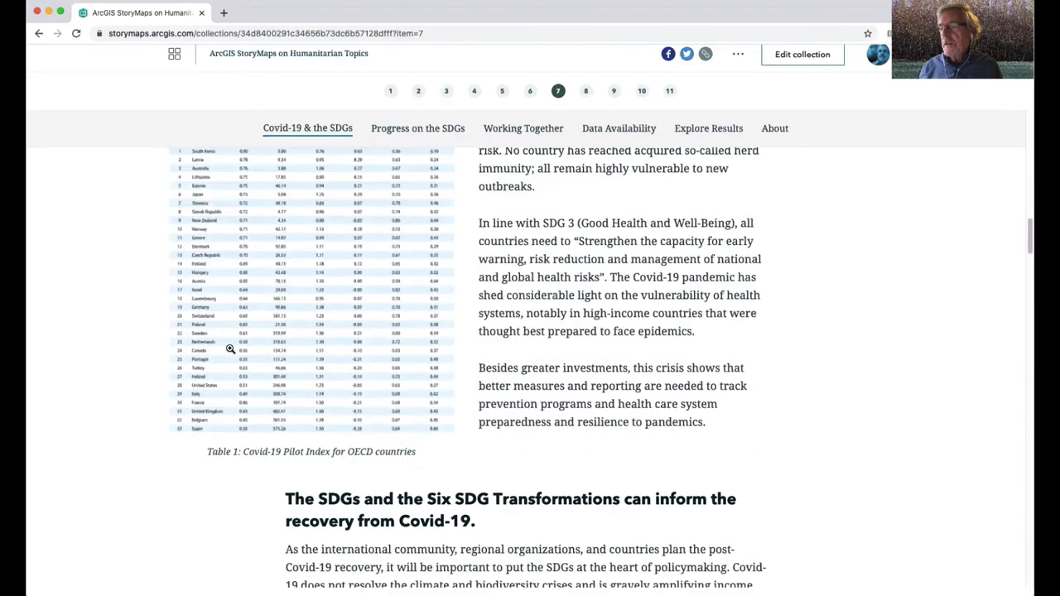
{"action": "scroll", "scroll_direction": "down", "scroll_amount": 3}
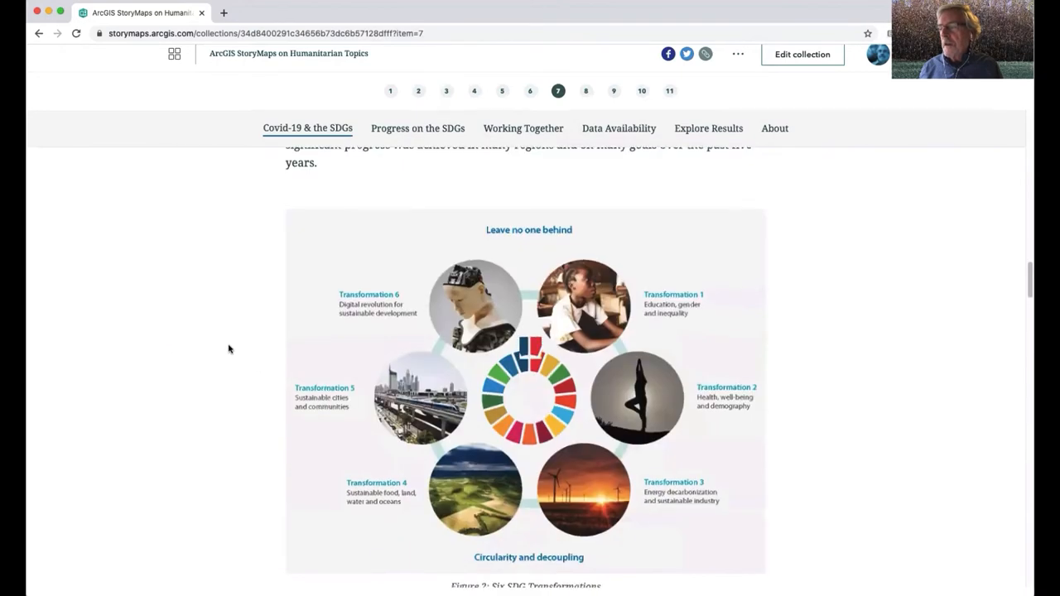
{"action": "scroll", "scroll_direction": "down", "scroll_amount": 3}
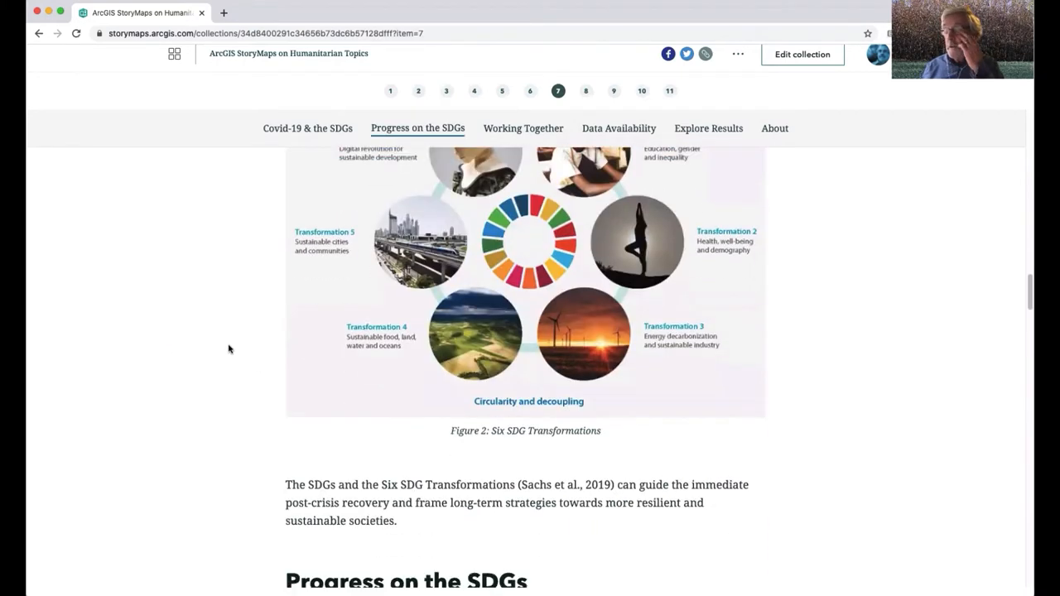
{"action": "scroll", "scroll_direction": "down", "scroll_amount": 3}
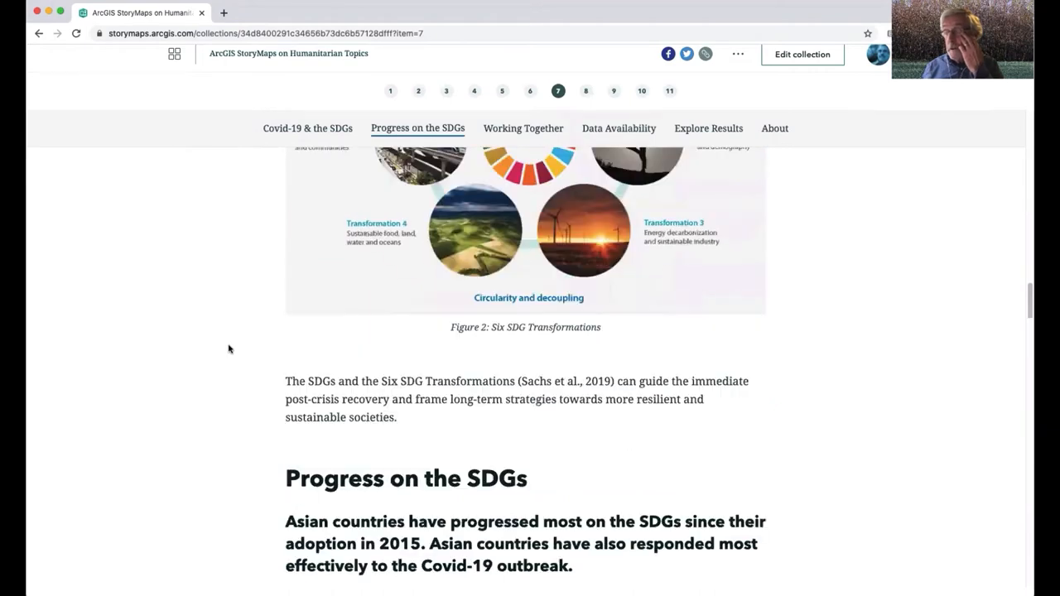
Reach the About section and foundation credits, then open the eighth story, 'Behind the Conflict in Yemen'
{"action": "scroll", "scroll_direction": "down", "scroll_amount": 3}
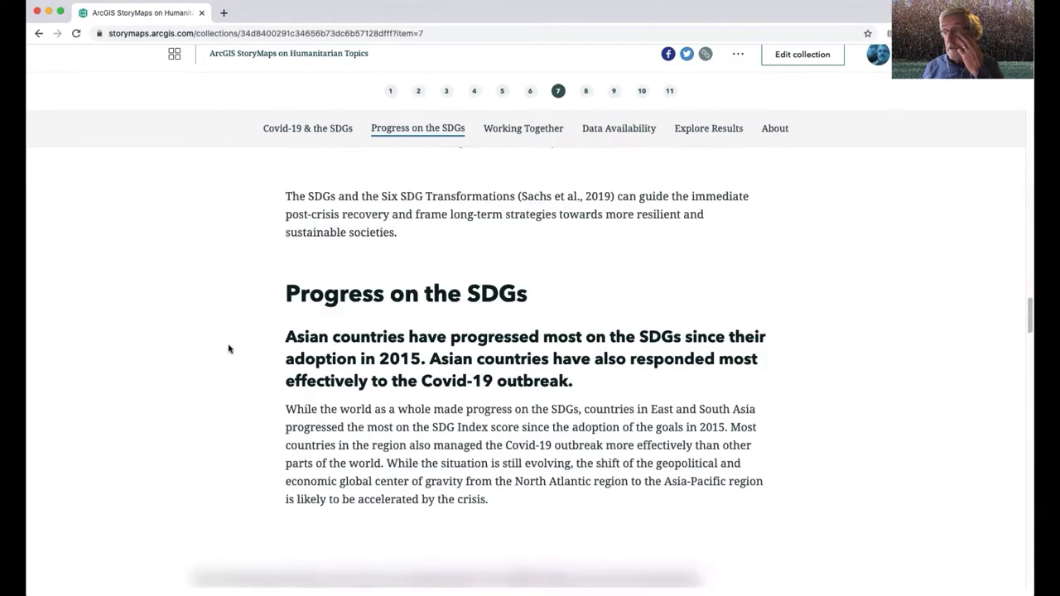
{"action": "scroll", "scroll_direction": "down", "scroll_amount": 3}
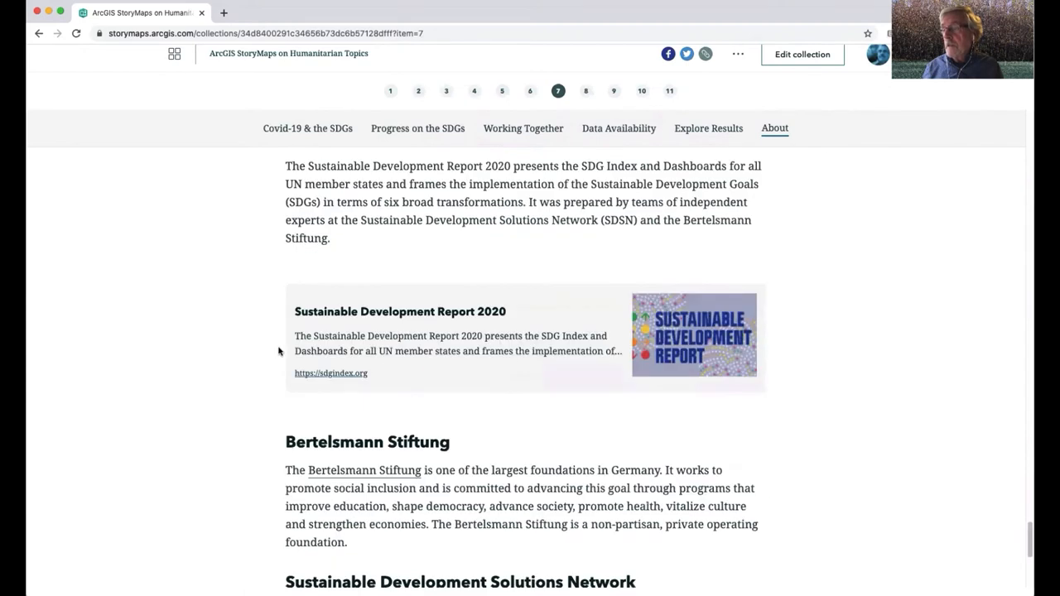
{"action": "mouse_move", "coordinate": [240, 307]}
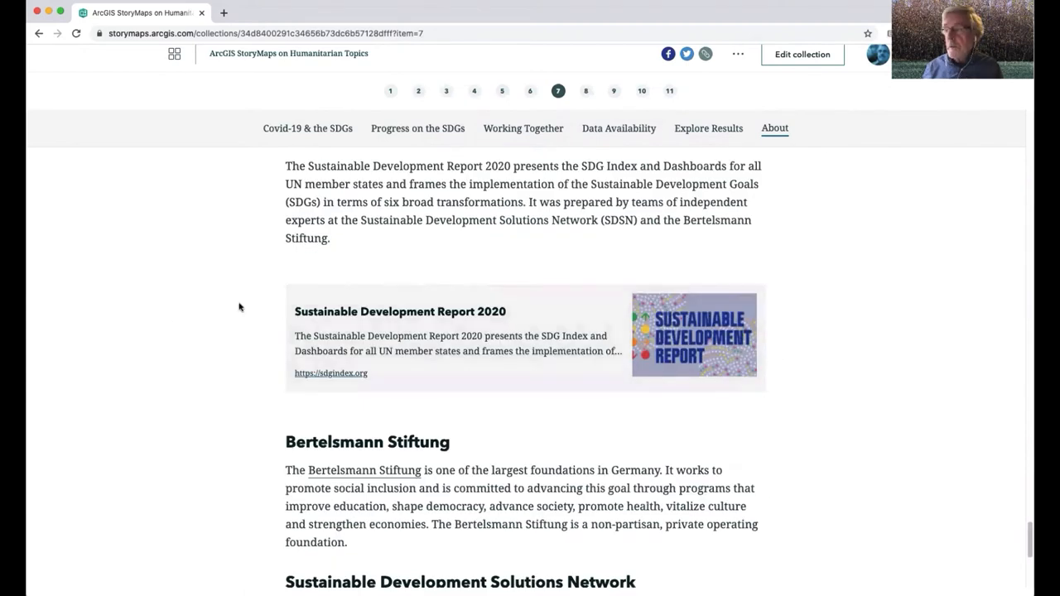
{"action": "scroll", "scroll_direction": "down", "scroll_amount": 3}
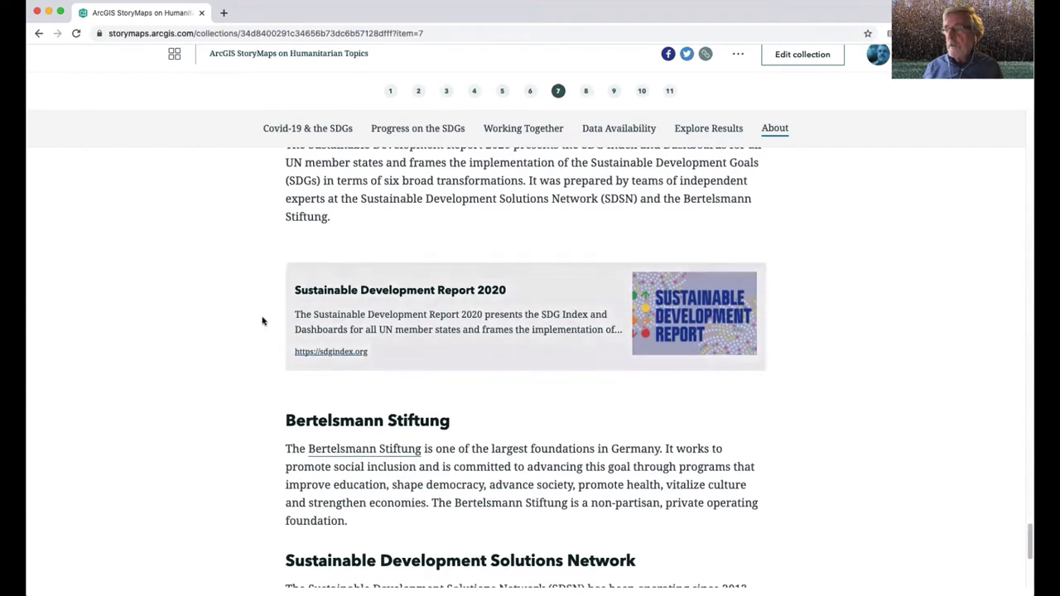
{"action": "mouse_move", "coordinate": [170, 325]}
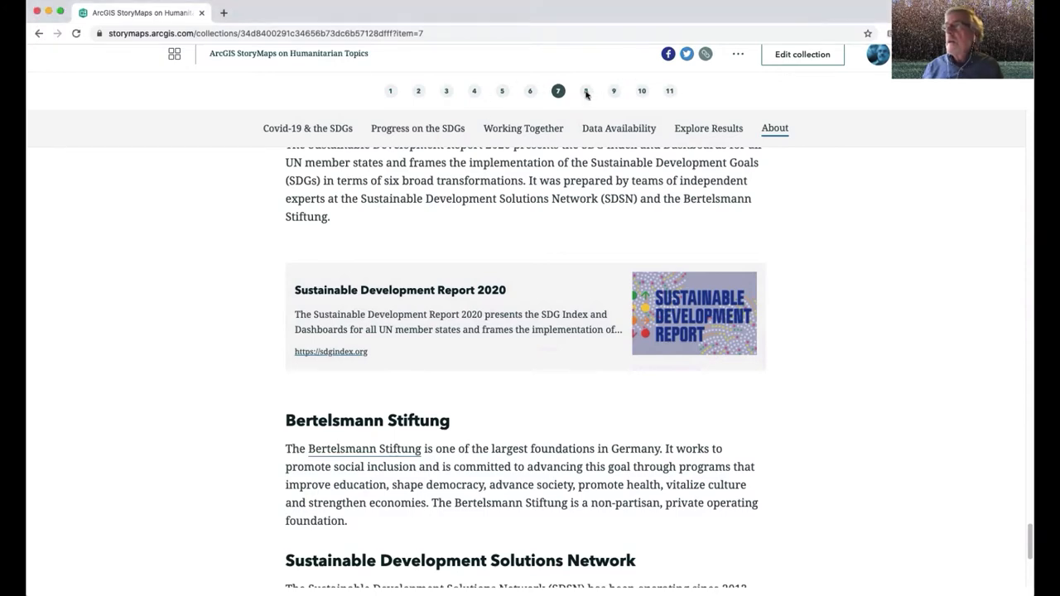
{"action": "left_click", "coordinate": [585, 91]}
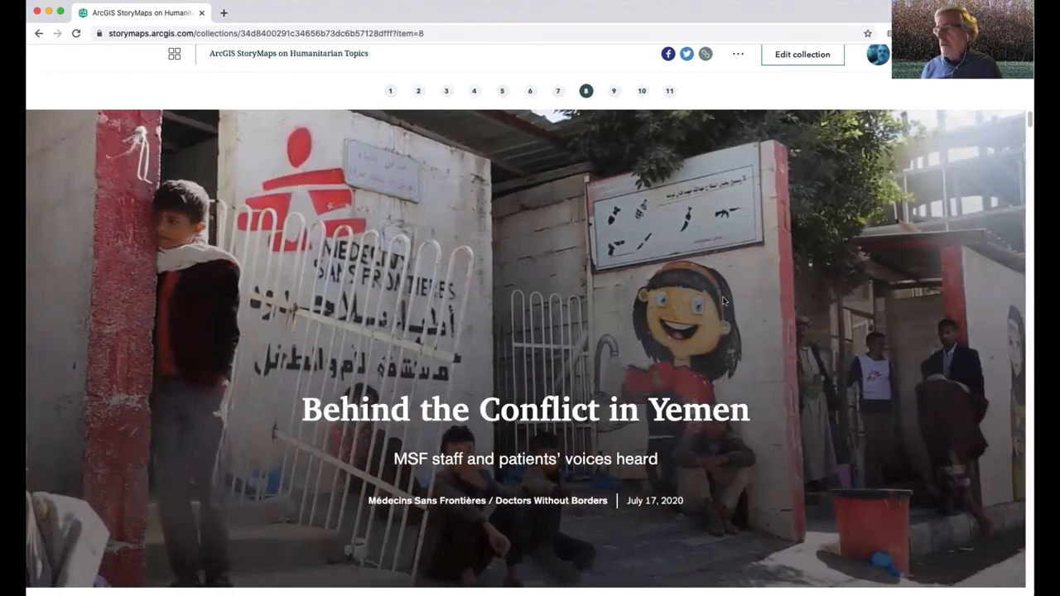
Scroll down to Dr. Hana's audio quote, then back up to the Yemen story's introduction
{"action": "scroll", "scroll_direction": "down", "scroll_amount": 3}
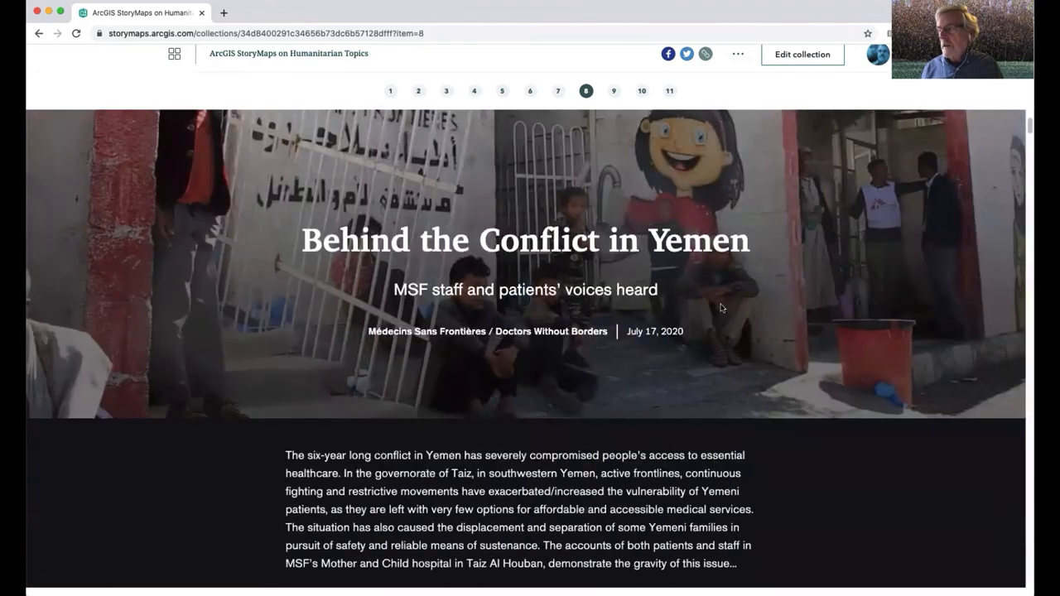
{"action": "scroll", "scroll_direction": "down", "scroll_amount": 3}
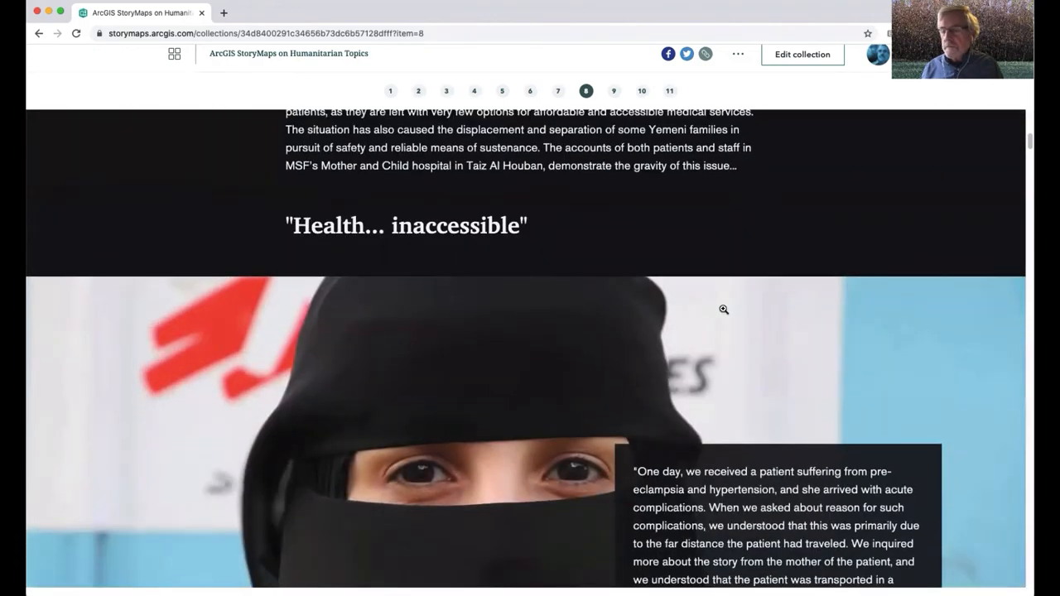
{"action": "scroll", "scroll_direction": "down", "scroll_amount": 3}
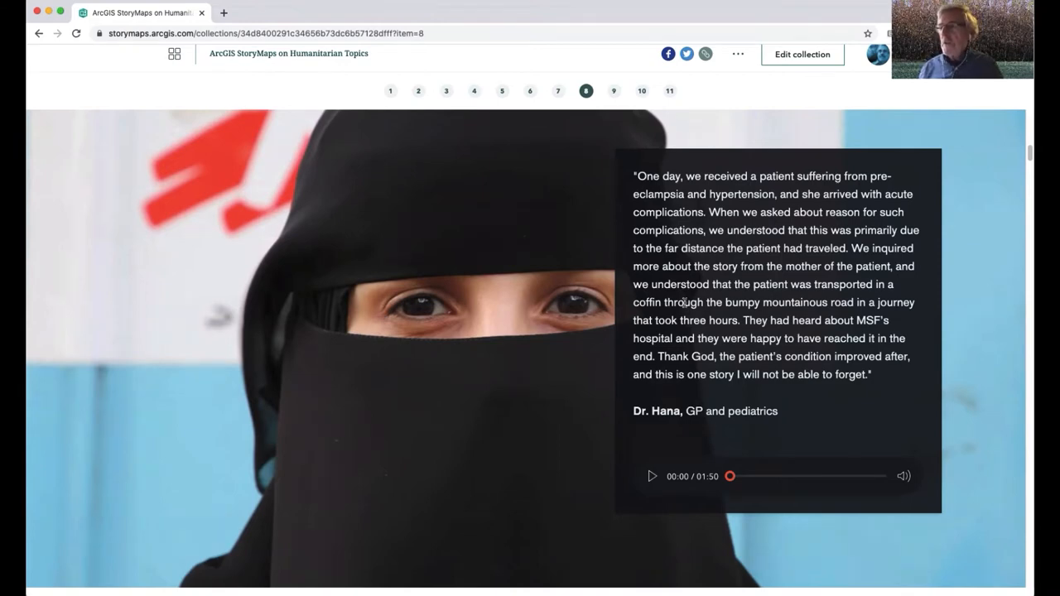
{"action": "scroll", "scroll_direction": "up", "scroll_amount": 3}
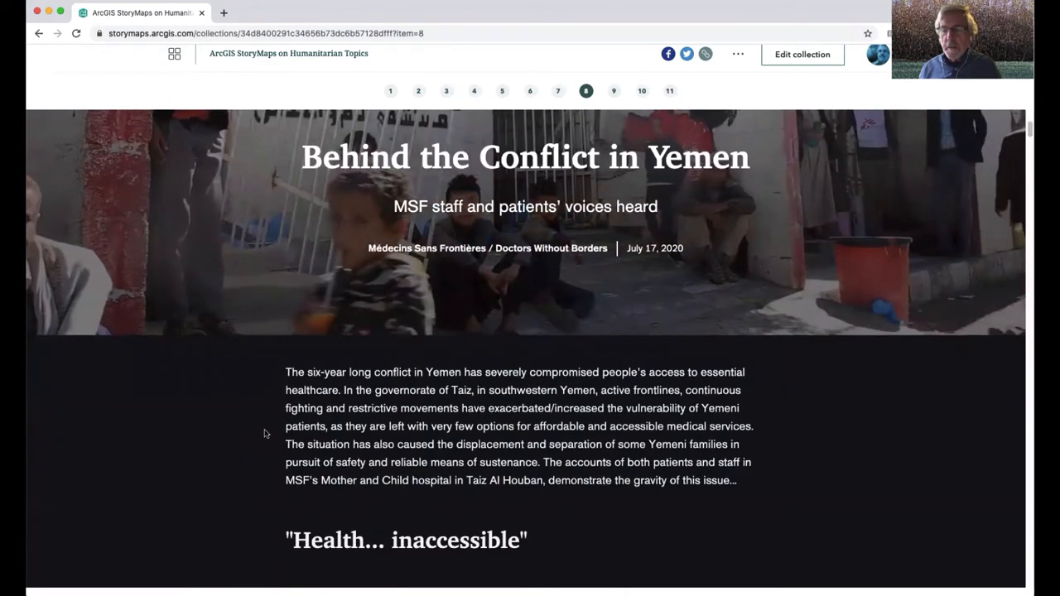
Scroll down through the Yemen story's patient and staff quote blocks and audio players
{"action": "scroll", "scroll_direction": "down", "scroll_amount": 3}
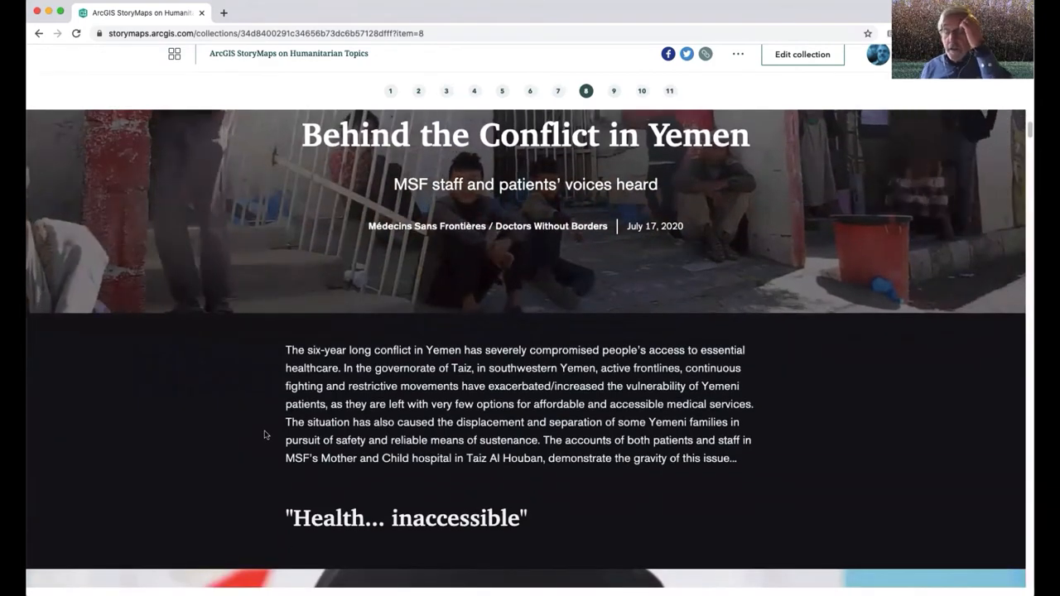
{"action": "scroll", "scroll_direction": "down", "scroll_amount": 3}
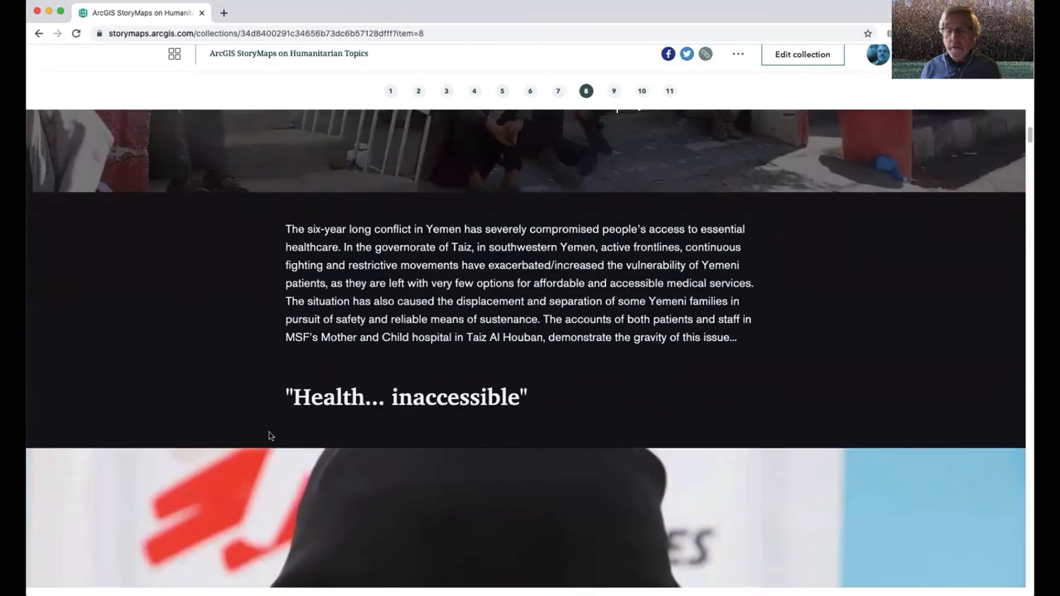
{"action": "scroll", "scroll_direction": "down", "scroll_amount": 3}
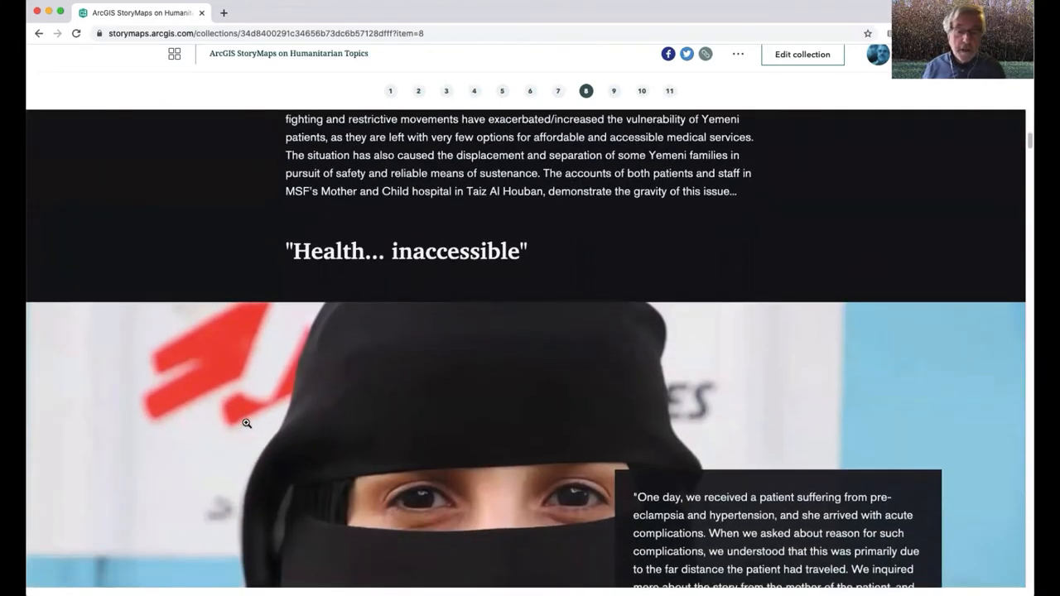
{"action": "scroll", "scroll_direction": "down", "scroll_amount": 3}
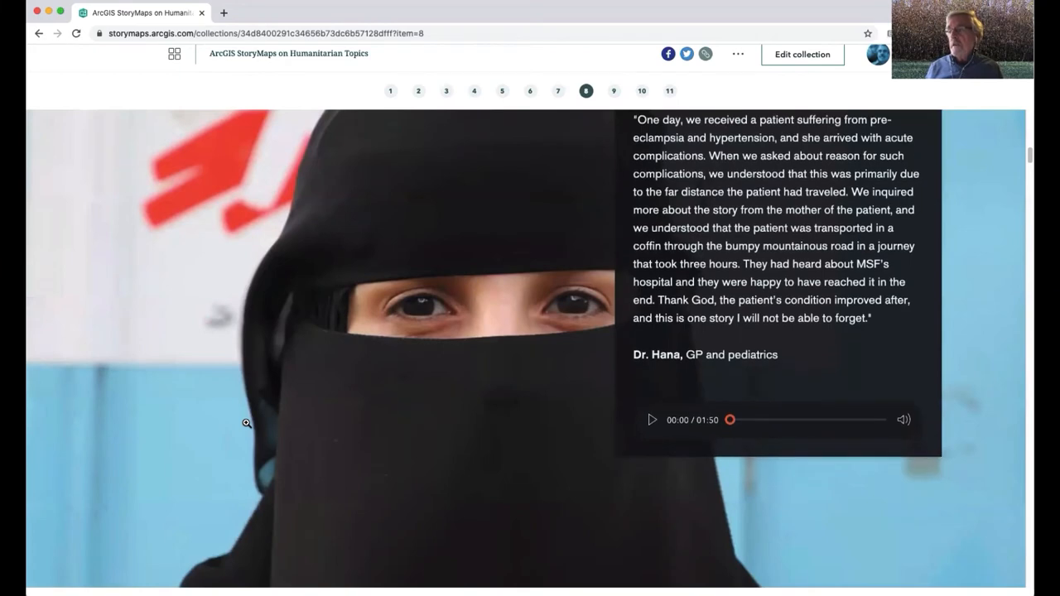
{"action": "scroll", "scroll_direction": "down", "scroll_amount": 3}
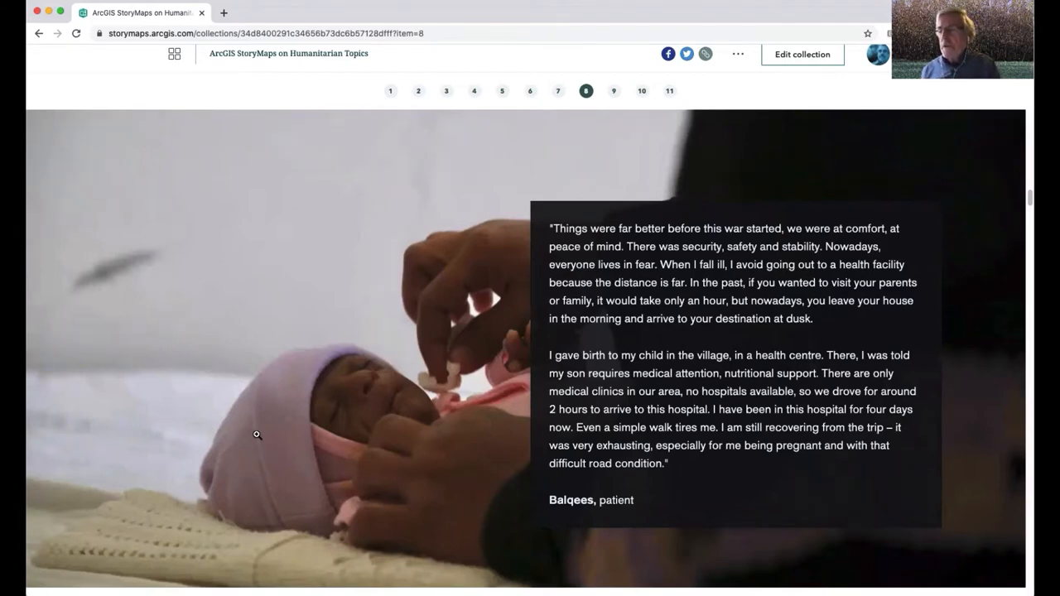
{"action": "scroll", "scroll_direction": "down", "scroll_amount": 3}
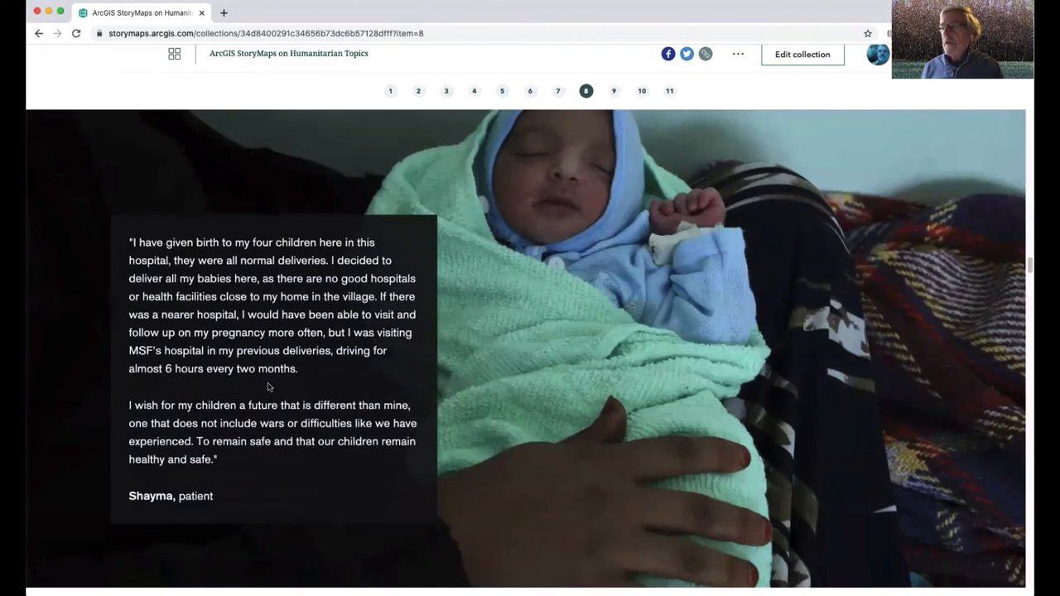
{"action": "scroll", "scroll_direction": "down", "scroll_amount": 3}
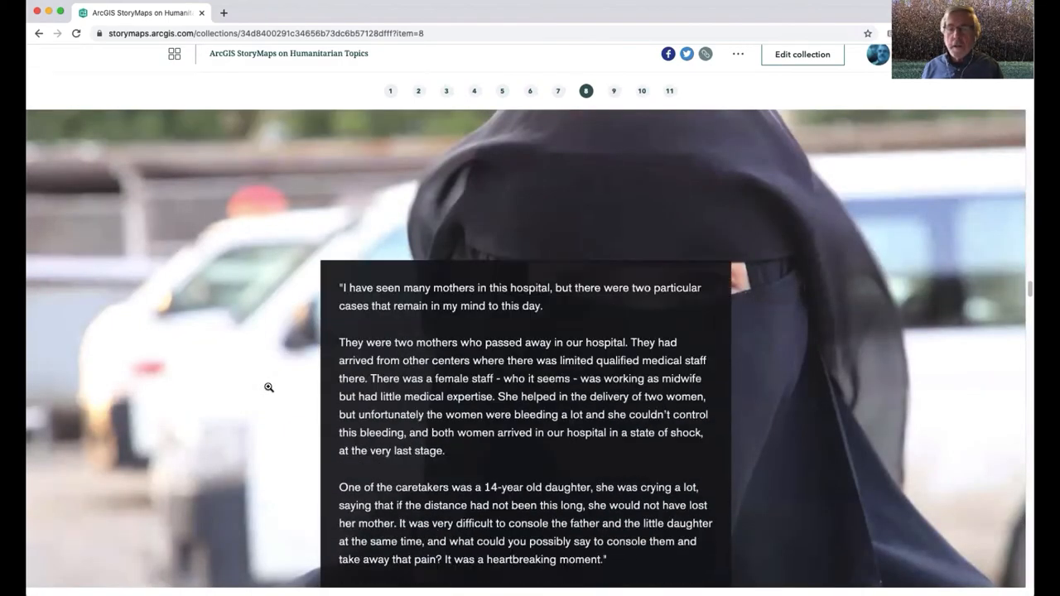
Finish the Zar'a and Mahmoud testimonies and open collection story 9, 'Working with a blindfold'
{"action": "scroll", "scroll_direction": "down", "scroll_amount": 3}
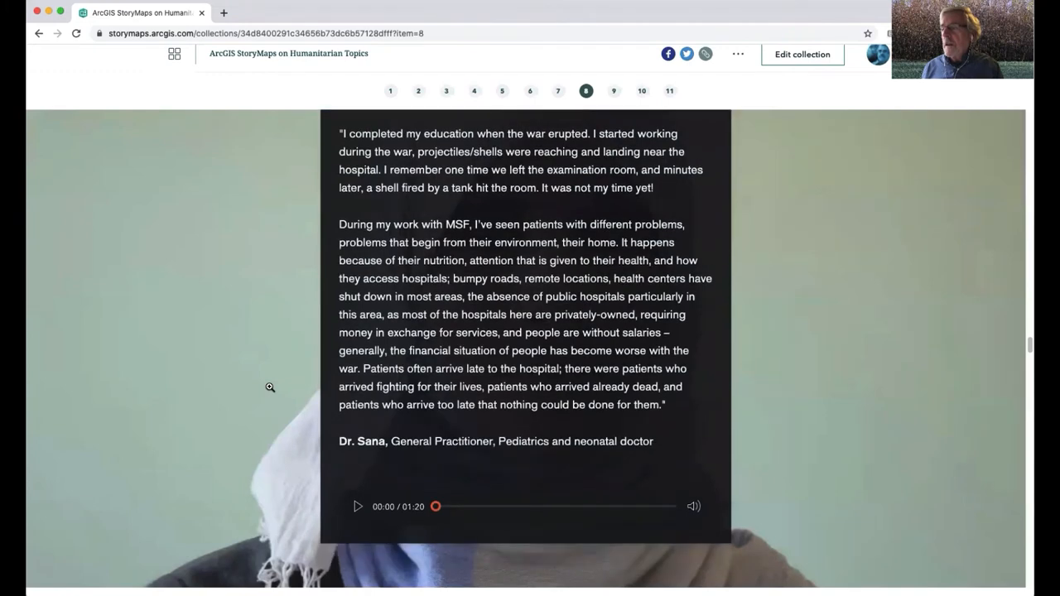
{"action": "scroll", "scroll_direction": "down", "scroll_amount": 3}
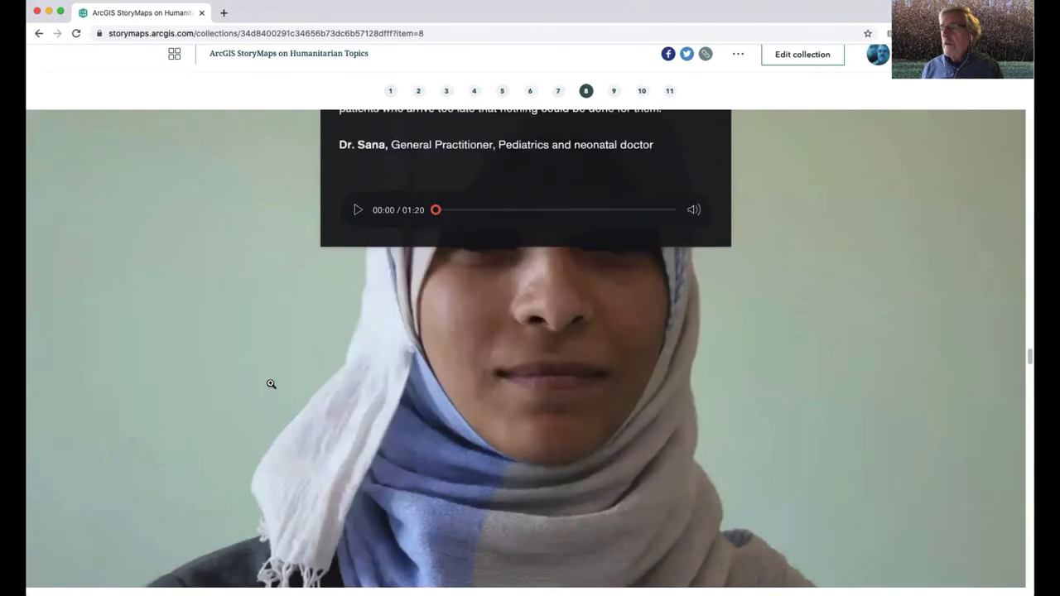
{"action": "scroll", "scroll_direction": "down", "scroll_amount": 3}
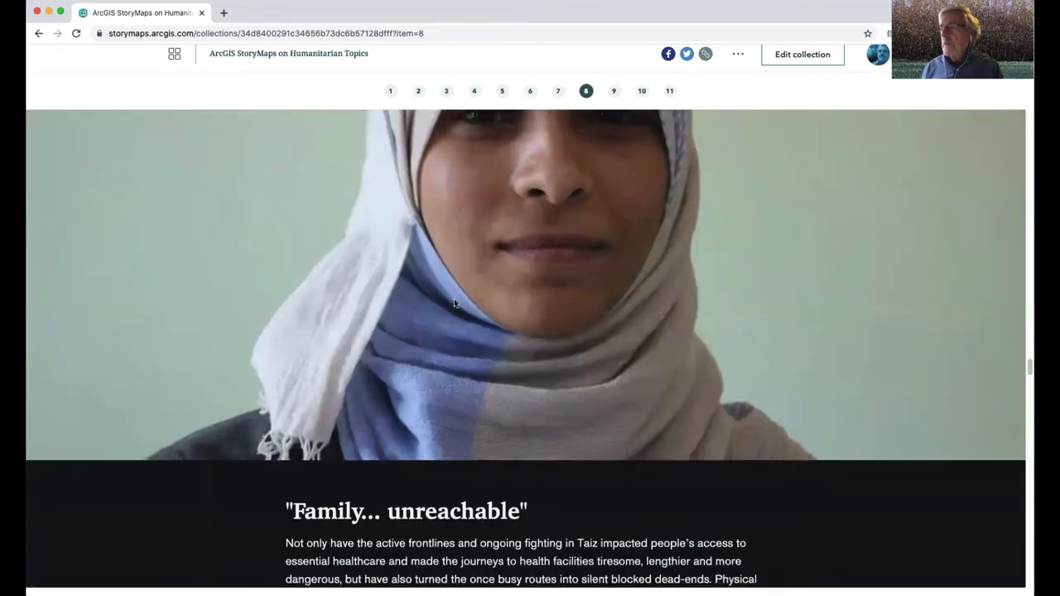
{"action": "scroll", "scroll_direction": "down", "scroll_amount": 3}
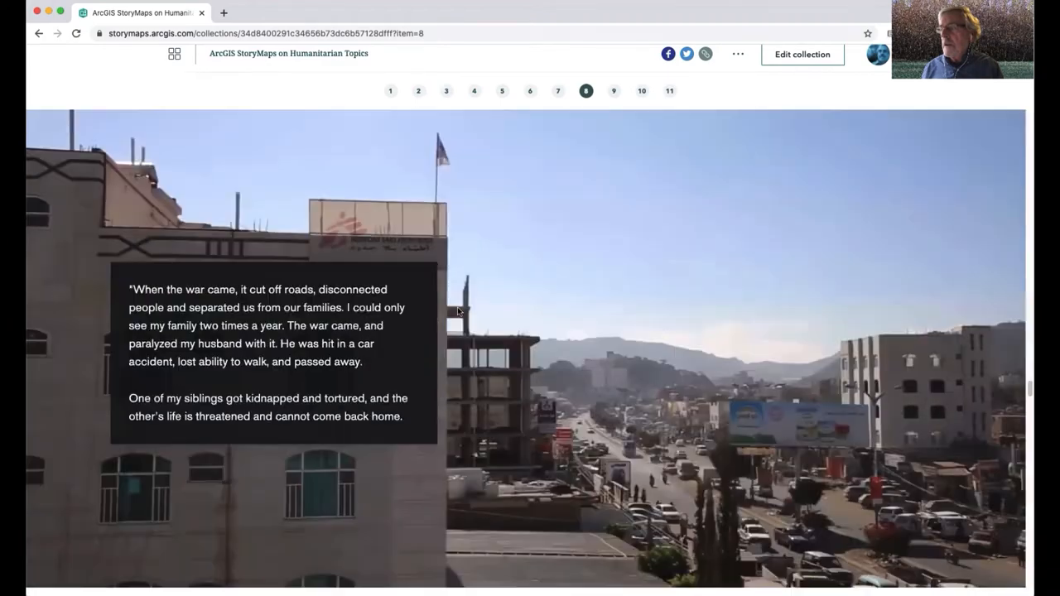
{"action": "scroll", "scroll_direction": "down", "scroll_amount": 3}
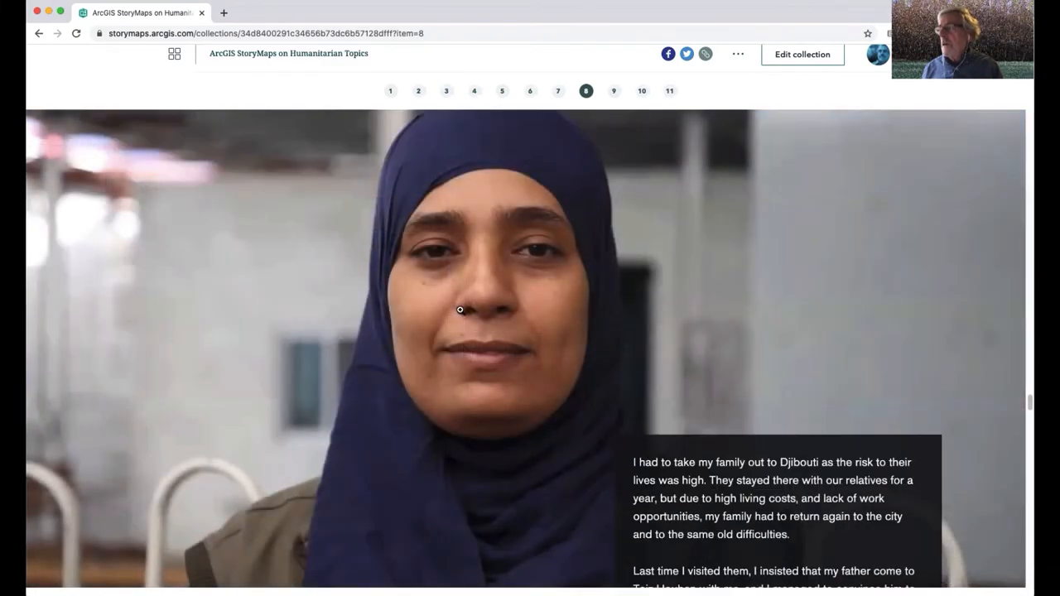
{"action": "scroll", "scroll_direction": "down", "scroll_amount": 3}
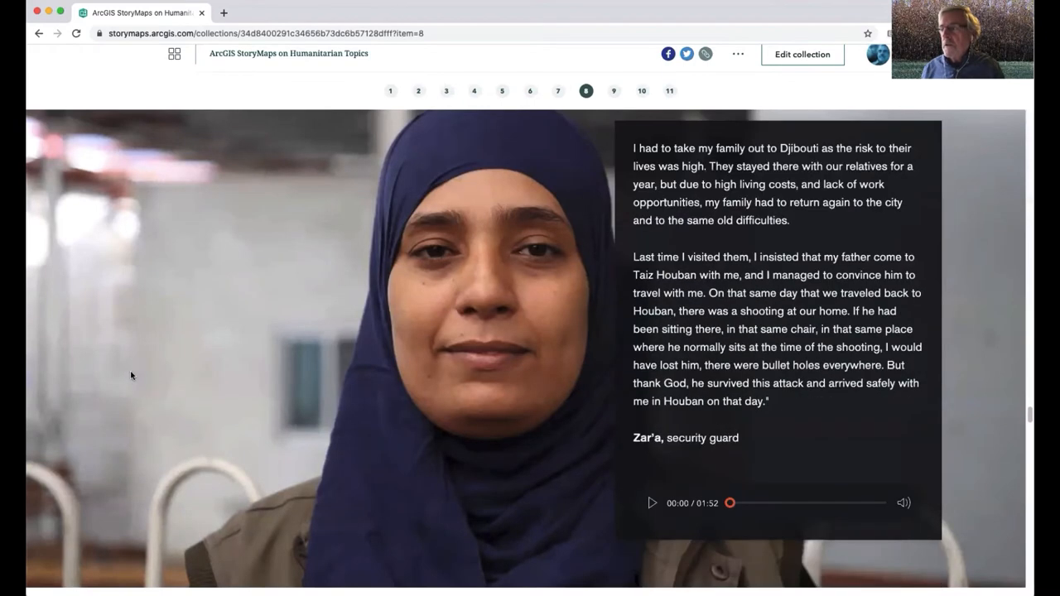
{"action": "scroll", "scroll_direction": "down", "scroll_amount": 3}
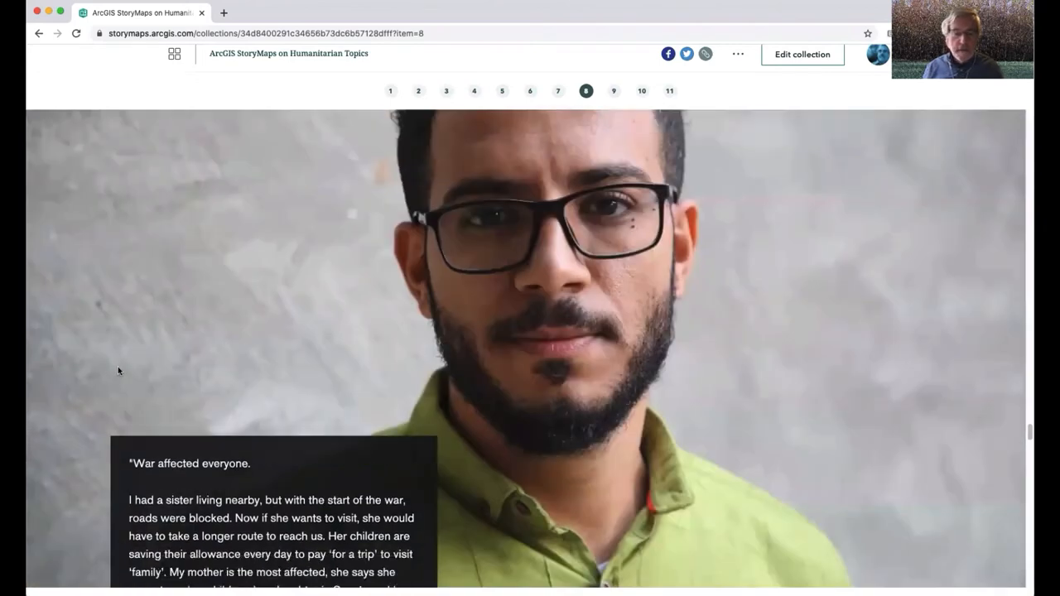
{"action": "scroll", "scroll_direction": "down", "scroll_amount": 3}
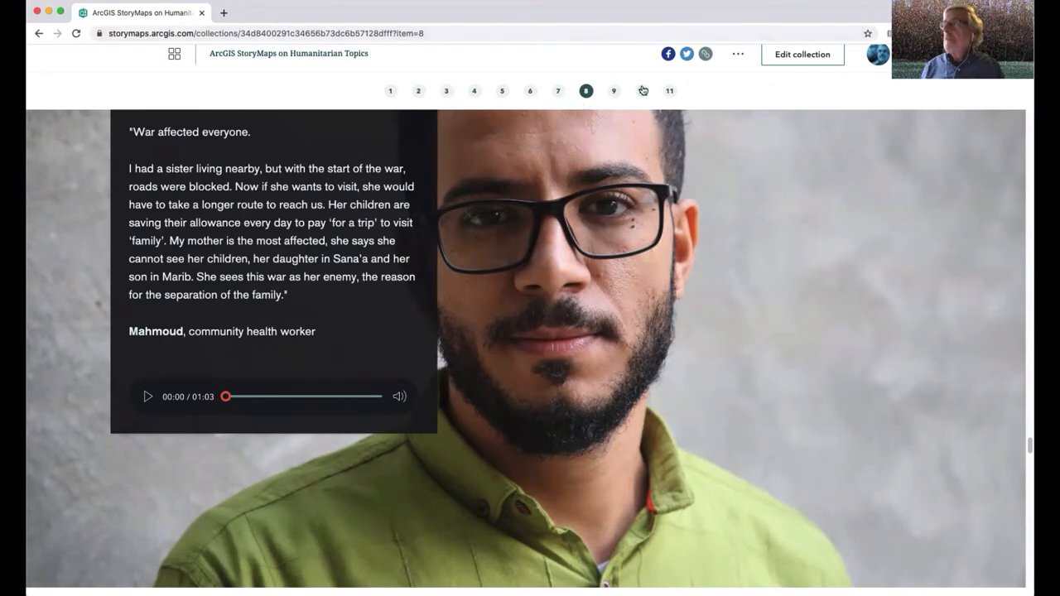
{"action": "mouse_move", "coordinate": [614, 91]}
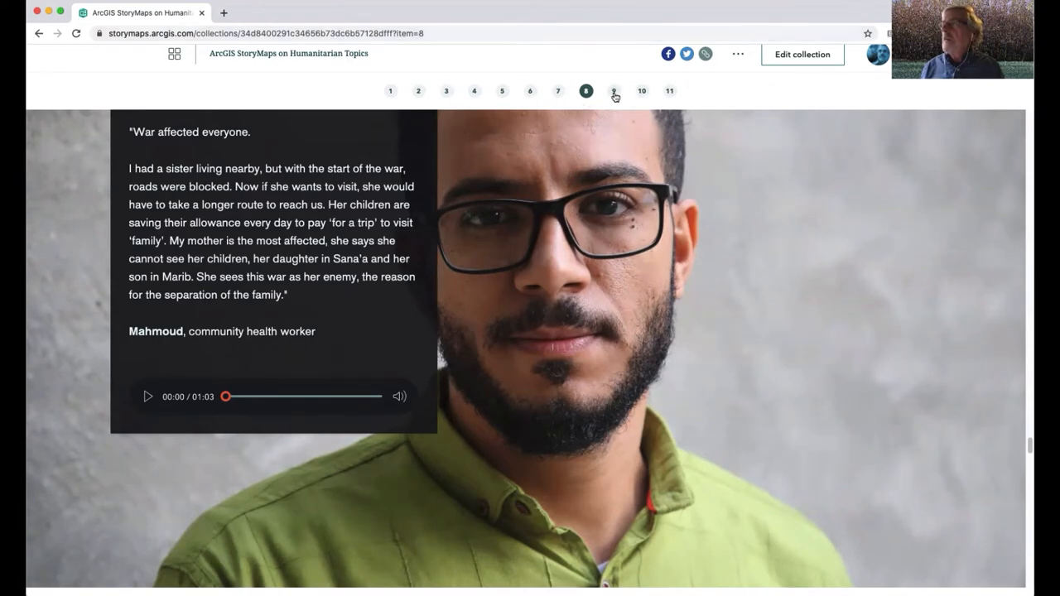
{"action": "left_click", "coordinate": [614, 91]}
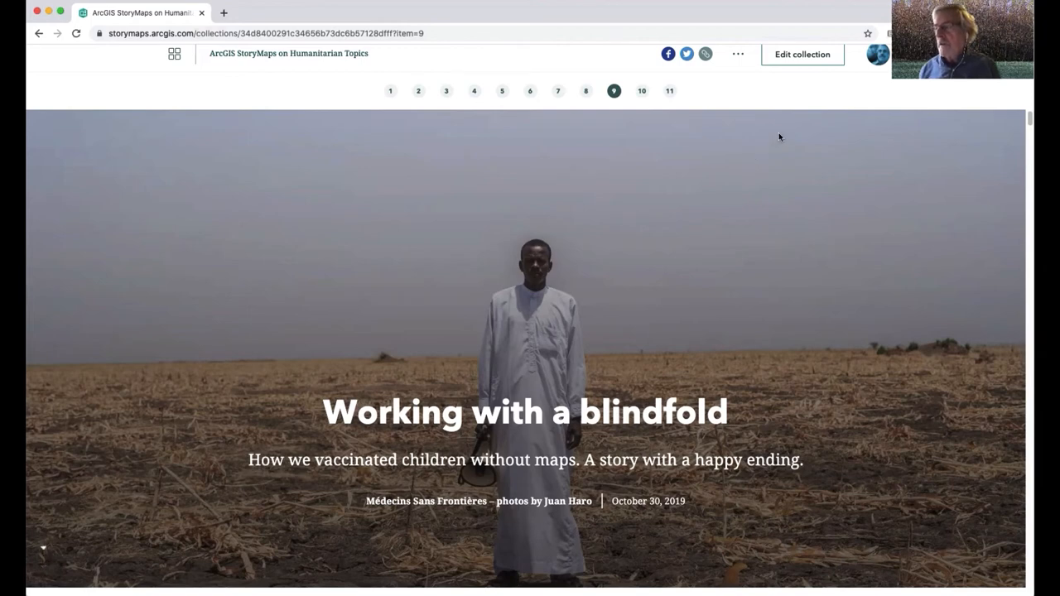
{"action": "mouse_move", "coordinate": [913, 191]}
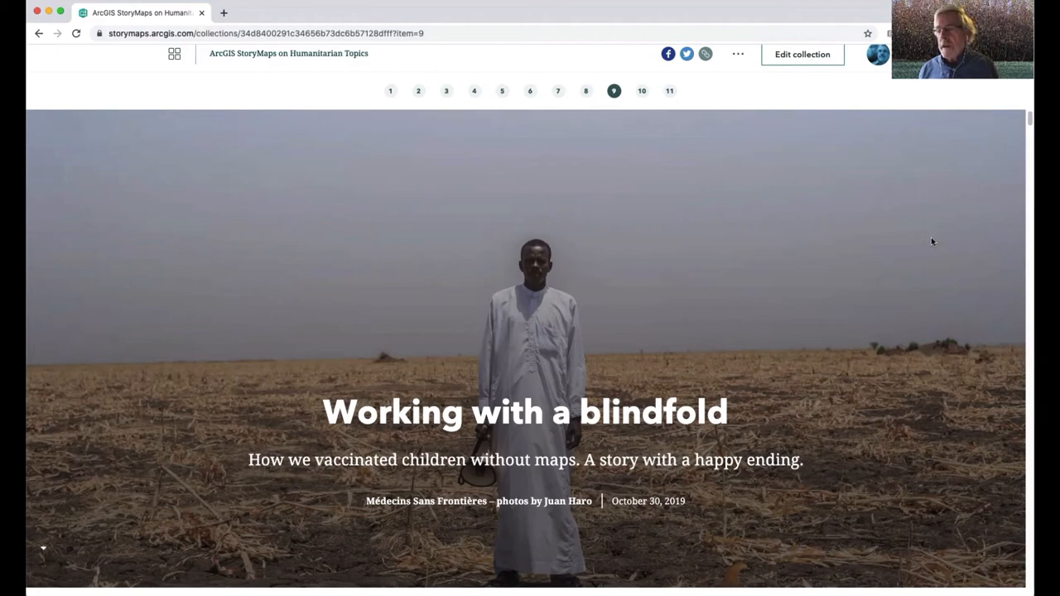
Scroll through the measles vaccination campaign photo slideshow in 'Working with a blindfold'
{"action": "scroll", "scroll_direction": "down", "scroll_amount": 3}
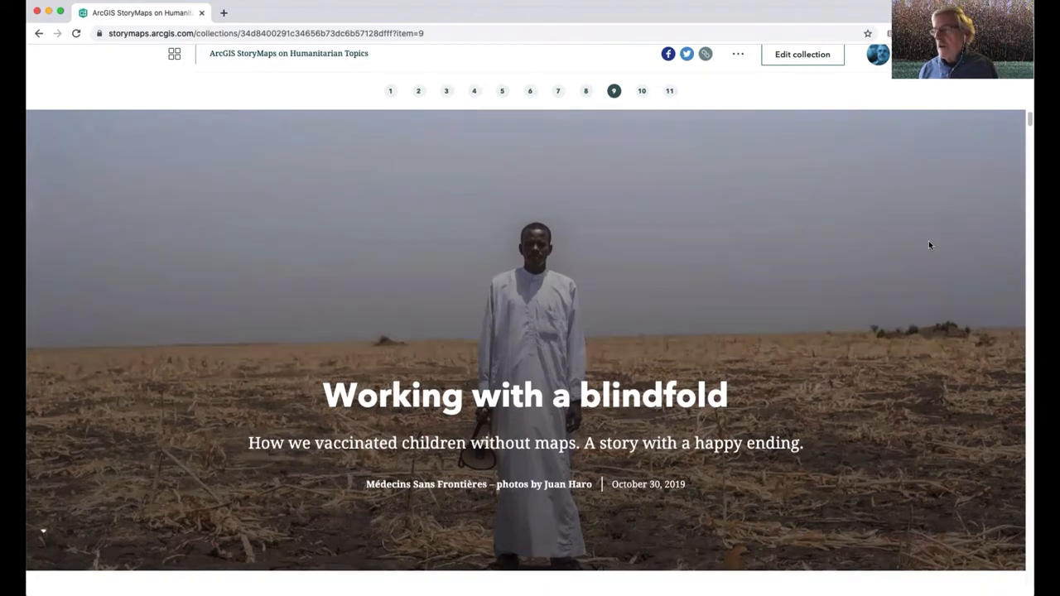
{"action": "scroll", "scroll_direction": "down", "scroll_amount": 3}
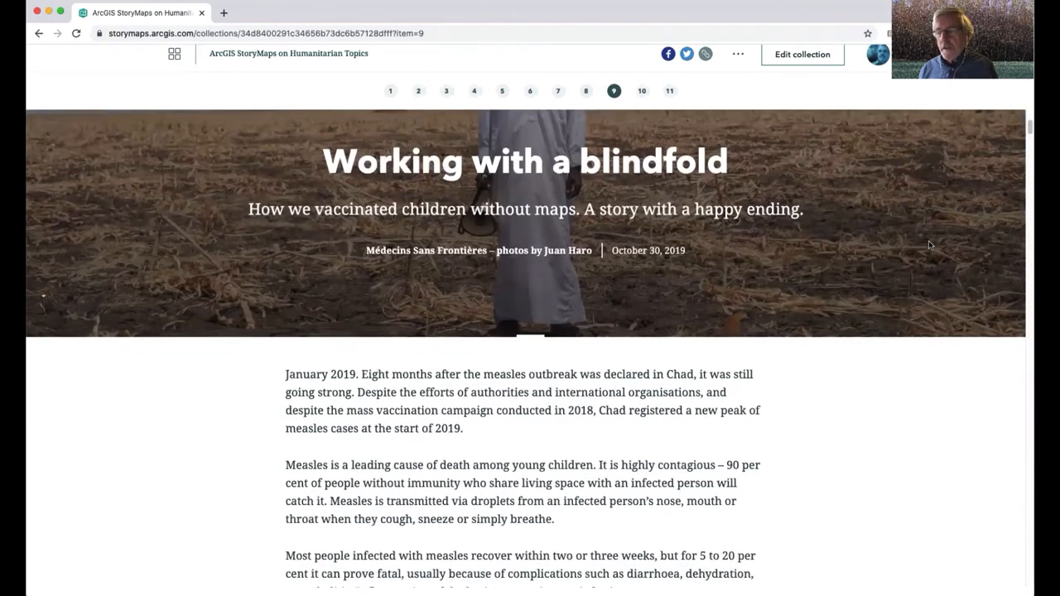
{"action": "scroll", "scroll_direction": "down", "scroll_amount": 3}
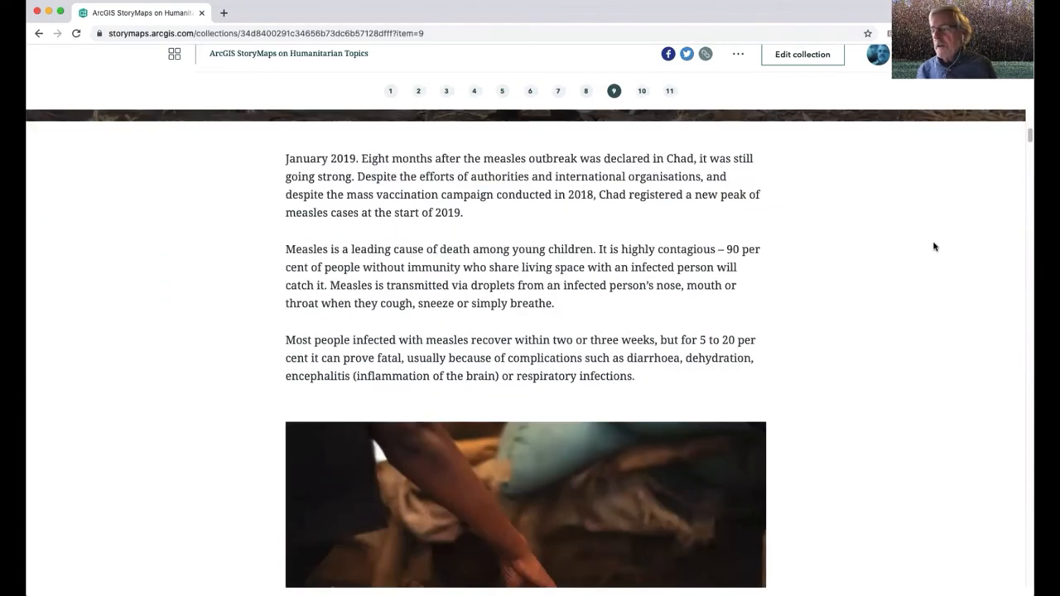
{"action": "scroll", "scroll_direction": "down", "scroll_amount": 3}
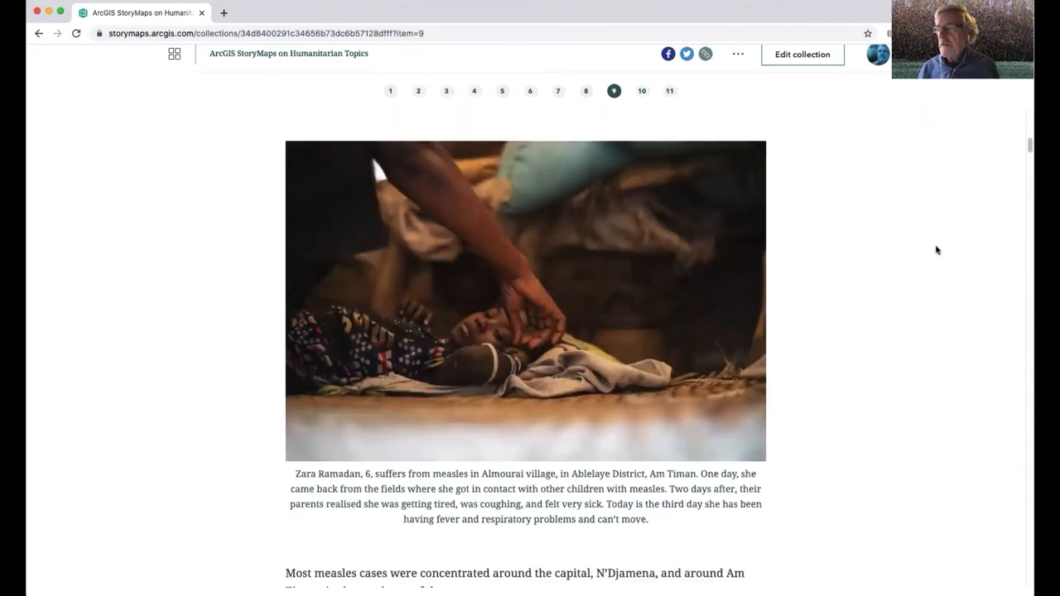
{"action": "scroll", "scroll_direction": "down", "scroll_amount": 3}
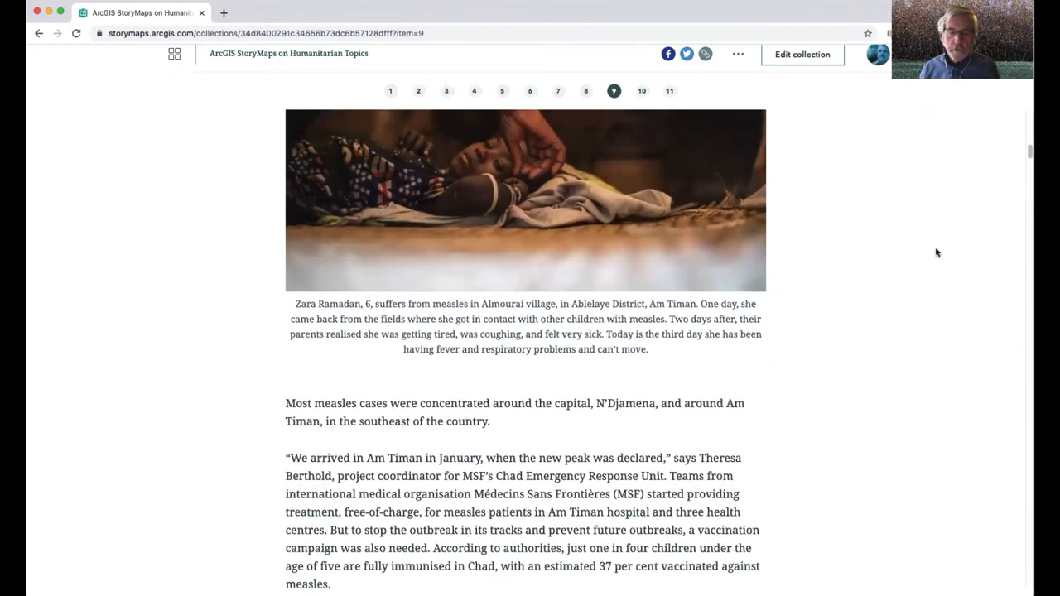
{"action": "scroll", "scroll_direction": "down", "scroll_amount": 3}
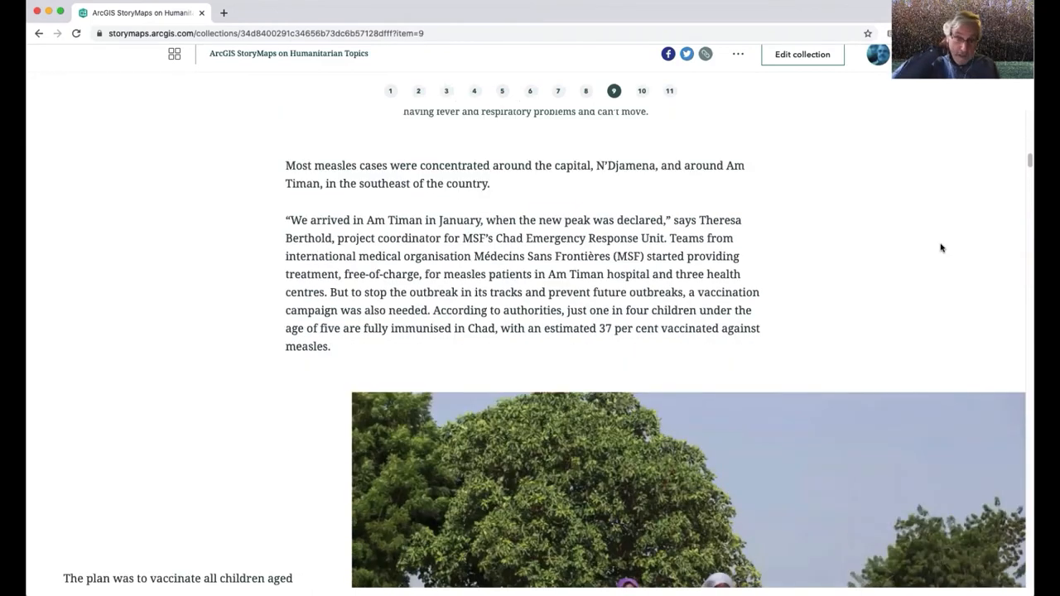
{"action": "scroll", "scroll_direction": "up", "scroll_amount": 3}
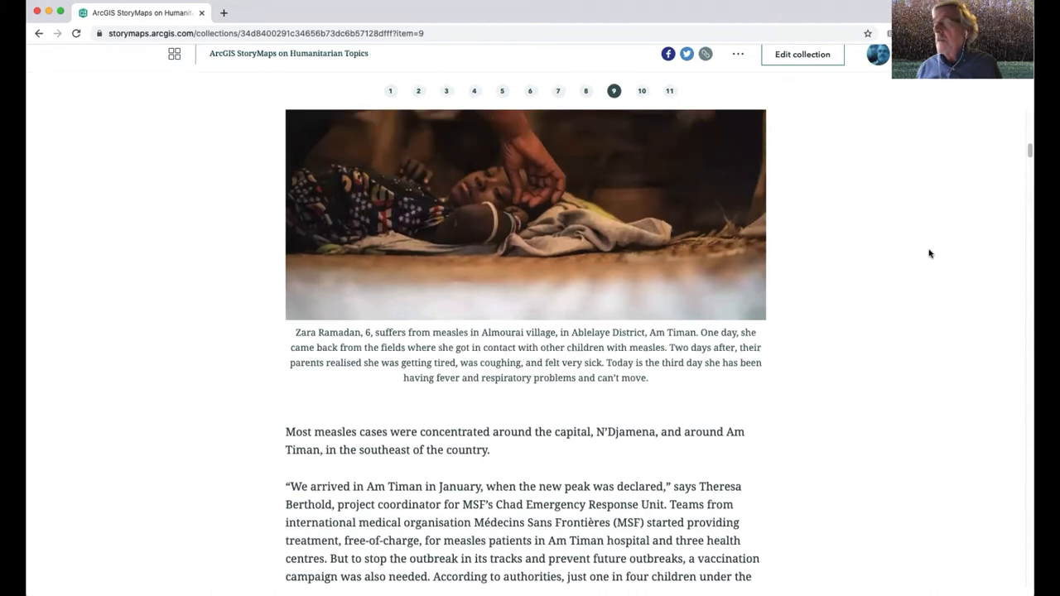
Continue scrolling past the slideshow to the Google Map of Am Timan
{"action": "scroll", "scroll_direction": "down", "scroll_amount": 3}
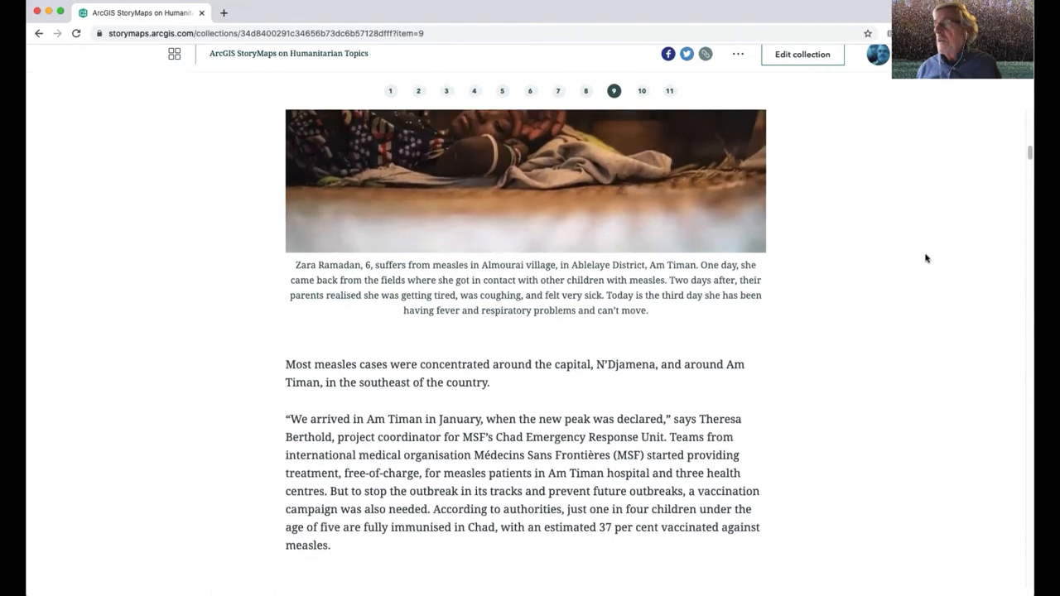
{"action": "scroll", "scroll_direction": "down", "scroll_amount": 3}
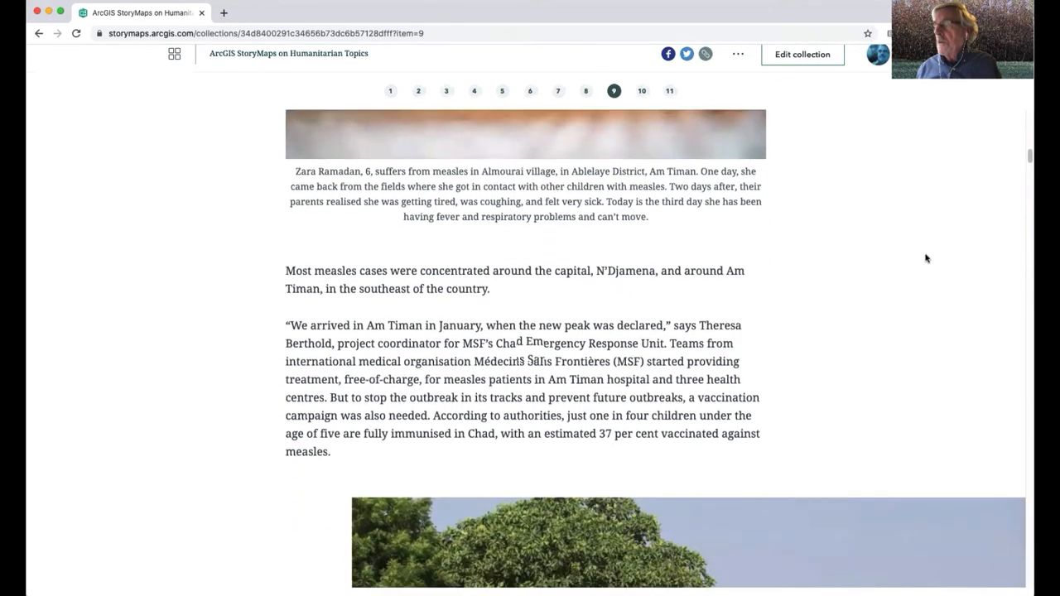
{"action": "scroll", "scroll_direction": "down", "scroll_amount": 3}
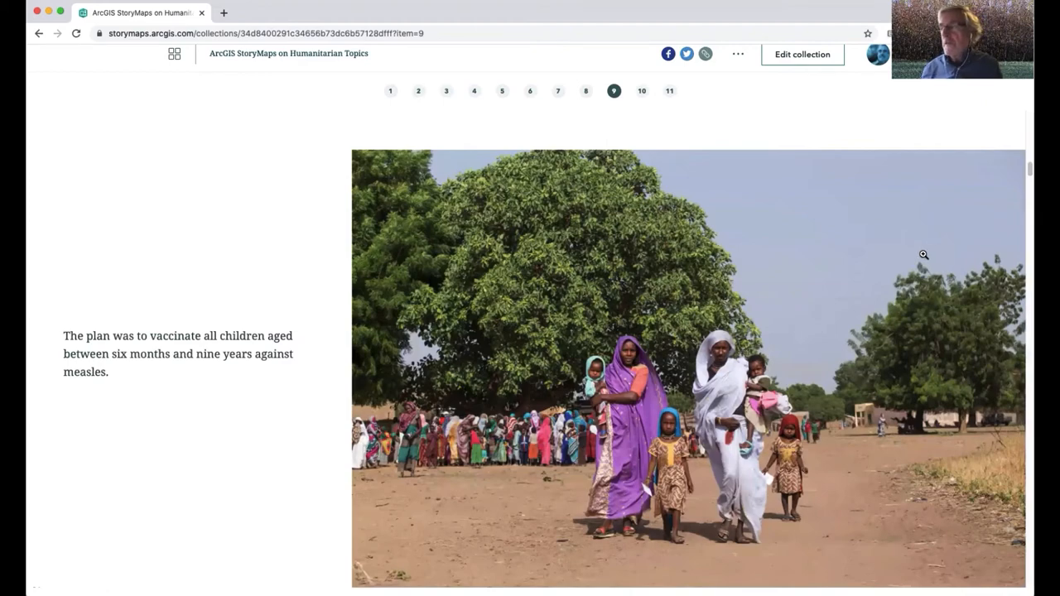
{"action": "scroll", "scroll_direction": "down", "scroll_amount": 3}
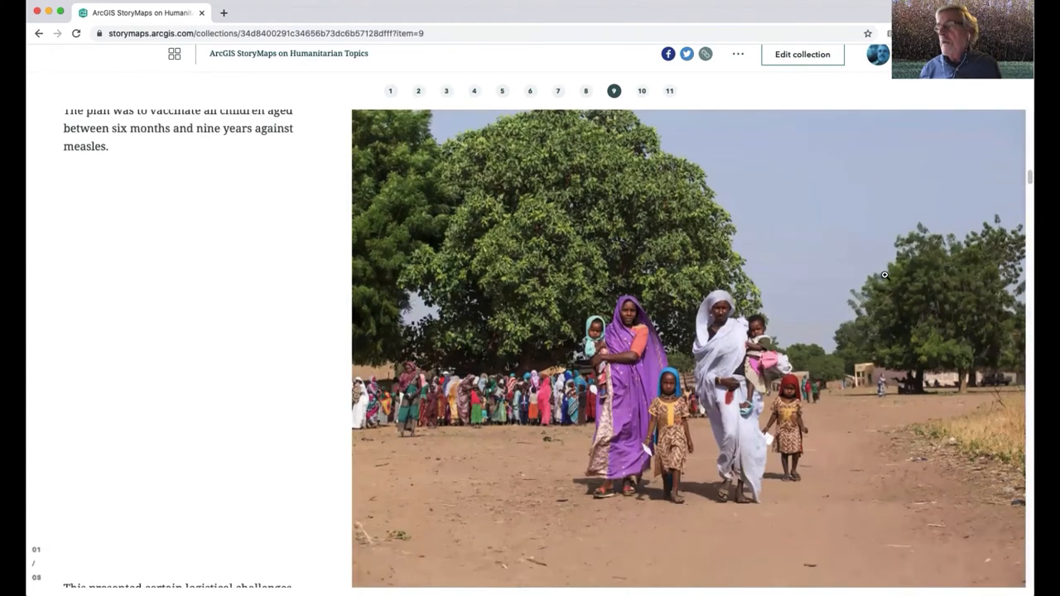
{"action": "scroll", "scroll_direction": "down", "scroll_amount": 3}
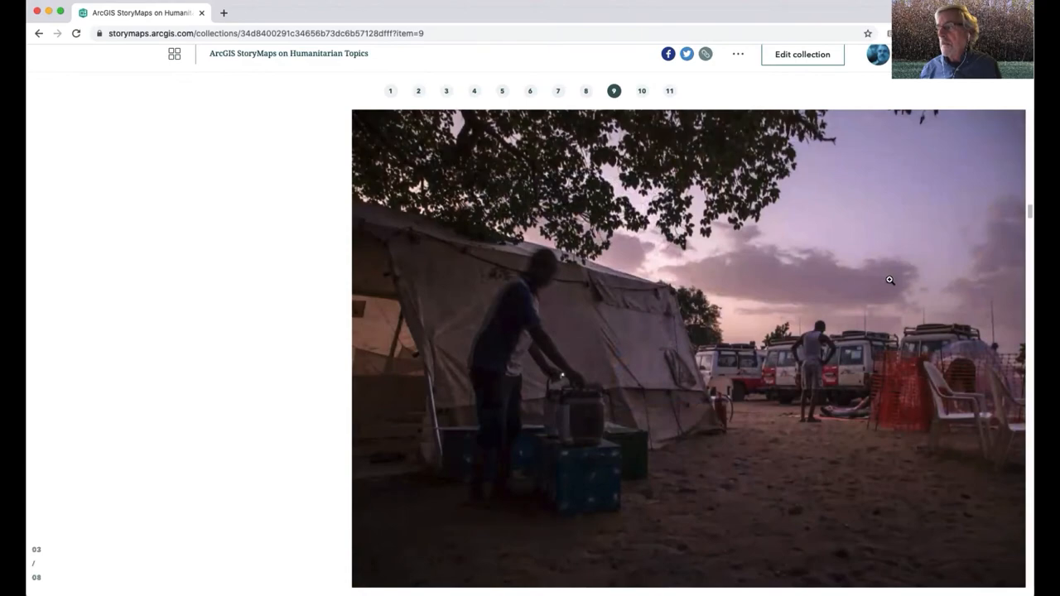
{"action": "scroll", "scroll_direction": "down", "scroll_amount": 3}
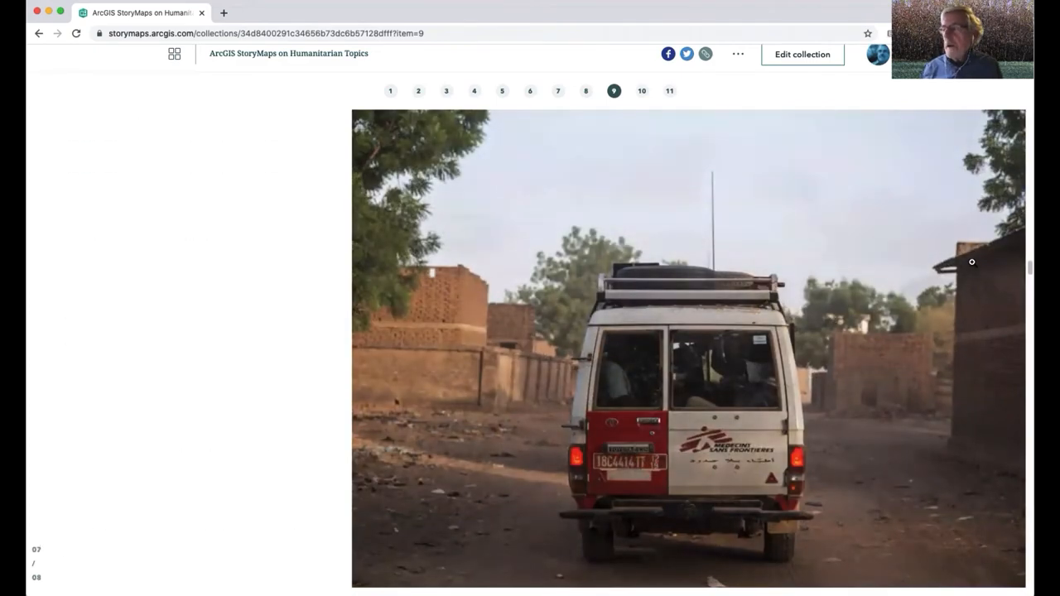
{"action": "scroll", "scroll_direction": "down", "scroll_amount": 3}
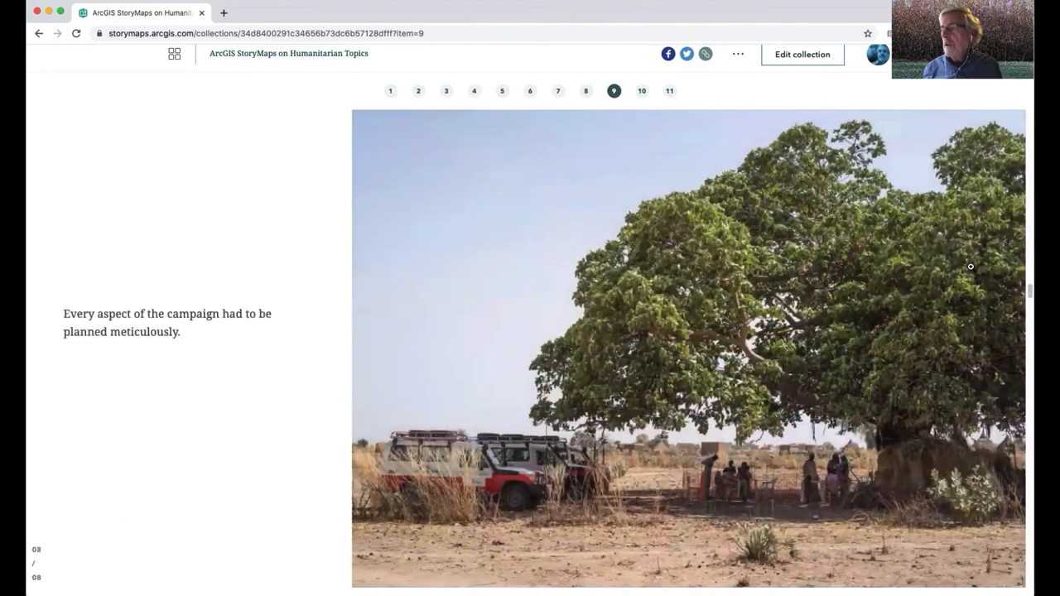
{"action": "scroll", "scroll_direction": "down", "scroll_amount": 3}
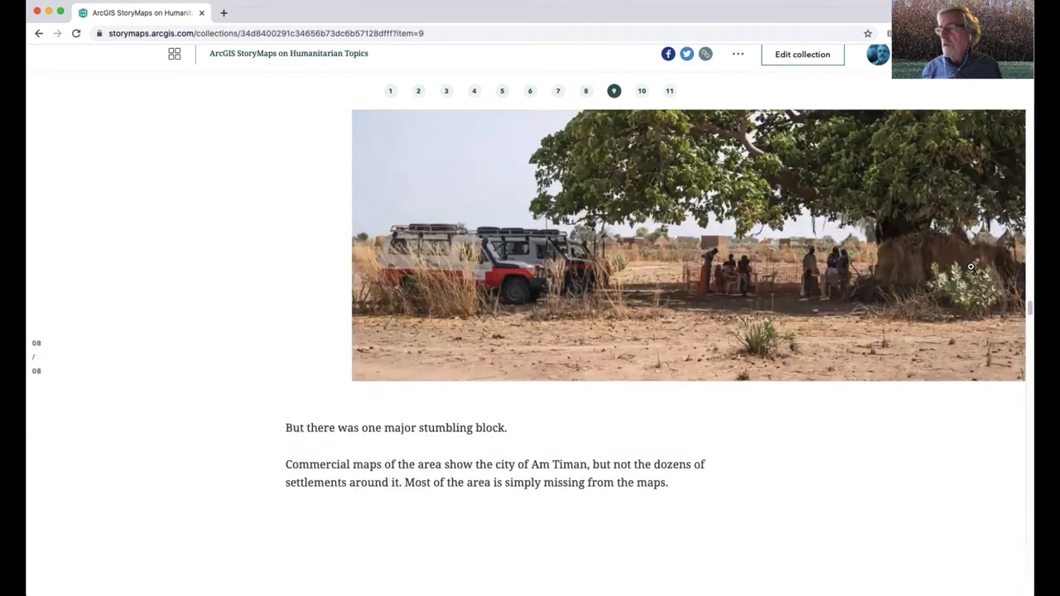
{"action": "scroll", "scroll_direction": "down", "scroll_amount": 3}
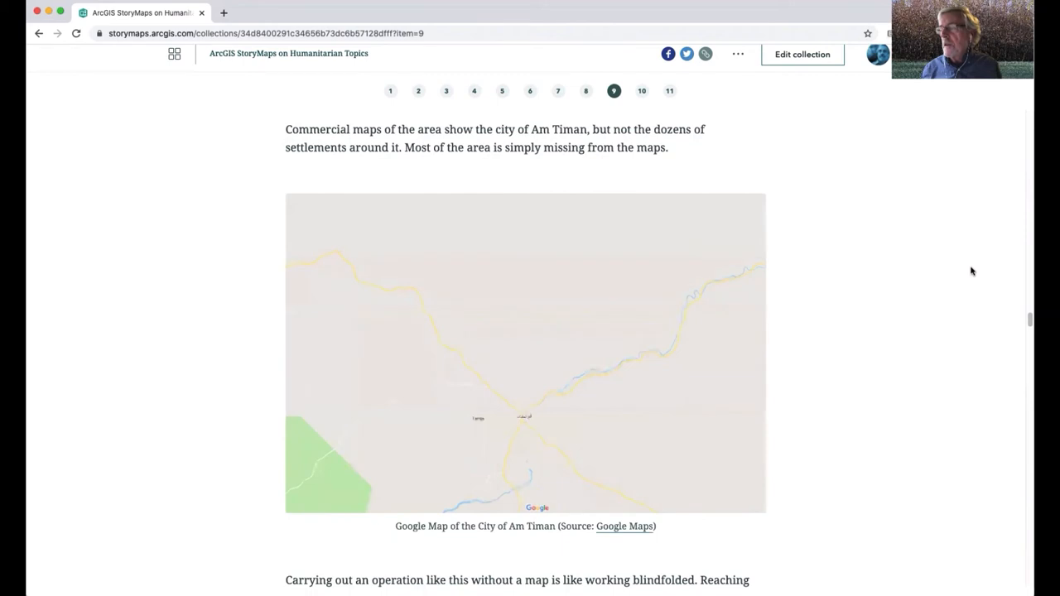
Scroll past the hand-drawn maps grid and Missing Maps' Mina map to Theresa Berthold's quote
{"action": "scroll", "scroll_direction": "down", "scroll_amount": 3}
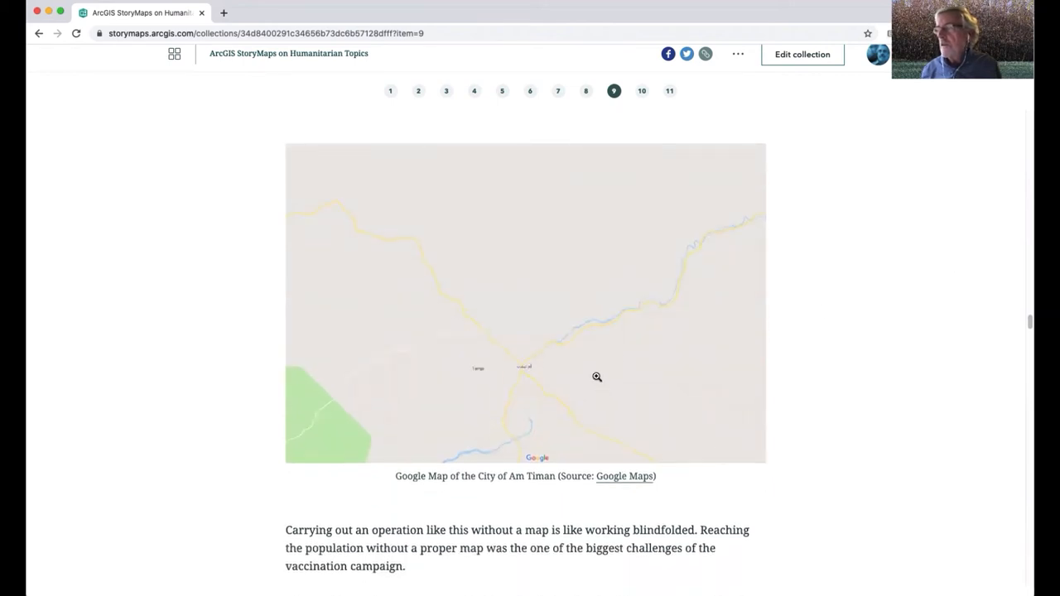
{"action": "left_click", "coordinate": [596, 376]}
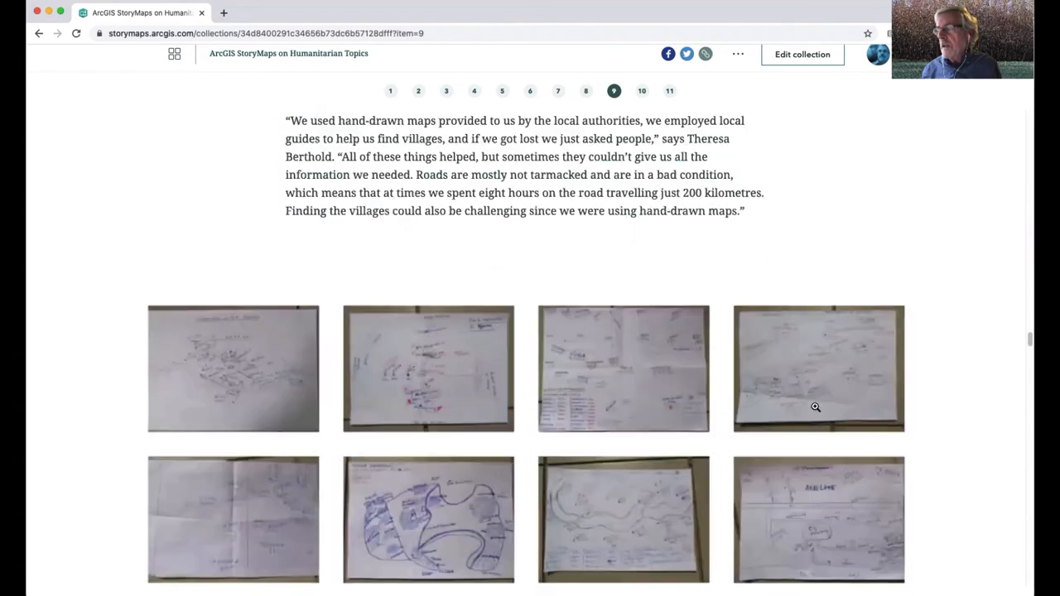
{"action": "scroll", "scroll_direction": "down", "scroll_amount": 3}
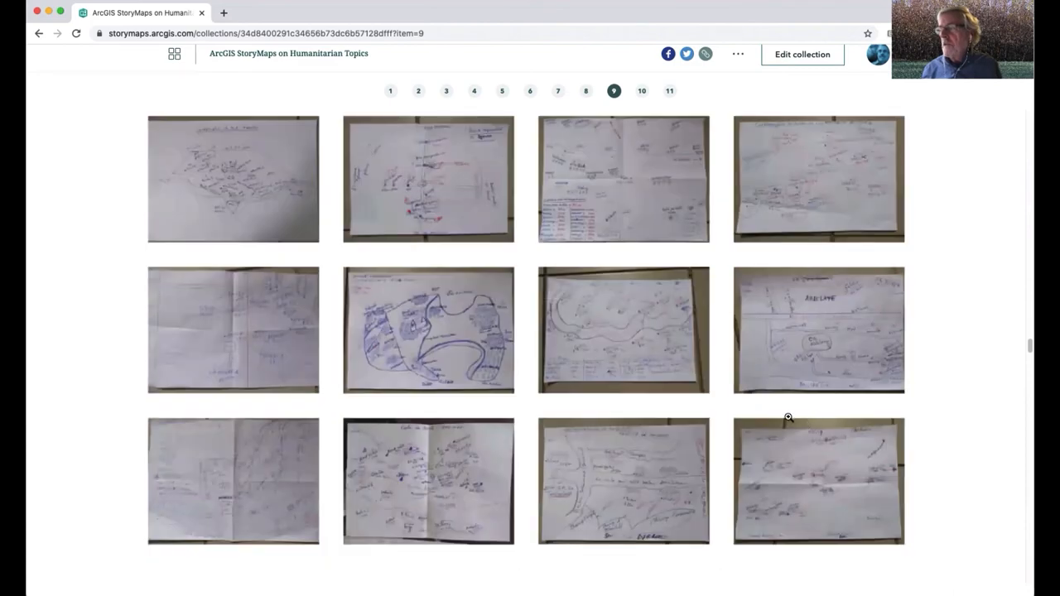
{"action": "scroll", "scroll_direction": "down", "scroll_amount": 3}
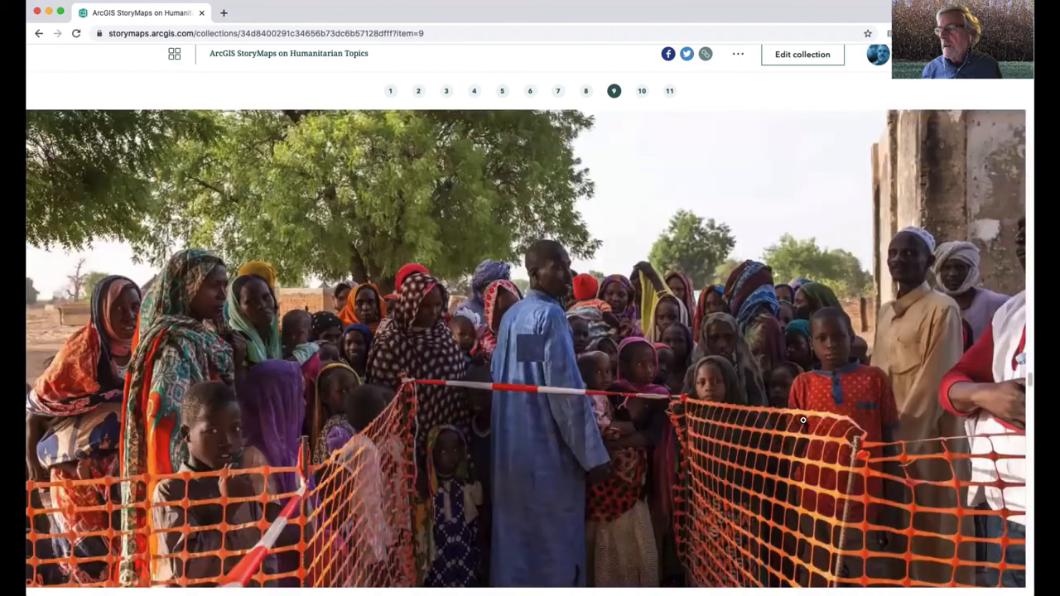
{"action": "scroll", "scroll_direction": "down", "scroll_amount": 3}
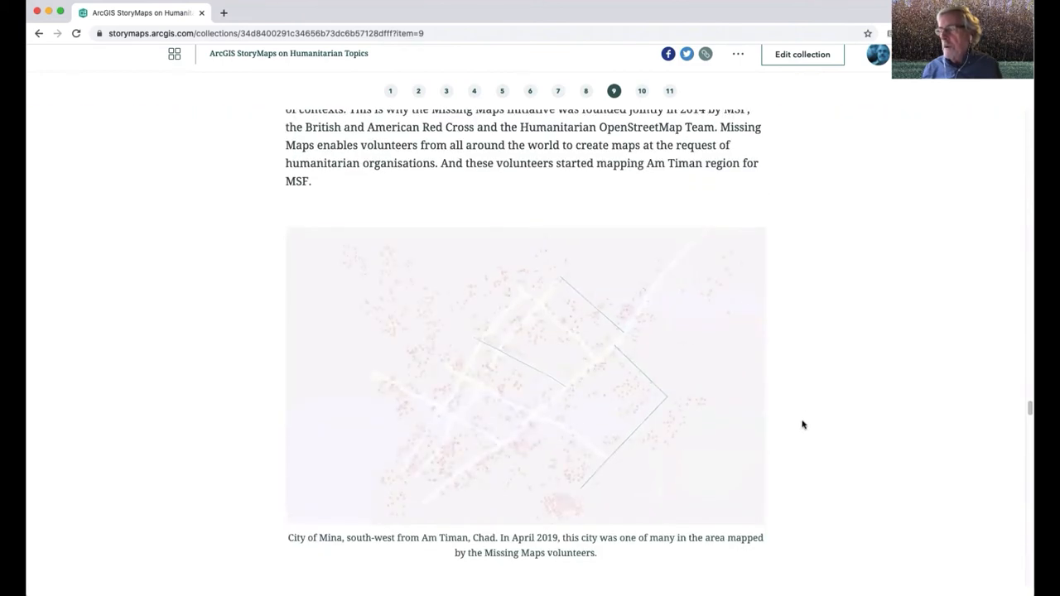
{"action": "scroll", "scroll_direction": "down", "scroll_amount": 3}
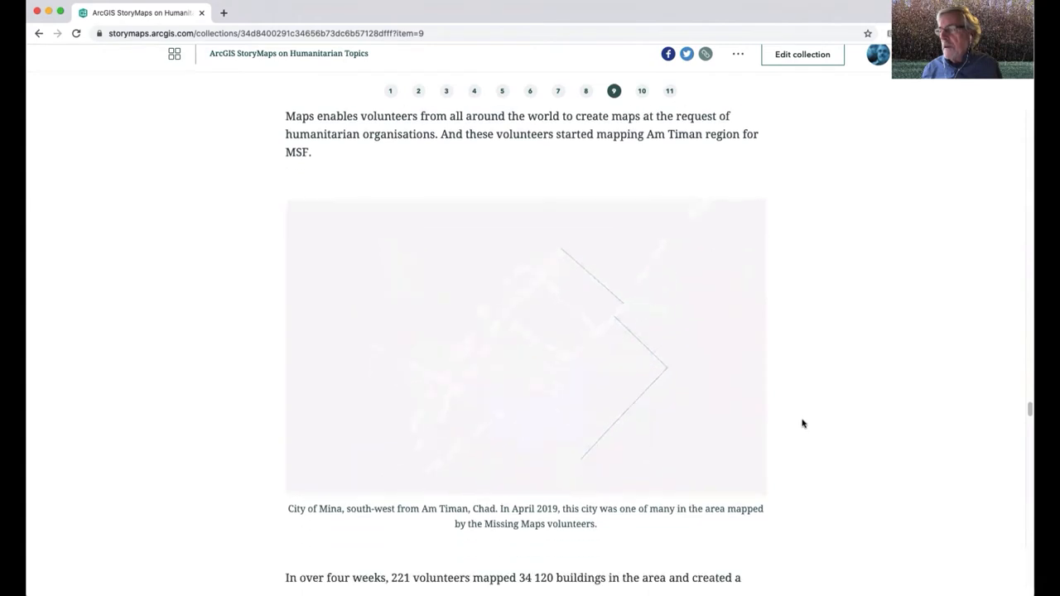
{"action": "scroll", "scroll_direction": "down", "scroll_amount": 3}
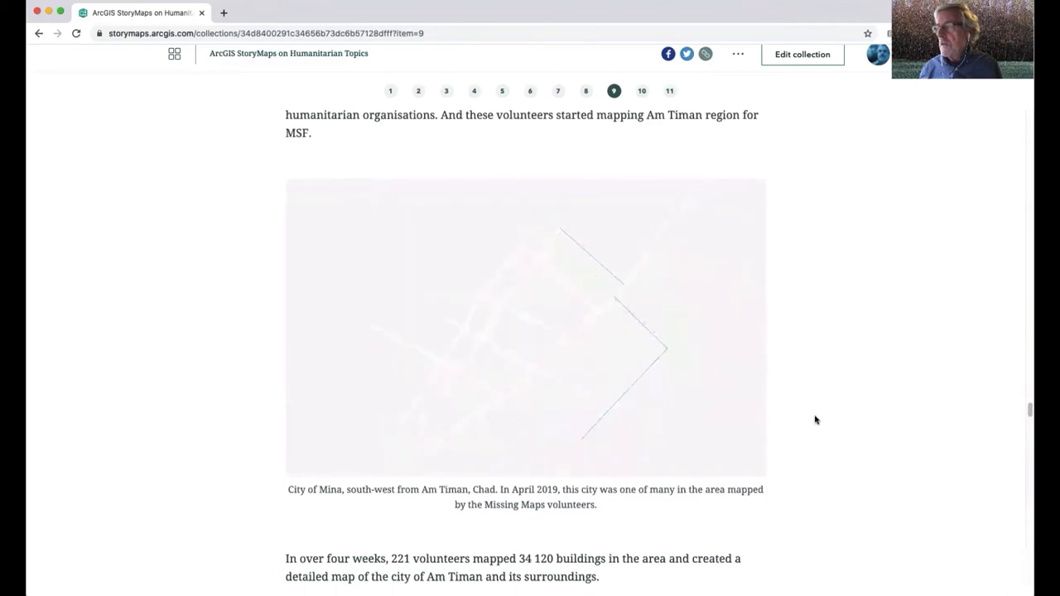
{"action": "scroll", "scroll_direction": "down", "scroll_amount": 3}
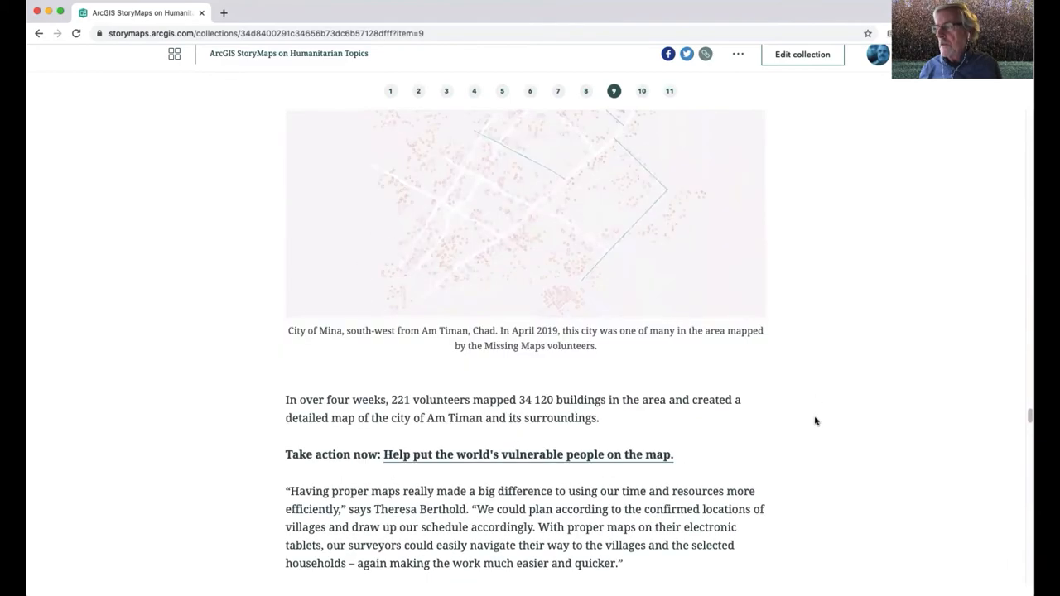
{"action": "scroll", "scroll_direction": "down", "scroll_amount": 3}
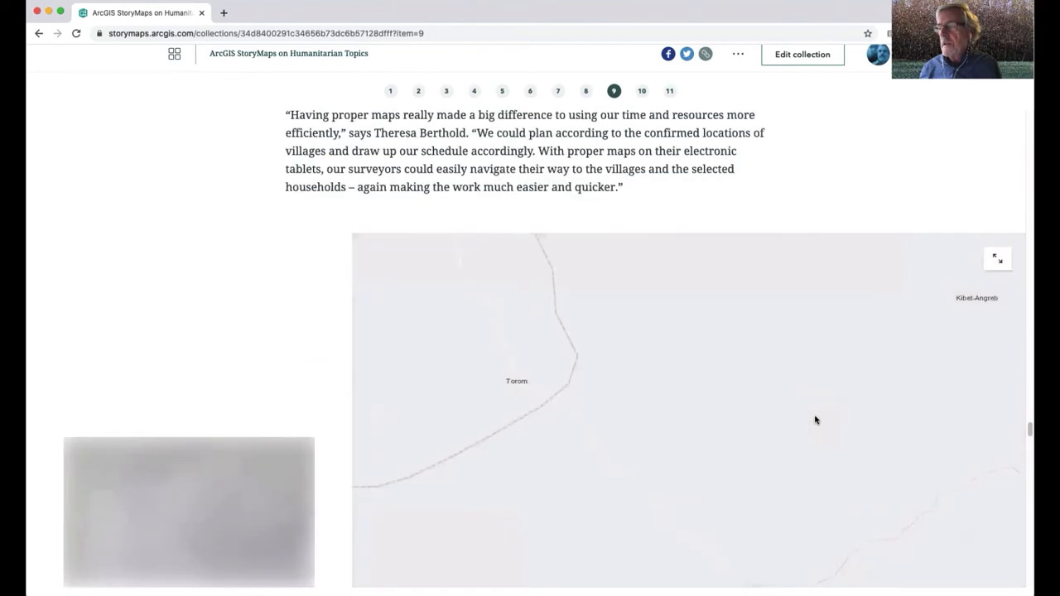
Scroll through the Idater hand-drawn versus OpenStreetMap slides to the MSF thank-you photo and notes
{"action": "scroll", "scroll_direction": "down", "scroll_amount": 3}
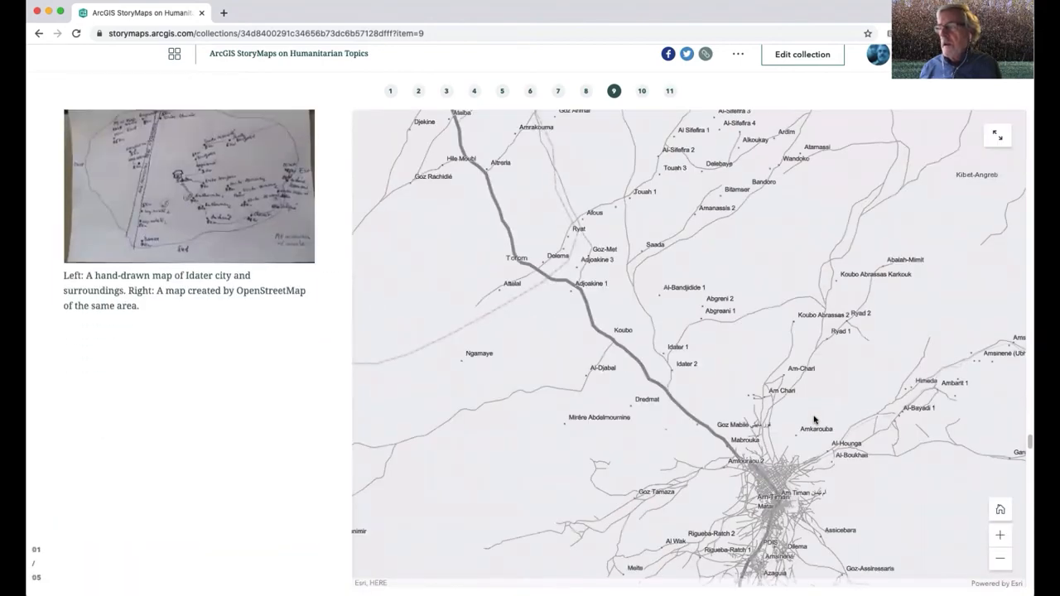
{"action": "scroll", "scroll_direction": "down", "scroll_amount": 3}
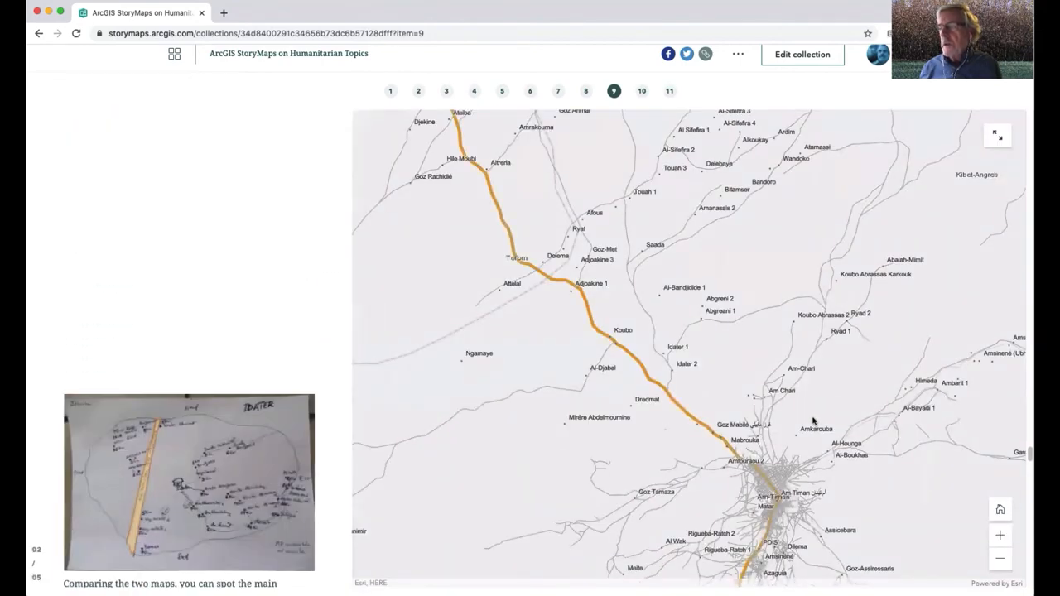
{"action": "scroll", "scroll_direction": "down", "scroll_amount": 3}
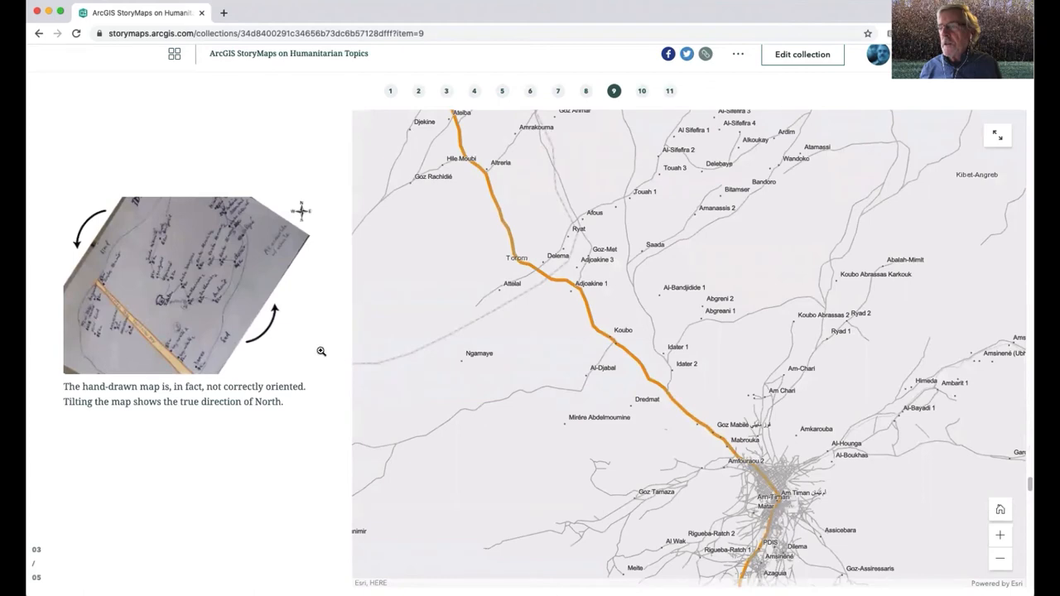
{"action": "scroll", "scroll_direction": "down", "scroll_amount": 3}
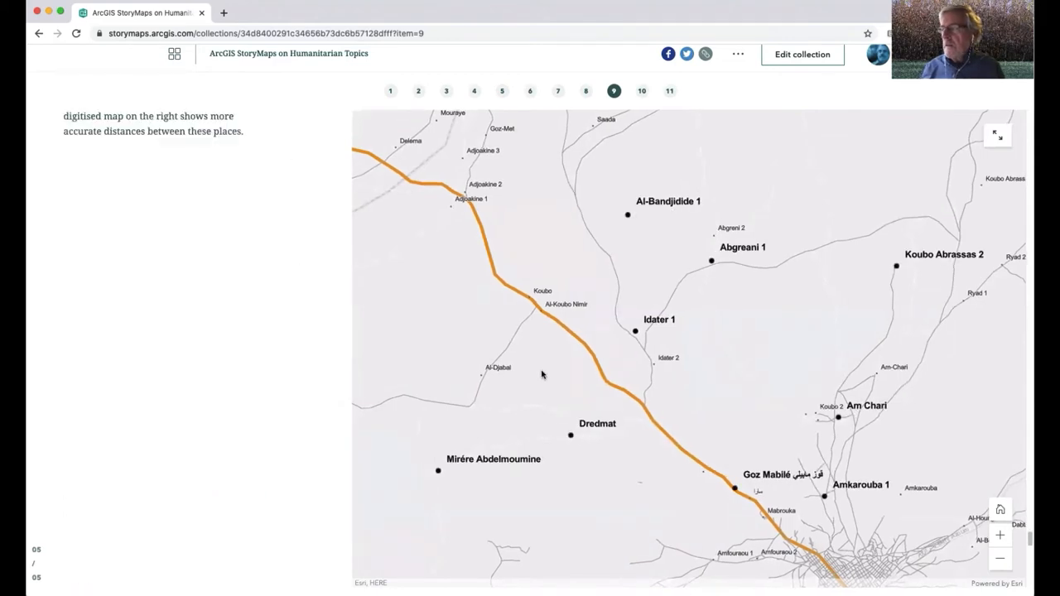
{"action": "scroll", "scroll_direction": "down", "scroll_amount": 3}
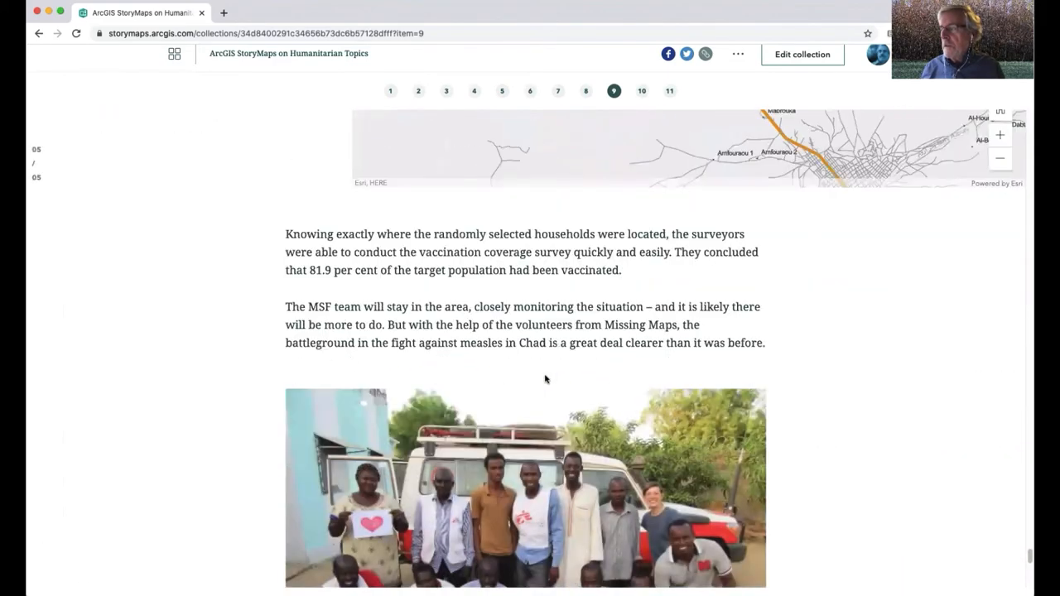
{"action": "scroll", "scroll_direction": "down", "scroll_amount": 3}
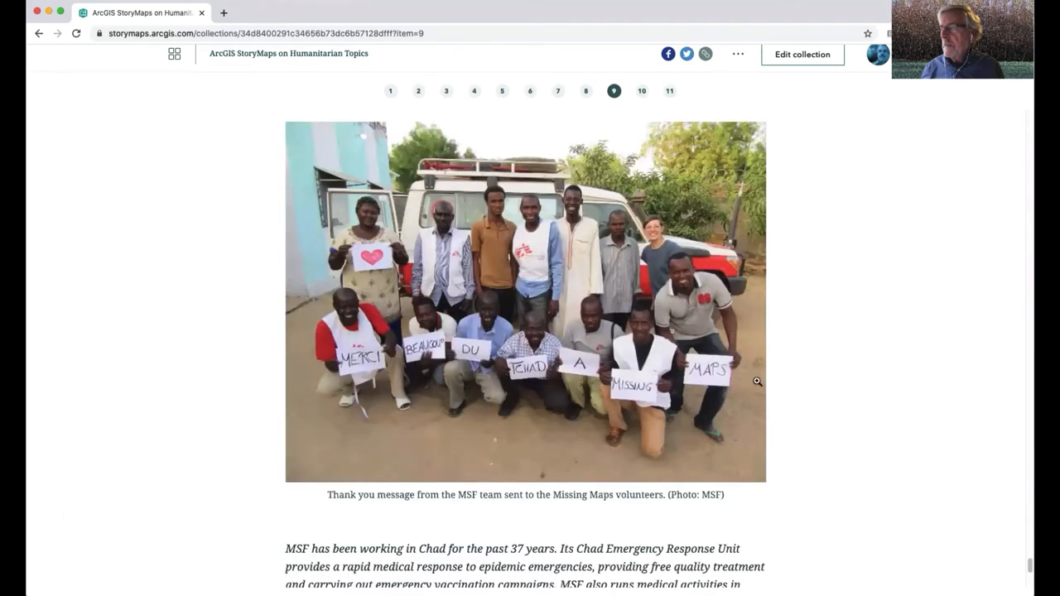
{"action": "mouse_move", "coordinate": [930, 390]}
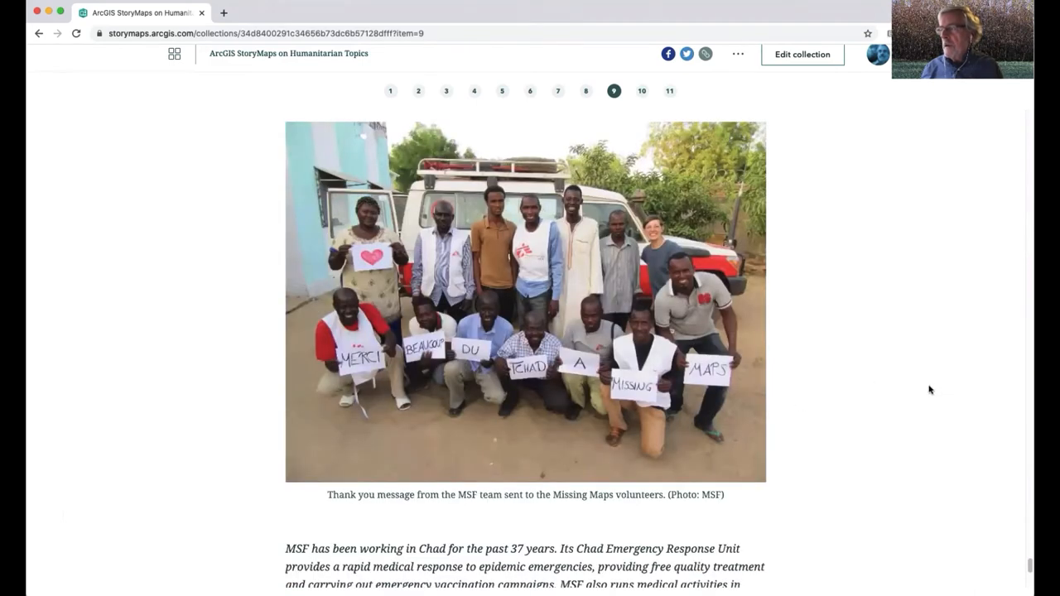
{"action": "scroll", "scroll_direction": "down", "scroll_amount": 3}
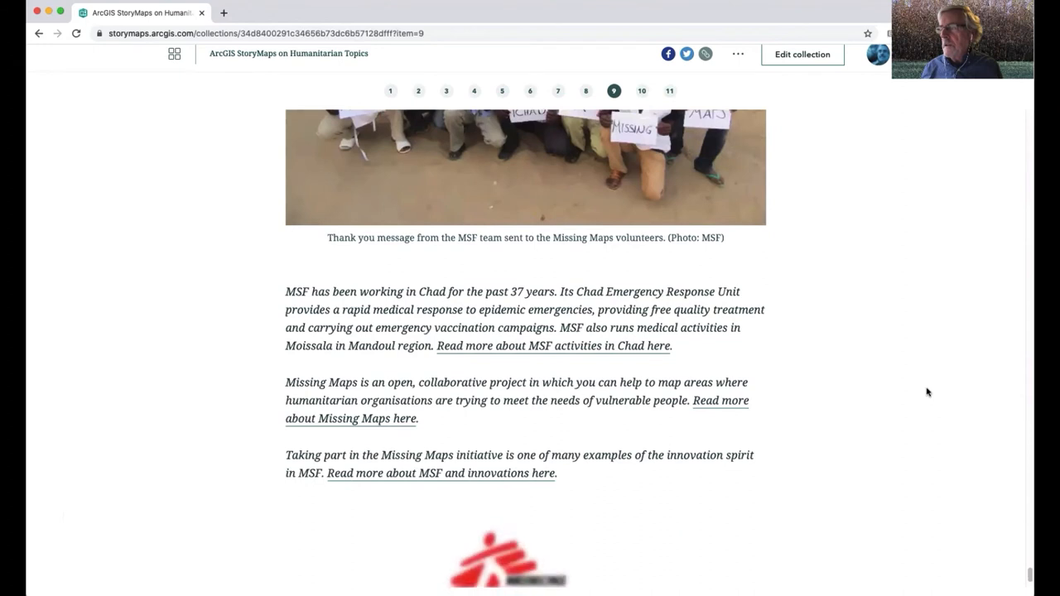
{"action": "scroll", "scroll_direction": "down", "scroll_amount": 3}
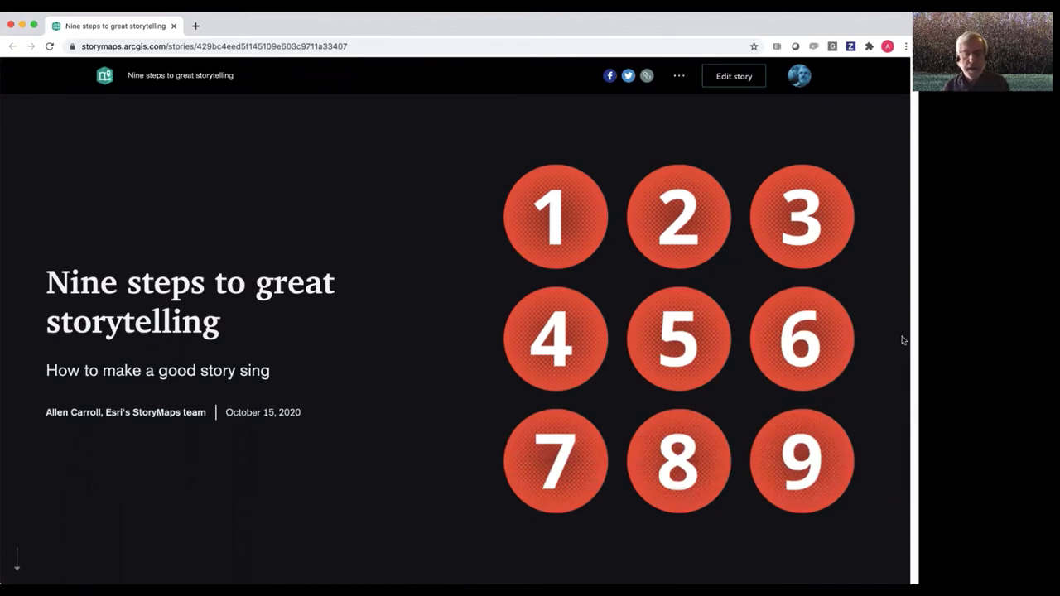
Scroll the storytelling guide past 'Start with a bang.' to the Stewards of the Night example
{"action": "scroll", "scroll_direction": "down", "scroll_amount": 3}
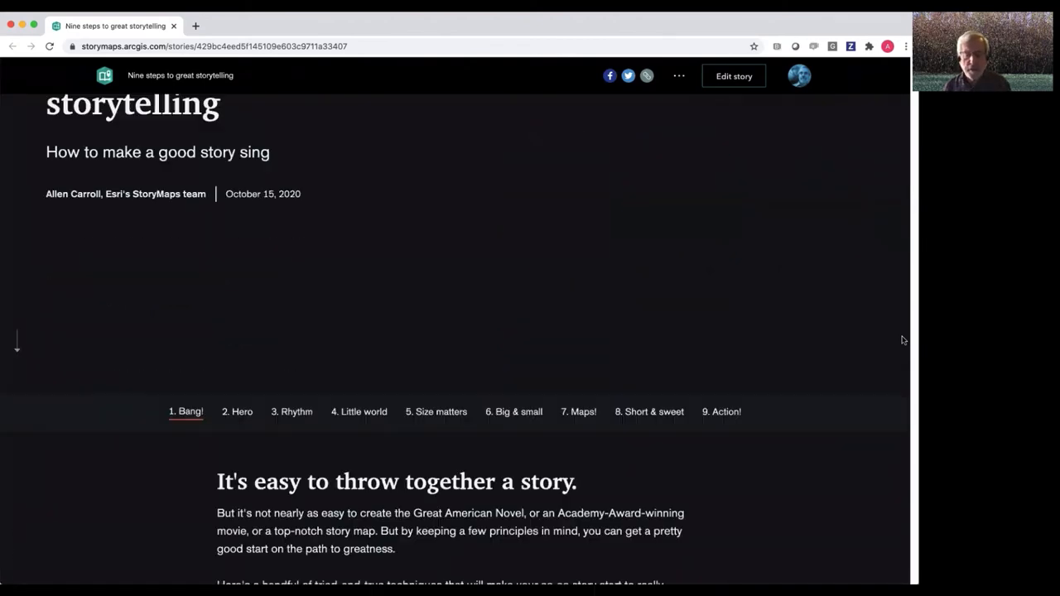
{"action": "scroll", "scroll_direction": "down", "scroll_amount": 3}
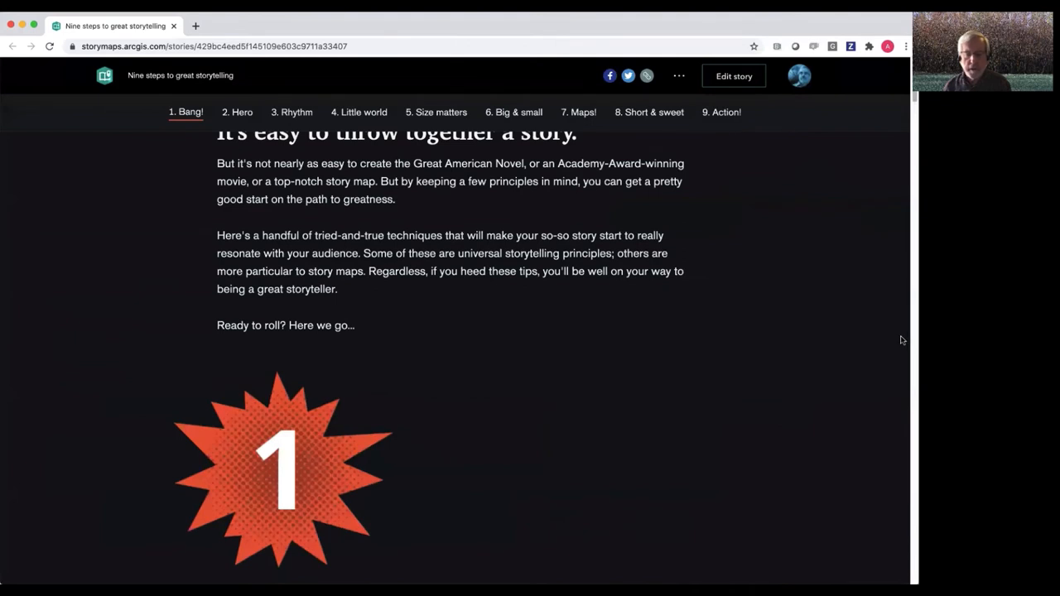
{"action": "scroll", "scroll_direction": "down", "scroll_amount": 3}
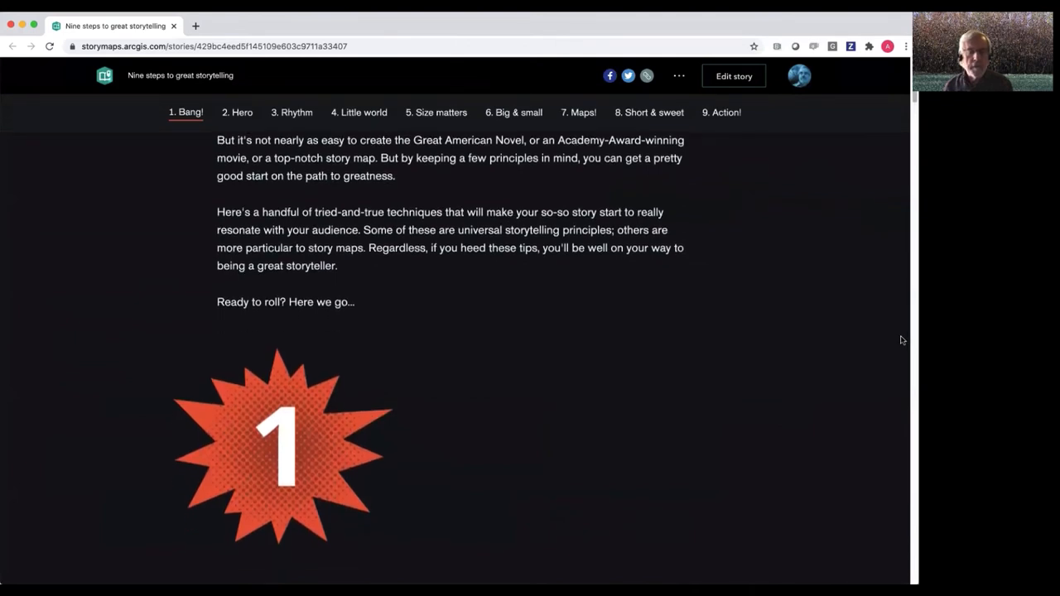
{"action": "scroll", "scroll_direction": "down", "scroll_amount": 3}
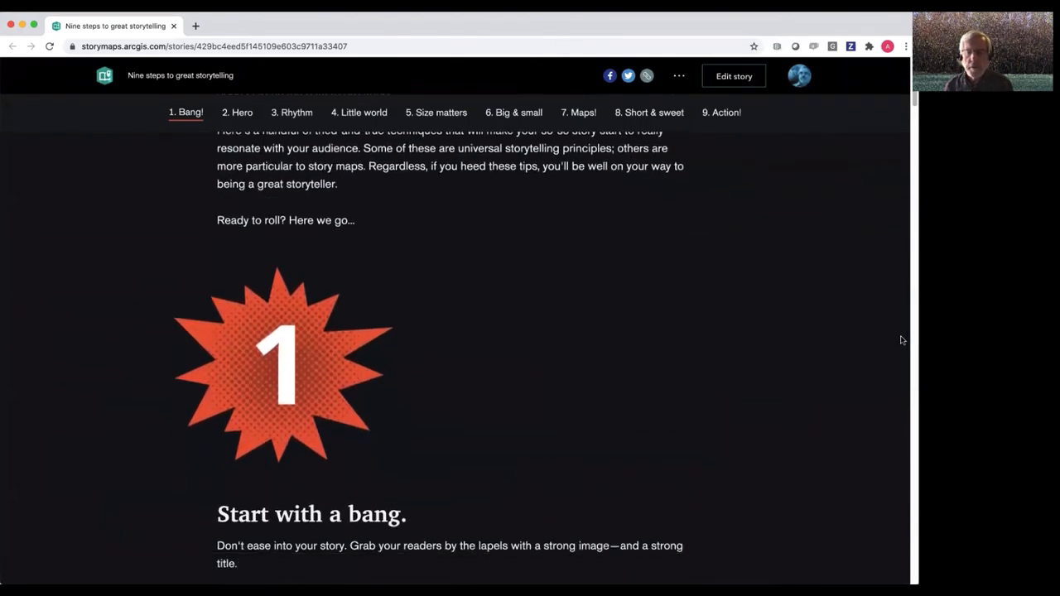
{"action": "scroll", "scroll_direction": "down", "scroll_amount": 3}
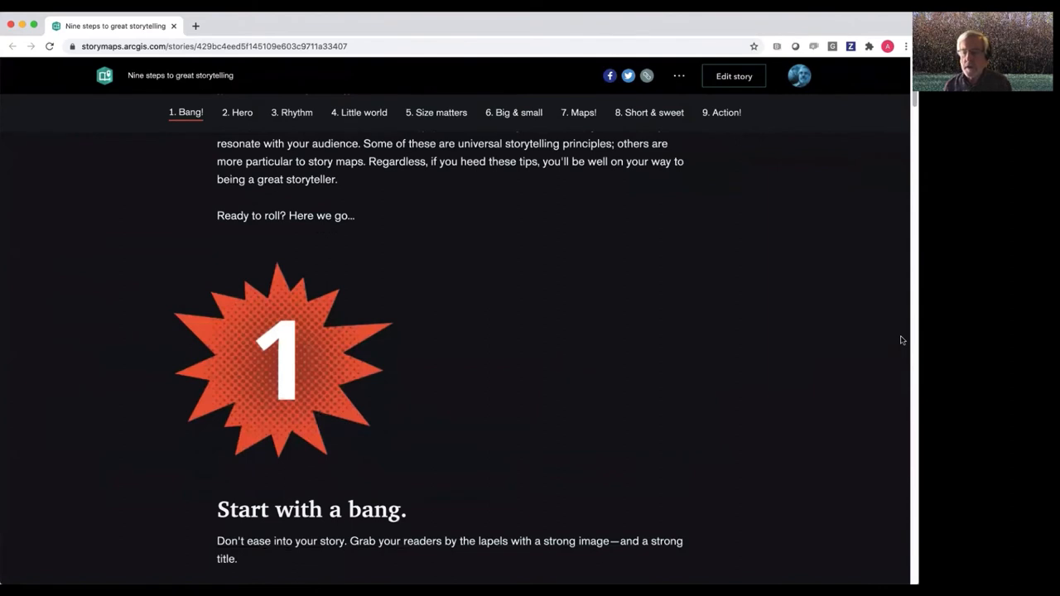
{"action": "scroll", "scroll_direction": "down", "scroll_amount": 3}
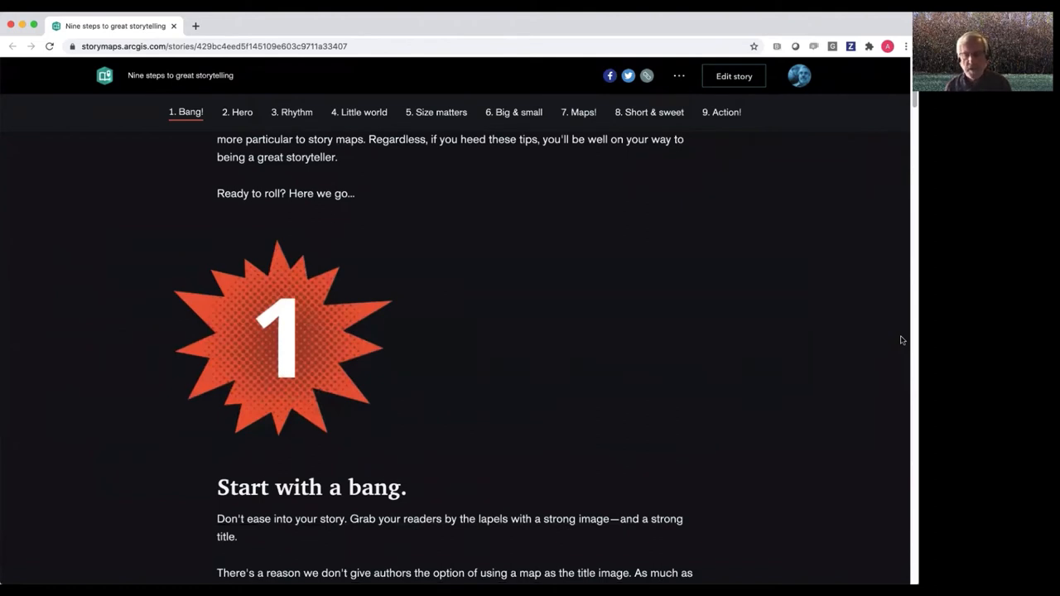
{"action": "scroll", "scroll_direction": "down", "scroll_amount": 3}
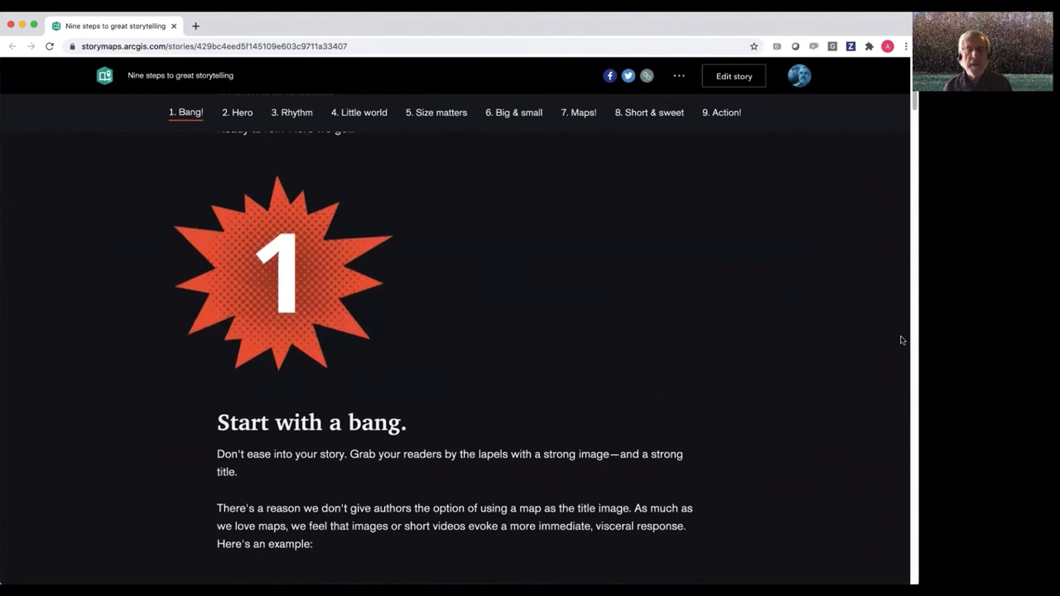
{"action": "scroll", "scroll_direction": "down", "scroll_amount": 3}
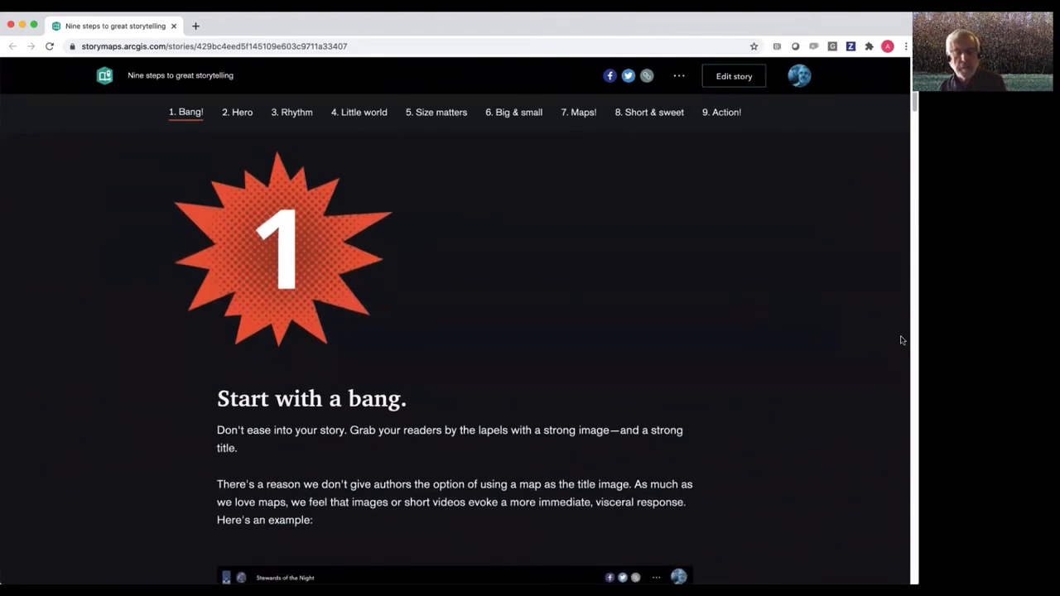
{"action": "scroll", "scroll_direction": "down", "scroll_amount": 3}
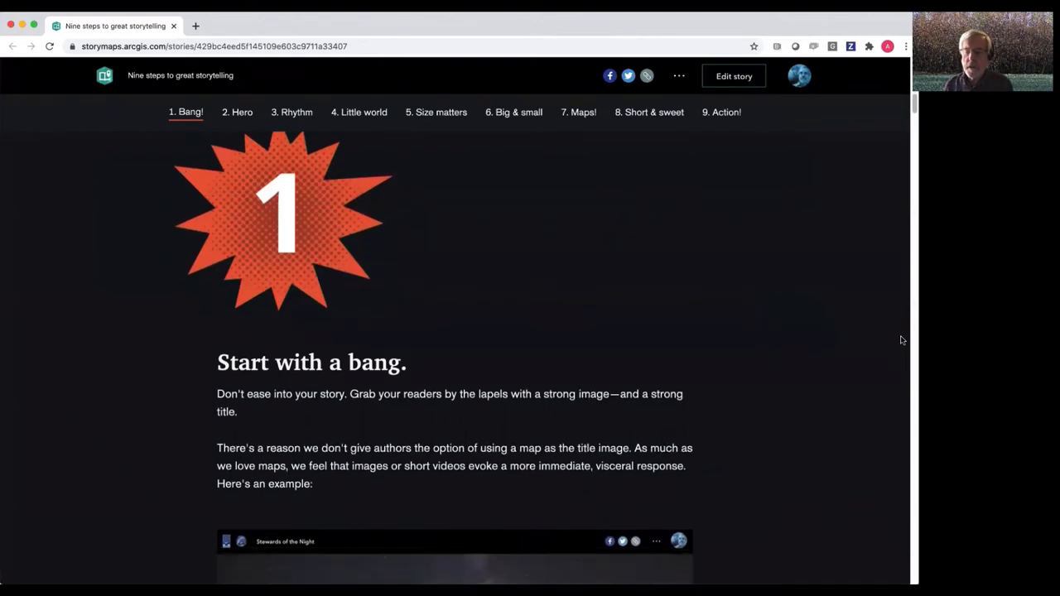
{"action": "scroll", "scroll_direction": "down", "scroll_amount": 3}
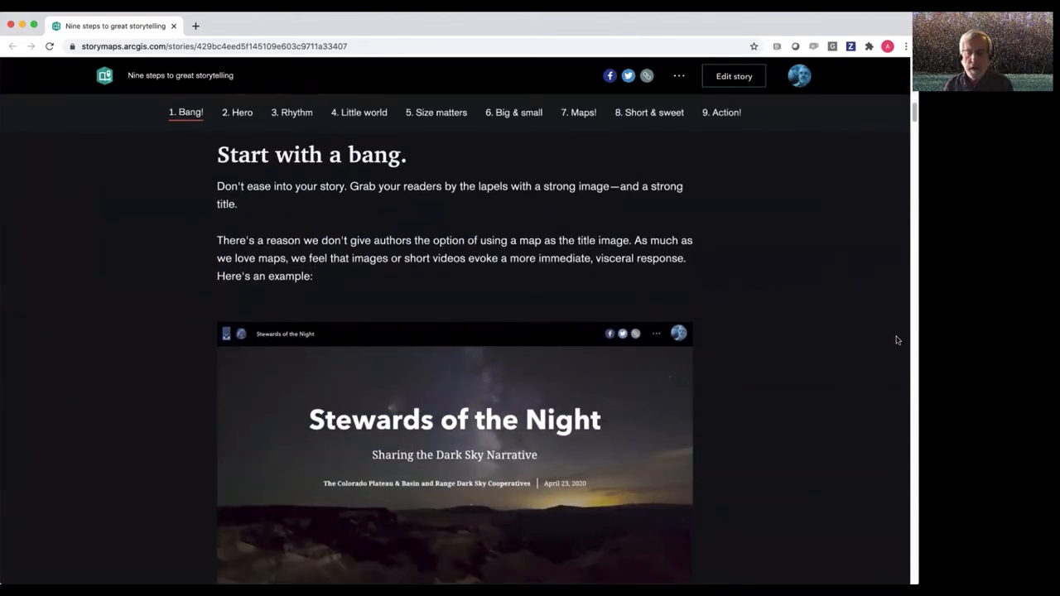
{"action": "scroll", "scroll_direction": "down", "scroll_amount": 3}
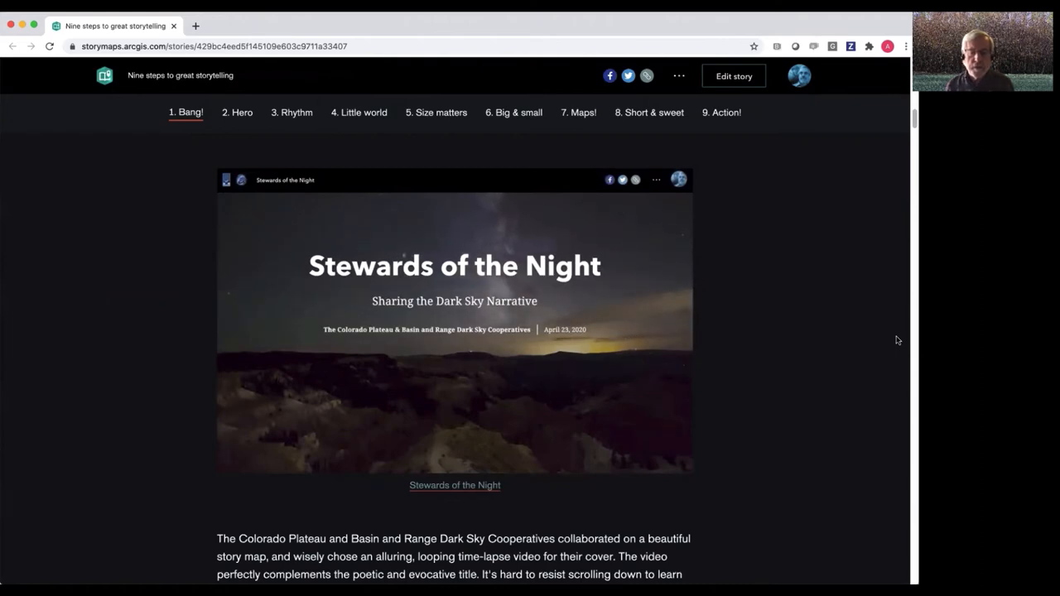
Scroll past the In search of refuge cover to step 2, 'Add a hero'
{"action": "scroll", "scroll_direction": "down", "scroll_amount": 3}
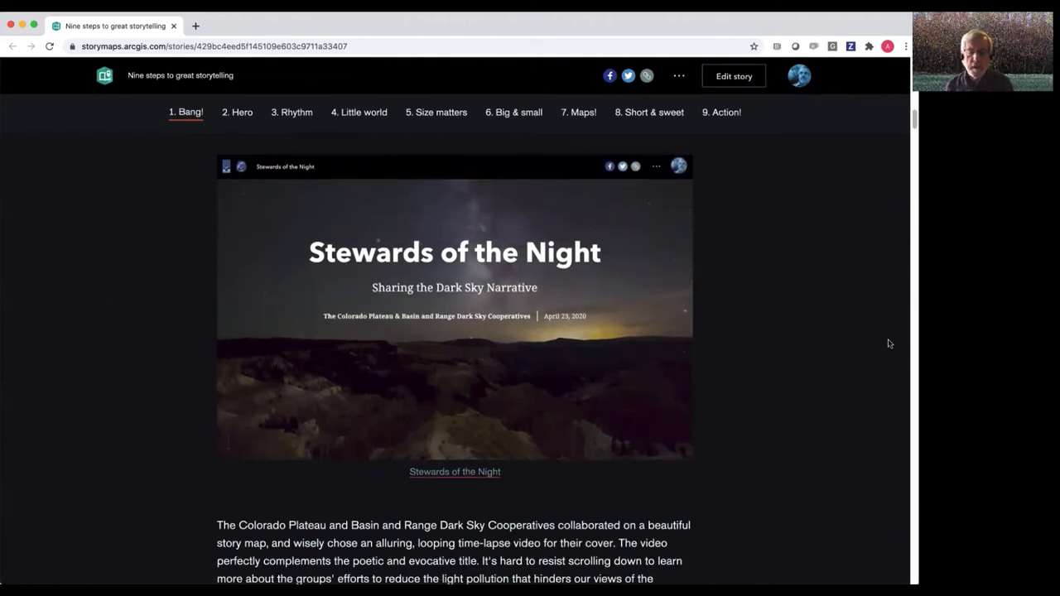
{"action": "scroll", "scroll_direction": "down", "scroll_amount": 3}
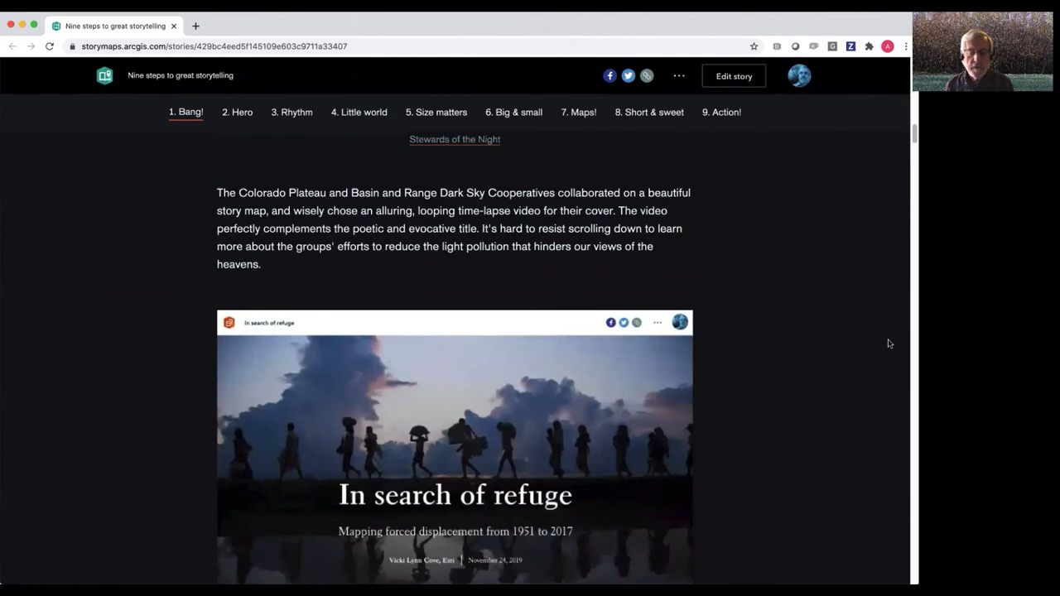
{"action": "scroll", "scroll_direction": "down", "scroll_amount": 3}
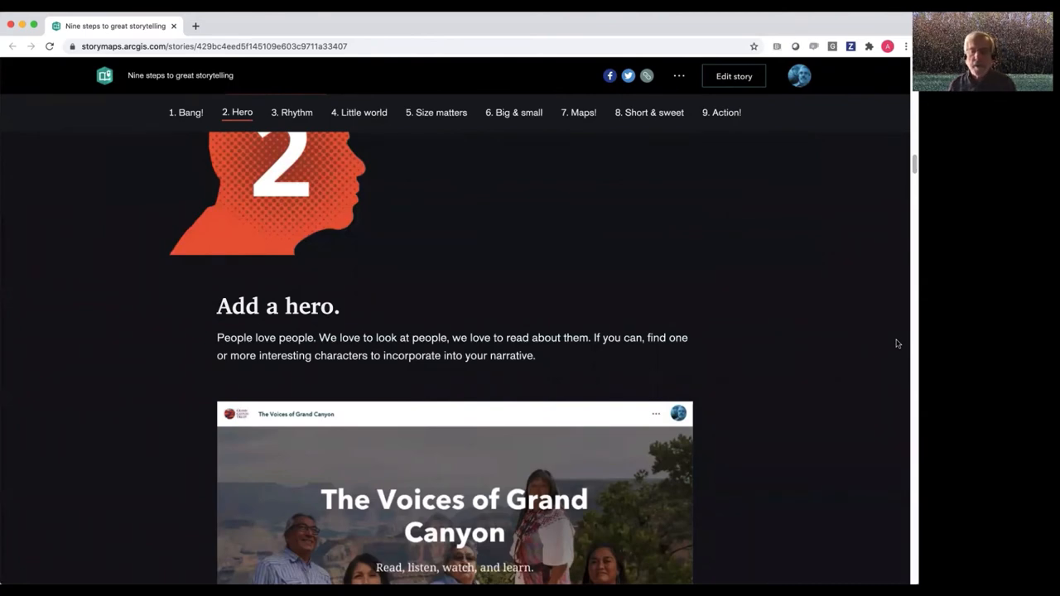
Scroll past The Voices of Grand Canyon and Semipalmated Sandpiper examples to step 3
{"action": "scroll", "scroll_direction": "down", "scroll_amount": 3}
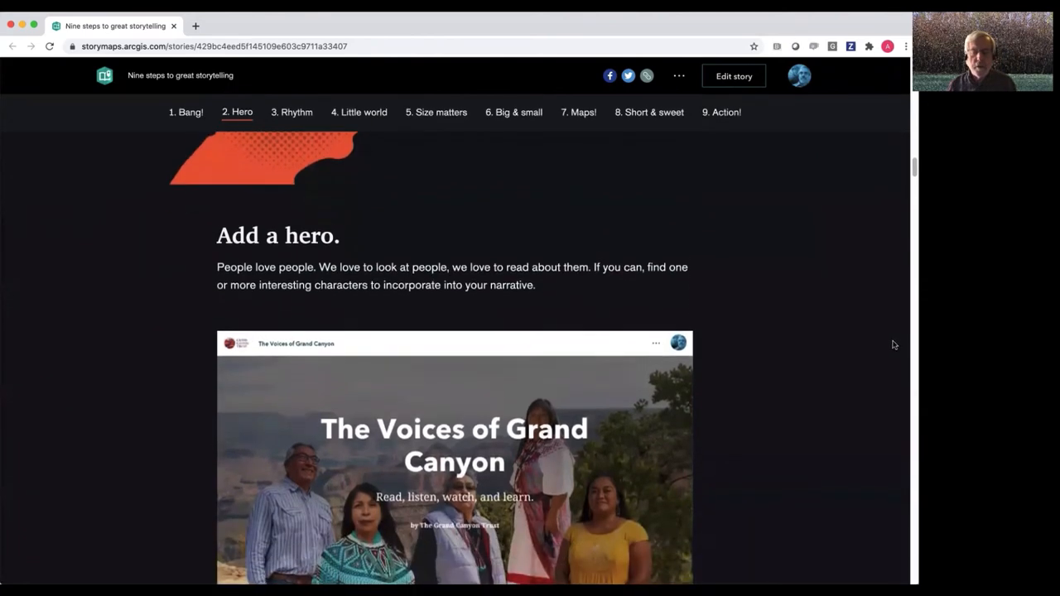
{"action": "scroll", "scroll_direction": "down", "scroll_amount": 3}
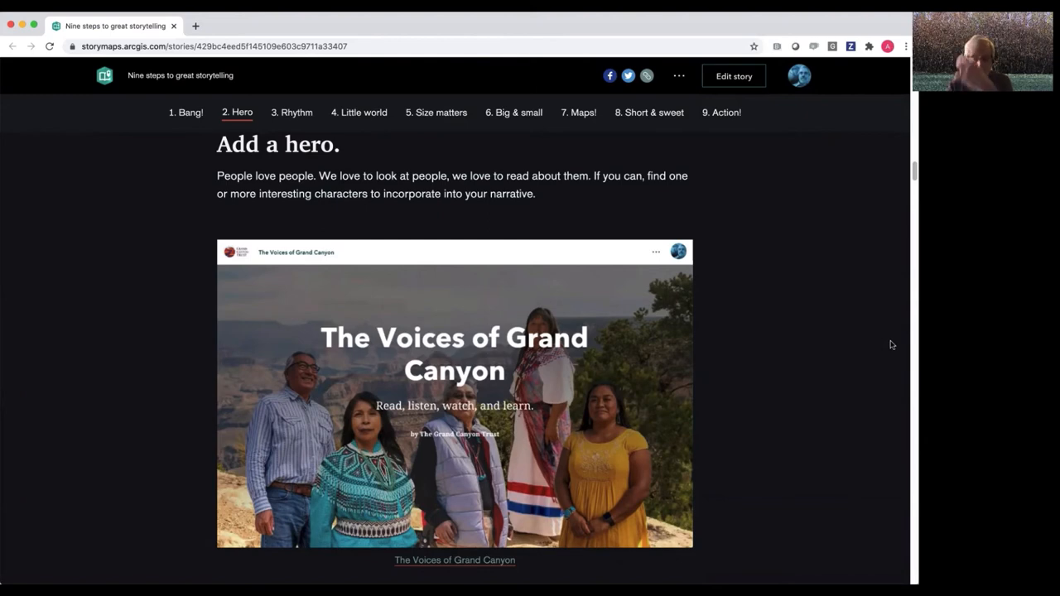
{"action": "scroll", "scroll_direction": "down", "scroll_amount": 3}
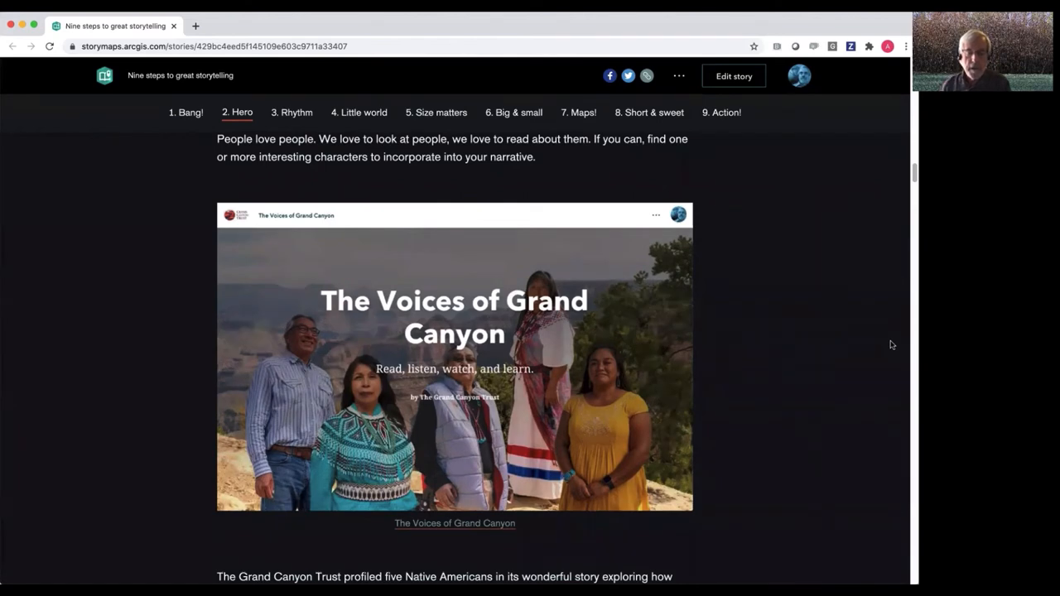
{"action": "mouse_move", "coordinate": [868, 340]}
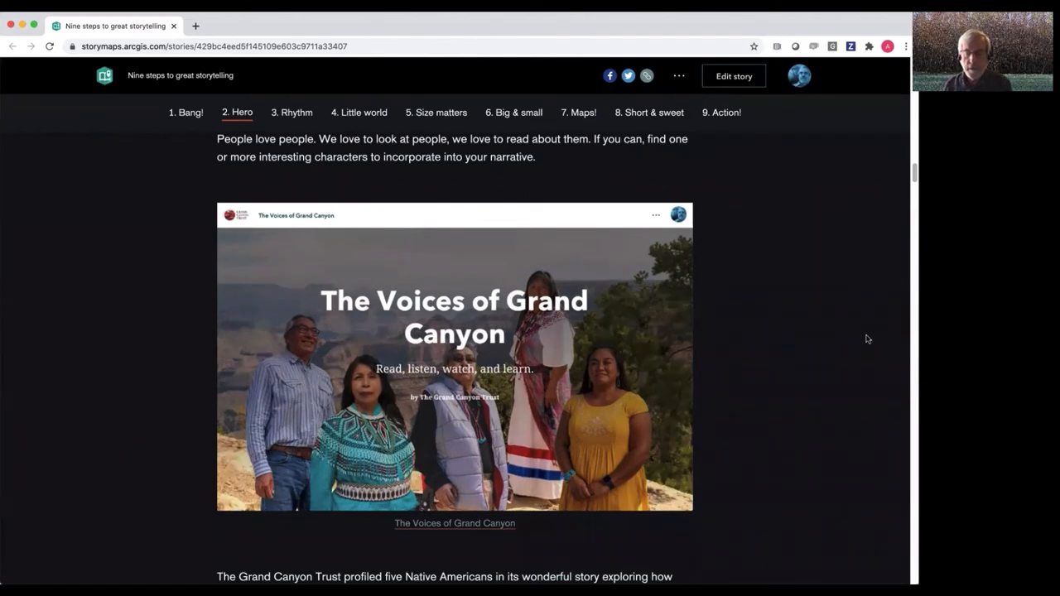
{"action": "scroll", "scroll_direction": "down", "scroll_amount": 3}
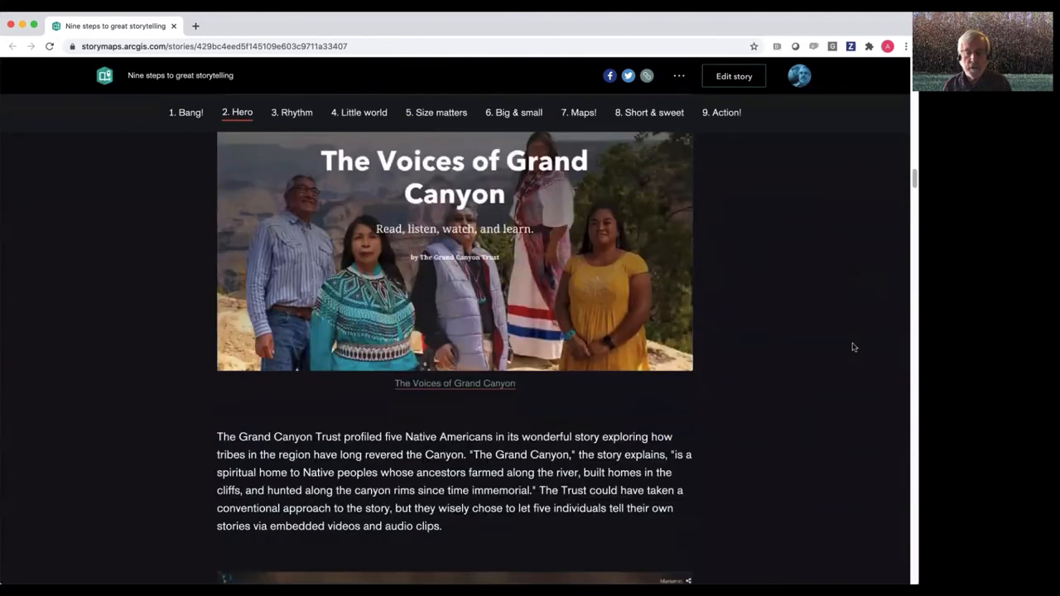
{"action": "scroll", "scroll_direction": "down", "scroll_amount": 3}
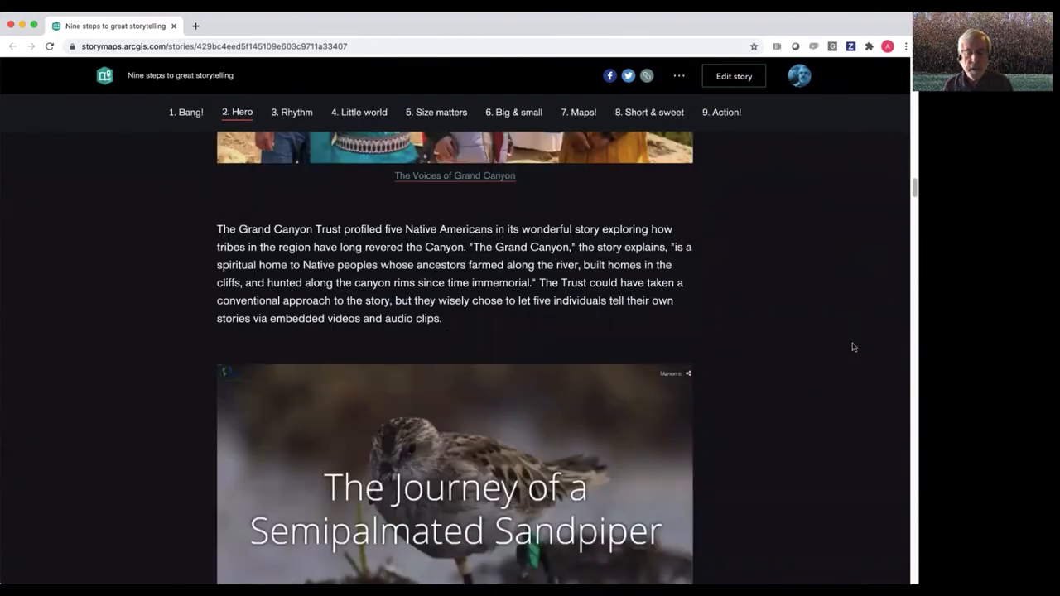
{"action": "scroll", "scroll_direction": "down", "scroll_amount": 3}
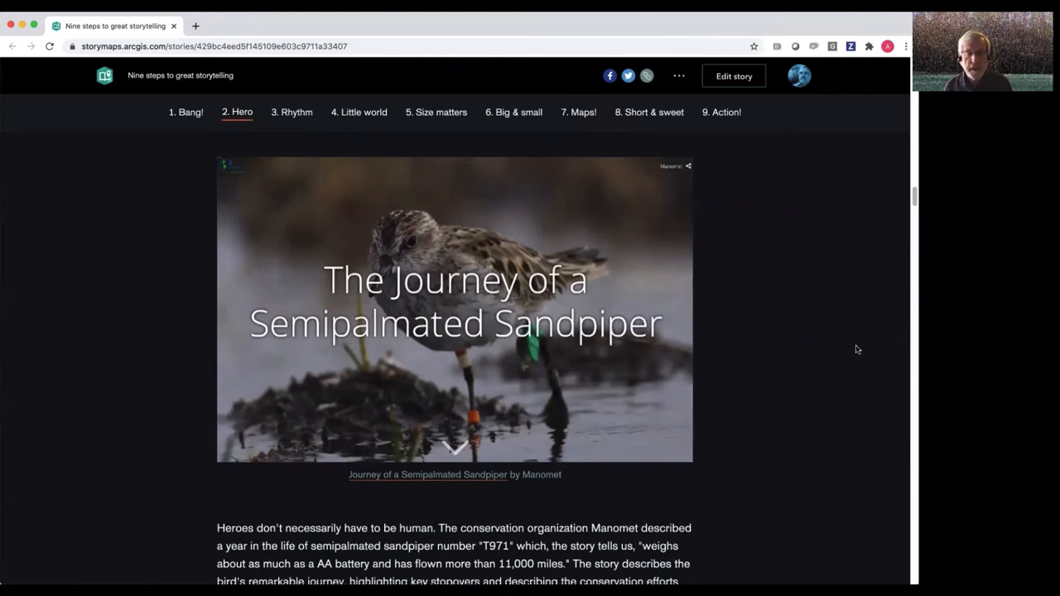
{"action": "scroll", "scroll_direction": "down", "scroll_amount": 3}
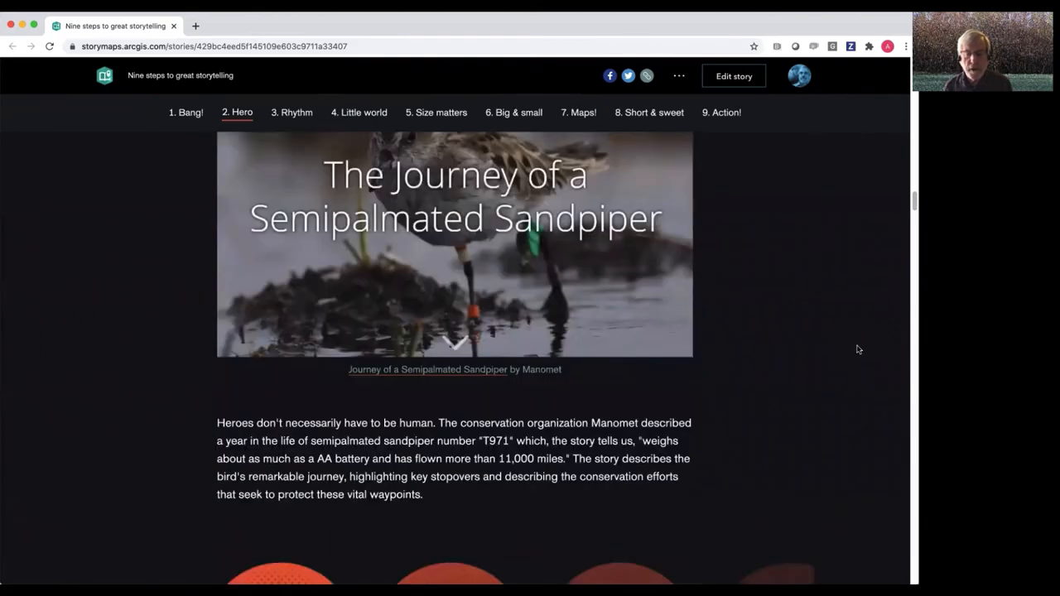
{"action": "scroll", "scroll_direction": "down", "scroll_amount": 3}
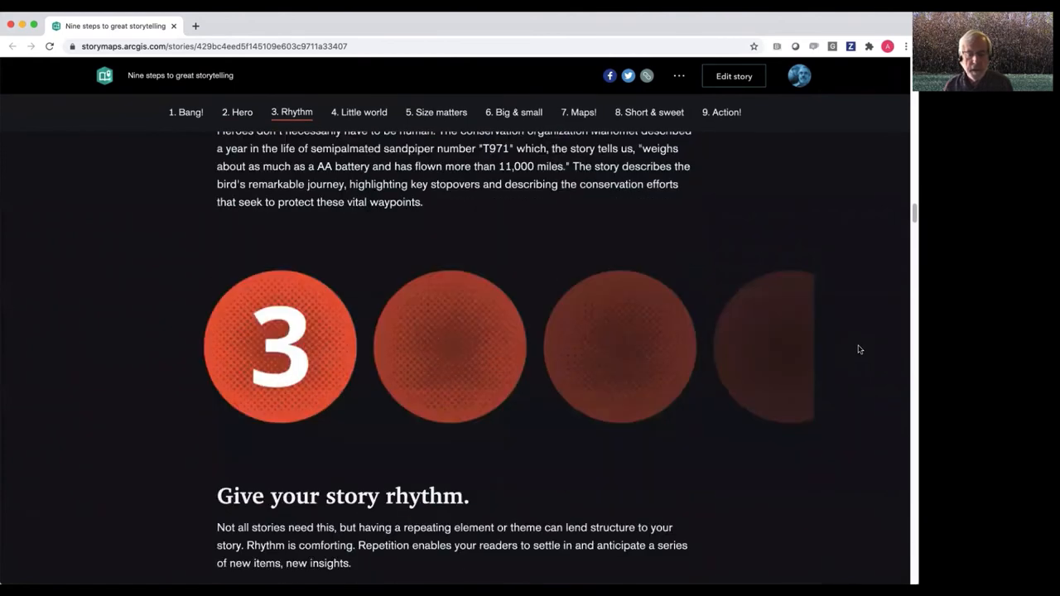
Scroll past Sacred Places, Sacred Ways and Wealth Divides to step 4, 'Create a little world'
{"action": "scroll", "scroll_direction": "down", "scroll_amount": 3}
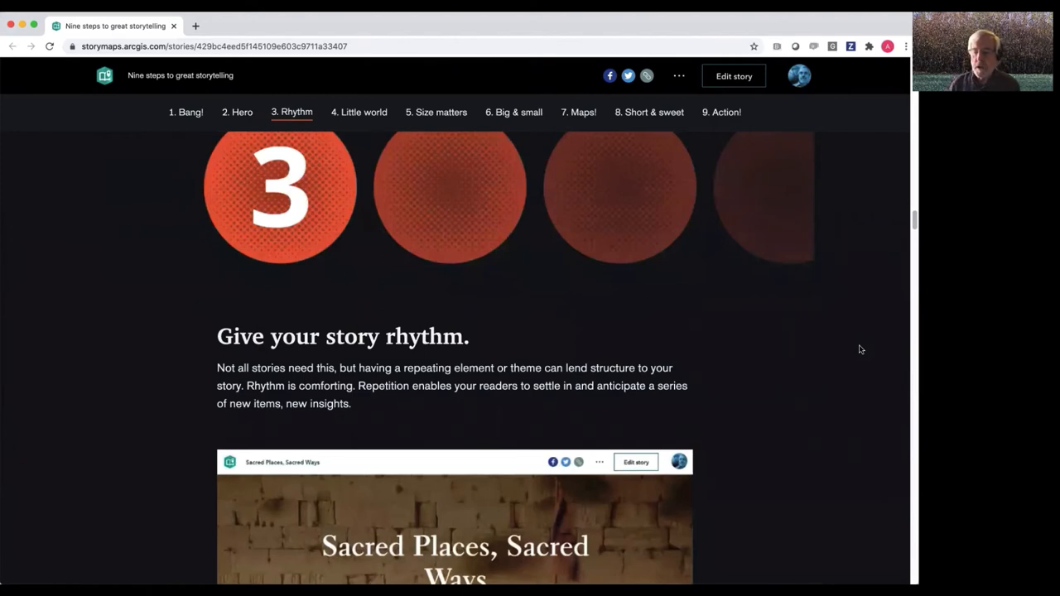
{"action": "scroll", "scroll_direction": "down", "scroll_amount": 3}
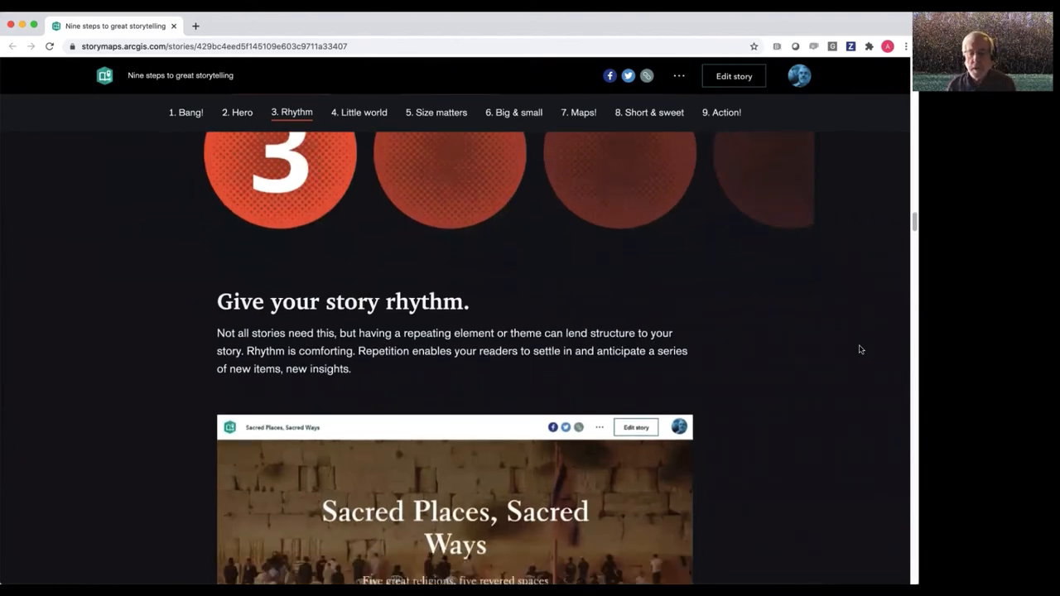
{"action": "scroll", "scroll_direction": "down", "scroll_amount": 3}
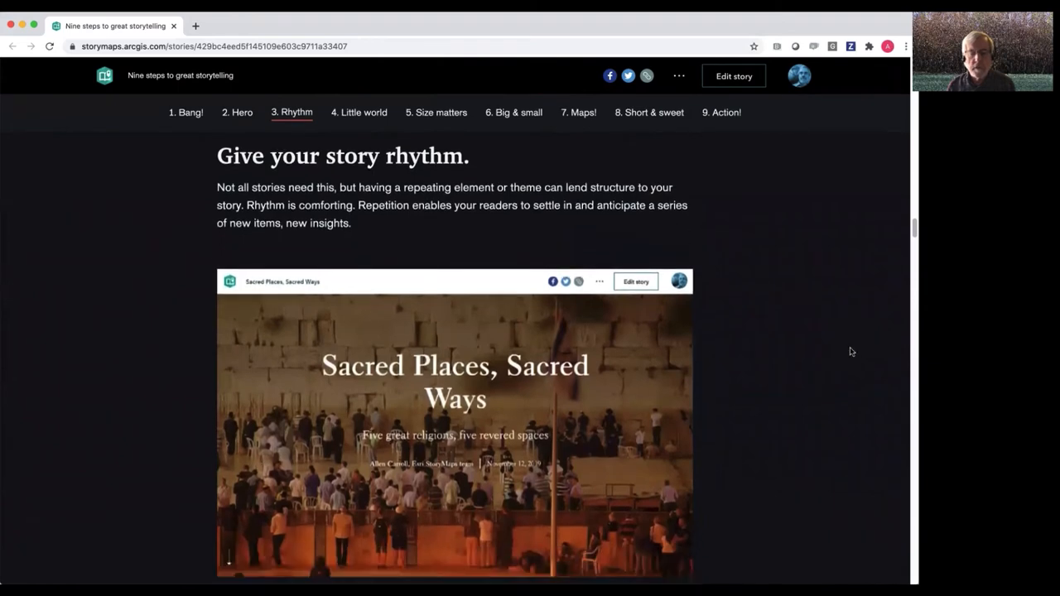
{"action": "scroll", "scroll_direction": "down", "scroll_amount": 3}
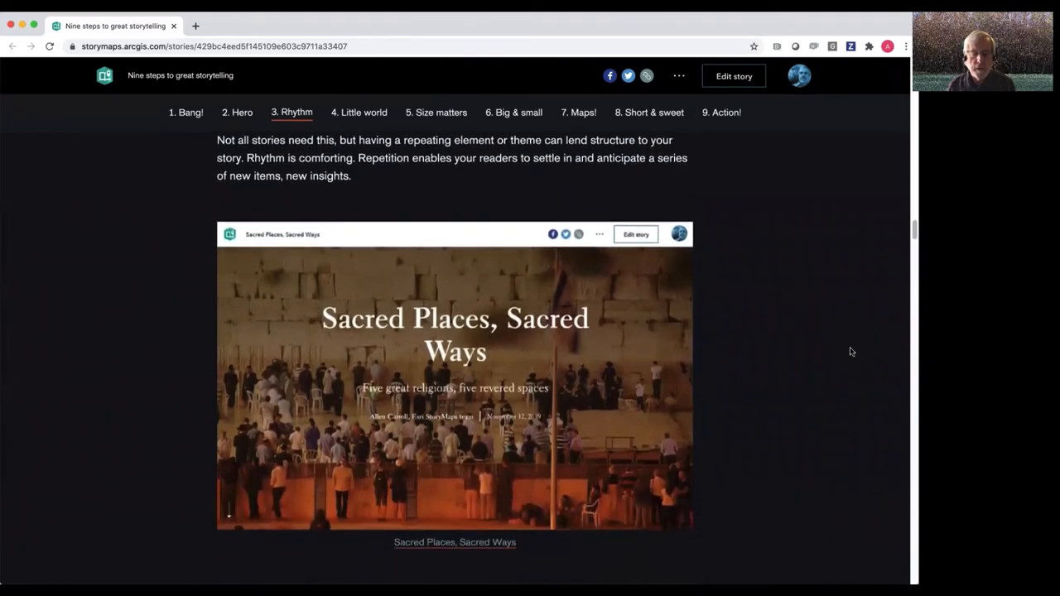
{"action": "scroll", "scroll_direction": "down", "scroll_amount": 3}
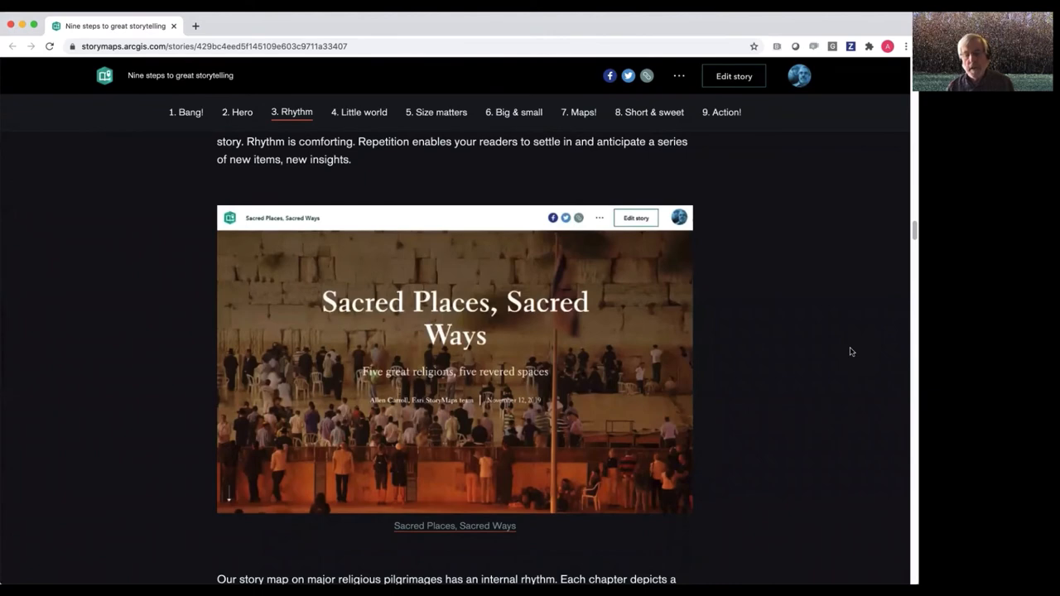
{"action": "scroll", "scroll_direction": "down", "scroll_amount": 3}
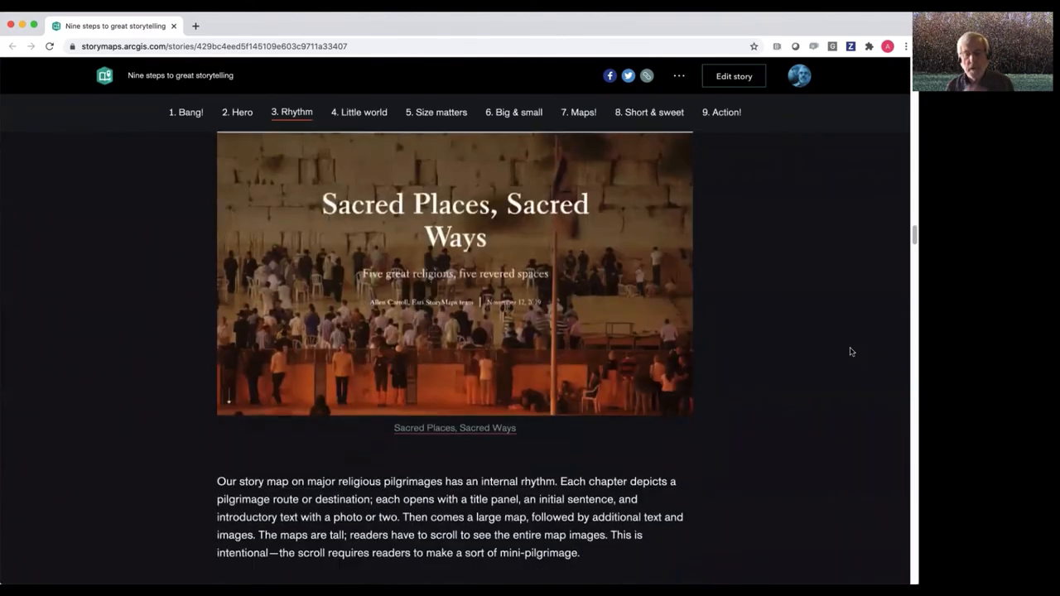
{"action": "scroll", "scroll_direction": "down", "scroll_amount": 3}
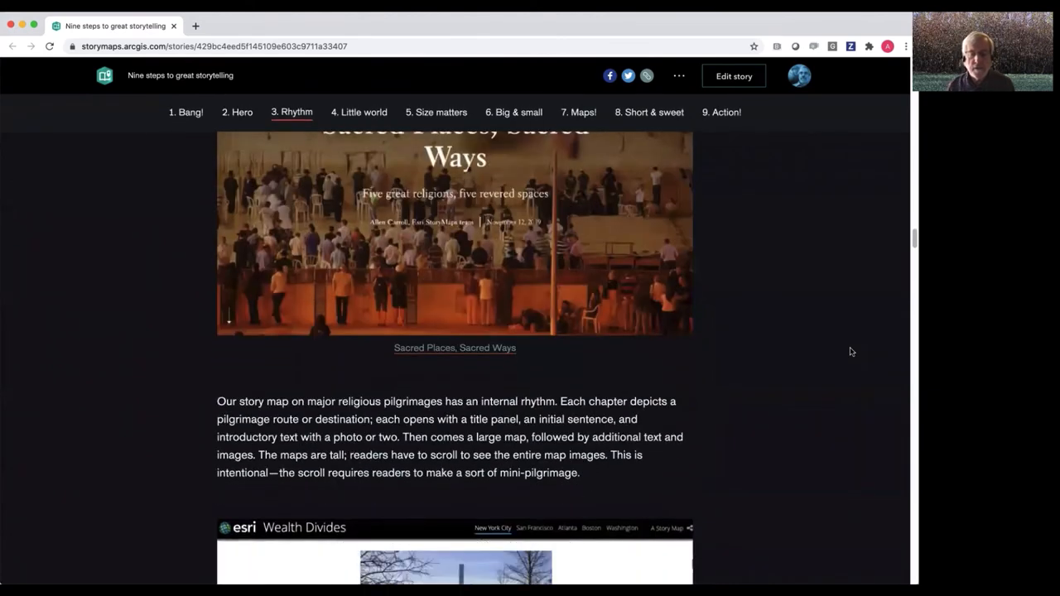
{"action": "scroll", "scroll_direction": "down", "scroll_amount": 3}
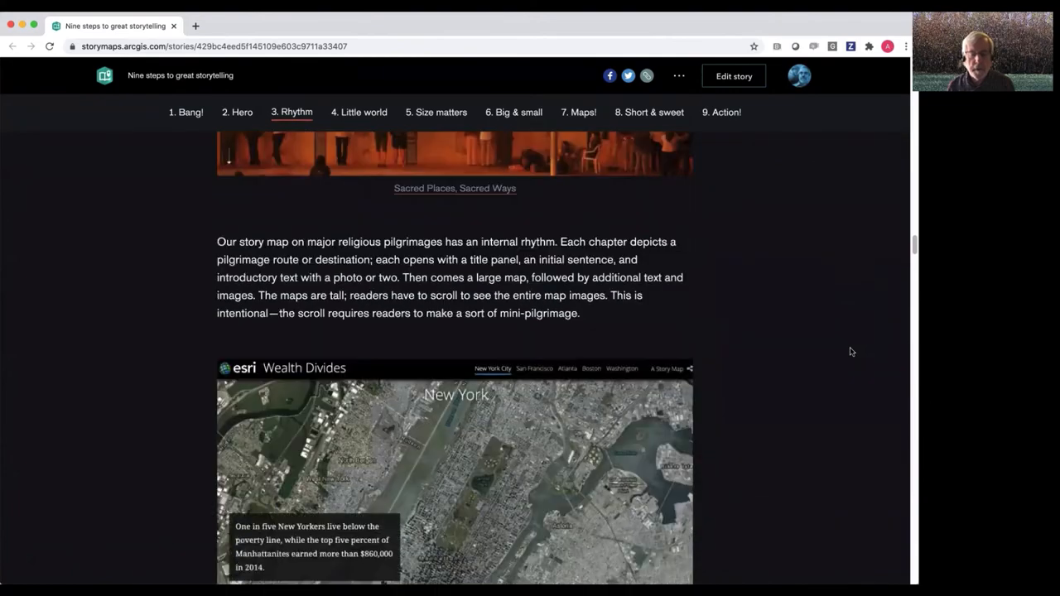
{"action": "scroll", "scroll_direction": "down", "scroll_amount": 3}
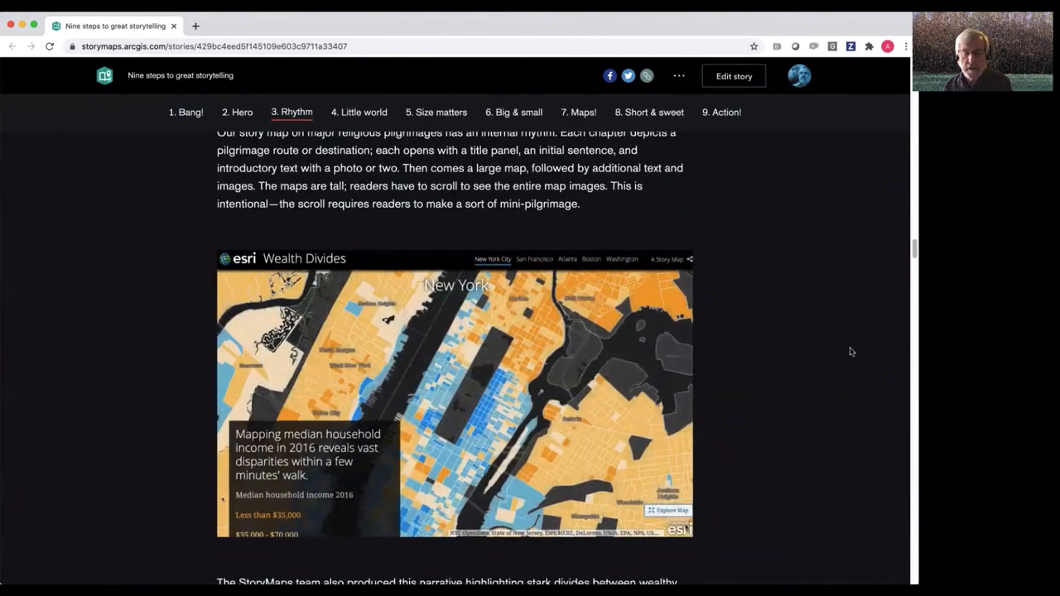
{"action": "scroll", "scroll_direction": "down", "scroll_amount": 3}
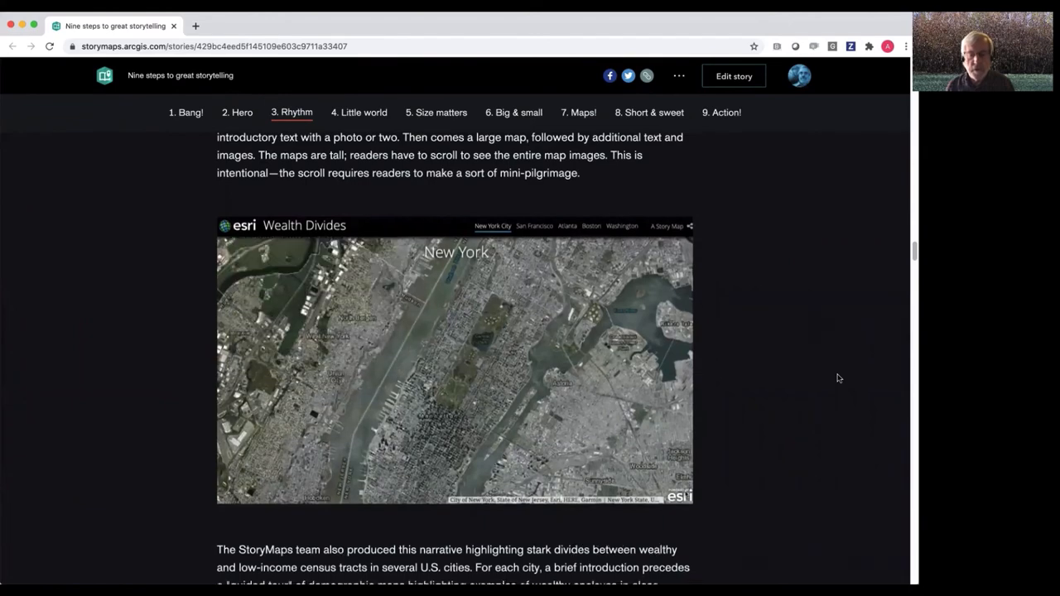
{"action": "scroll", "scroll_direction": "down", "scroll_amount": 3}
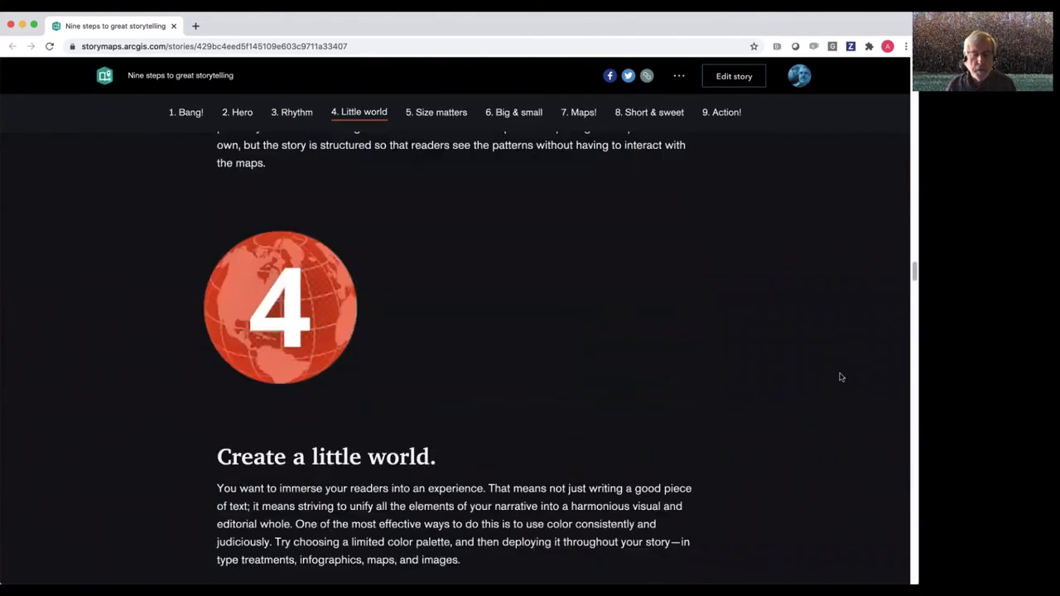
Scroll past The Two Koreas embed and theme image to step 5, 'One size doesn't fit all'
{"action": "scroll", "scroll_direction": "down", "scroll_amount": 3}
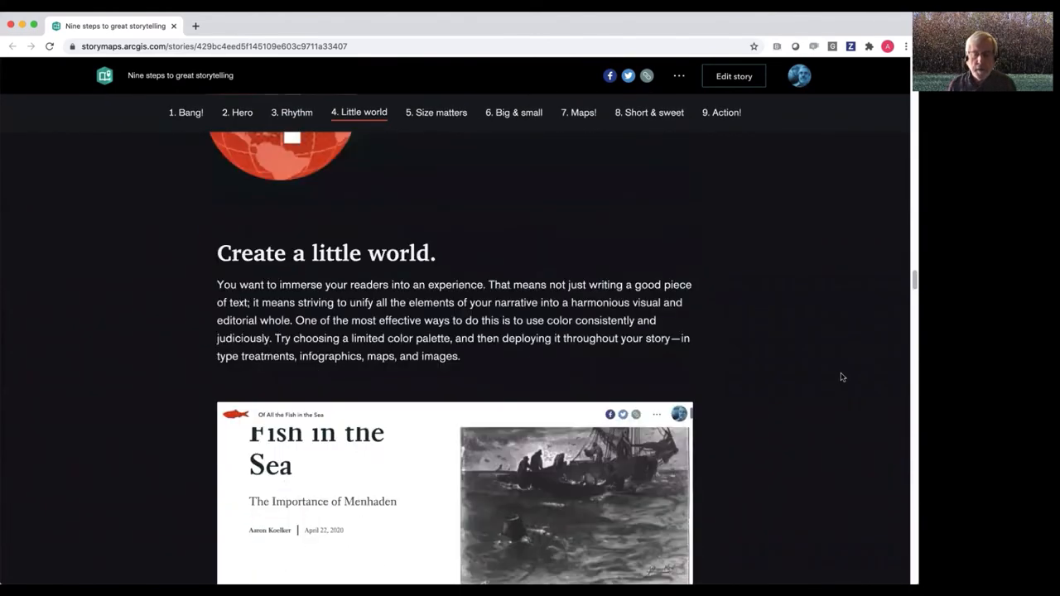
{"action": "scroll", "scroll_direction": "down", "scroll_amount": 3}
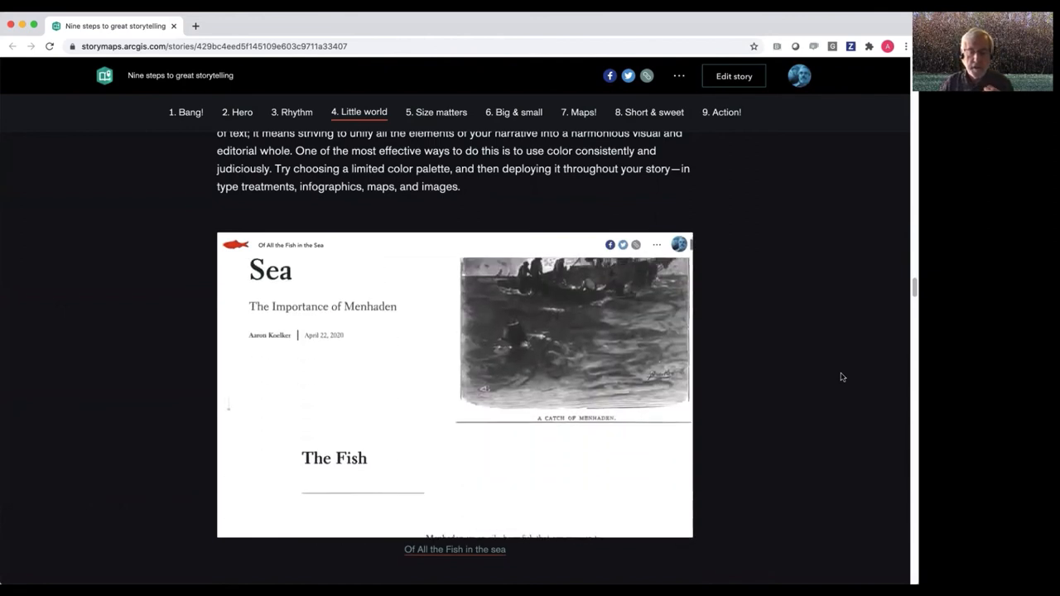
{"action": "scroll", "scroll_direction": "down", "scroll_amount": 3}
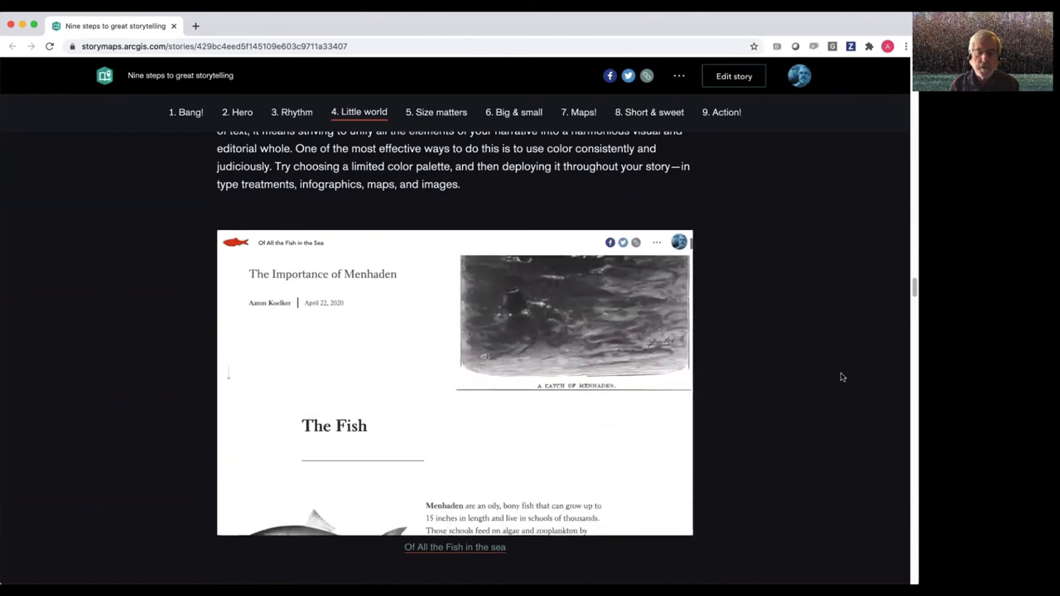
{"action": "scroll", "scroll_direction": "down", "scroll_amount": 3}
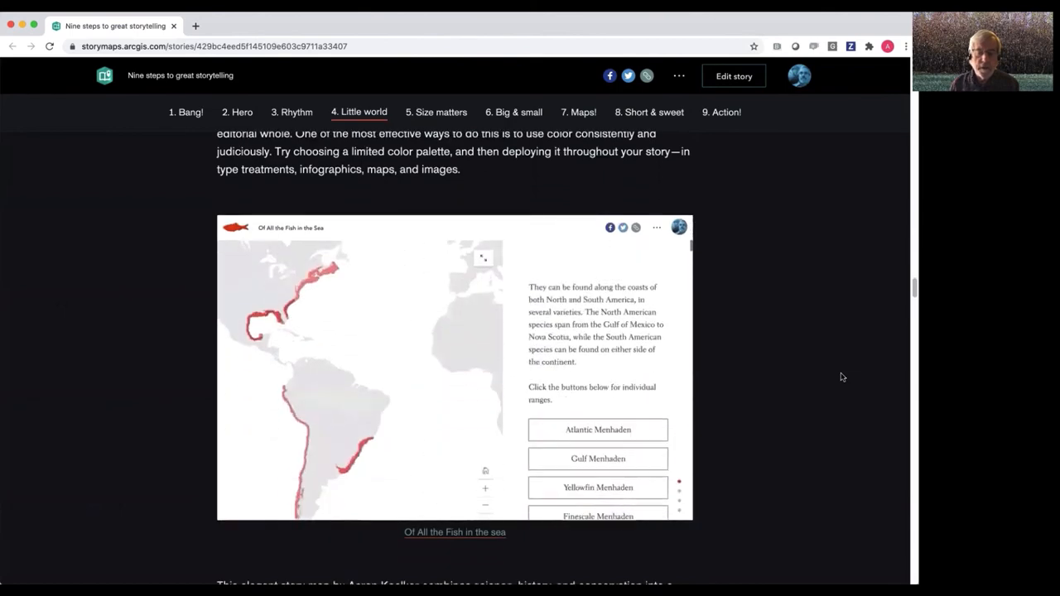
{"action": "scroll", "scroll_direction": "down", "scroll_amount": 3}
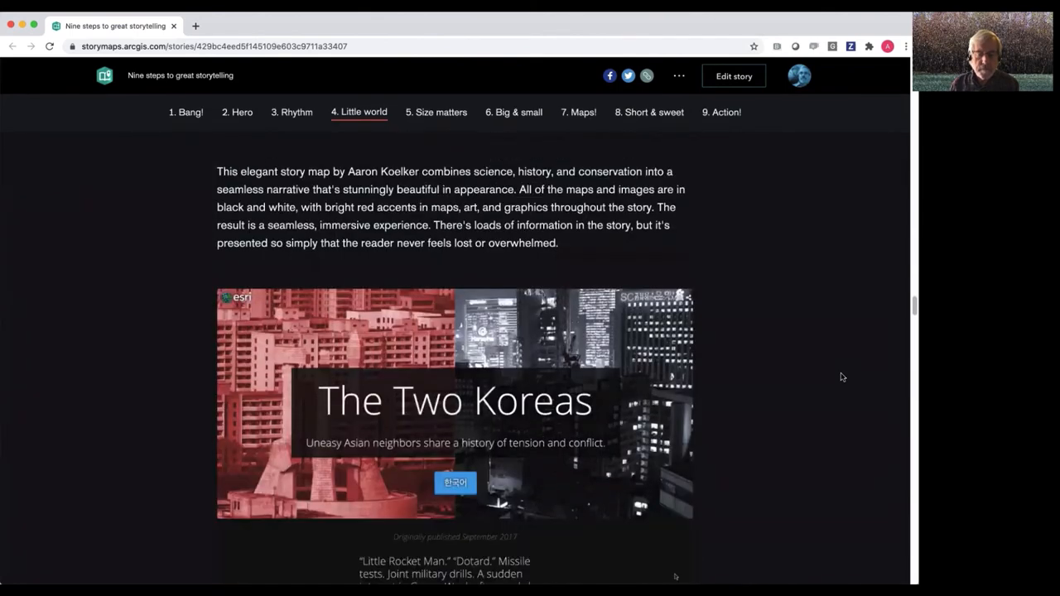
{"action": "scroll", "scroll_direction": "down", "scroll_amount": 3}
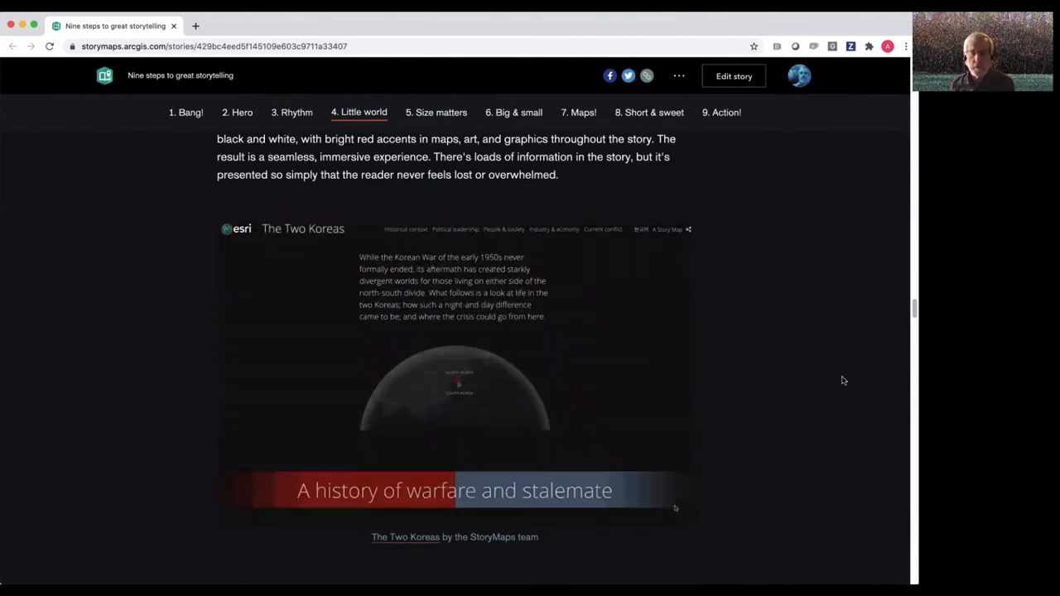
{"action": "scroll", "scroll_direction": "down", "scroll_amount": 3}
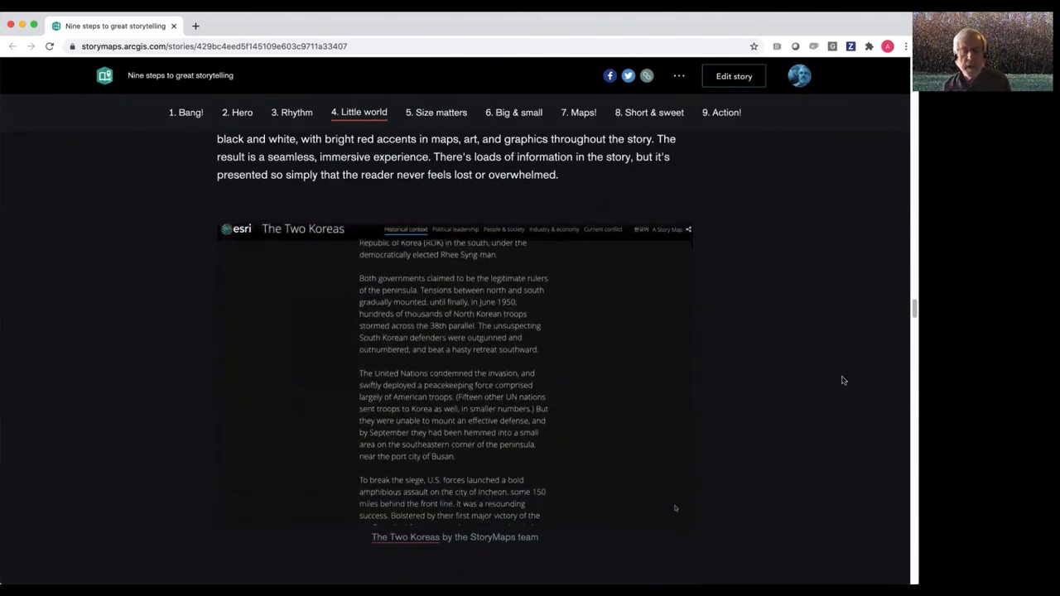
{"action": "scroll", "scroll_direction": "down", "scroll_amount": 3}
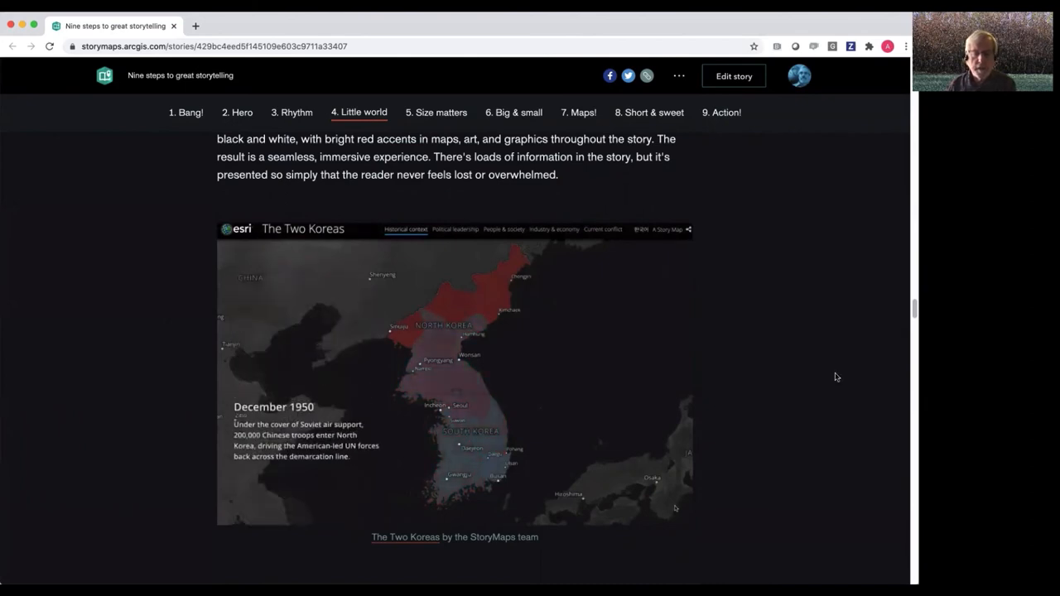
{"action": "scroll", "scroll_direction": "down", "scroll_amount": 3}
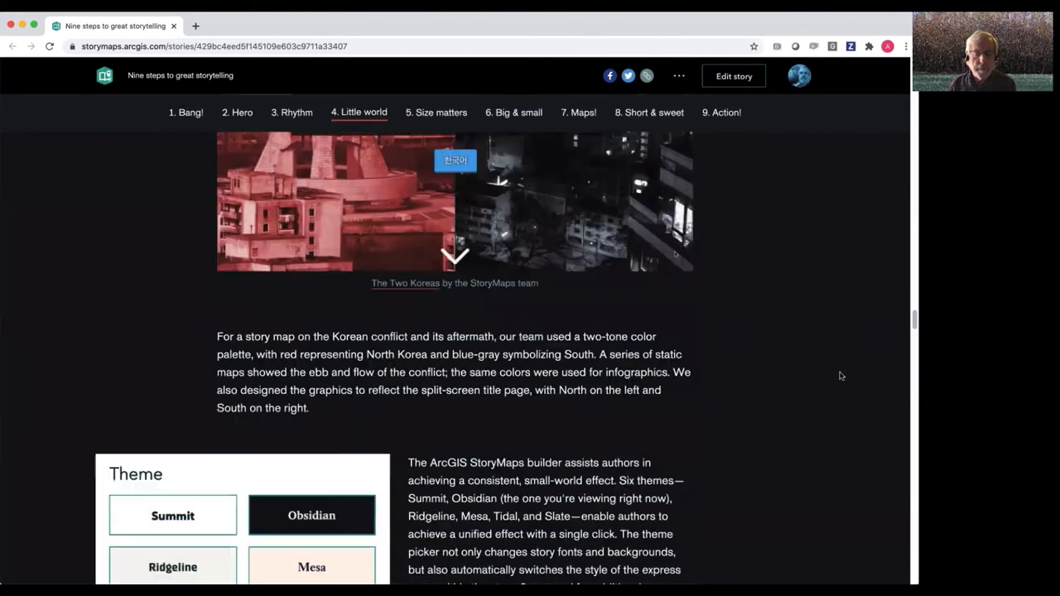
{"action": "scroll", "scroll_direction": "down", "scroll_amount": 3}
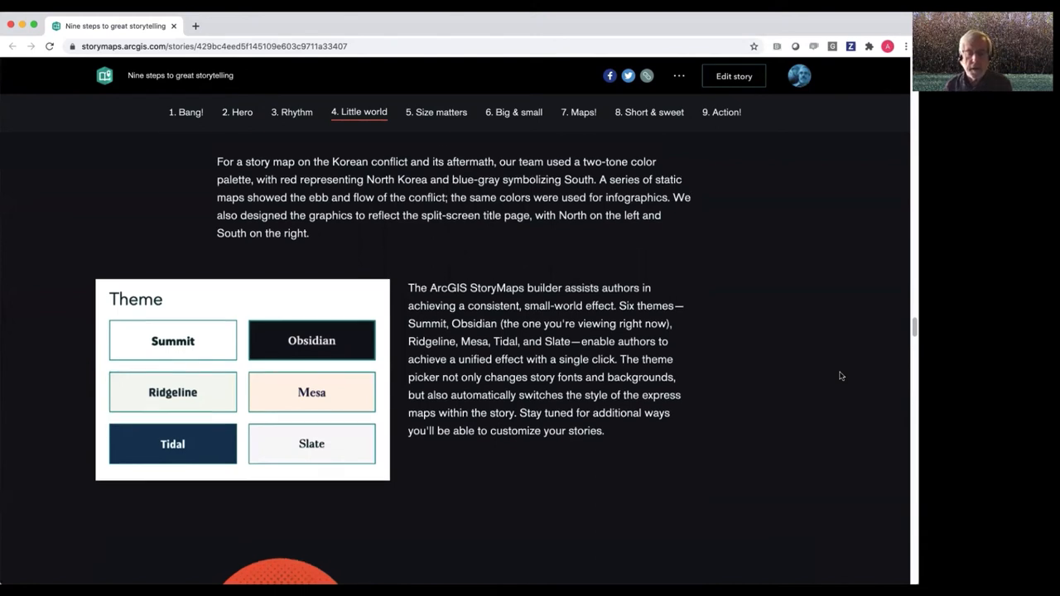
{"action": "scroll", "scroll_direction": "down", "scroll_amount": 3}
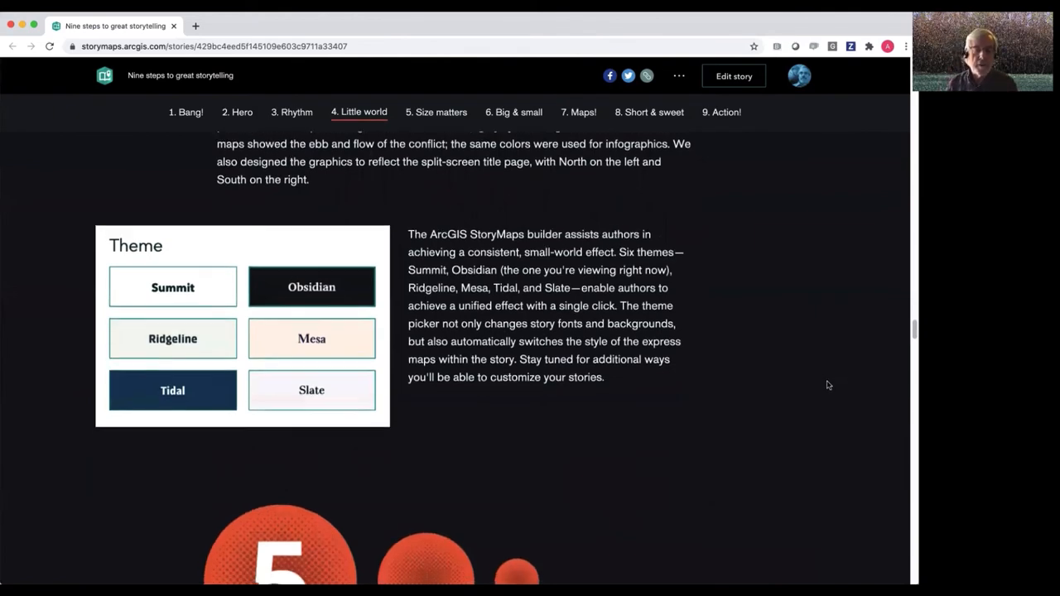
{"action": "scroll", "scroll_direction": "down", "scroll_amount": 3}
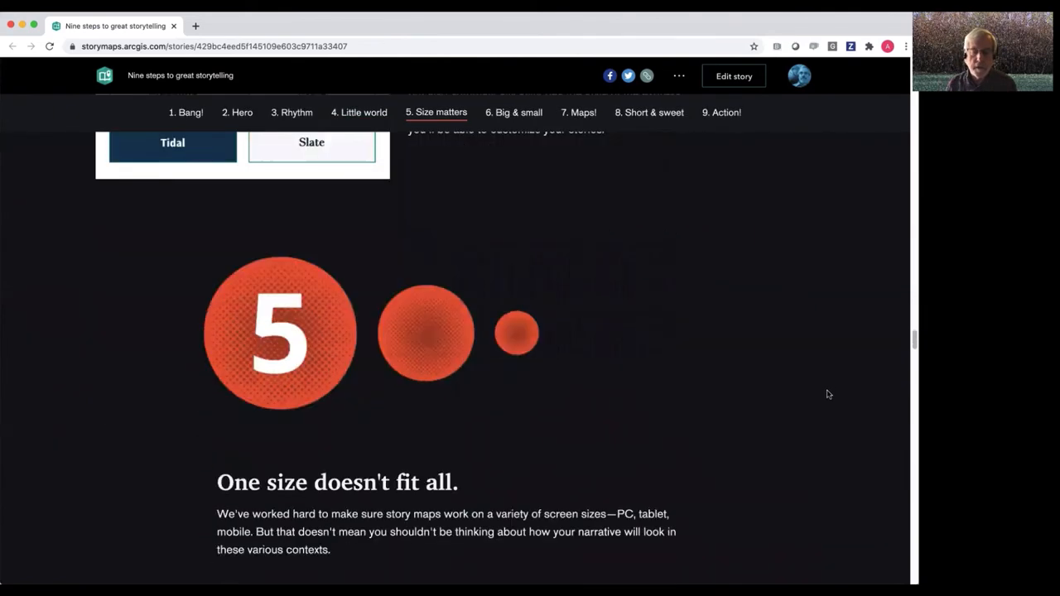
Scroll past the PC, tablet and mobile giraffe screenshots to step 6, 'Think big. Think small.'
{"action": "scroll", "scroll_direction": "down", "scroll_amount": 3}
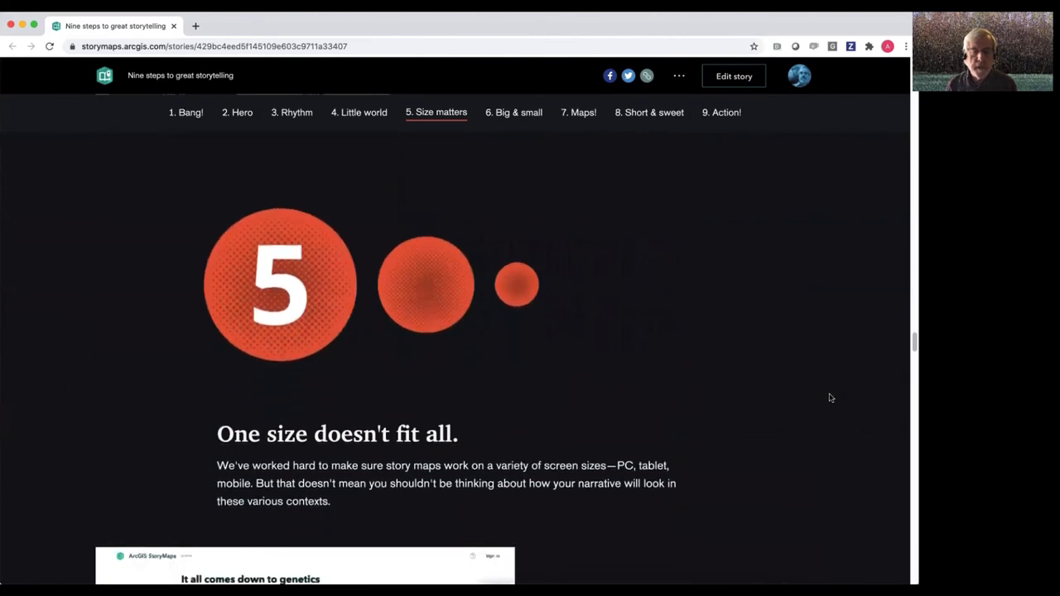
{"action": "scroll", "scroll_direction": "down", "scroll_amount": 3}
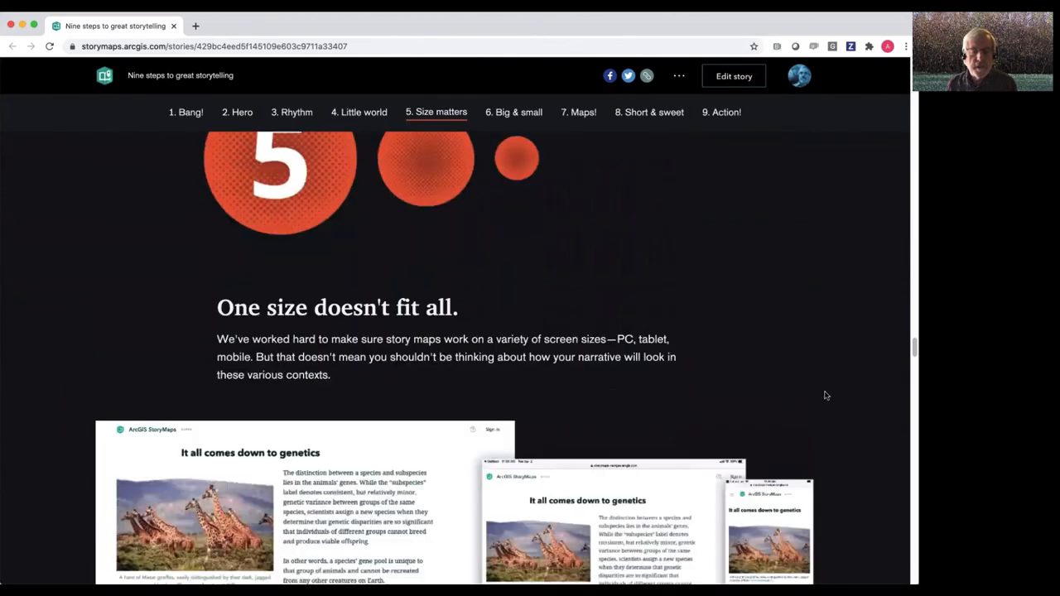
{"action": "scroll", "scroll_direction": "down", "scroll_amount": 3}
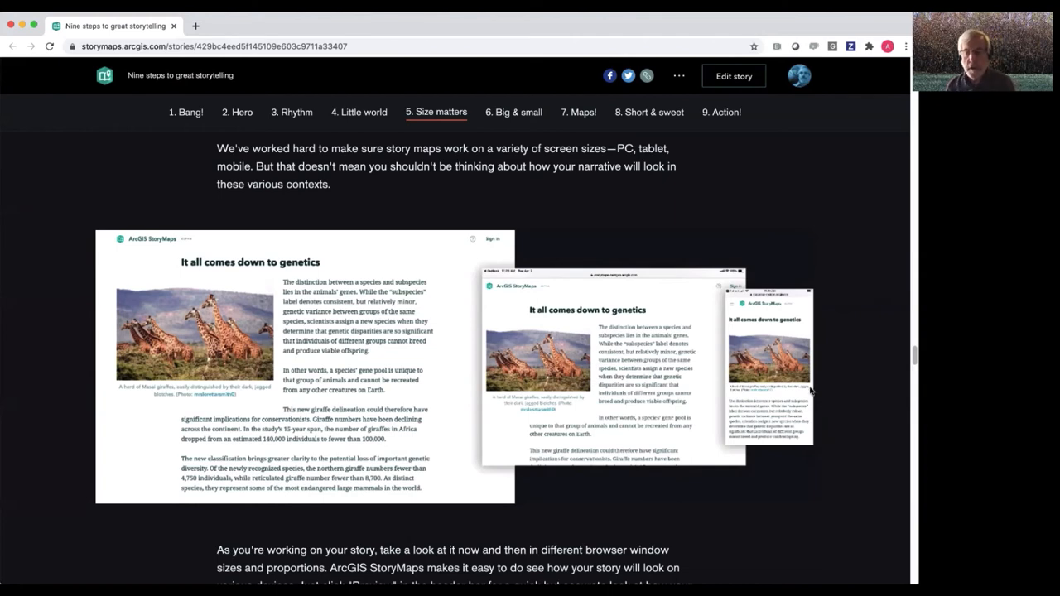
{"action": "scroll", "scroll_direction": "down", "scroll_amount": 3}
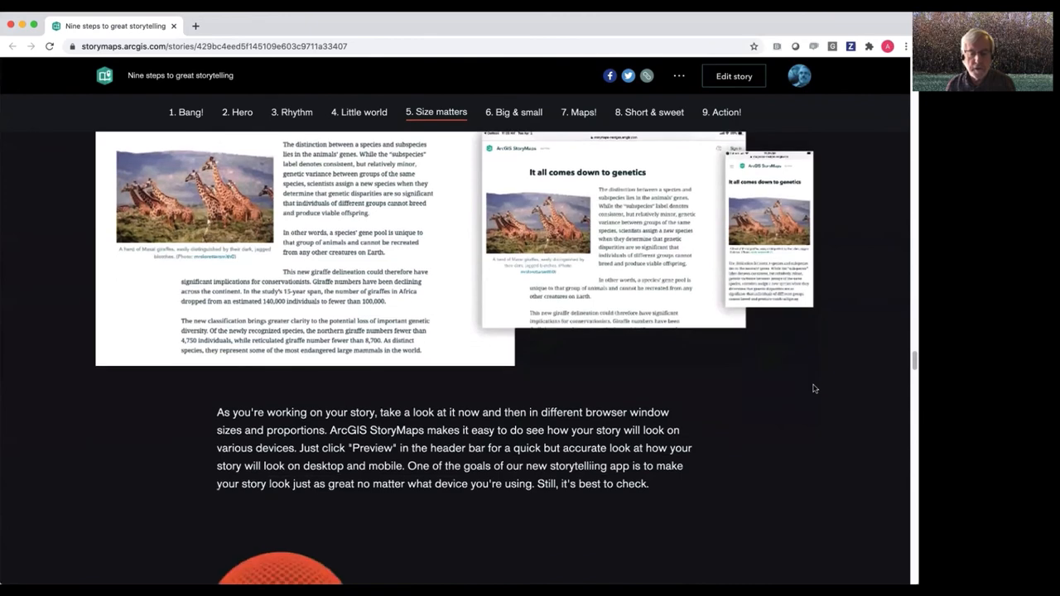
{"action": "scroll", "scroll_direction": "down", "scroll_amount": 3}
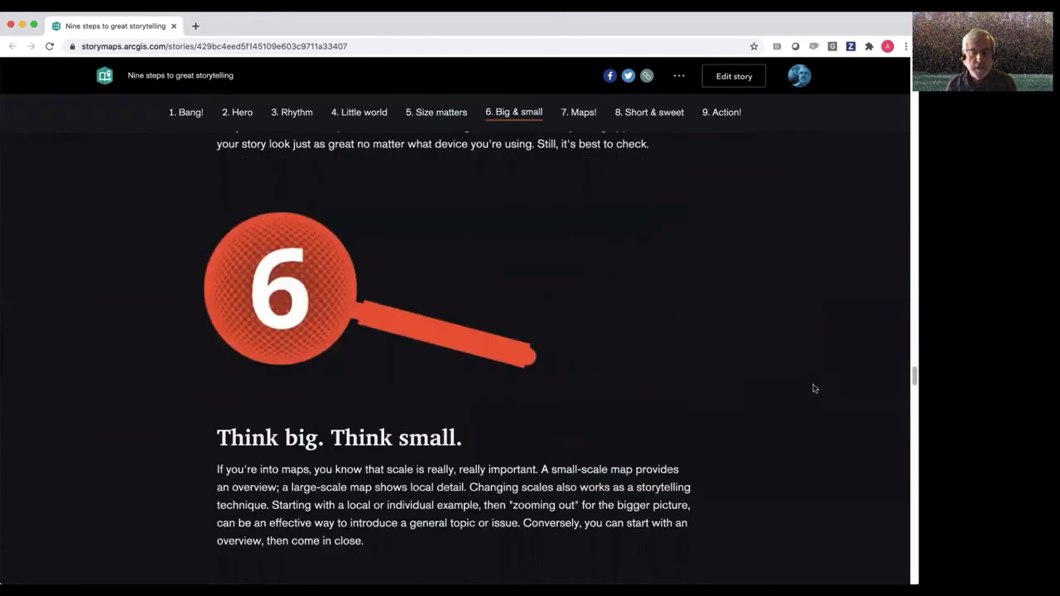
Scroll past The Cost of Beef embed and three map thumbnails to step 7, active and passive maps
{"action": "scroll", "scroll_direction": "down", "scroll_amount": 3}
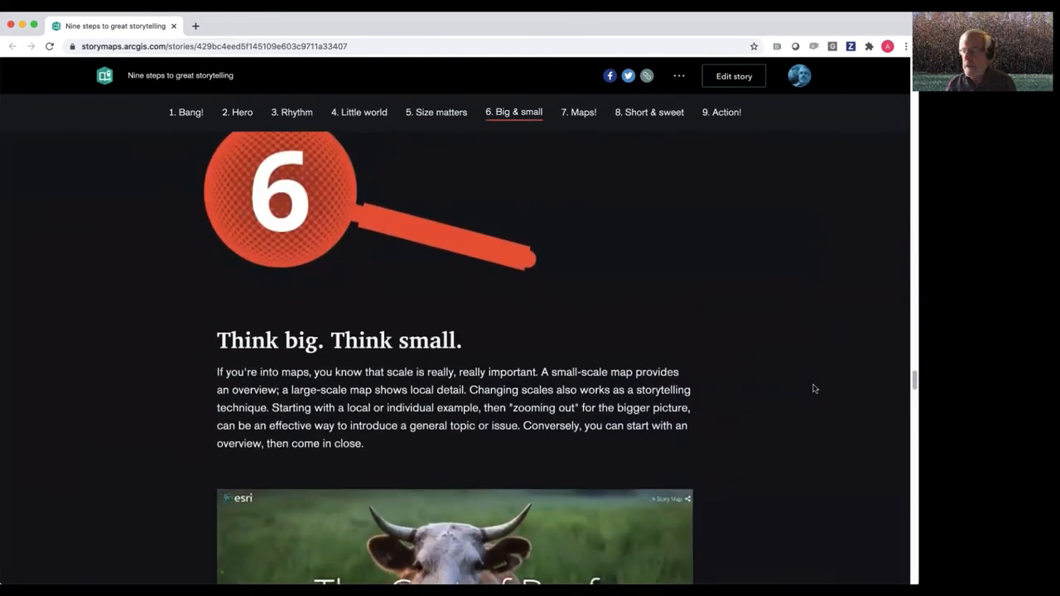
{"action": "scroll", "scroll_direction": "down", "scroll_amount": 3}
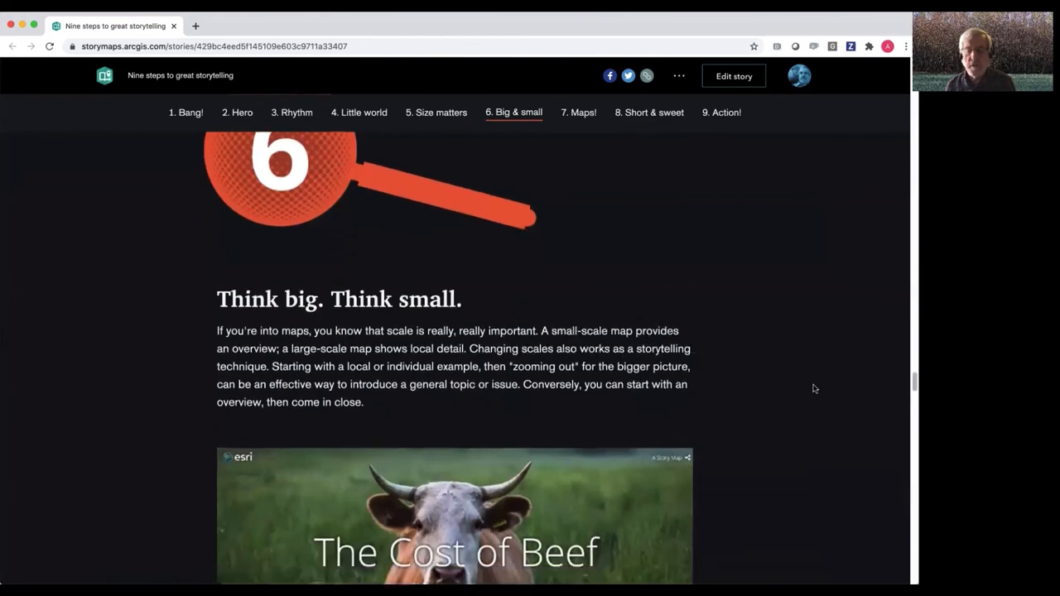
{"action": "scroll", "scroll_direction": "down", "scroll_amount": 3}
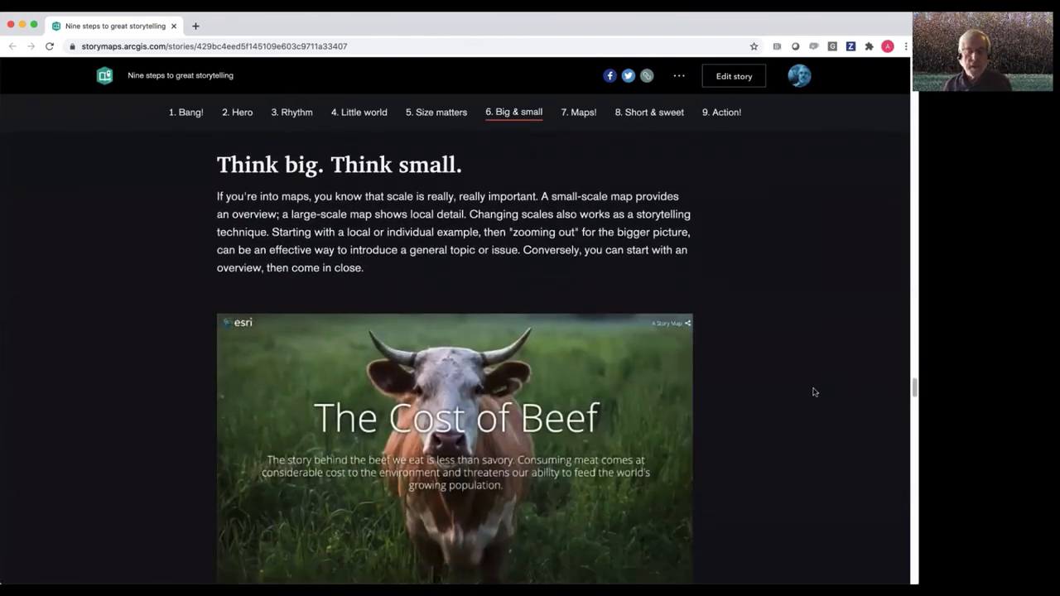
{"action": "scroll", "scroll_direction": "down", "scroll_amount": 3}
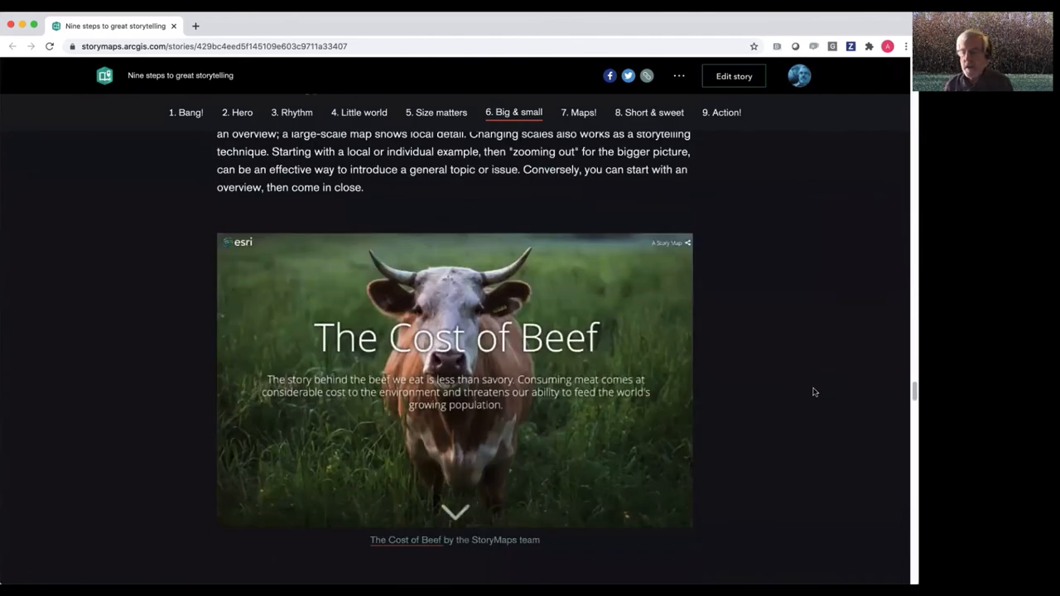
{"action": "scroll", "scroll_direction": "down", "scroll_amount": 3}
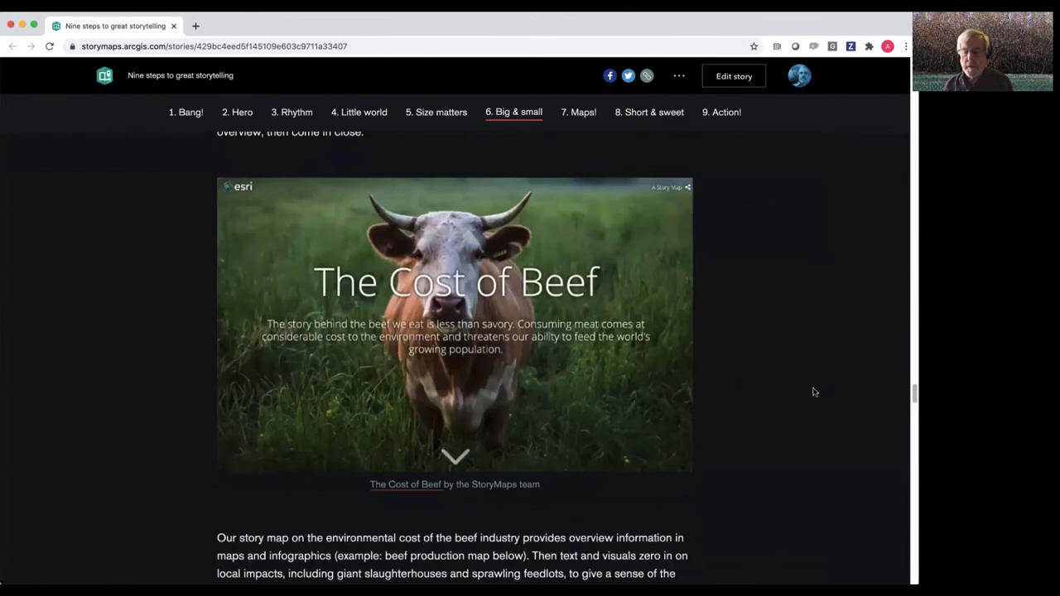
{"action": "scroll", "scroll_direction": "down", "scroll_amount": 3}
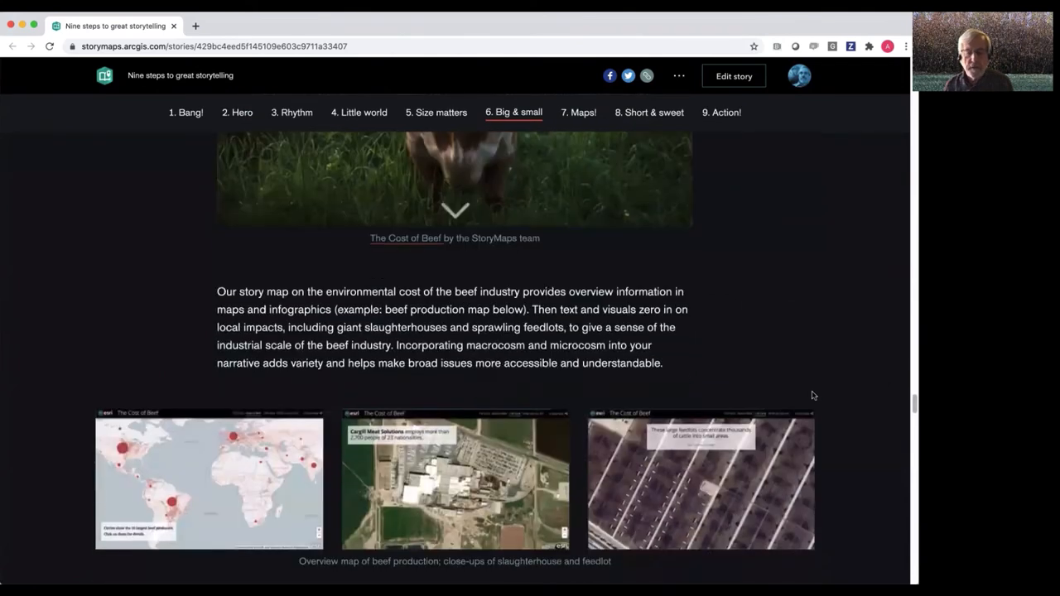
{"action": "scroll", "scroll_direction": "down", "scroll_amount": 3}
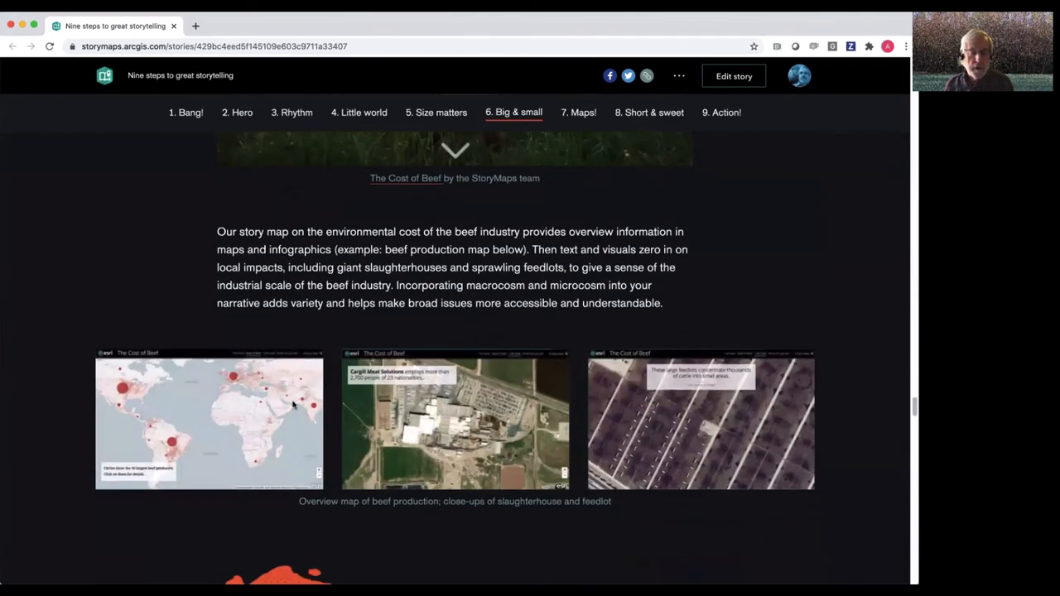
{"action": "mouse_move", "coordinate": [214, 487]}
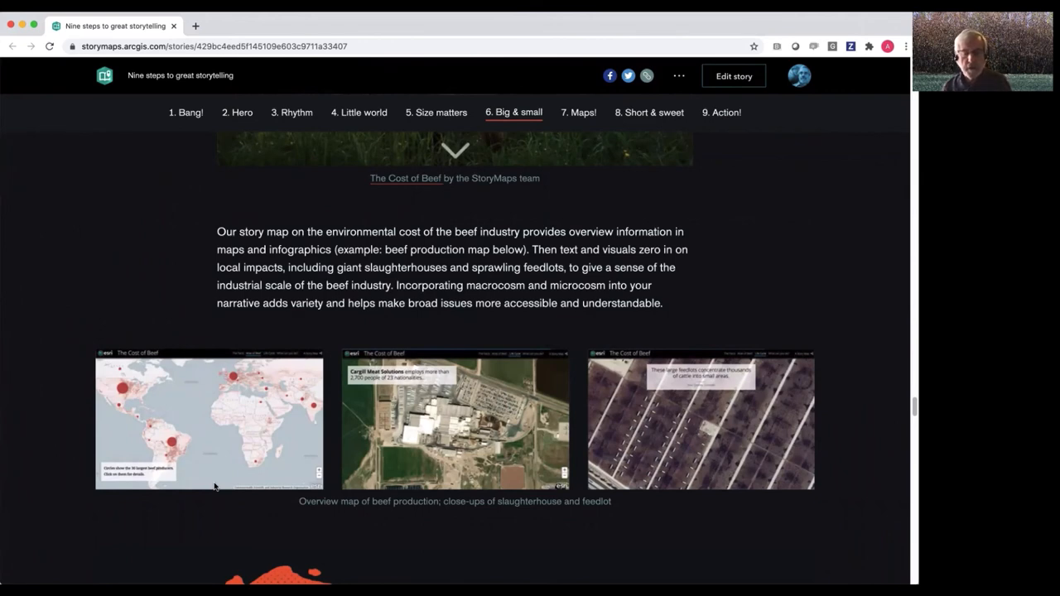
{"action": "mouse_move", "coordinate": [454, 455]}
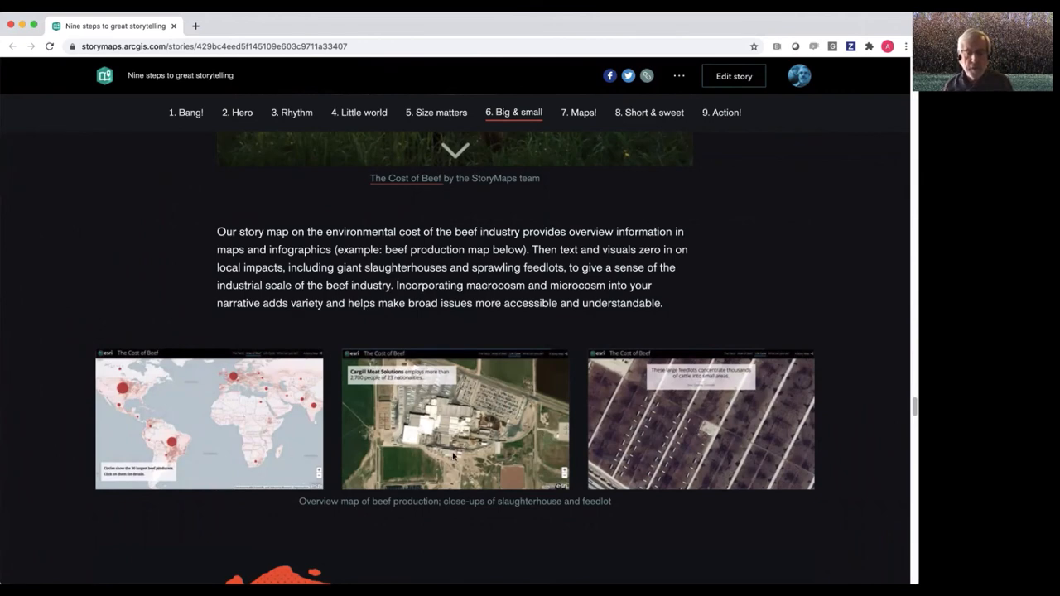
{"action": "mouse_move", "coordinate": [897, 522]}
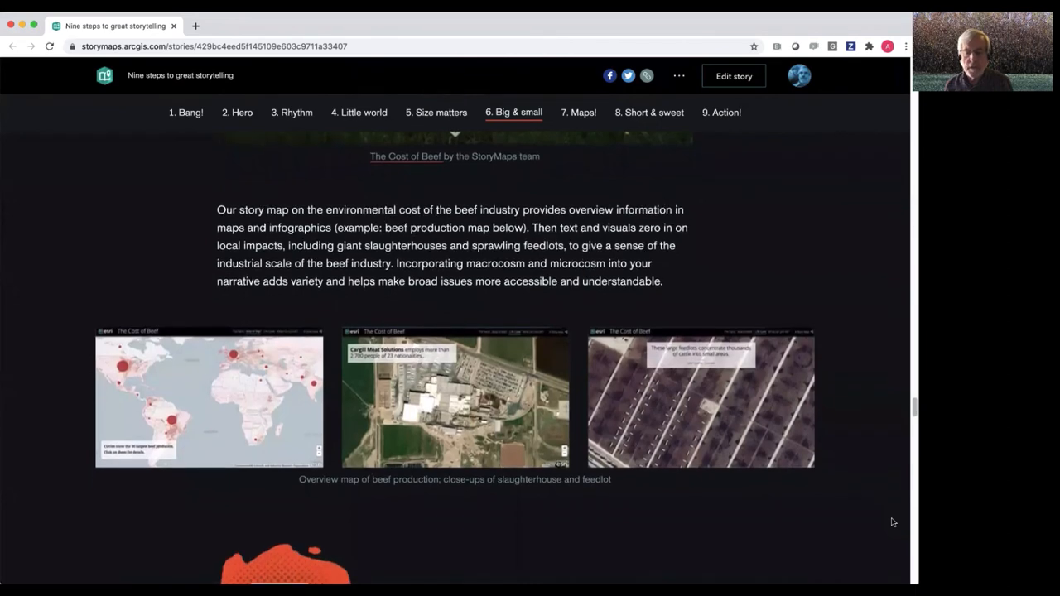
{"action": "scroll", "scroll_direction": "down", "scroll_amount": 3}
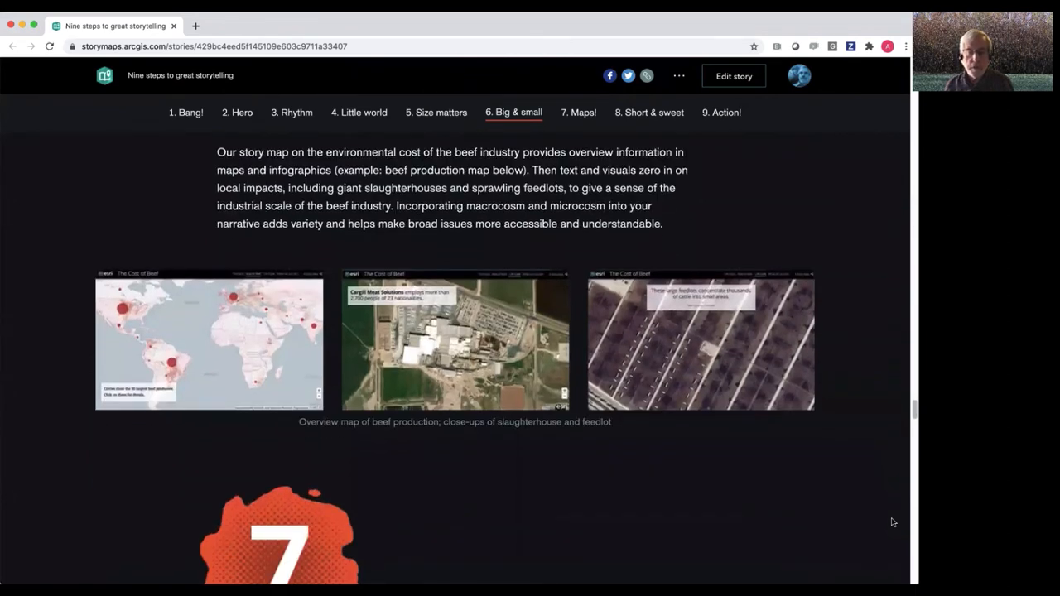
{"action": "scroll", "scroll_direction": "down", "scroll_amount": 3}
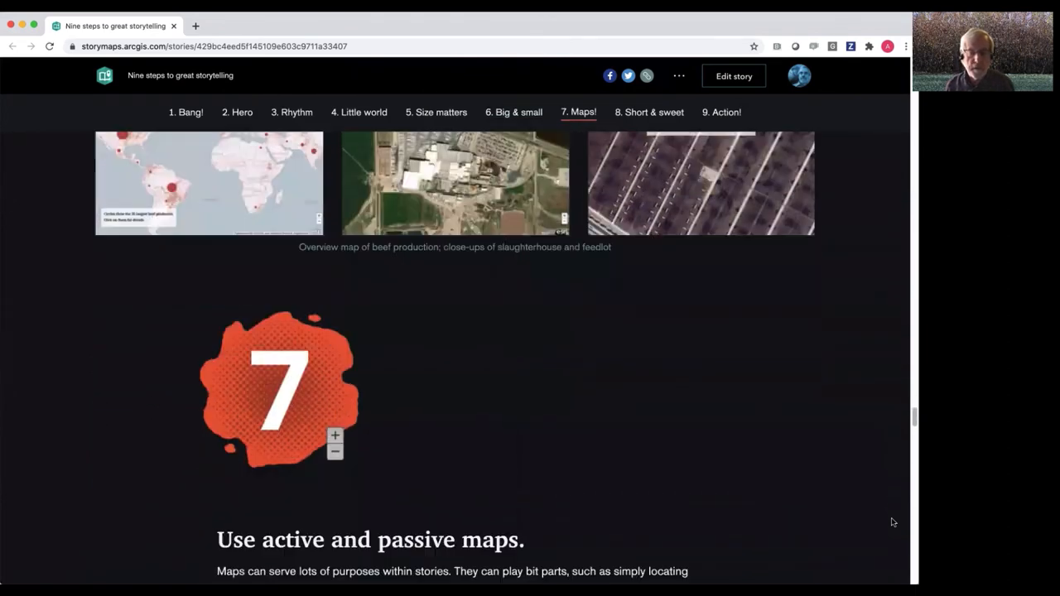
Scroll past the Justice Deferred and giraffe express maps to step 8, 'Keep it short and sweet'
{"action": "scroll", "scroll_direction": "down", "scroll_amount": 3}
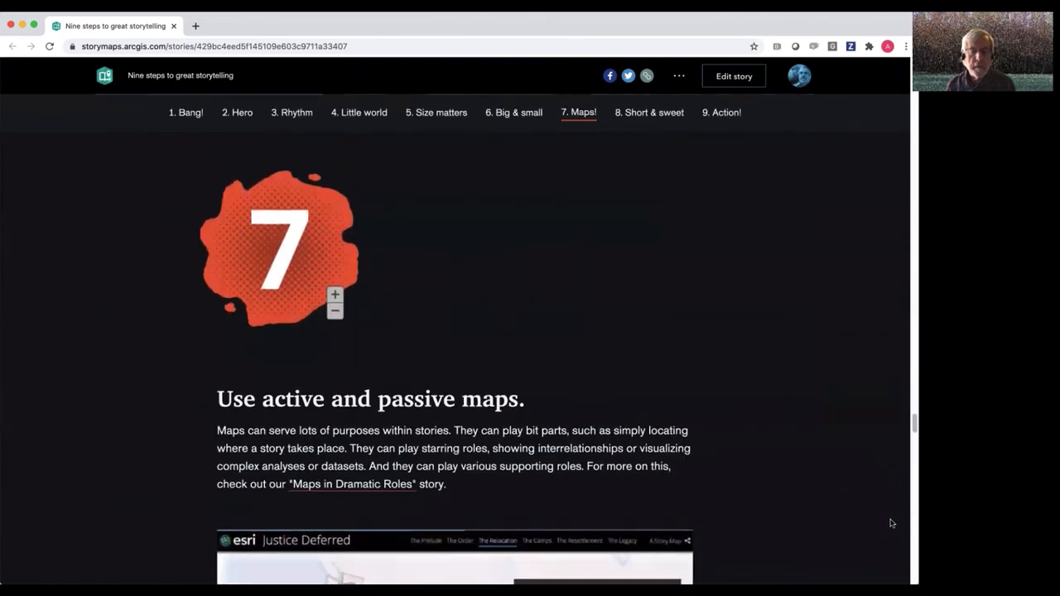
{"action": "scroll", "scroll_direction": "down", "scroll_amount": 3}
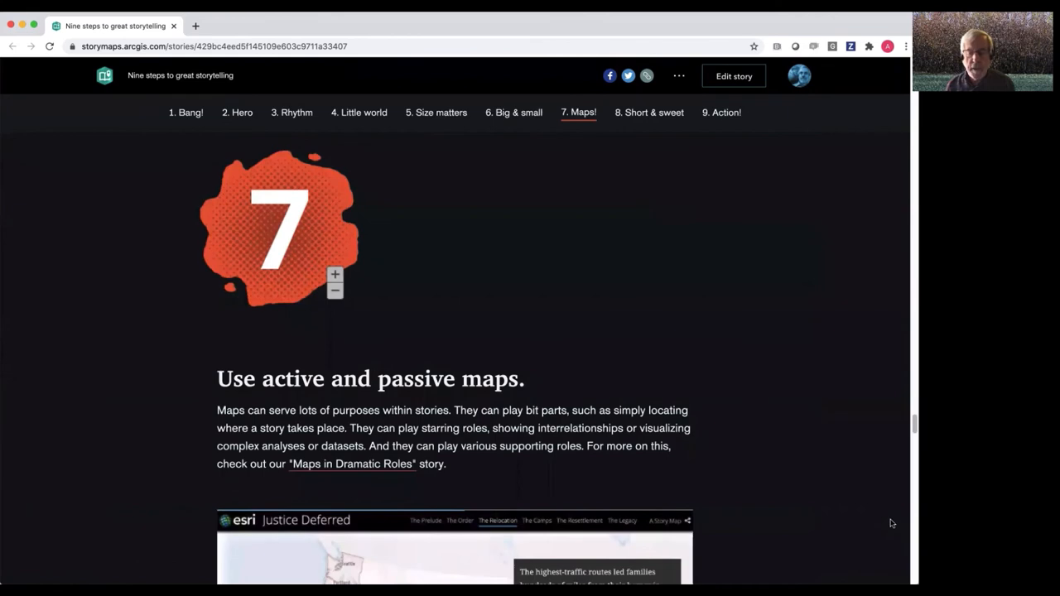
{"action": "scroll", "scroll_direction": "down", "scroll_amount": 3}
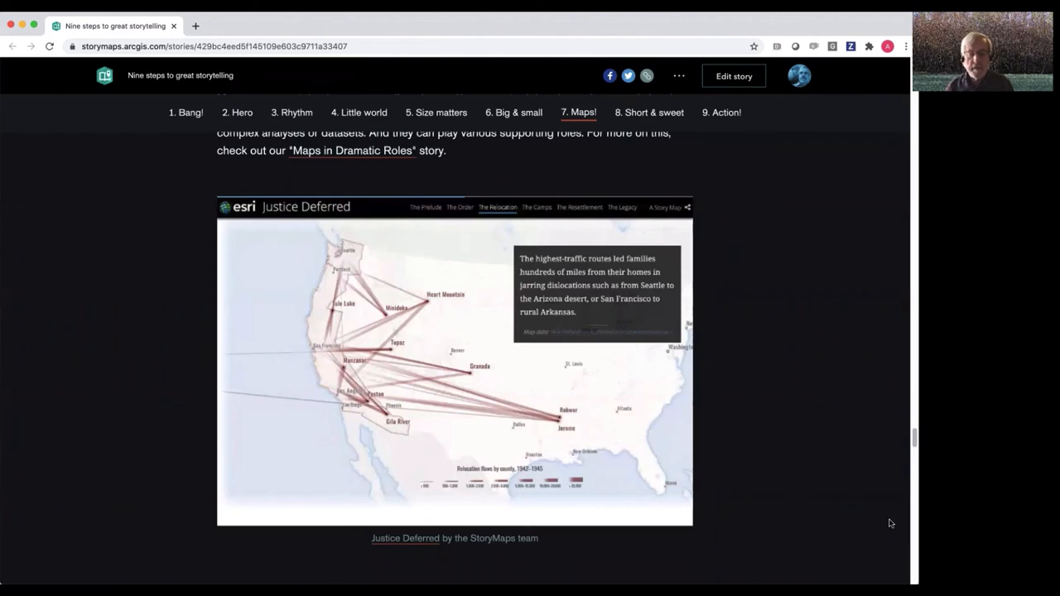
{"action": "scroll", "scroll_direction": "down", "scroll_amount": 3}
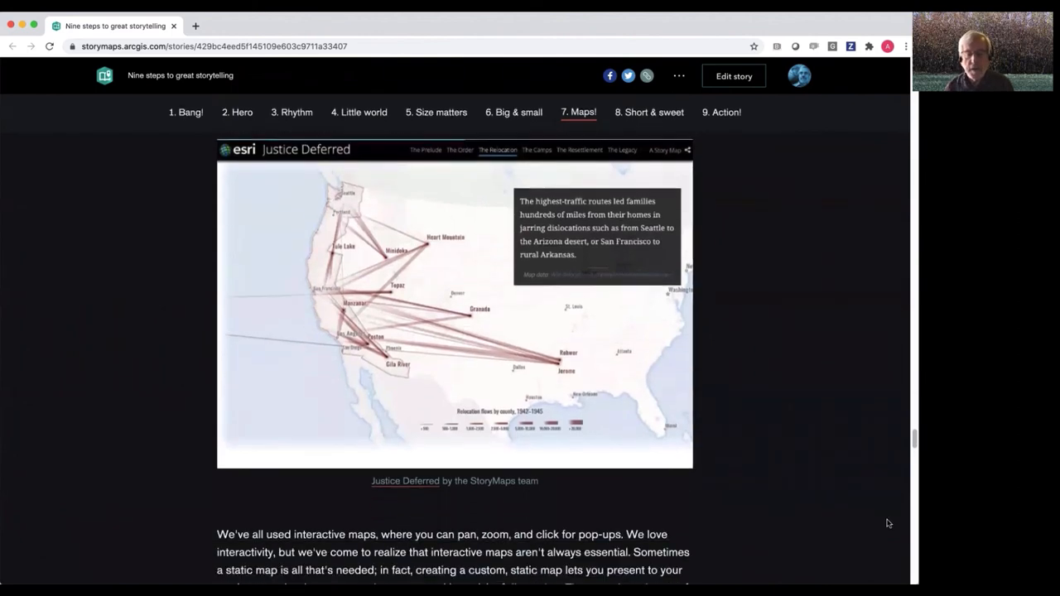
{"action": "scroll", "scroll_direction": "down", "scroll_amount": 3}
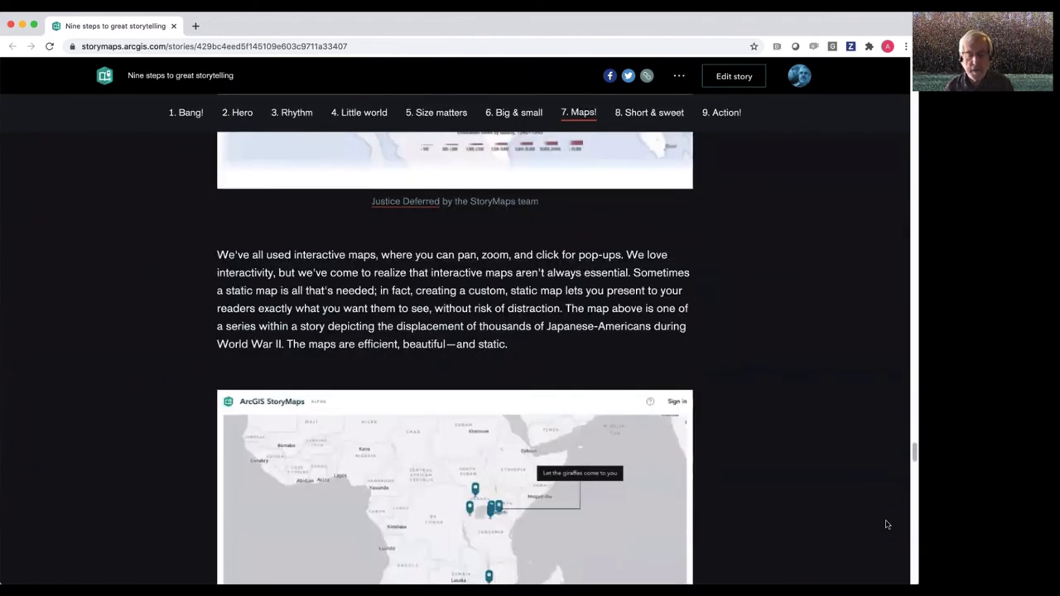
{"action": "scroll", "scroll_direction": "down", "scroll_amount": 3}
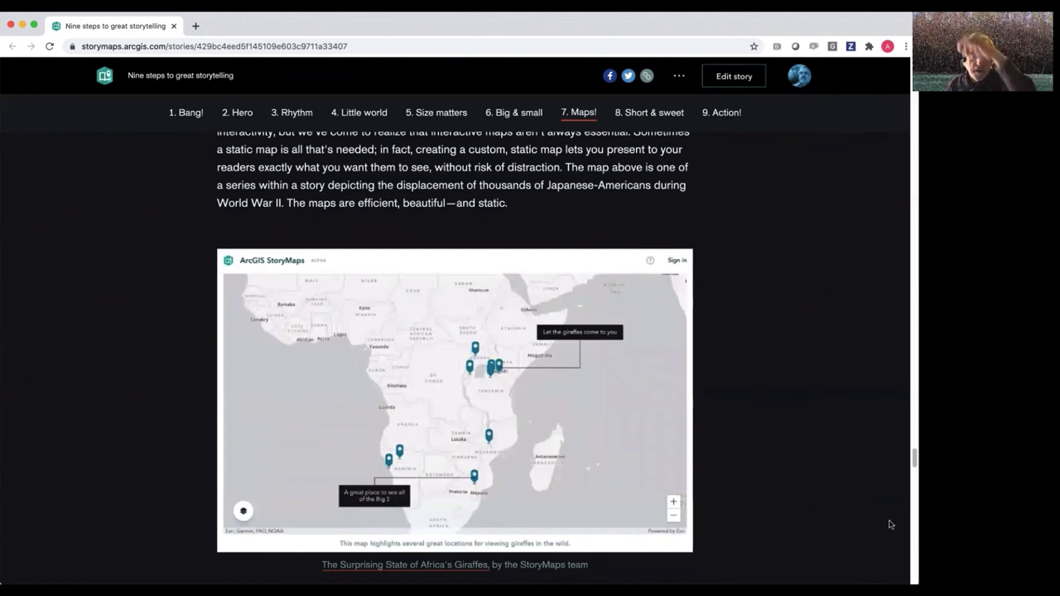
{"action": "scroll", "scroll_direction": "down", "scroll_amount": 3}
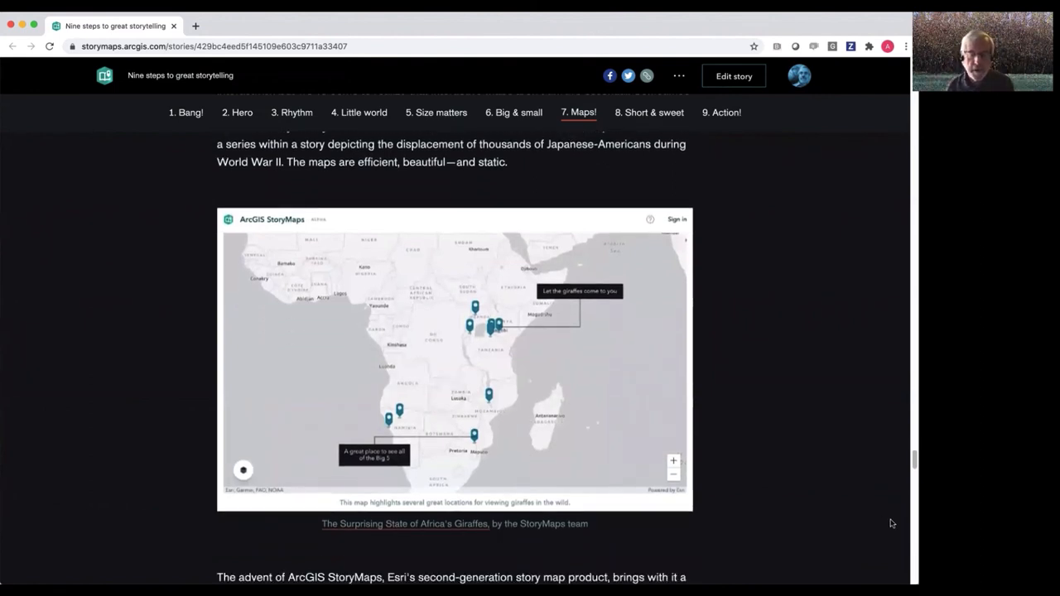
{"action": "scroll", "scroll_direction": "down", "scroll_amount": 3}
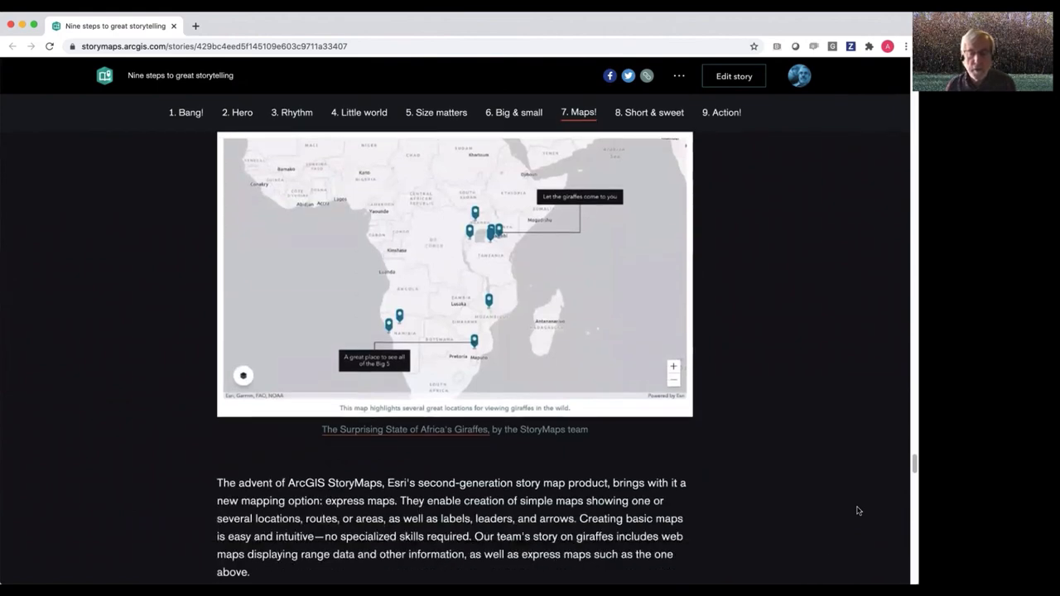
{"action": "scroll", "scroll_direction": "down", "scroll_amount": 3}
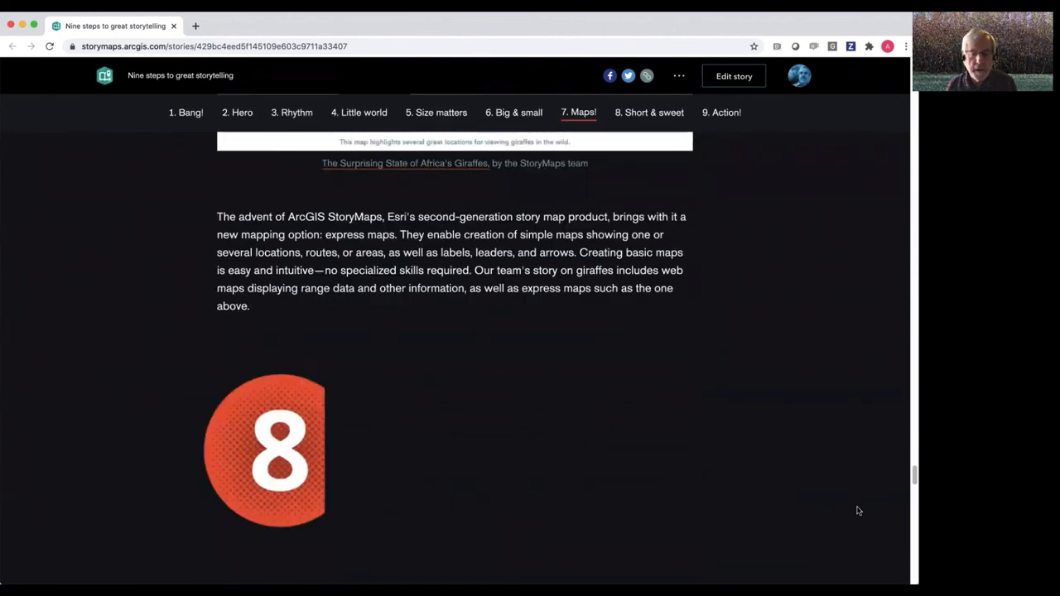
{"action": "scroll", "scroll_direction": "down", "scroll_amount": 3}
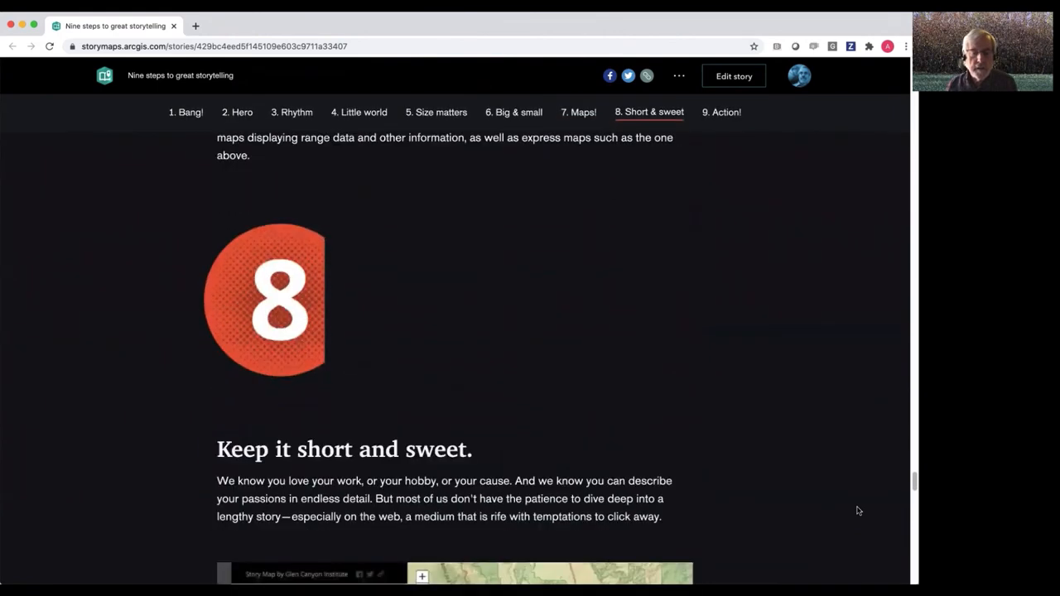
Scroll past the Glen Canyon and Spaceports embeds to the number 9 graphic
{"action": "scroll", "scroll_direction": "down", "scroll_amount": 3}
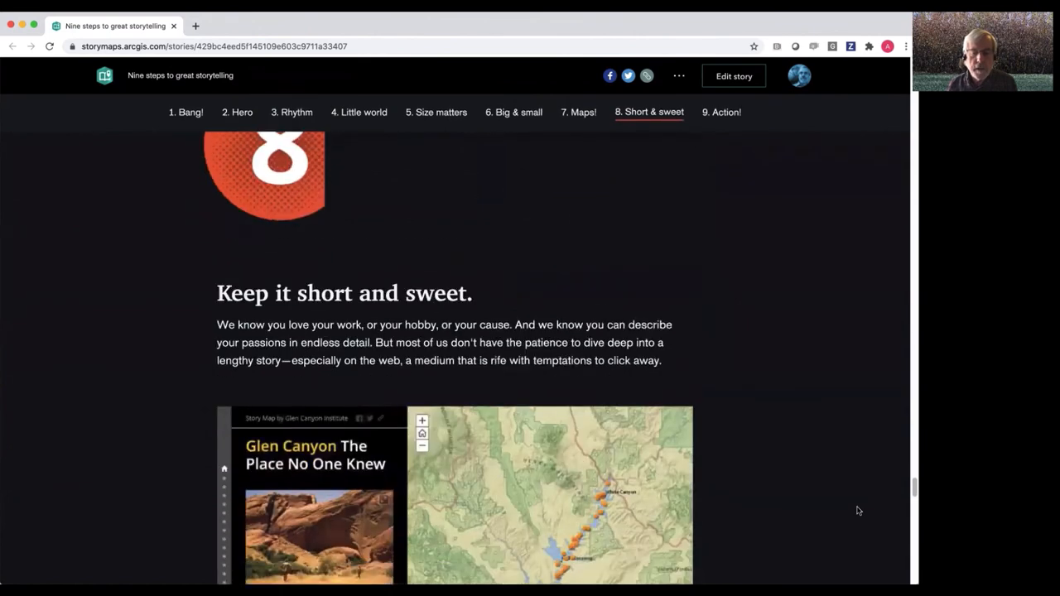
{"action": "scroll", "scroll_direction": "down", "scroll_amount": 3}
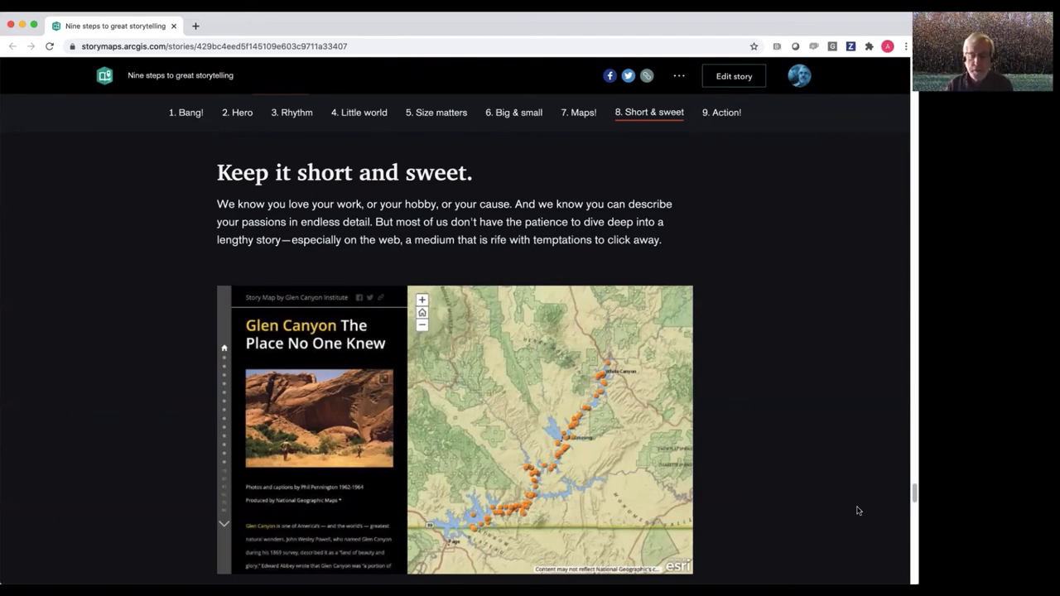
{"action": "scroll", "scroll_direction": "down", "scroll_amount": 3}
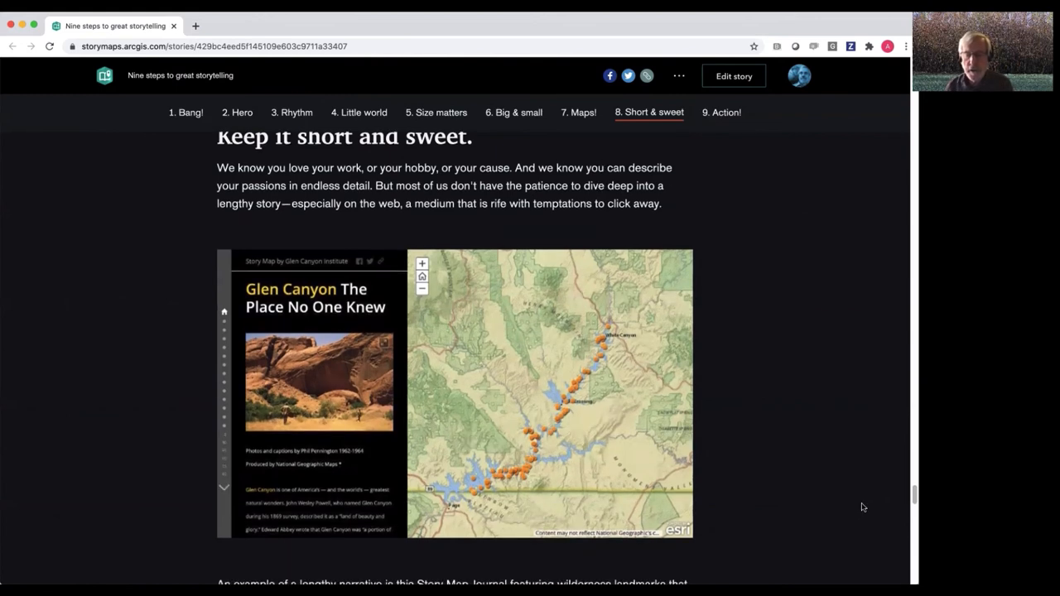
{"action": "scroll", "scroll_direction": "down", "scroll_amount": 3}
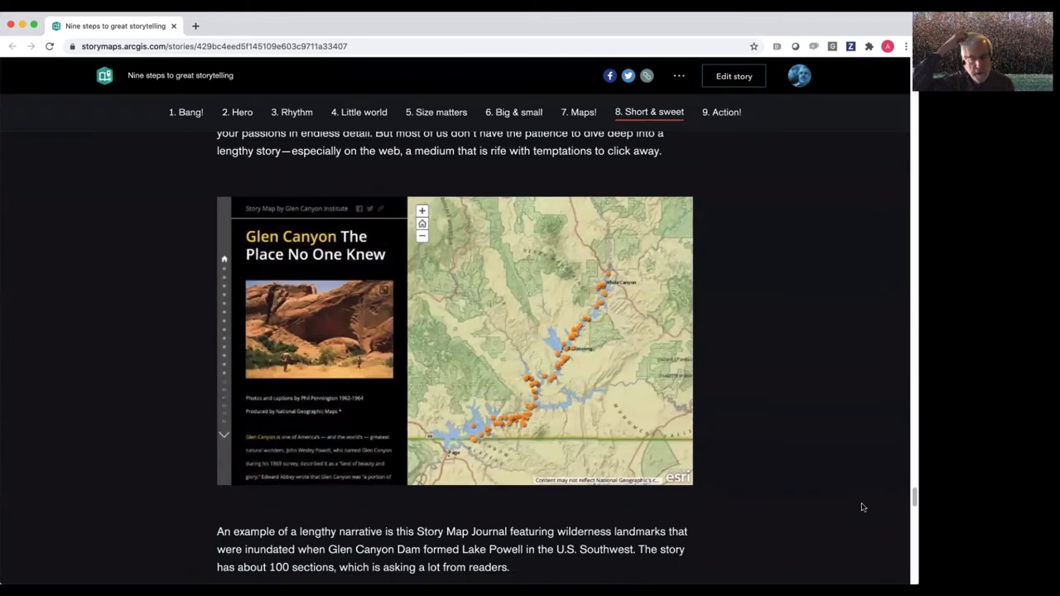
{"action": "mouse_move", "coordinate": [871, 486]}
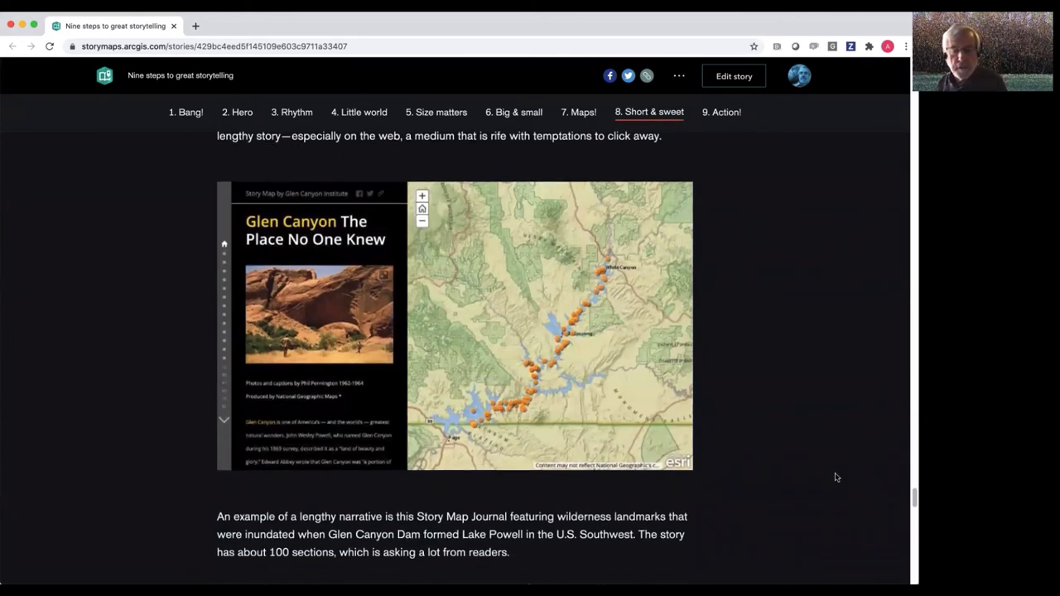
{"action": "scroll", "scroll_direction": "down", "scroll_amount": 3}
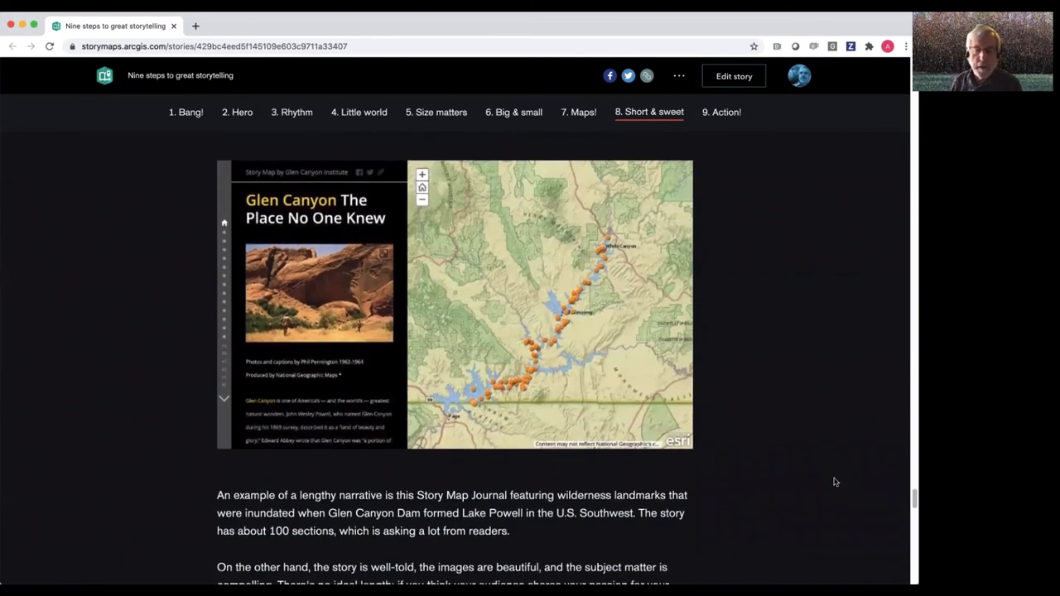
{"action": "scroll", "scroll_direction": "down", "scroll_amount": 3}
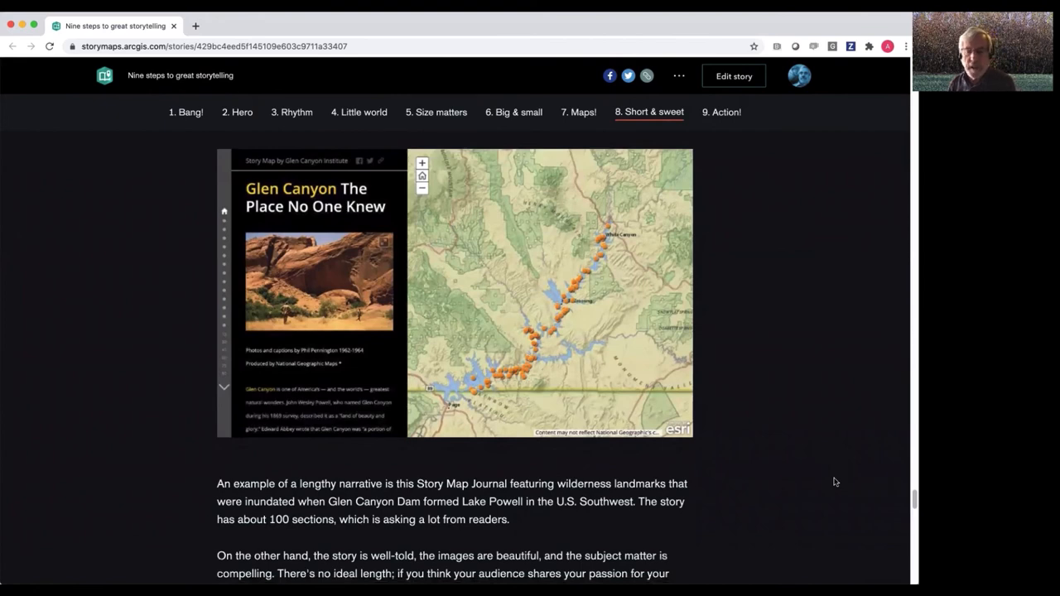
{"action": "scroll", "scroll_direction": "down", "scroll_amount": 3}
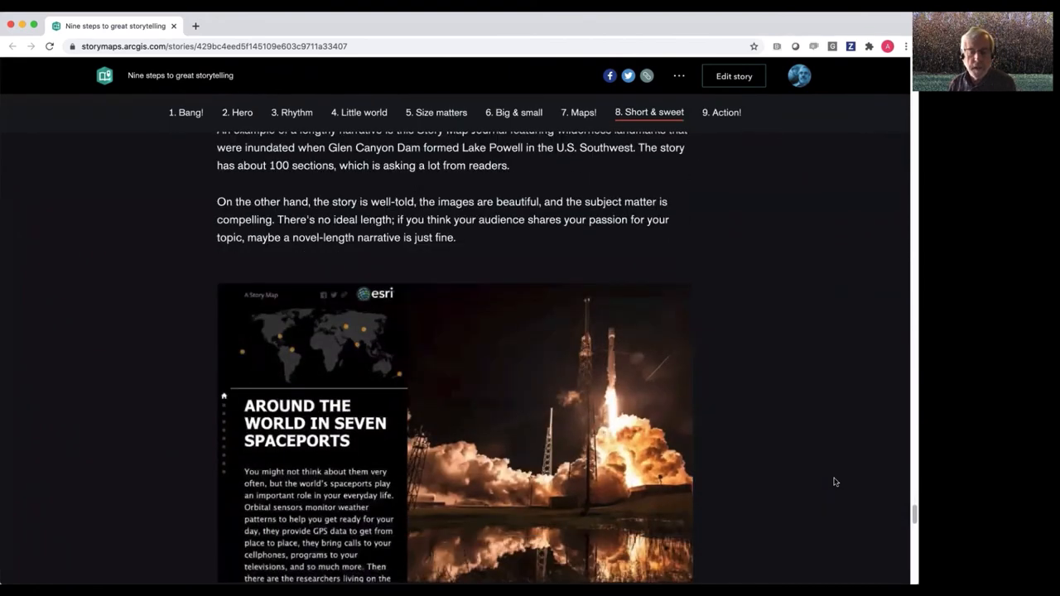
{"action": "scroll", "scroll_direction": "down", "scroll_amount": 3}
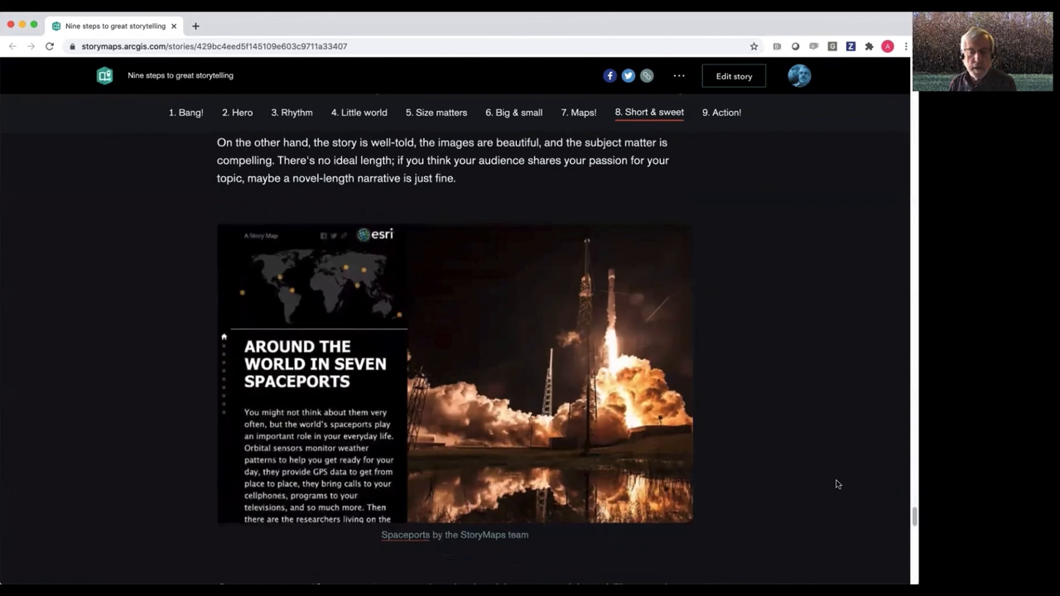
{"action": "scroll", "scroll_direction": "down", "scroll_amount": 3}
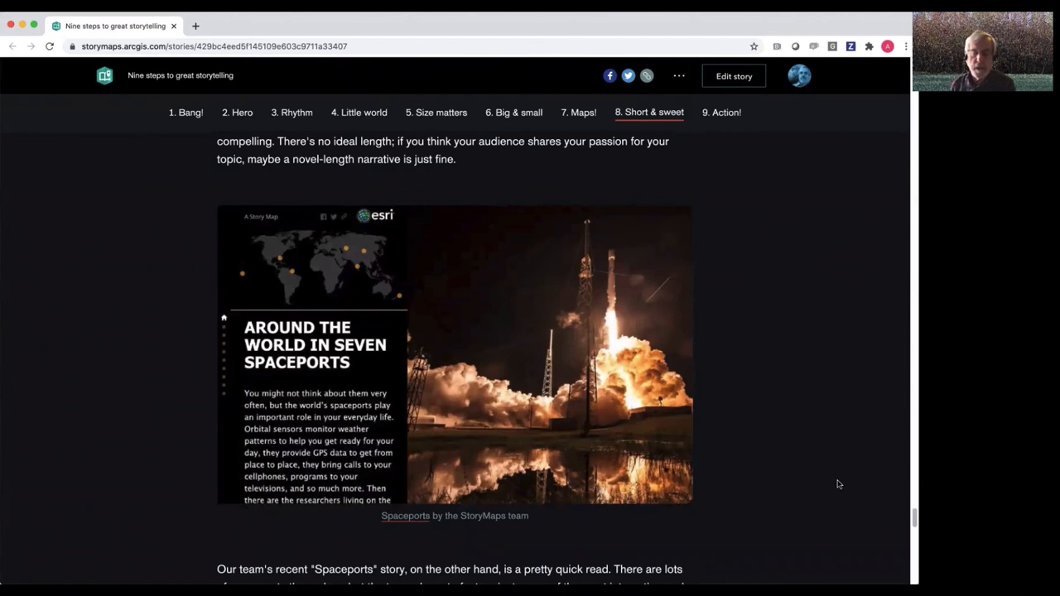
{"action": "scroll", "scroll_direction": "down", "scroll_amount": 3}
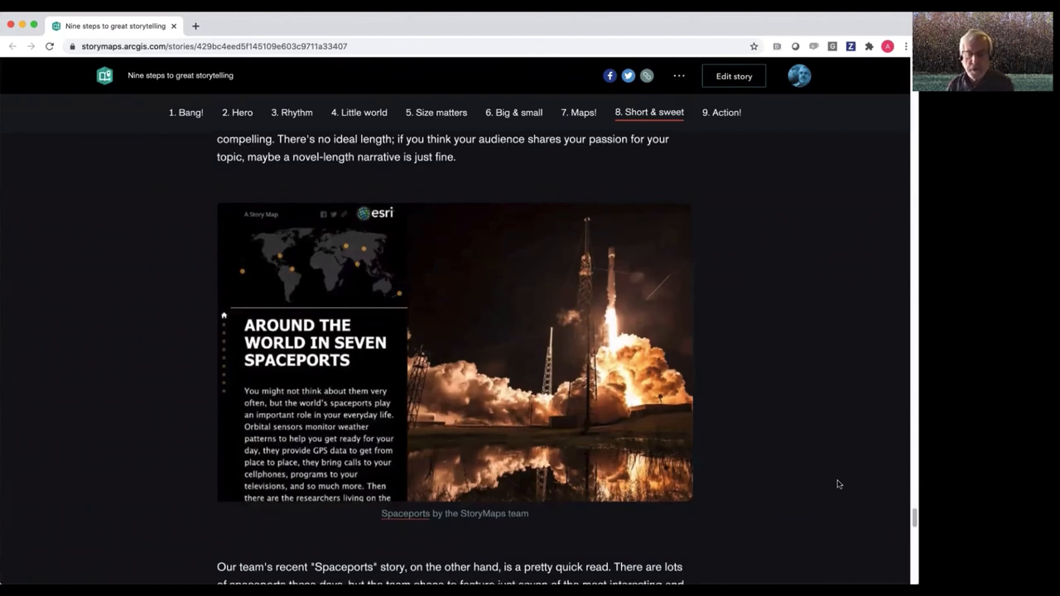
{"action": "scroll", "scroll_direction": "down", "scroll_amount": 3}
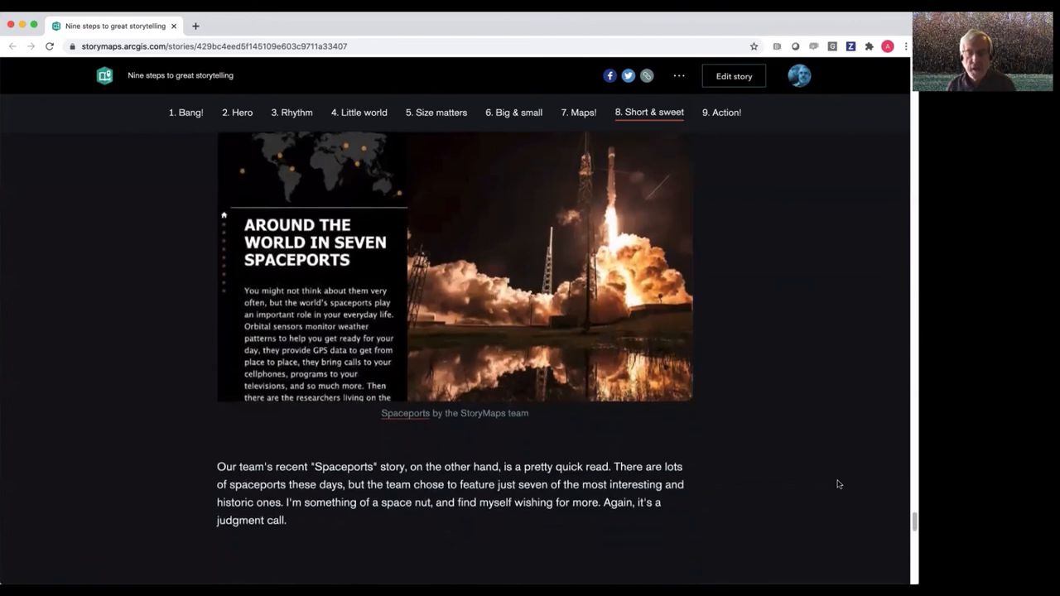
{"action": "scroll", "scroll_direction": "down", "scroll_amount": 3}
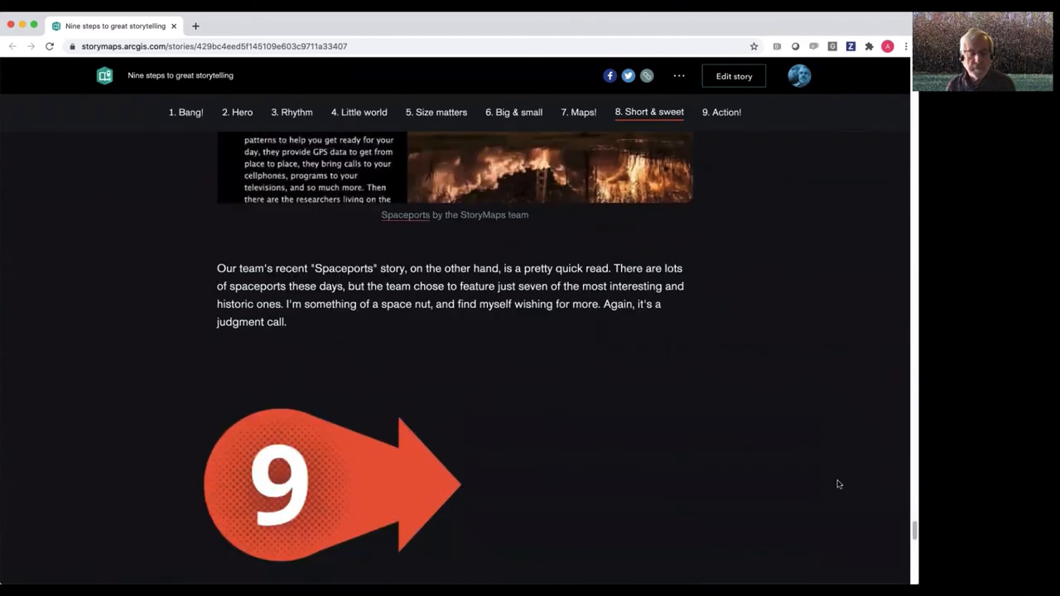
Scroll to '9. Action!' and through the Protect Our Winters embed to Take The Next Step
{"action": "scroll", "scroll_direction": "down", "scroll_amount": 3}
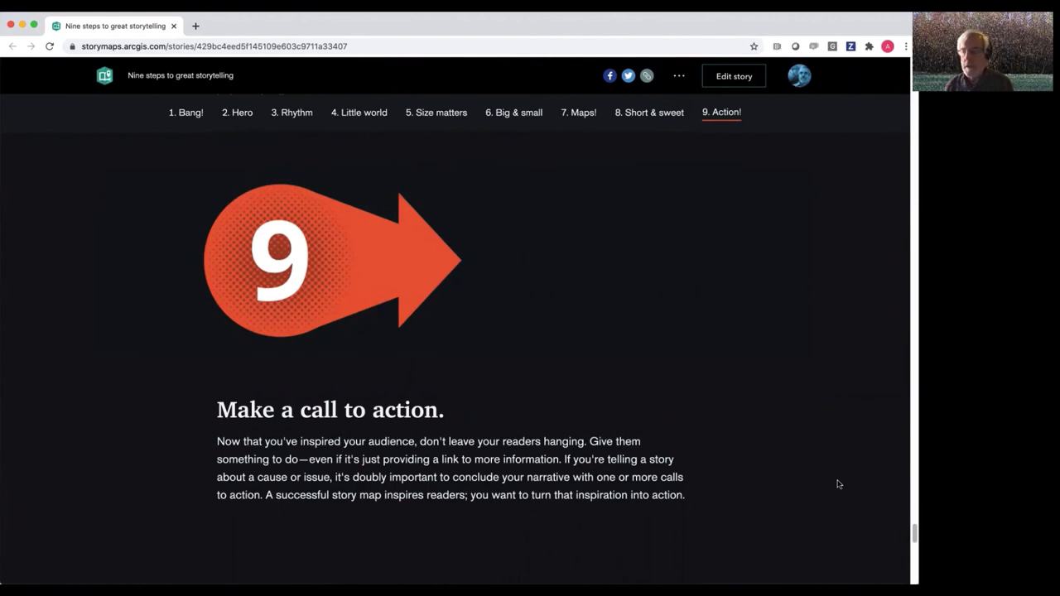
{"action": "scroll", "scroll_direction": "down", "scroll_amount": 3}
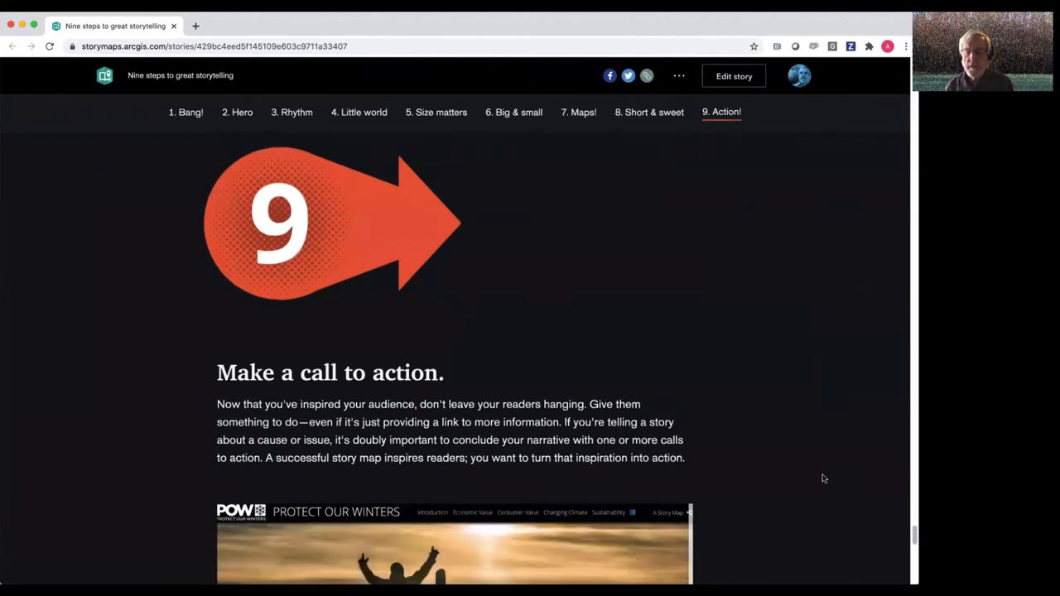
{"action": "scroll", "scroll_direction": "down", "scroll_amount": 3}
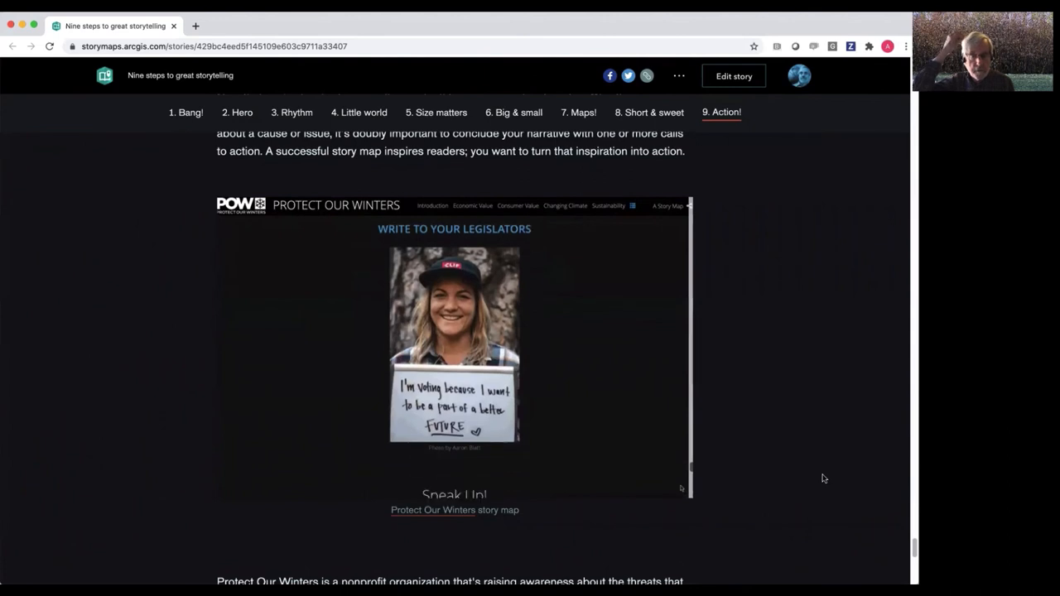
{"action": "scroll", "scroll_direction": "down", "scroll_amount": 3}
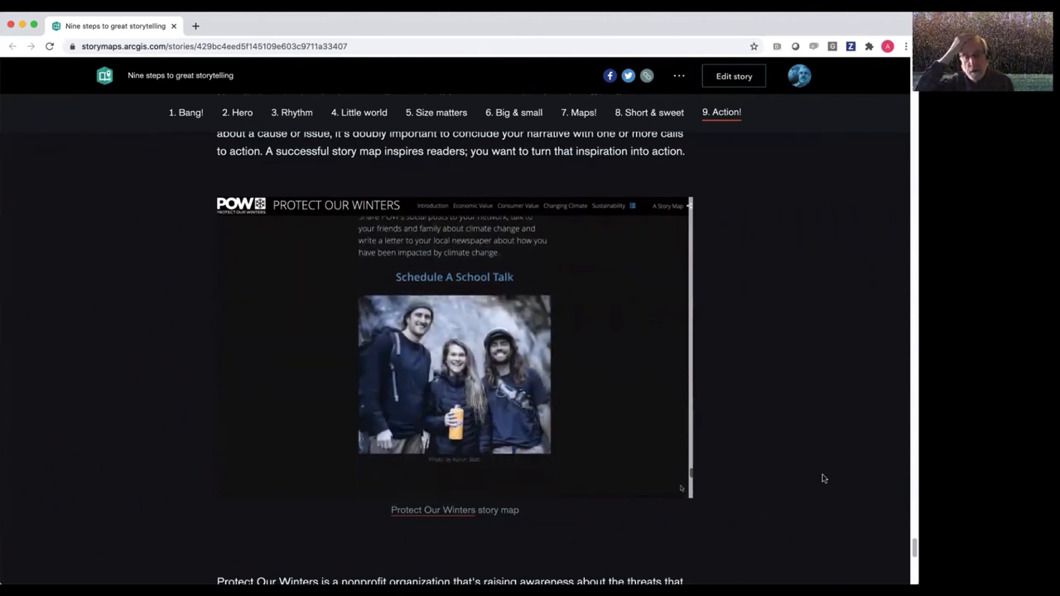
{"action": "scroll", "scroll_direction": "down", "scroll_amount": 3}
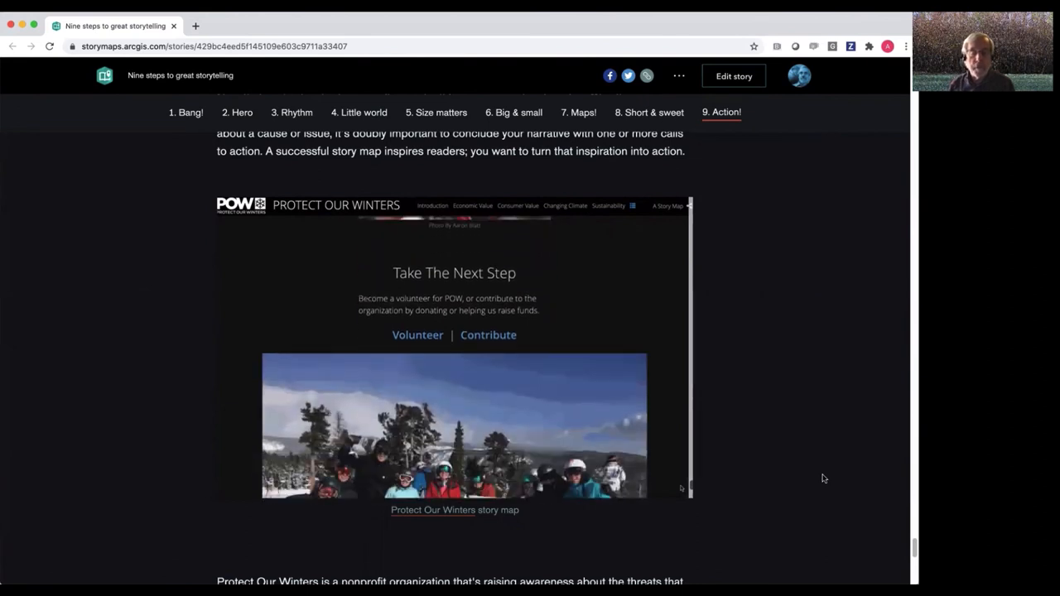
{"action": "scroll", "scroll_direction": "down", "scroll_amount": 3}
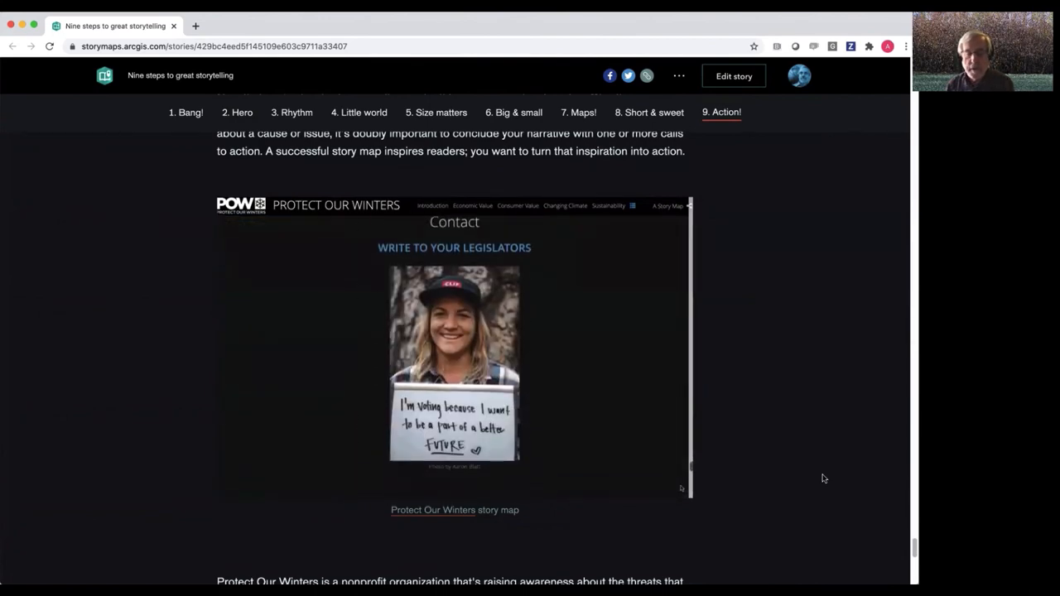
{"action": "scroll", "scroll_direction": "down", "scroll_amount": 3}
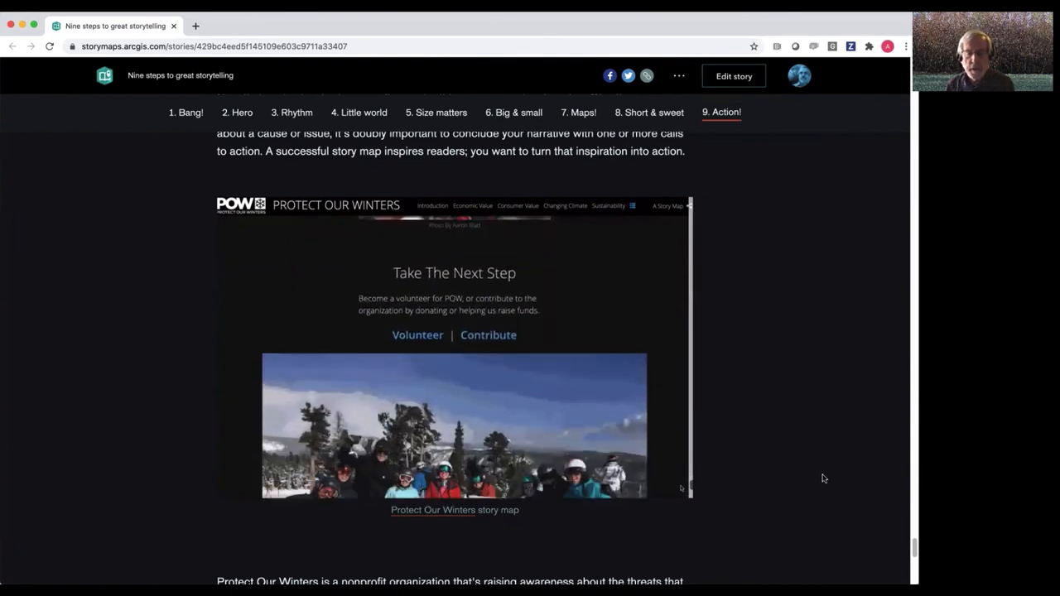
{"action": "scroll", "scroll_direction": "down", "scroll_amount": 3}
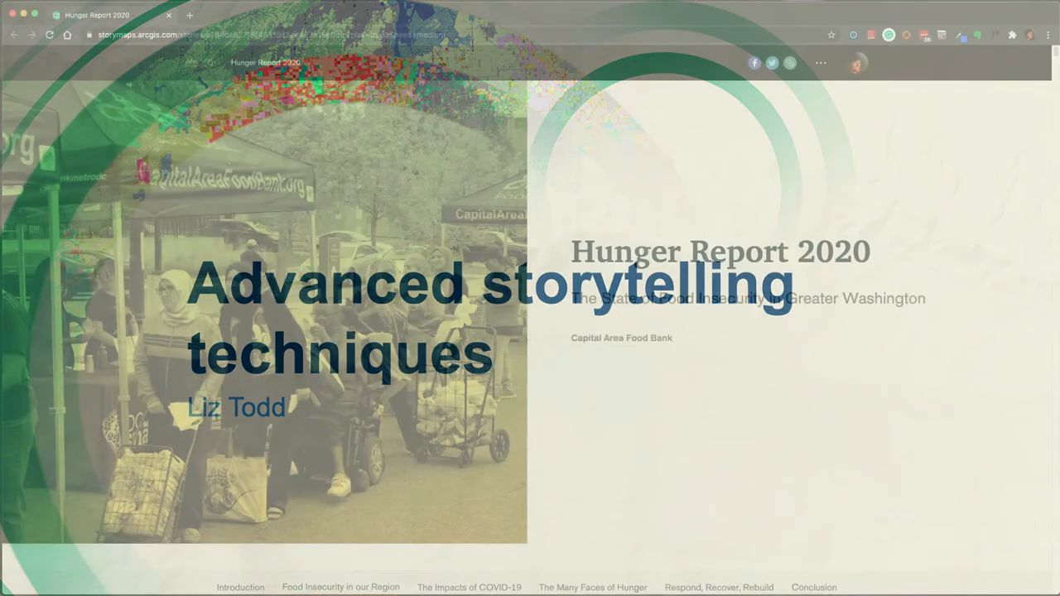
Scroll the Hunger Report 2020 story through its hunger definitions
{"action": "scroll", "scroll_direction": "down", "scroll_amount": 3}
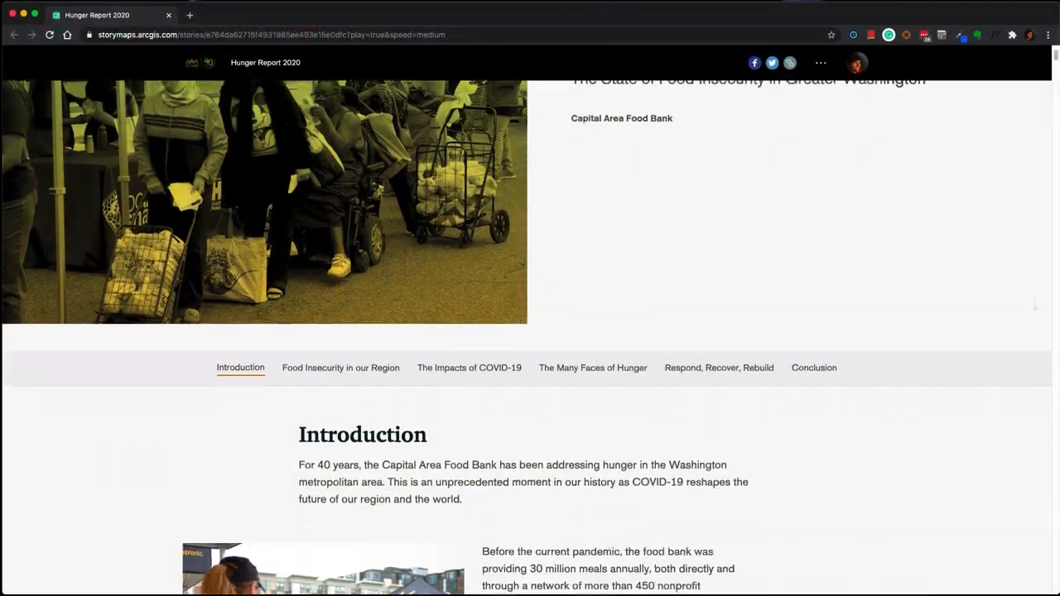
{"action": "scroll", "scroll_direction": "down", "scroll_amount": 3}
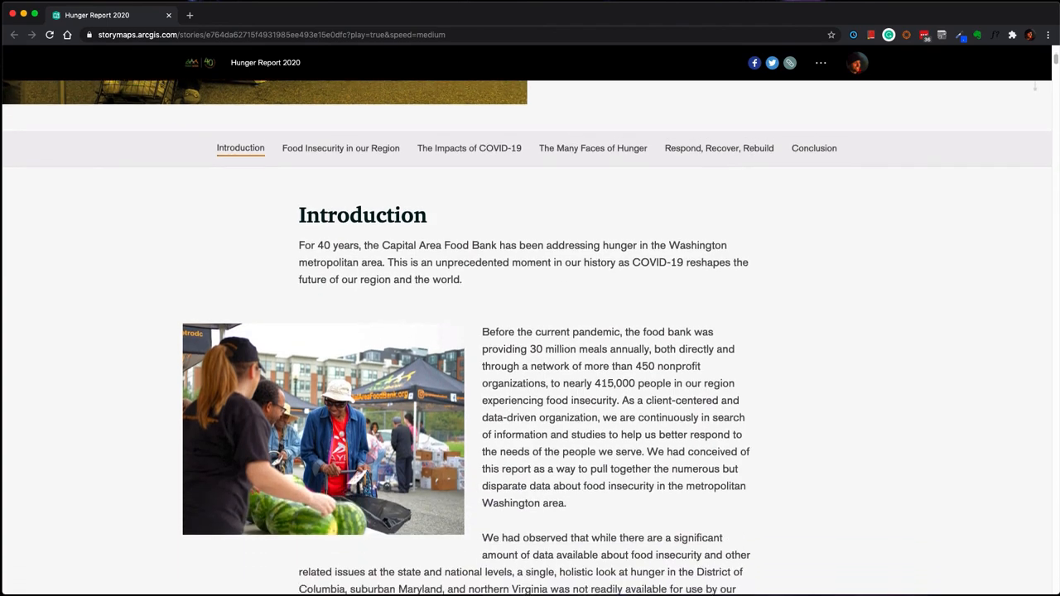
{"action": "scroll", "scroll_direction": "down", "scroll_amount": 3}
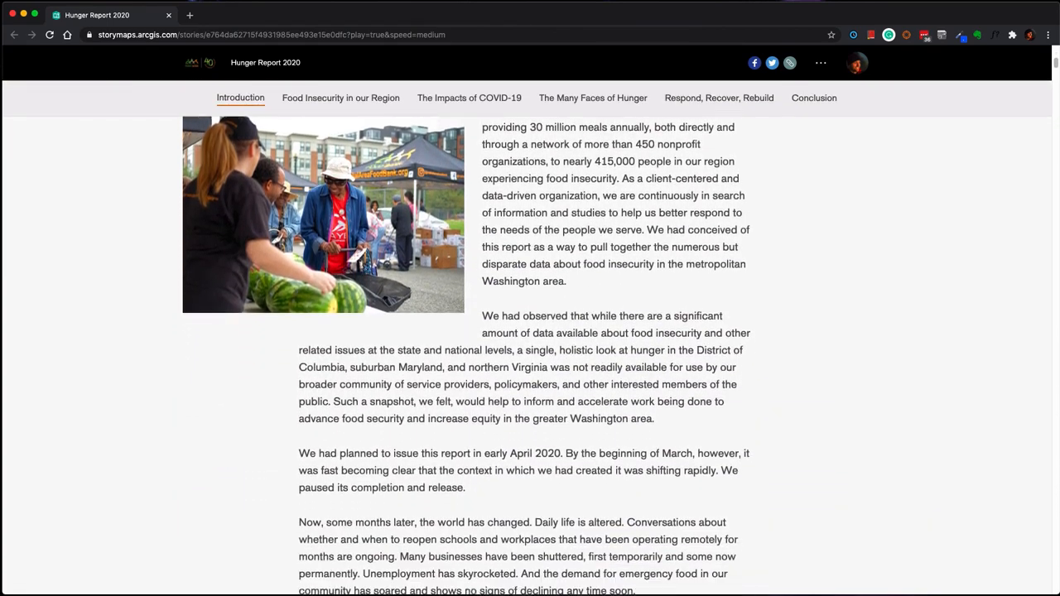
{"action": "scroll", "scroll_direction": "down", "scroll_amount": 3}
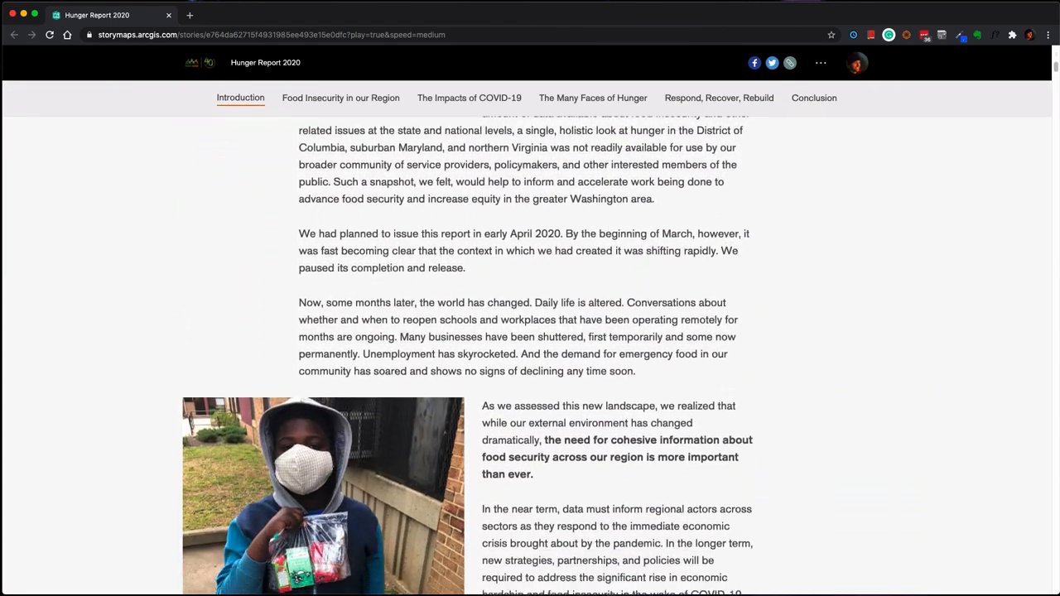
{"action": "scroll", "scroll_direction": "down", "scroll_amount": 3}
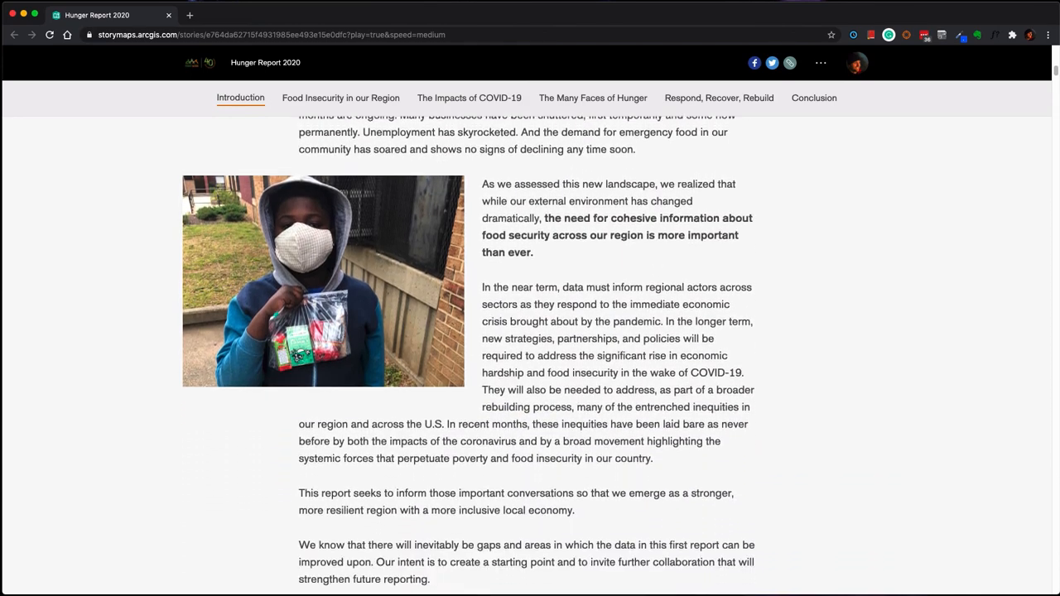
{"action": "scroll", "scroll_direction": "down", "scroll_amount": 3}
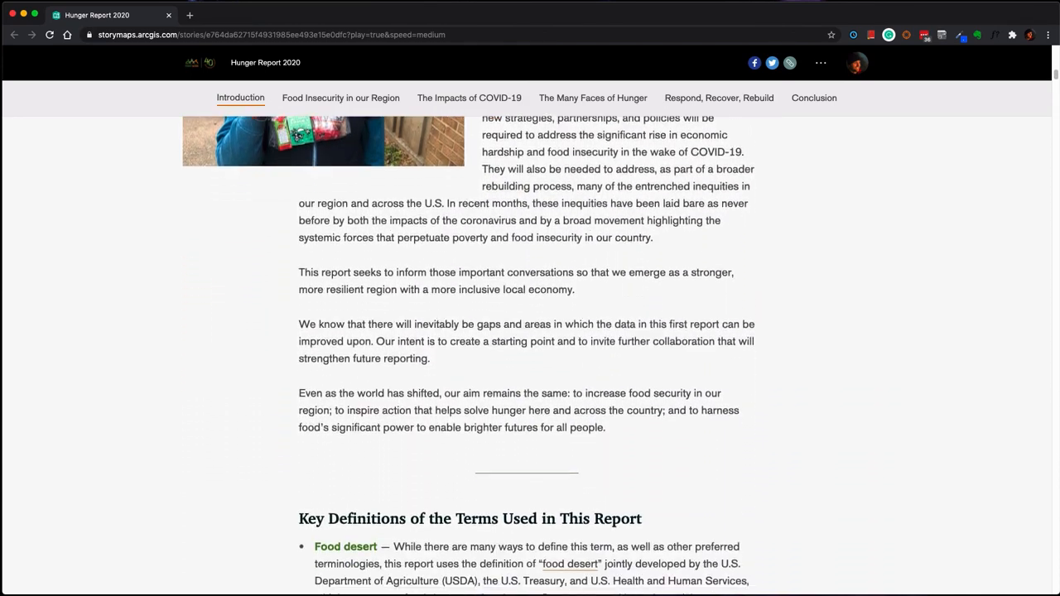
{"action": "scroll", "scroll_direction": "down", "scroll_amount": 3}
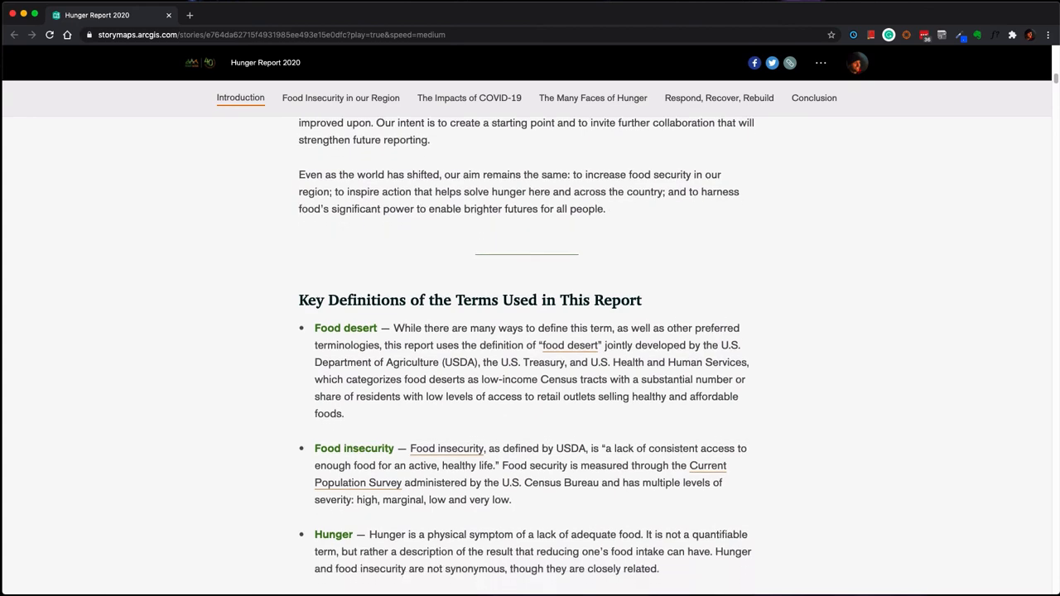
Continue scrolling the Hunger Report past the county hunger infographic
{"action": "scroll", "scroll_direction": "down", "scroll_amount": 3}
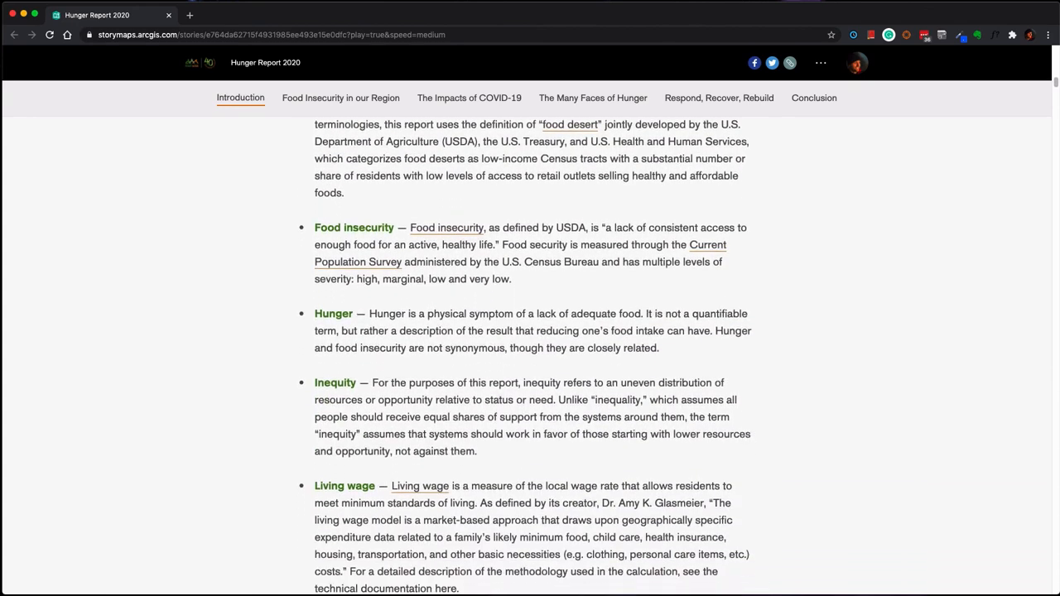
{"action": "scroll", "scroll_direction": "down", "scroll_amount": 3}
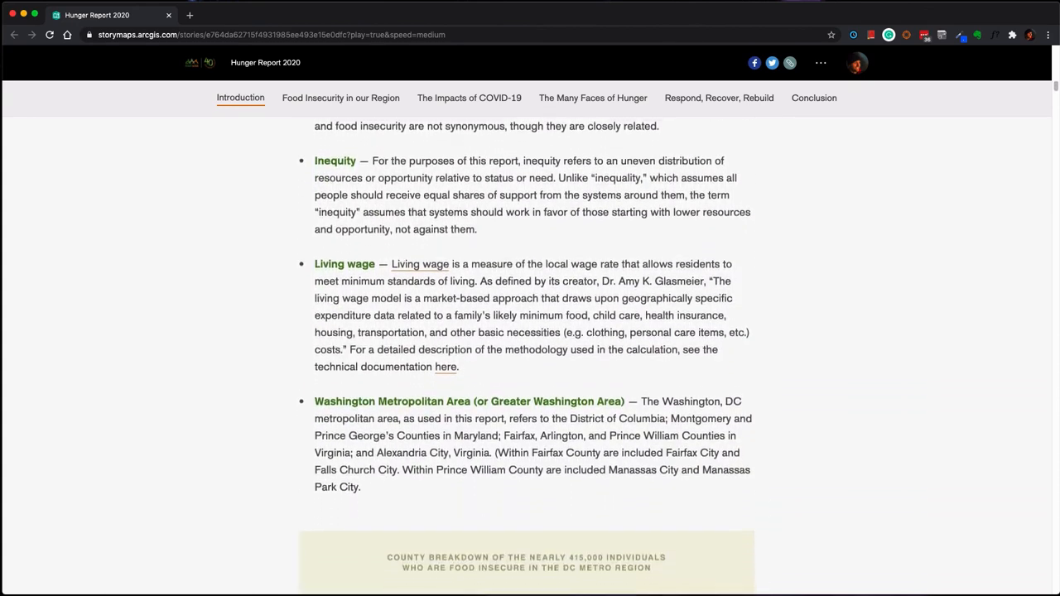
{"action": "scroll", "scroll_direction": "down", "scroll_amount": 3}
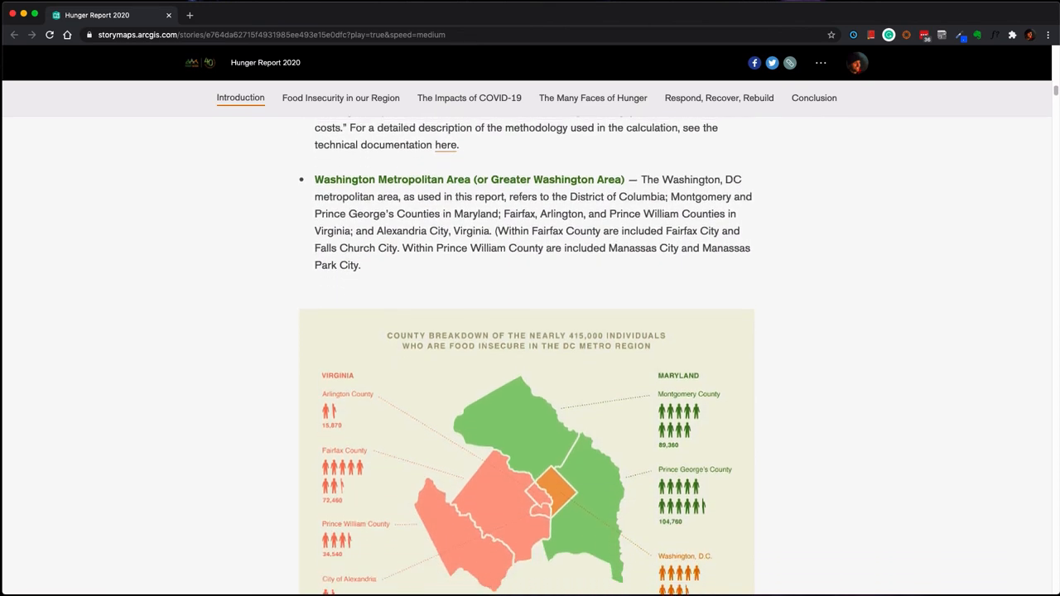
{"action": "scroll", "scroll_direction": "down", "scroll_amount": 3}
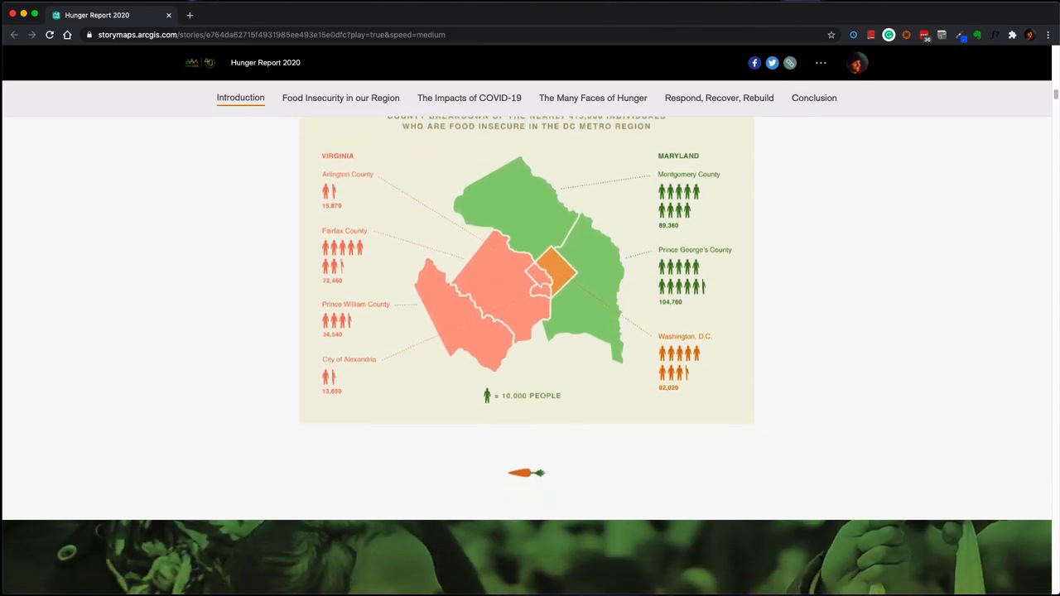
{"action": "scroll", "scroll_direction": "down", "scroll_amount": 3}
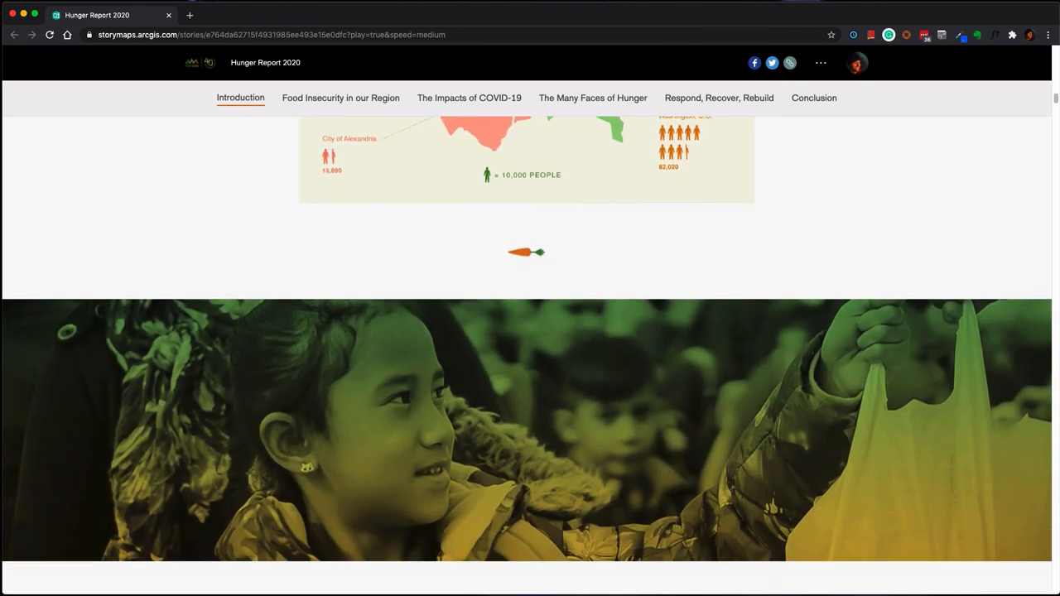
{"action": "scroll", "scroll_direction": "down", "scroll_amount": 3}
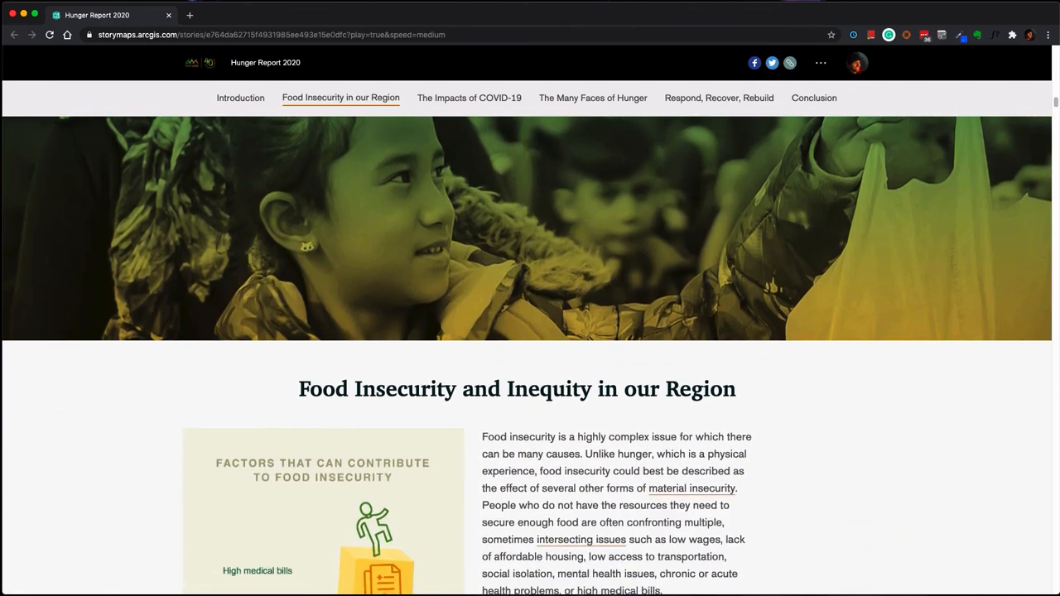
{"action": "scroll", "scroll_direction": "down", "scroll_amount": 3}
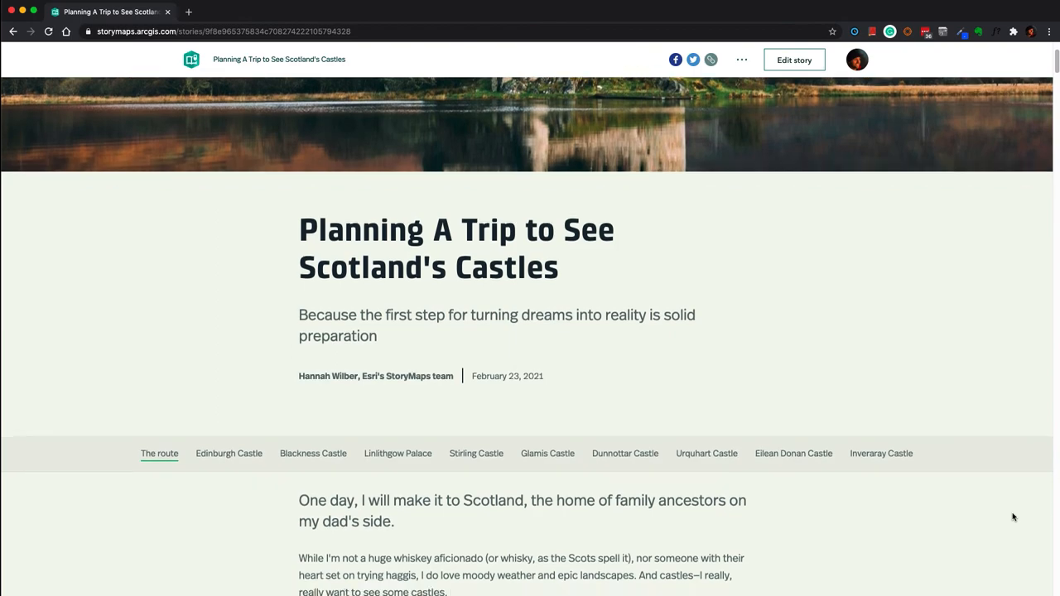
Open a photo in the Scotland castles gallery, then switch to the World Heritage in Danger tab
{"action": "scroll", "scroll_direction": "down", "scroll_amount": 3}
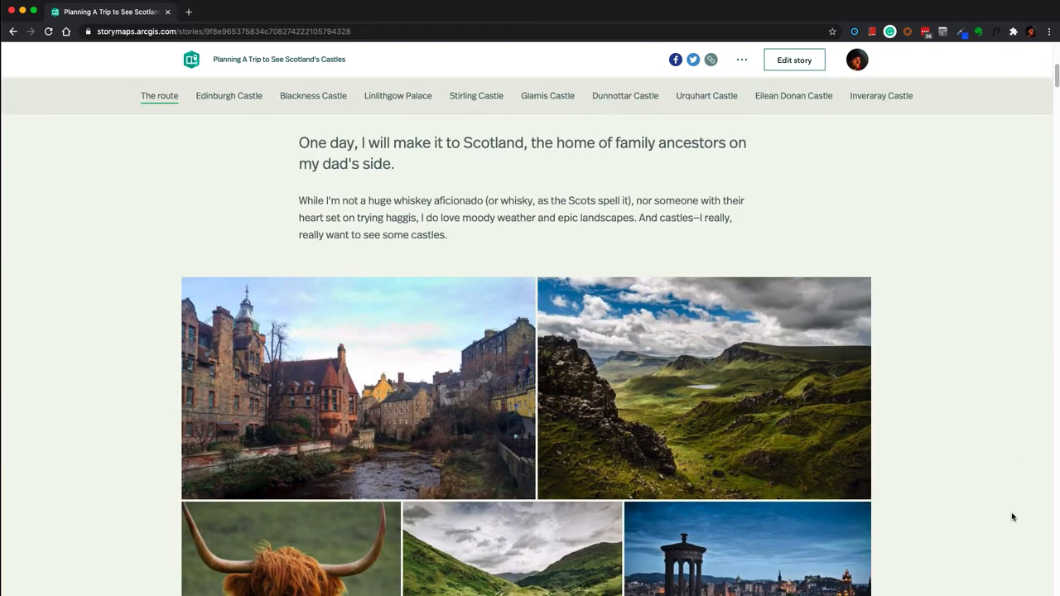
{"action": "scroll", "scroll_direction": "down", "scroll_amount": 3}
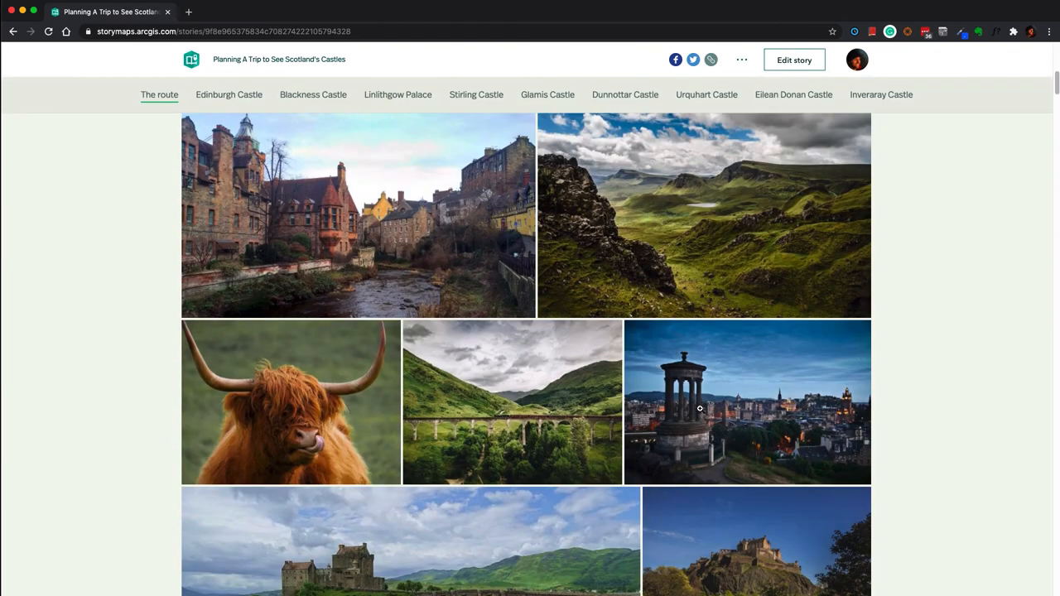
{"action": "left_click", "coordinate": [703, 215]}
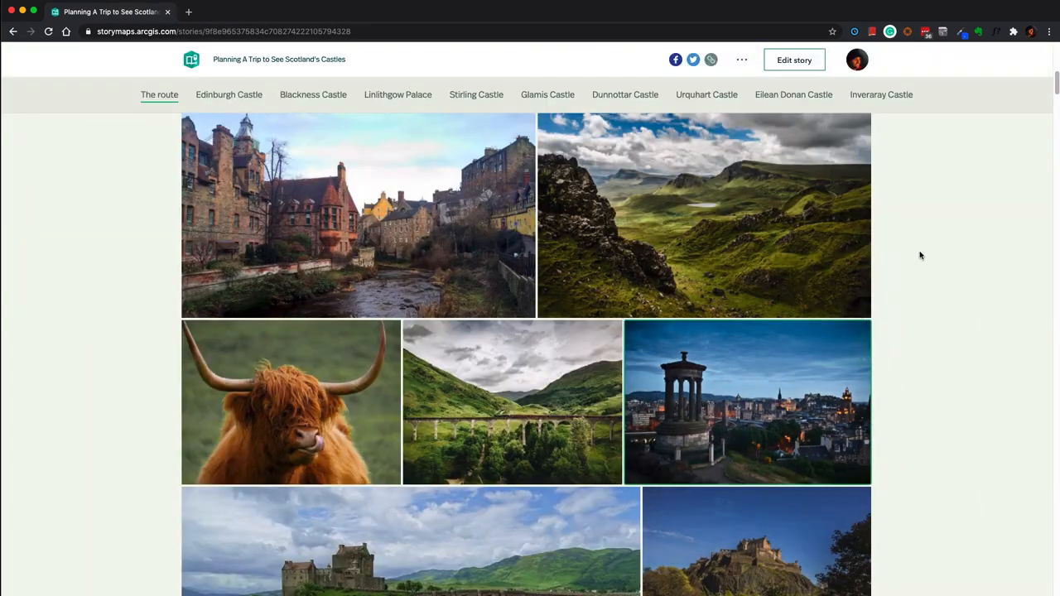
{"action": "left_click", "coordinate": [241, 11]}
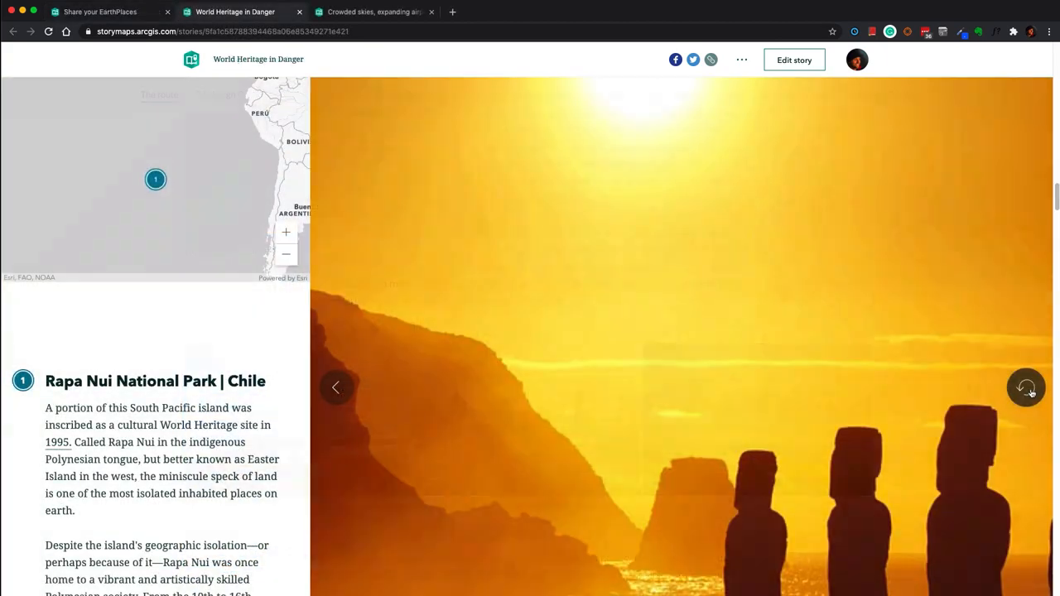
Scroll the World Heritage in Danger tour from Rapa Nui to the Laurisilva of Madeira stop
{"action": "scroll", "scroll_direction": "up", "scroll_amount": 3}
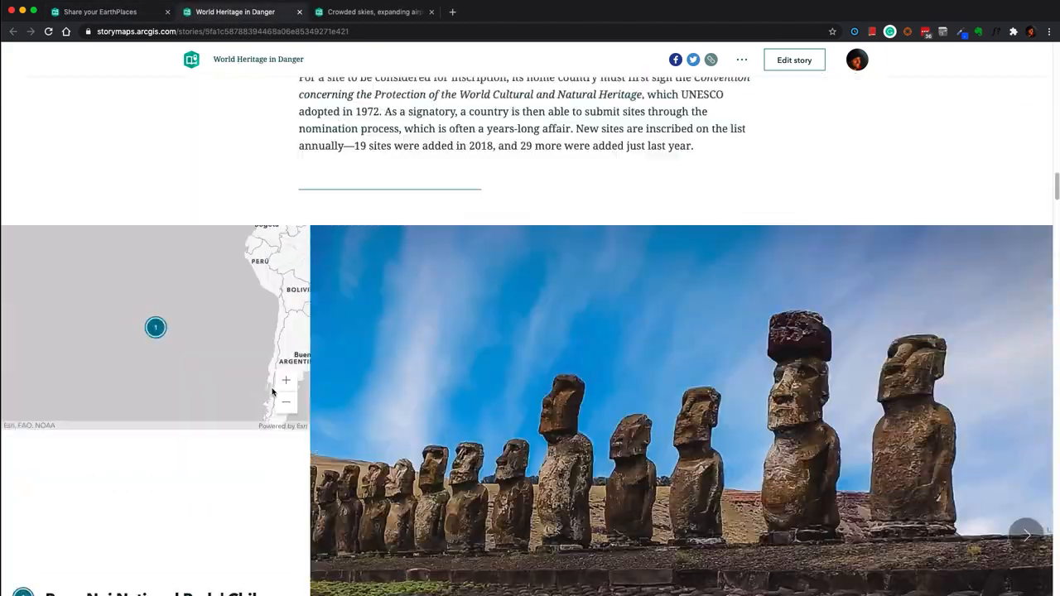
{"action": "scroll", "scroll_direction": "down", "scroll_amount": 3}
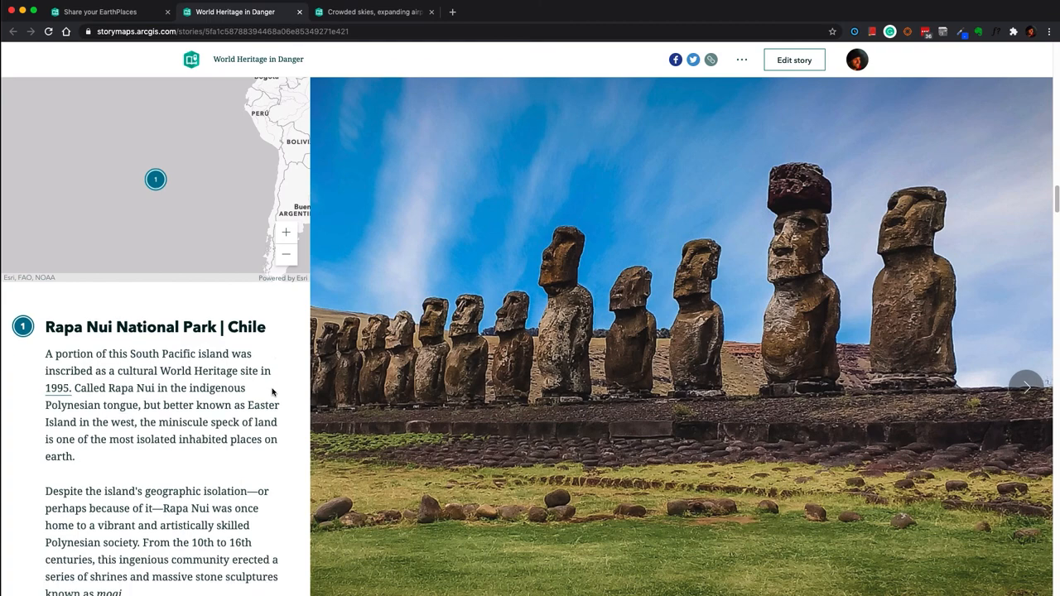
{"action": "scroll", "scroll_direction": "down", "scroll_amount": 3}
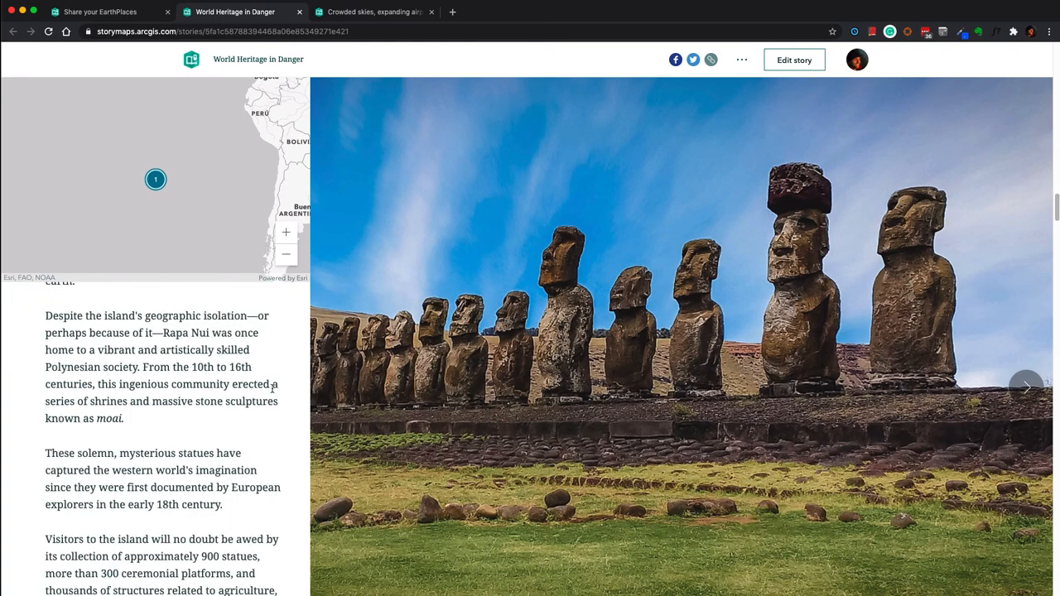
{"action": "scroll", "scroll_direction": "down", "scroll_amount": 3}
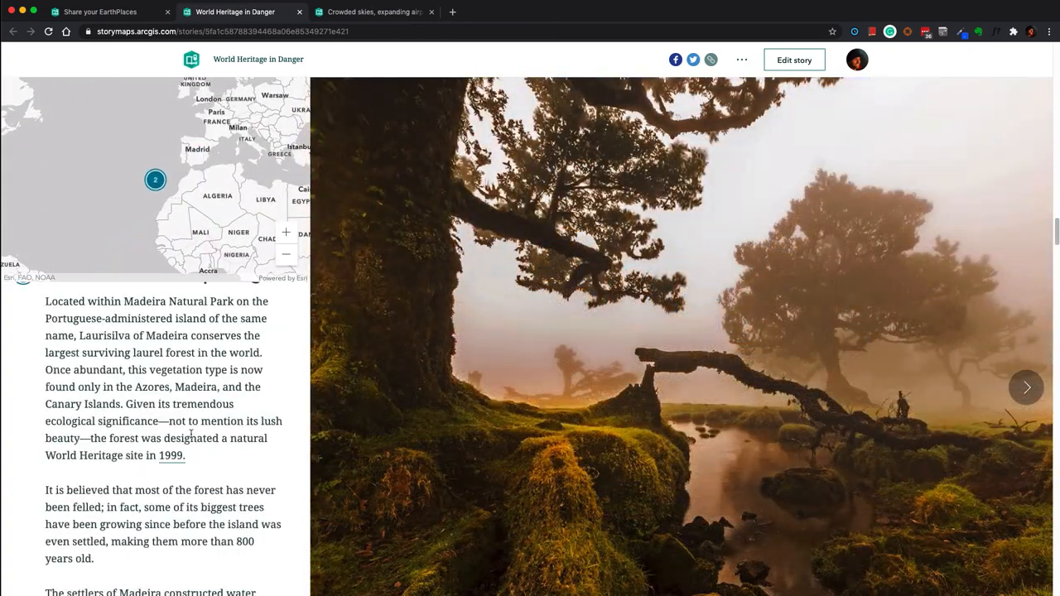
{"action": "scroll", "scroll_direction": "down", "scroll_amount": 3}
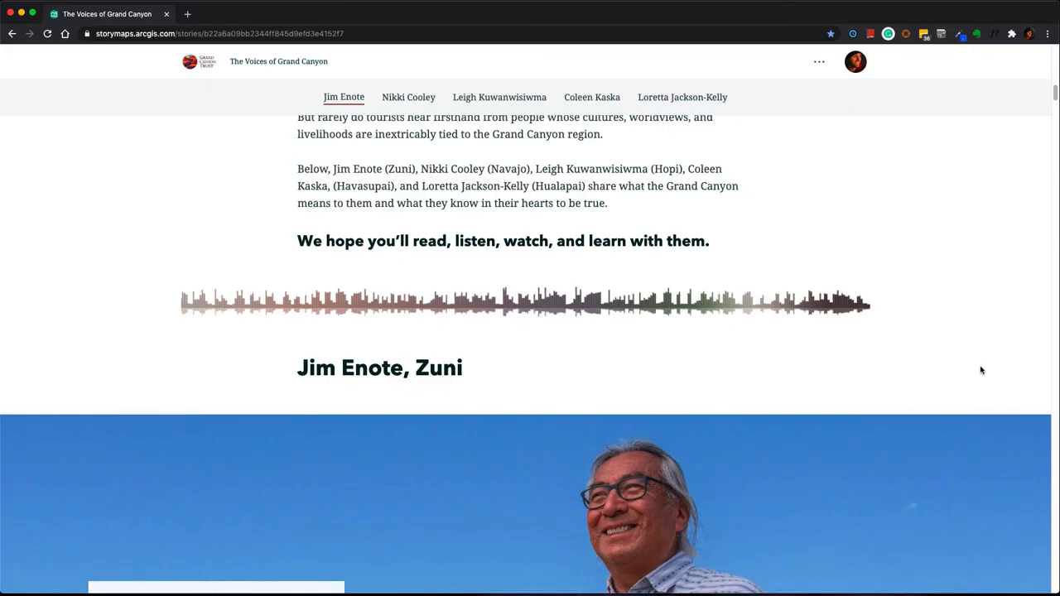
Scroll to Jim Enote's section and stop his Pueblo SoundCloud audio clip
{"action": "scroll", "scroll_direction": "down", "scroll_amount": 3}
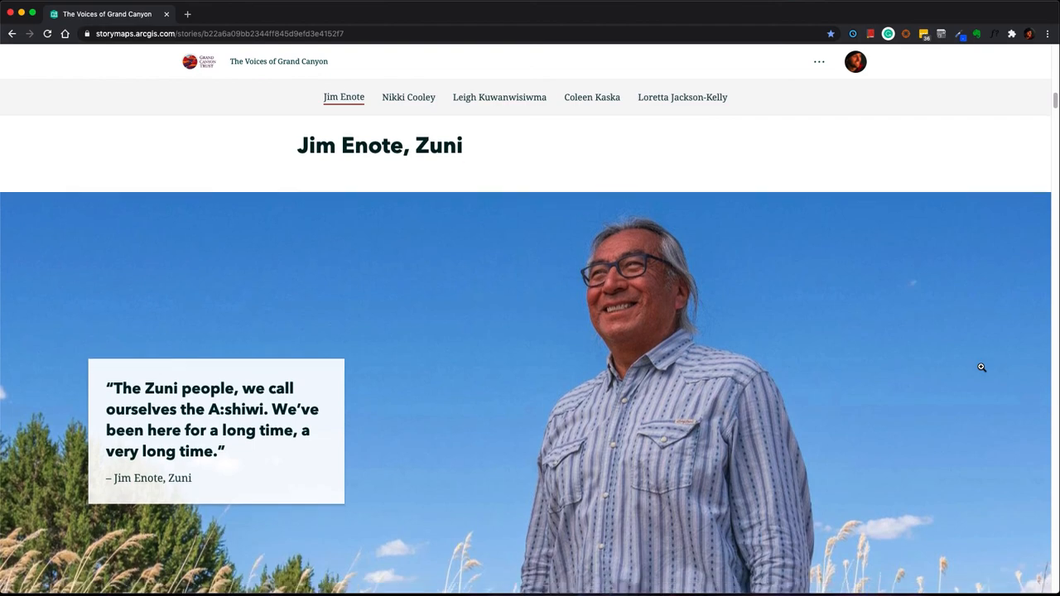
{"action": "scroll", "scroll_direction": "down", "scroll_amount": 3}
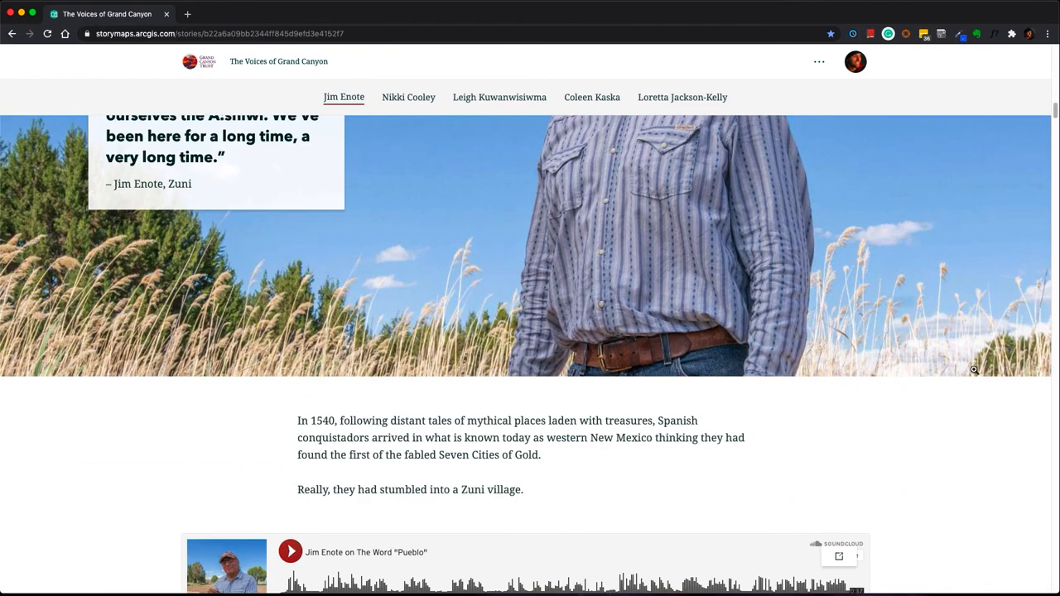
{"action": "scroll", "scroll_direction": "down", "scroll_amount": 3}
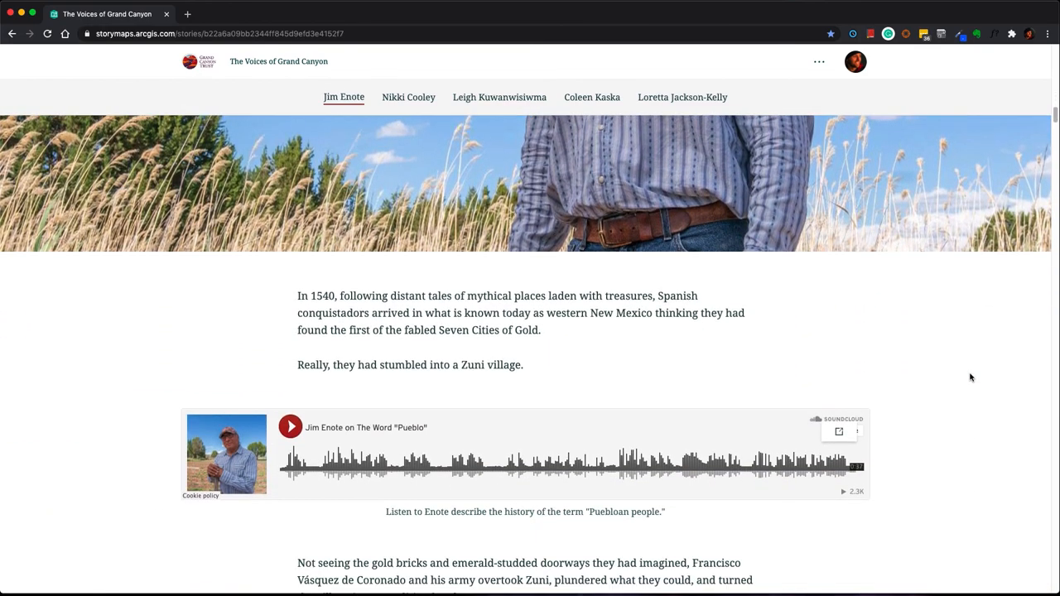
{"action": "scroll", "scroll_direction": "down", "scroll_amount": 3}
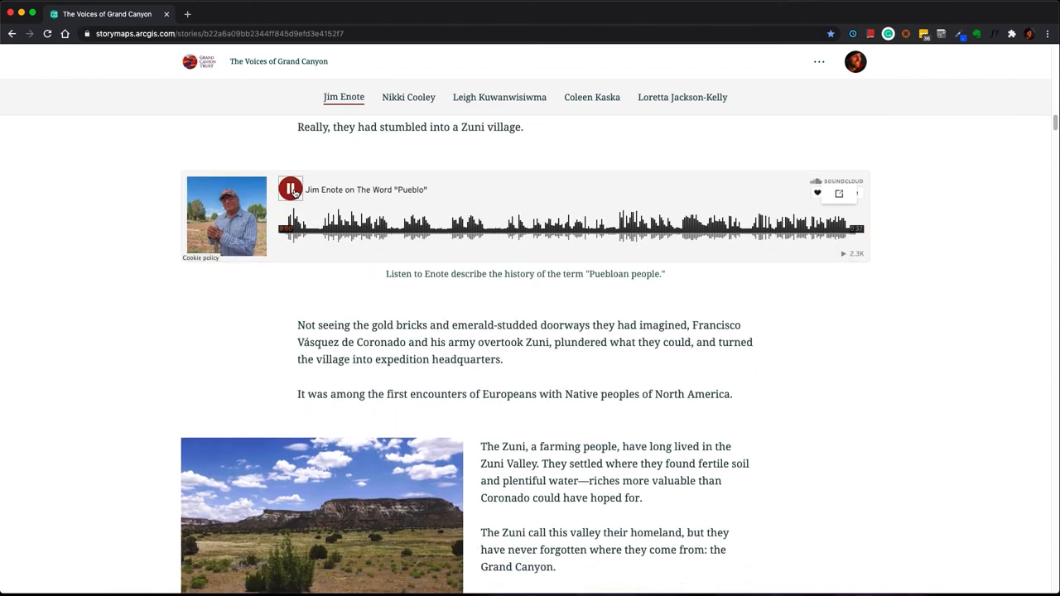
{"action": "left_click", "coordinate": [290, 189]}
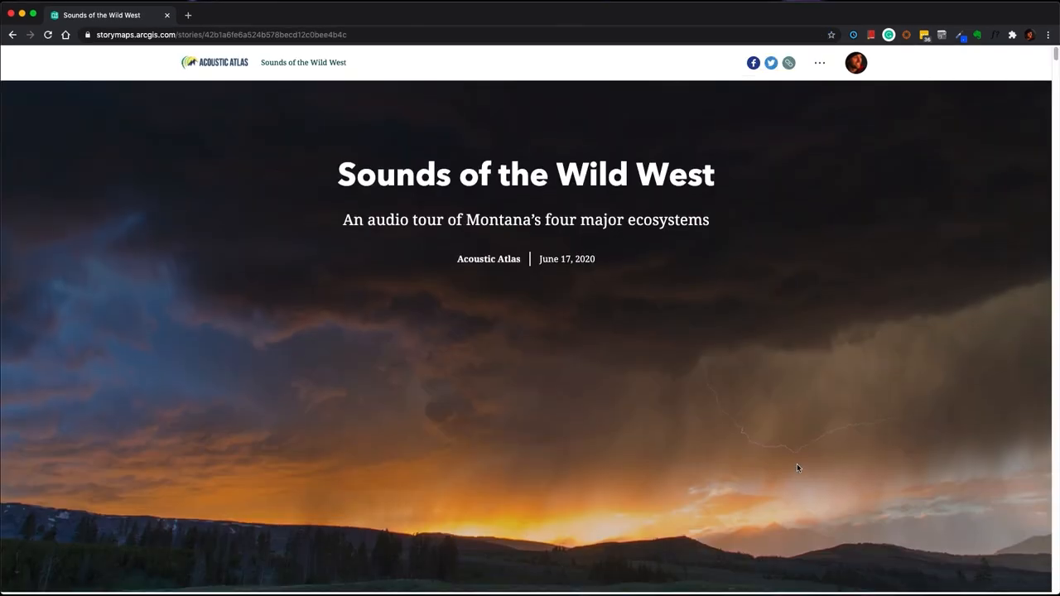
Scroll past the Sounds of the Wild West cover to the immersive Montana prairie slide
{"action": "scroll", "scroll_direction": "down", "scroll_amount": 3}
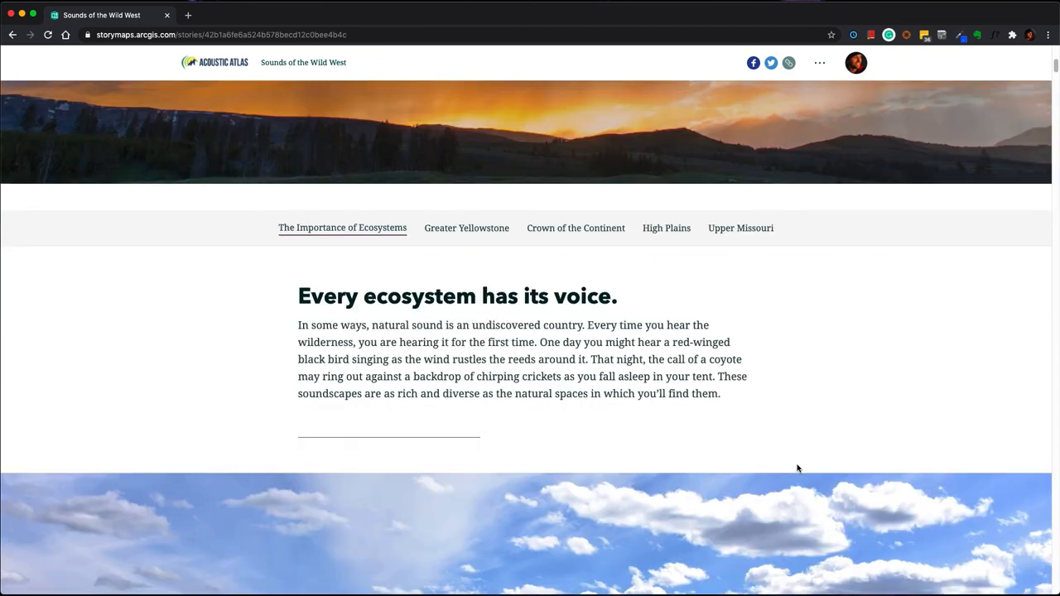
{"action": "scroll", "scroll_direction": "down", "scroll_amount": 3}
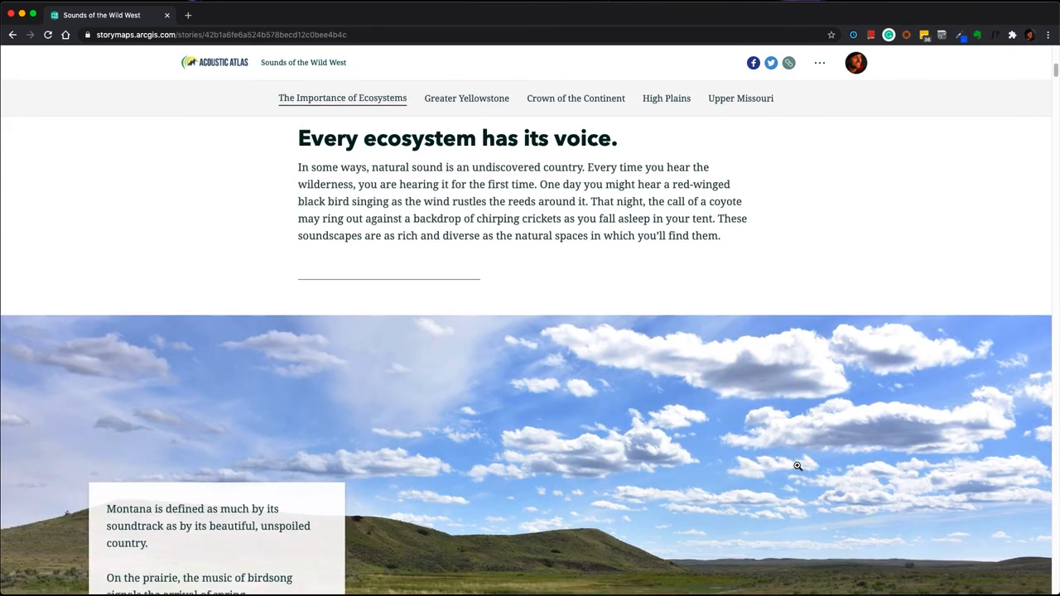
{"action": "scroll", "scroll_direction": "down", "scroll_amount": 3}
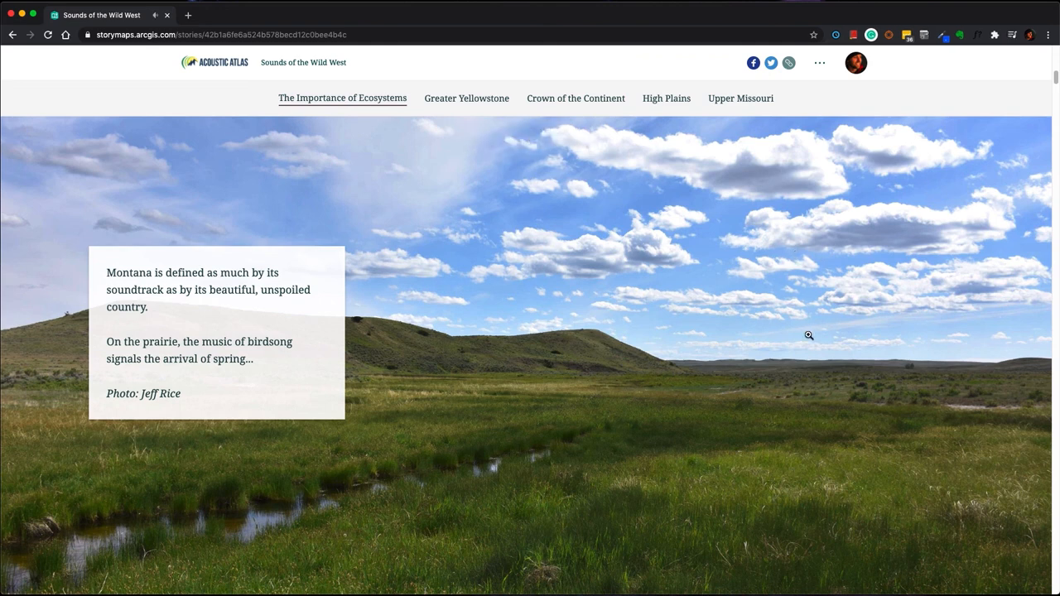
{"action": "mouse_move", "coordinate": [881, 302]}
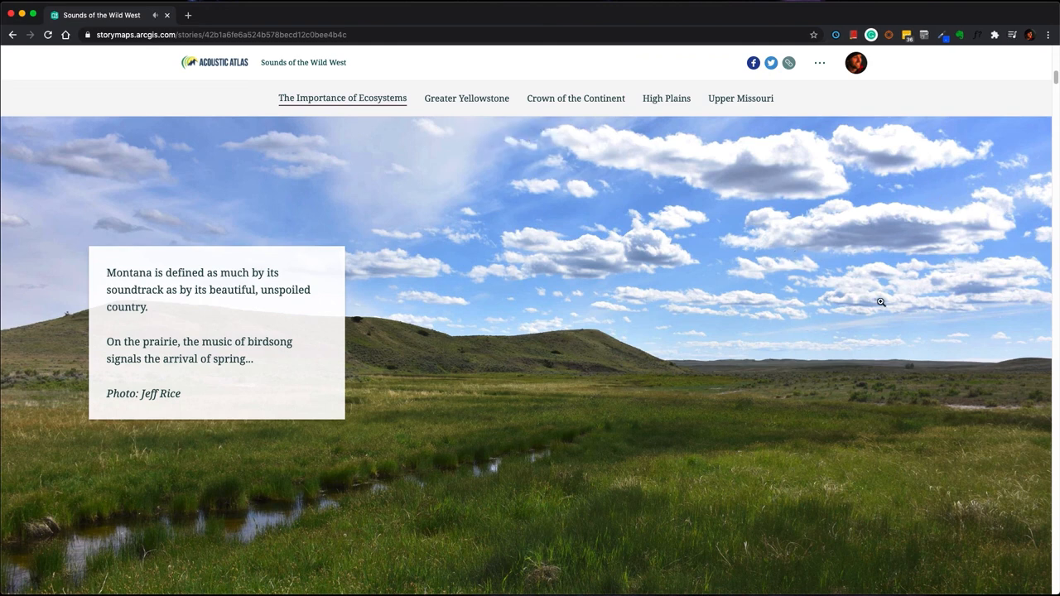
{"action": "mouse_move", "coordinate": [869, 355]}
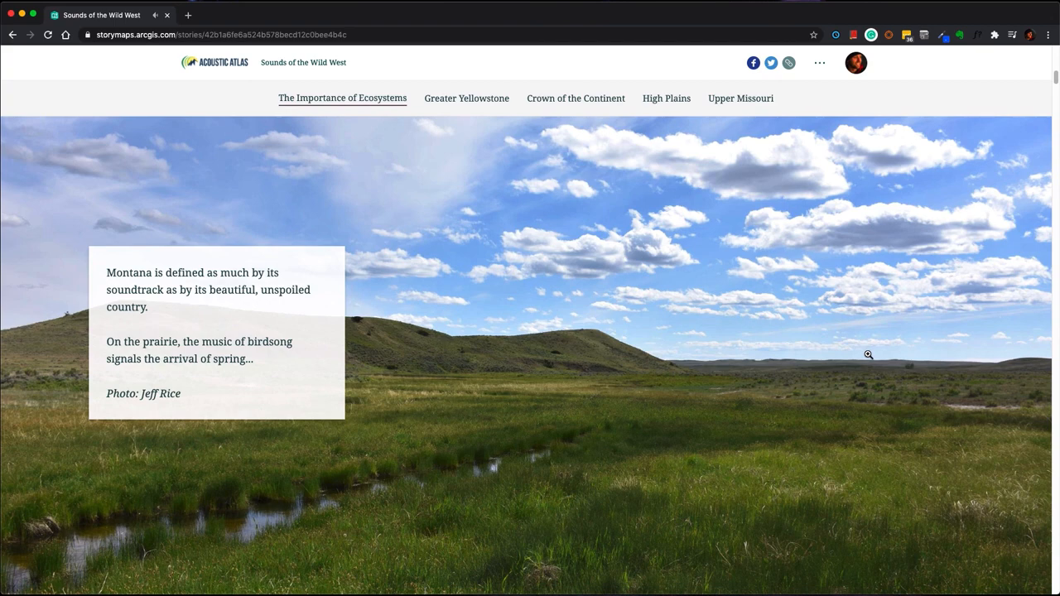
{"action": "scroll", "scroll_direction": "down", "scroll_amount": 3}
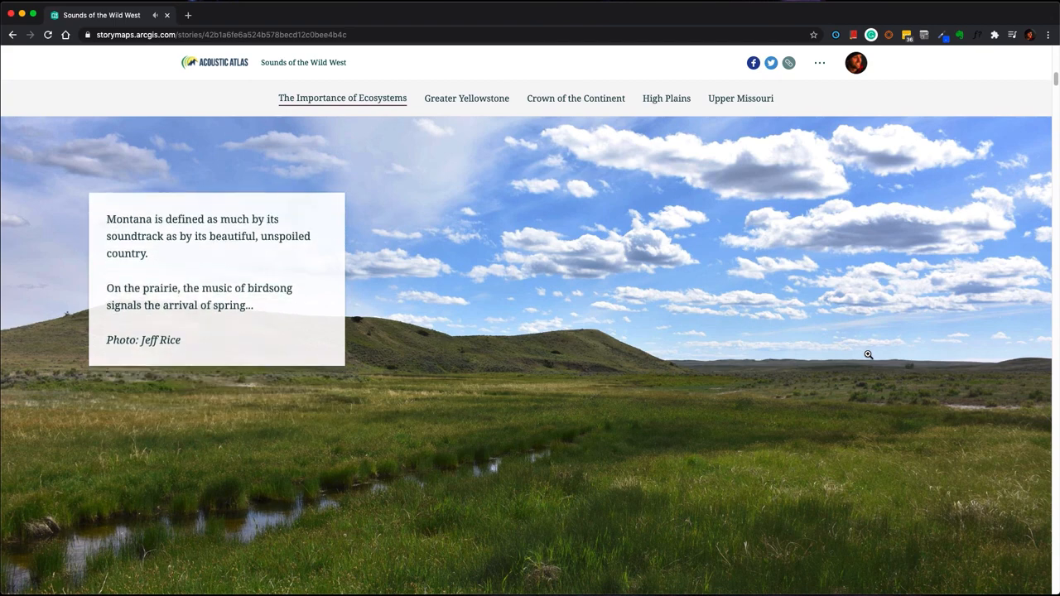
{"action": "scroll", "scroll_direction": "down", "scroll_amount": 3}
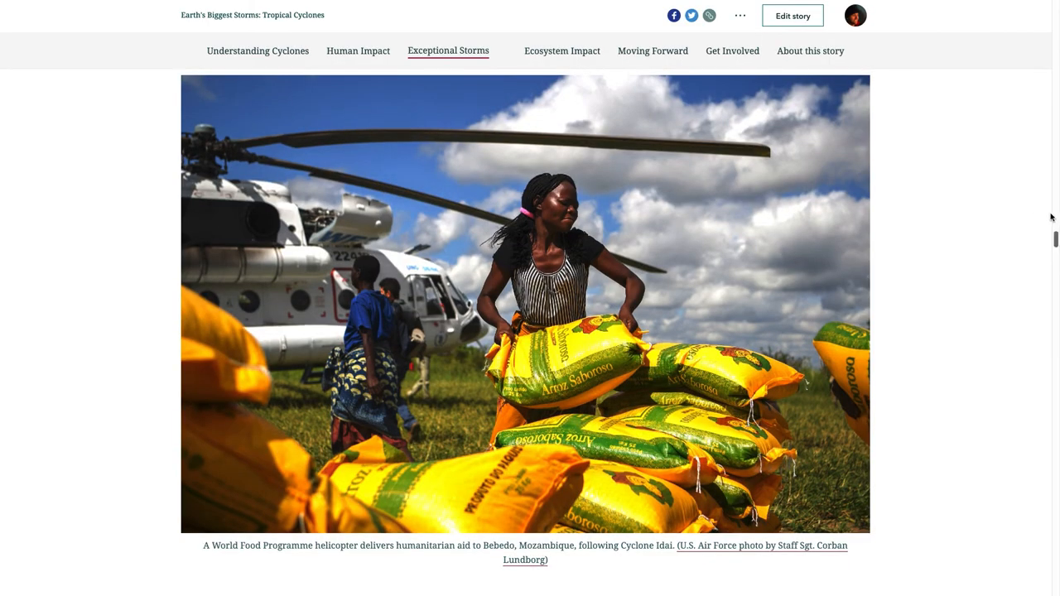
Scroll past the helicopter photo to the Exceptional Storms heading and SIDR cyclone track map
{"action": "scroll", "scroll_direction": "down", "scroll_amount": 3}
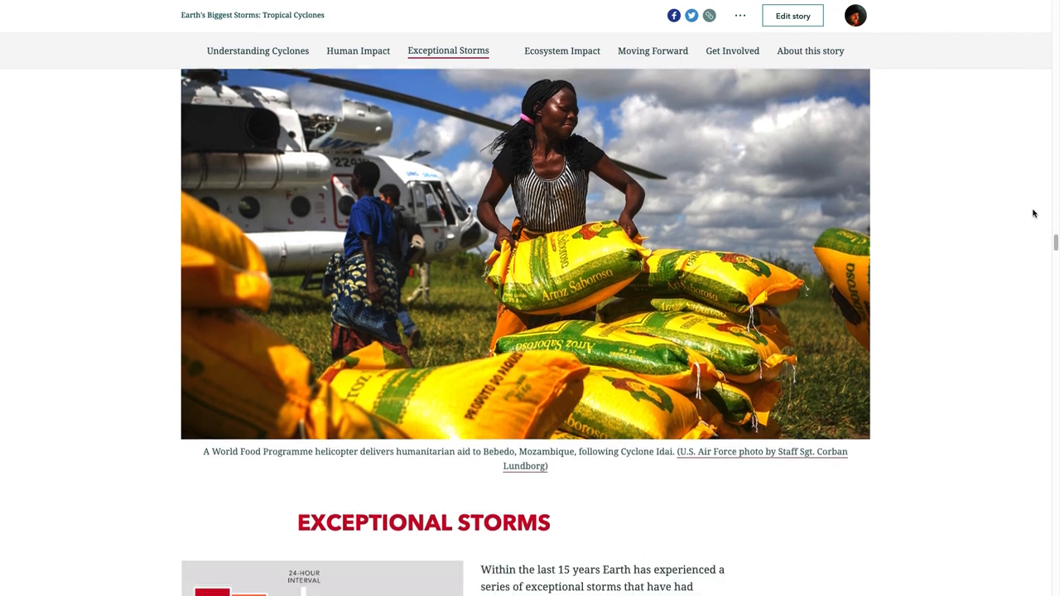
{"action": "scroll", "scroll_direction": "down", "scroll_amount": 3}
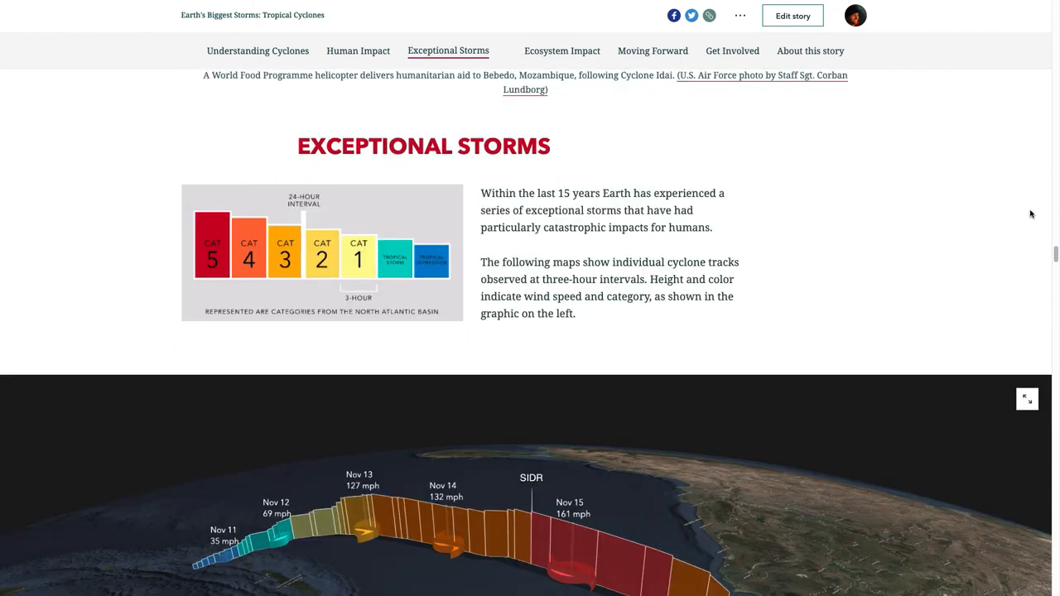
{"action": "scroll", "scroll_direction": "down", "scroll_amount": 3}
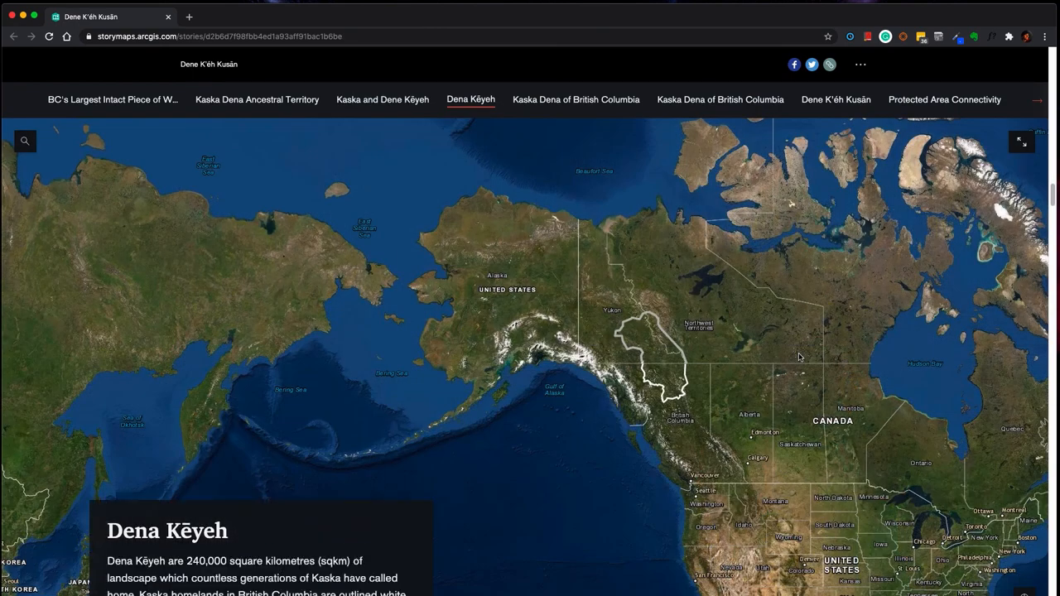
Jump to the Kaska Dena of British Columbia section, then on to Kaska Dena communities
{"action": "left_click", "coordinate": [575, 99]}
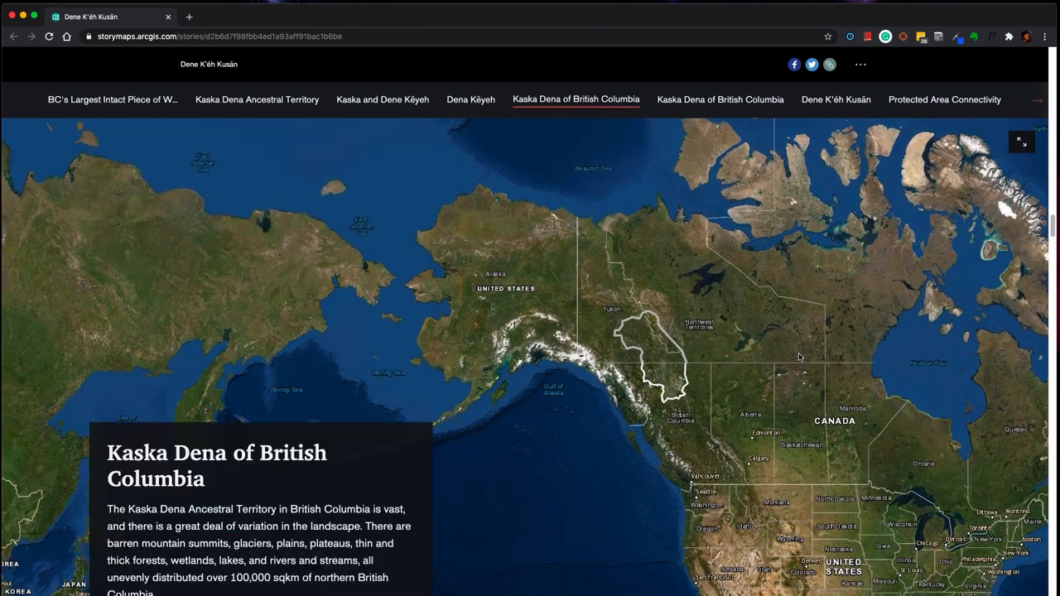
{"action": "scroll", "scroll_direction": "down", "scroll_amount": 3}
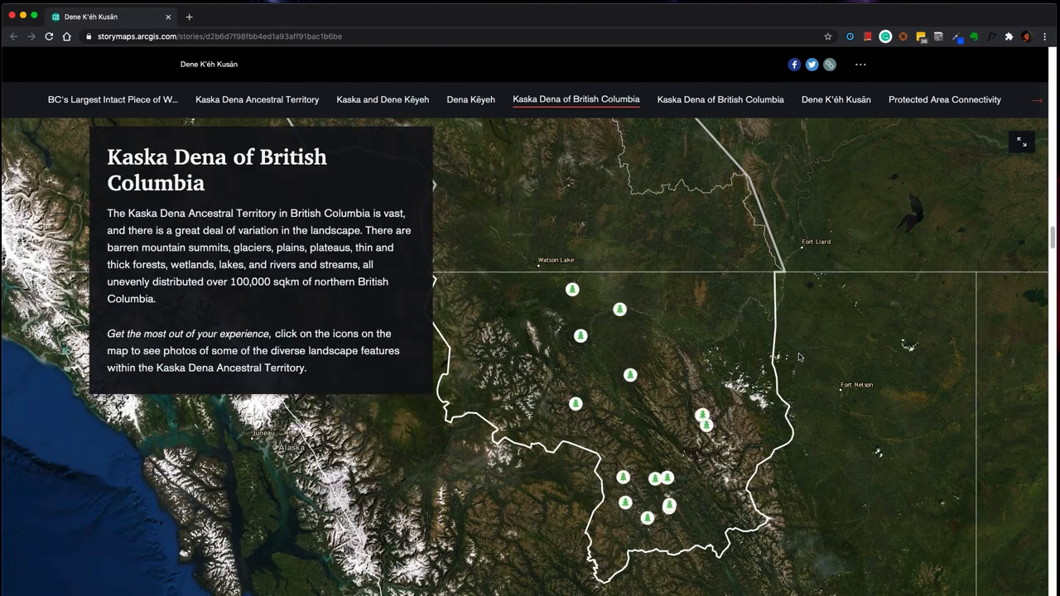
{"action": "left_click", "coordinate": [720, 100]}
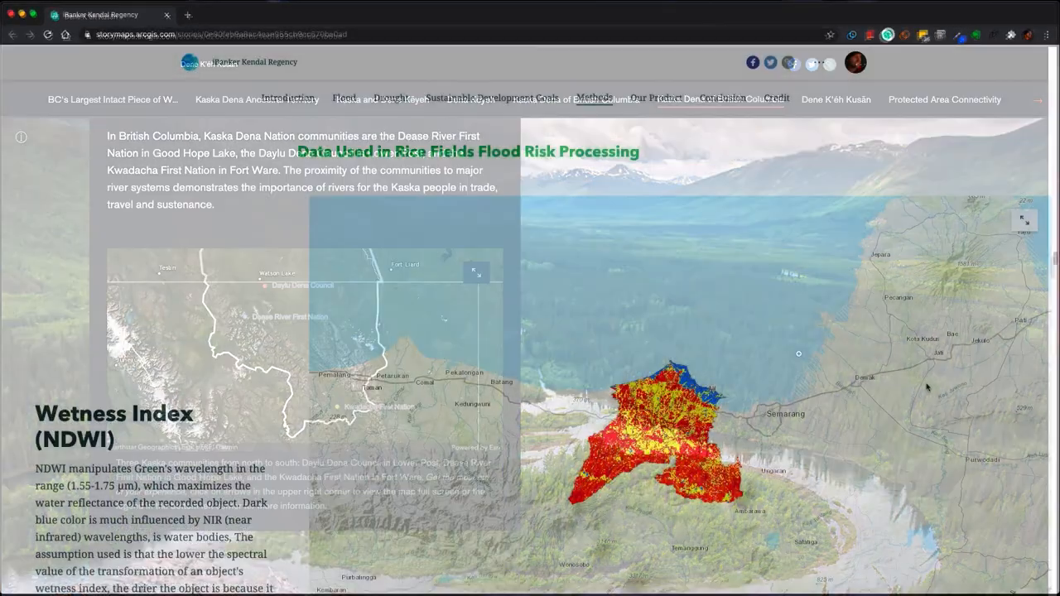
Scroll the Methods sidecar through NDWI, soil moisture, NDVI and Land Surface Temperature maps
{"action": "scroll", "scroll_direction": "down", "scroll_amount": 3}
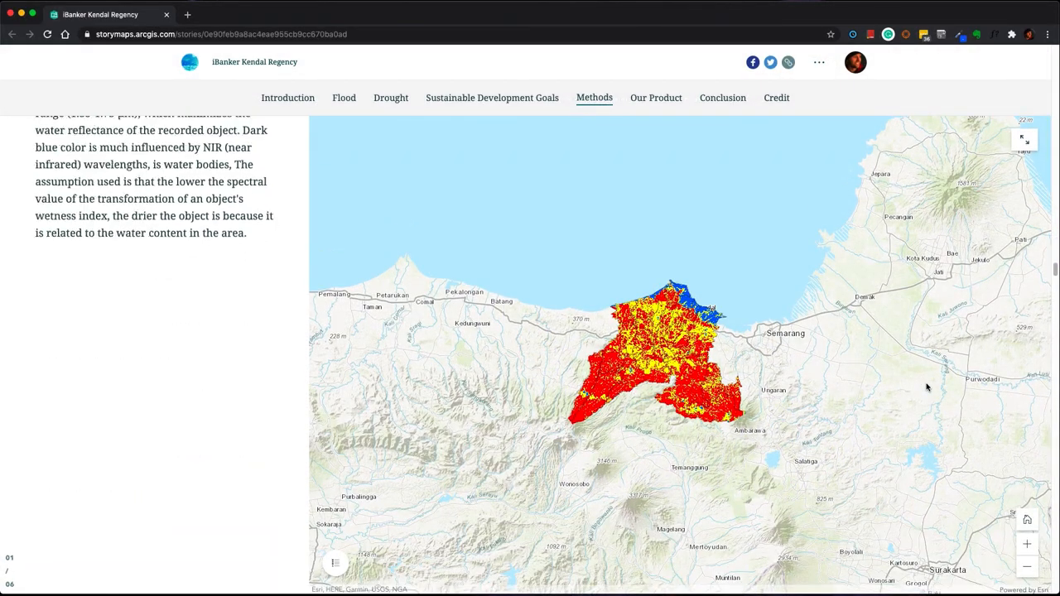
{"action": "scroll", "scroll_direction": "down", "scroll_amount": 3}
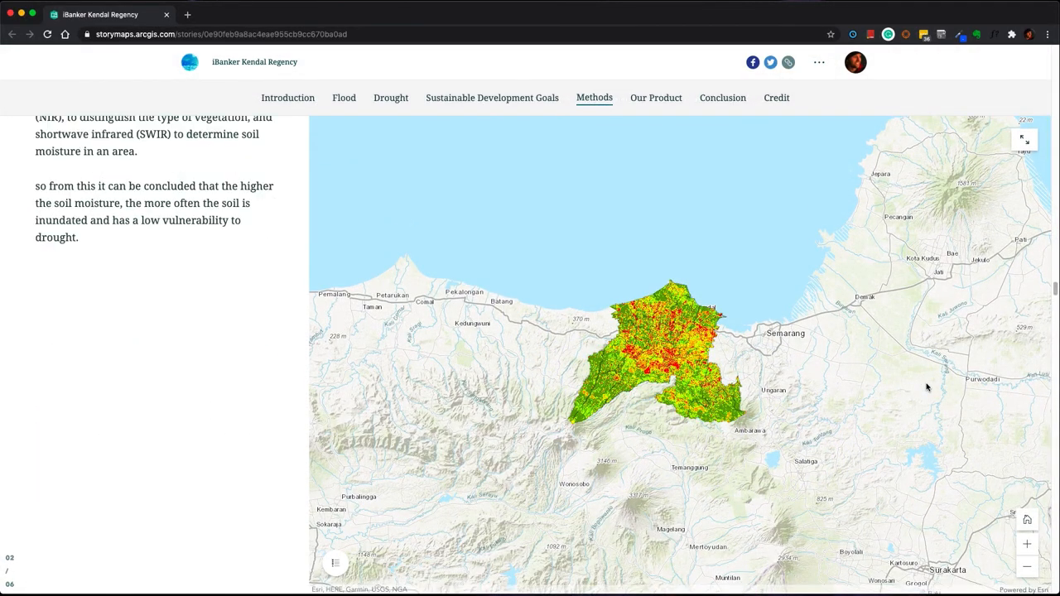
{"action": "scroll", "scroll_direction": "down", "scroll_amount": 3}
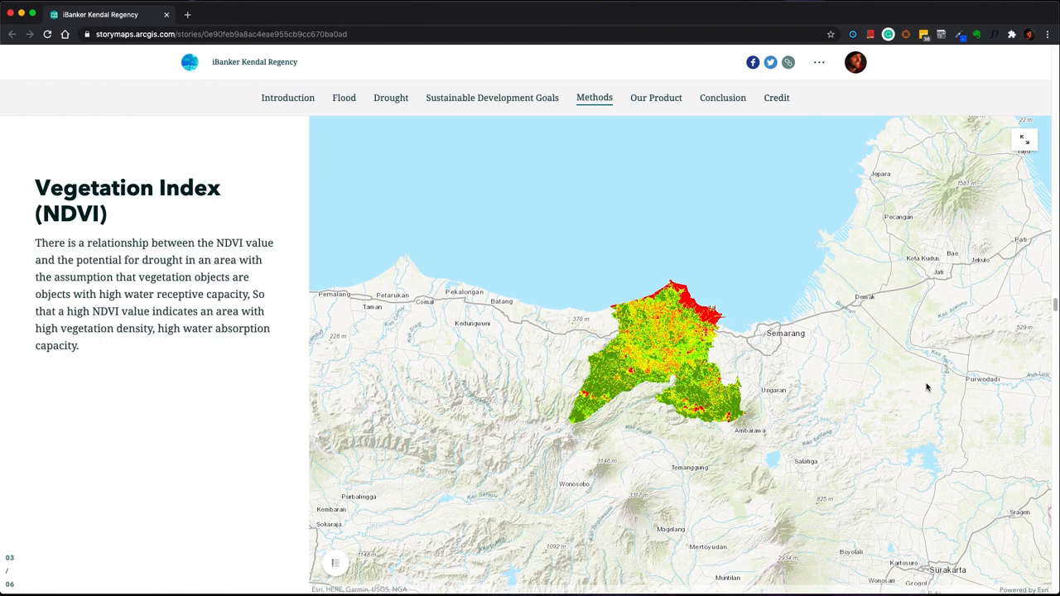
{"action": "scroll", "scroll_direction": "down", "scroll_amount": 3}
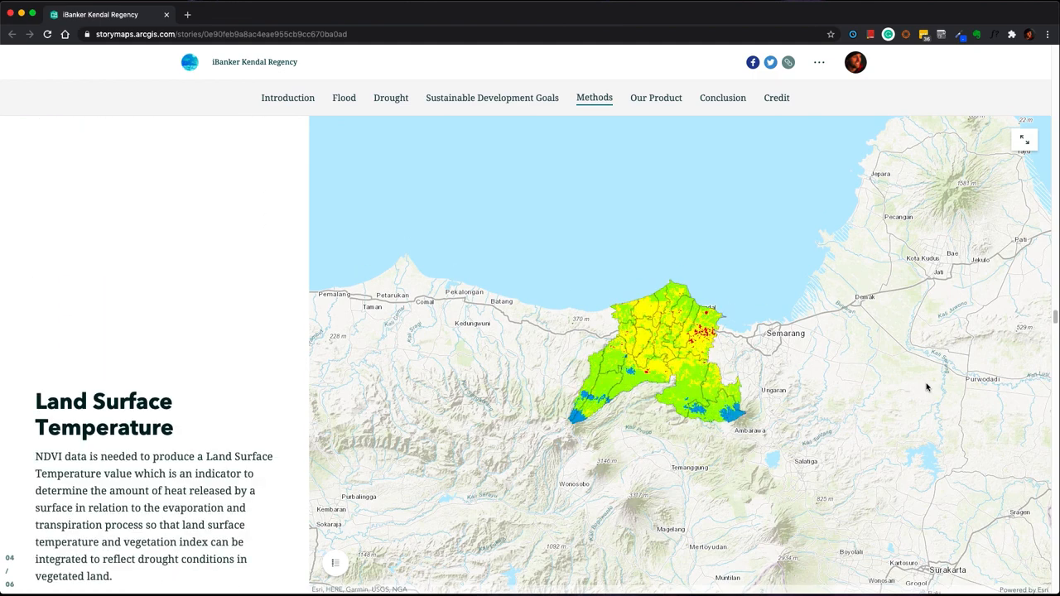
{"action": "scroll", "scroll_direction": "down", "scroll_amount": 3}
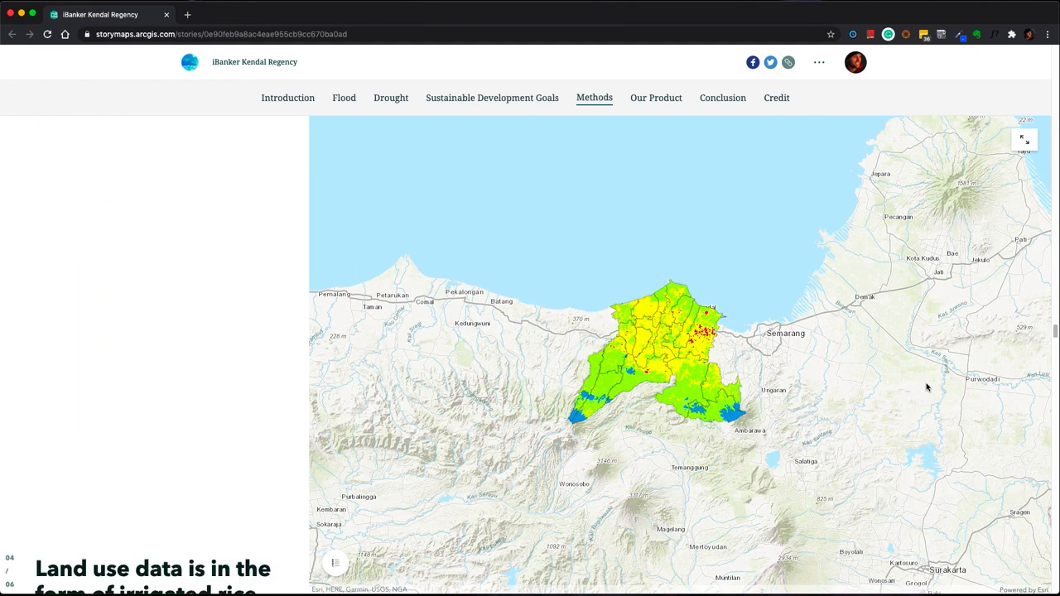
{"action": "scroll", "scroll_direction": "down", "scroll_amount": 3}
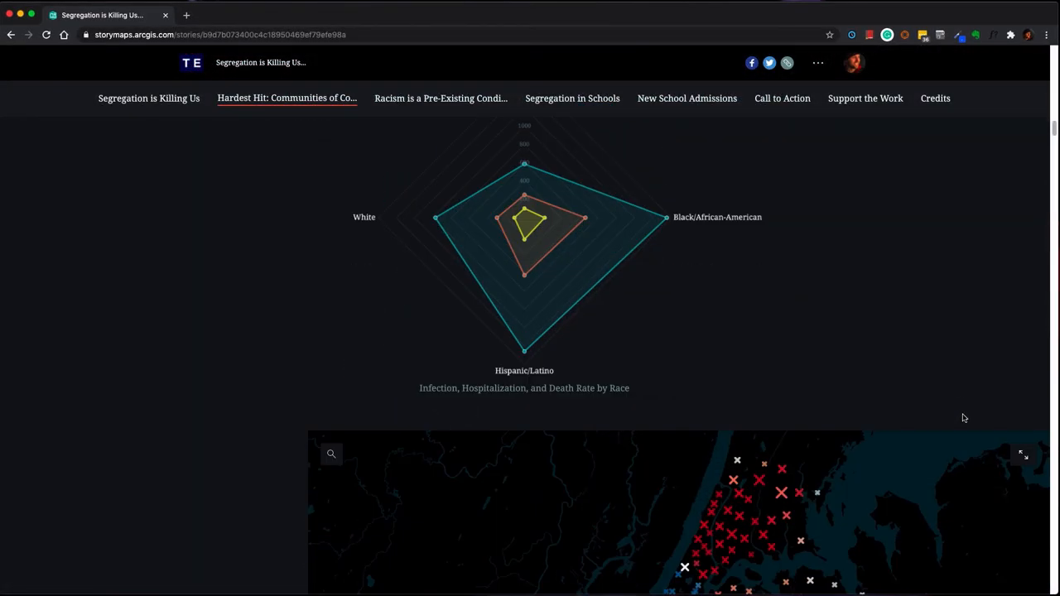
Show Phase 1 casualties by Cases by Race, Deaths by Race, Cases by Income, Deaths by Income
{"action": "scroll", "scroll_direction": "down", "scroll_amount": 3}
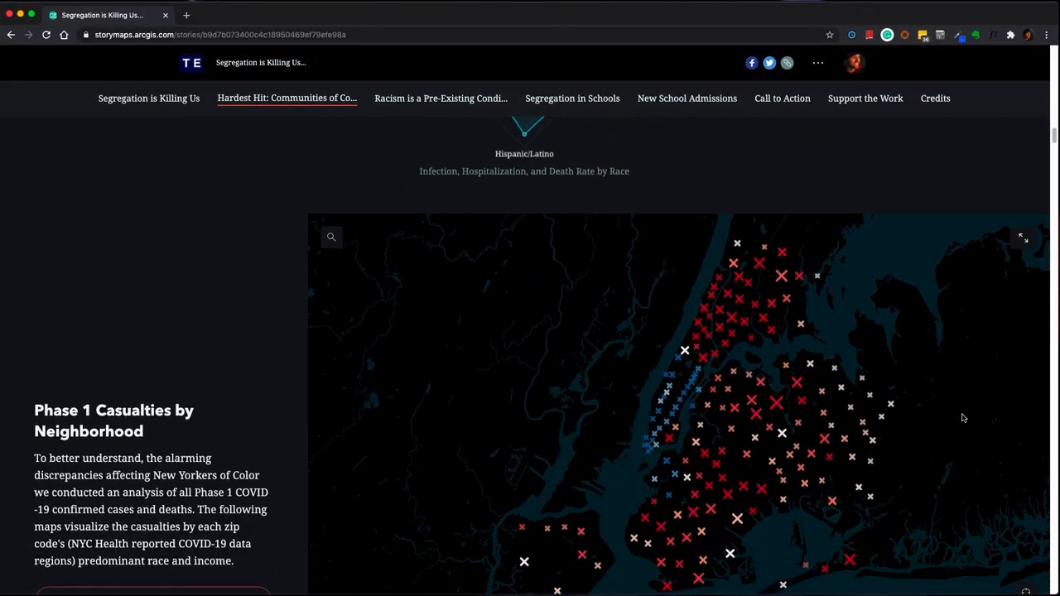
{"action": "scroll", "scroll_direction": "down", "scroll_amount": 3}
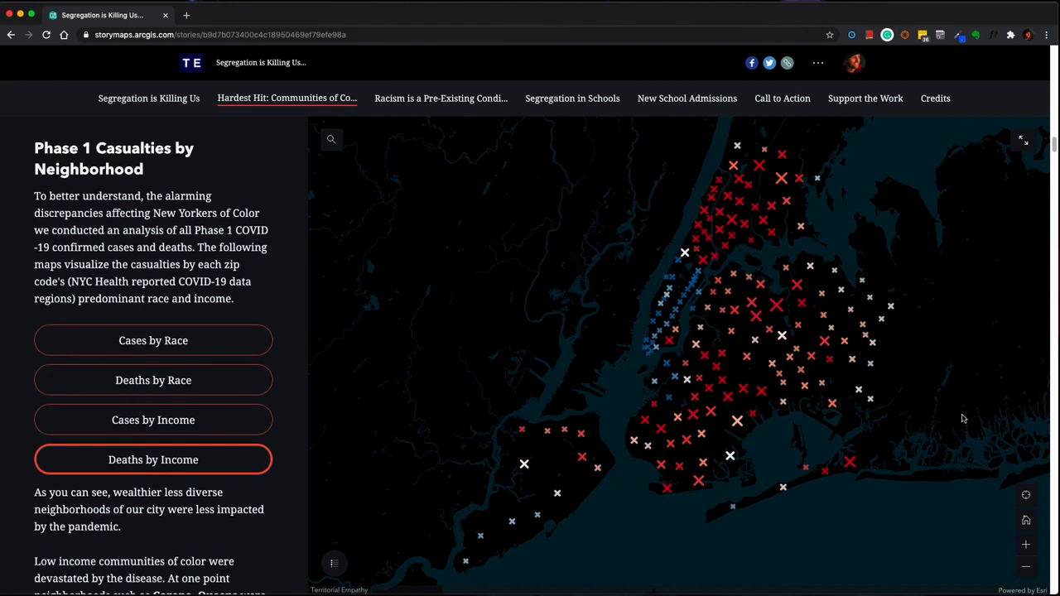
{"action": "left_click", "coordinate": [153, 339]}
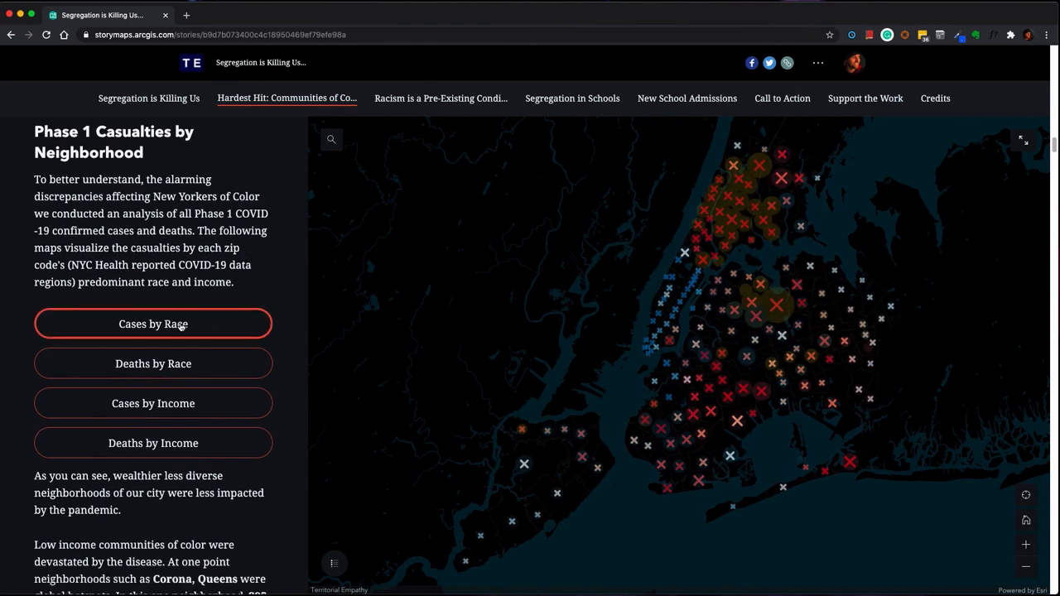
{"action": "left_click", "coordinate": [153, 364]}
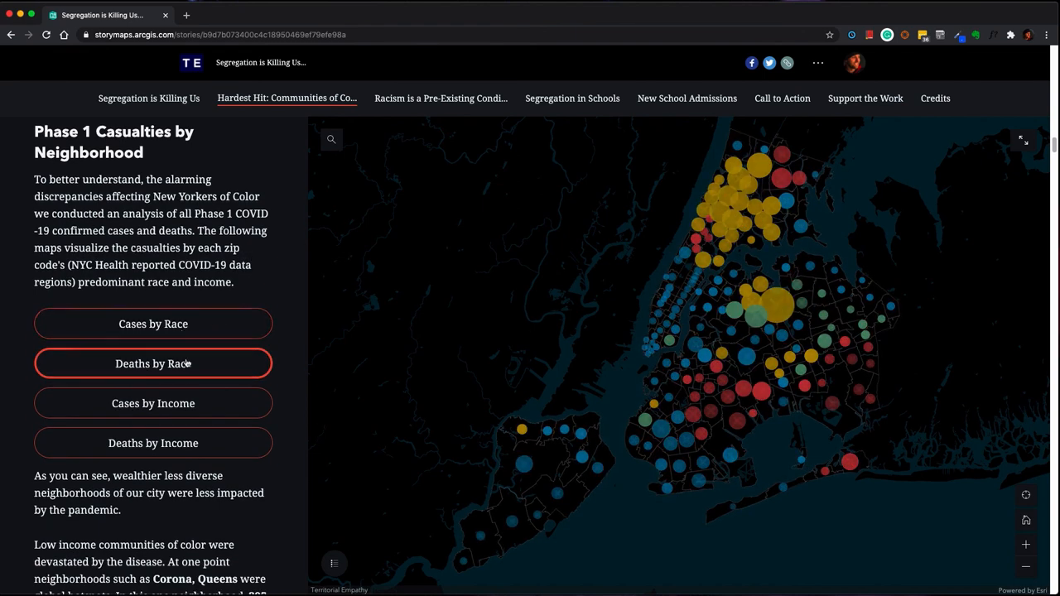
{"action": "left_click", "coordinate": [153, 403]}
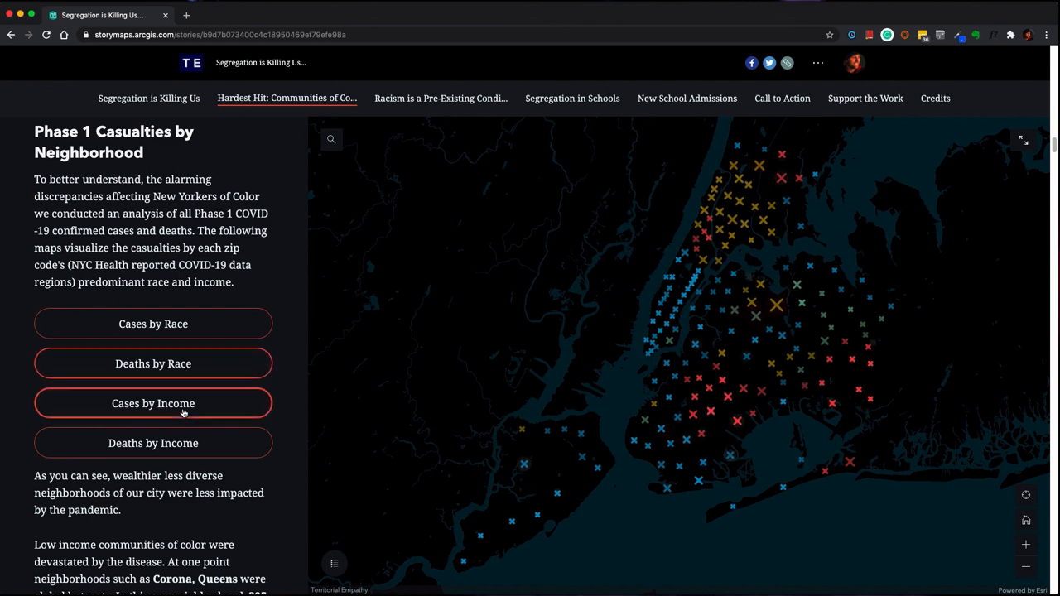
{"action": "left_click", "coordinate": [153, 403]}
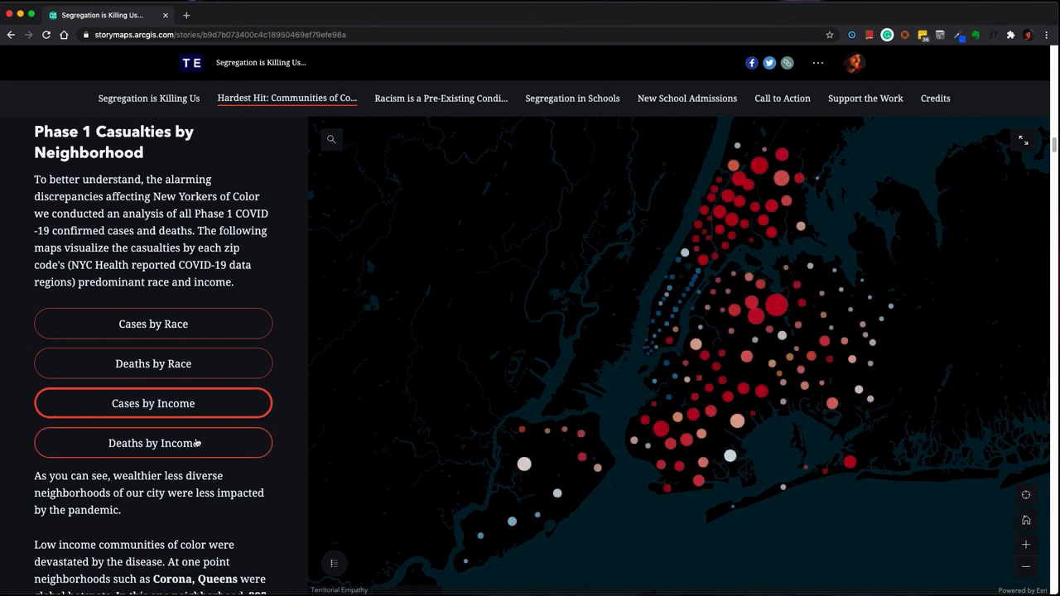
{"action": "left_click", "coordinate": [153, 442]}
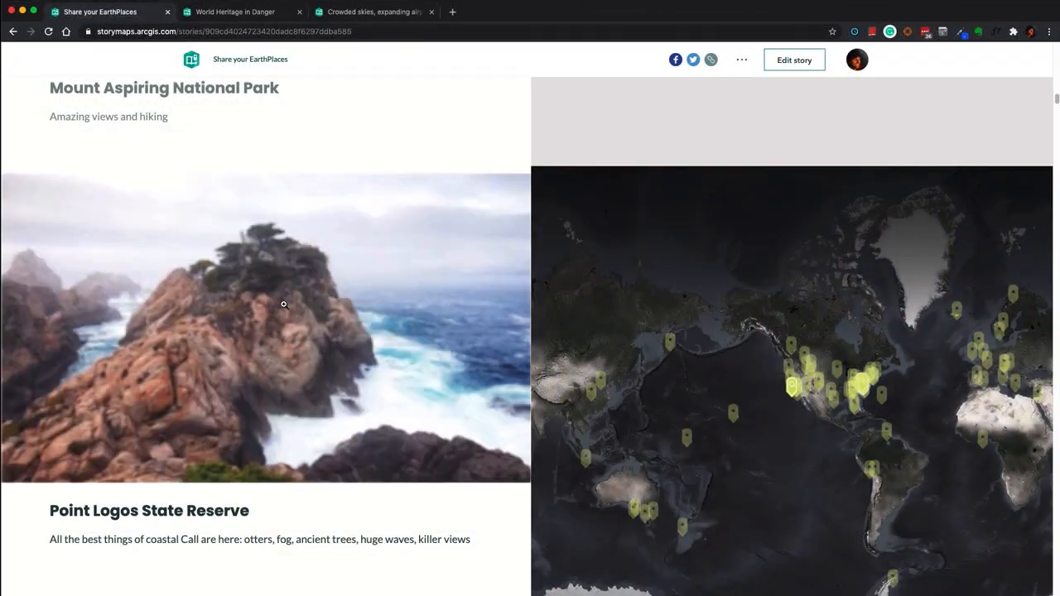
Scroll past Devil's Bathtub and McKee-Beshers to the Antarctic Peninsula entry and its map pin
{"action": "scroll", "scroll_direction": "down", "scroll_amount": 3}
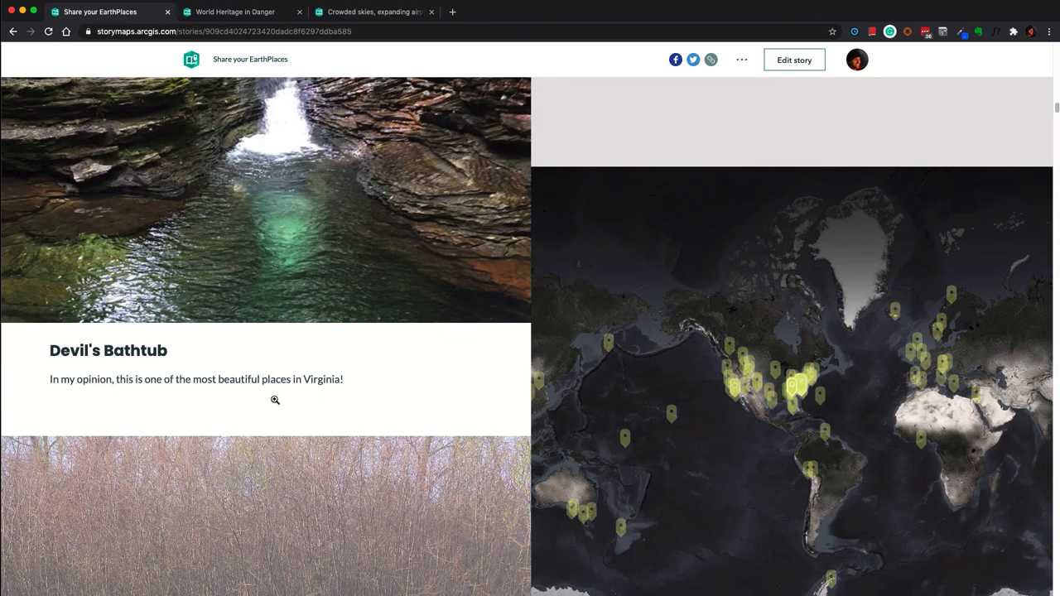
{"action": "scroll", "scroll_direction": "down", "scroll_amount": 3}
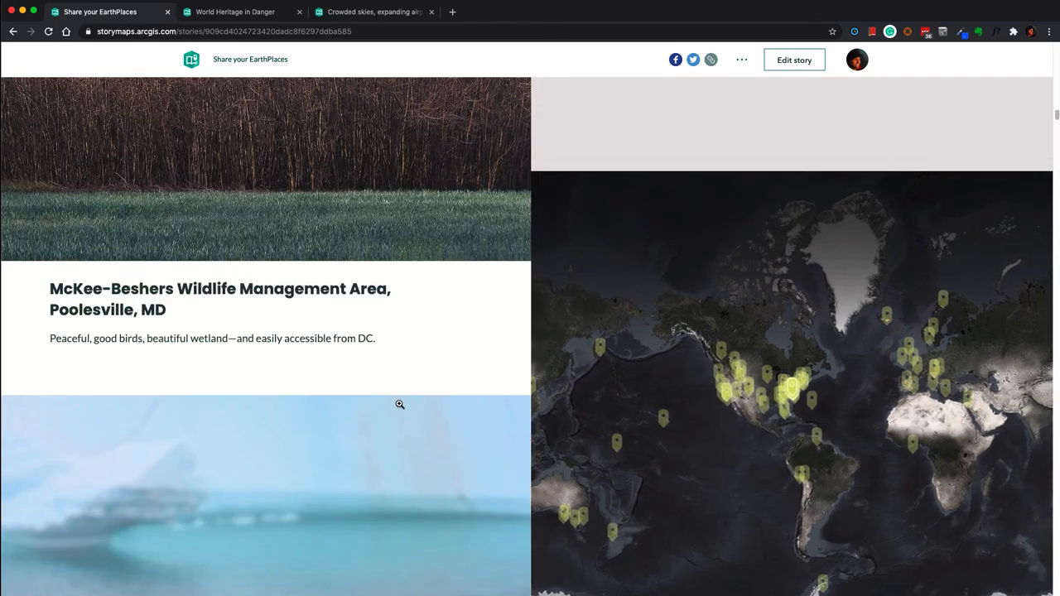
{"action": "scroll", "scroll_direction": "down", "scroll_amount": 3}
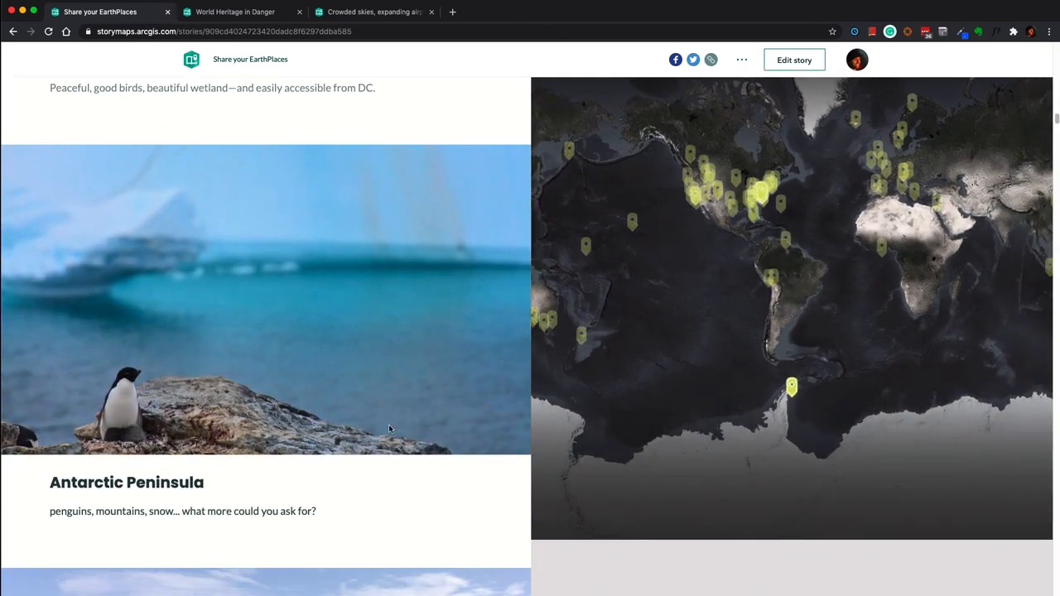